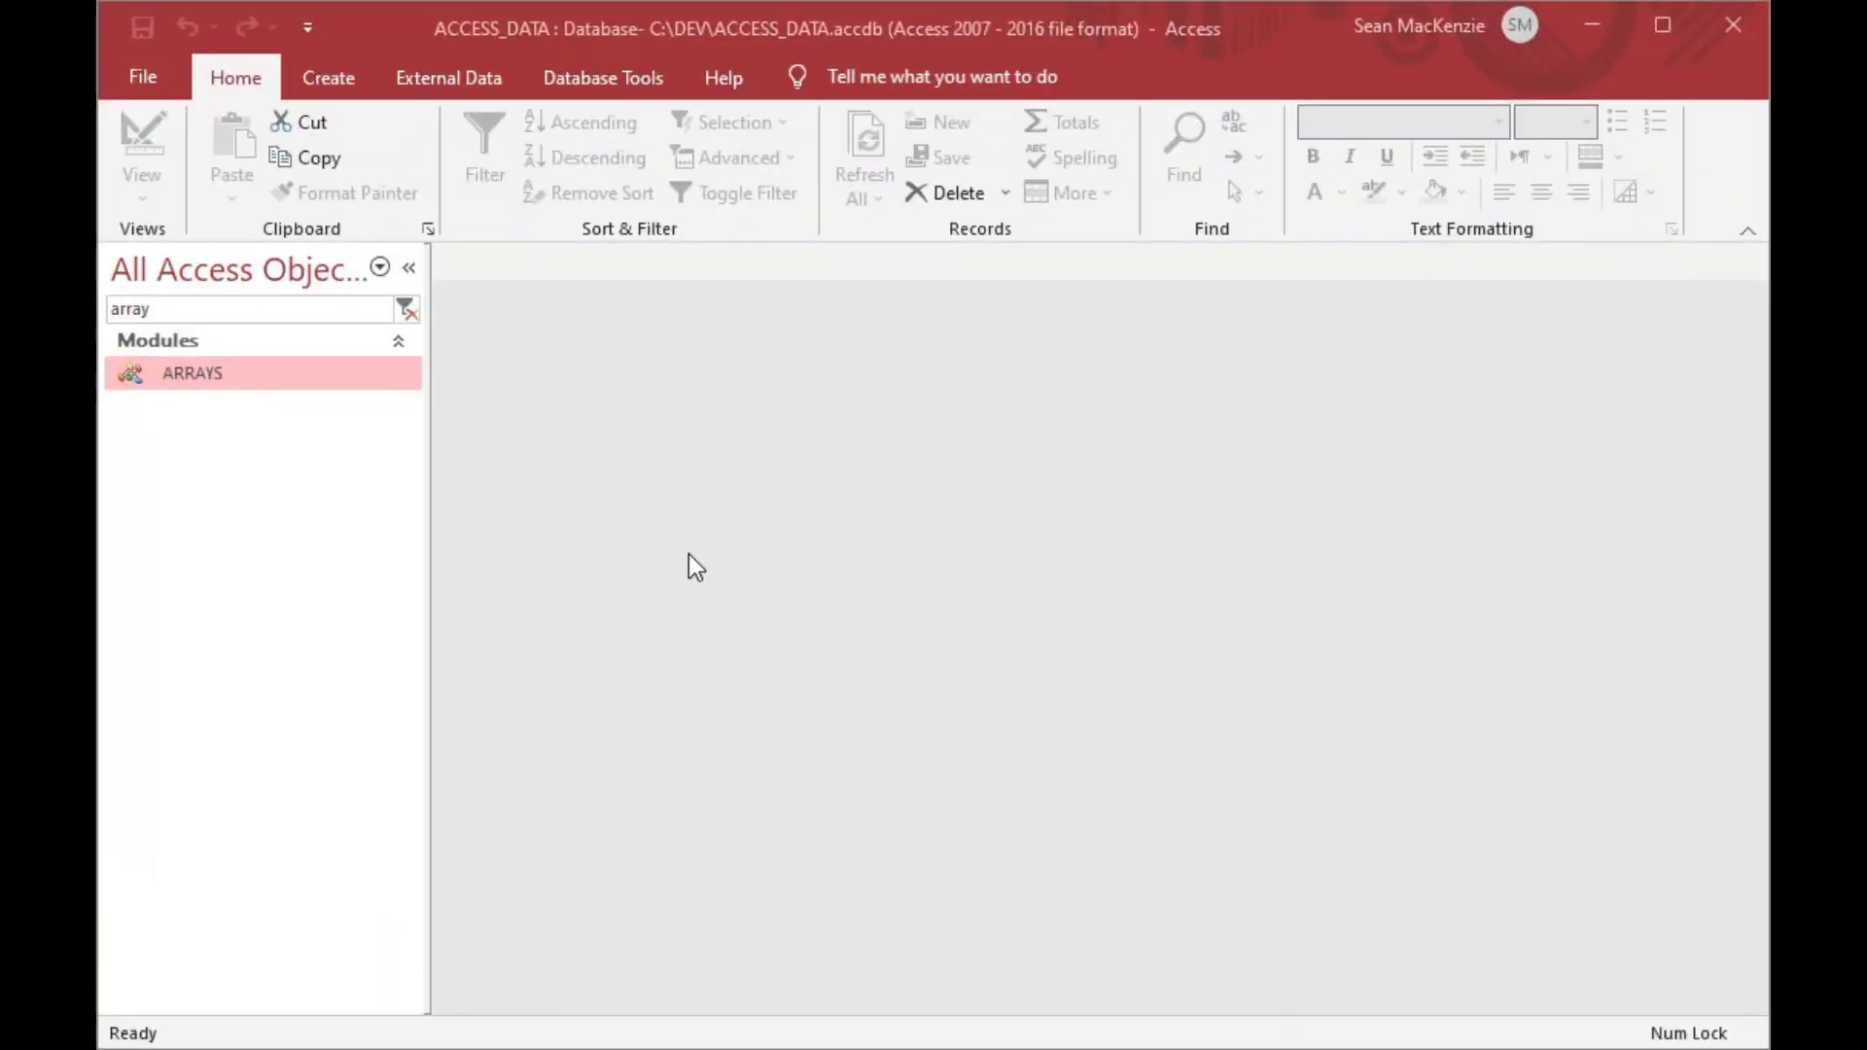
mouse_move(754, 423)
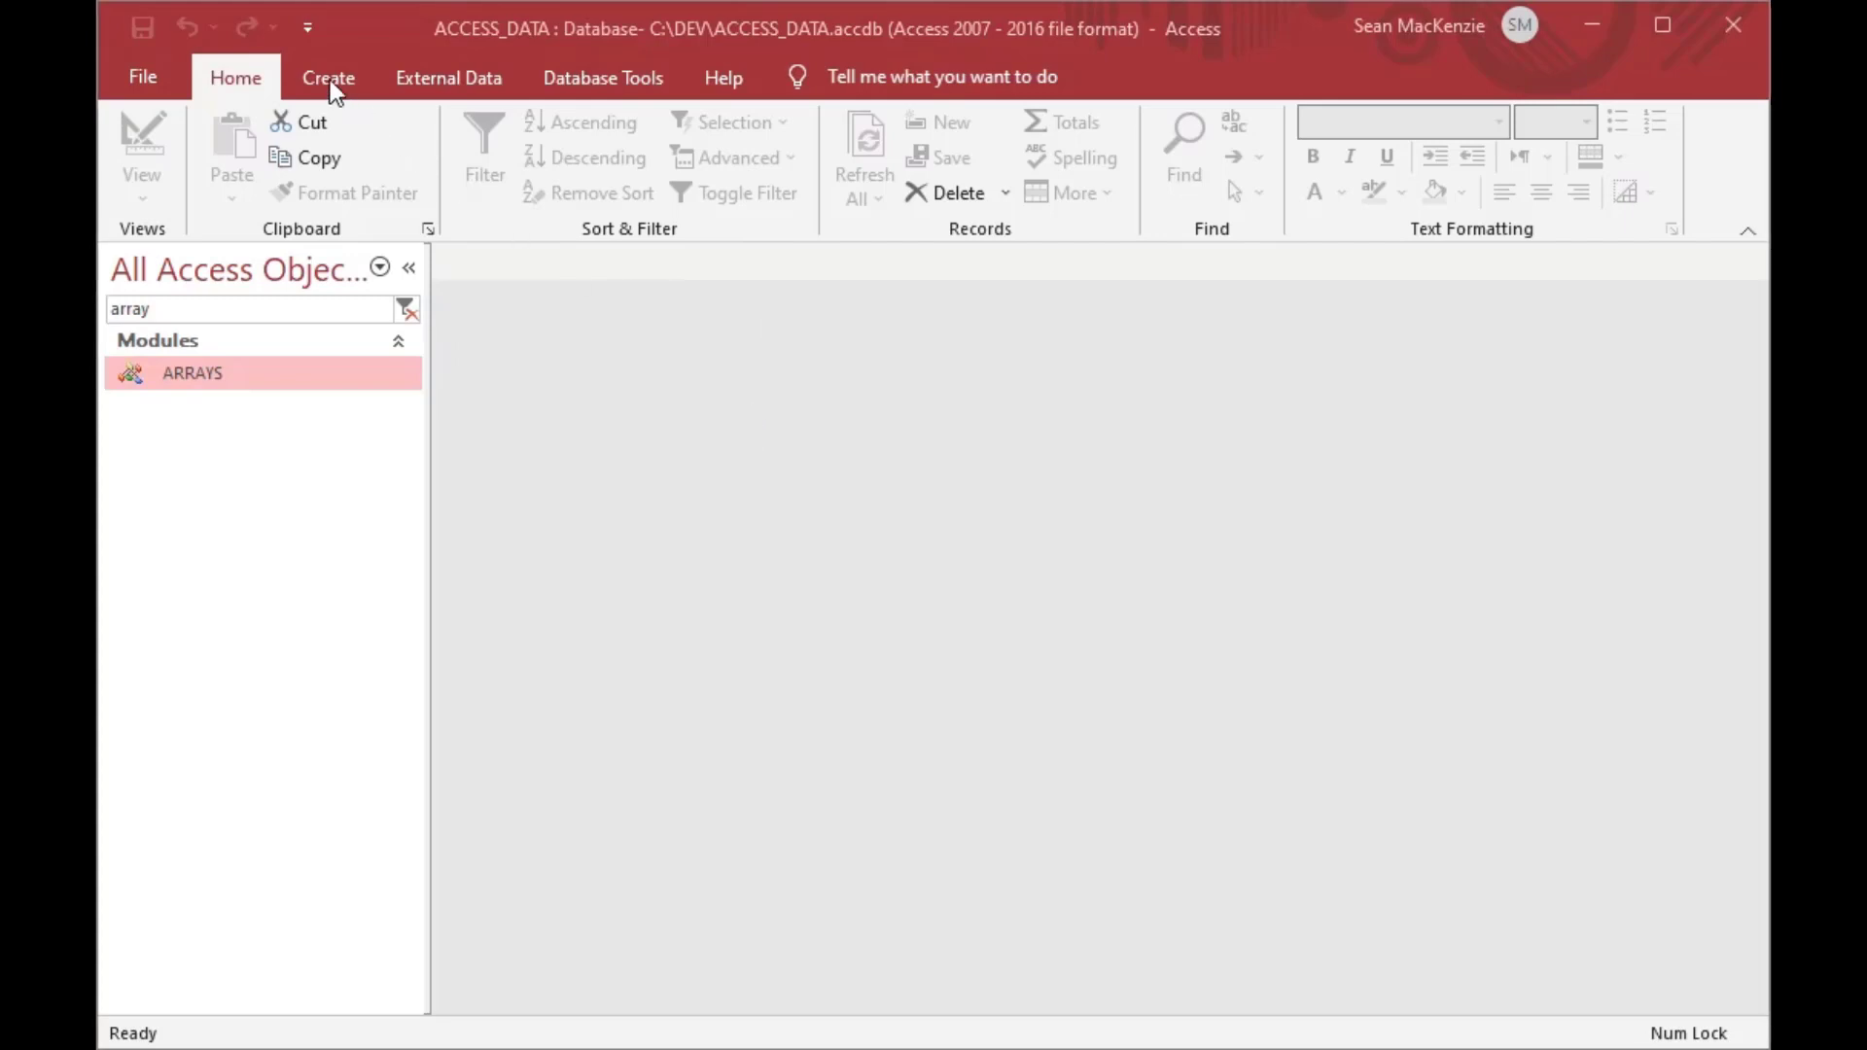
- Switch the Access ribbon to the Create tab to show object-creation commands
click(327, 77)
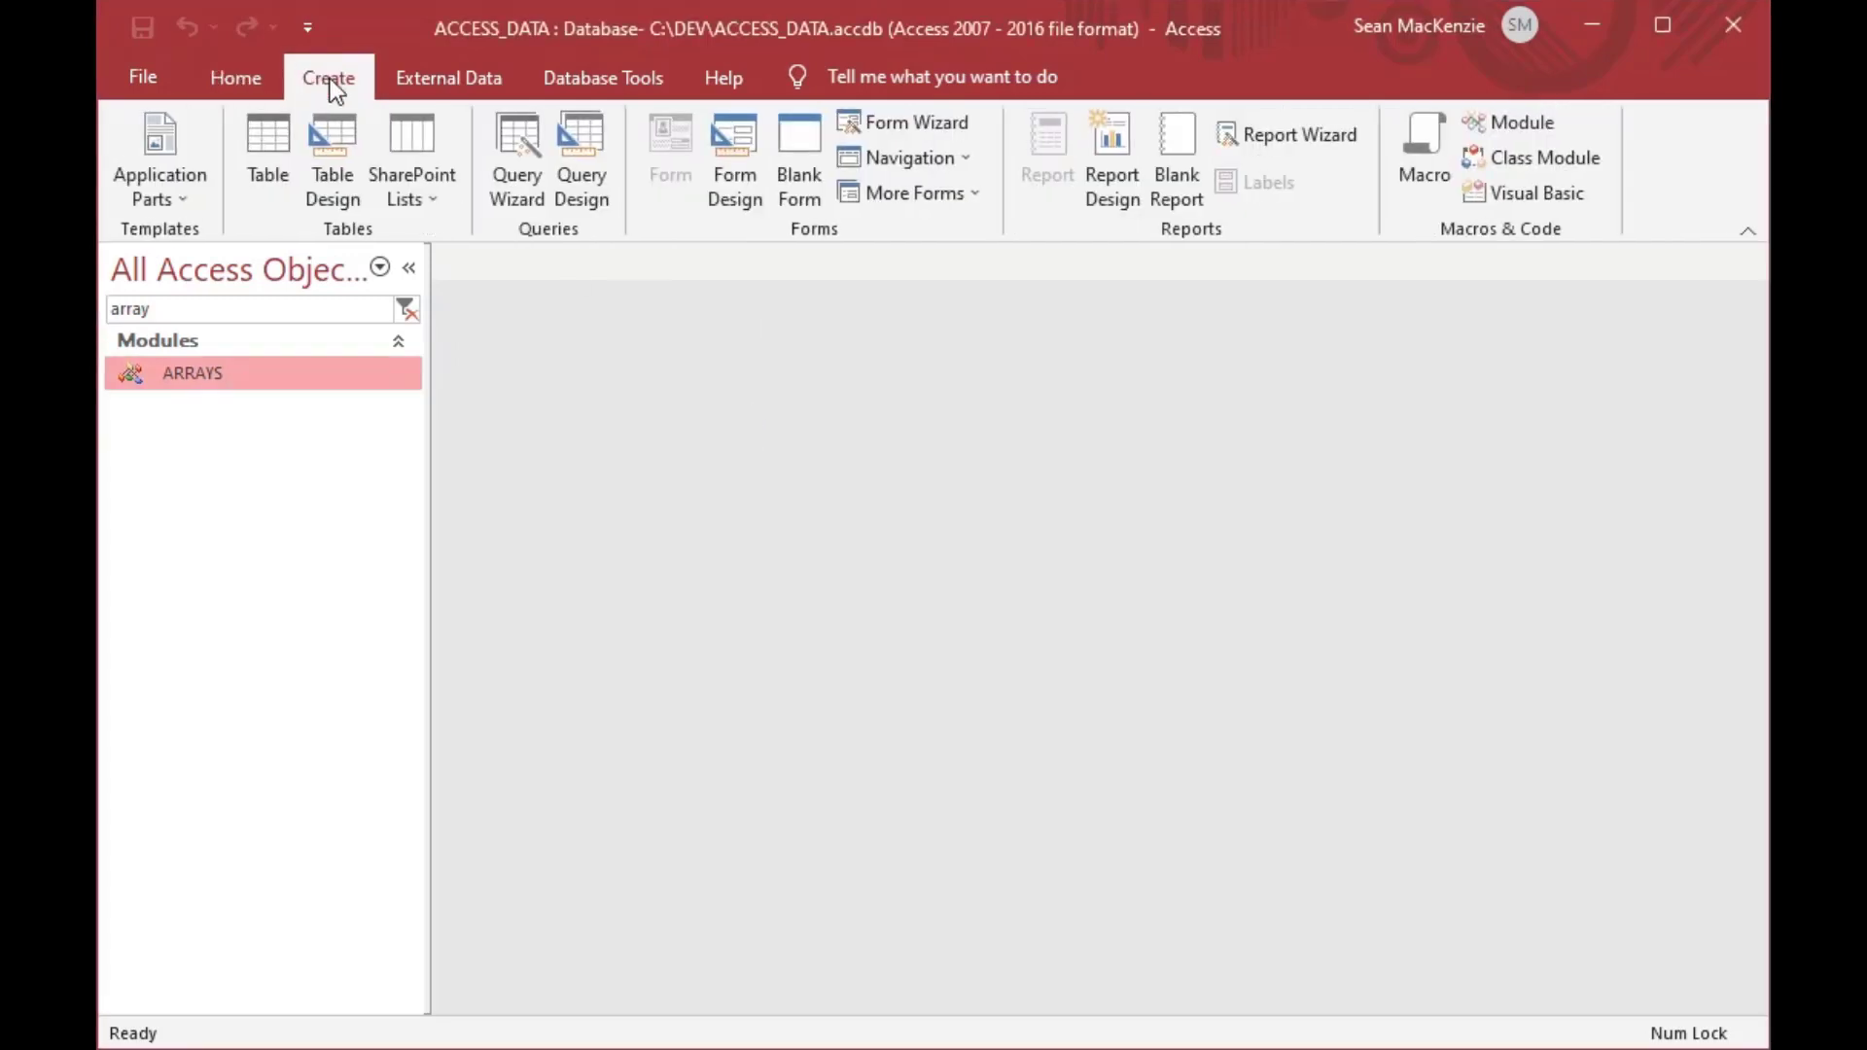
mouse_move(1423, 149)
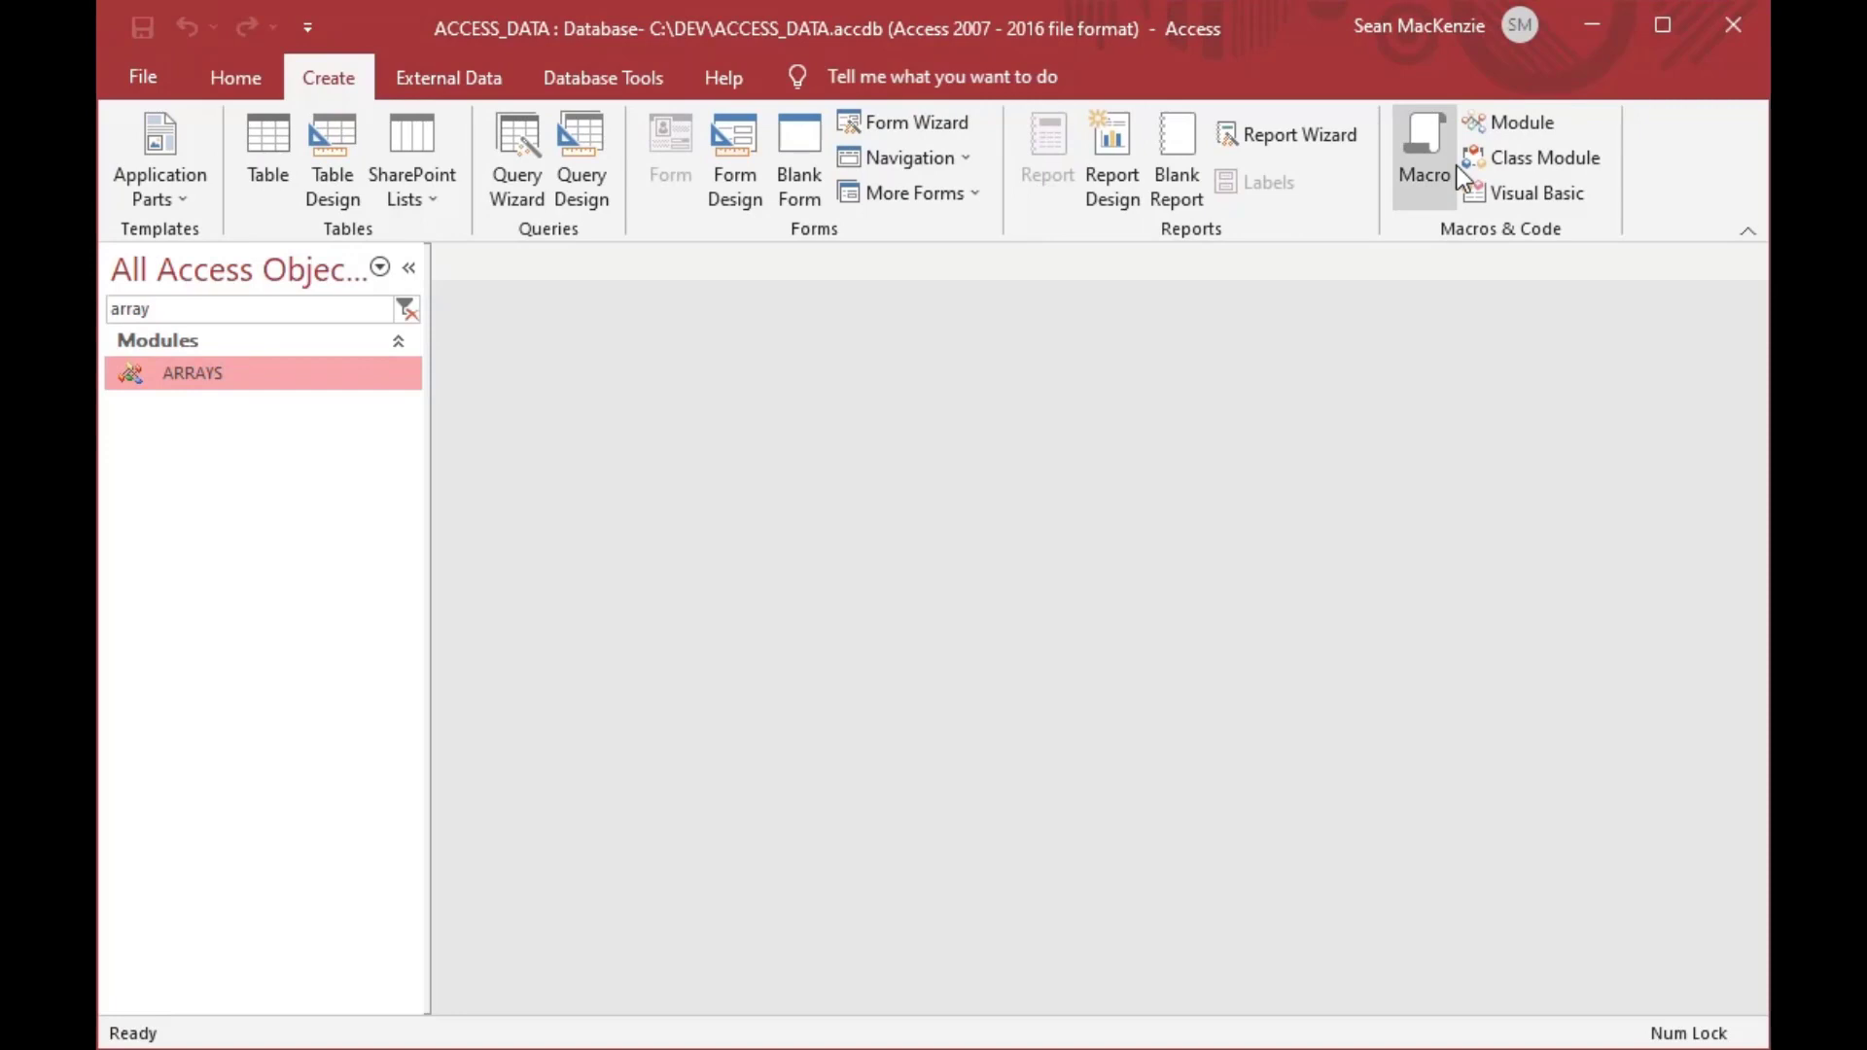
- Insert a new VBA code module and save it under the name ARRAY_SORT
click(1523, 121)
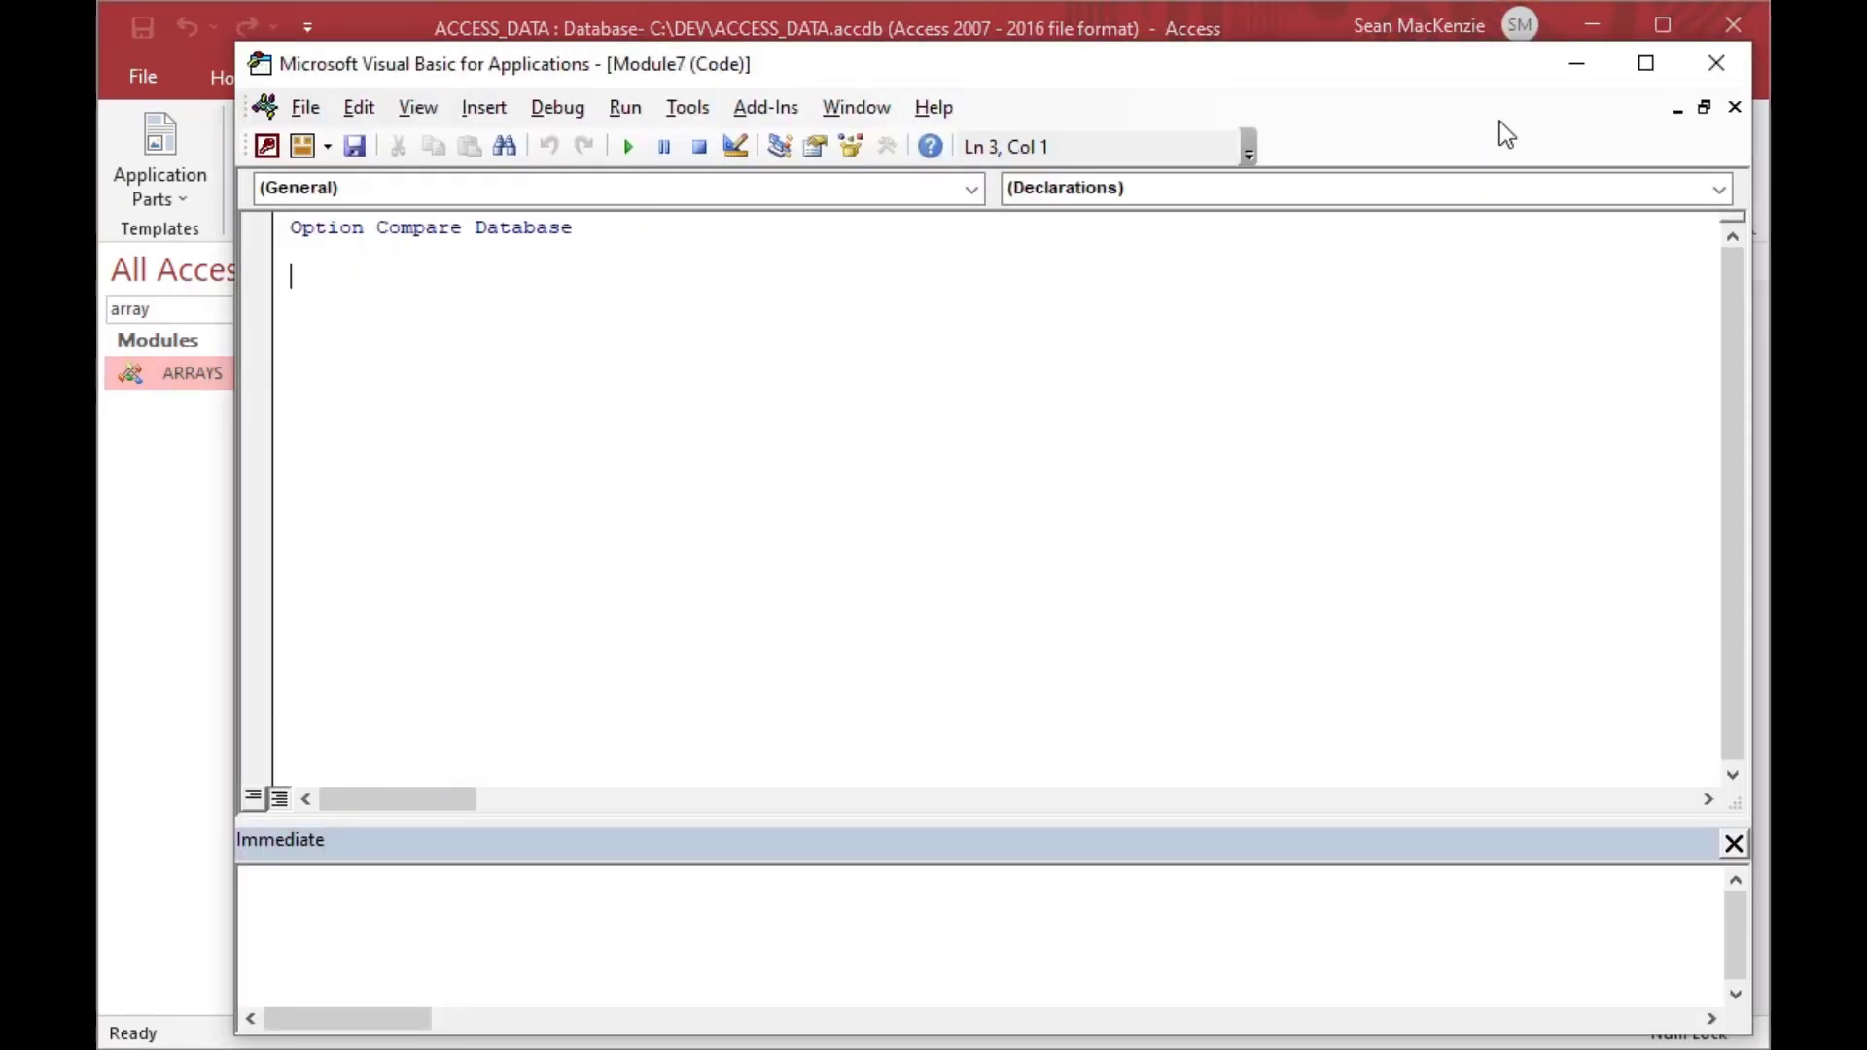
click(354, 144)
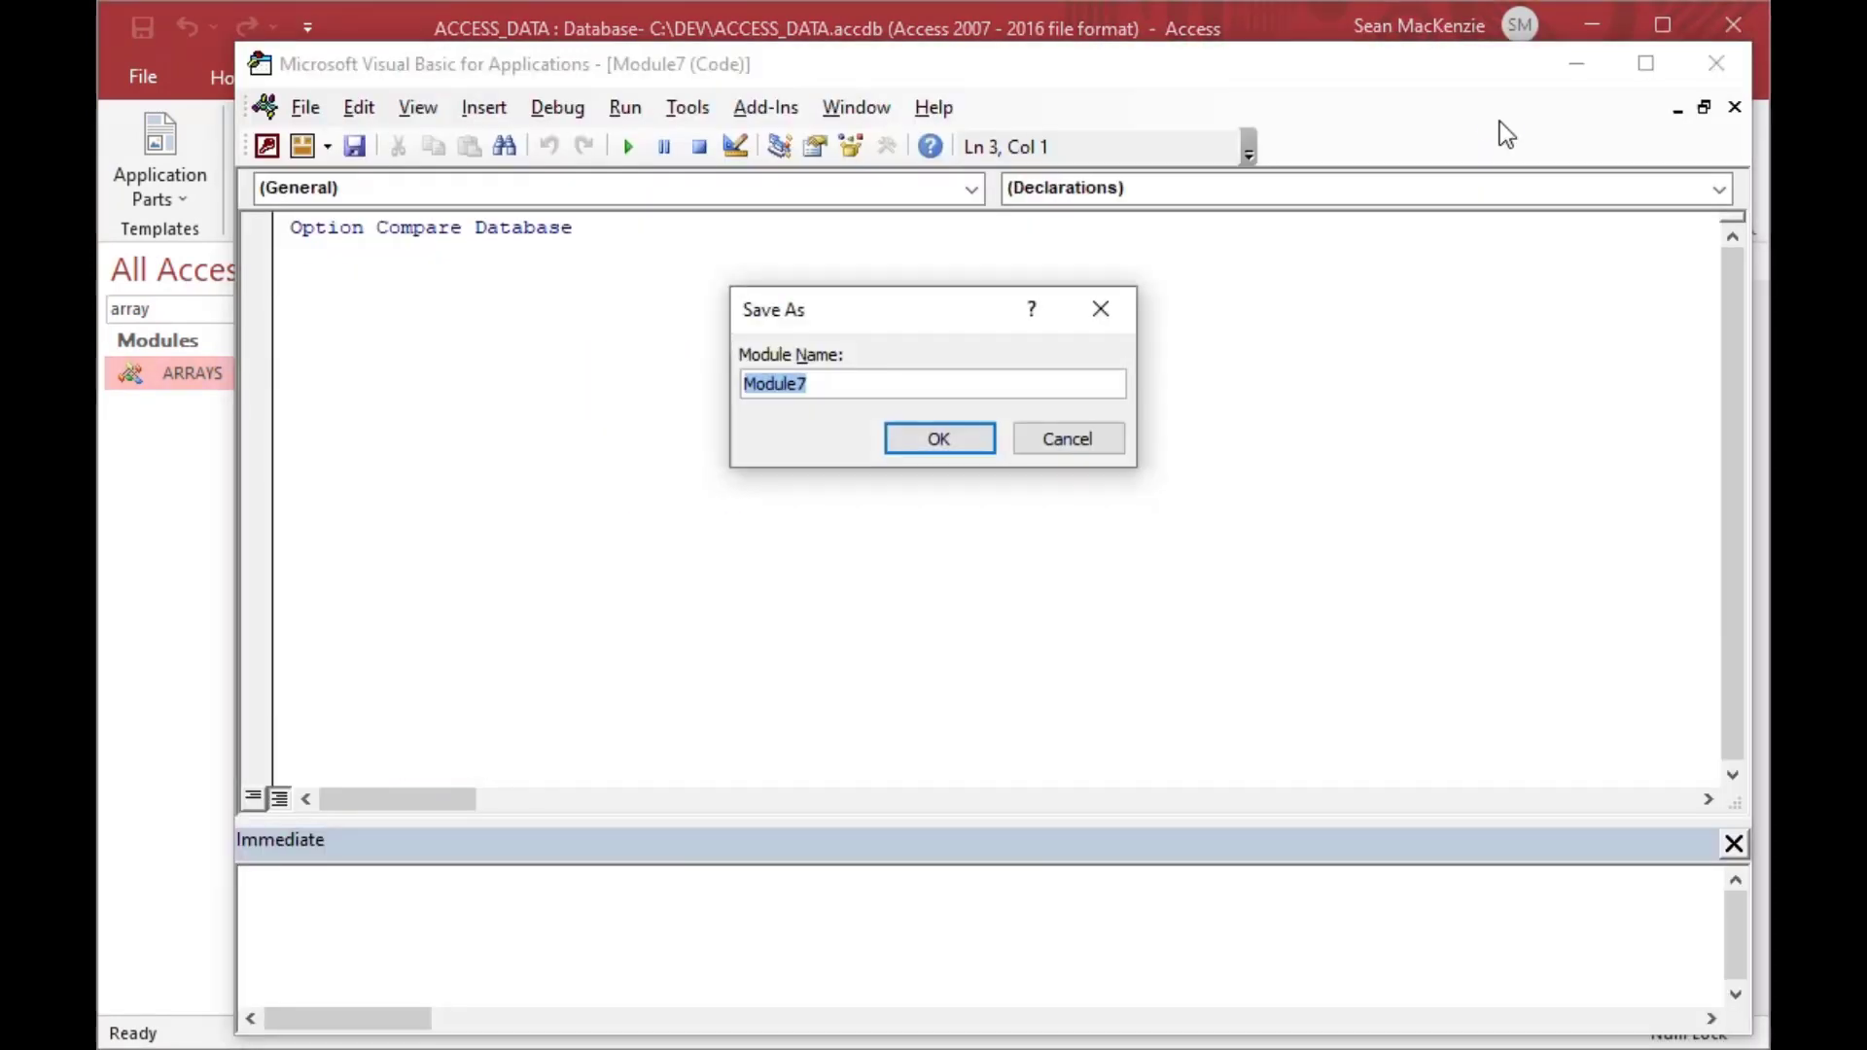
text(ARRAY_SORT)
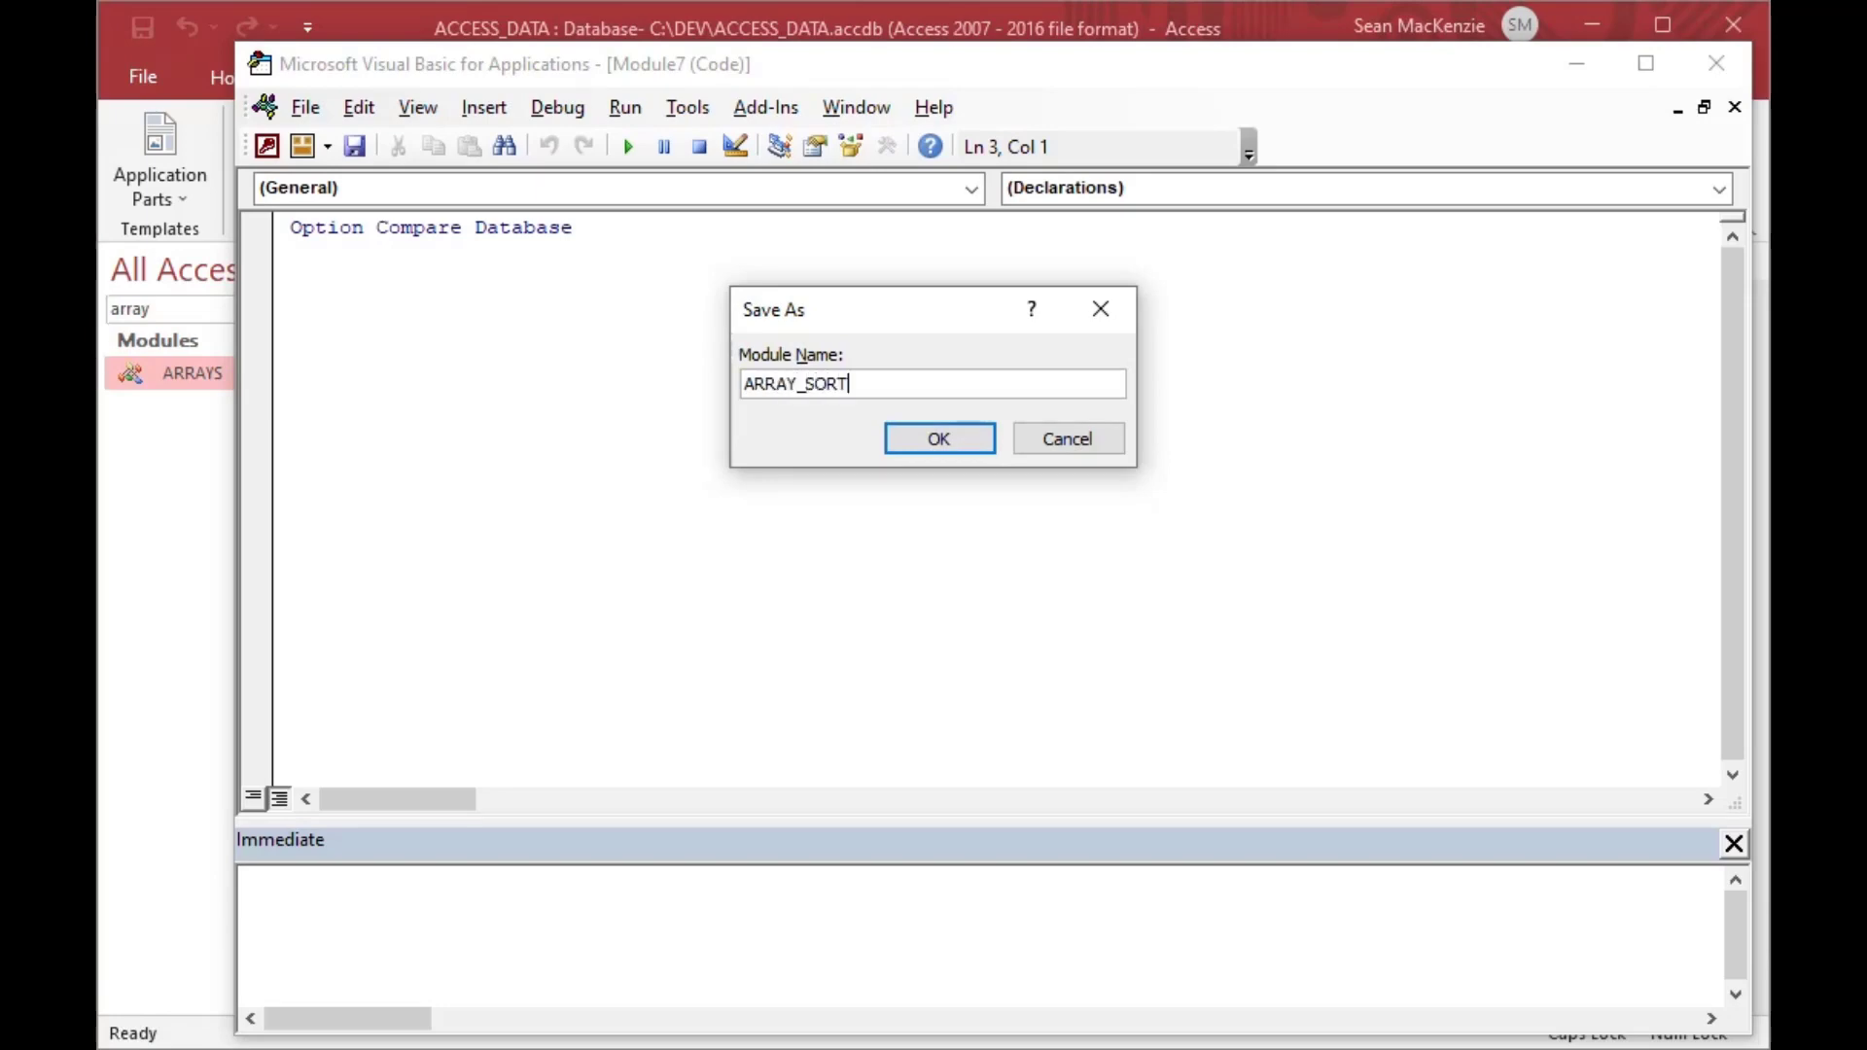
click(938, 438)
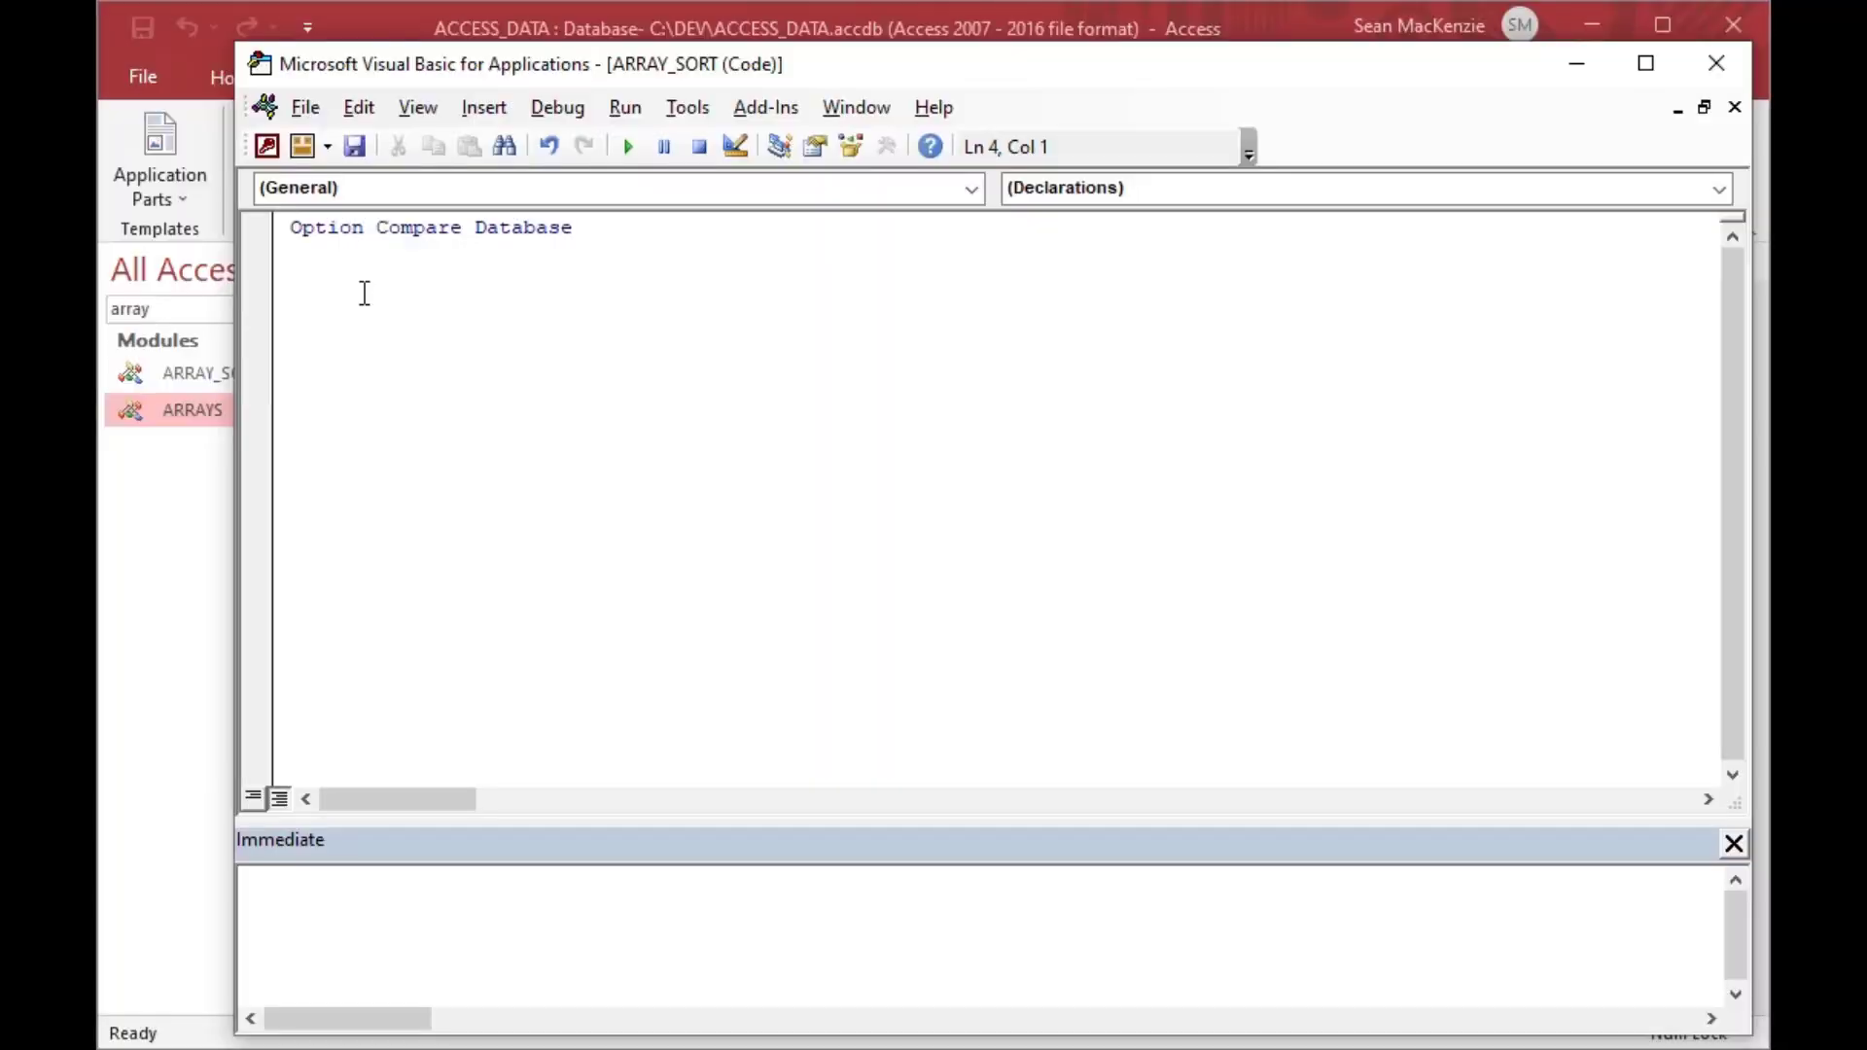
- Start Sub MyArray() with a comment saying it sets up a simple unordered array
click(291, 275)
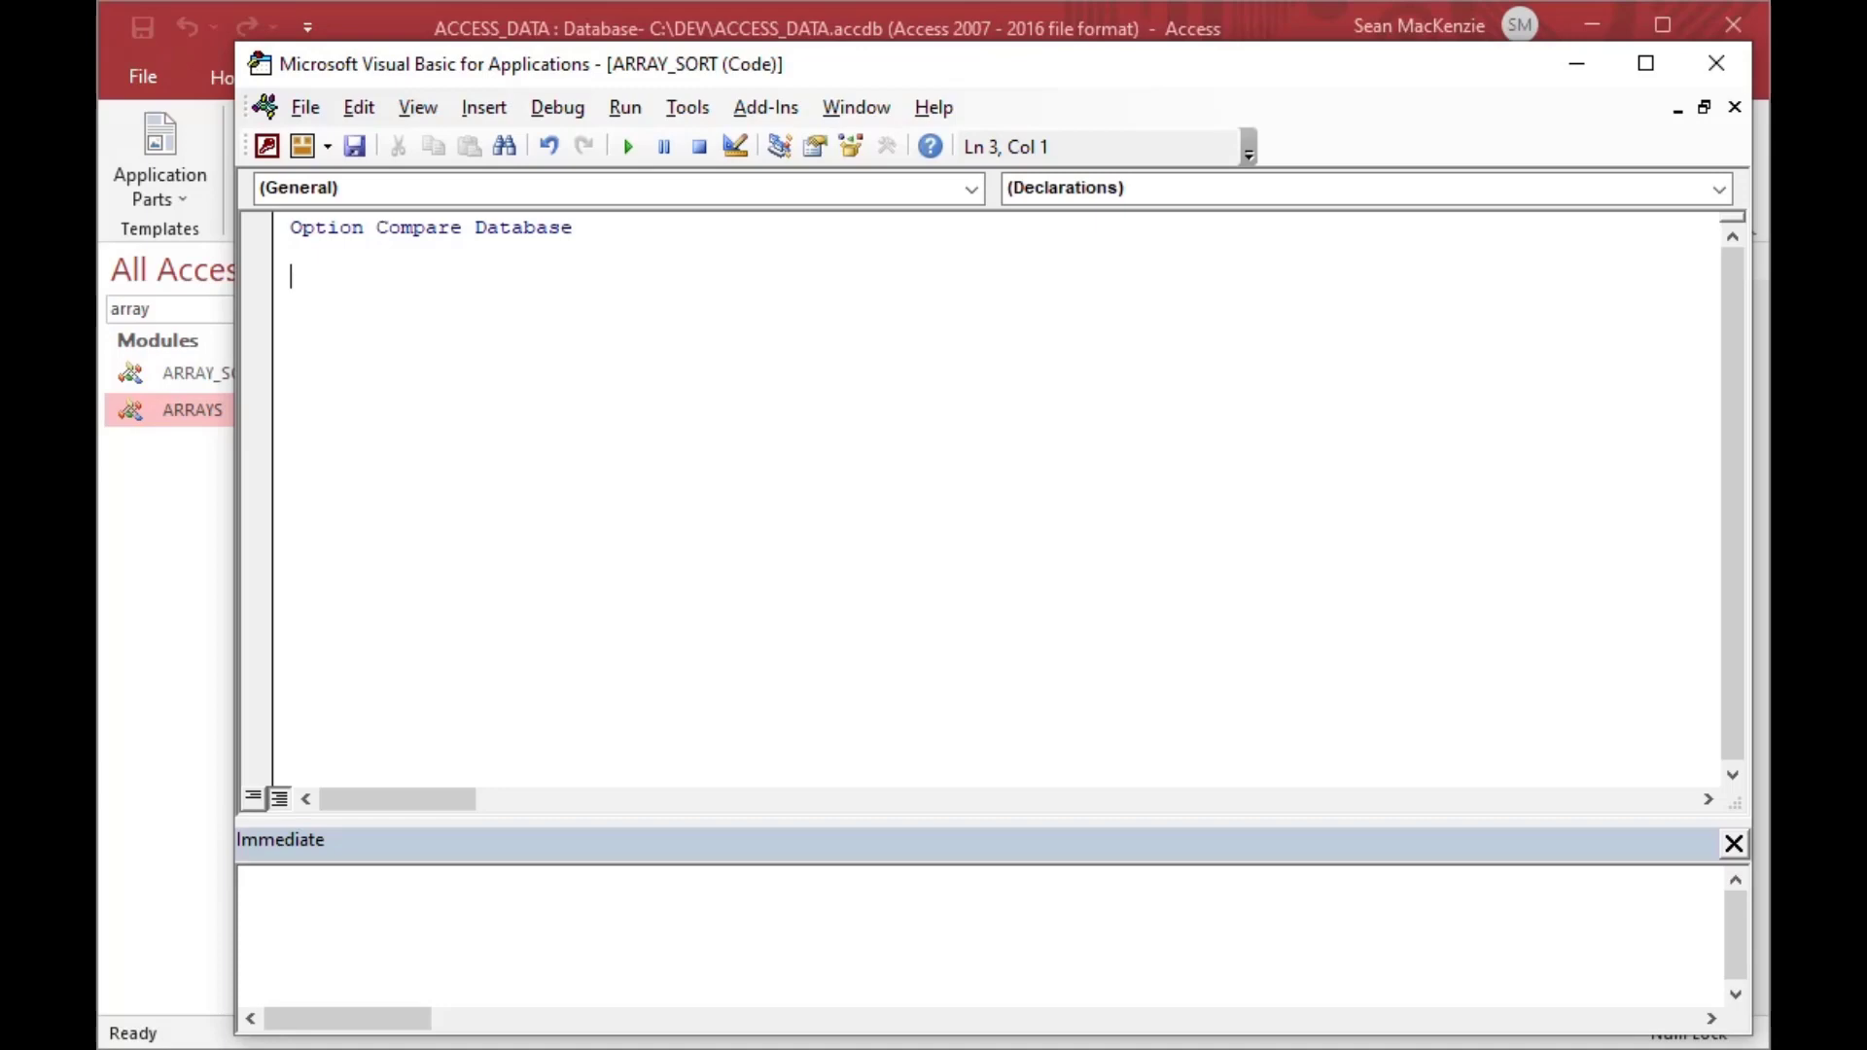
text(Sub My)
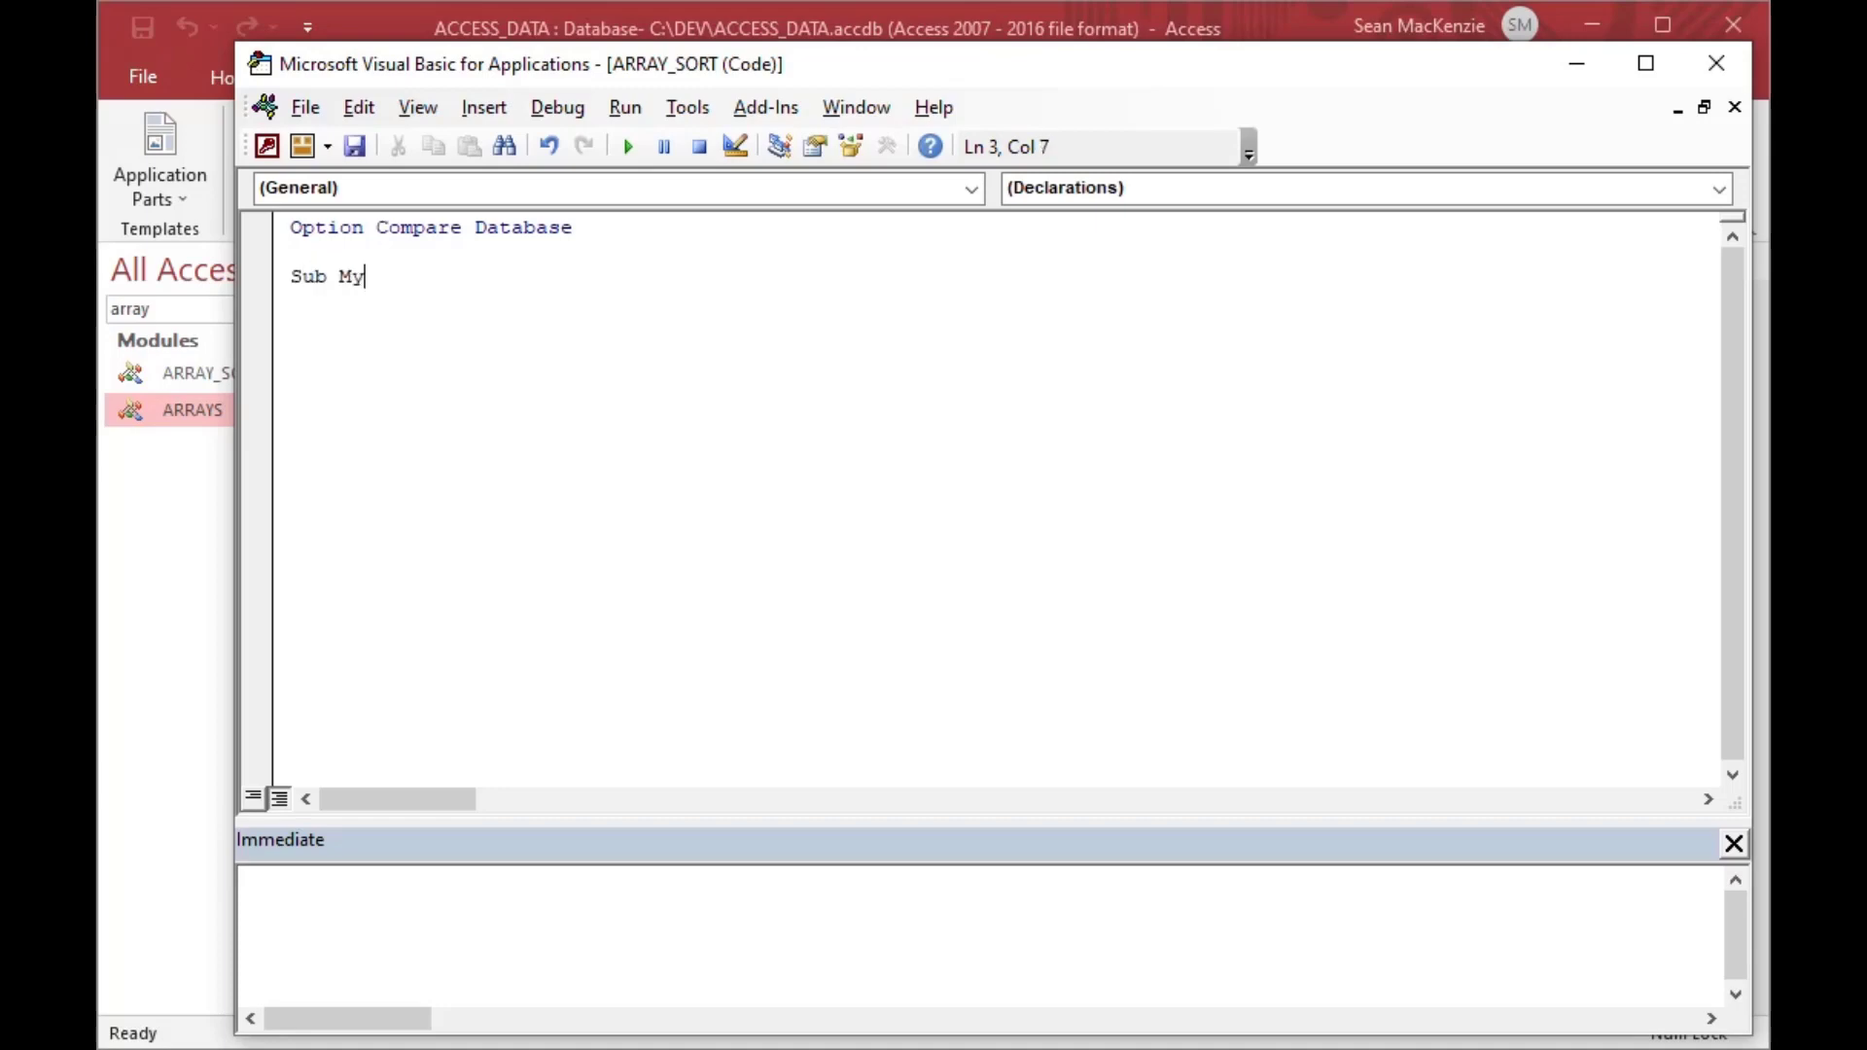
text(Array()
text(')
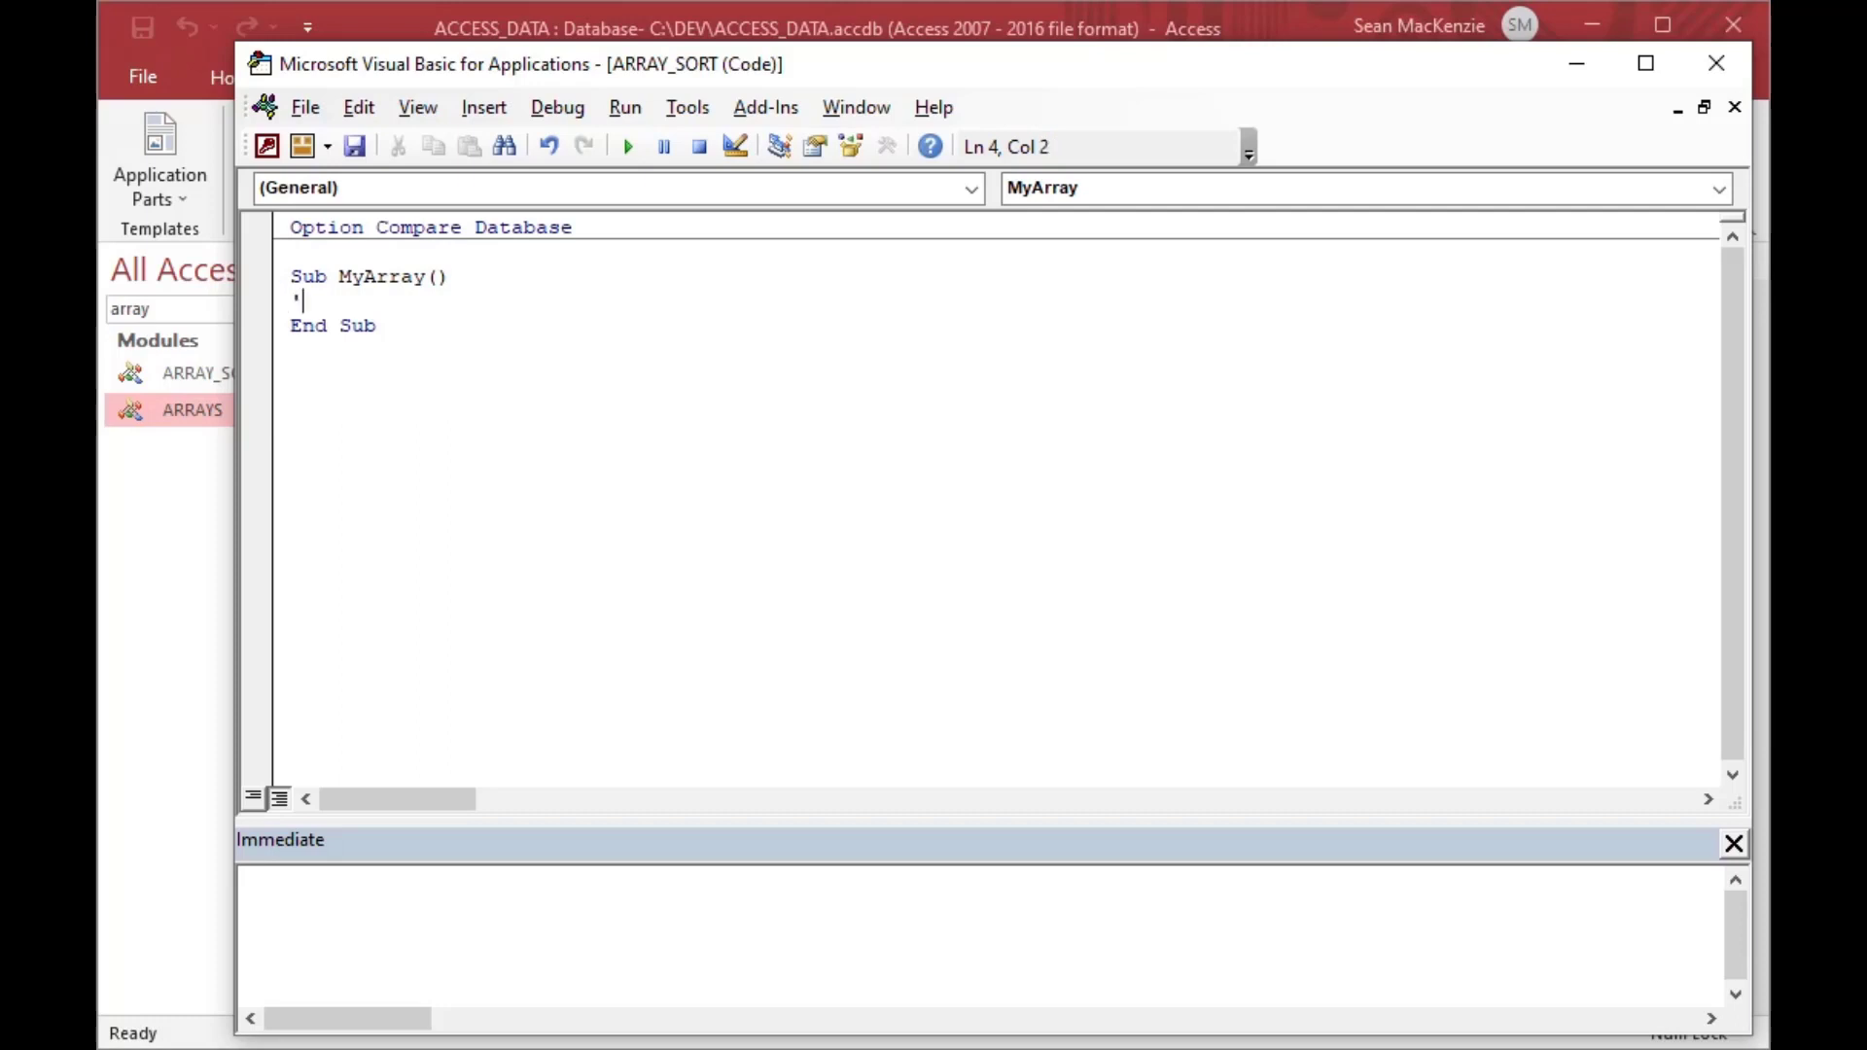
text(Sets up a sim)
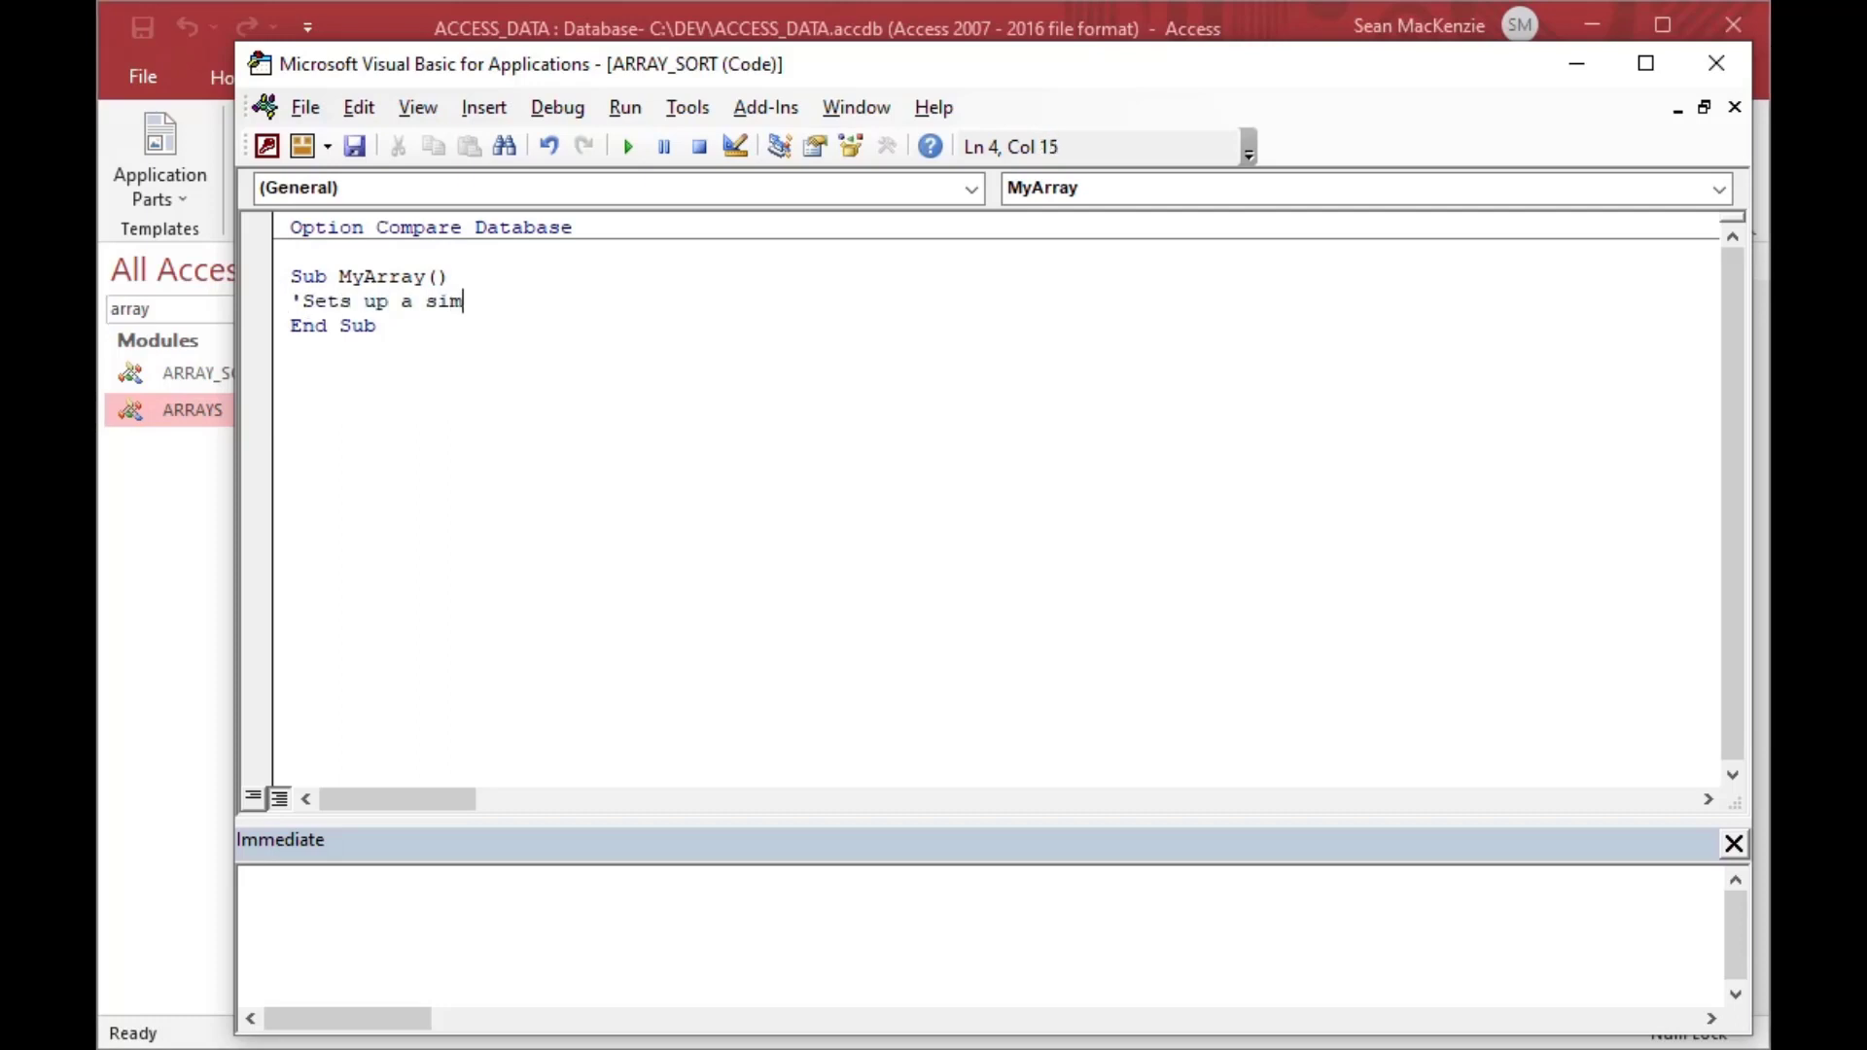
text(ple unor)
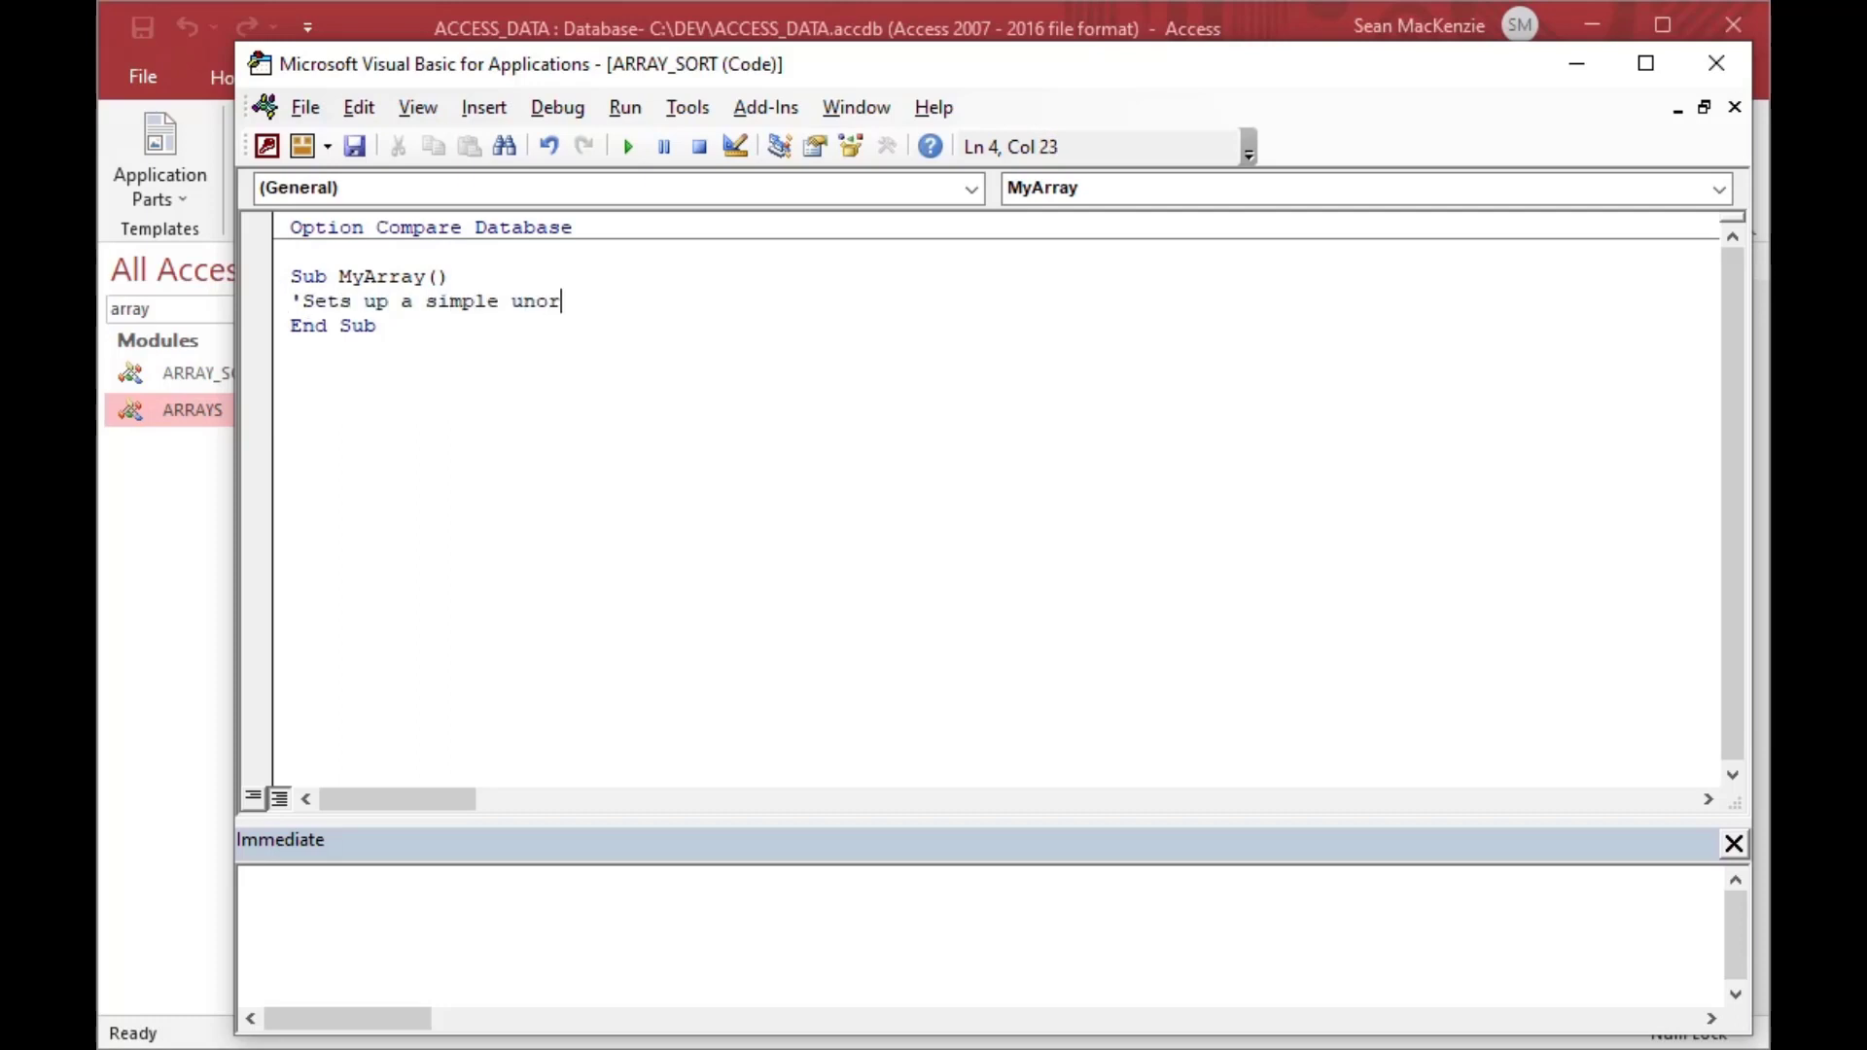
text(dered array and shows it)
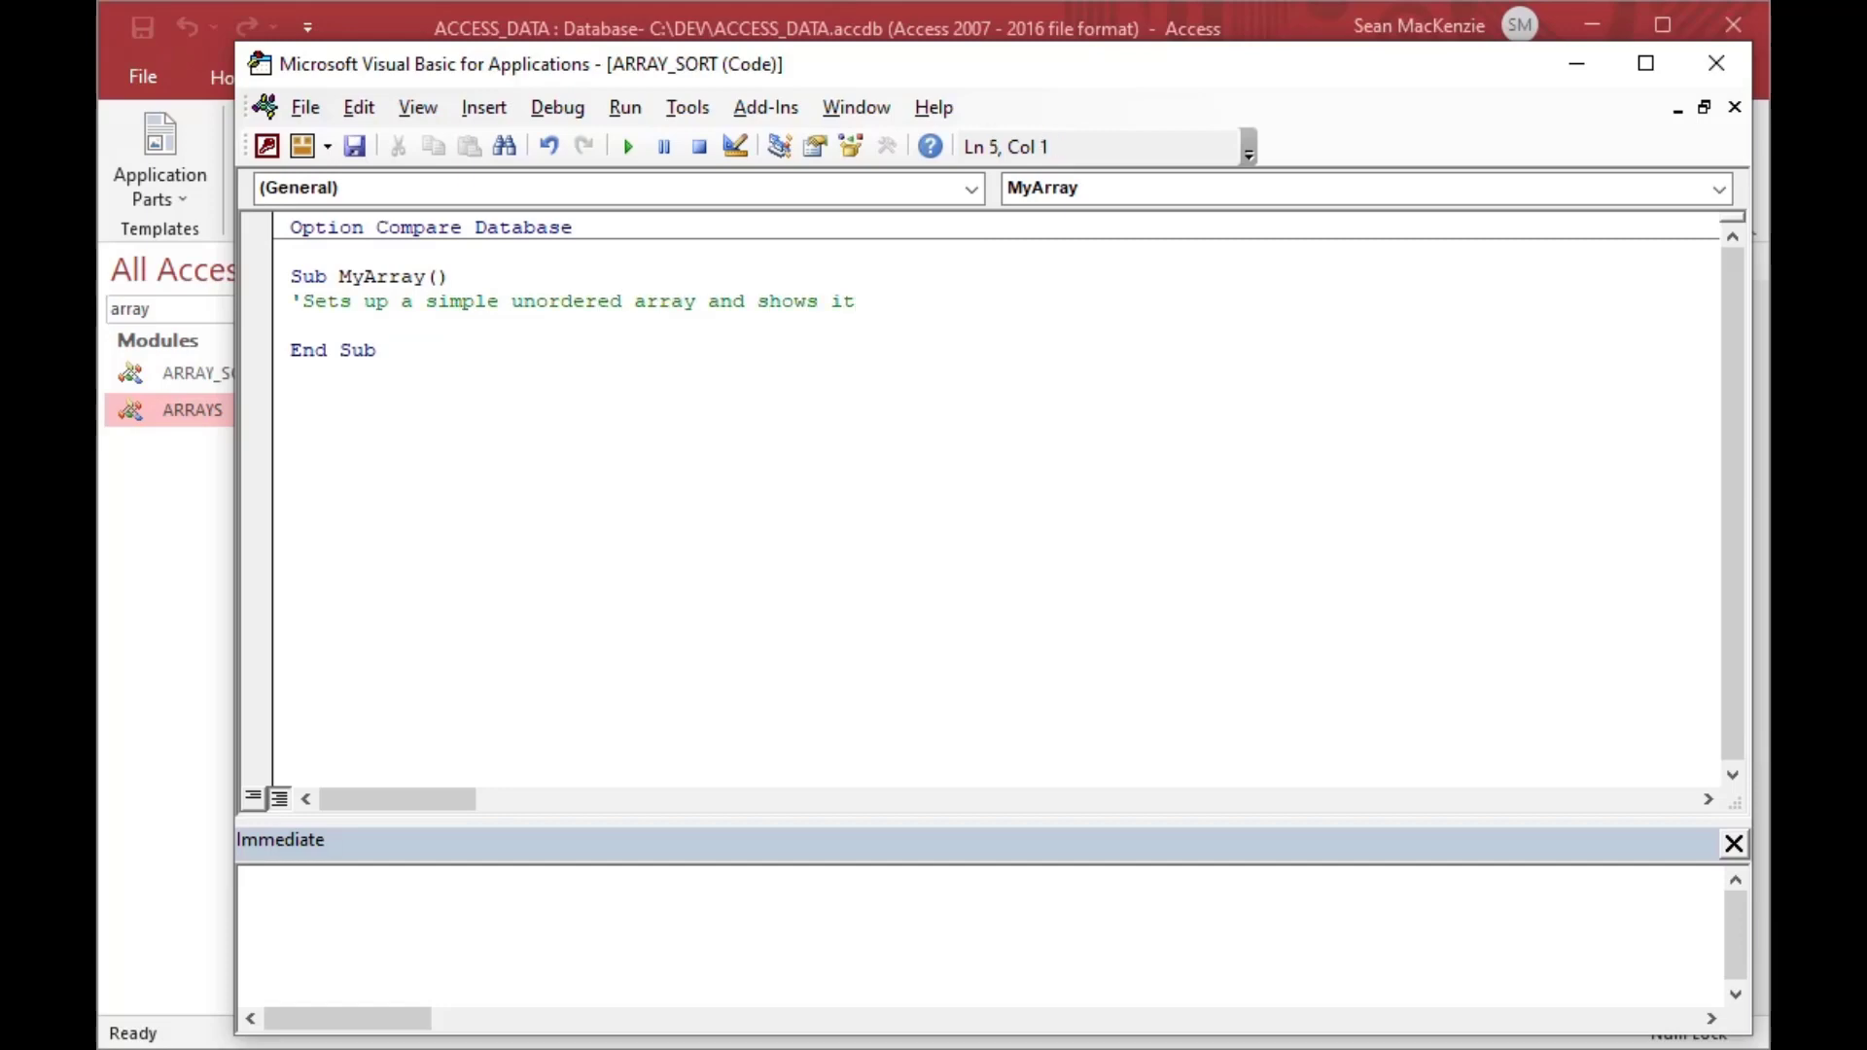
- Declare arData(9) and assign arData(0) through arData(8) the values 7, 5, 3, 8, 9, 0, 1, 2, 6
text(Dim ar)
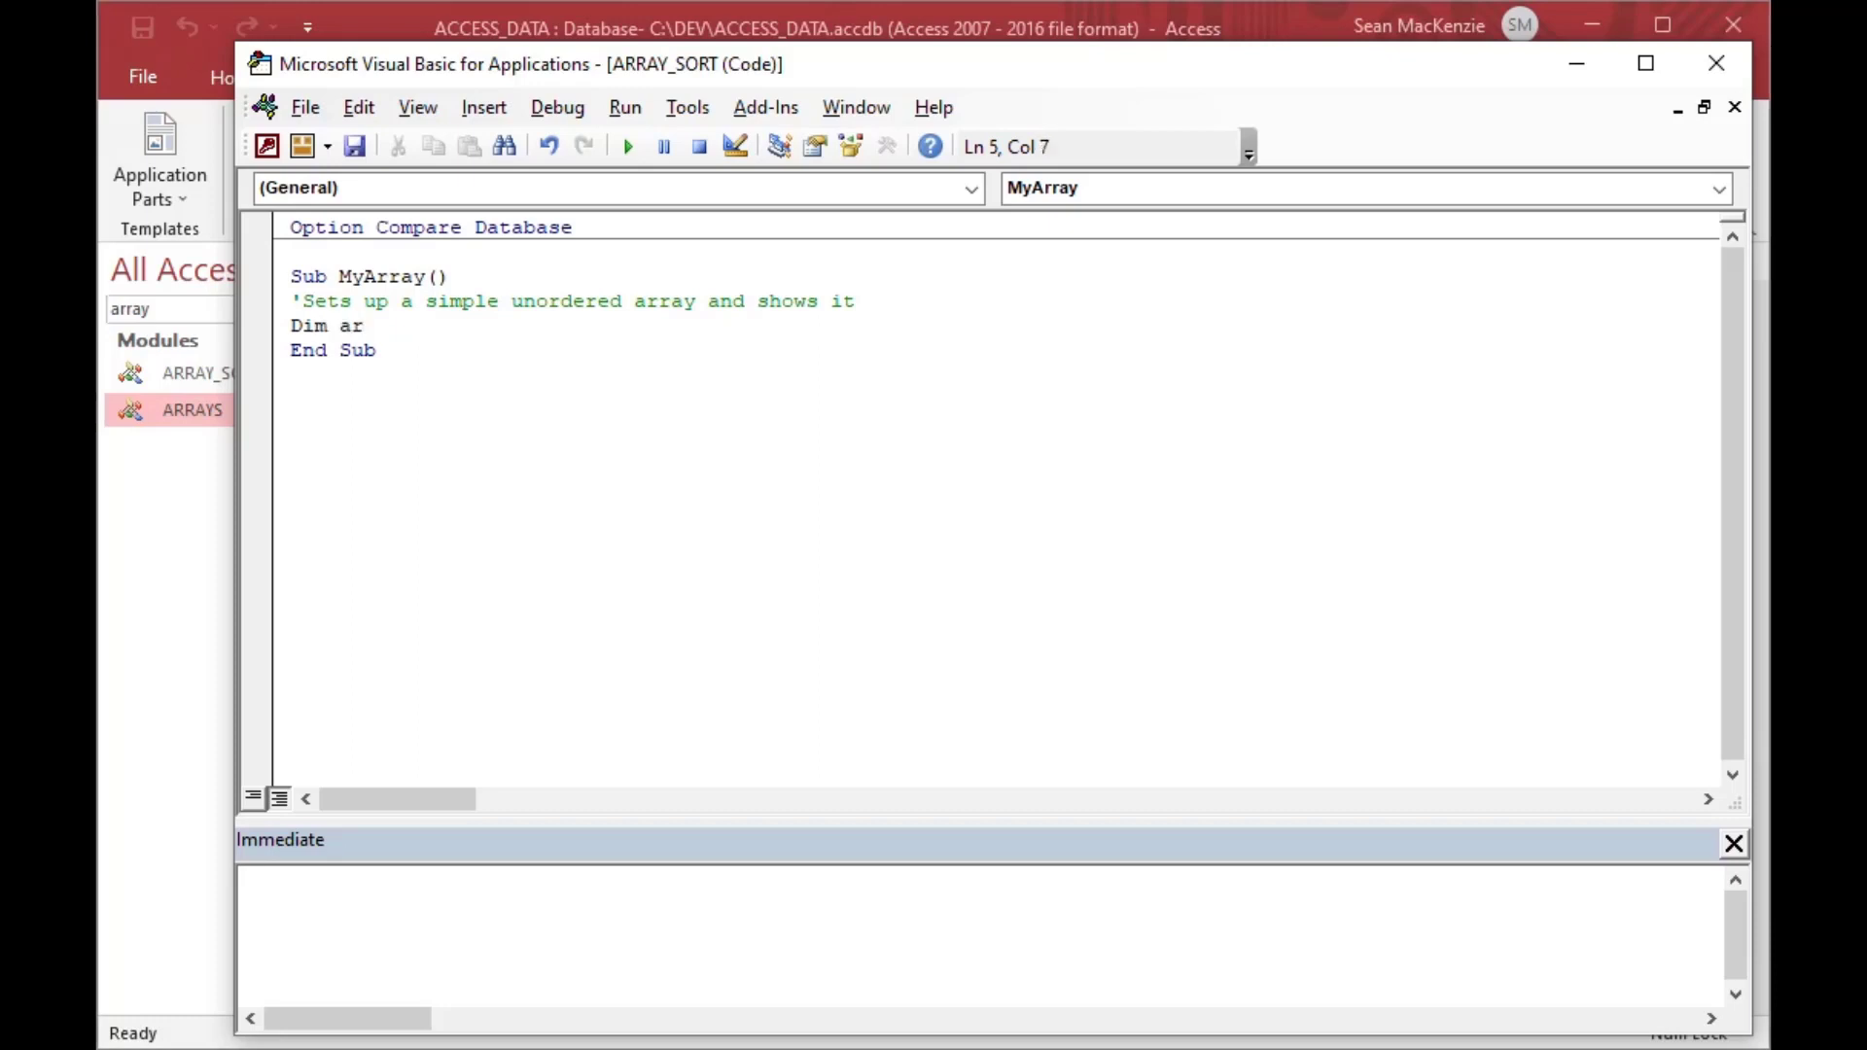
text(Data)
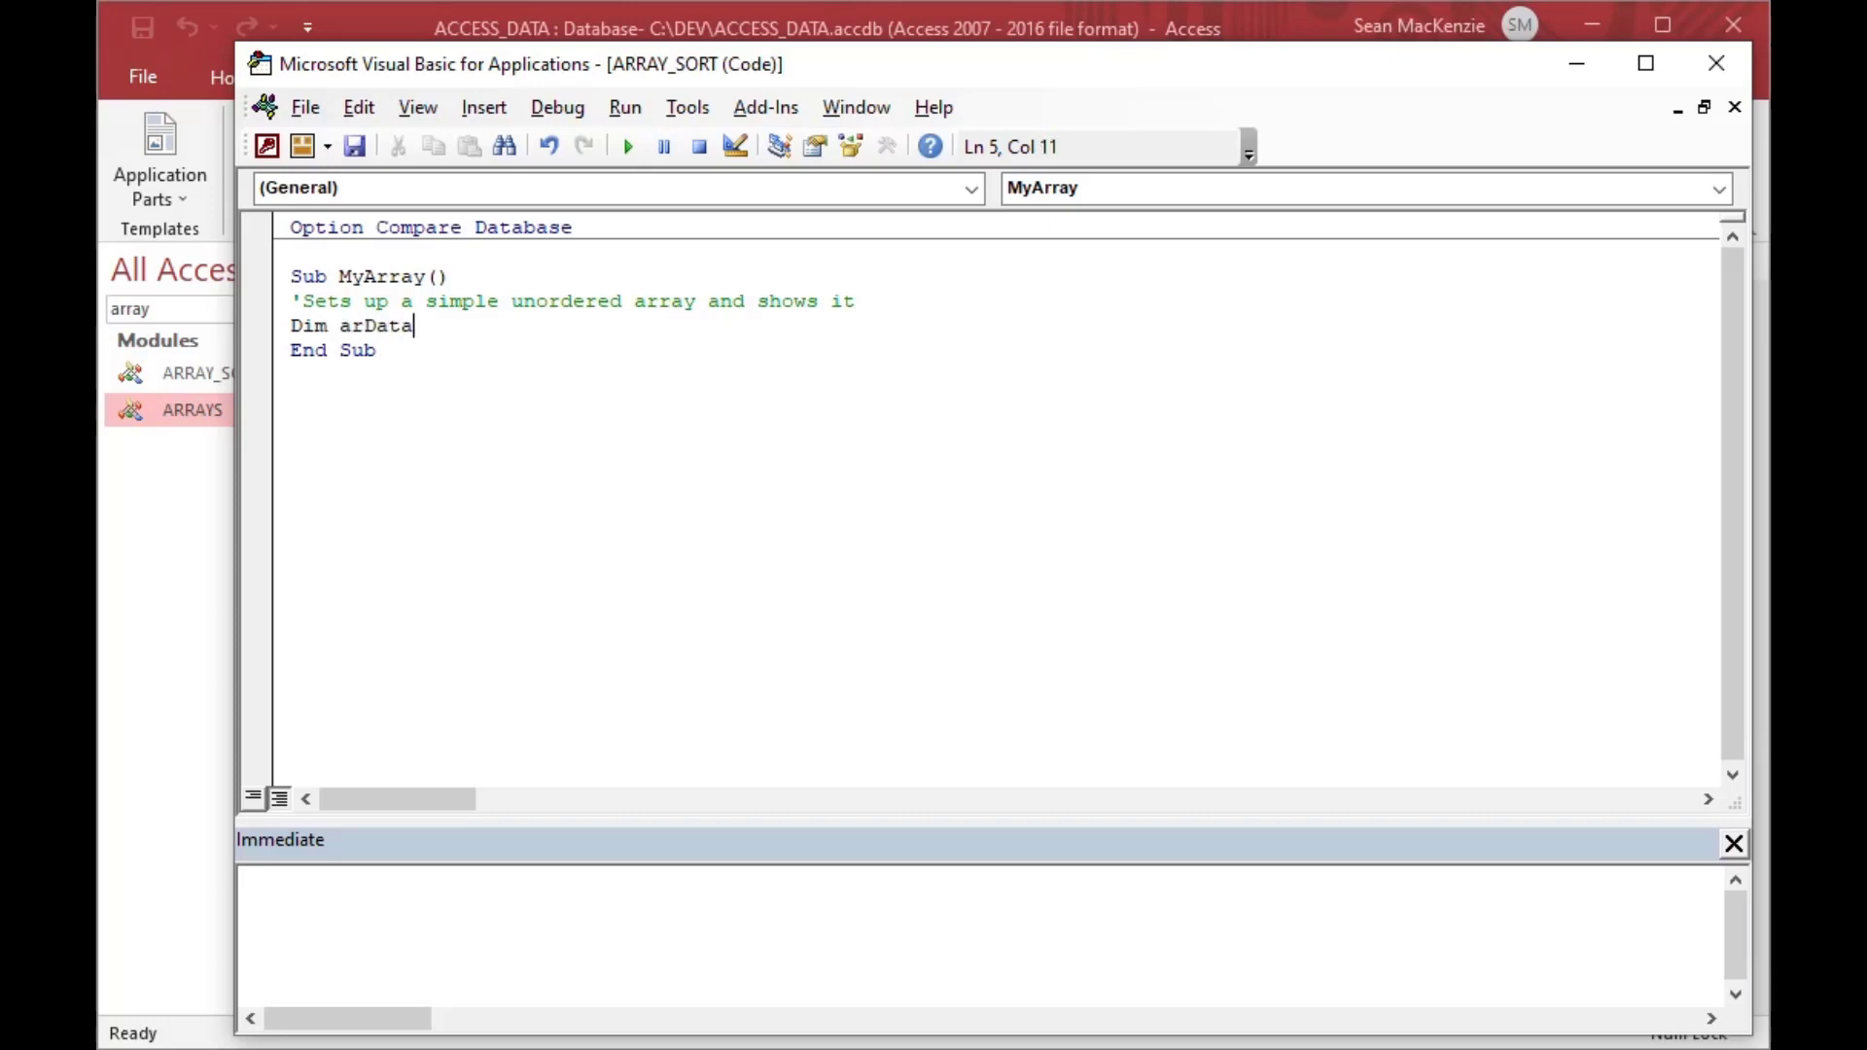
text((9)
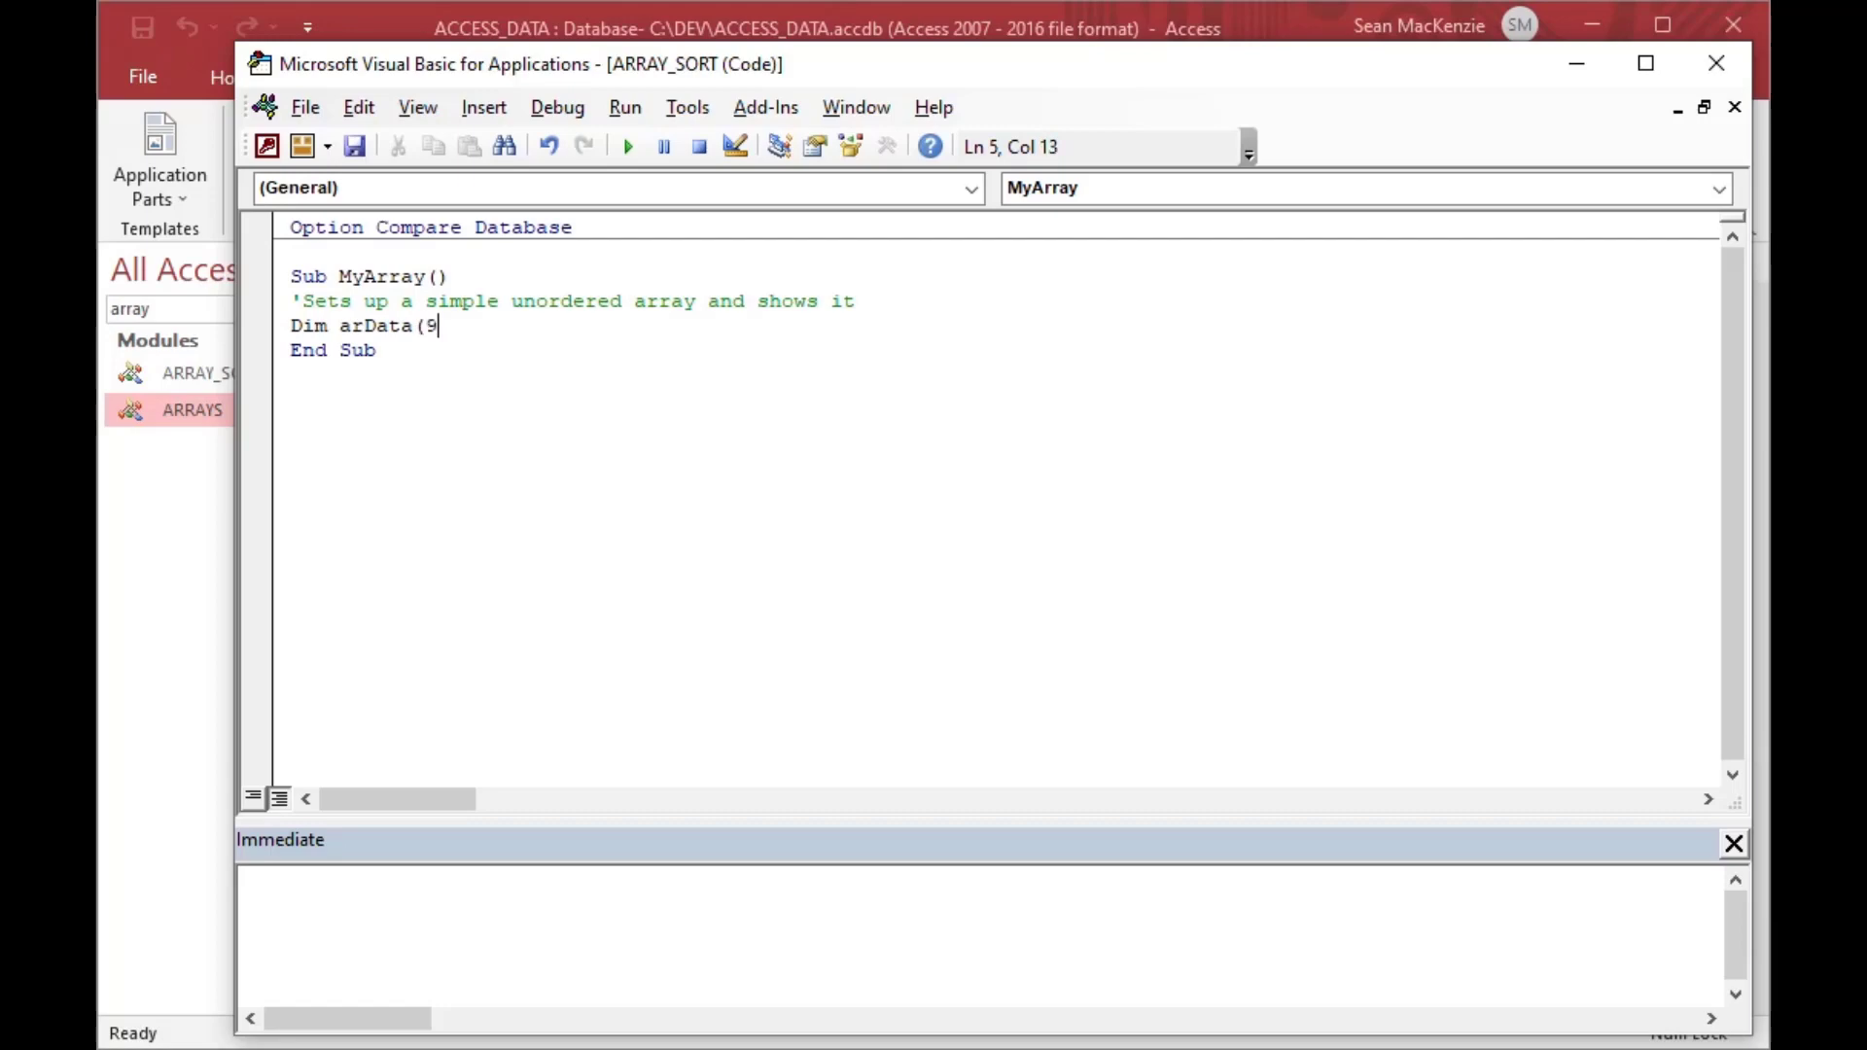
text())
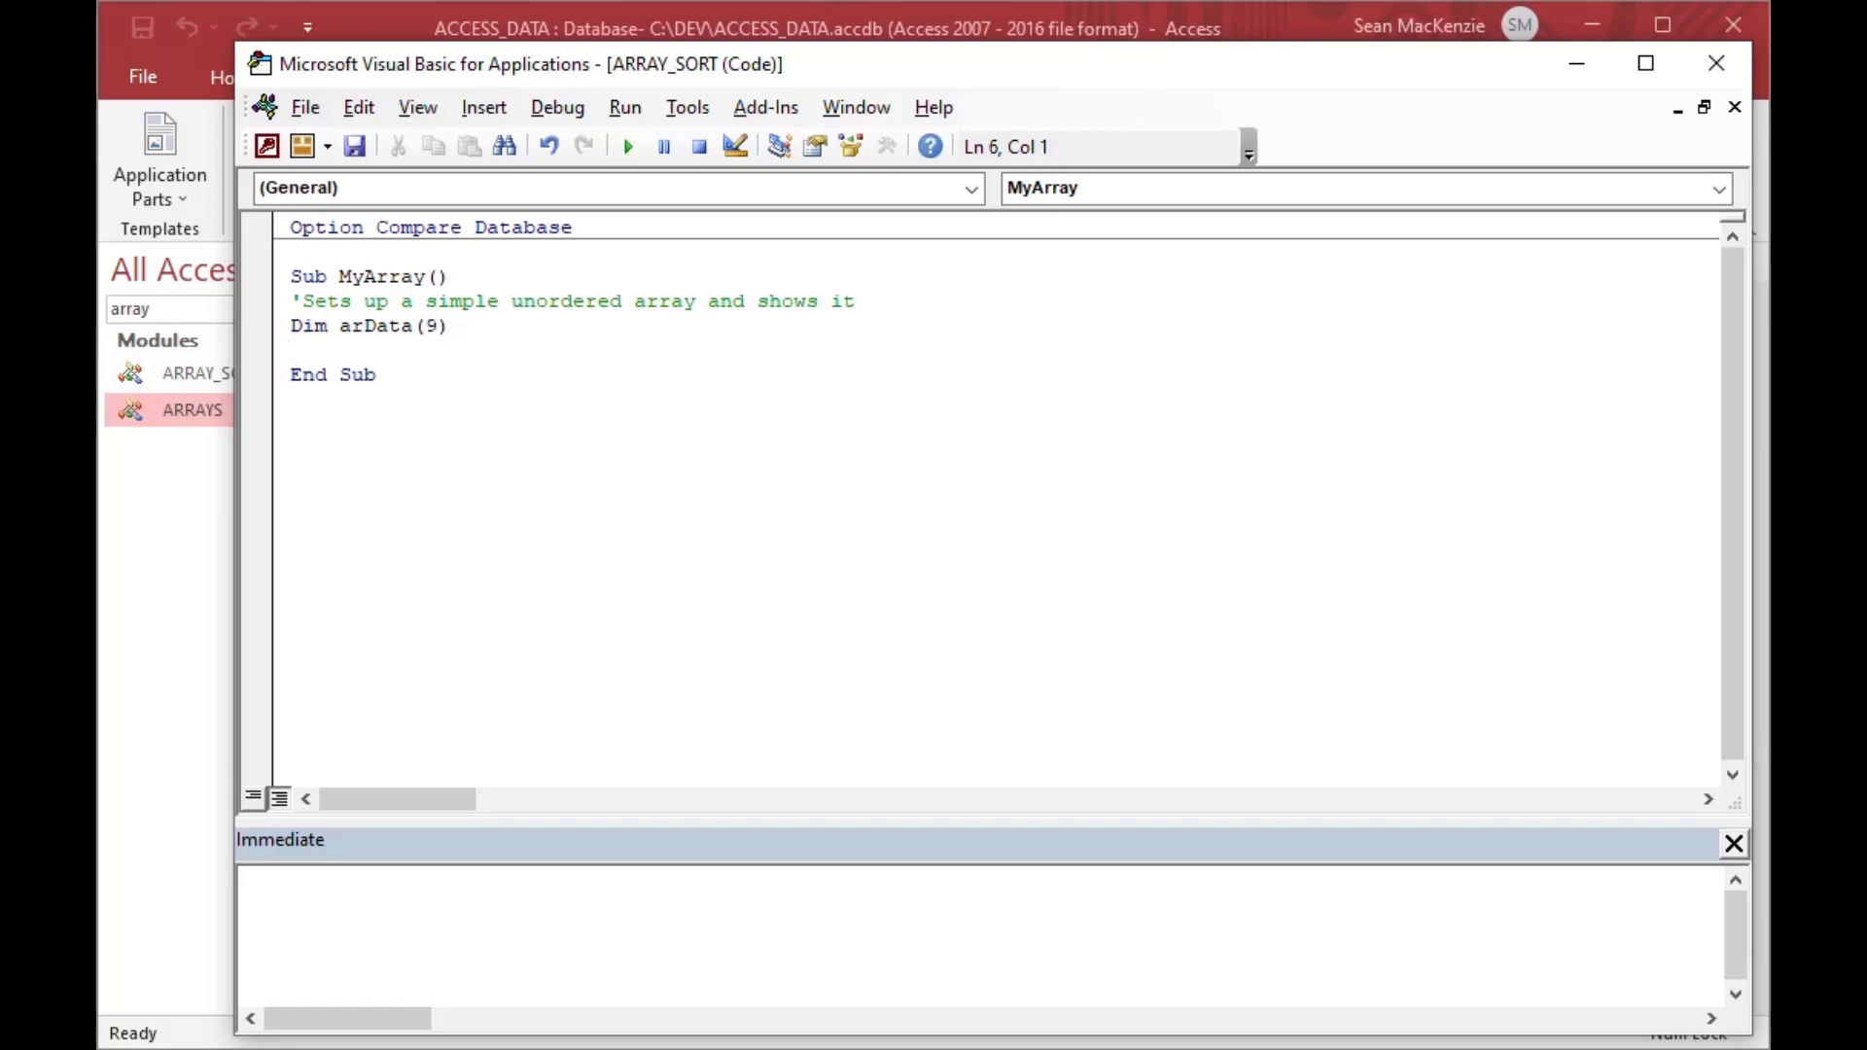
text(arD)
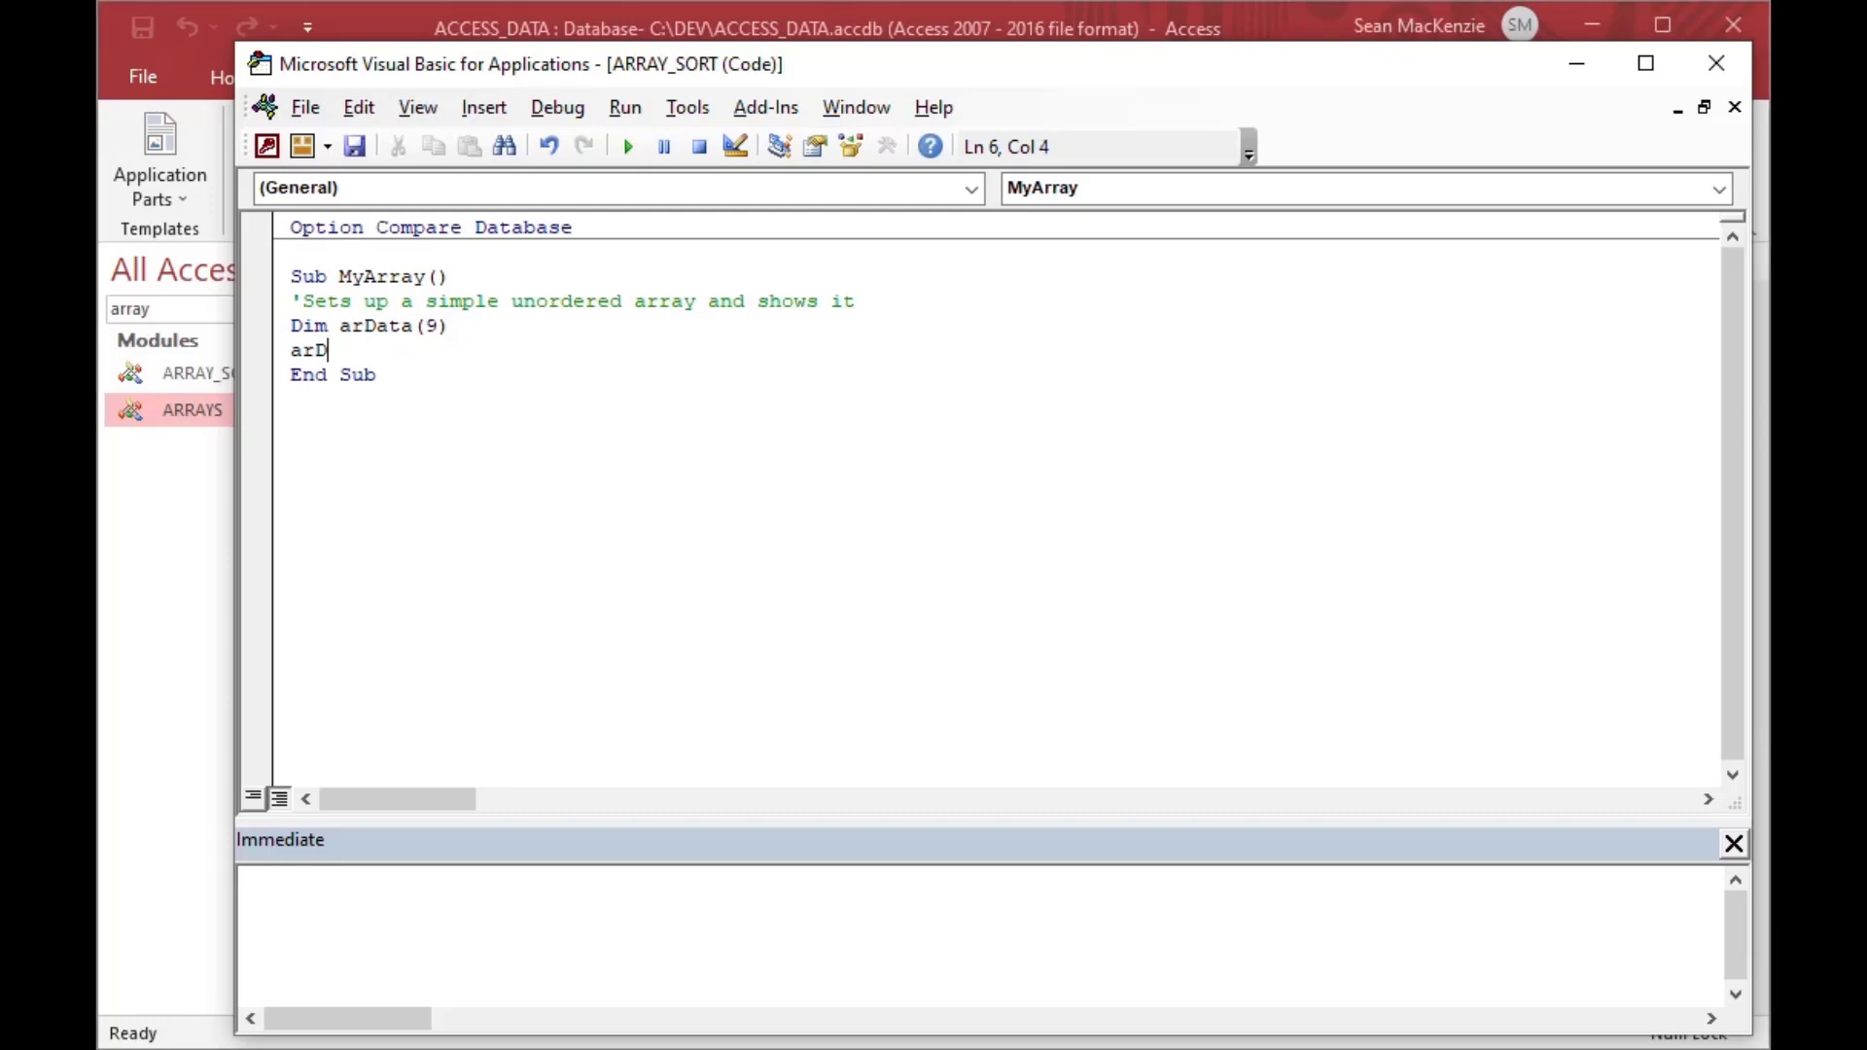
text(ata)
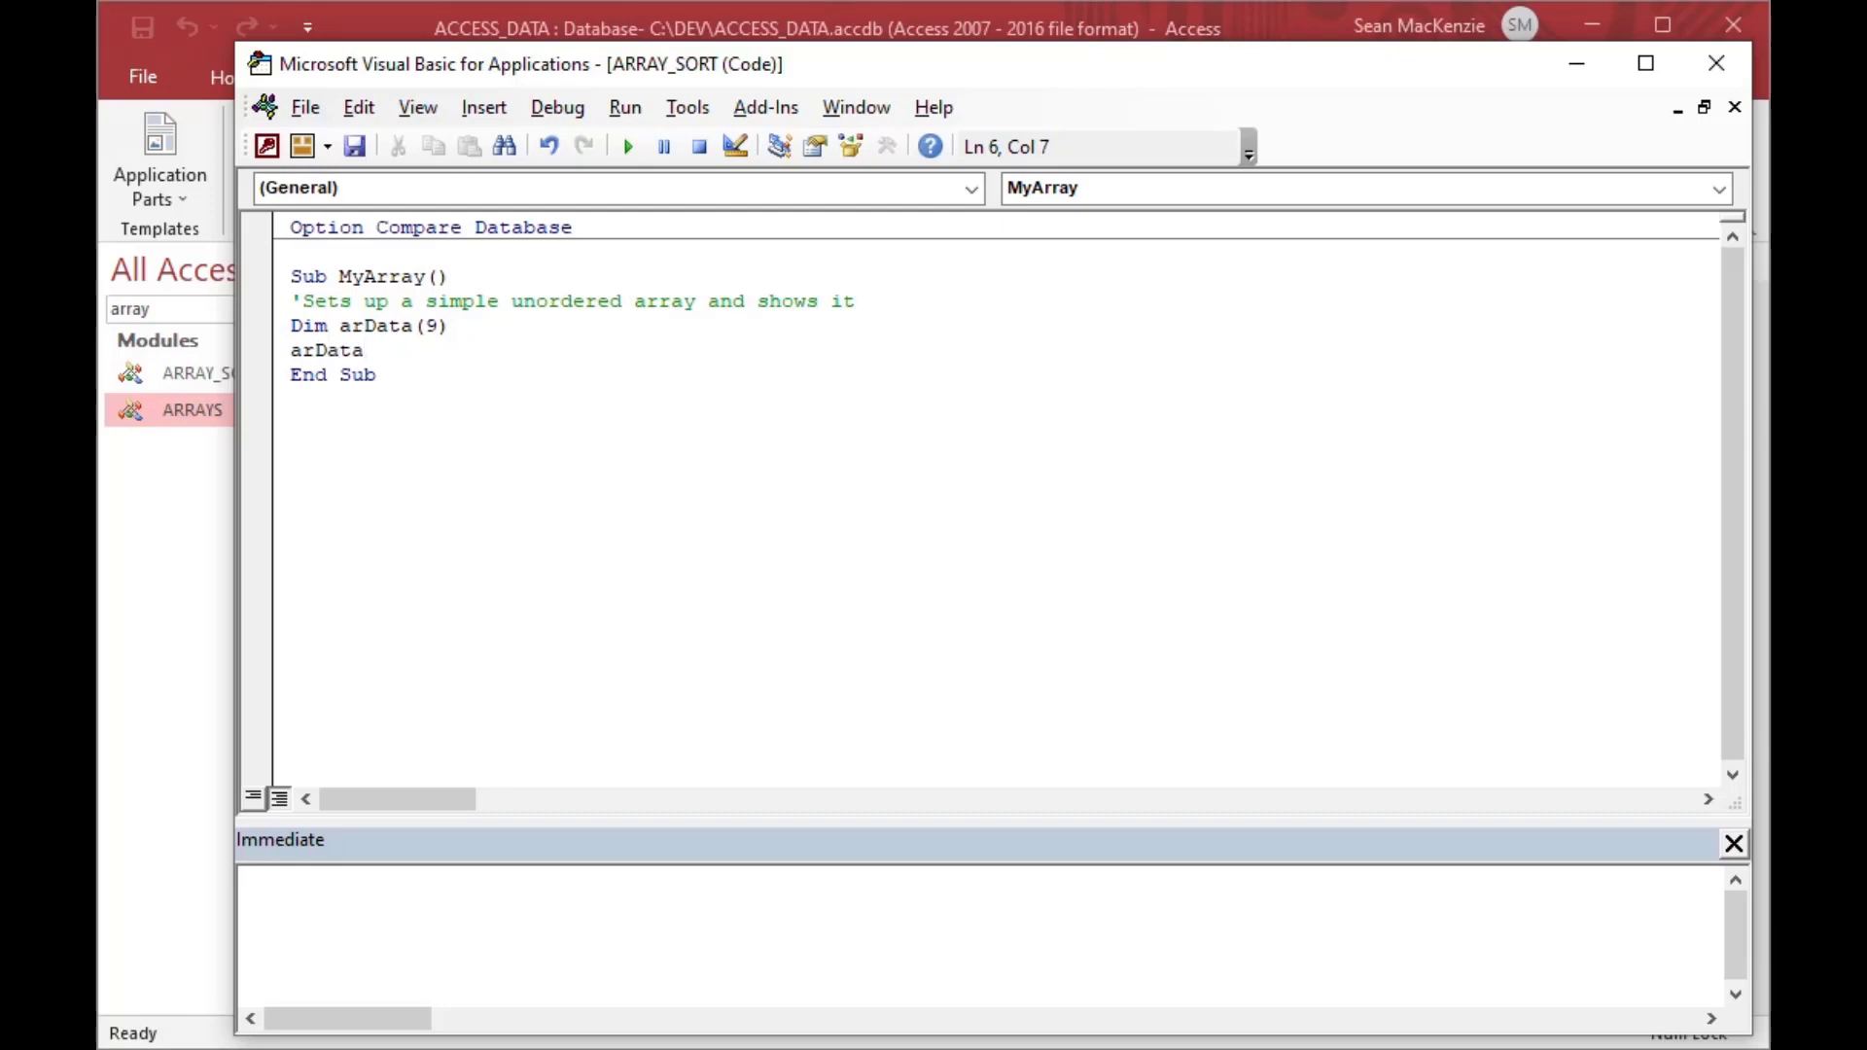
text((0) =)
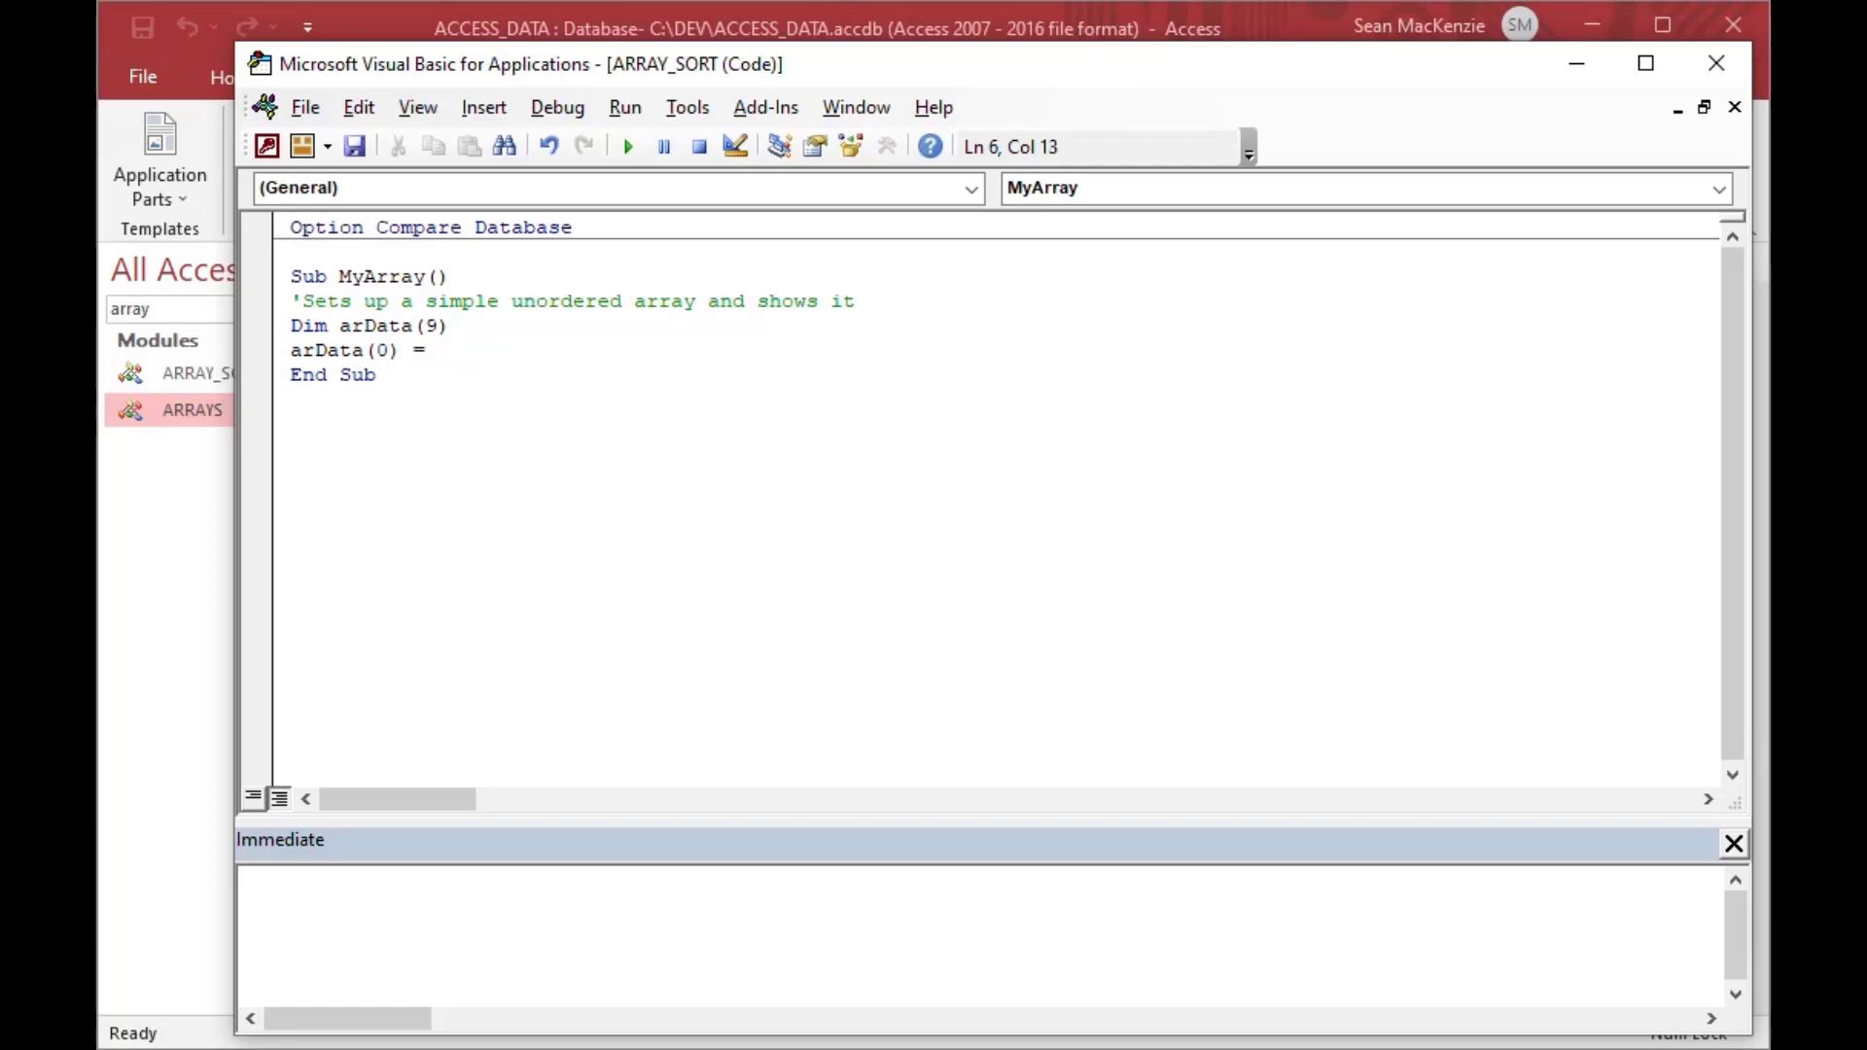
text(7)
text(arData)
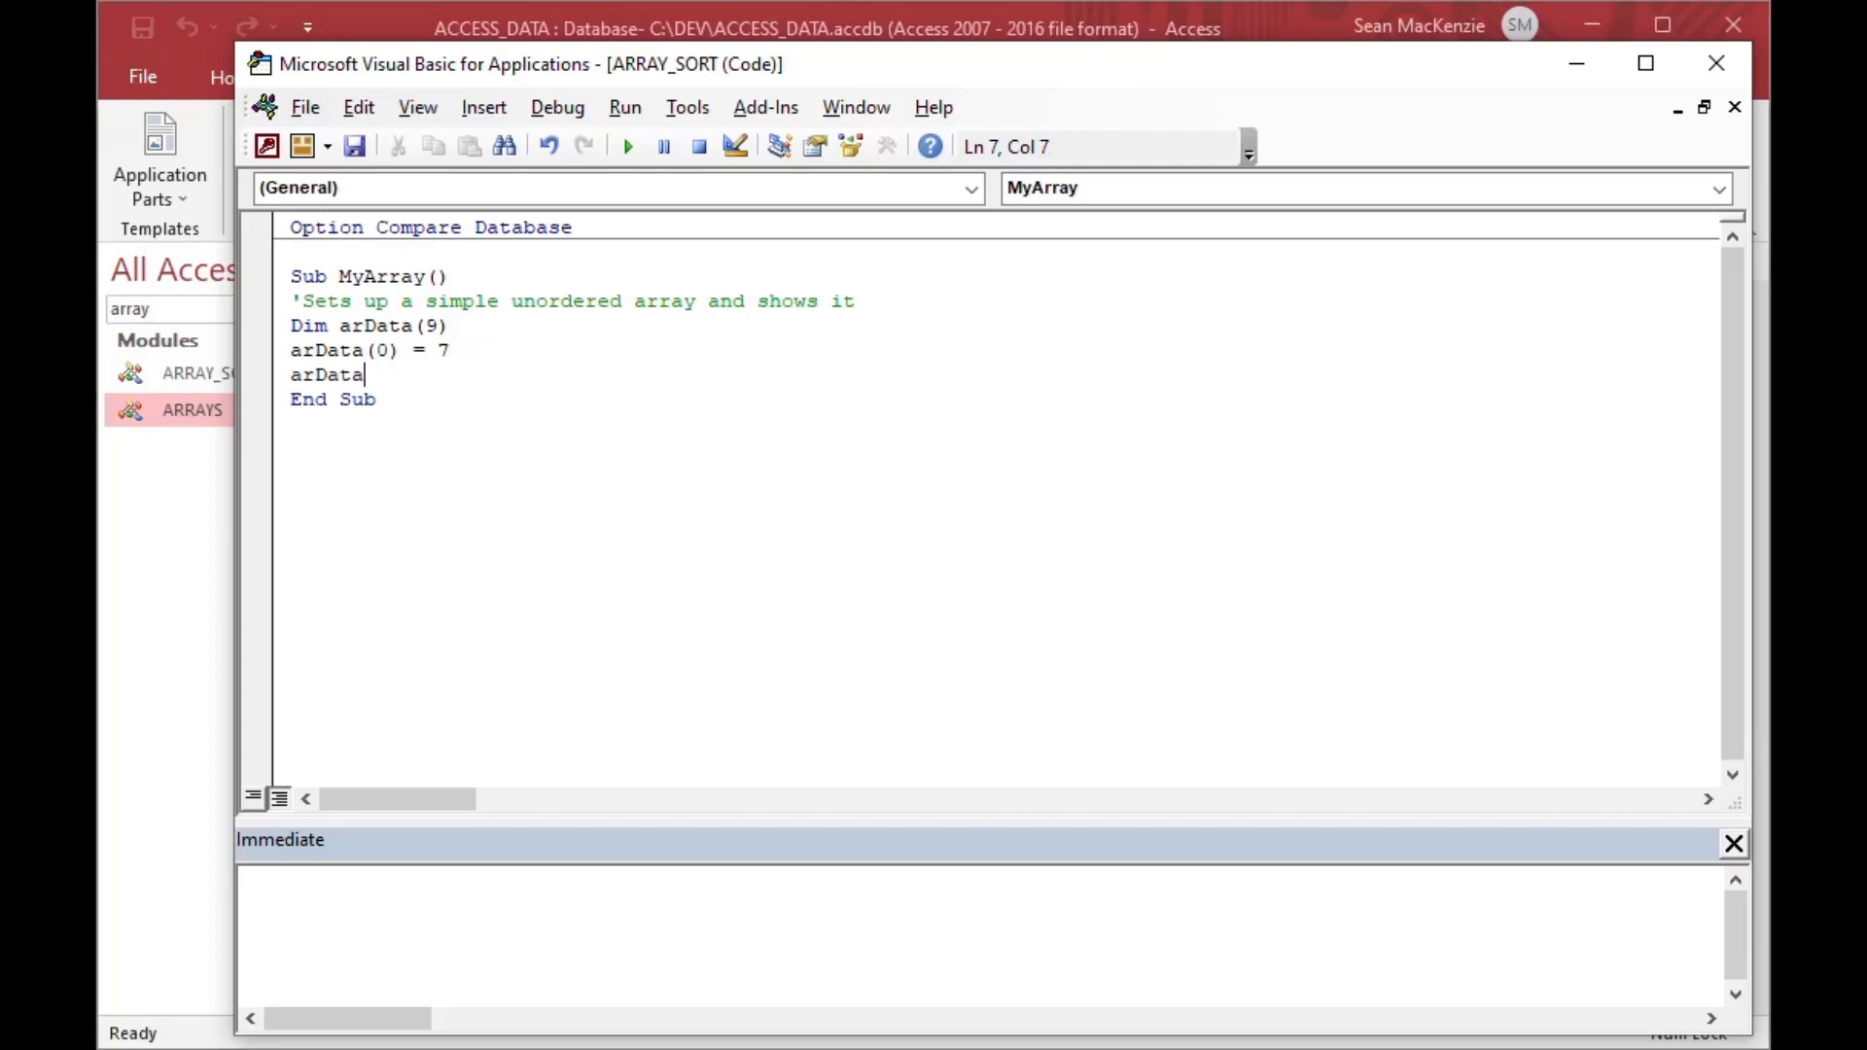
text((1) = 5)
text(arData(8) = 6)
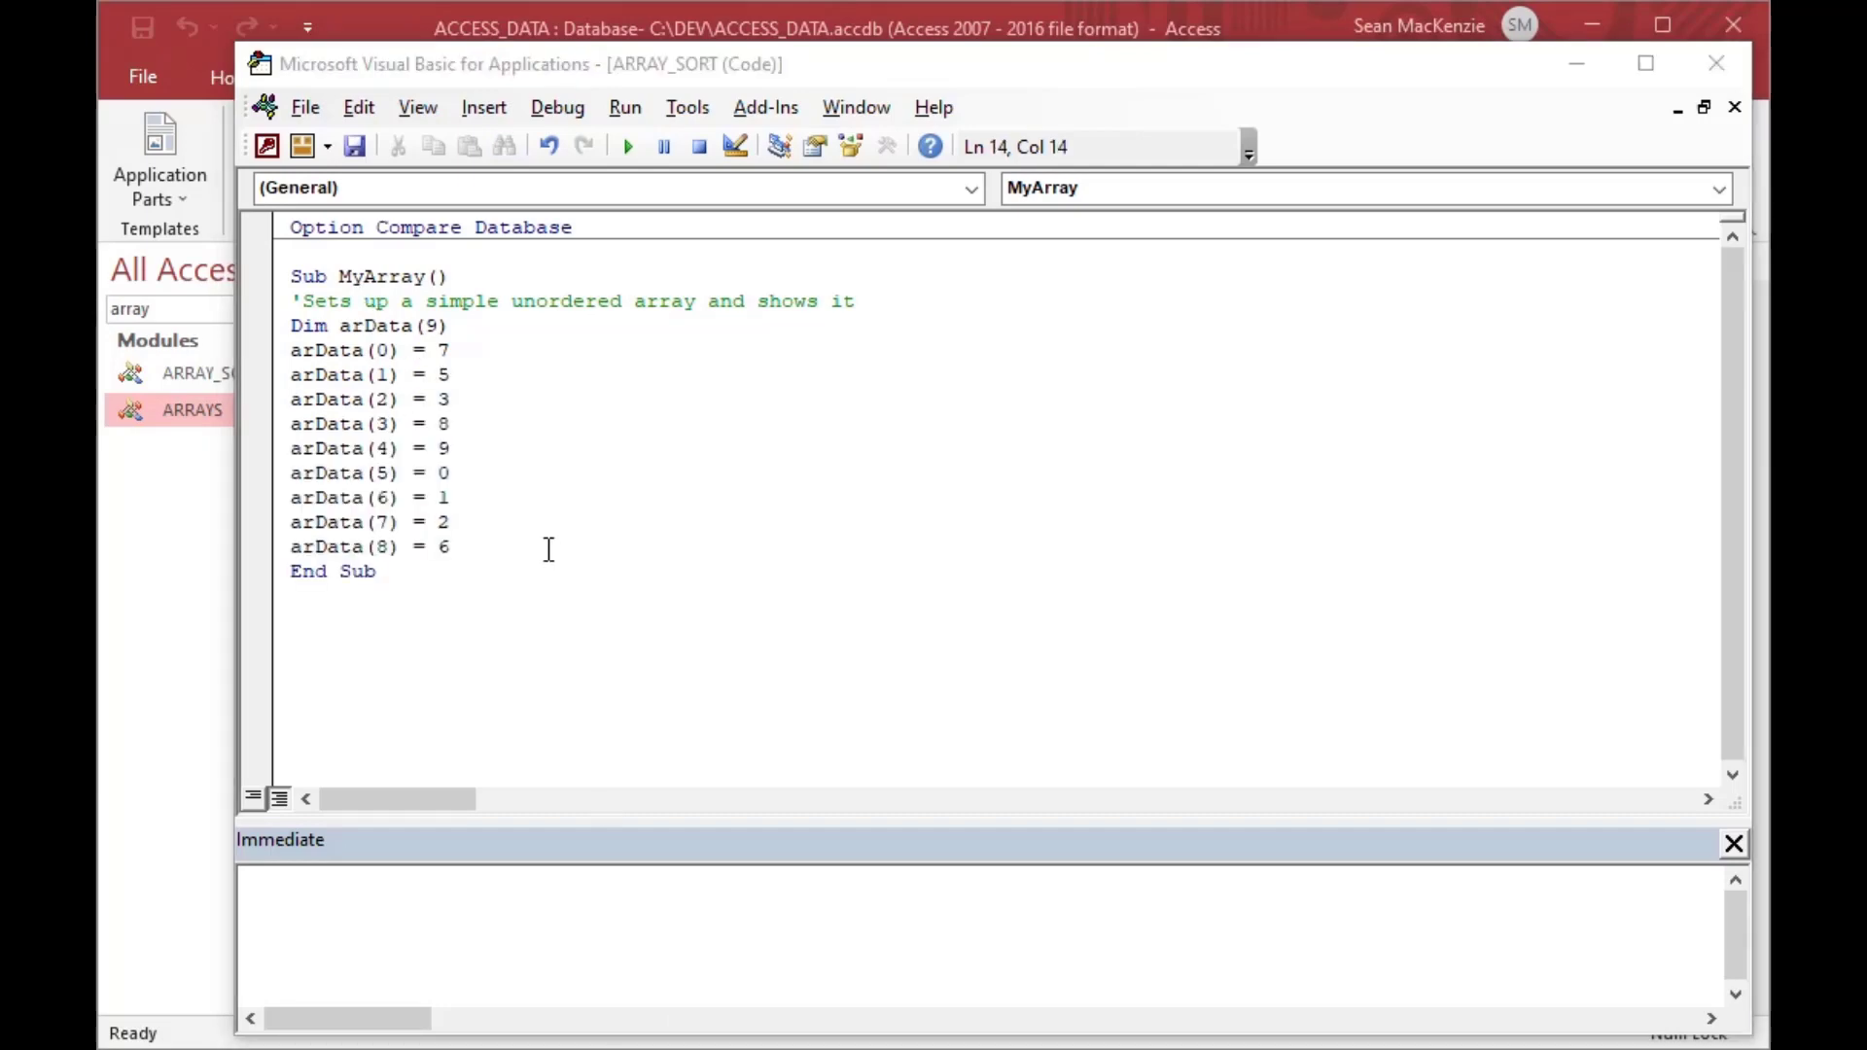
- Add the line arData(9) = 4 after arData(8) = 6
key(Return)
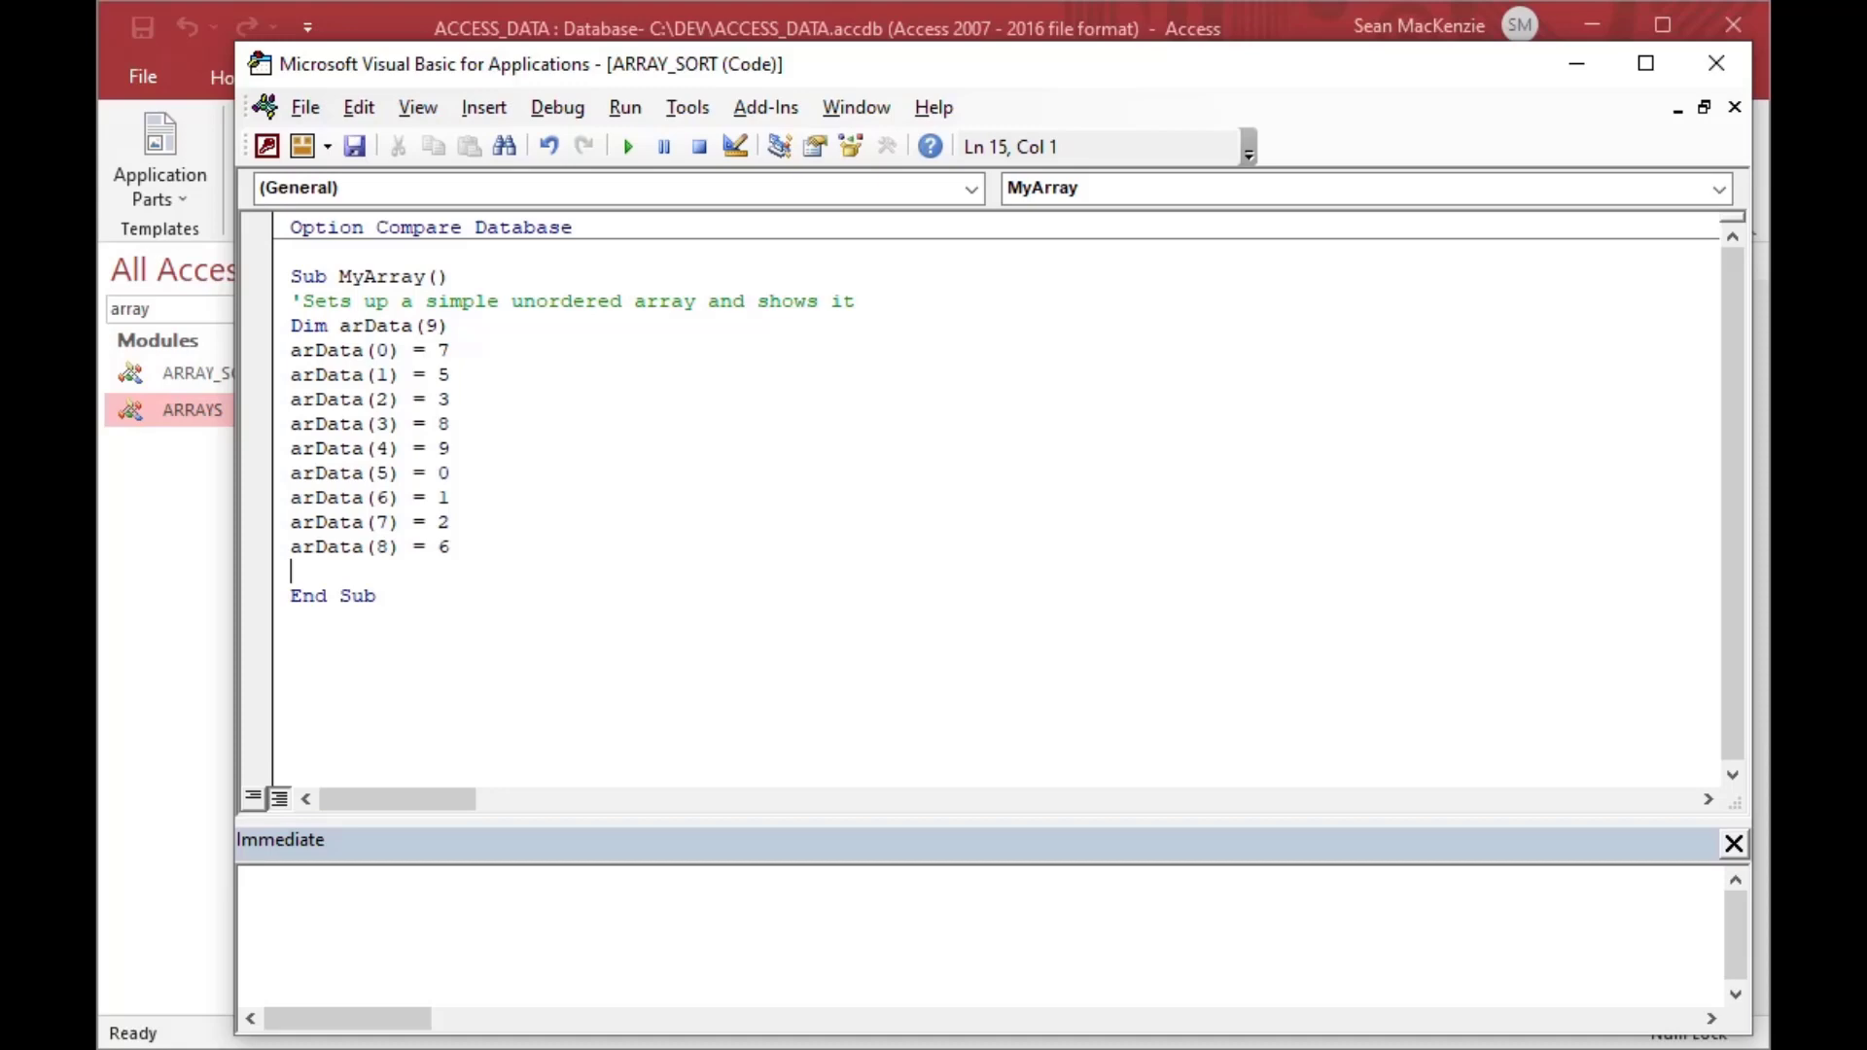
text(arData)
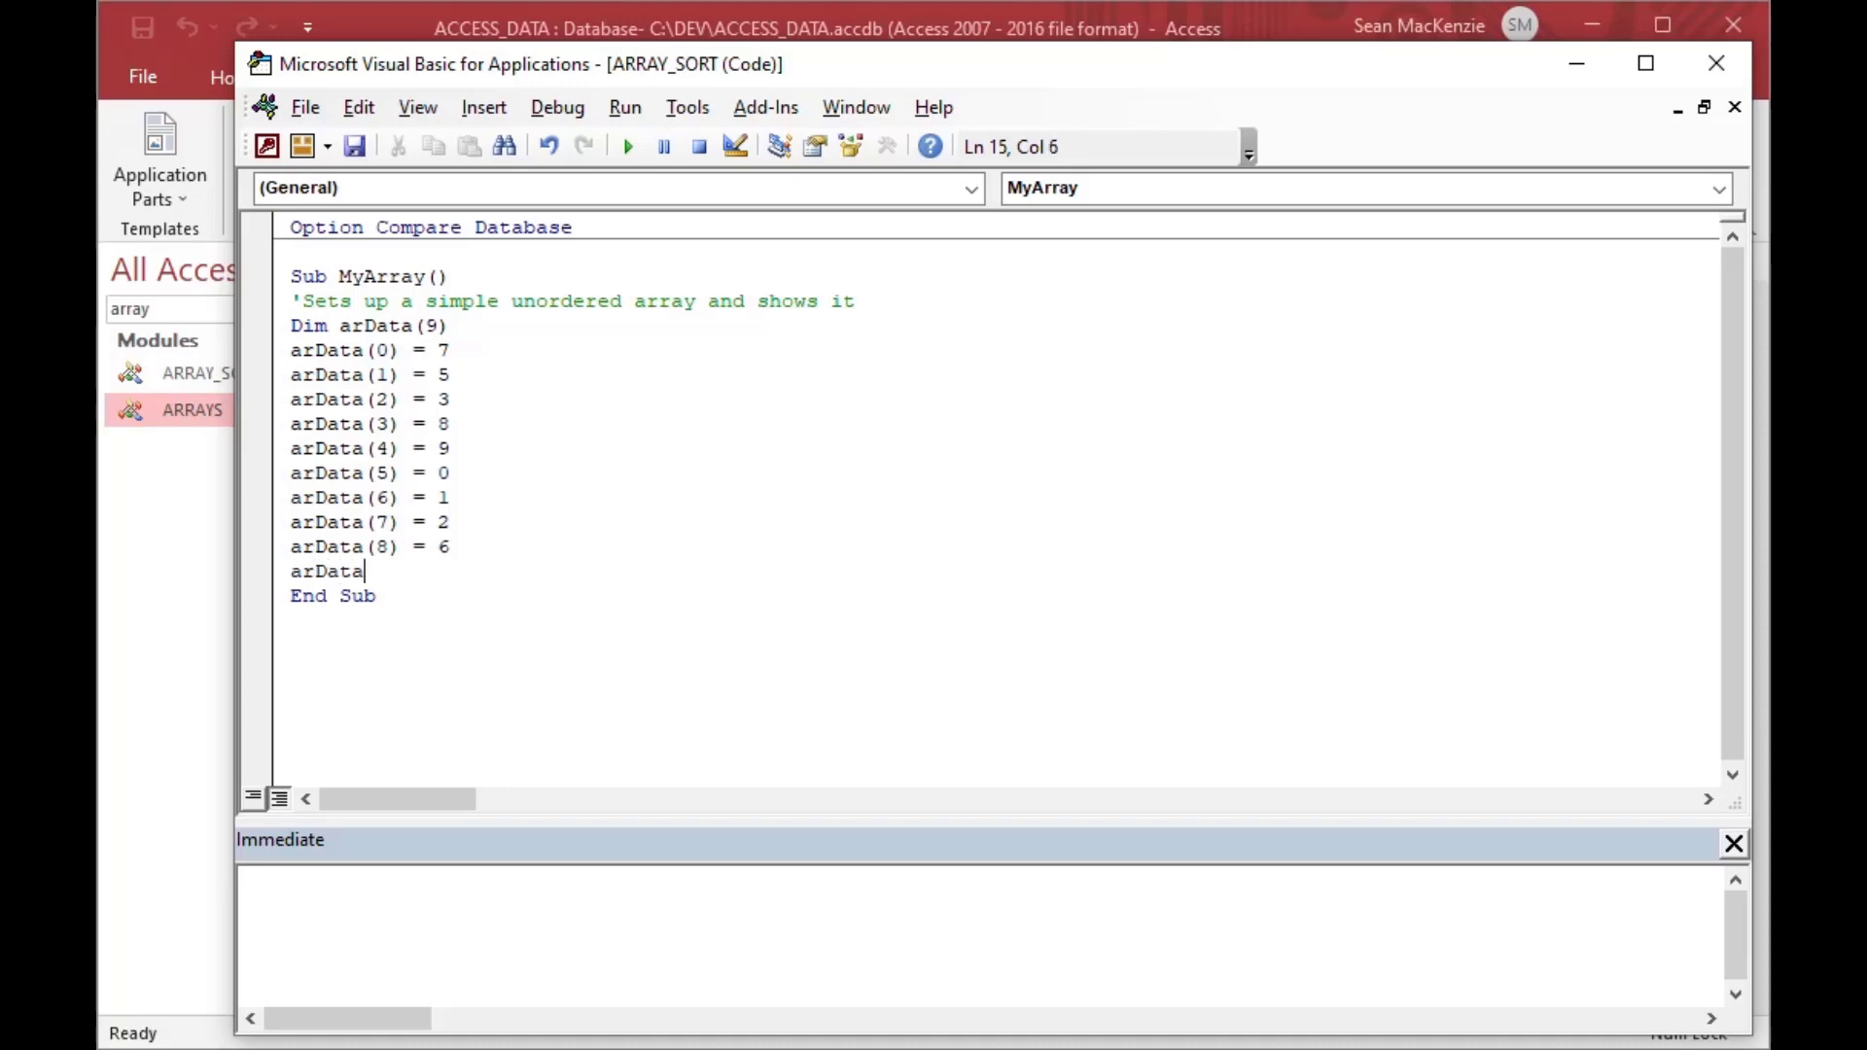
text((9))
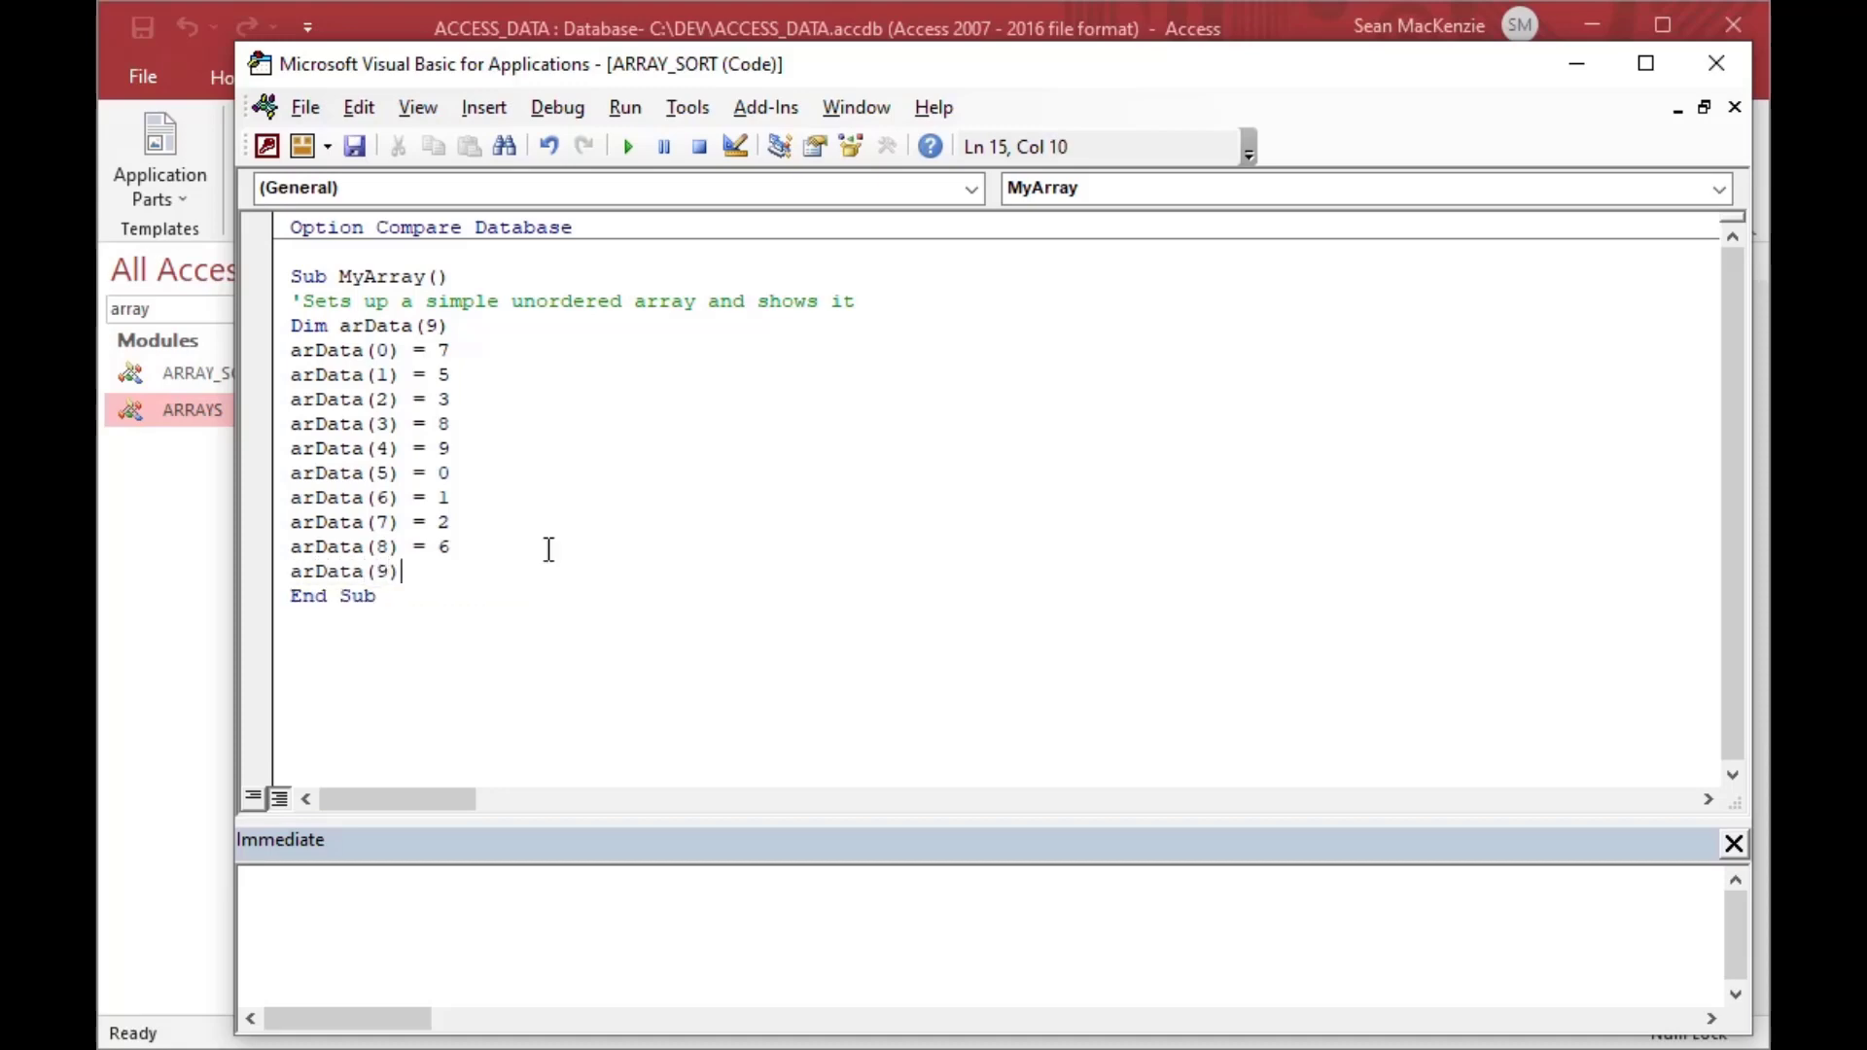
text(= 4)
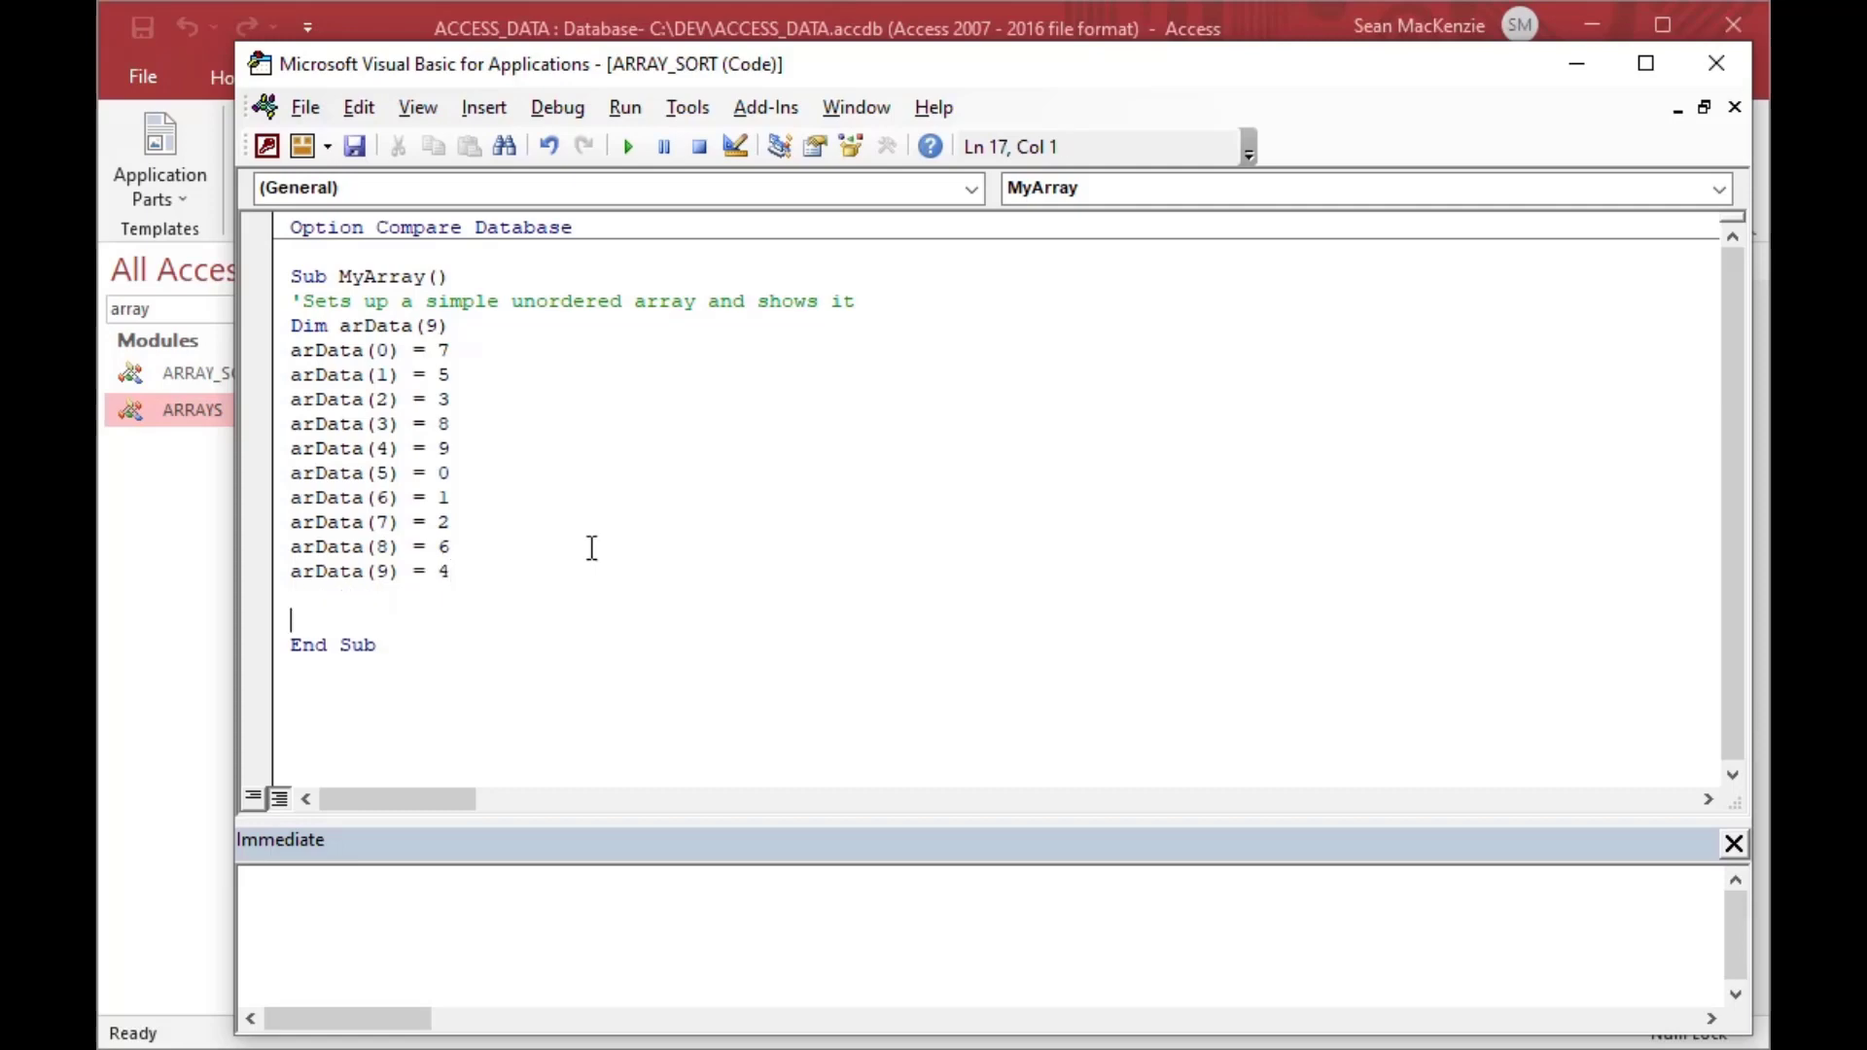
mouse_move(383, 383)
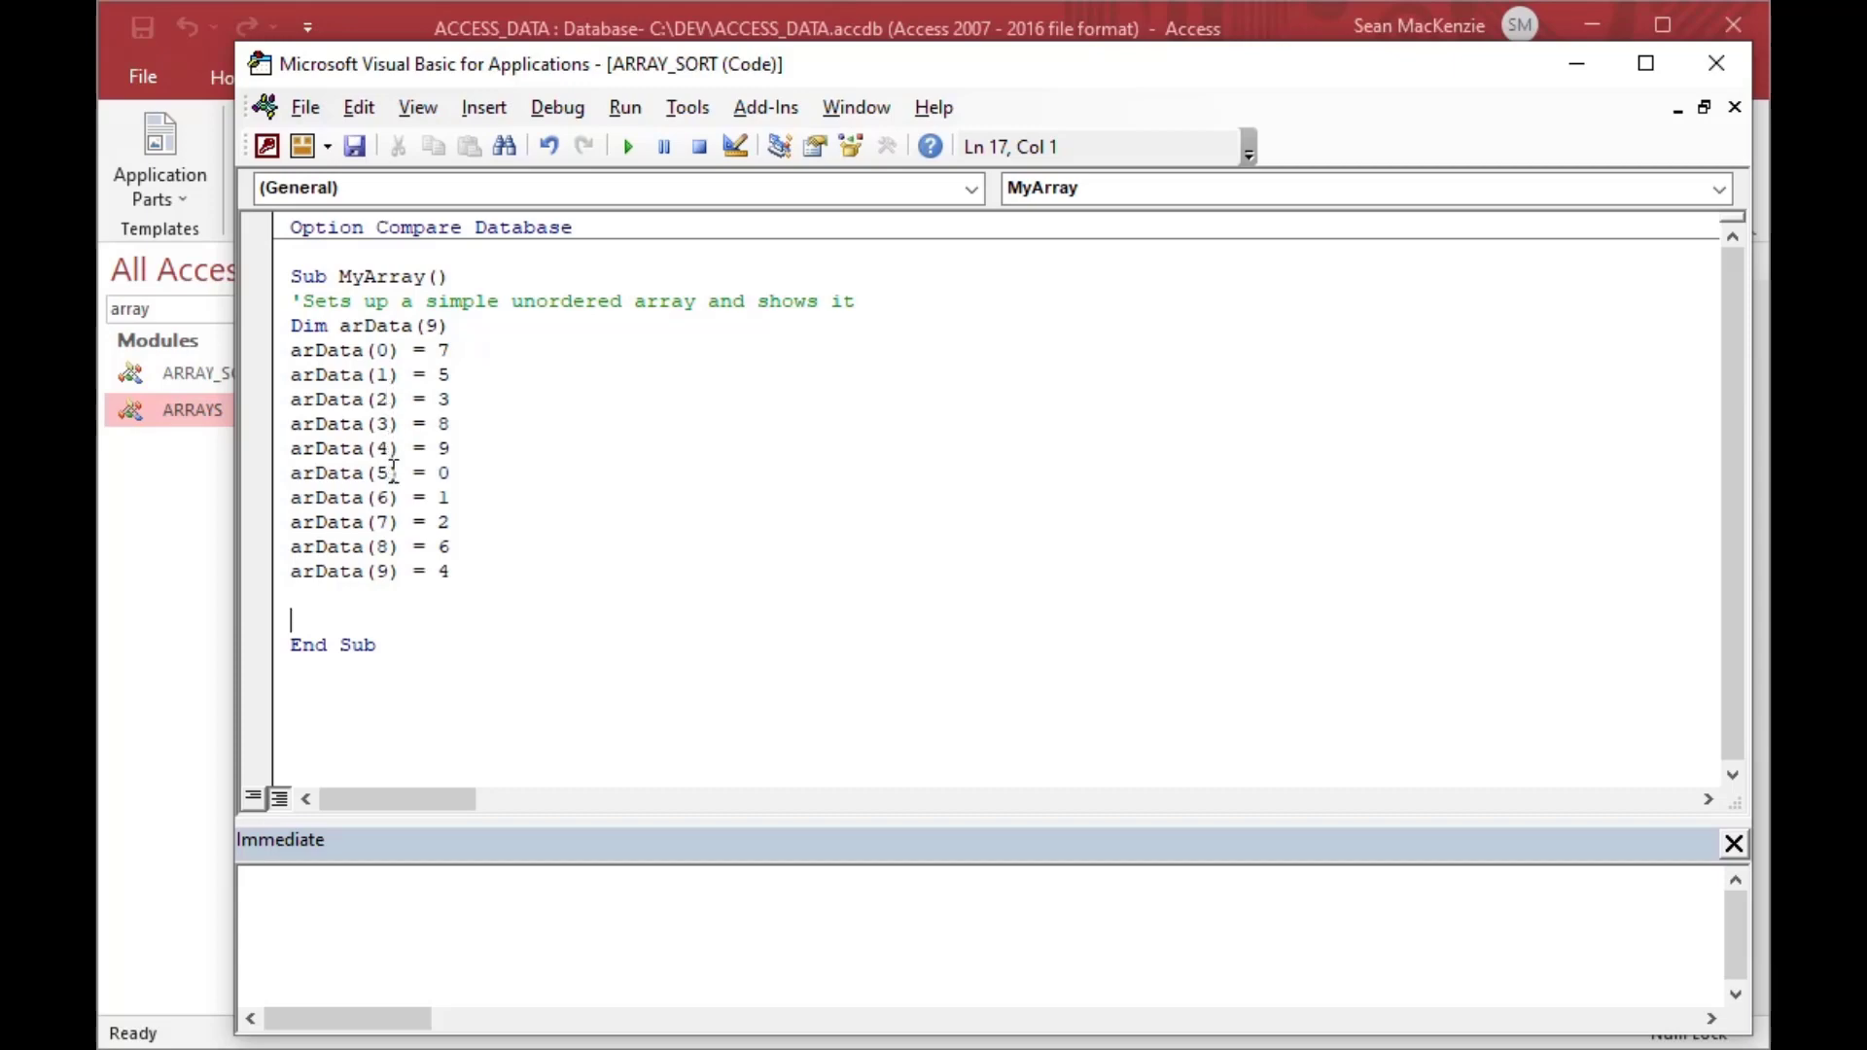
mouse_move(474, 367)
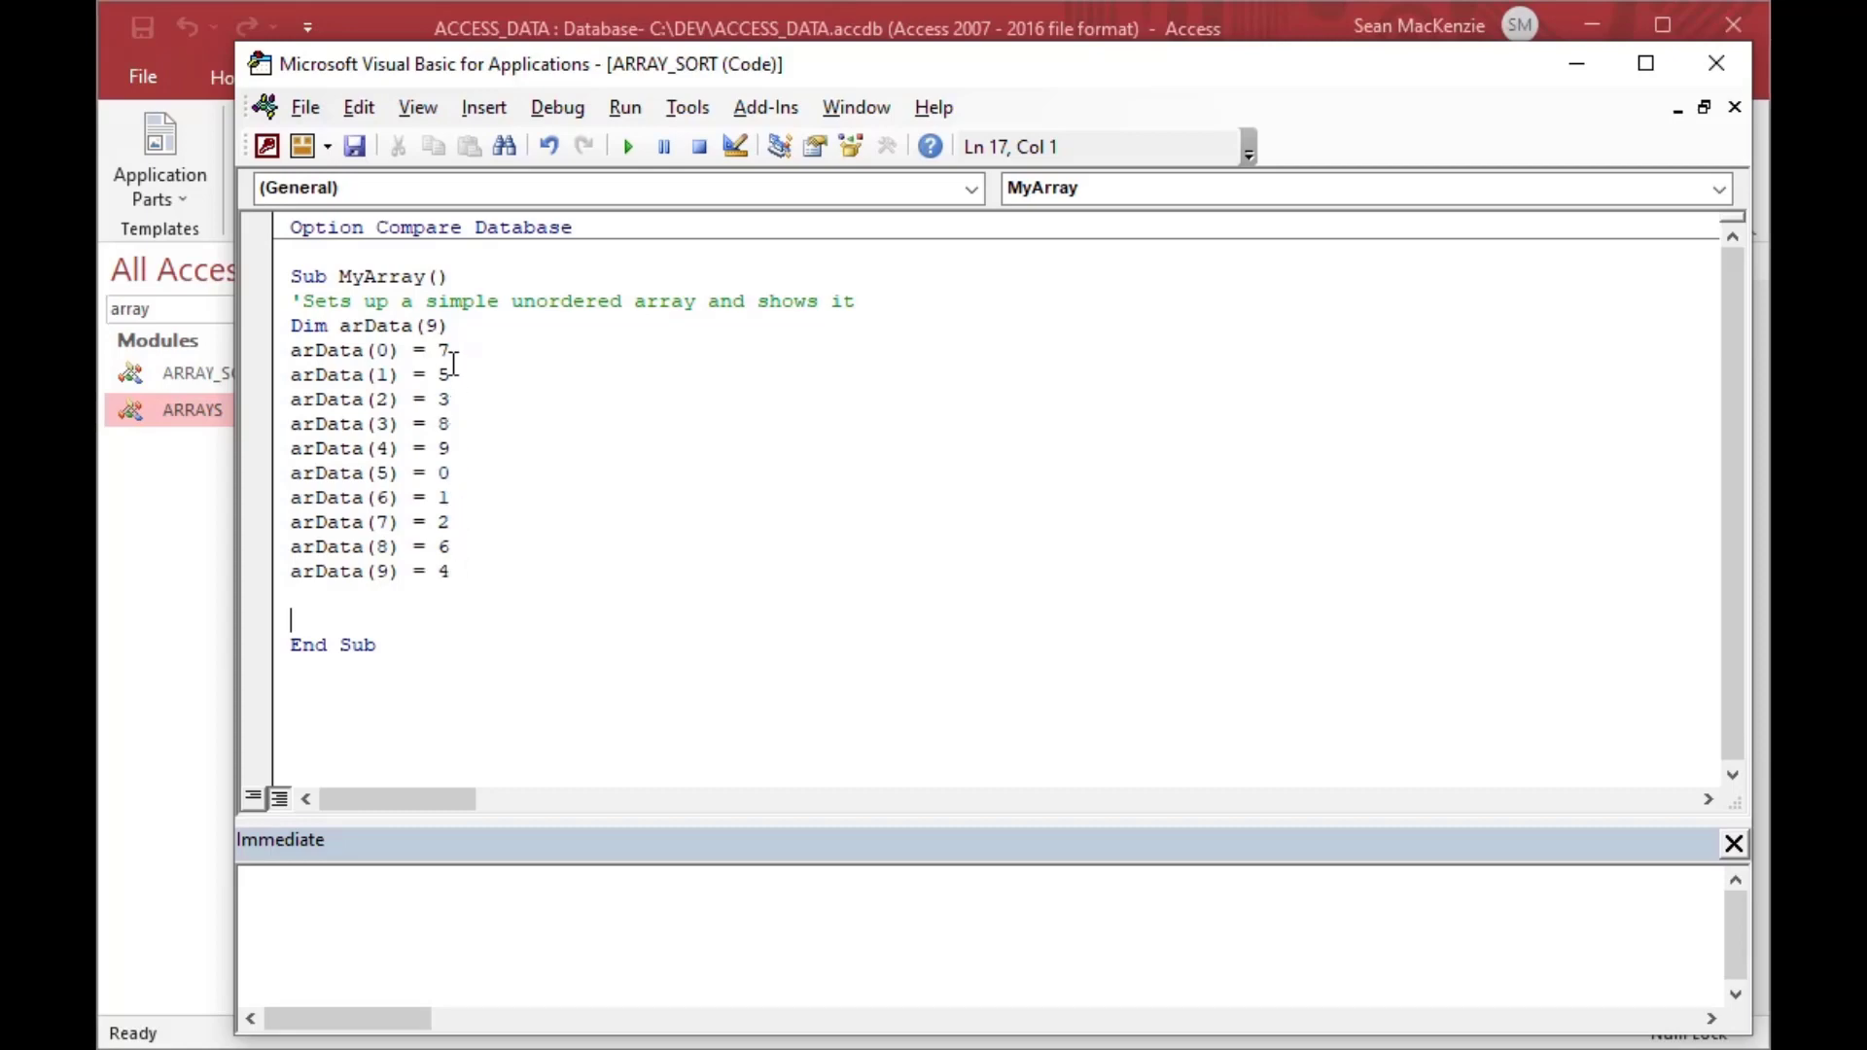
mouse_move(453, 544)
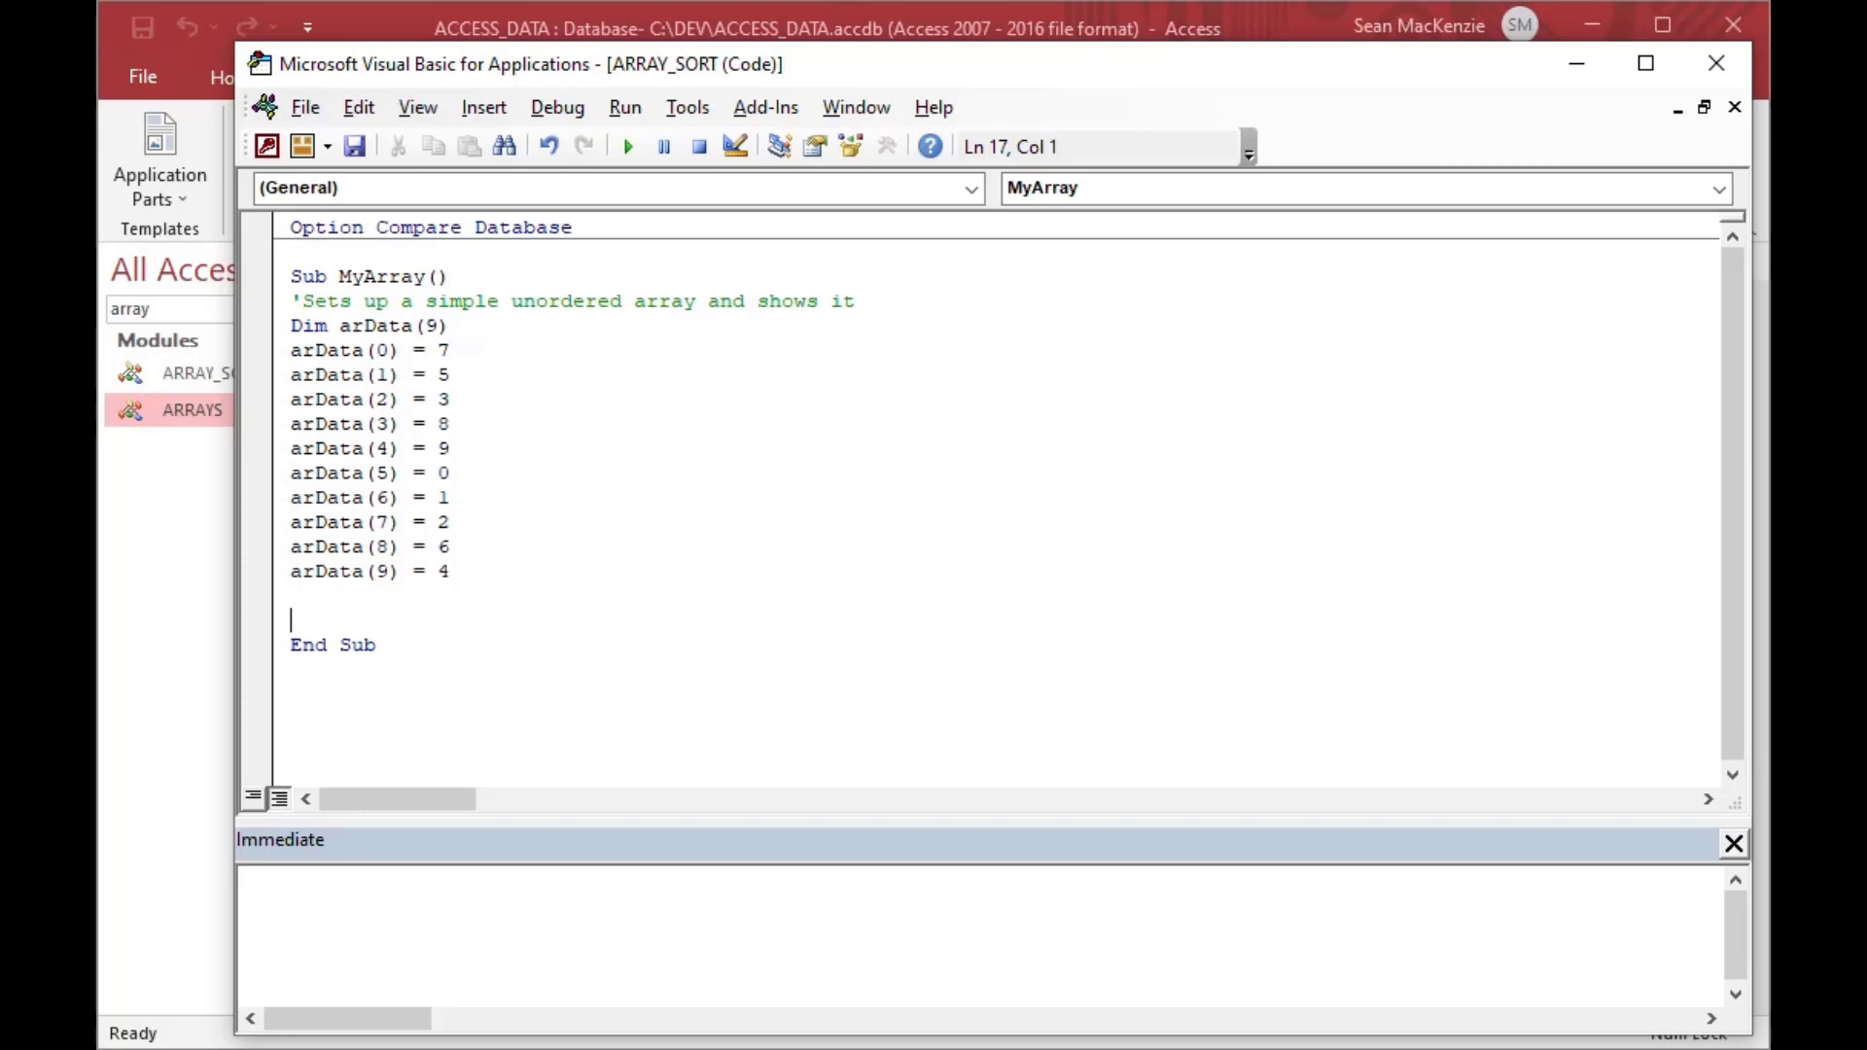
- Declare intPos As Integer in MyArray
click(297, 324)
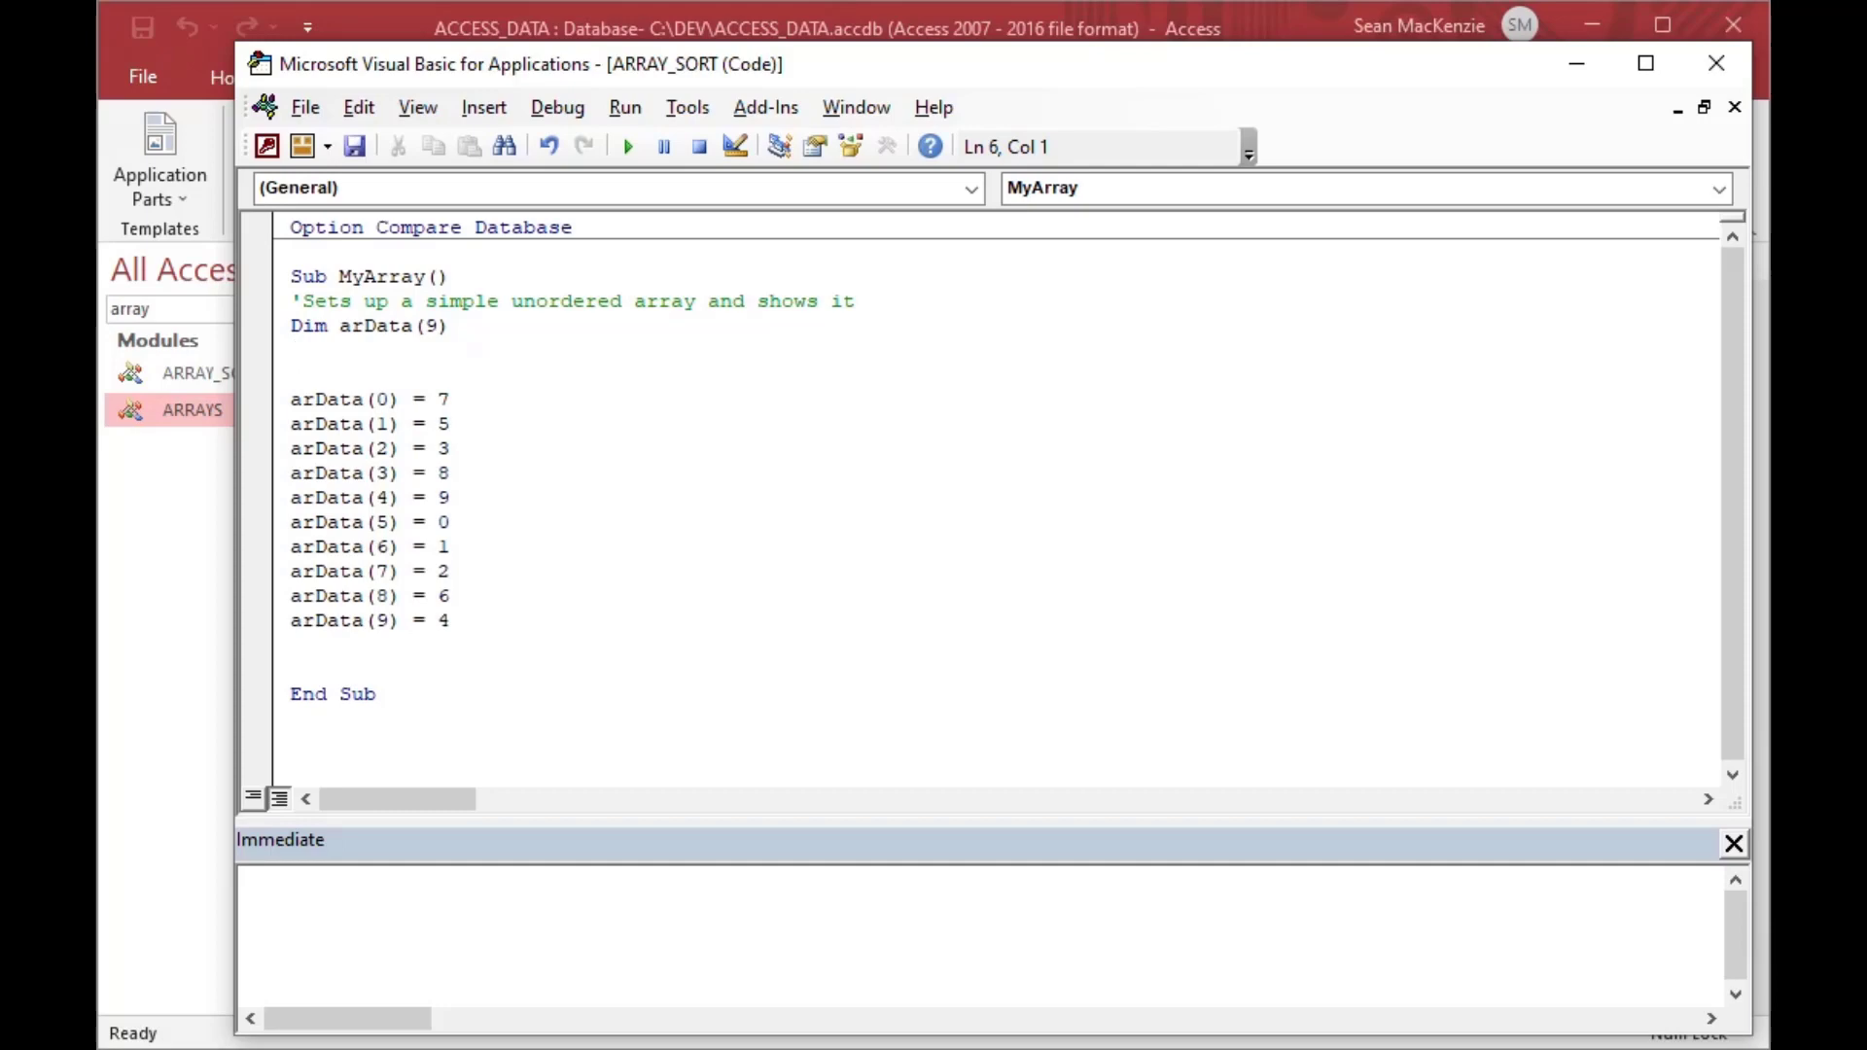
text(Dim int)
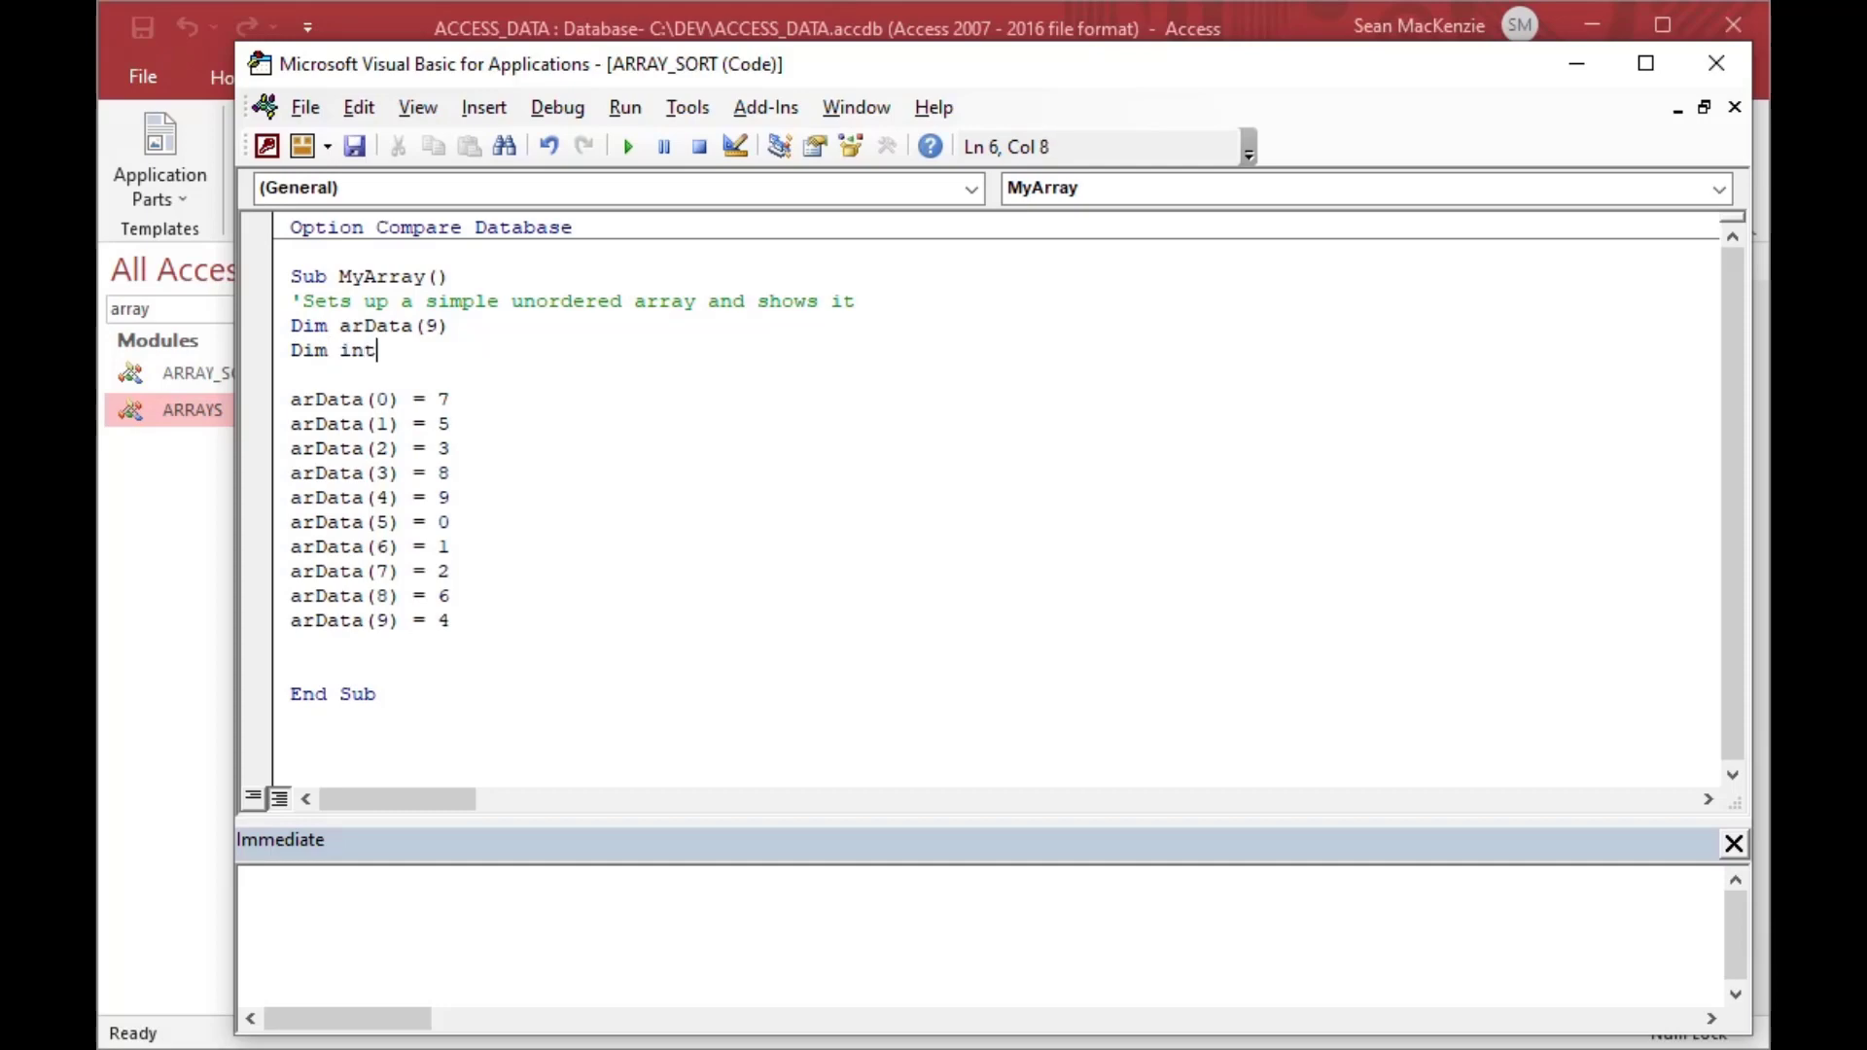
text(Pos as)
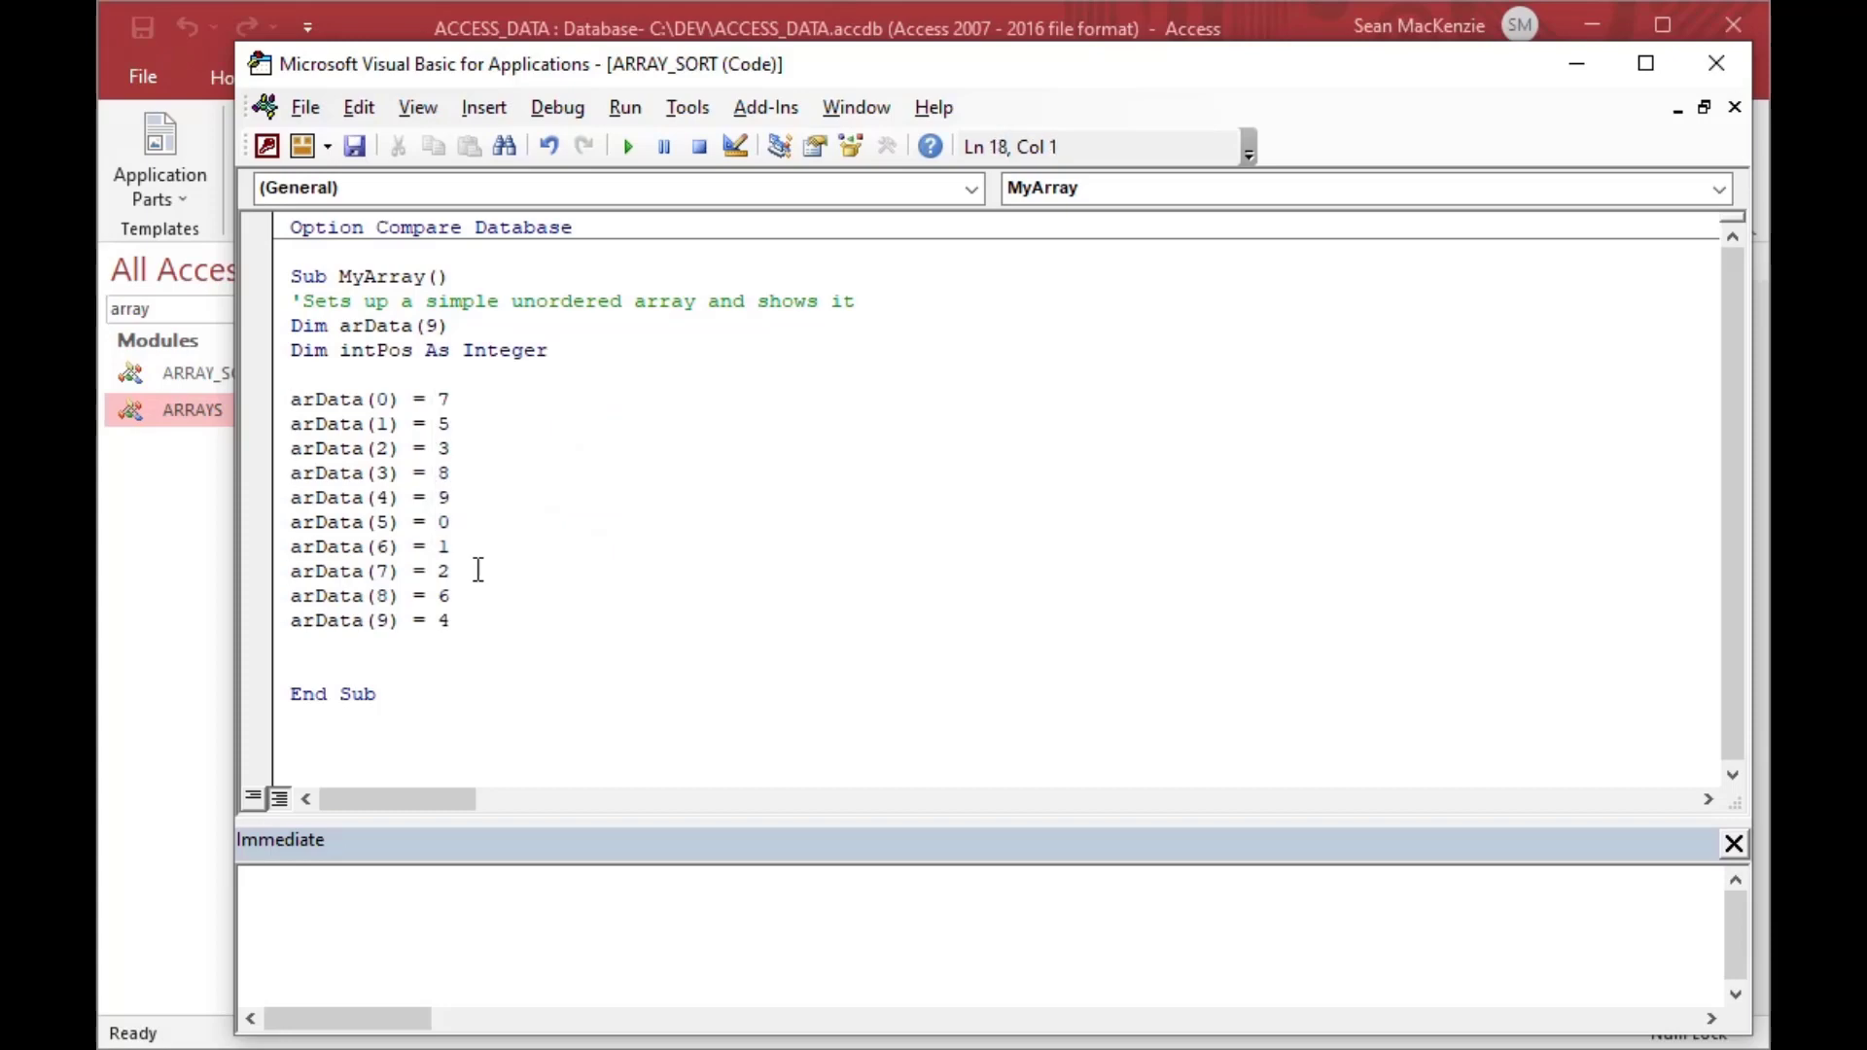
- Add a For intPos = 0 To 9 loop that Debug.Prints each arData(intPos)
click(292, 423)
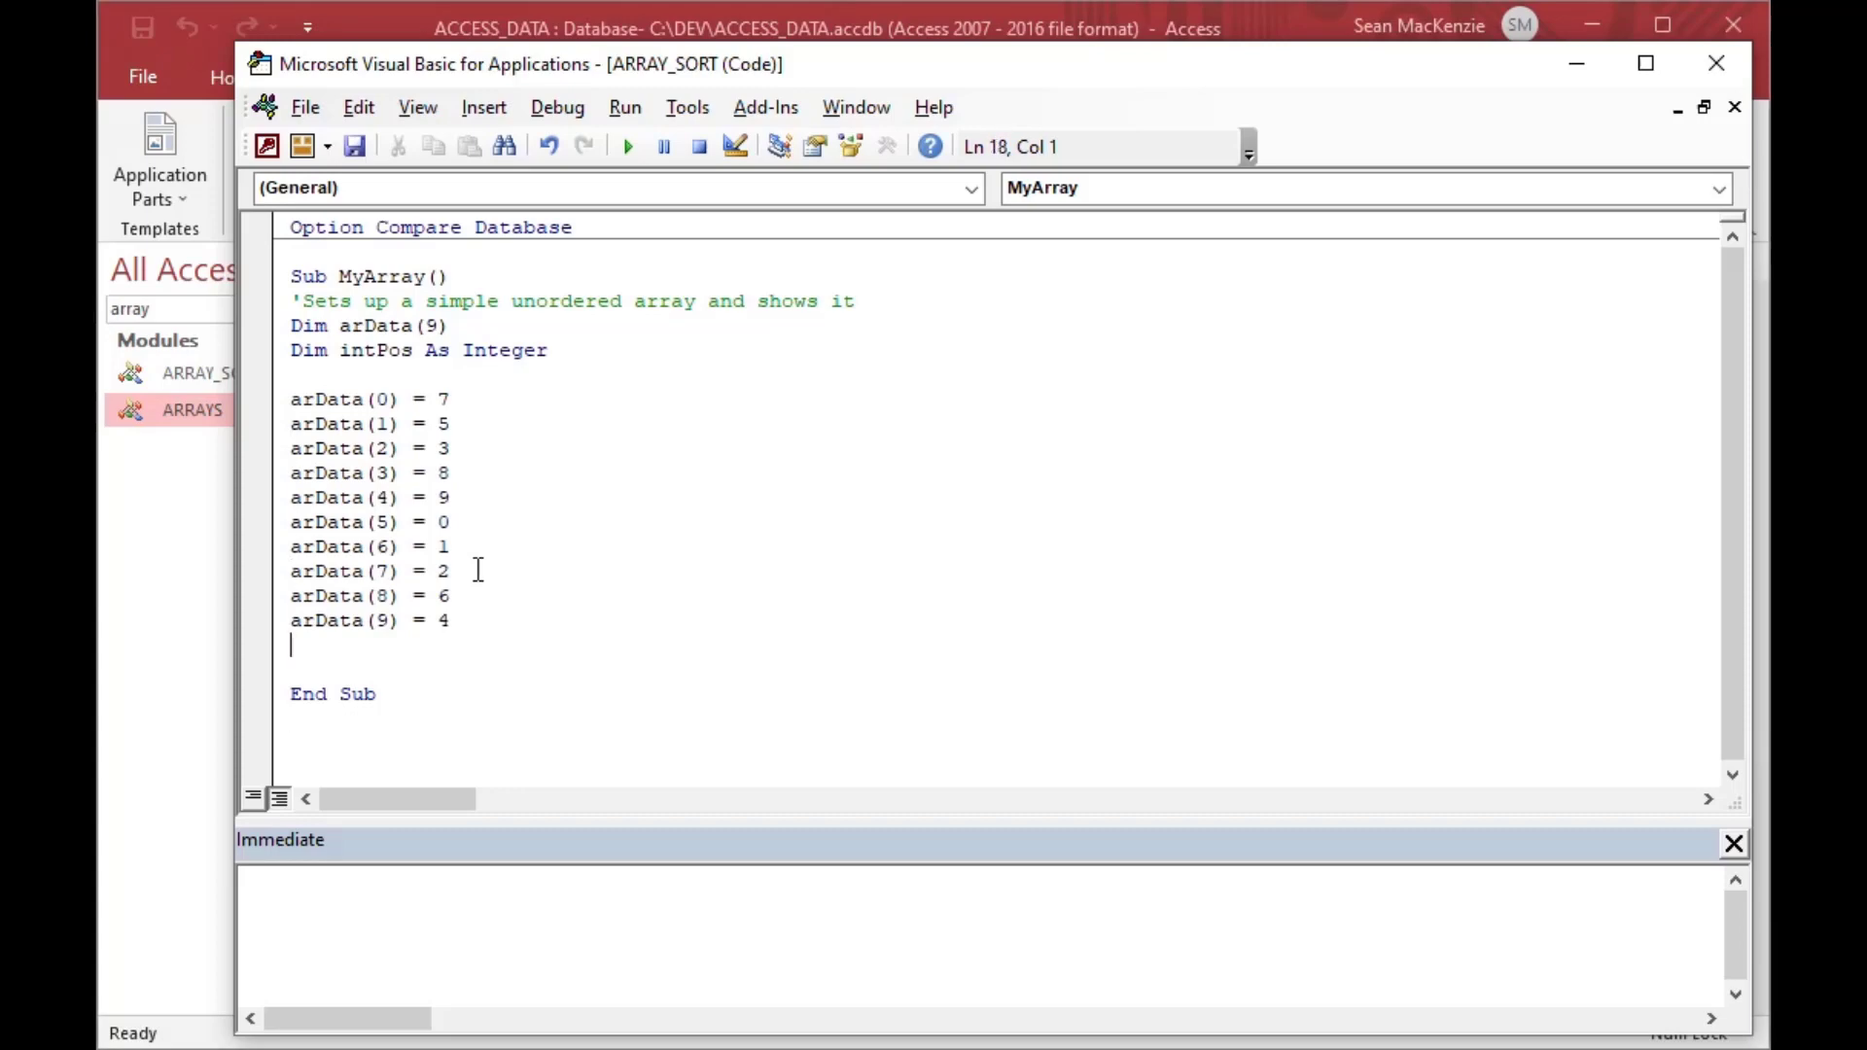
text(For)
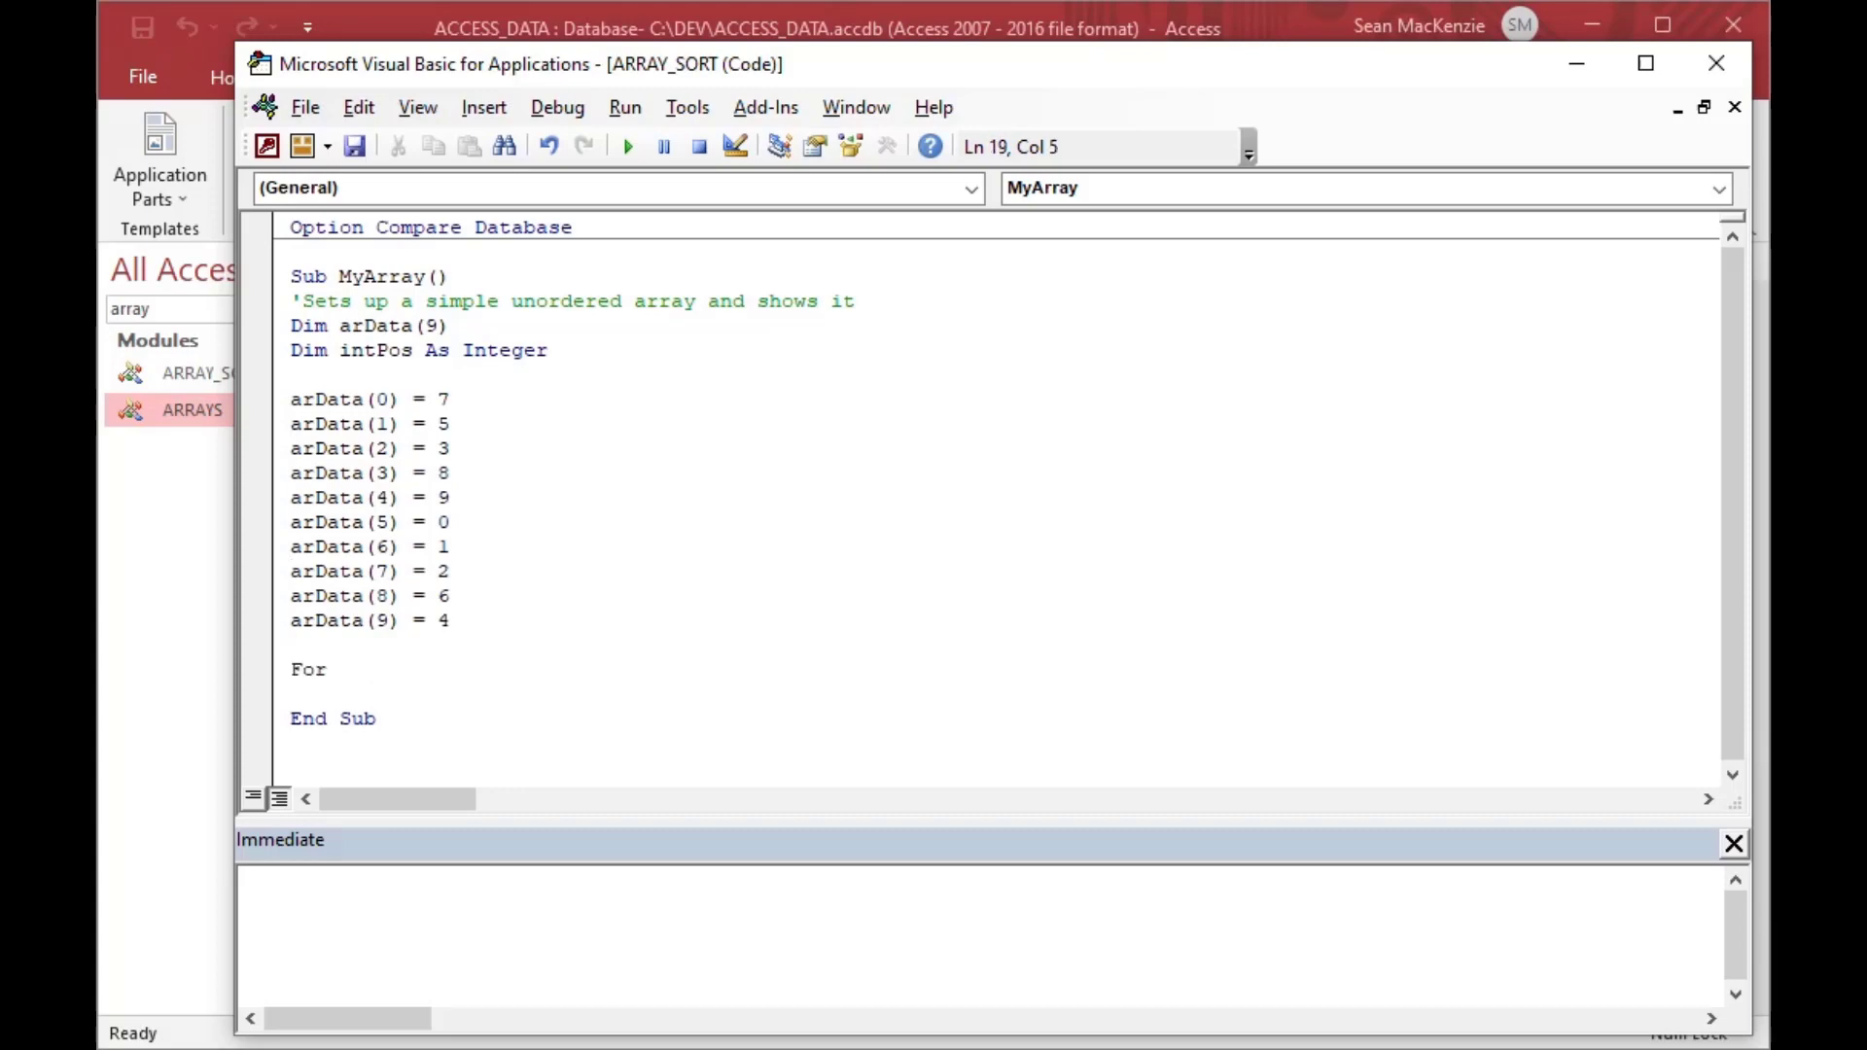
text(intPos =)
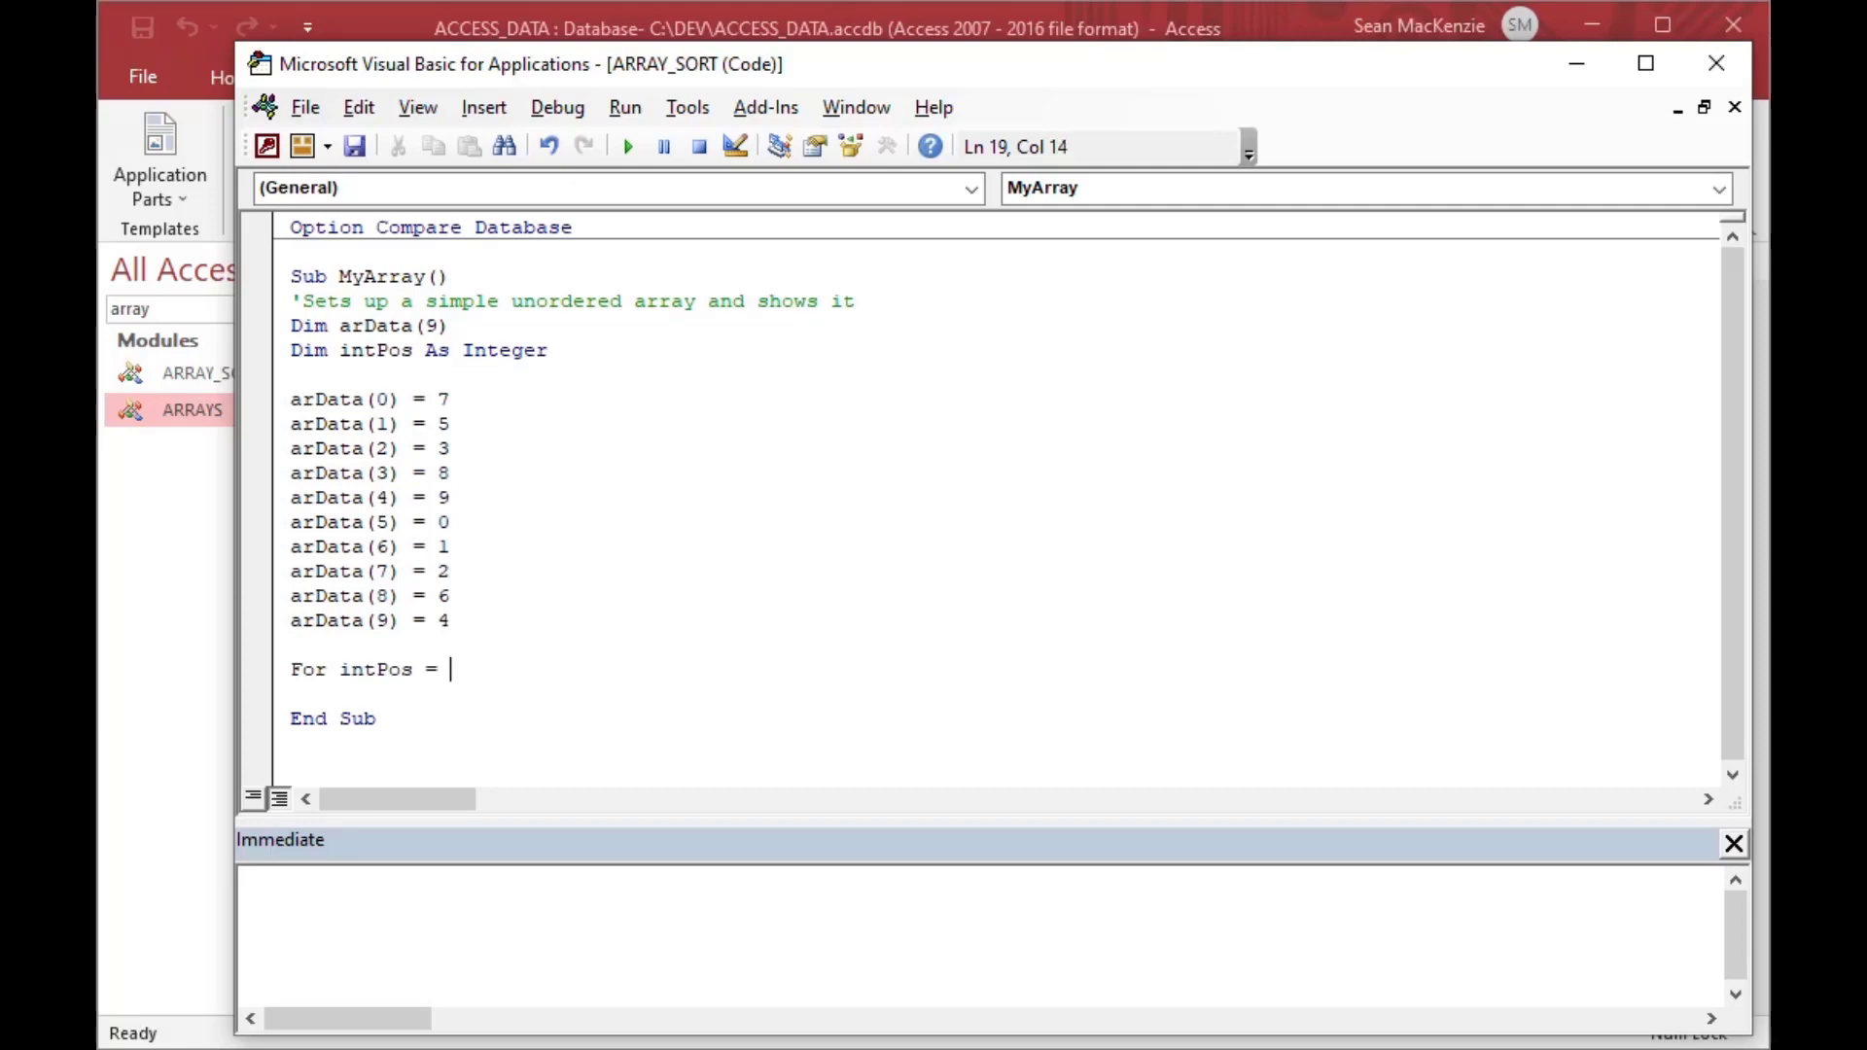
text(0 to 9)
text(Next)
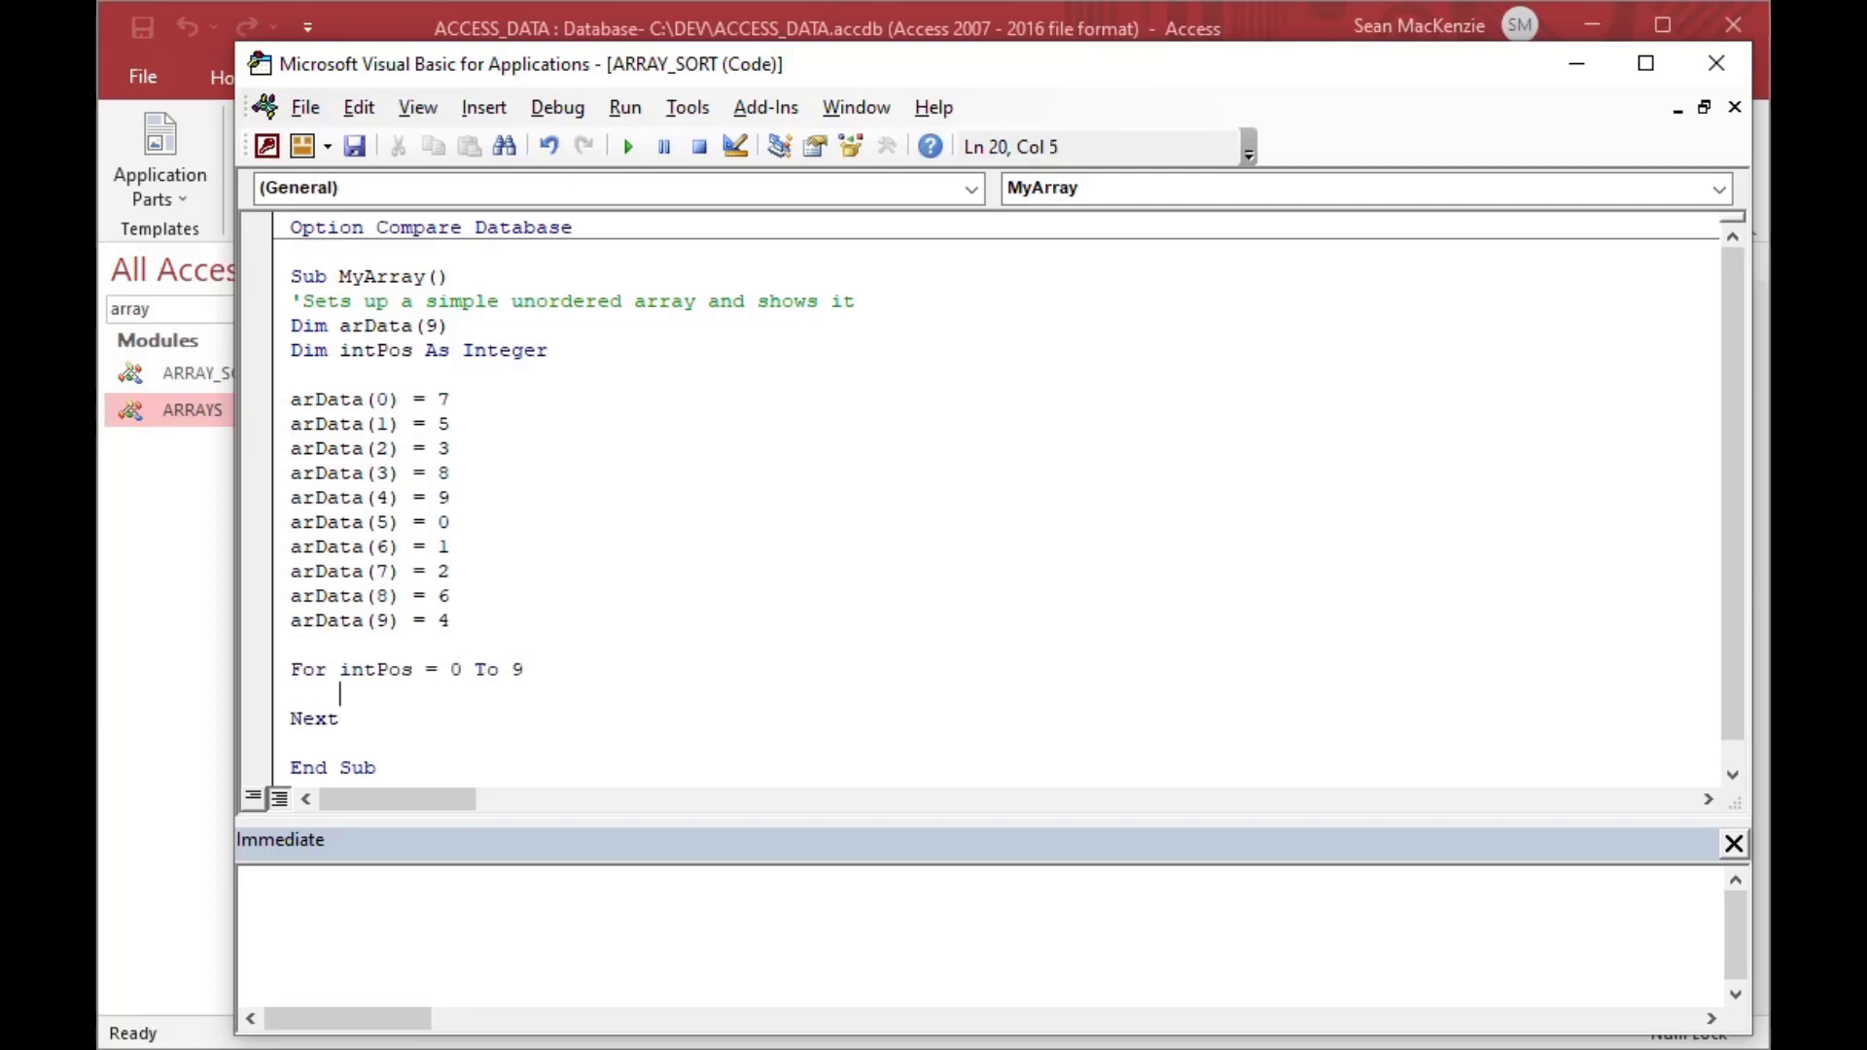
text(Debug.Print)
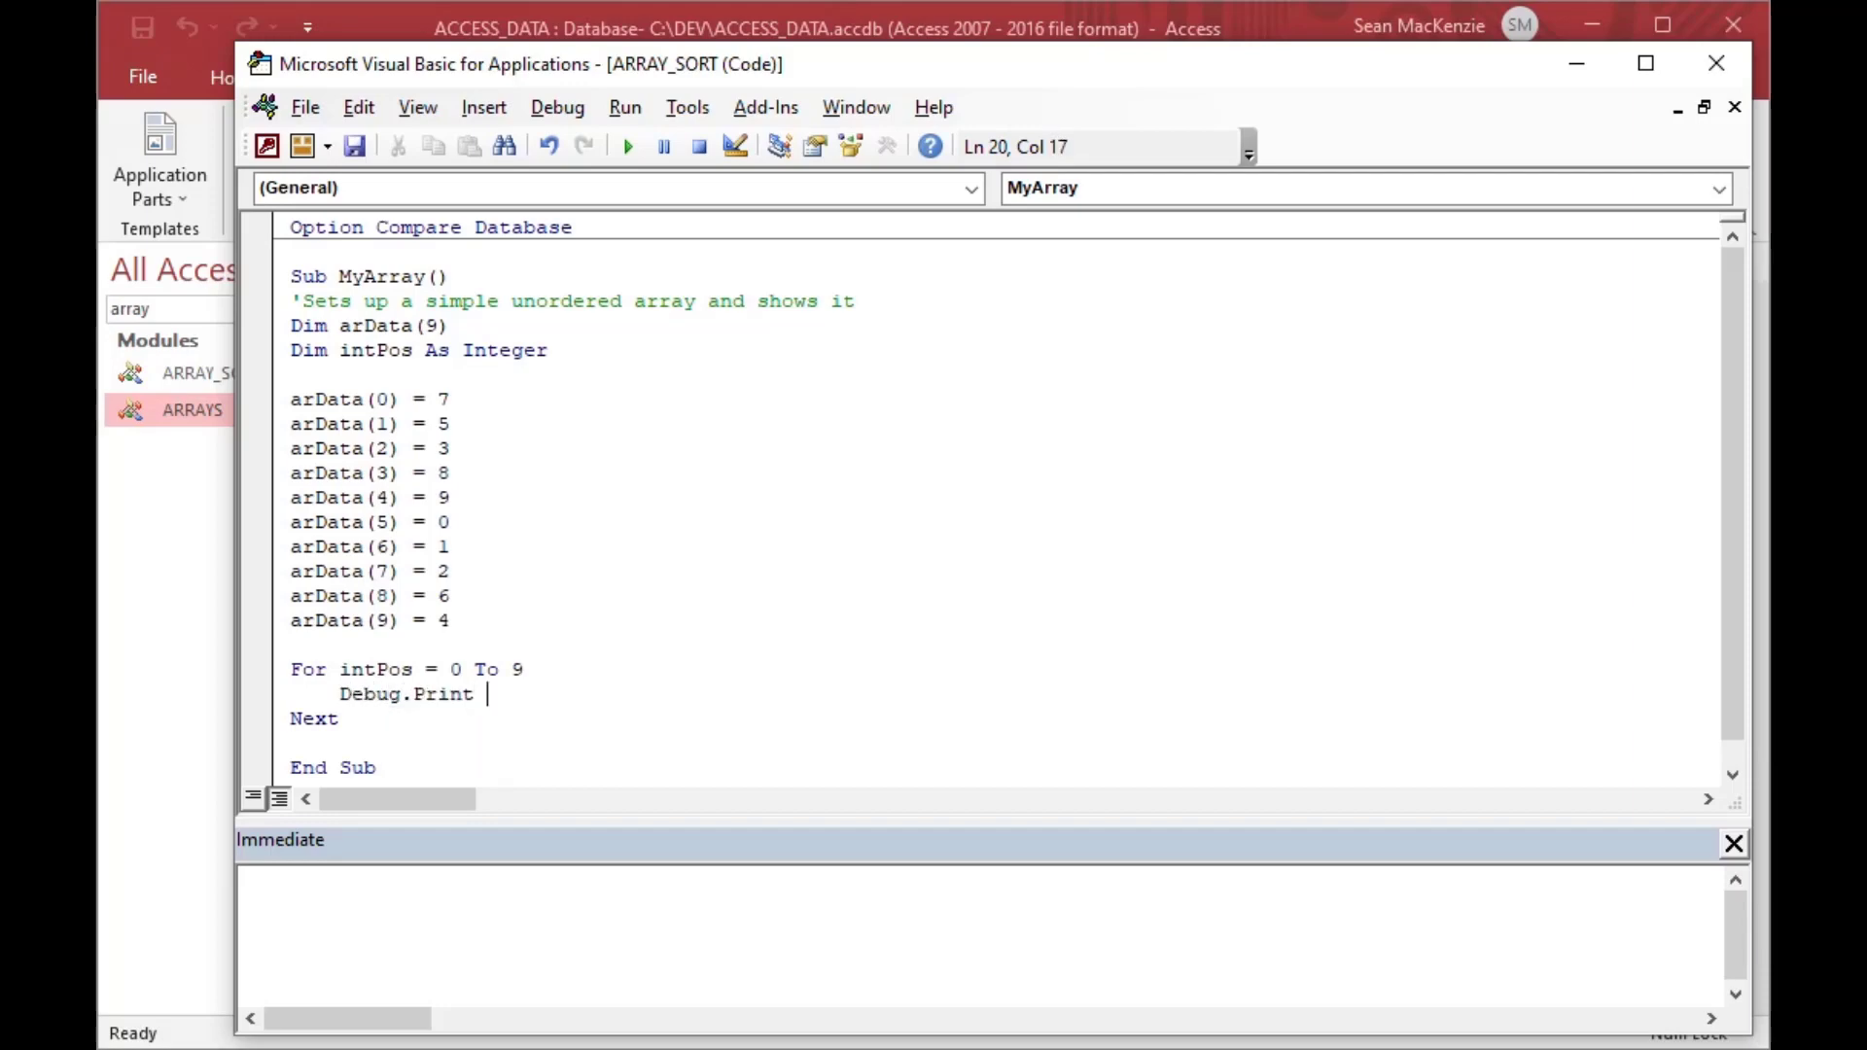
text(arData ()
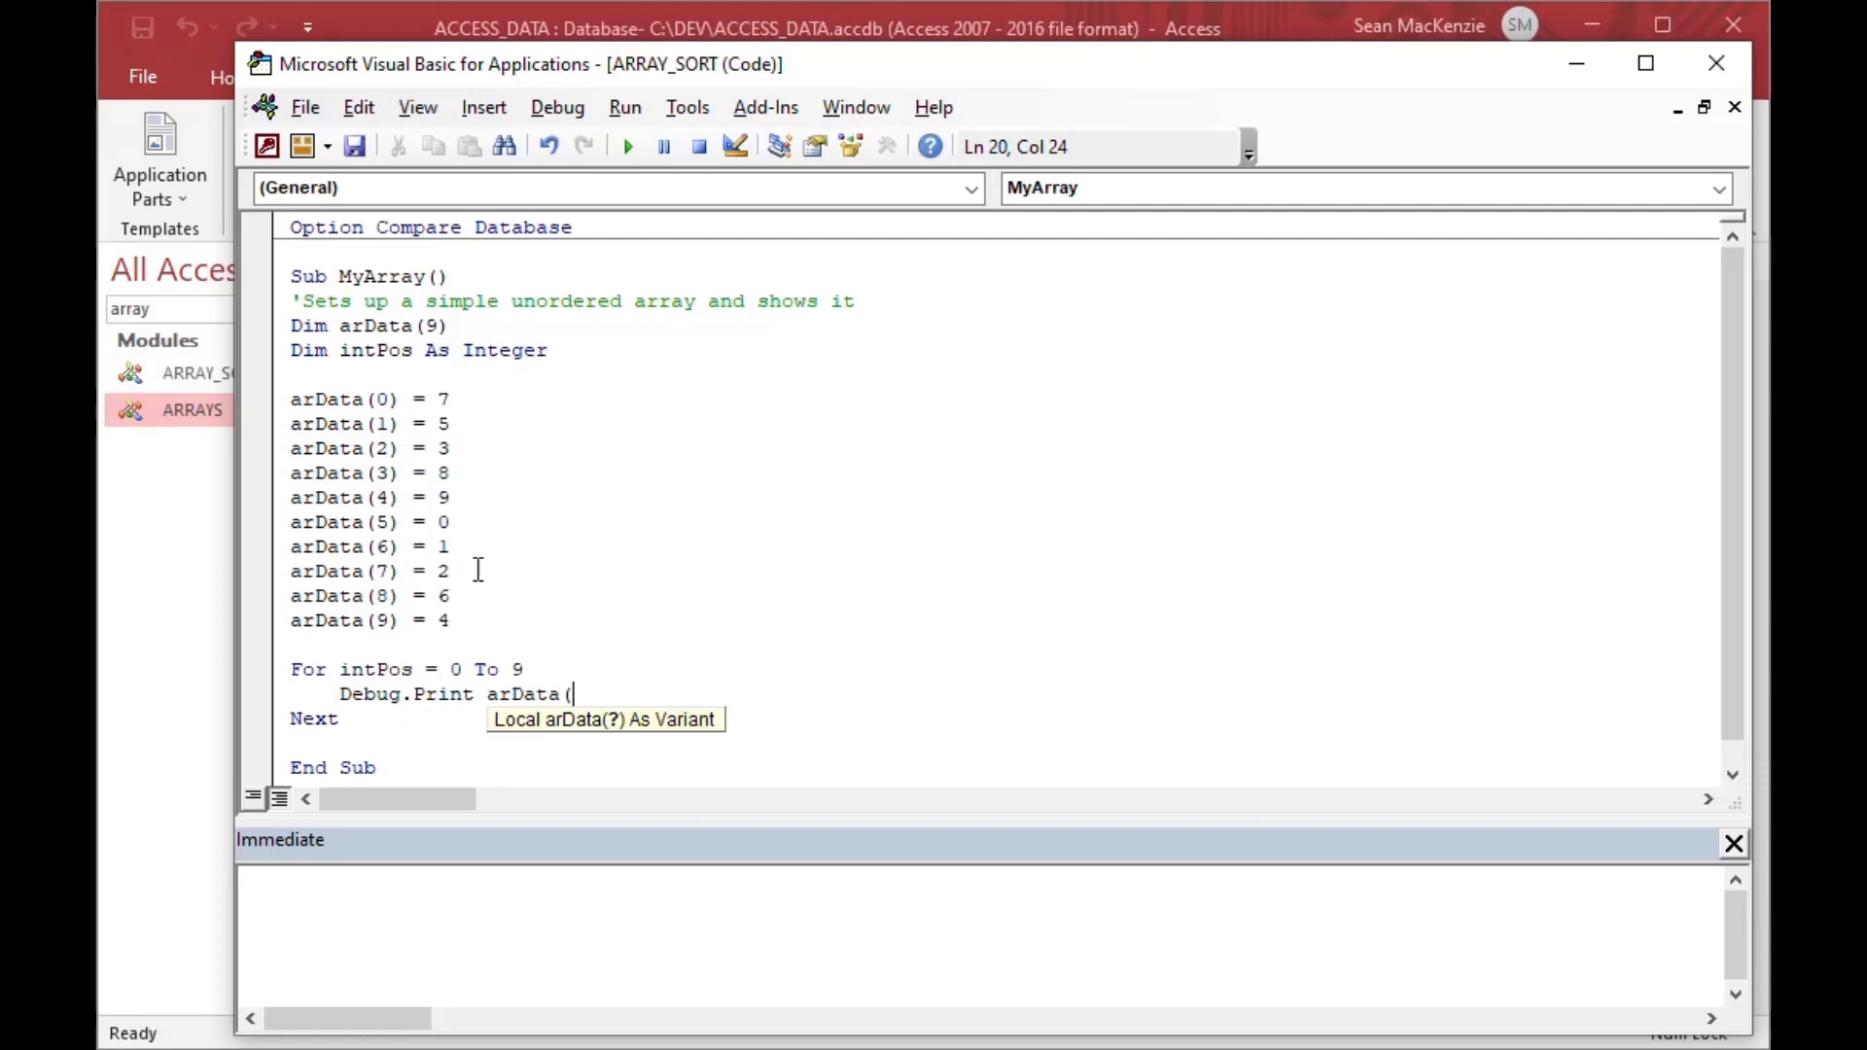
text(intPos))
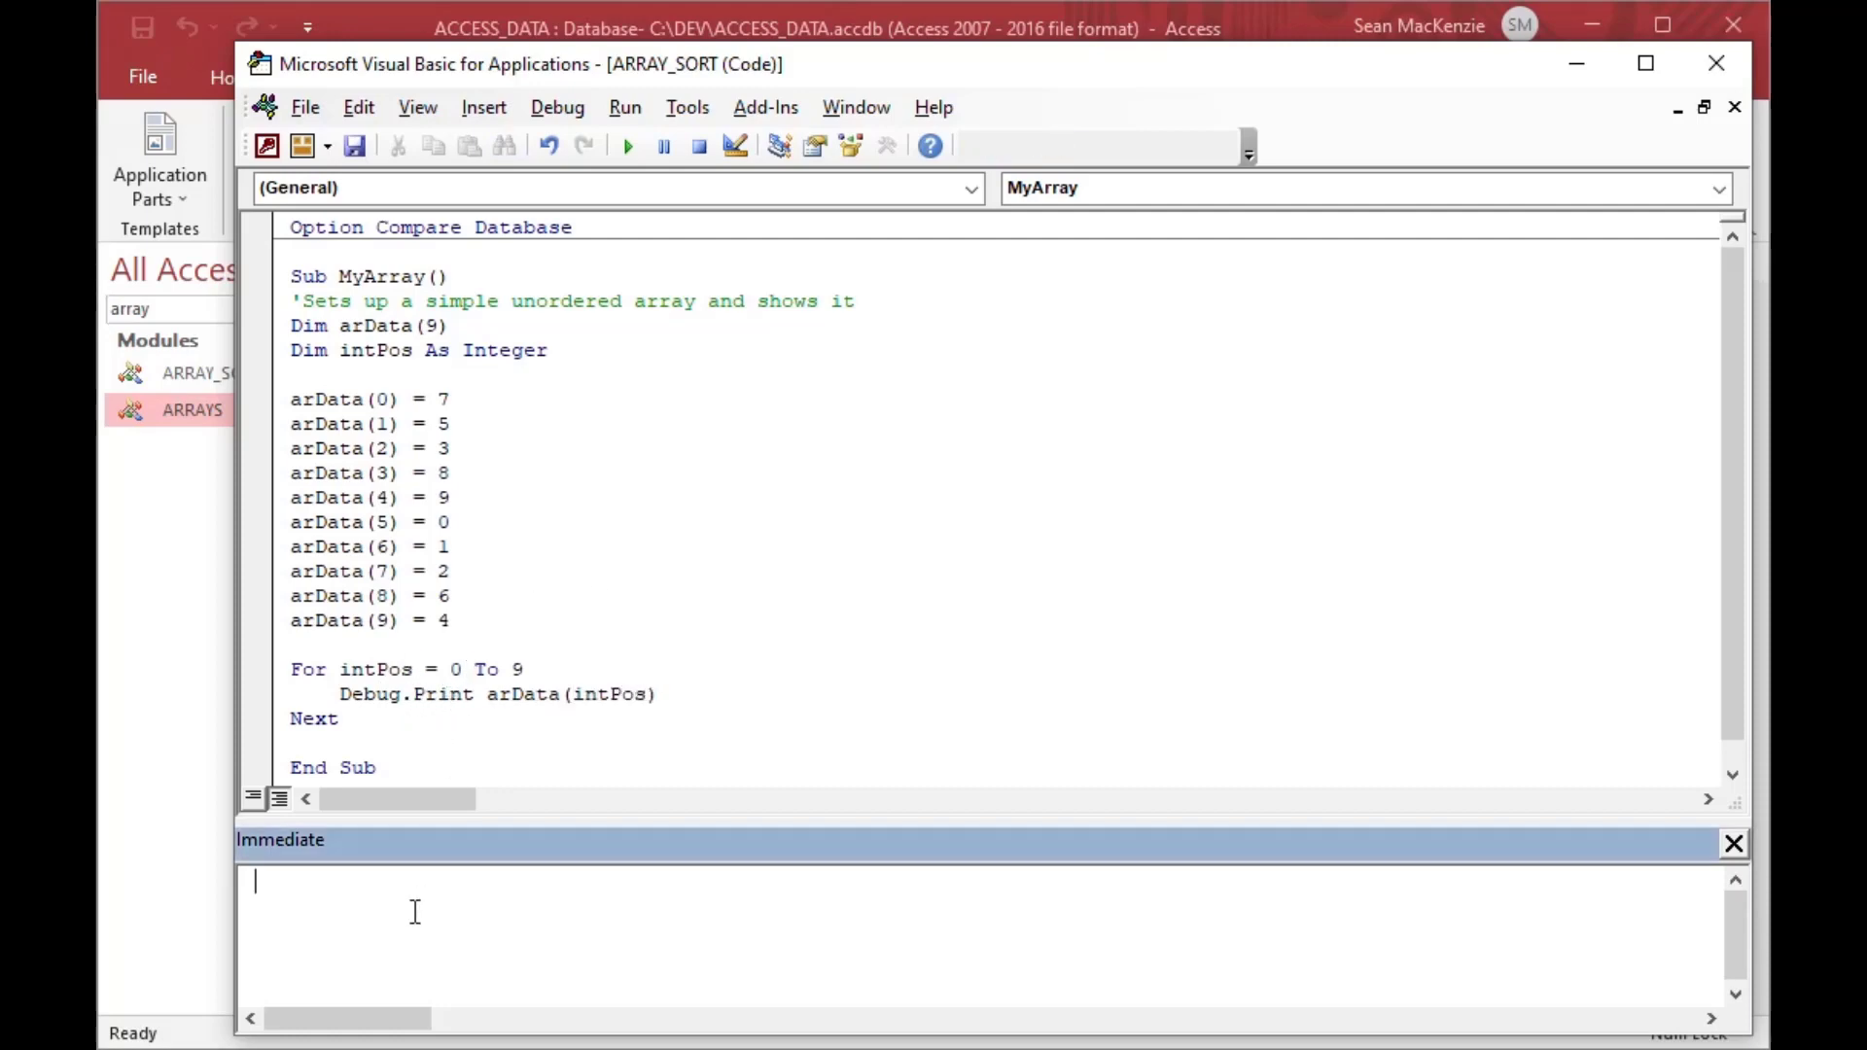
mouse_move(543, 694)
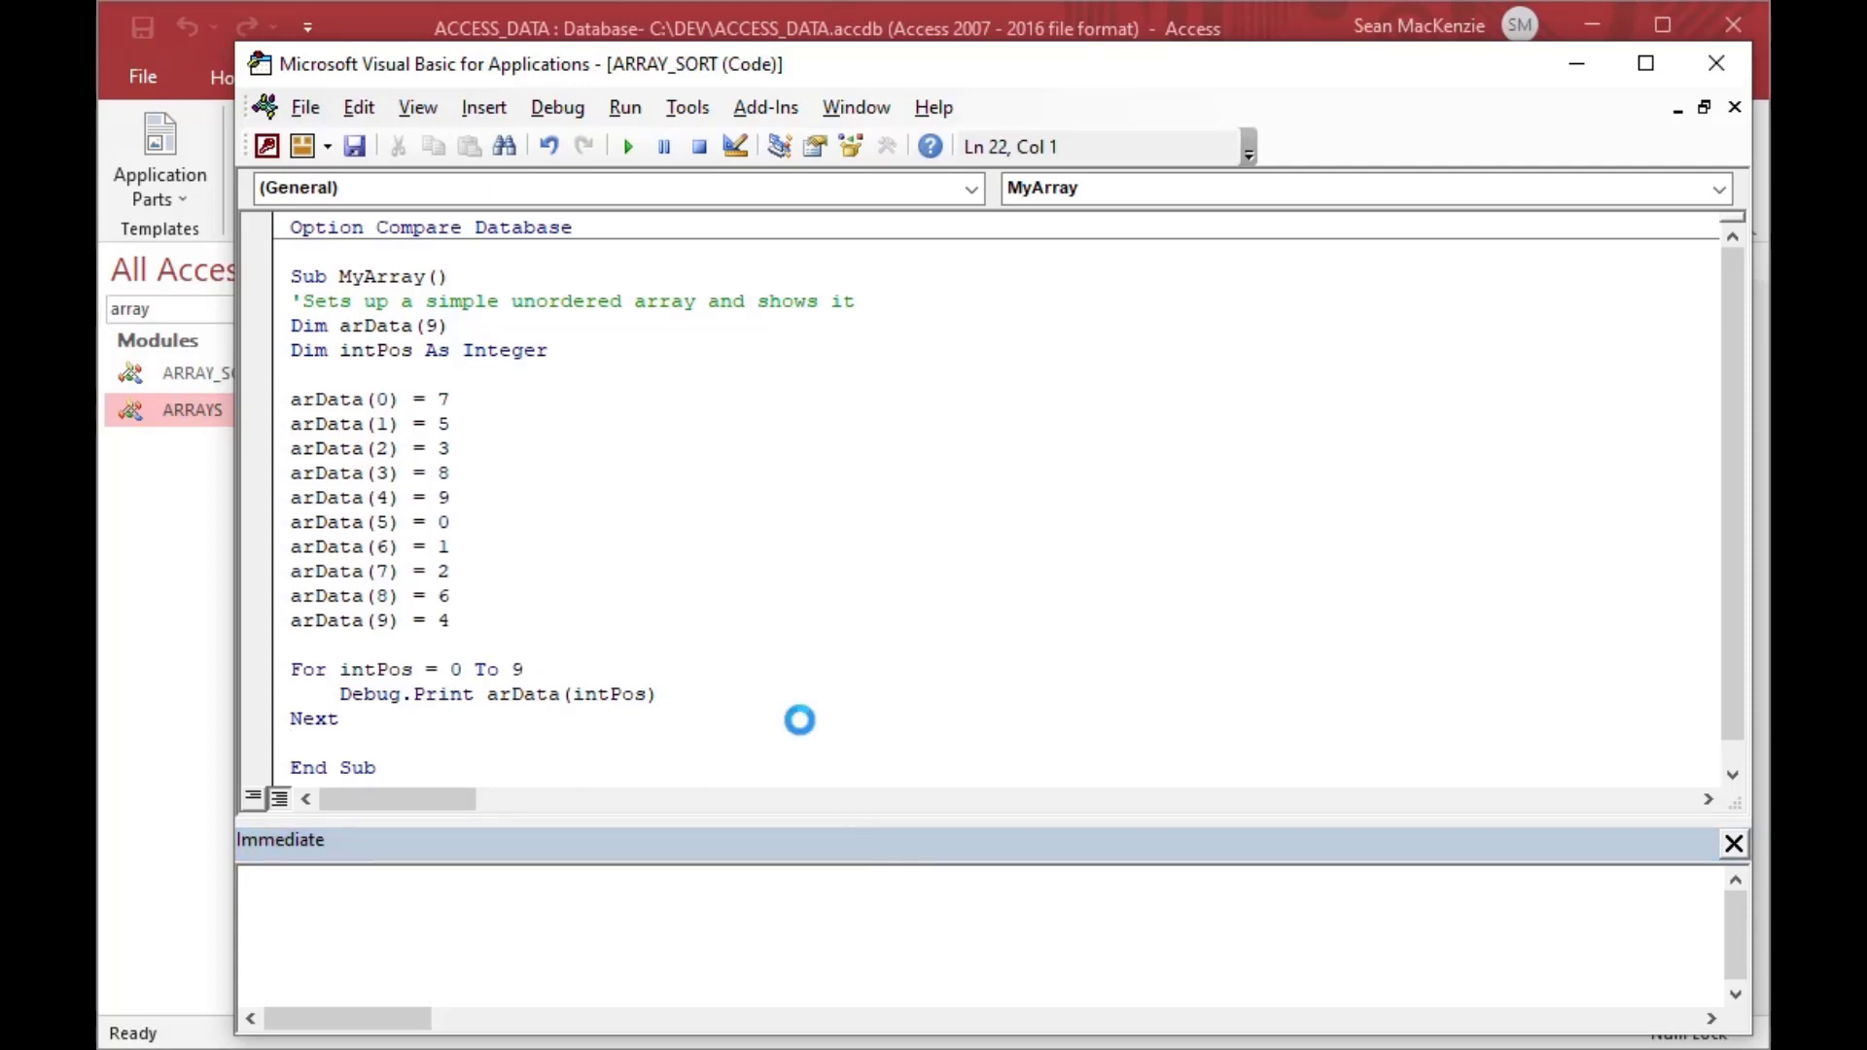
- Run MyArray and confirm the Immediate window shows 7, 5, 3, 8, 9, 0, 1, 2, 6, 4
click(276, 373)
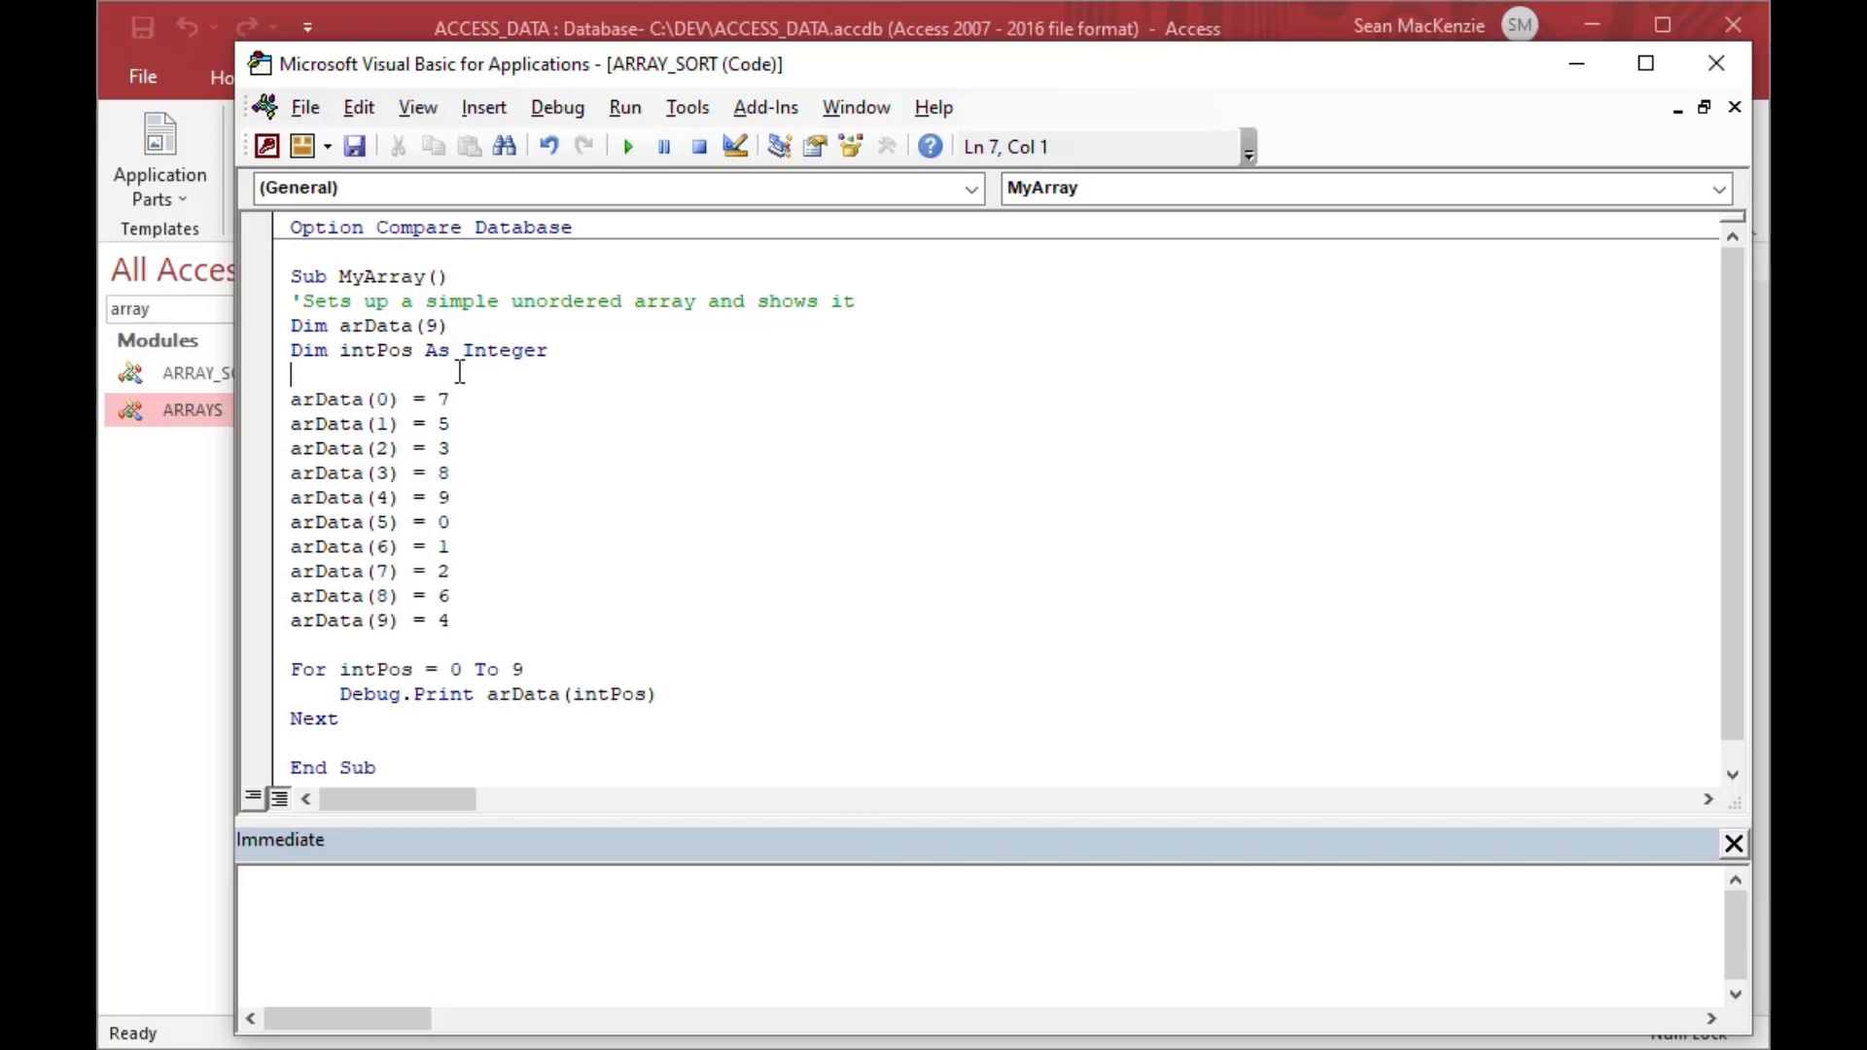
mouse_move(515, 363)
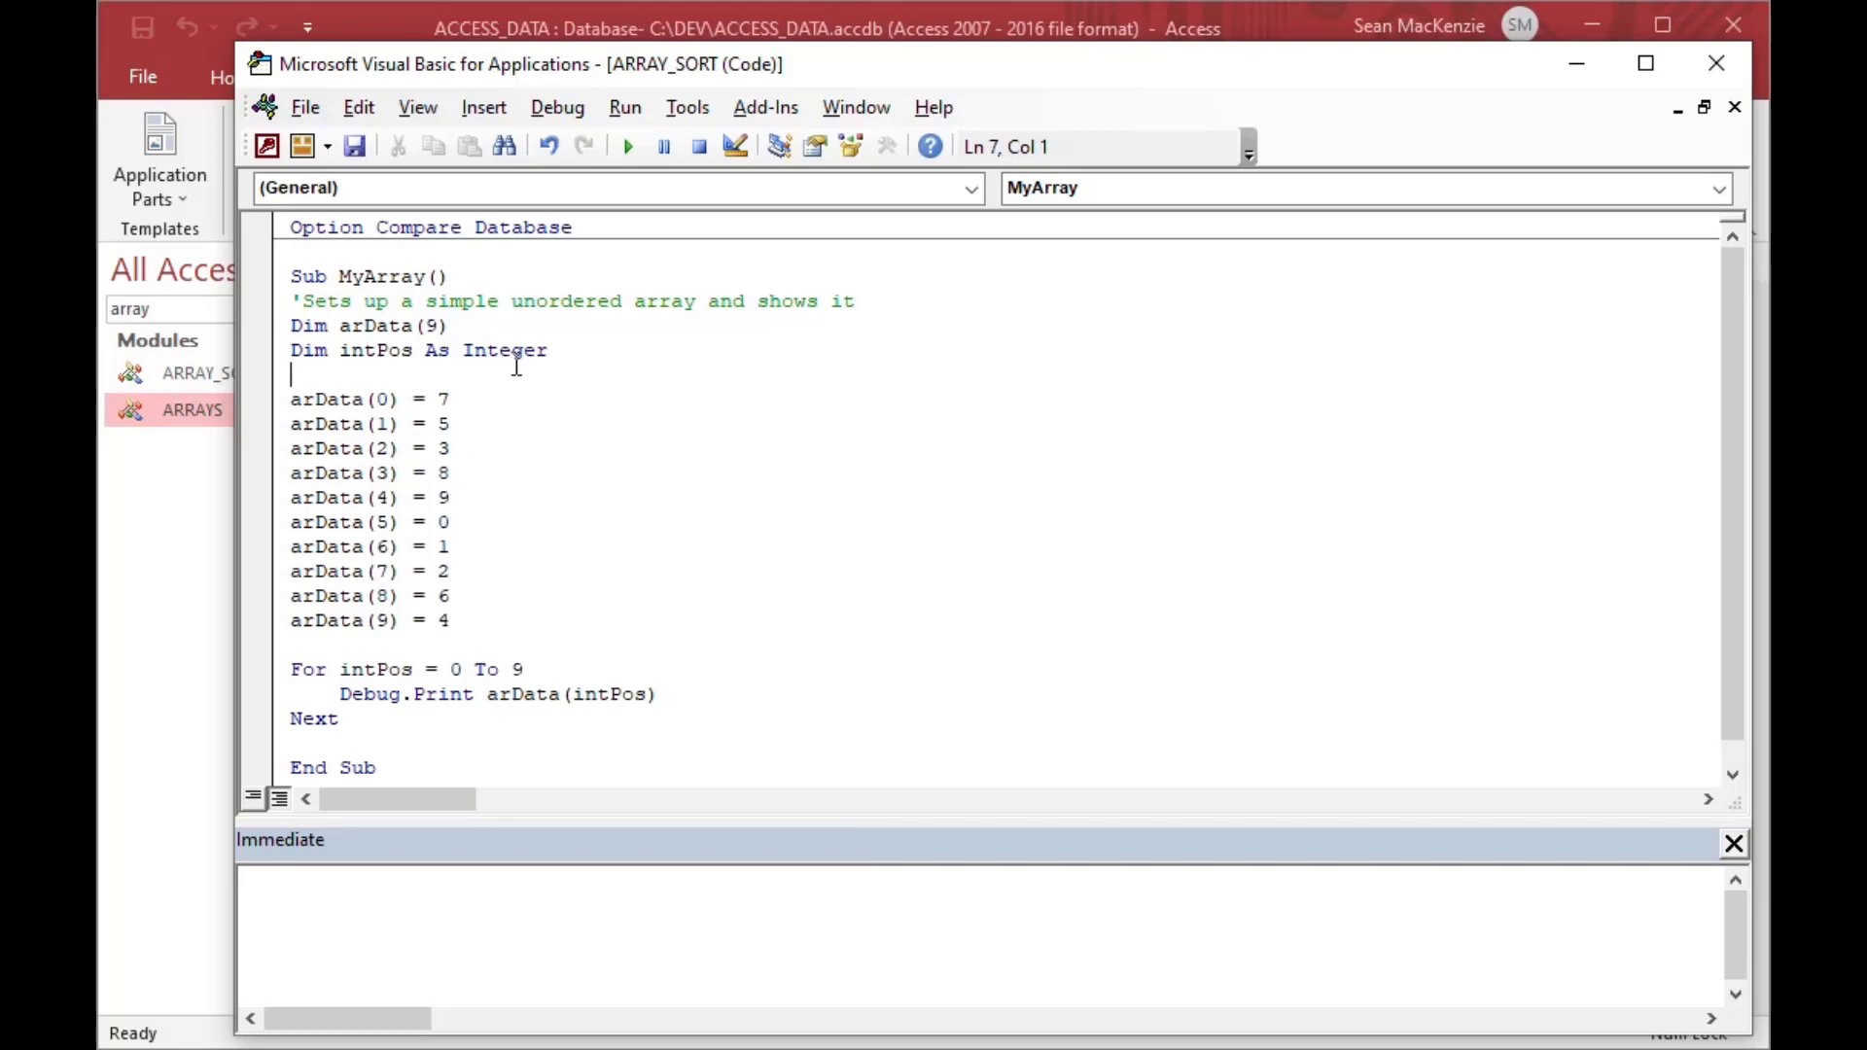
mouse_move(627, 145)
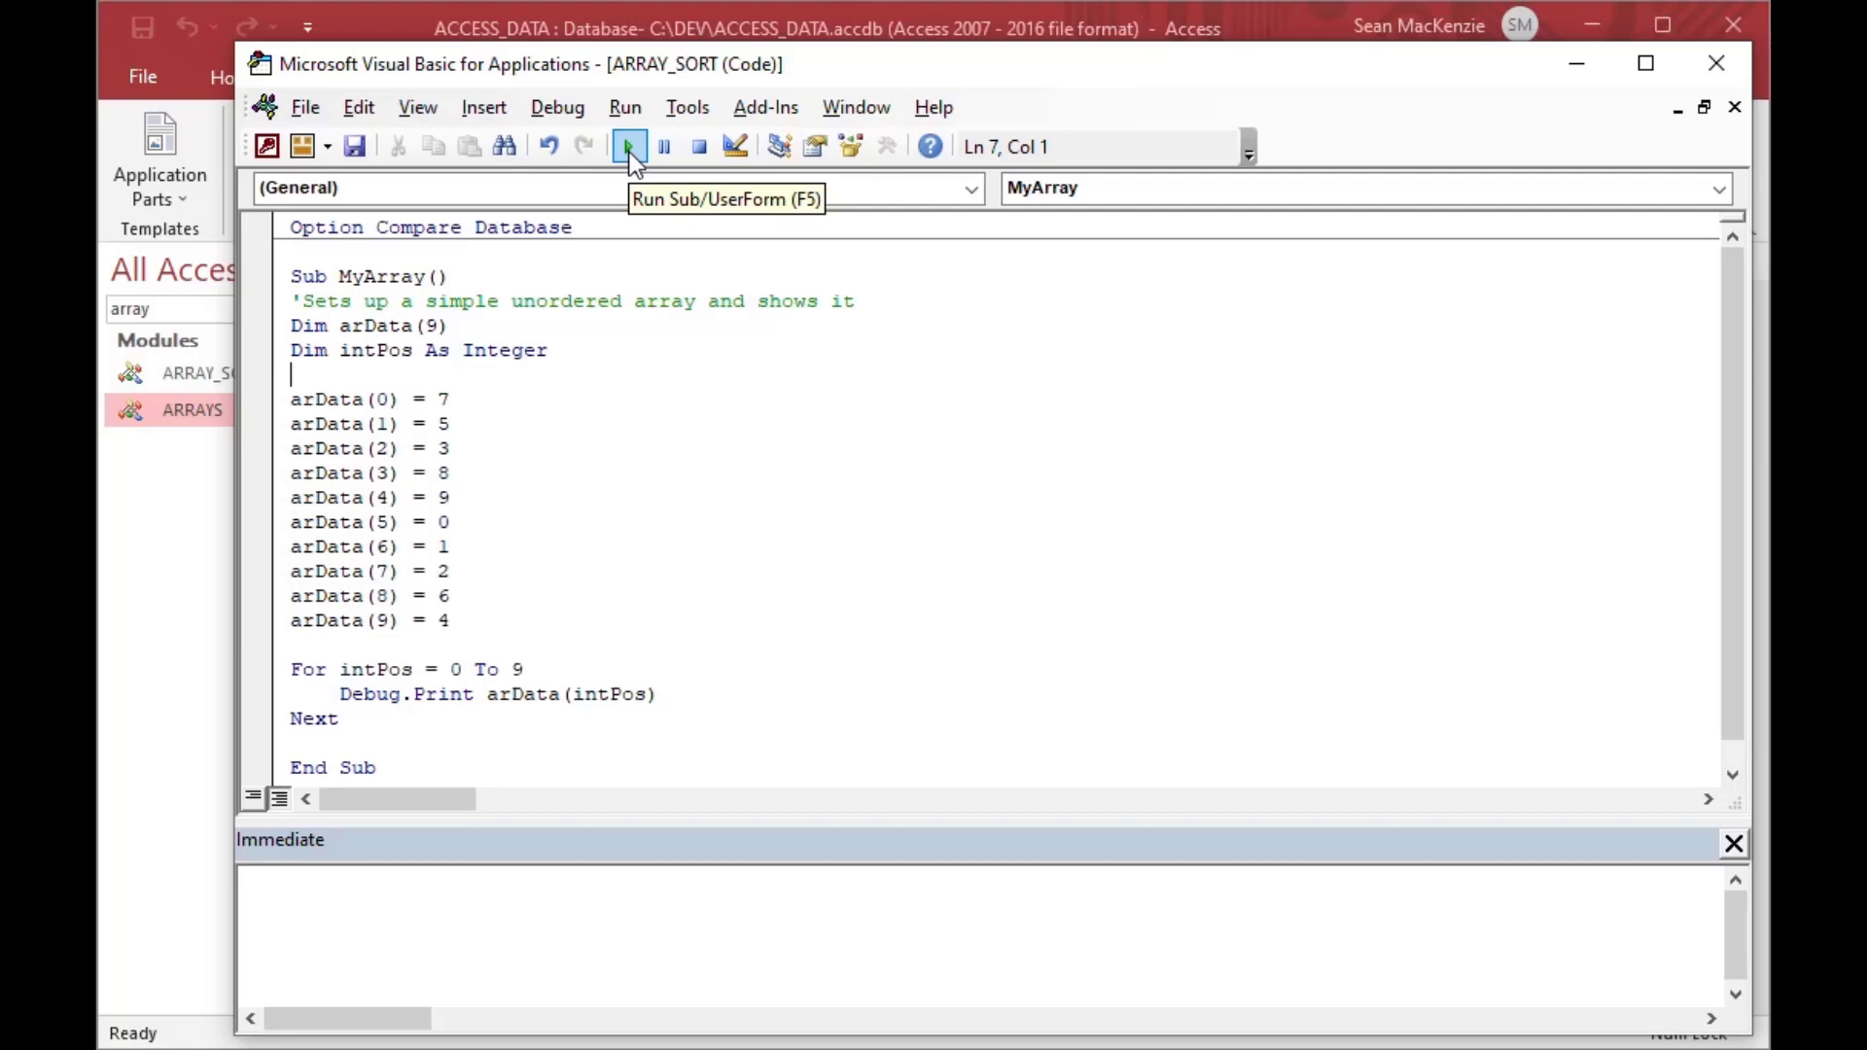
click(629, 145)
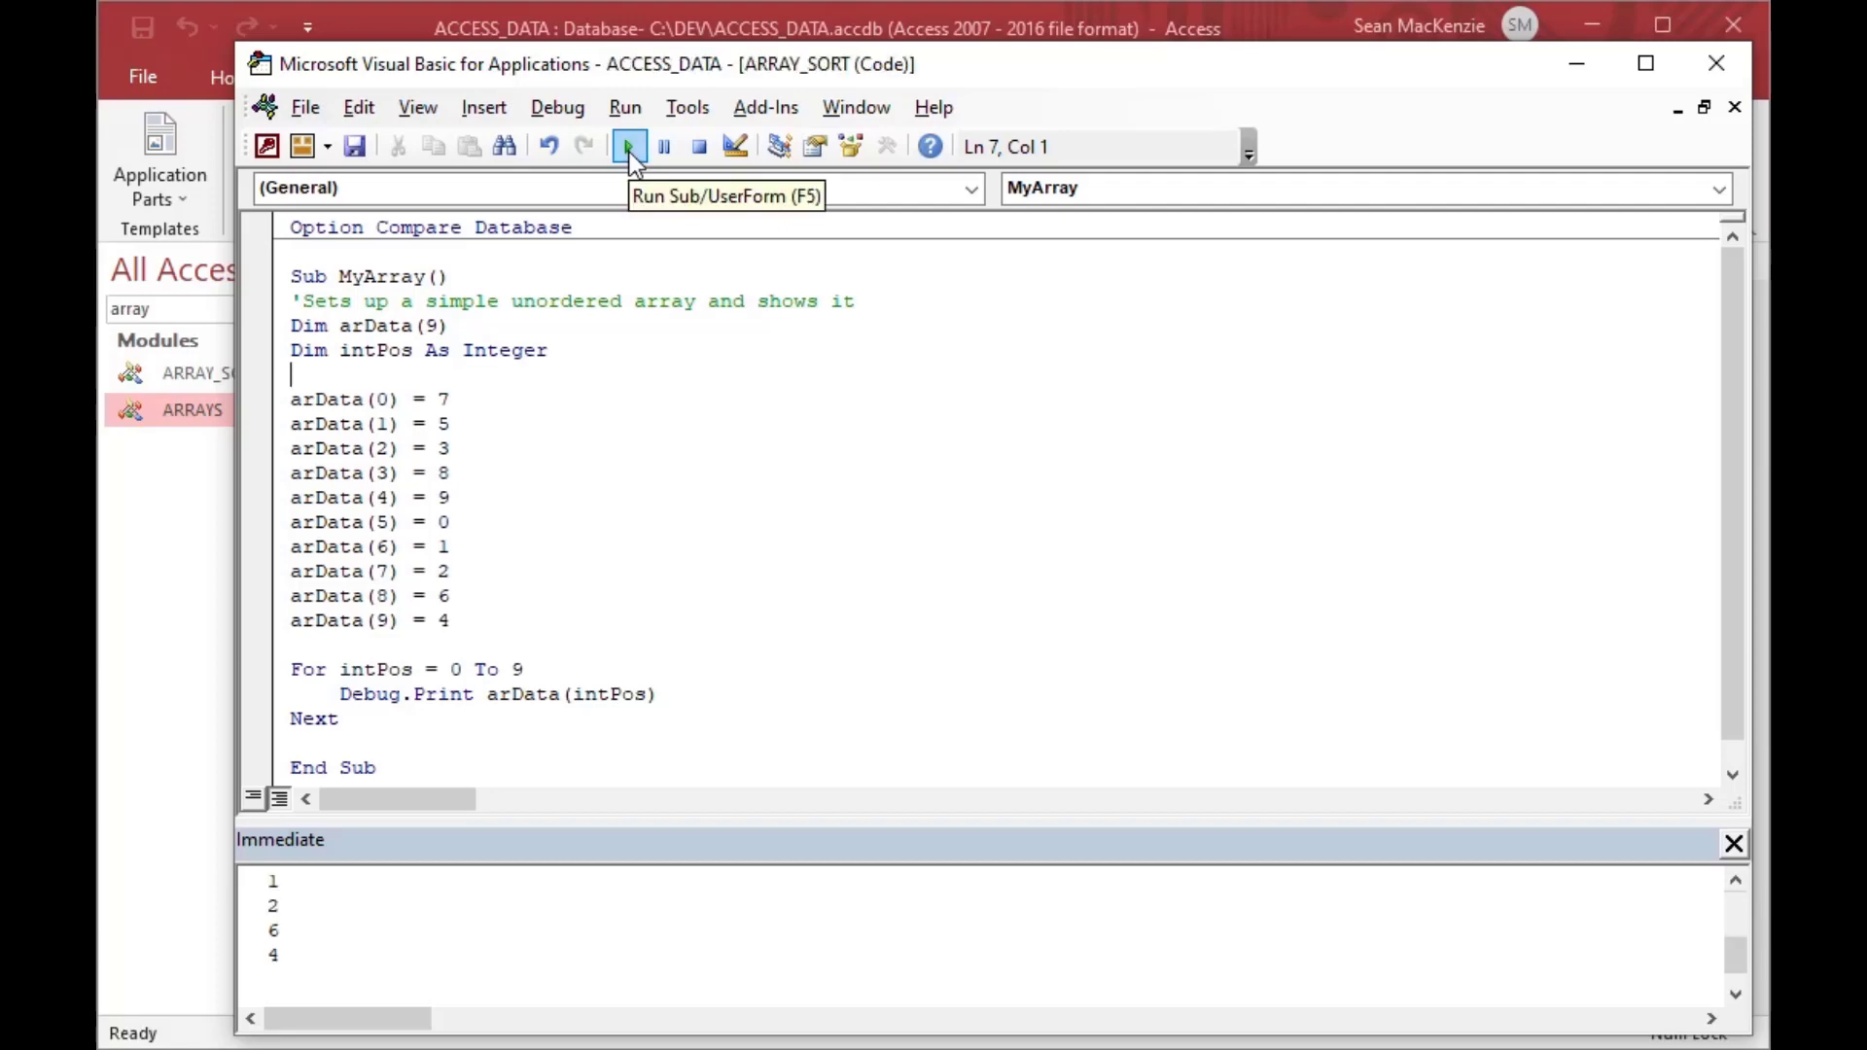
mouse_move(431, 962)
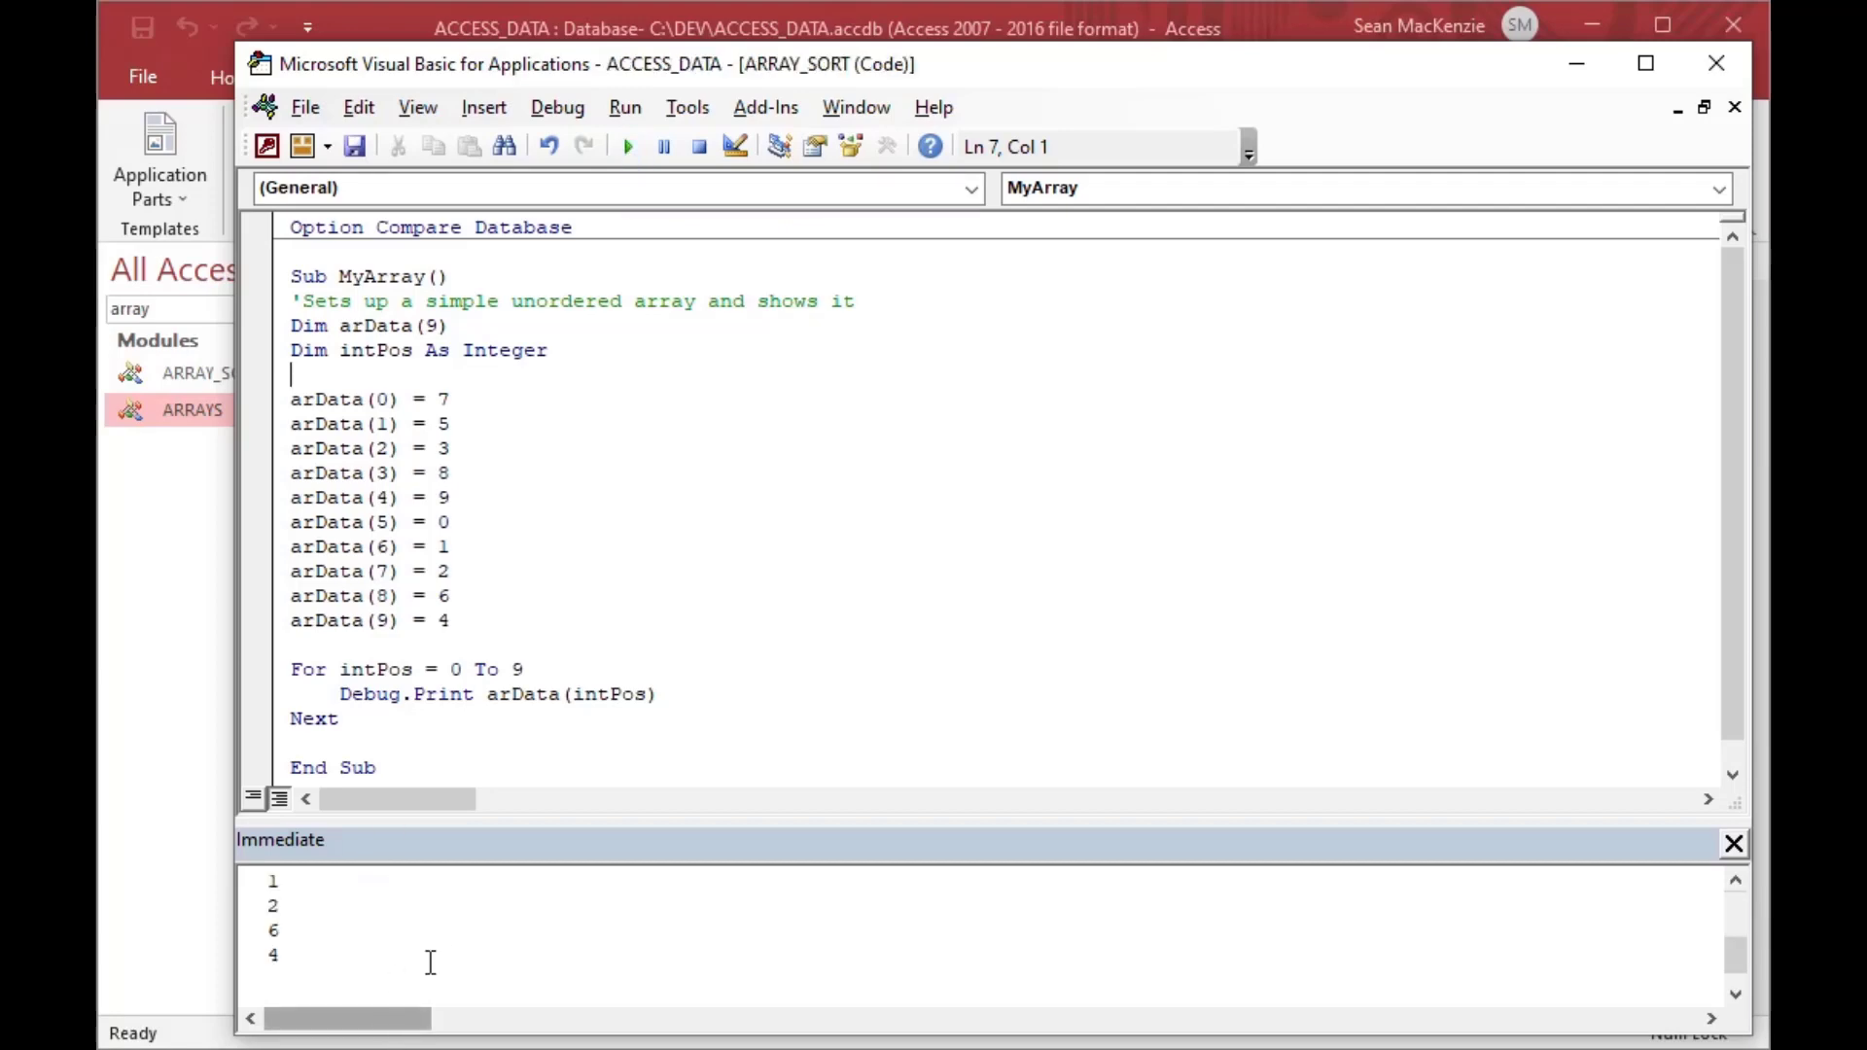
mouse_move(305, 953)
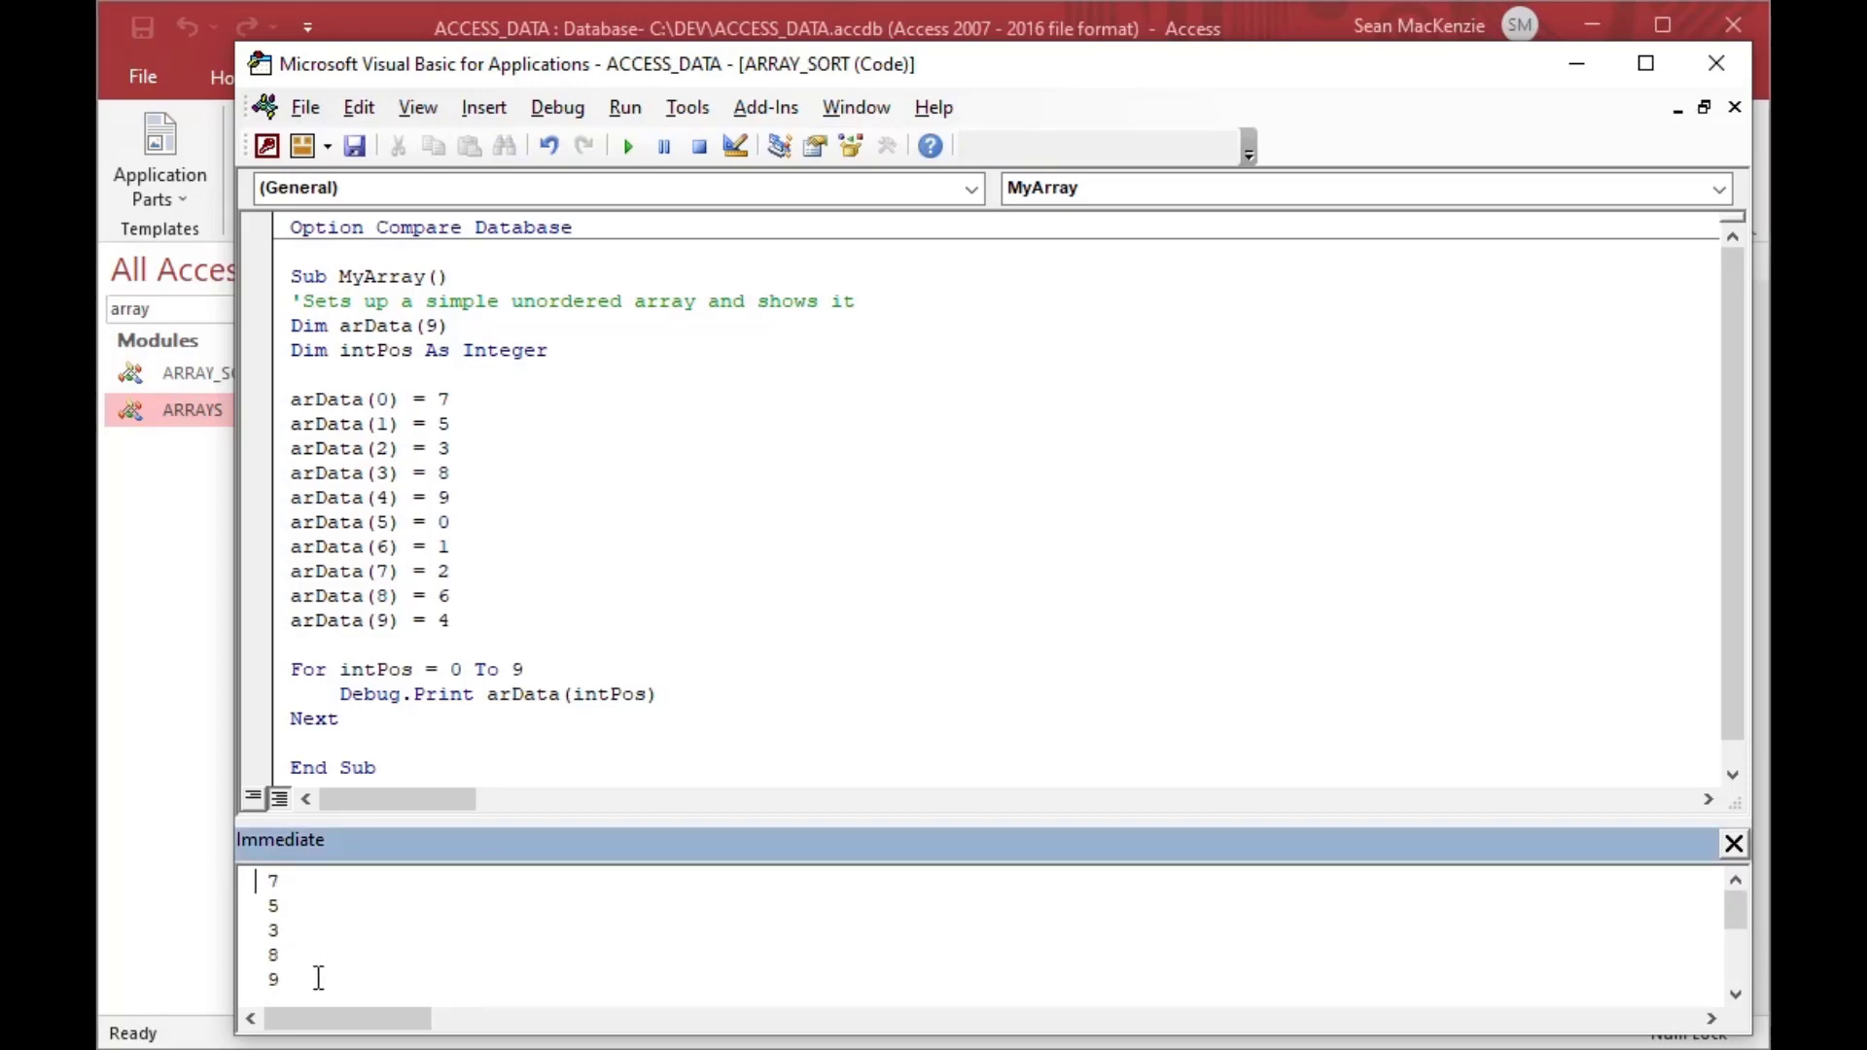
scroll(down, 3)
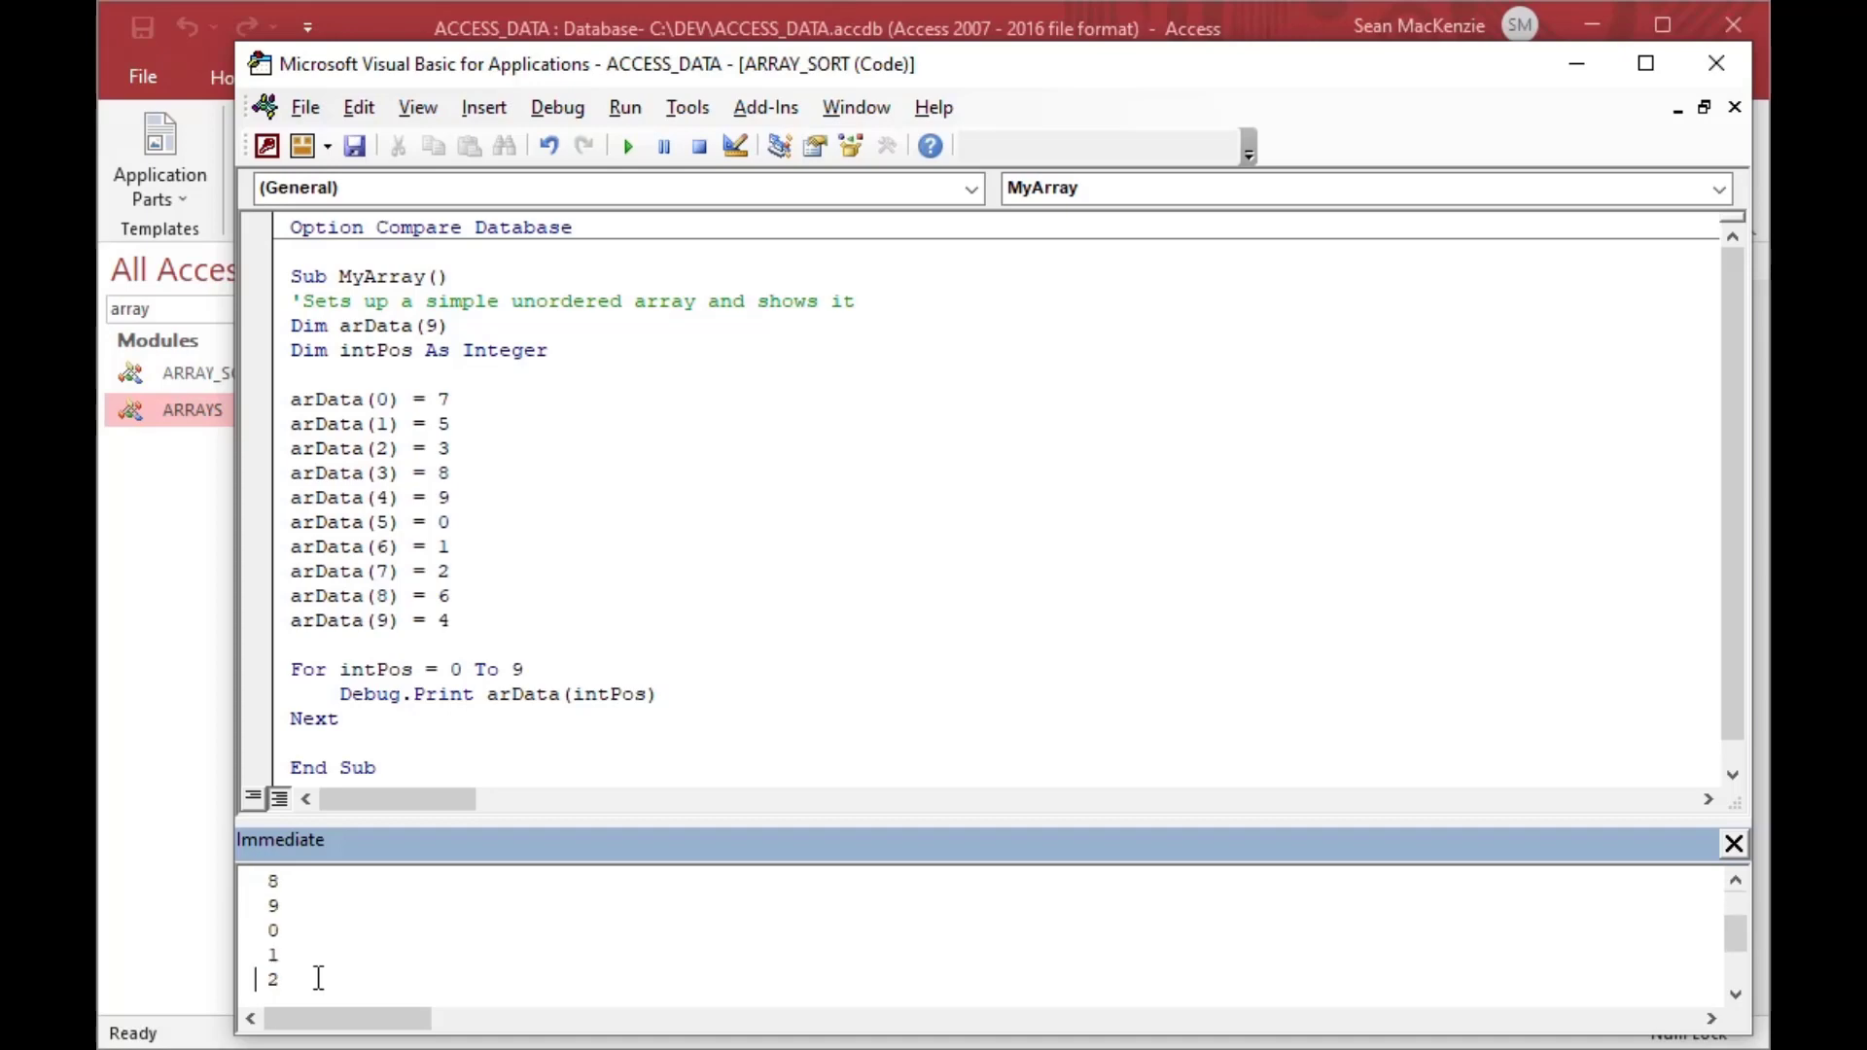
scroll(up, 3)
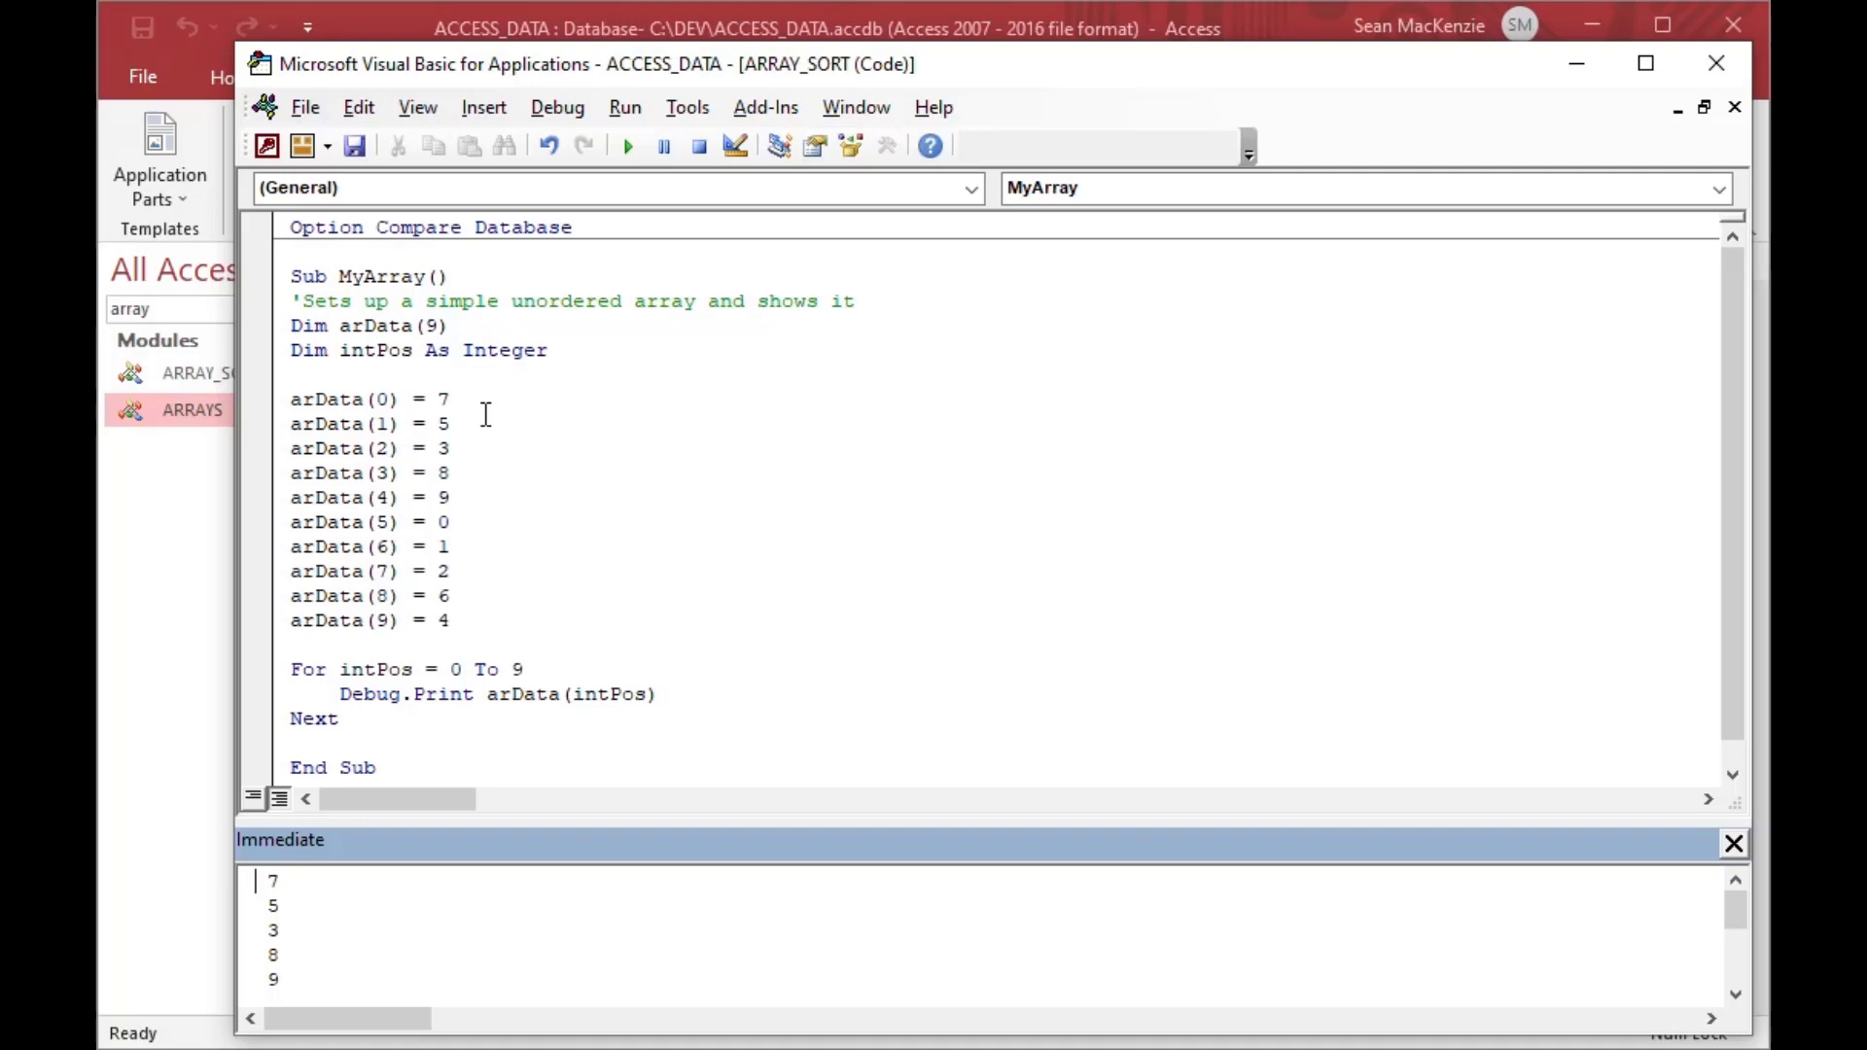
mouse_move(509, 521)
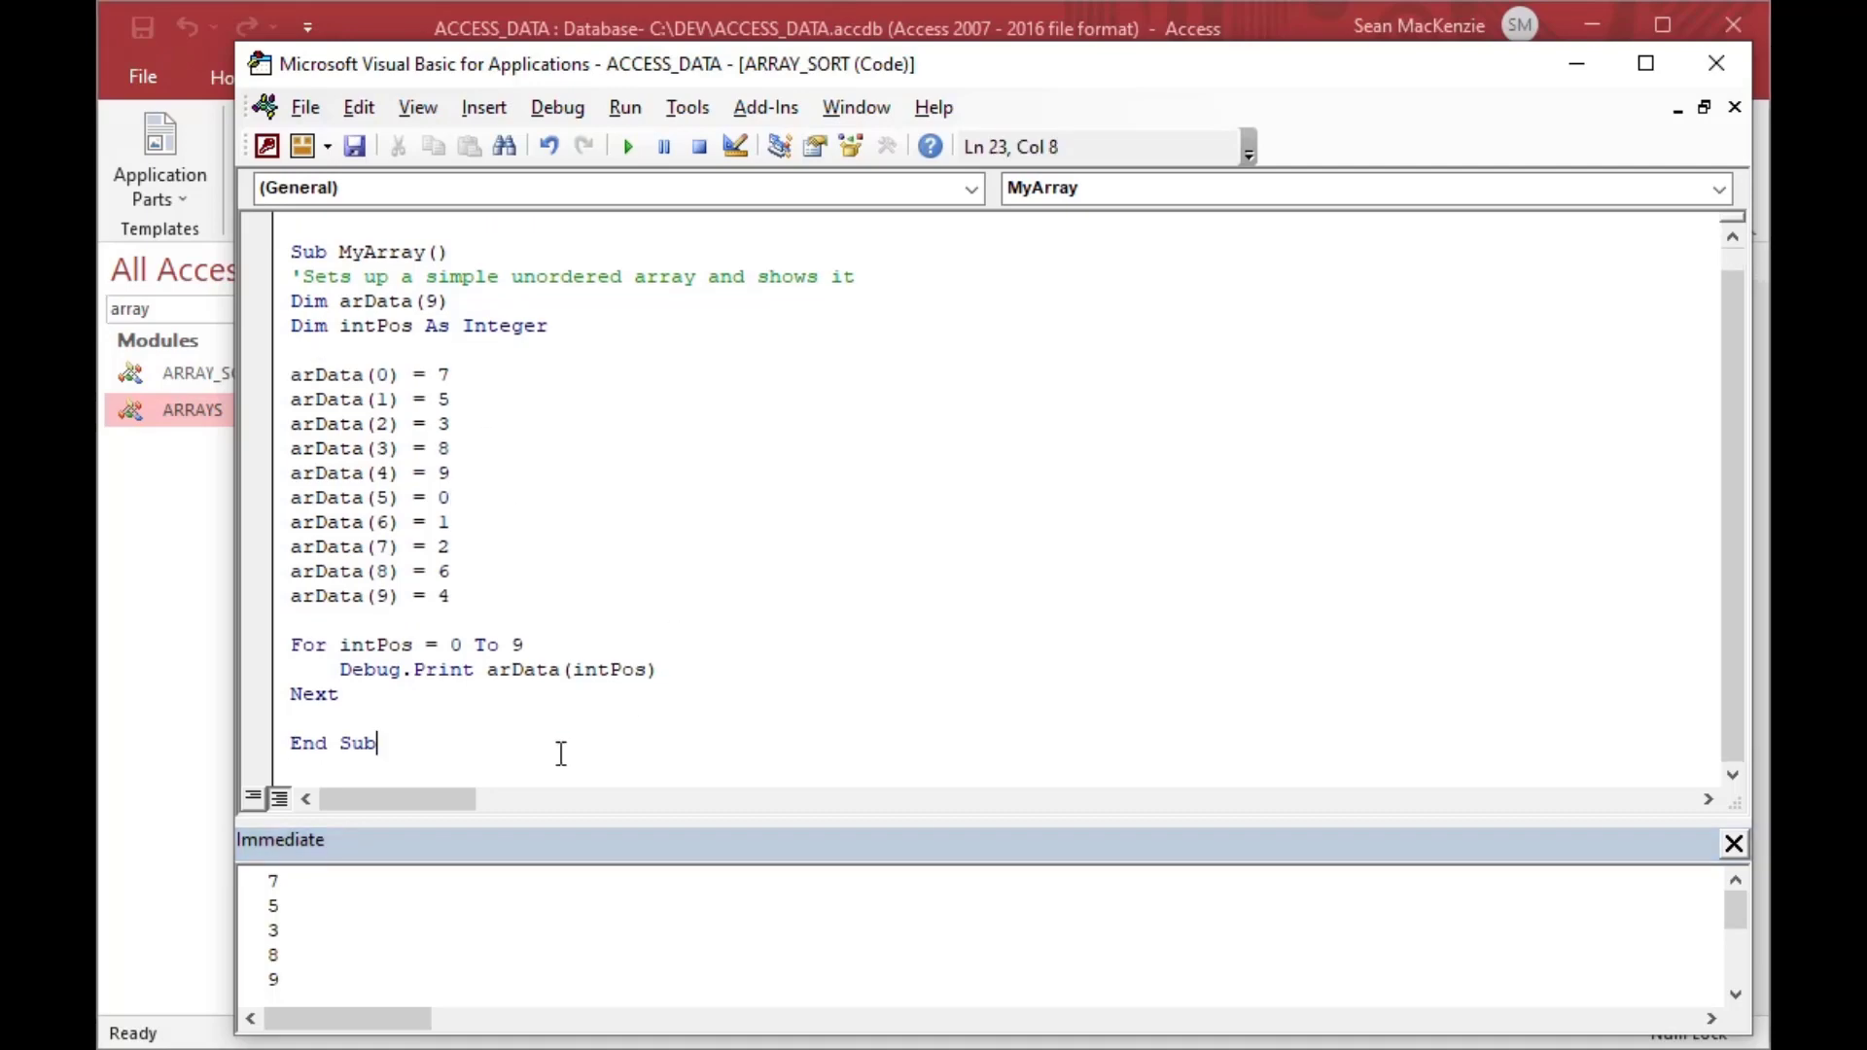
scroll(up, 3)
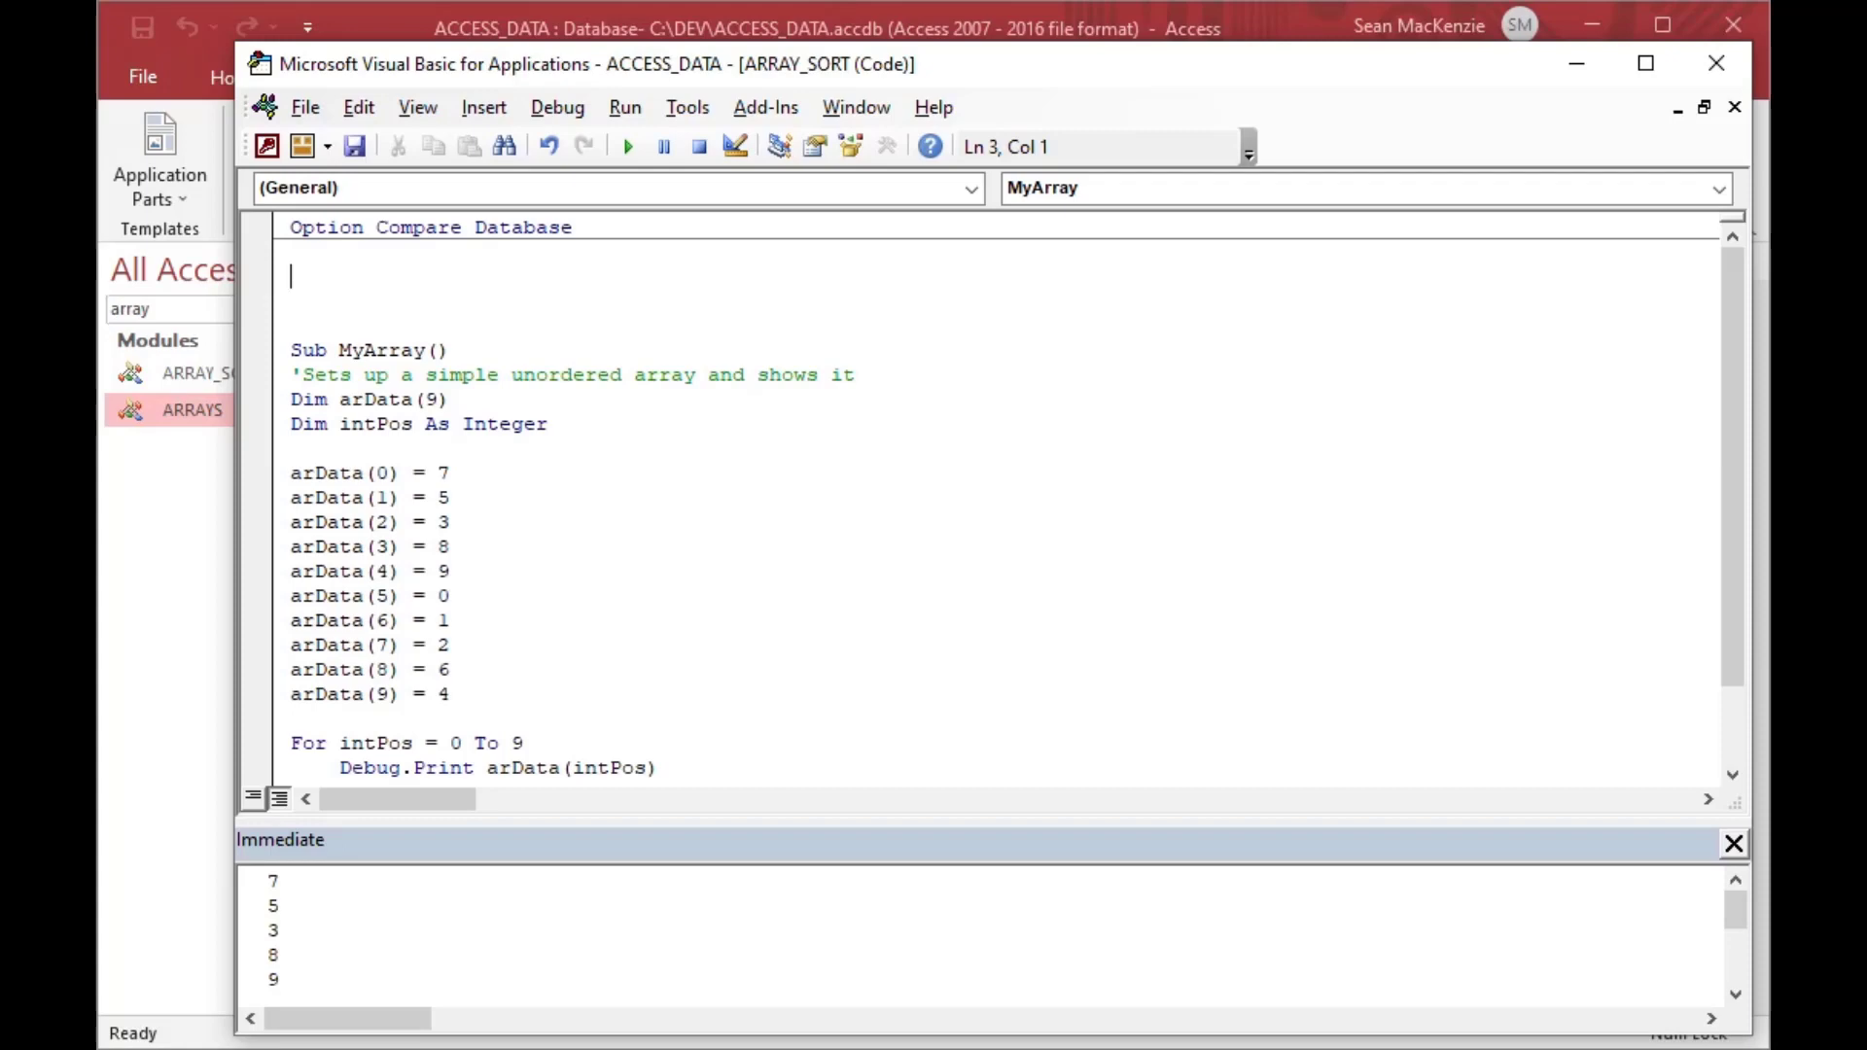
- Add Sub InsSort(arData) above MyArray, commented 'Sorts the array in place'
text(Sub)
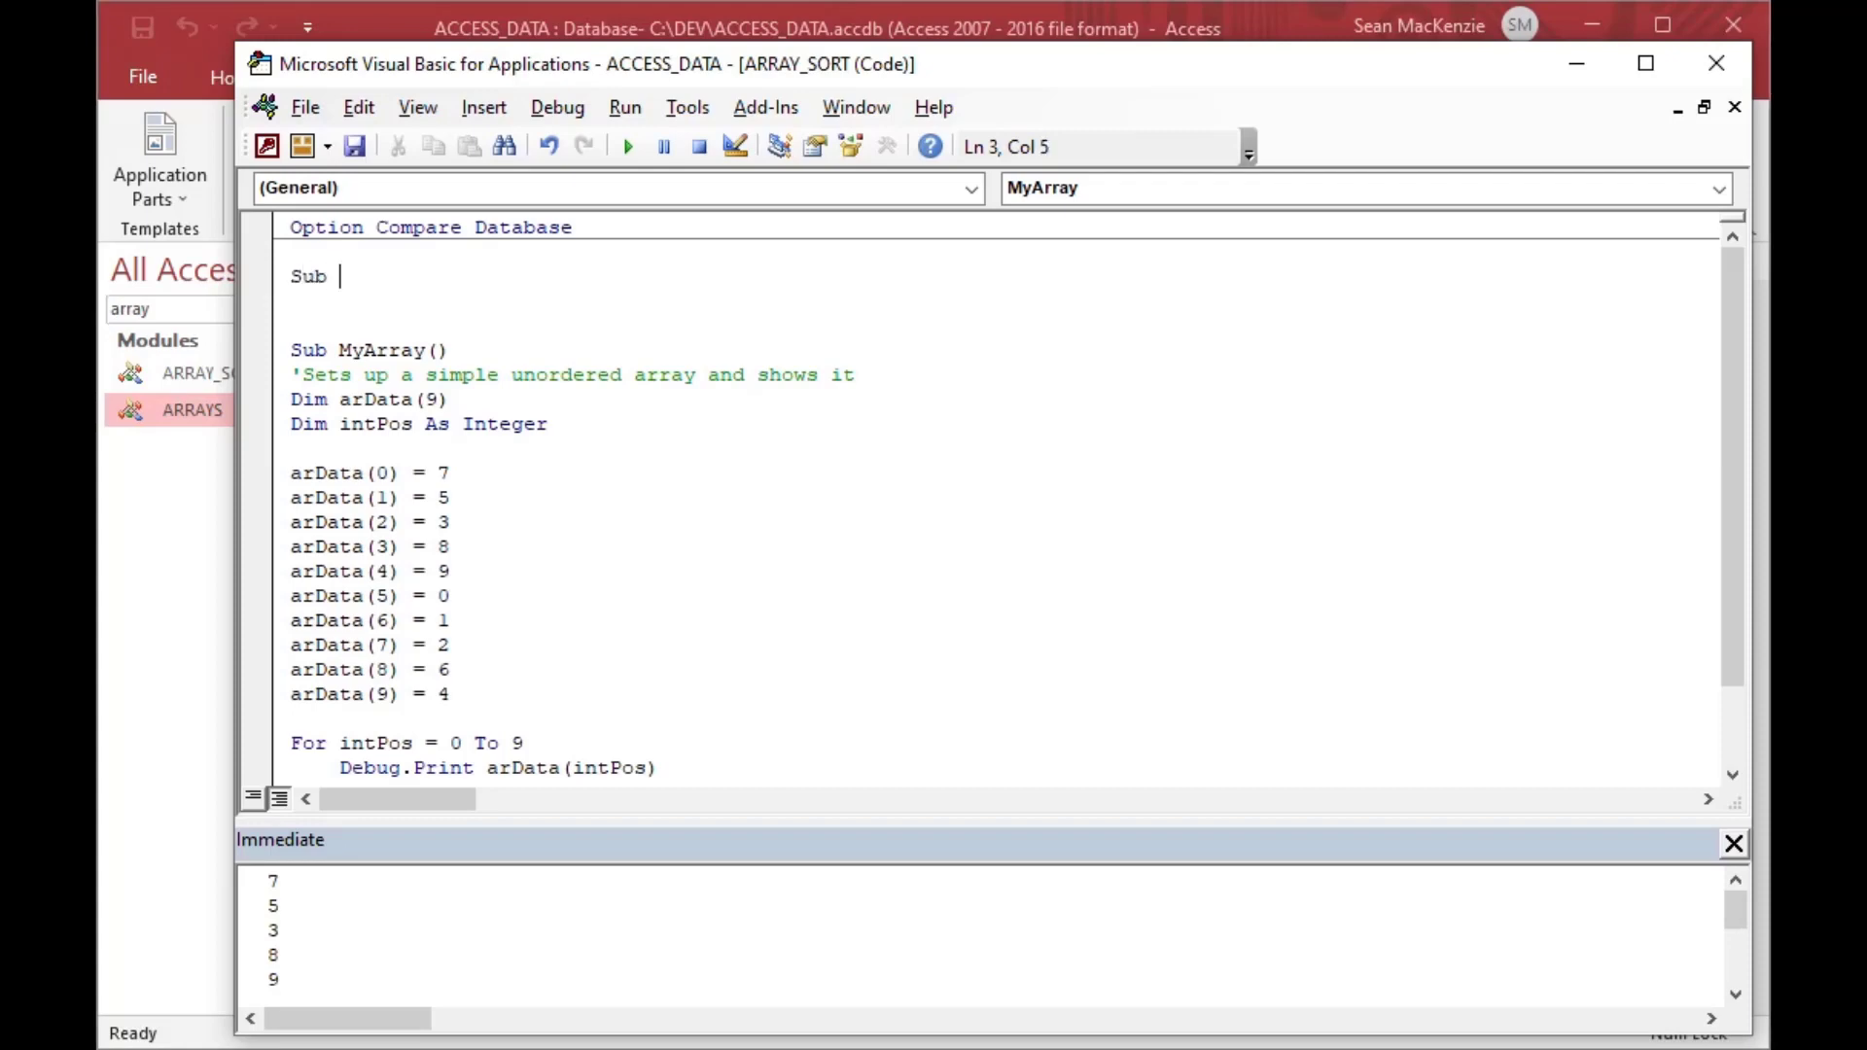
text(Insertio)
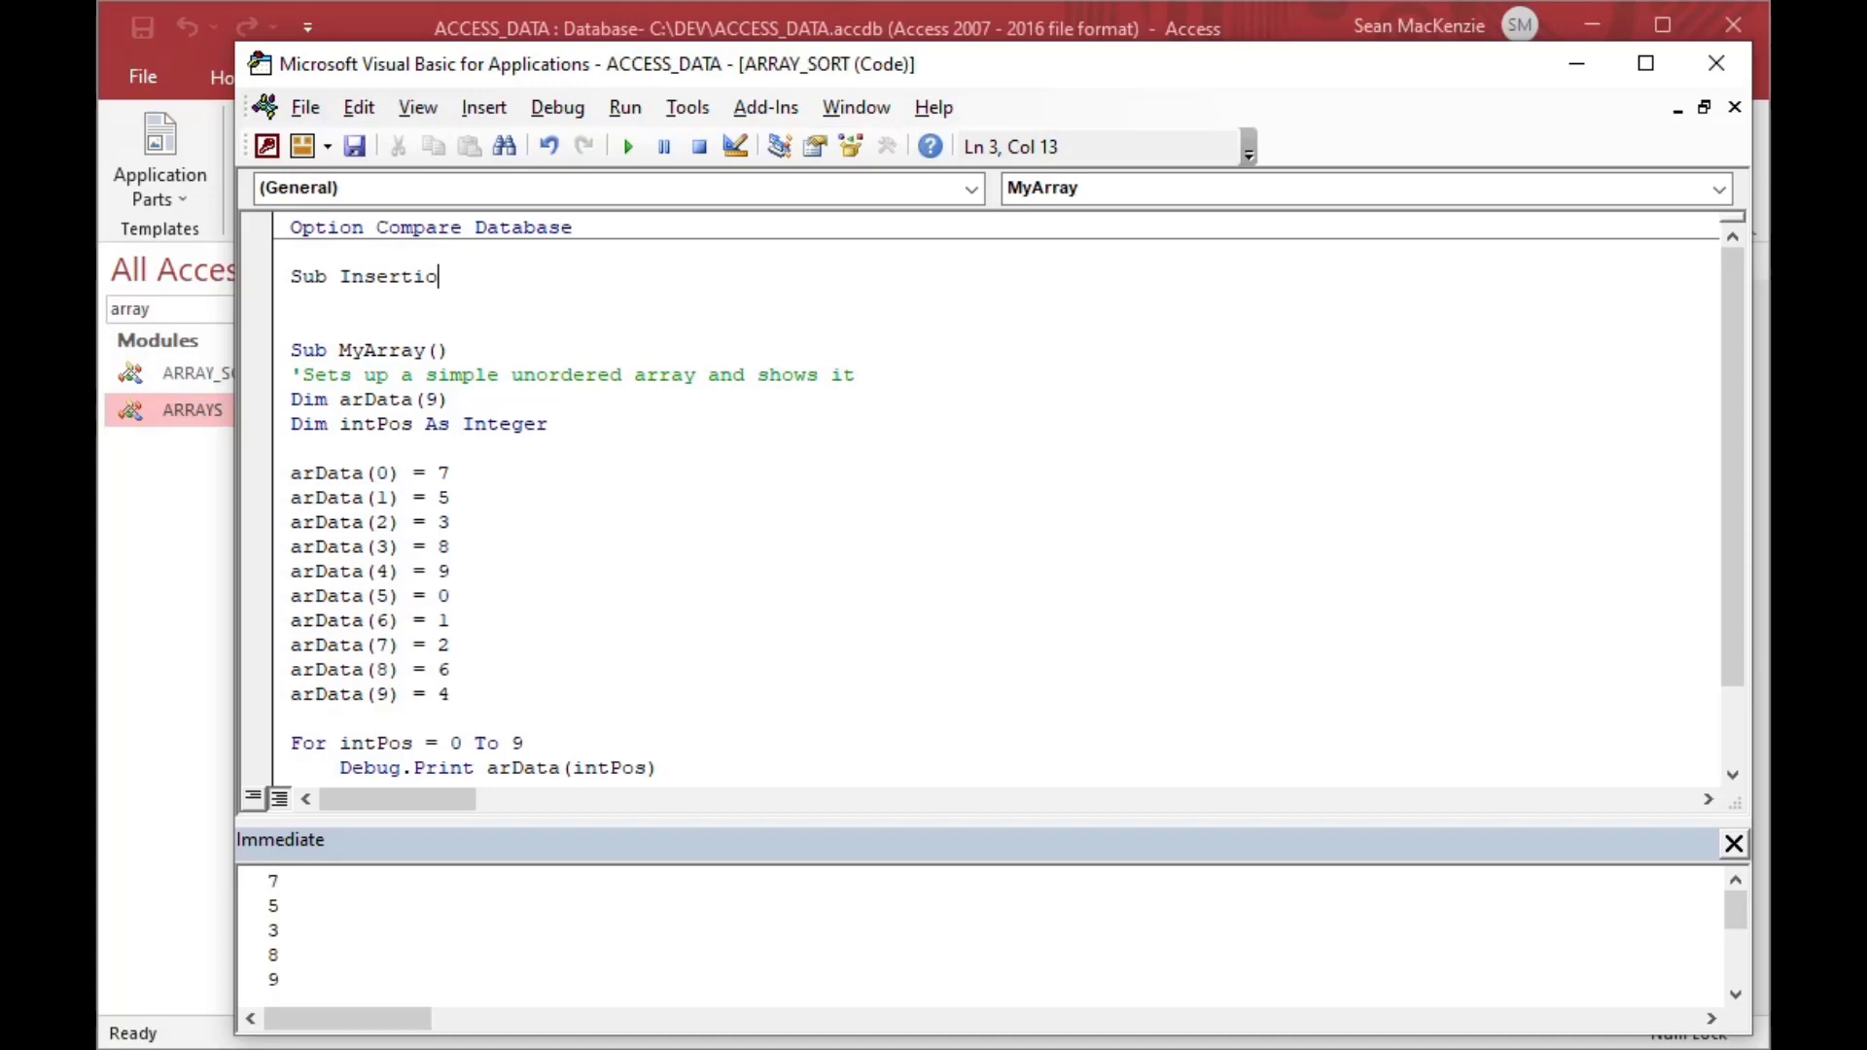
text(n)
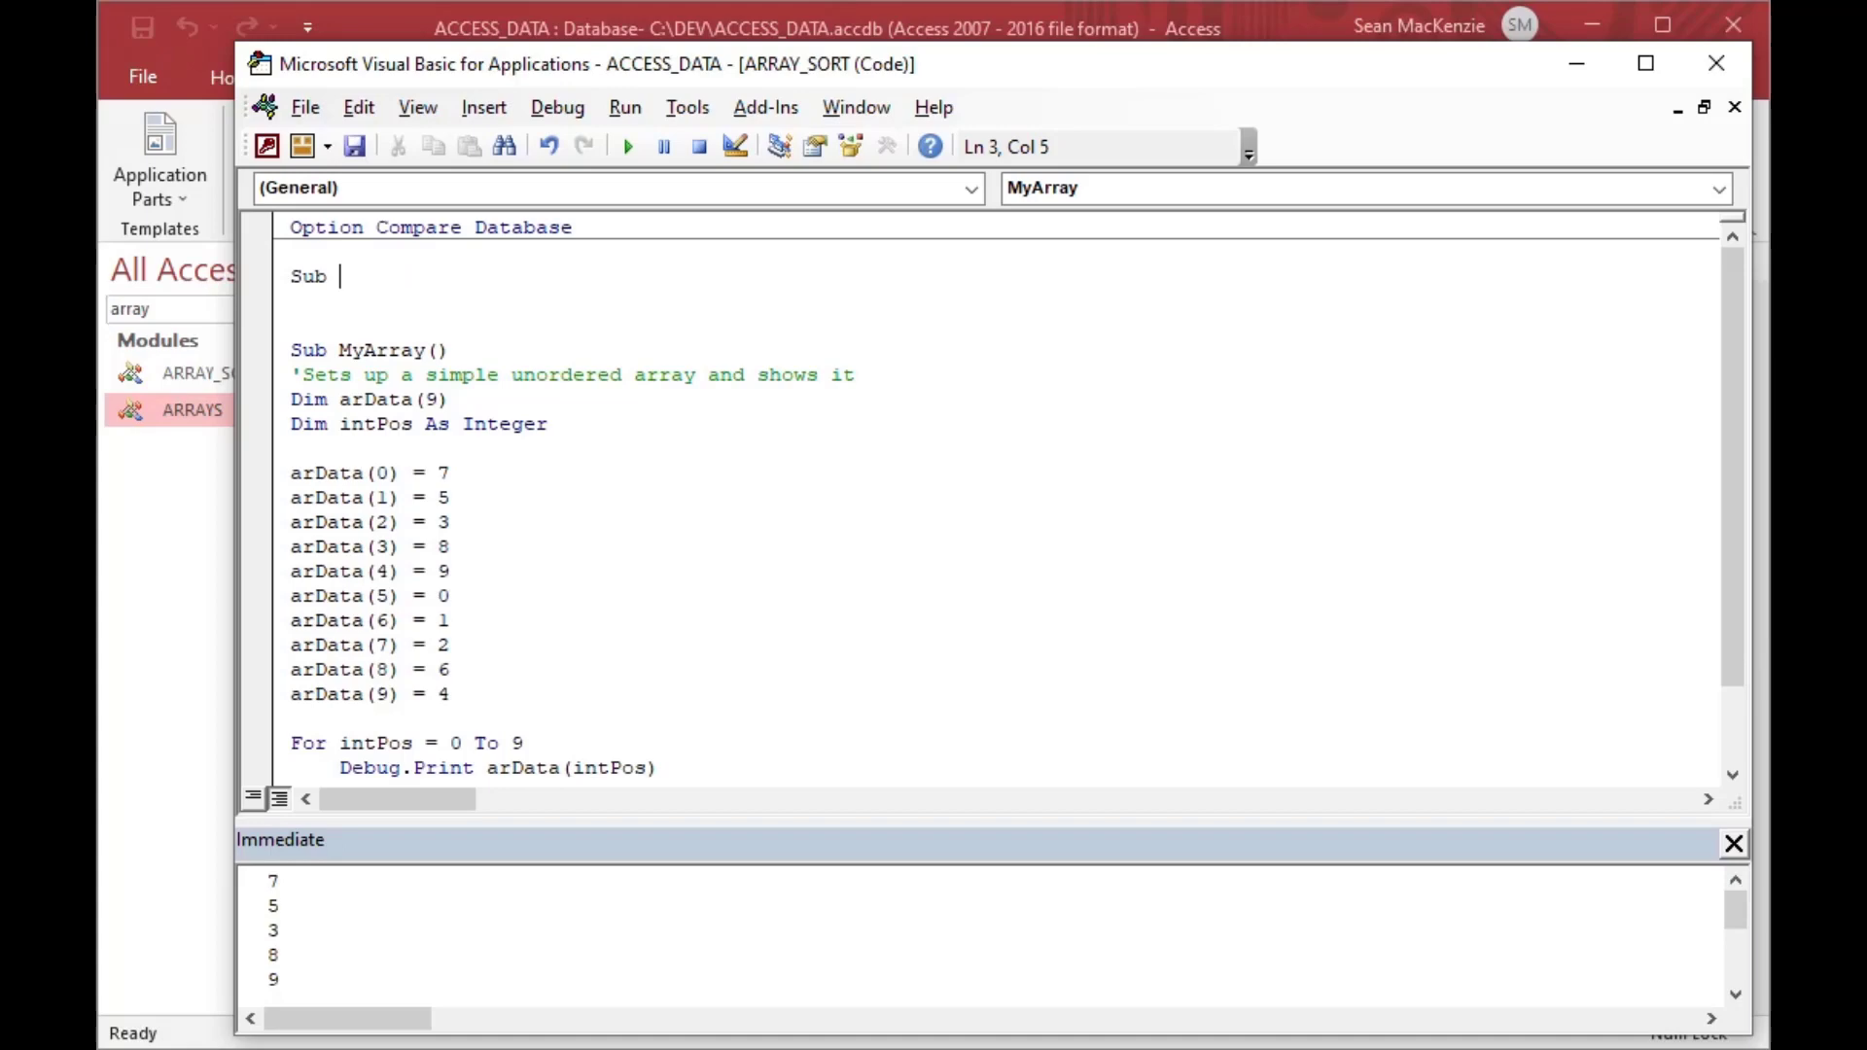
text(InsS)
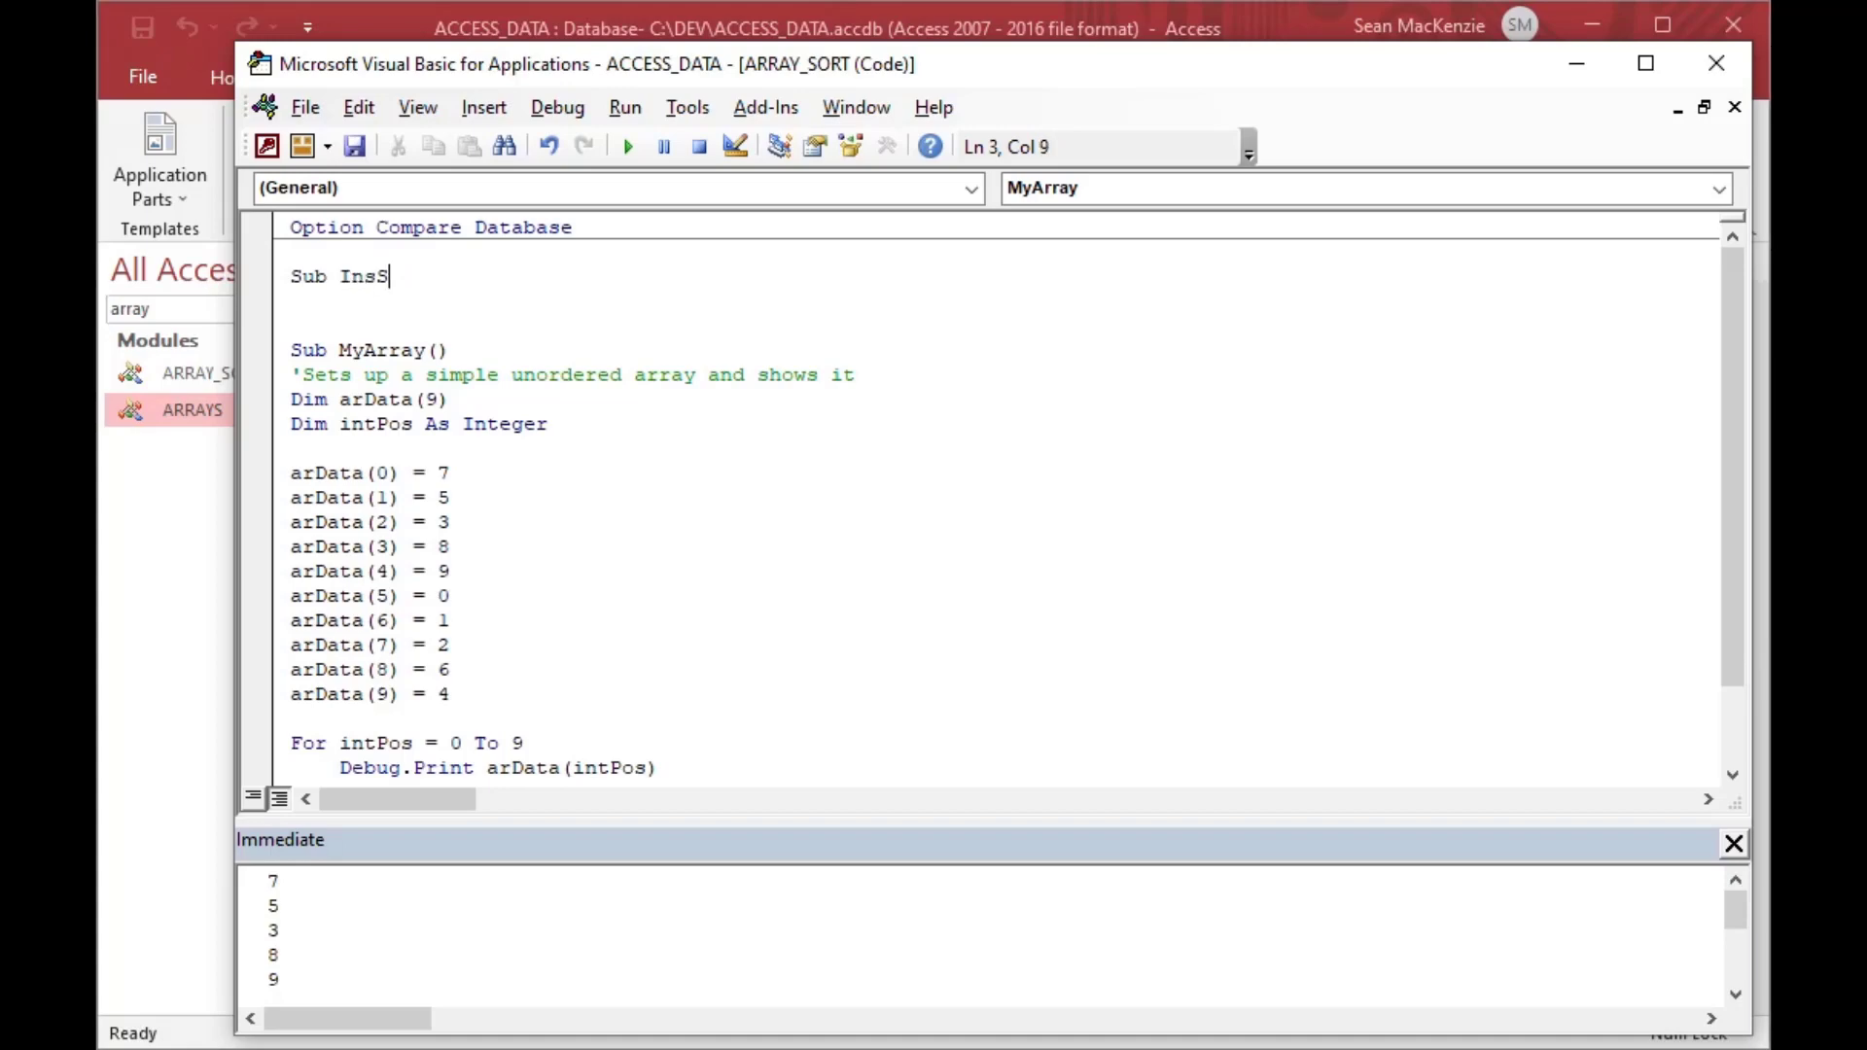
text(ort()
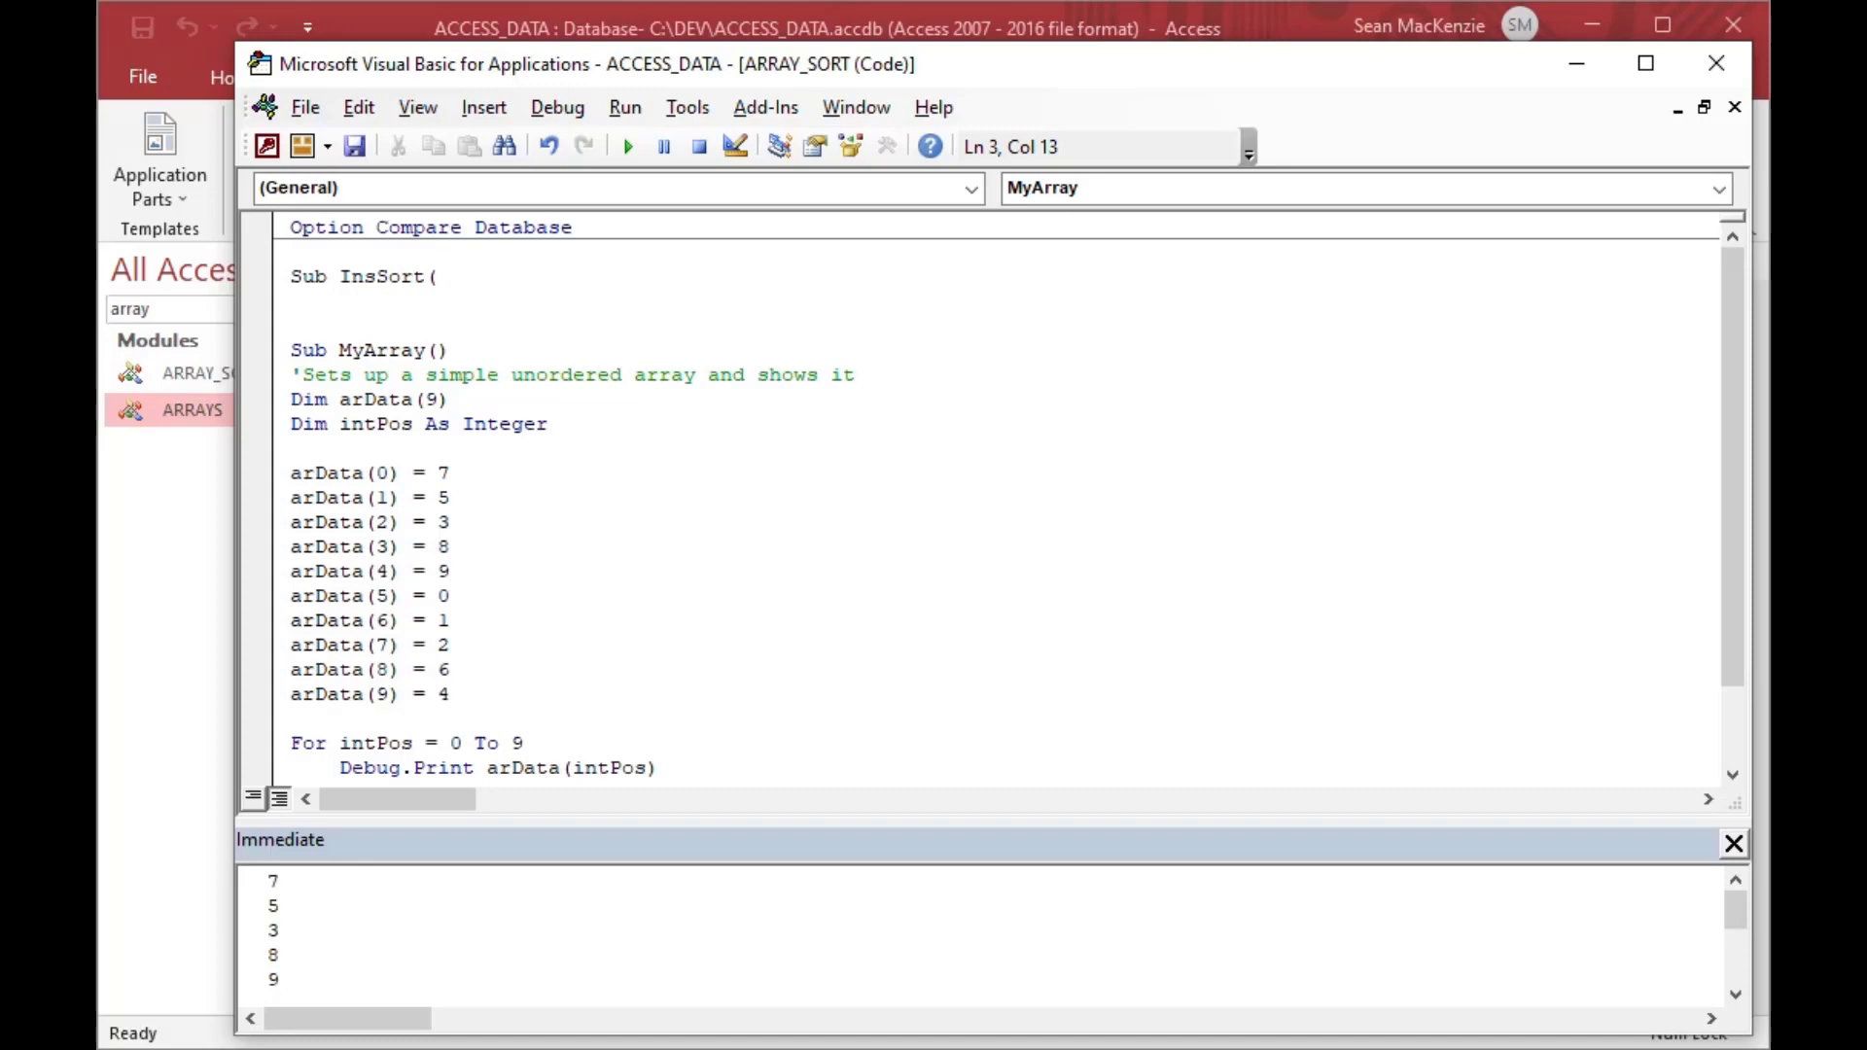
text(arData)
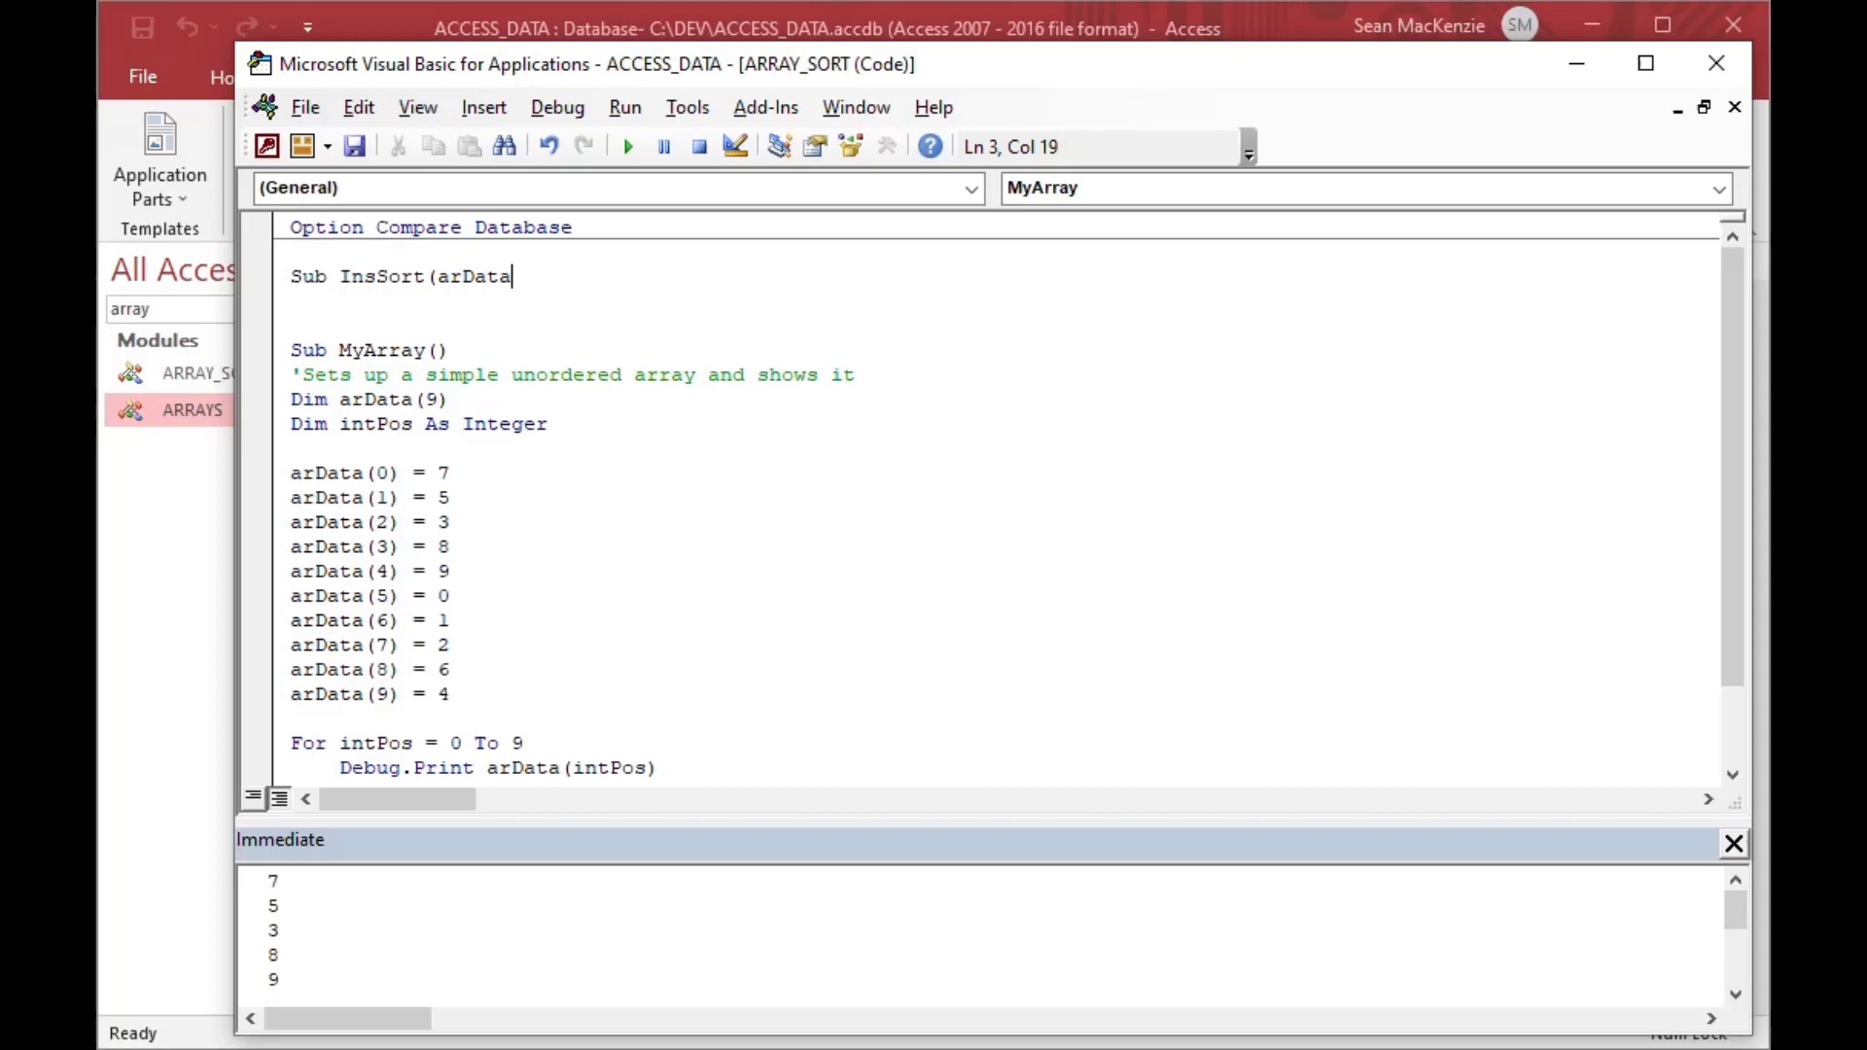
text())
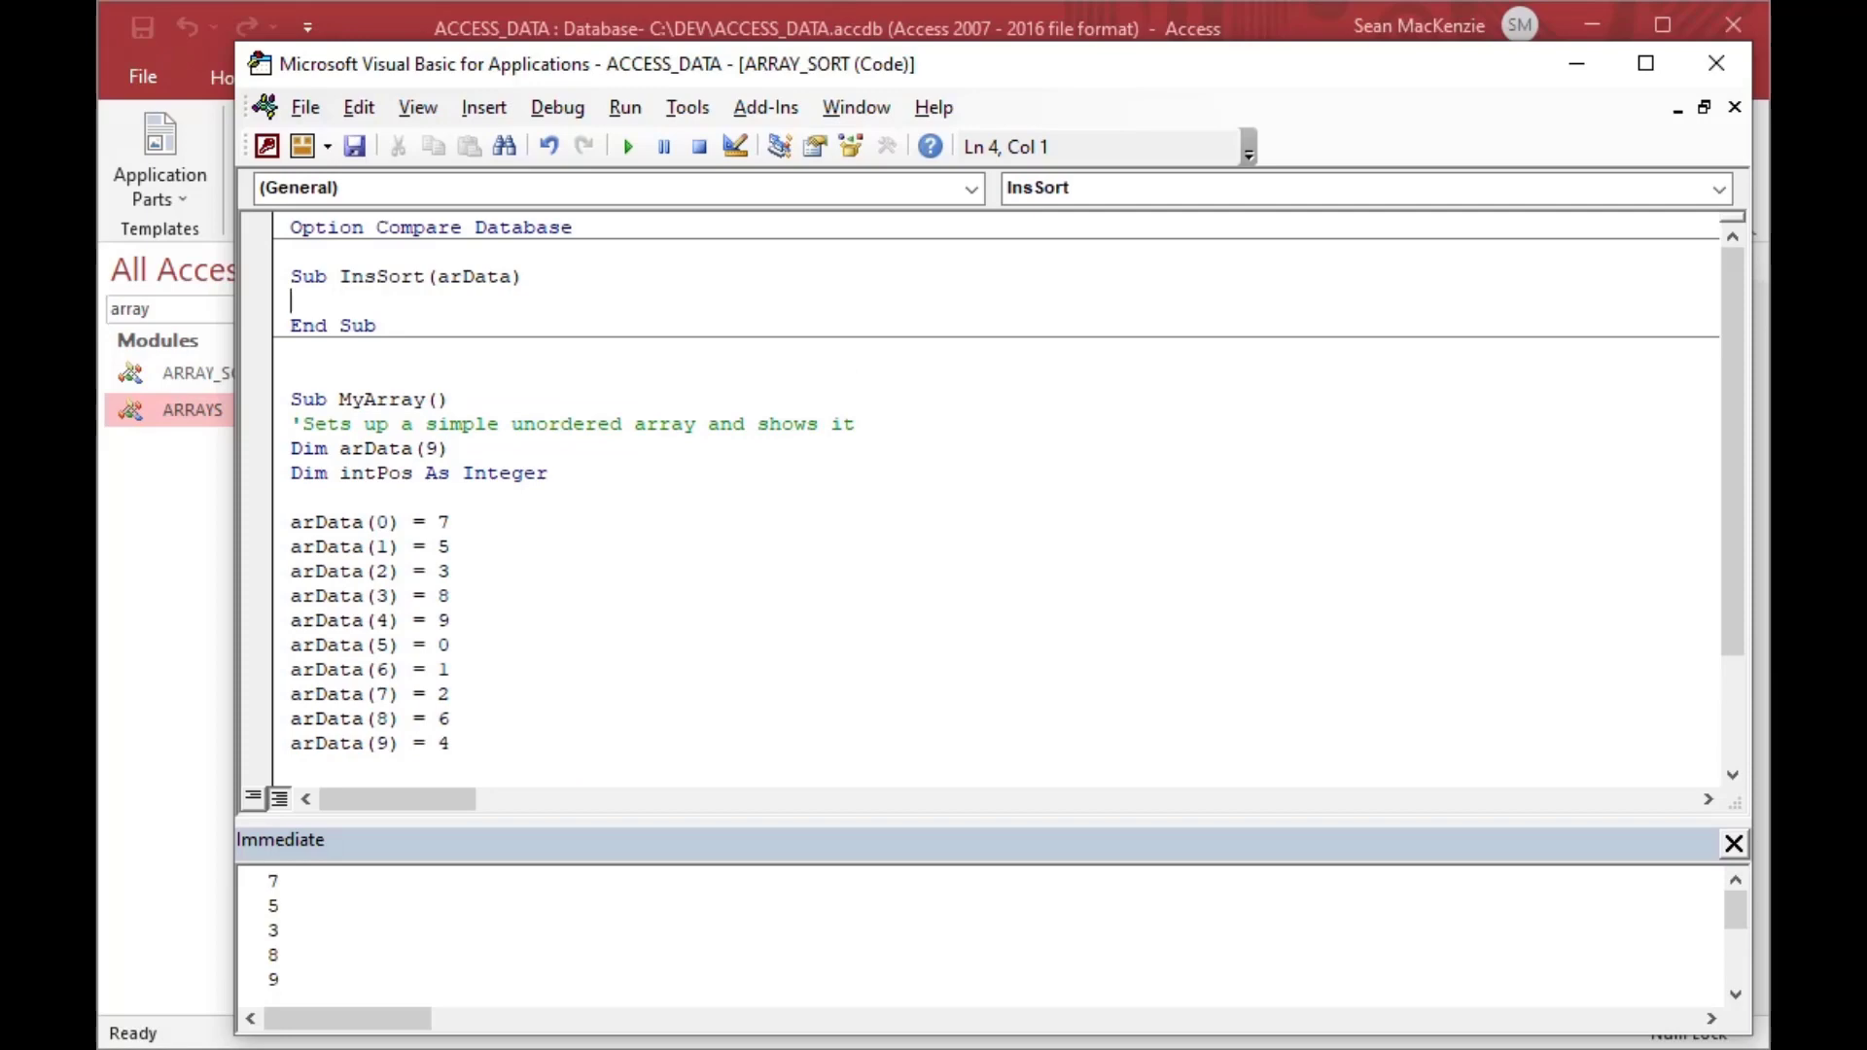
text('Sort)
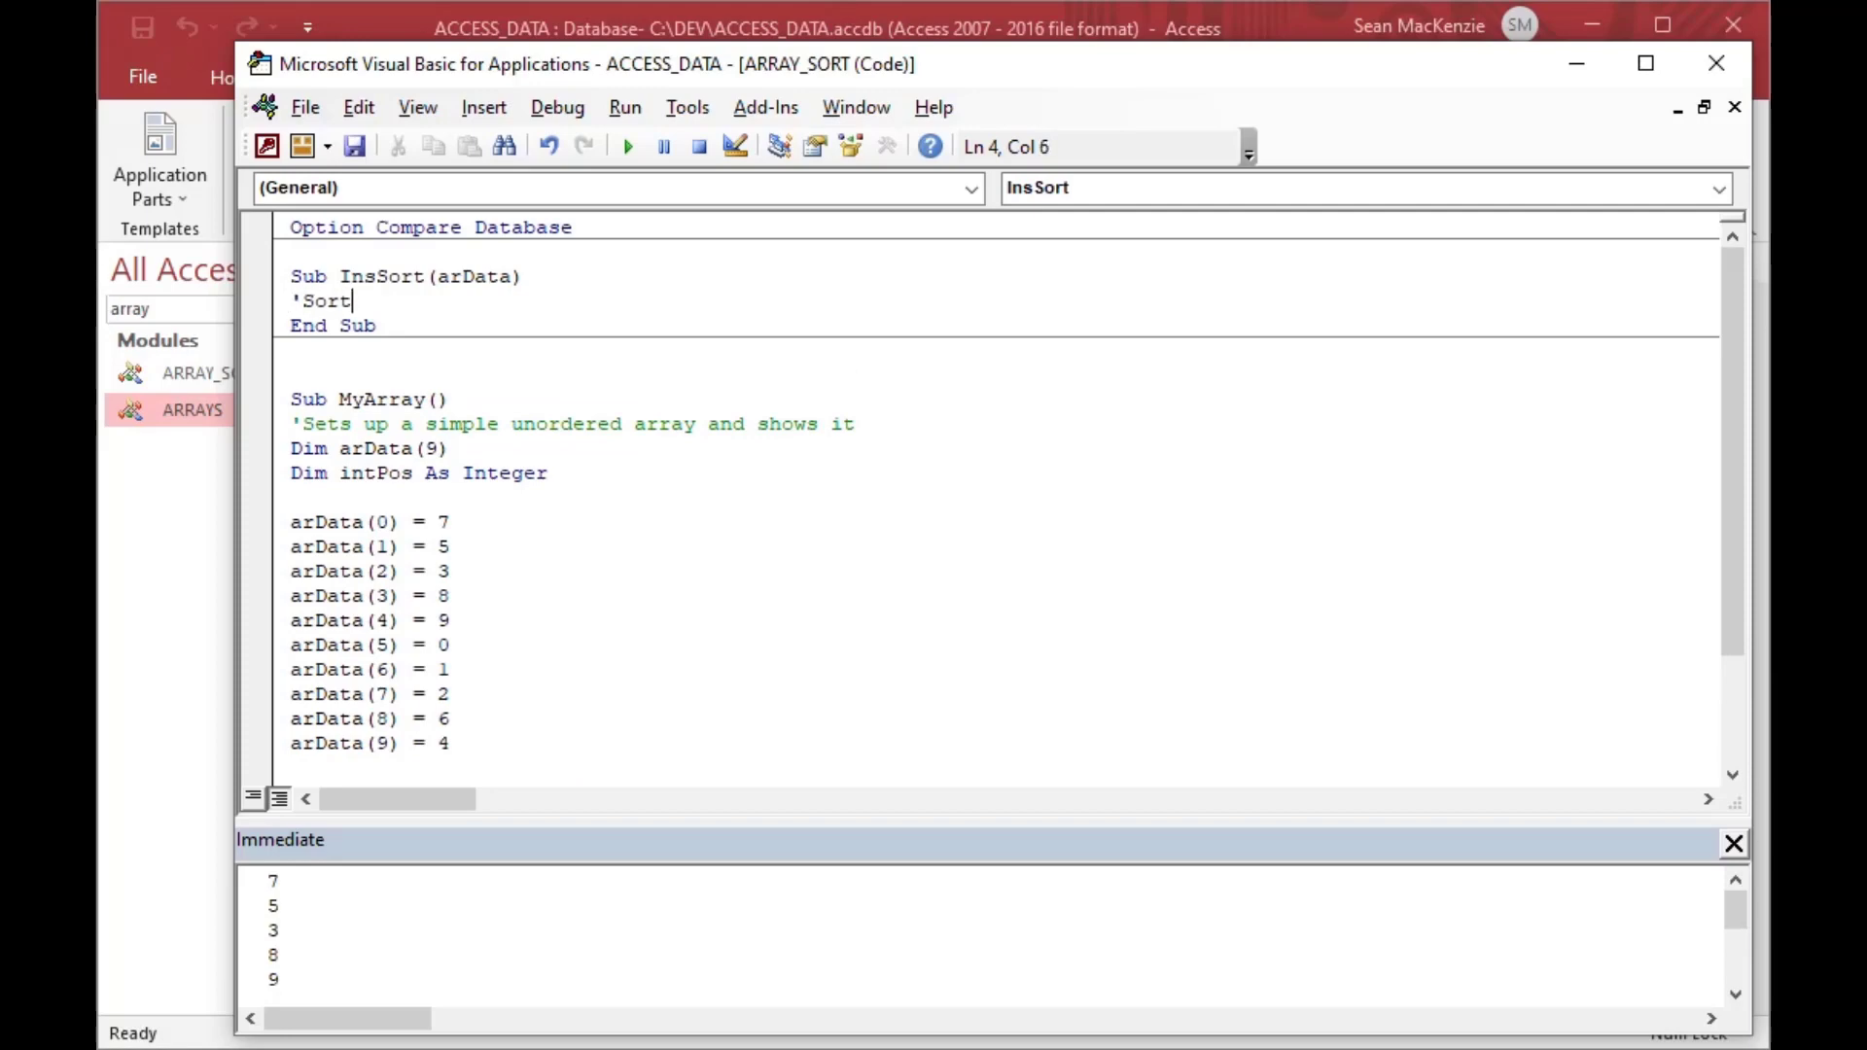
text(s the arra)
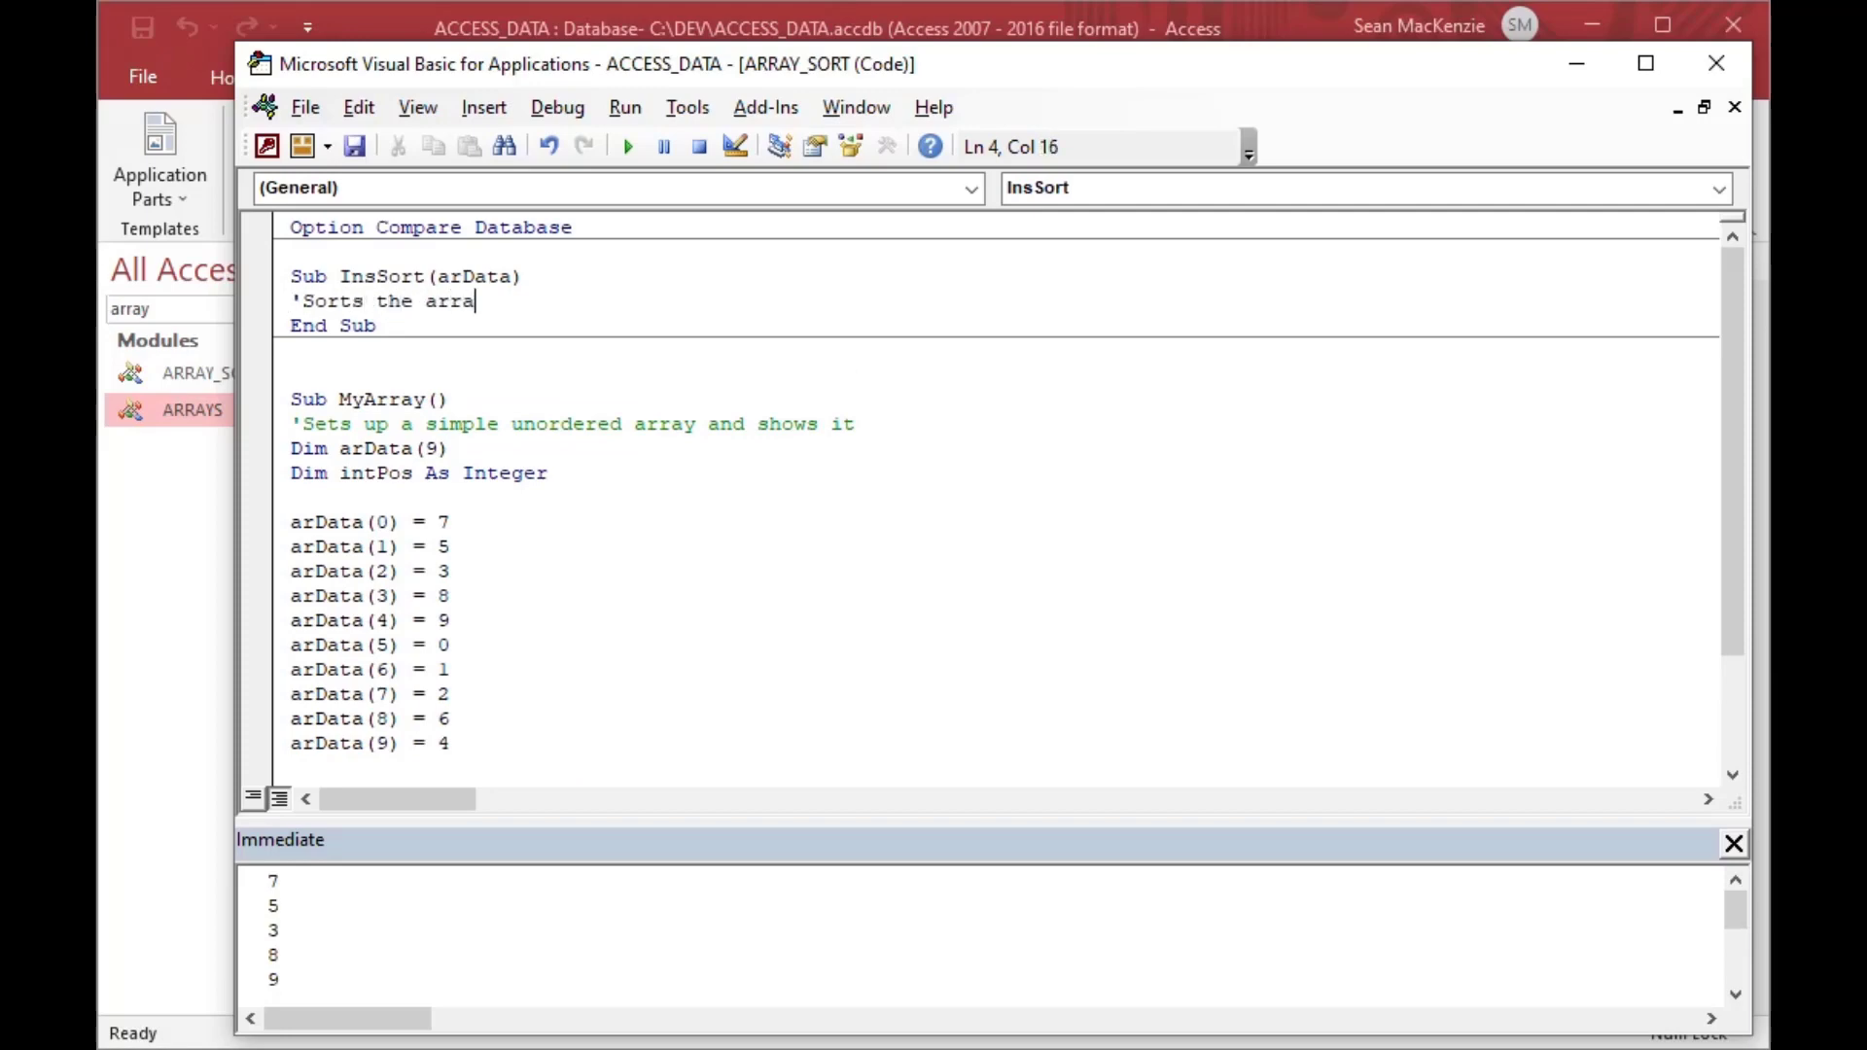
text(y in place)
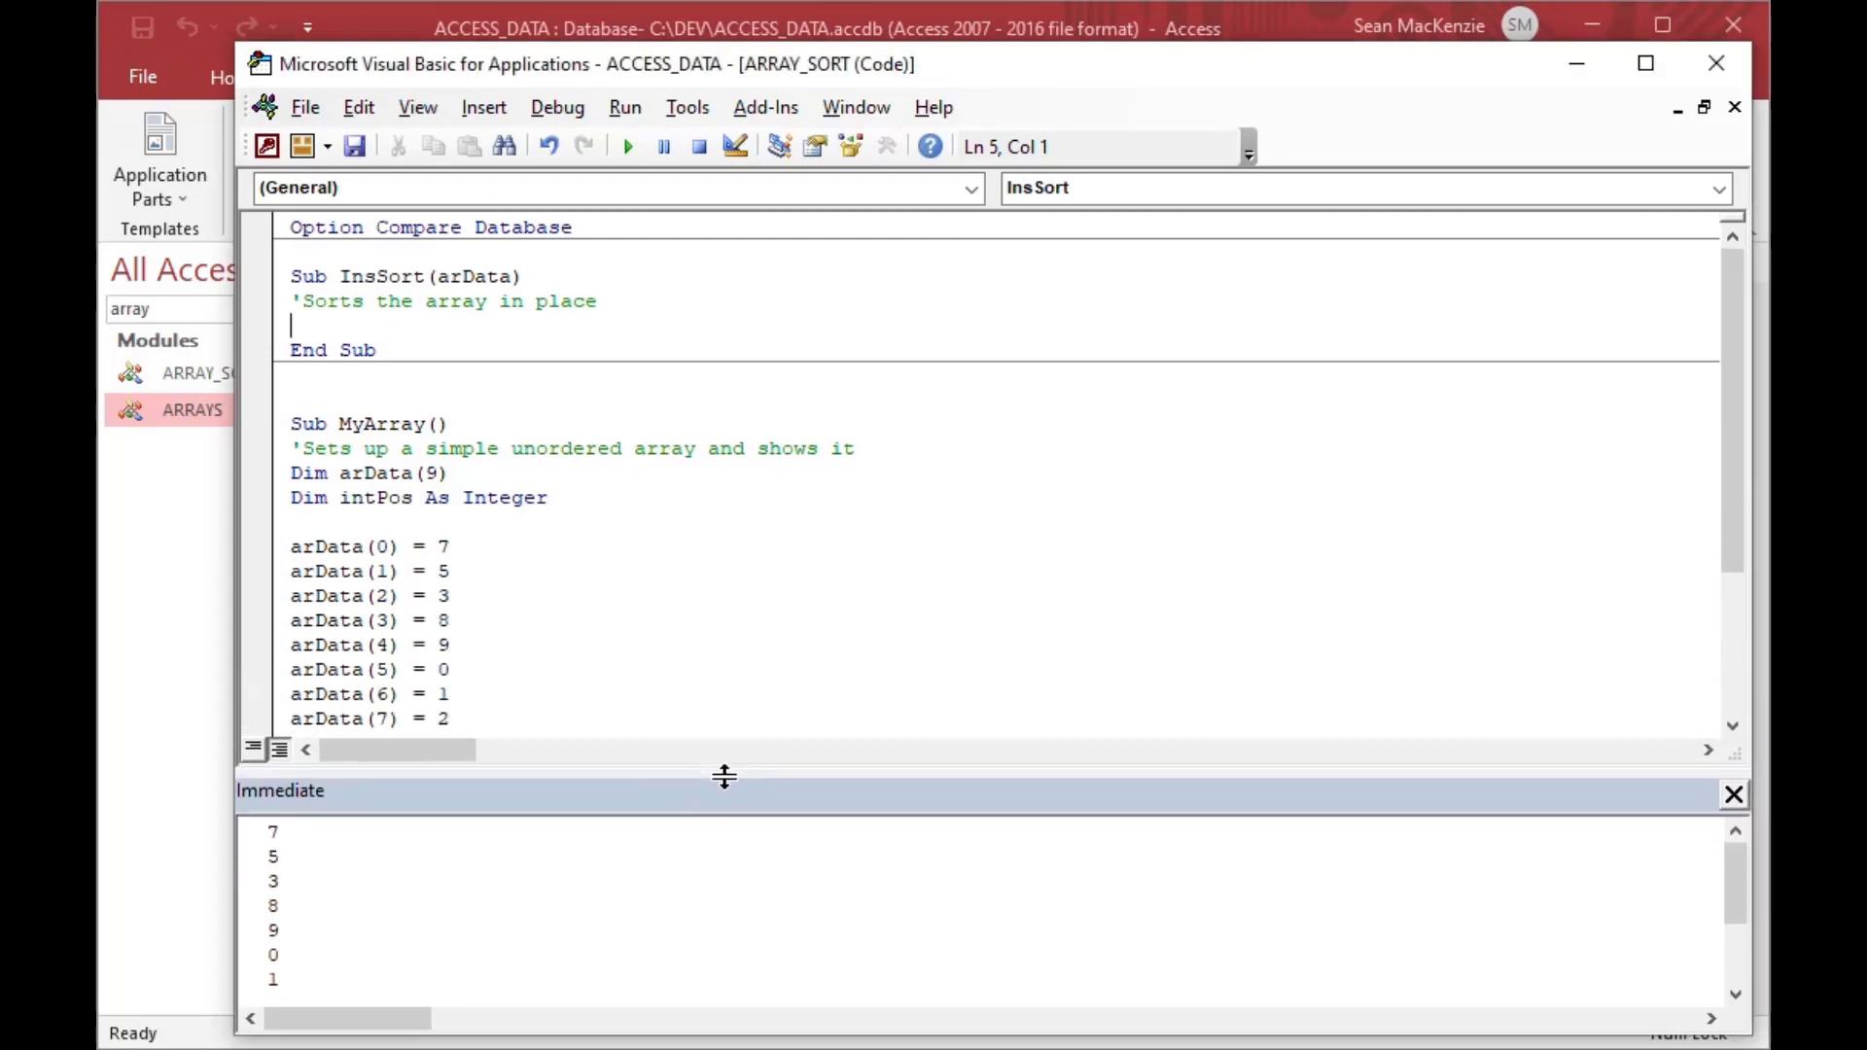
mouse_move(322, 887)
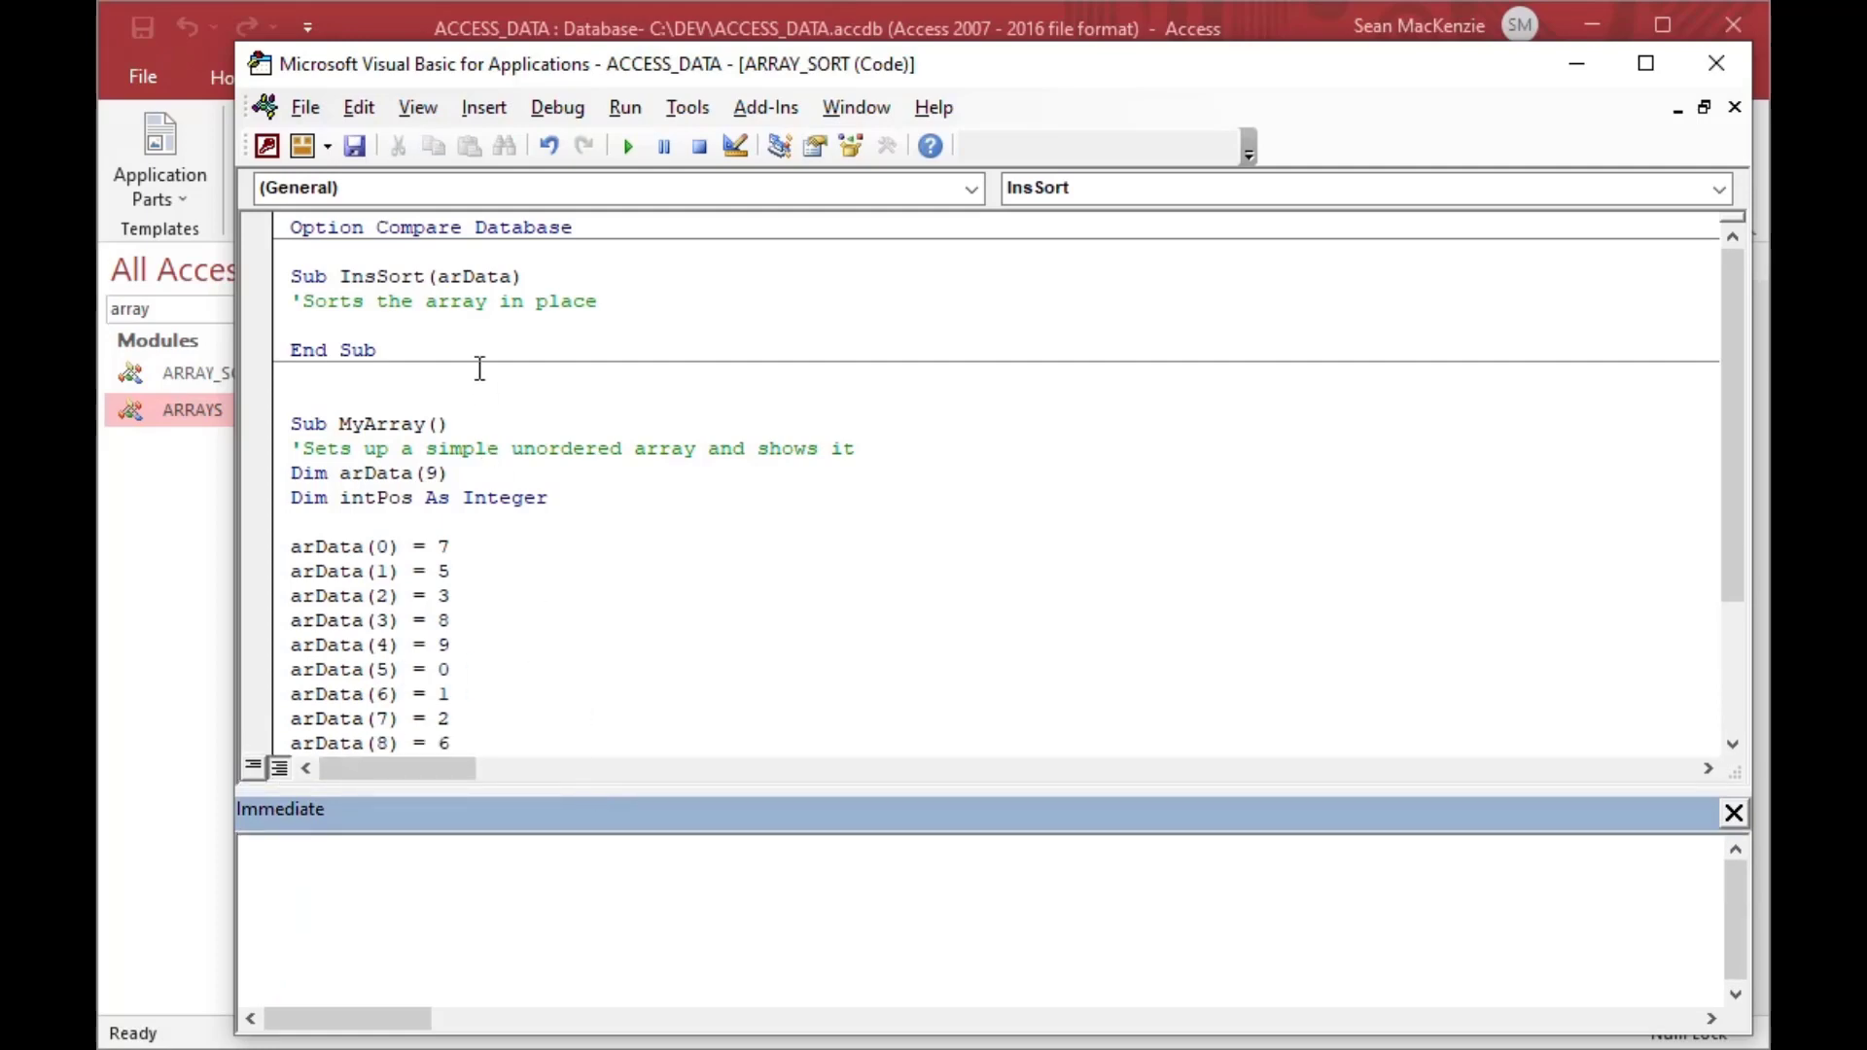
- Clear the printed values from the Immediate window and indent MyArray's code body
click(702, 368)
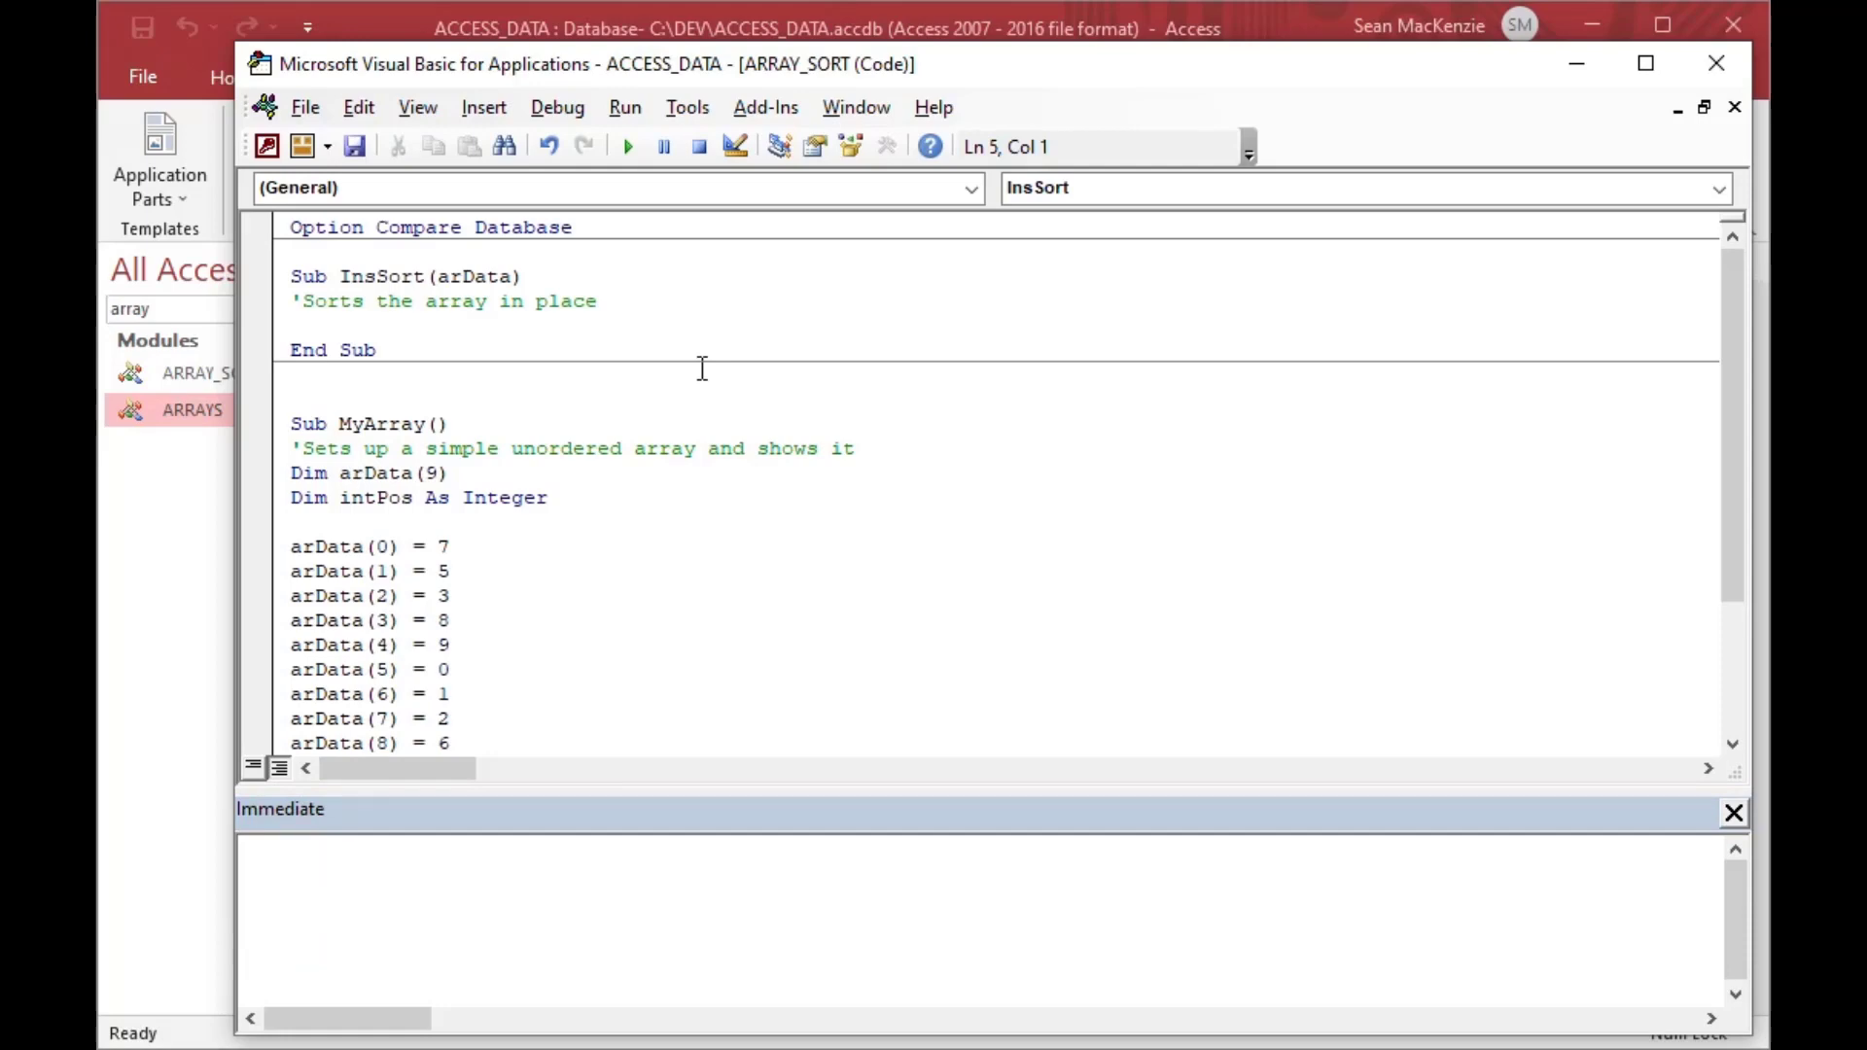
click(292, 325)
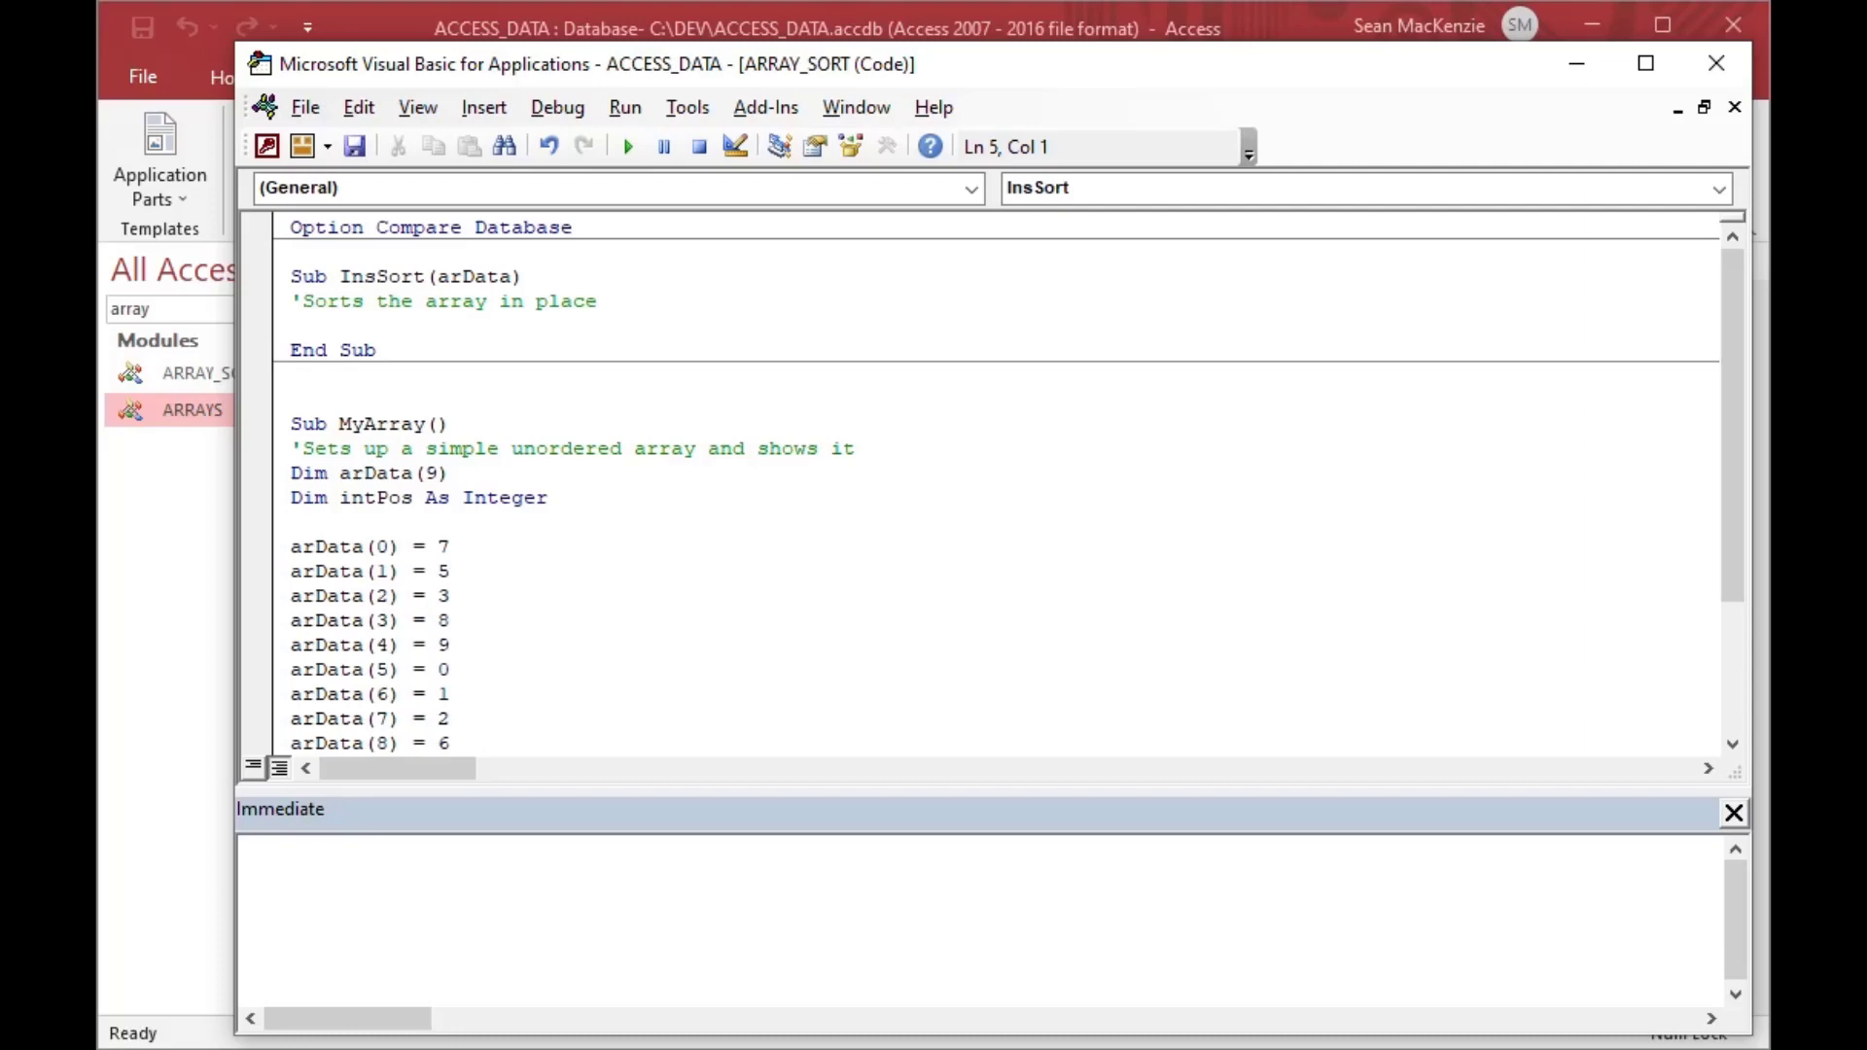
click(292, 449)
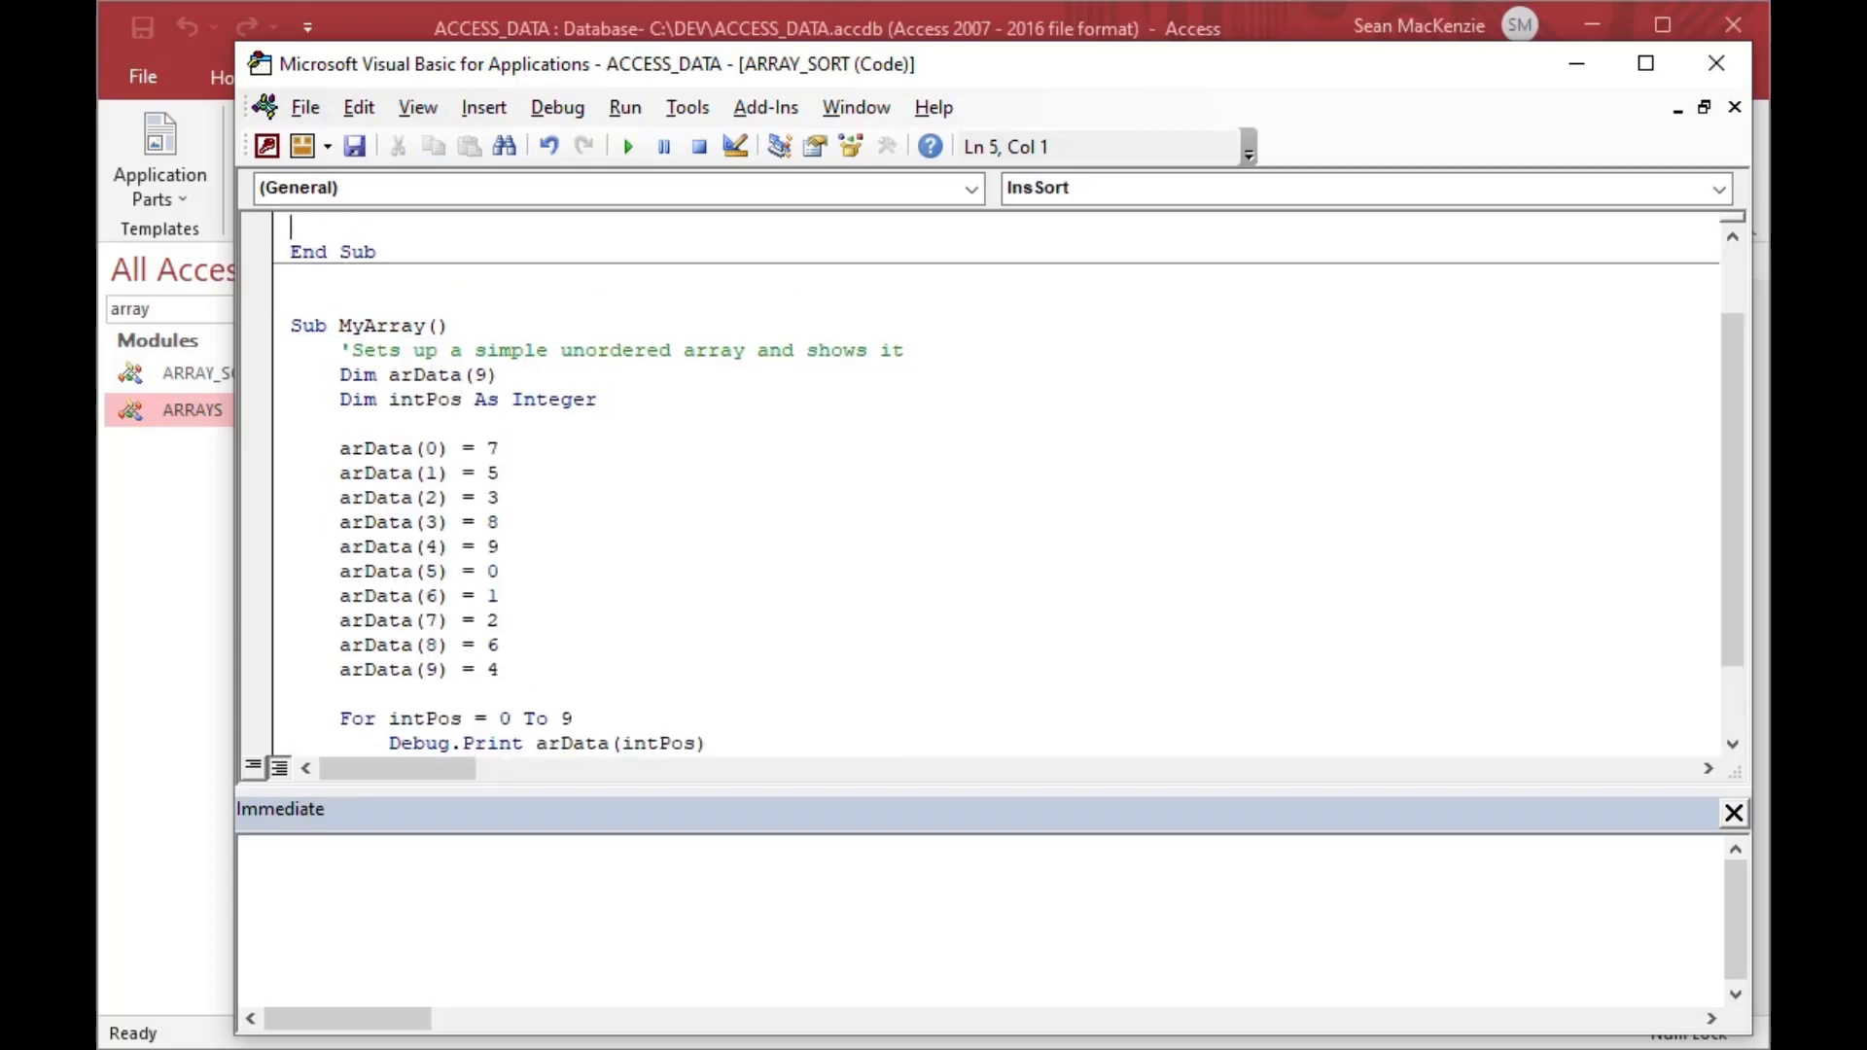
scroll(up, 3)
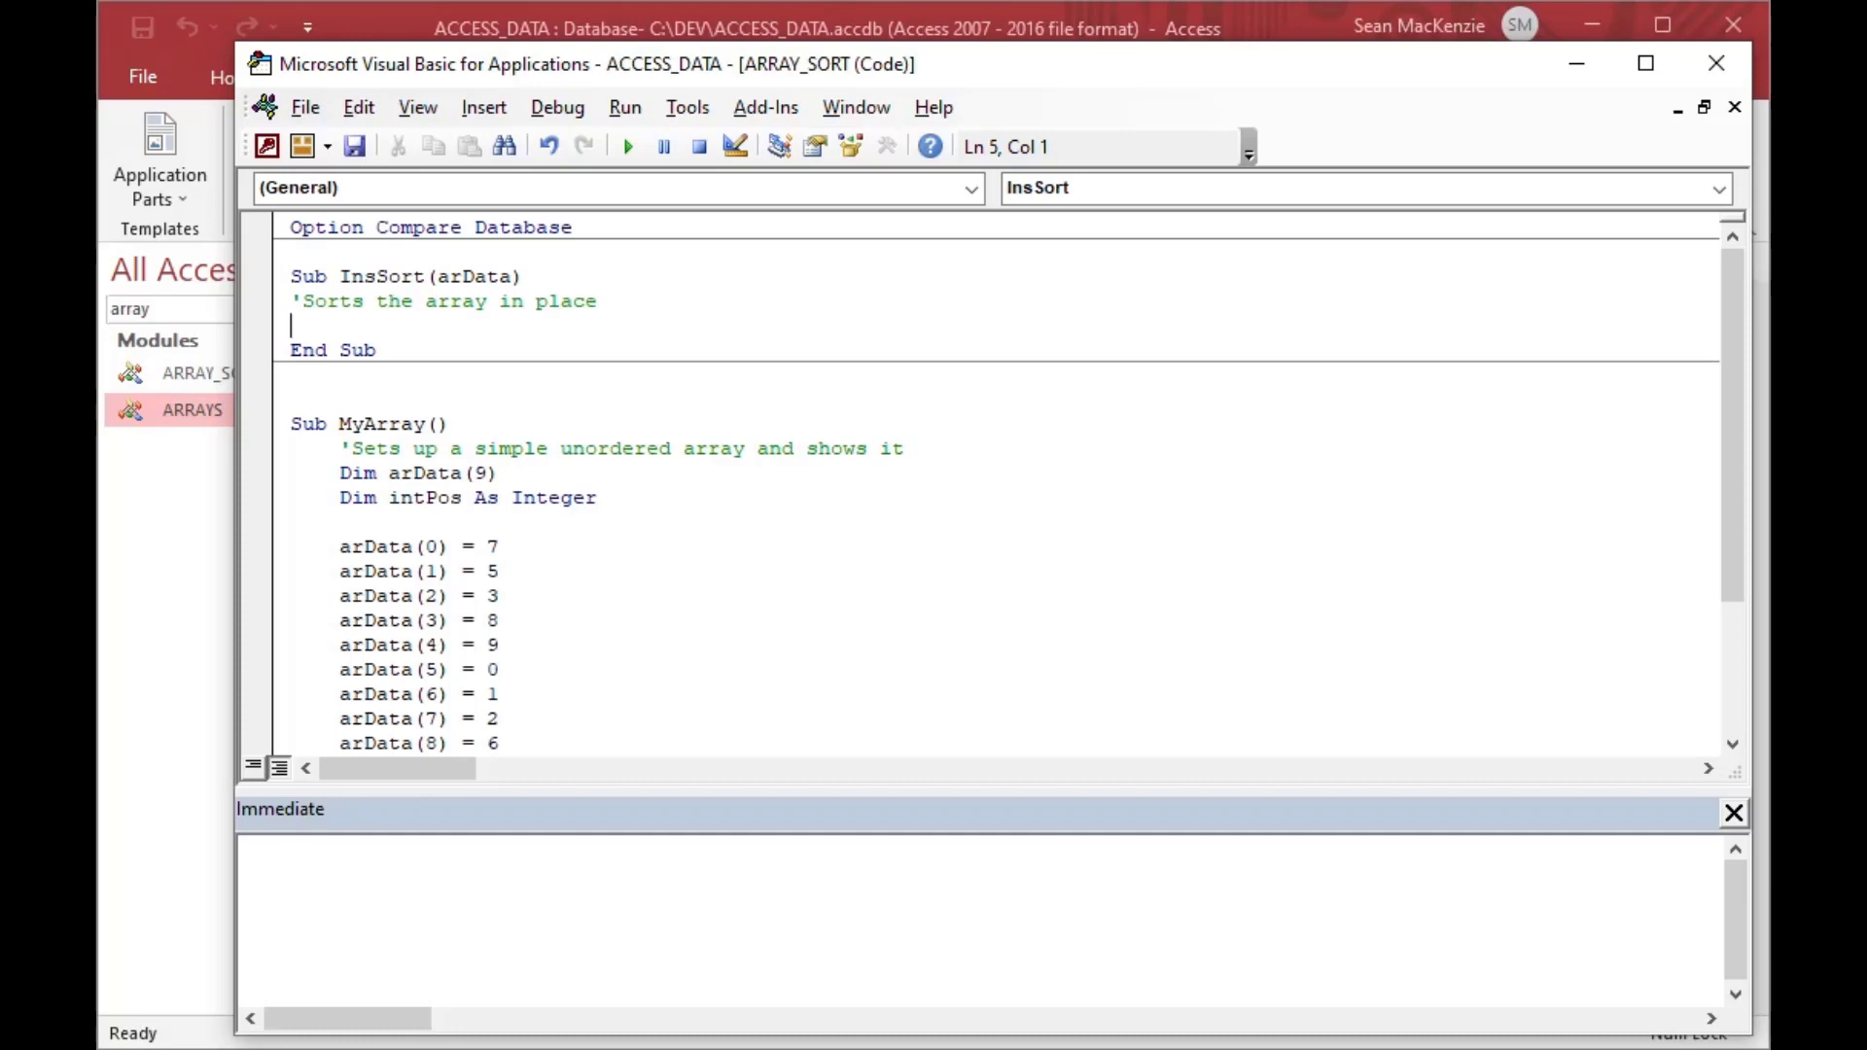
- Declare lngCntA As Long, lngCntB As Long and varRetVal As Variant in InsSort
text(Dim)
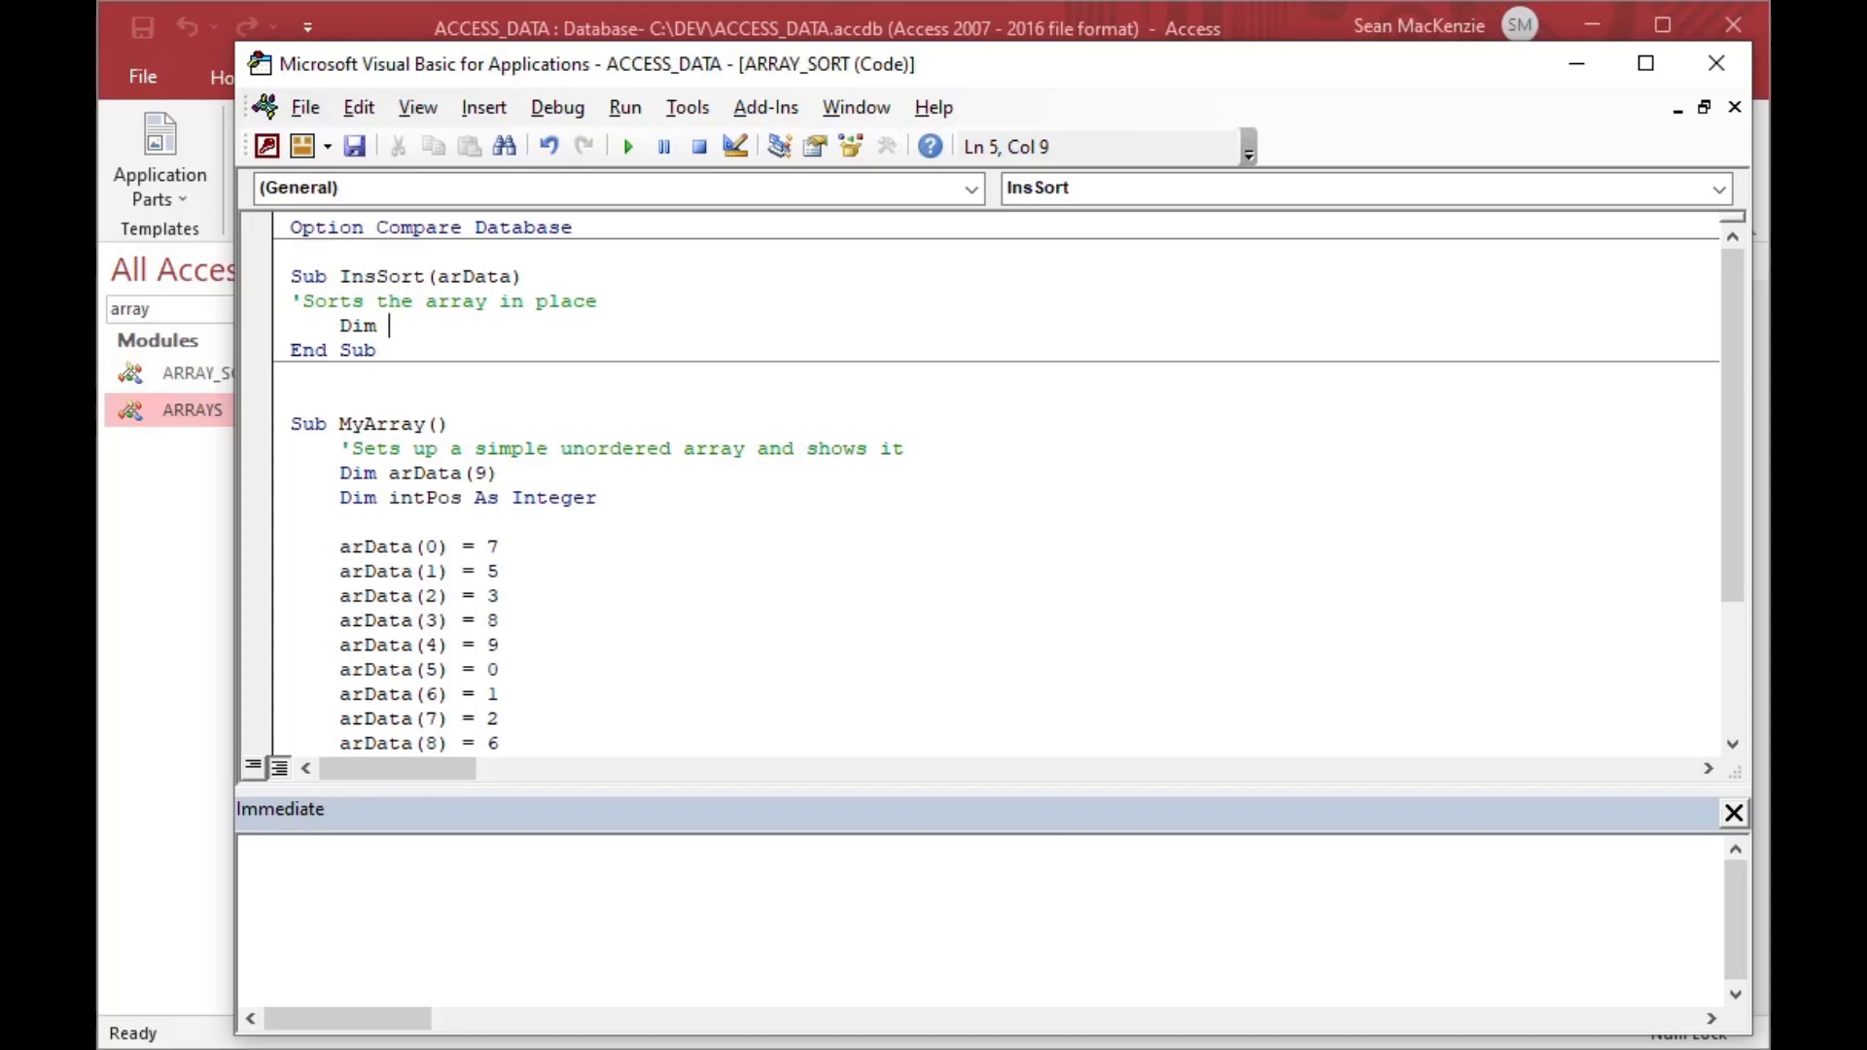
text(l)
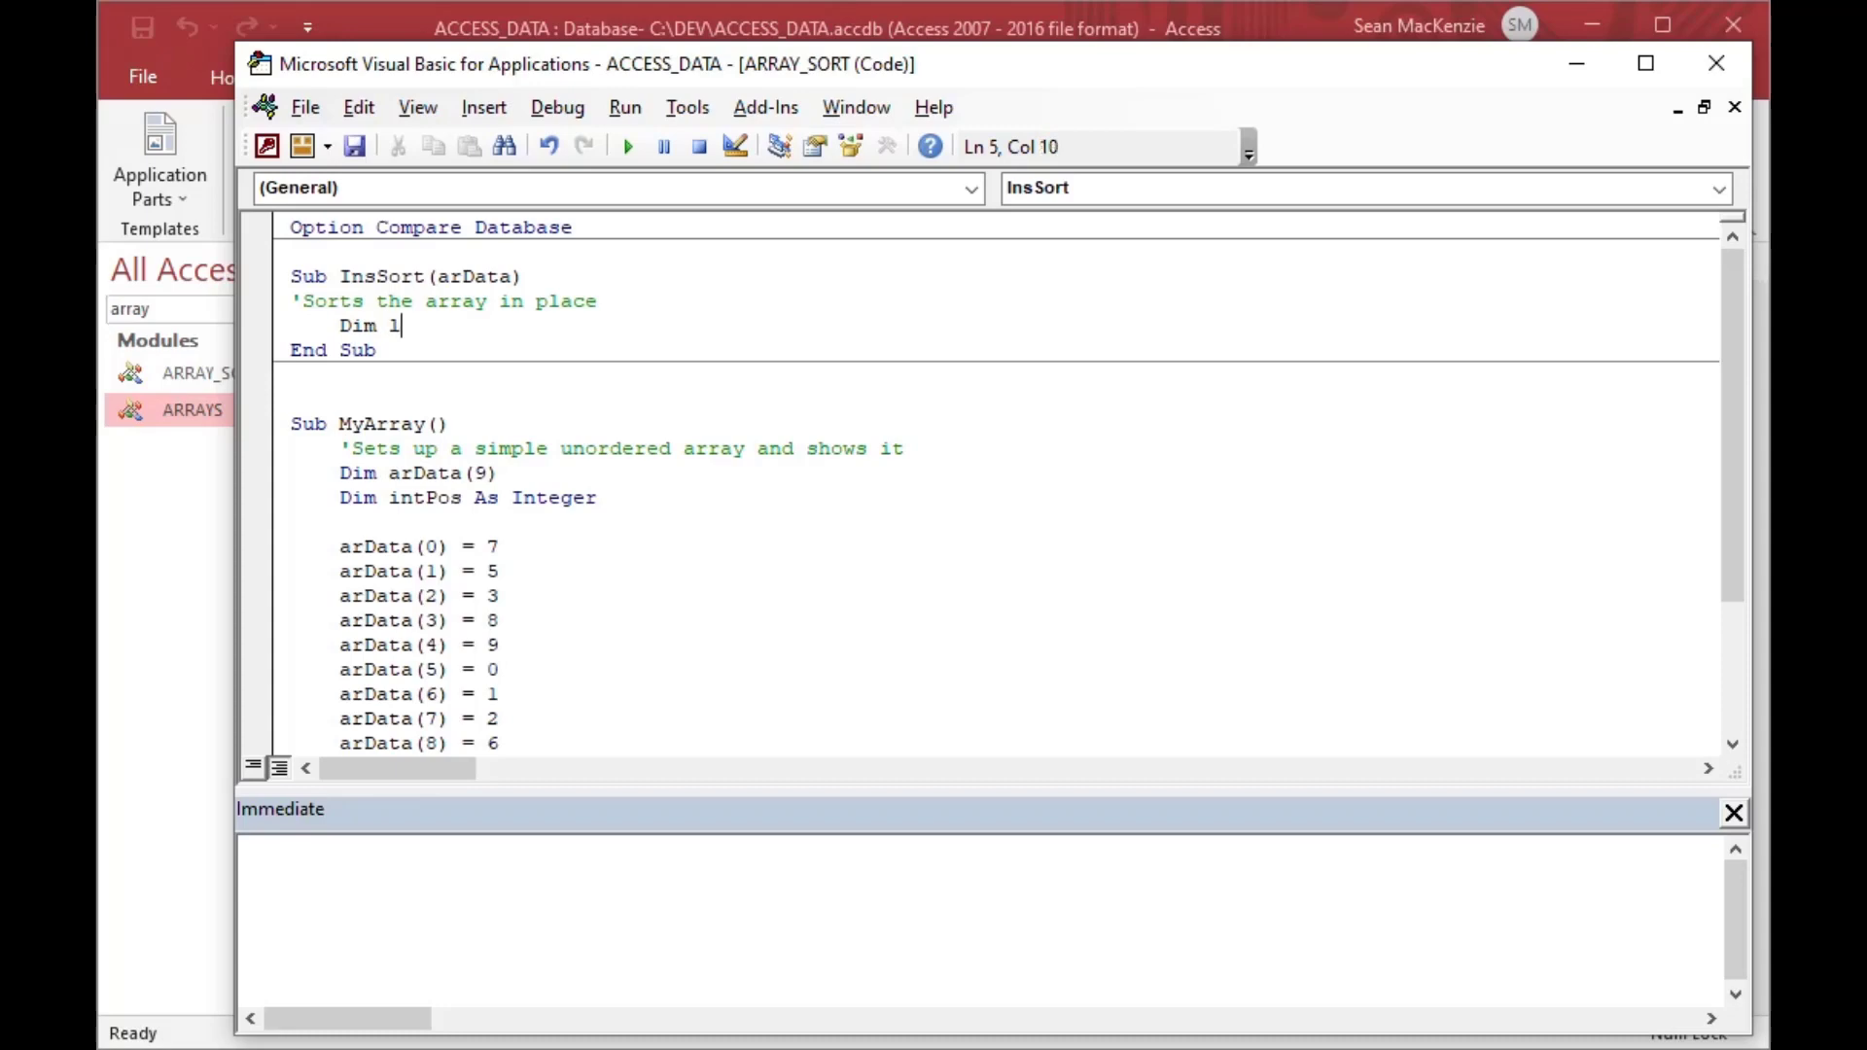
text(ng)
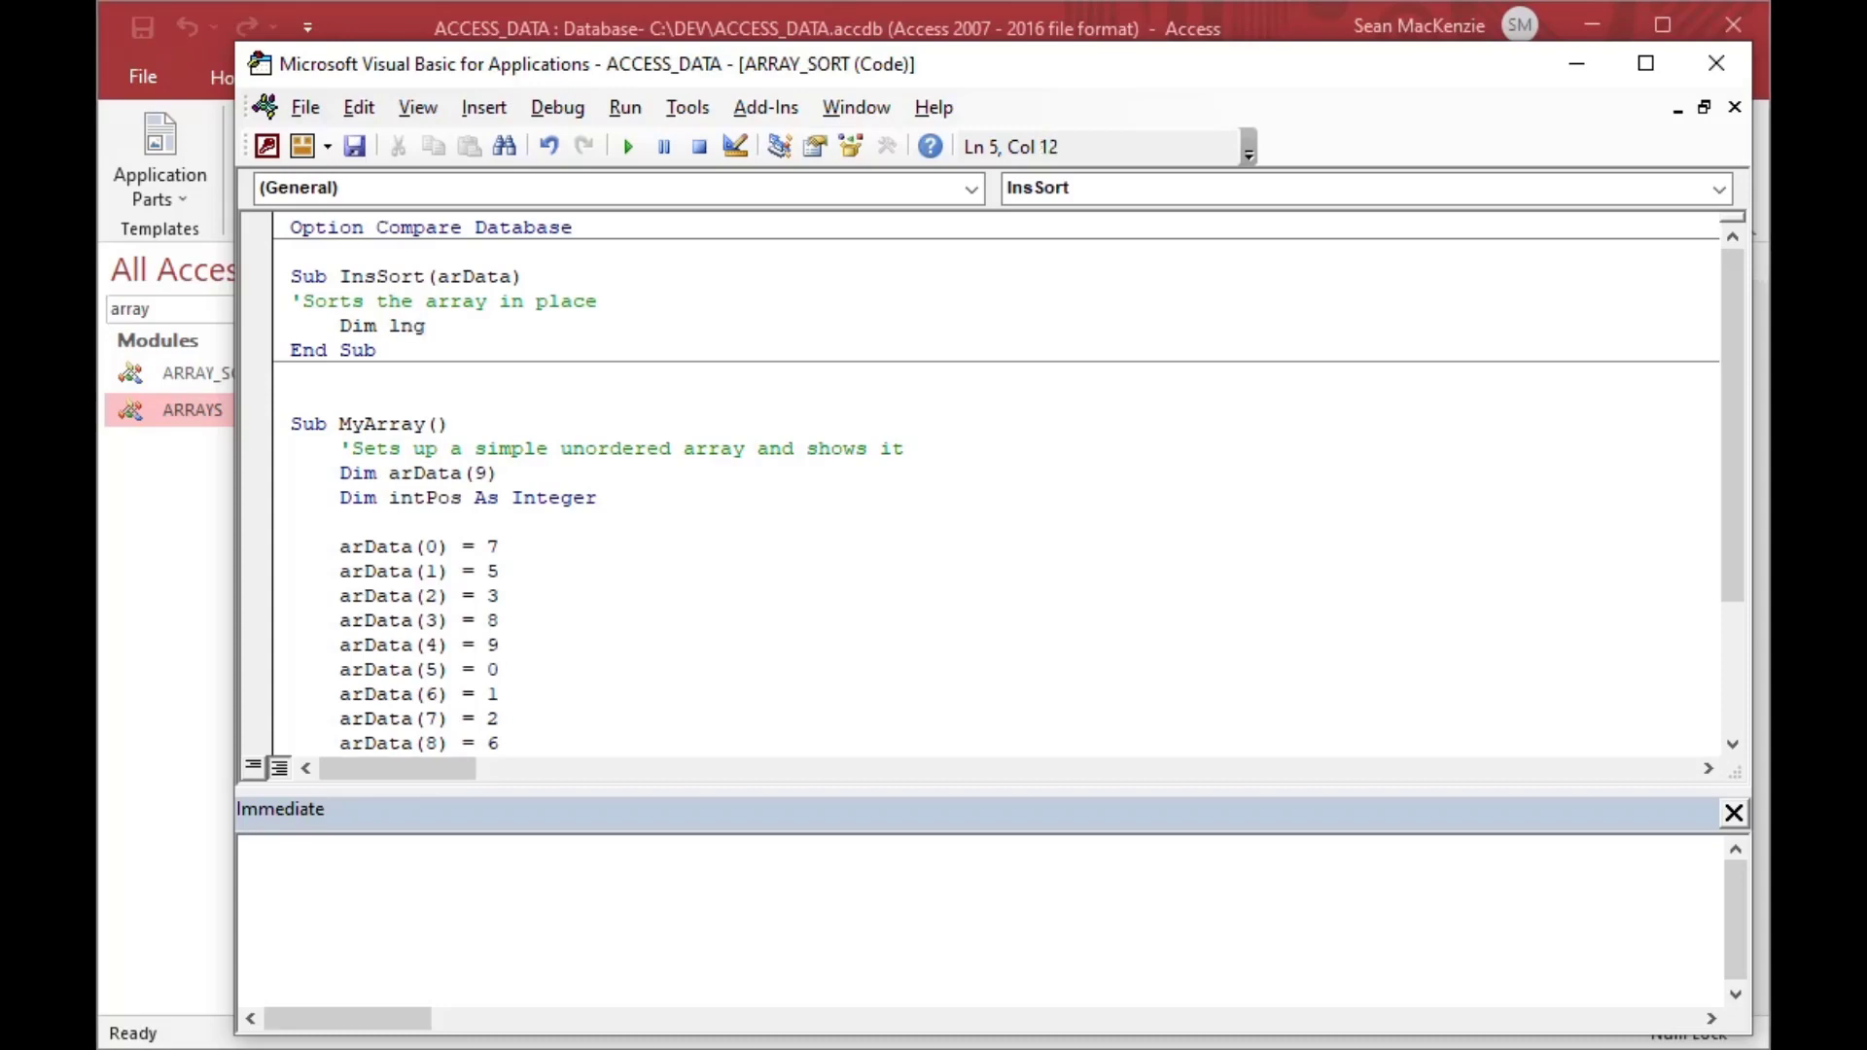
text(Cn)
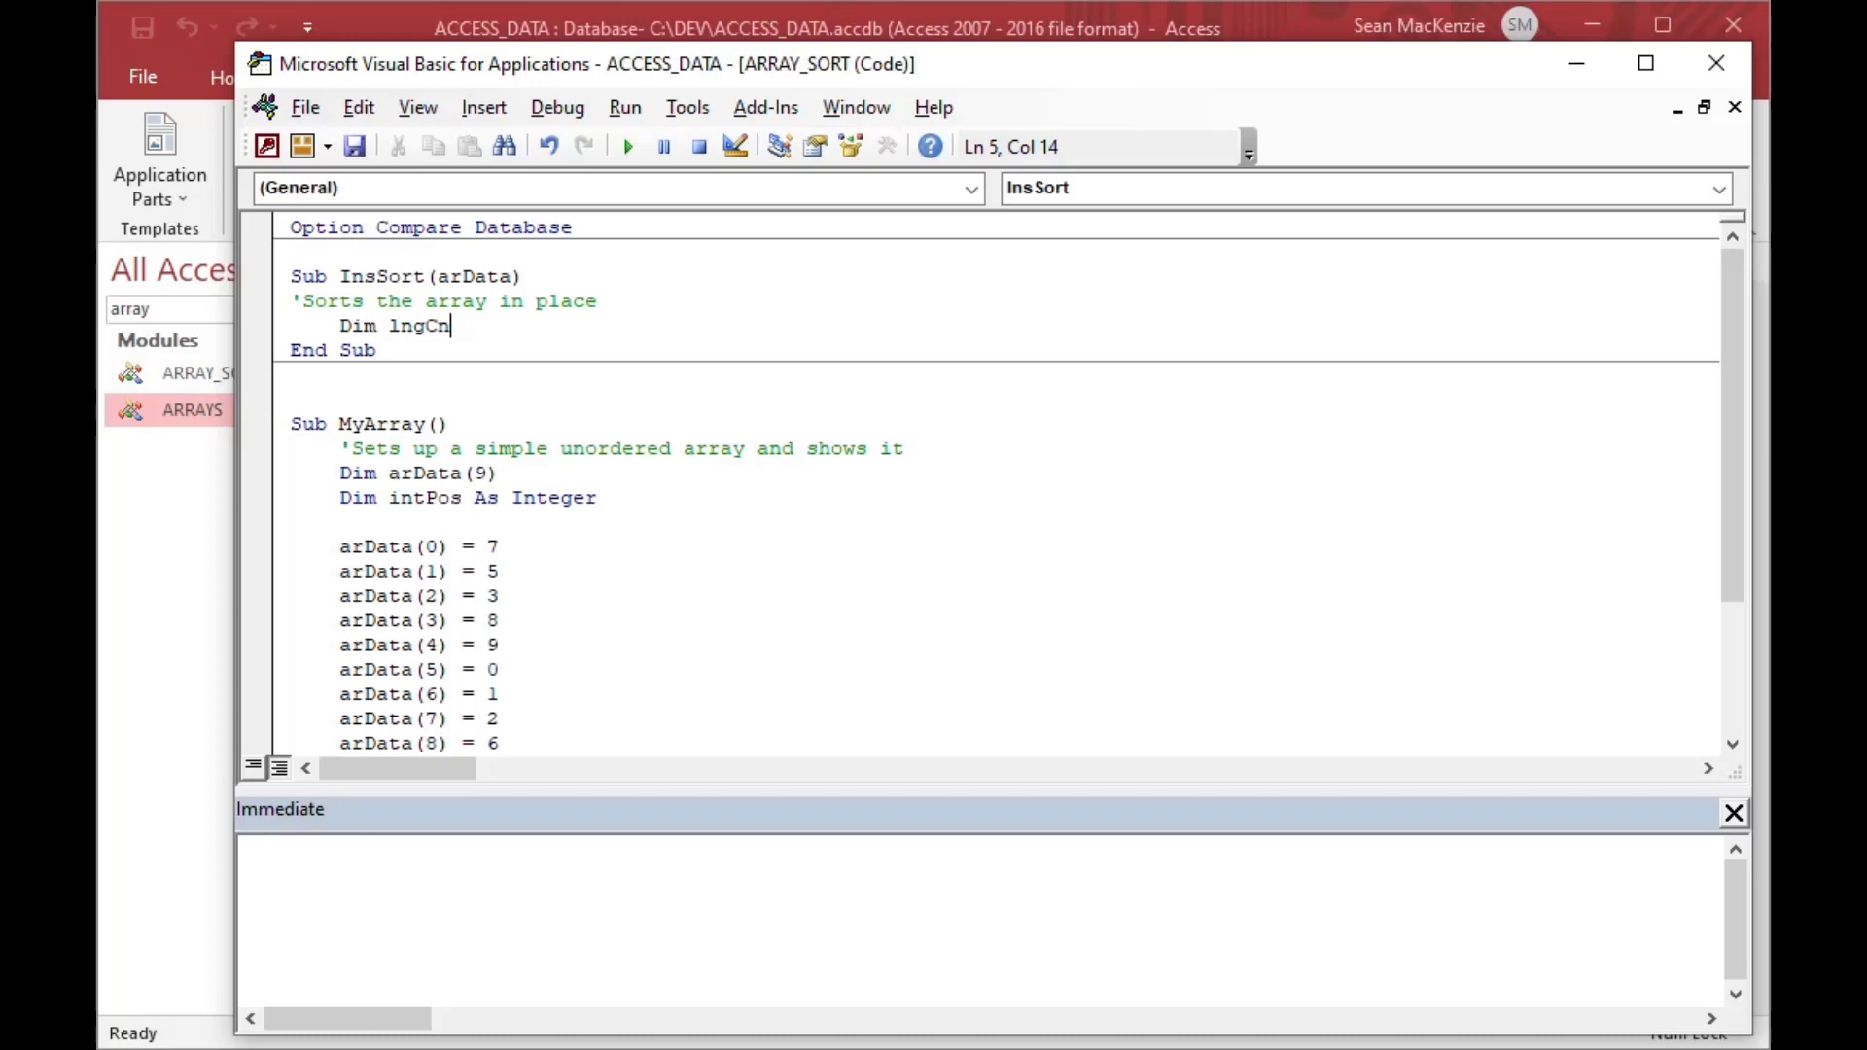
text(t)
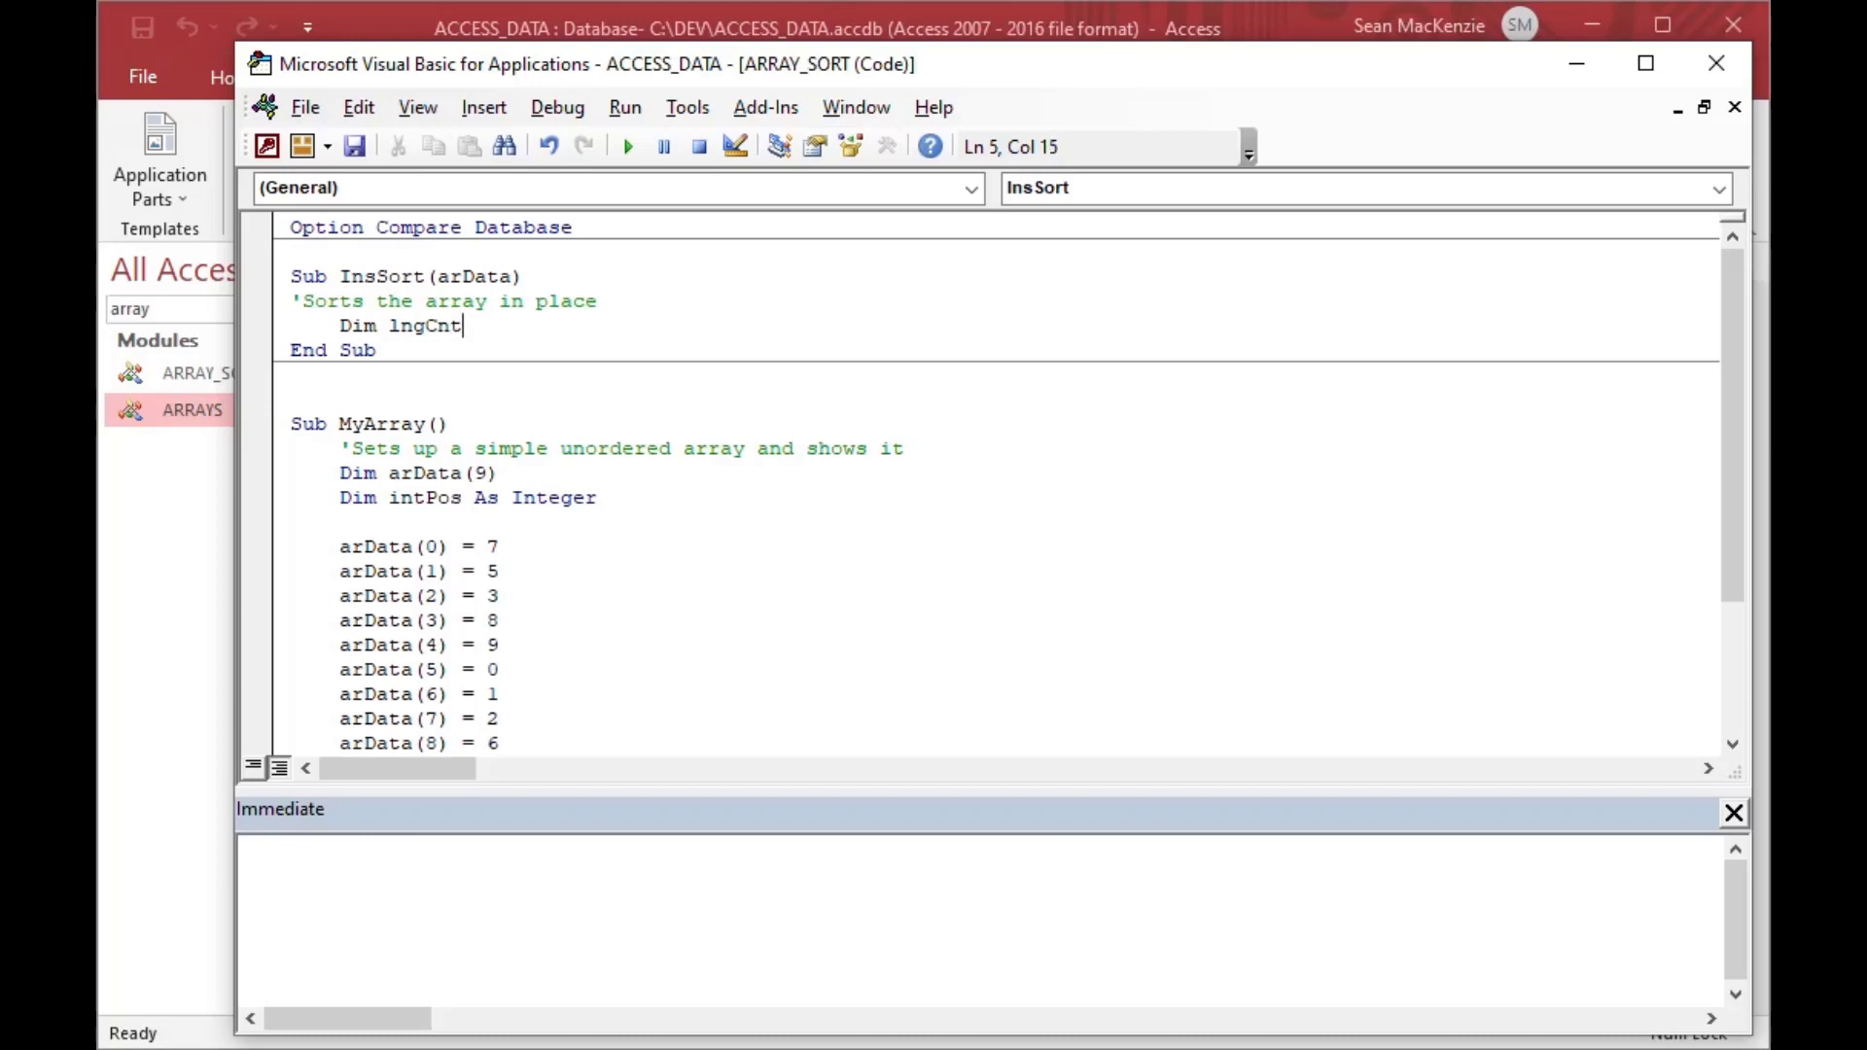
text(A)
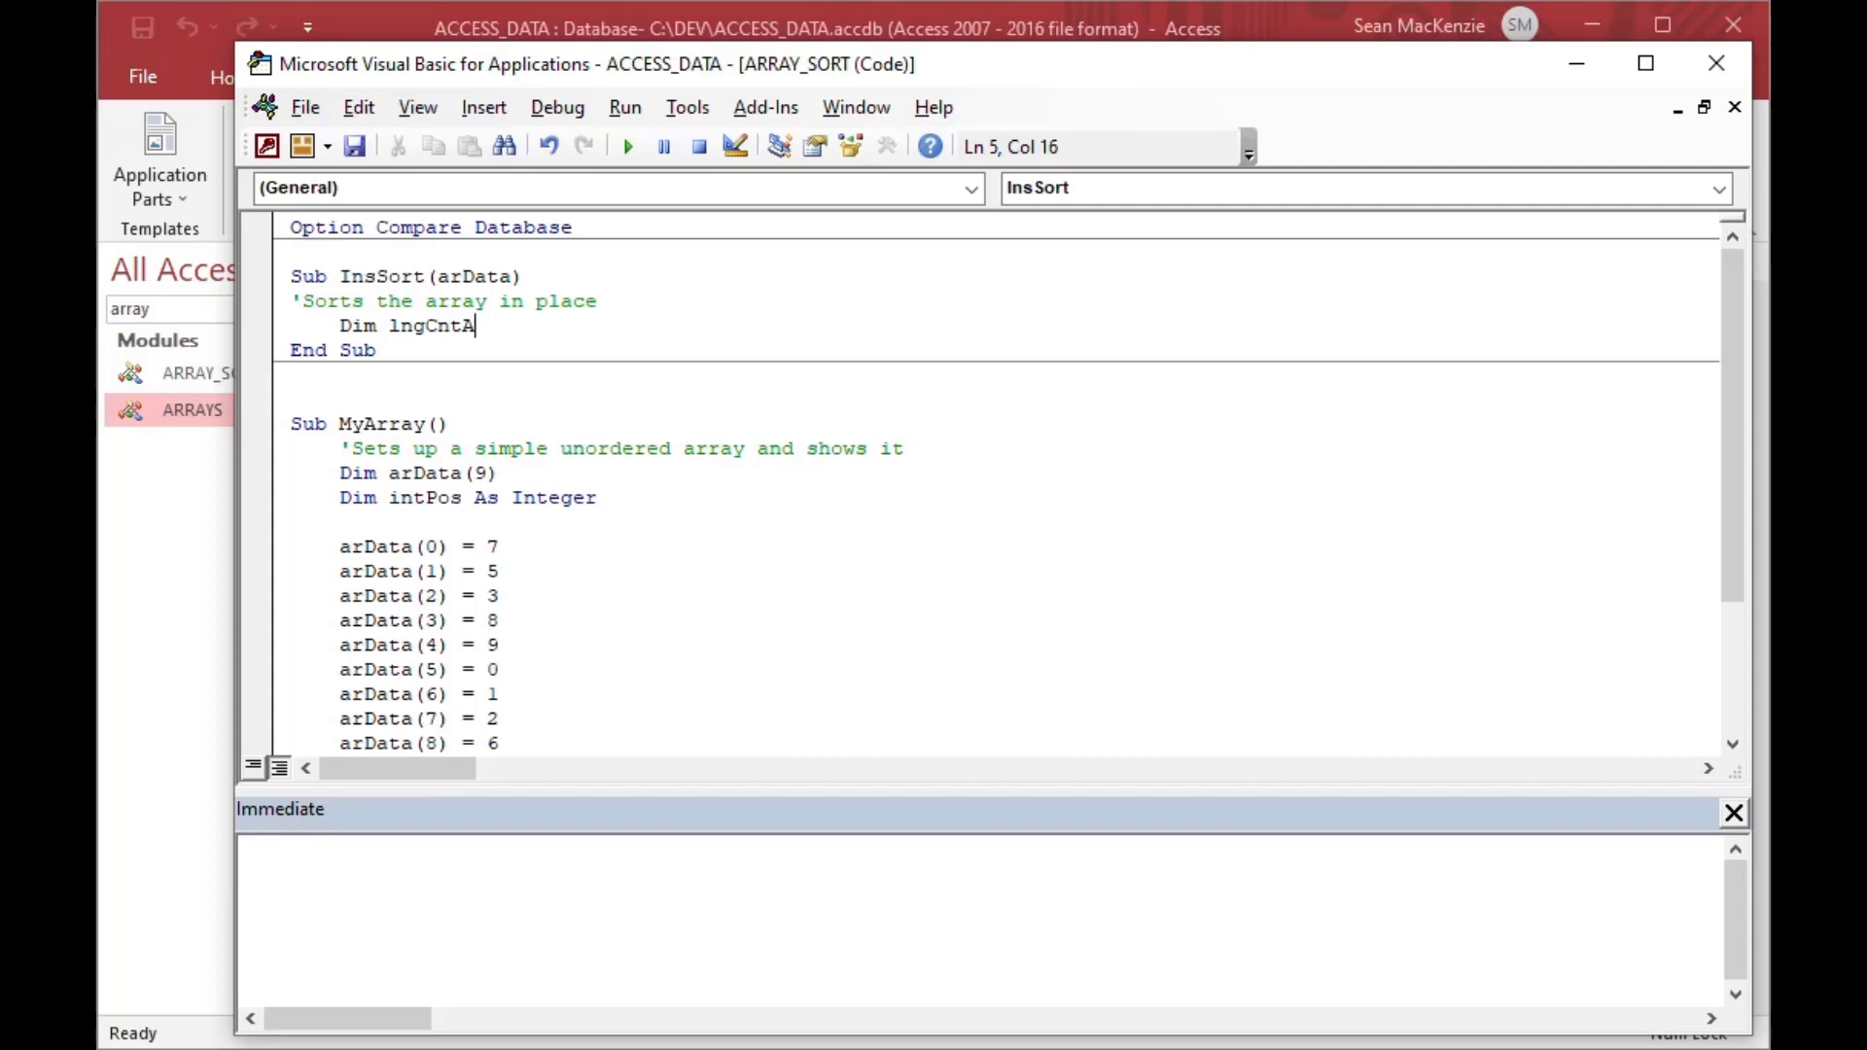
text(as)
text(Dim lngC)
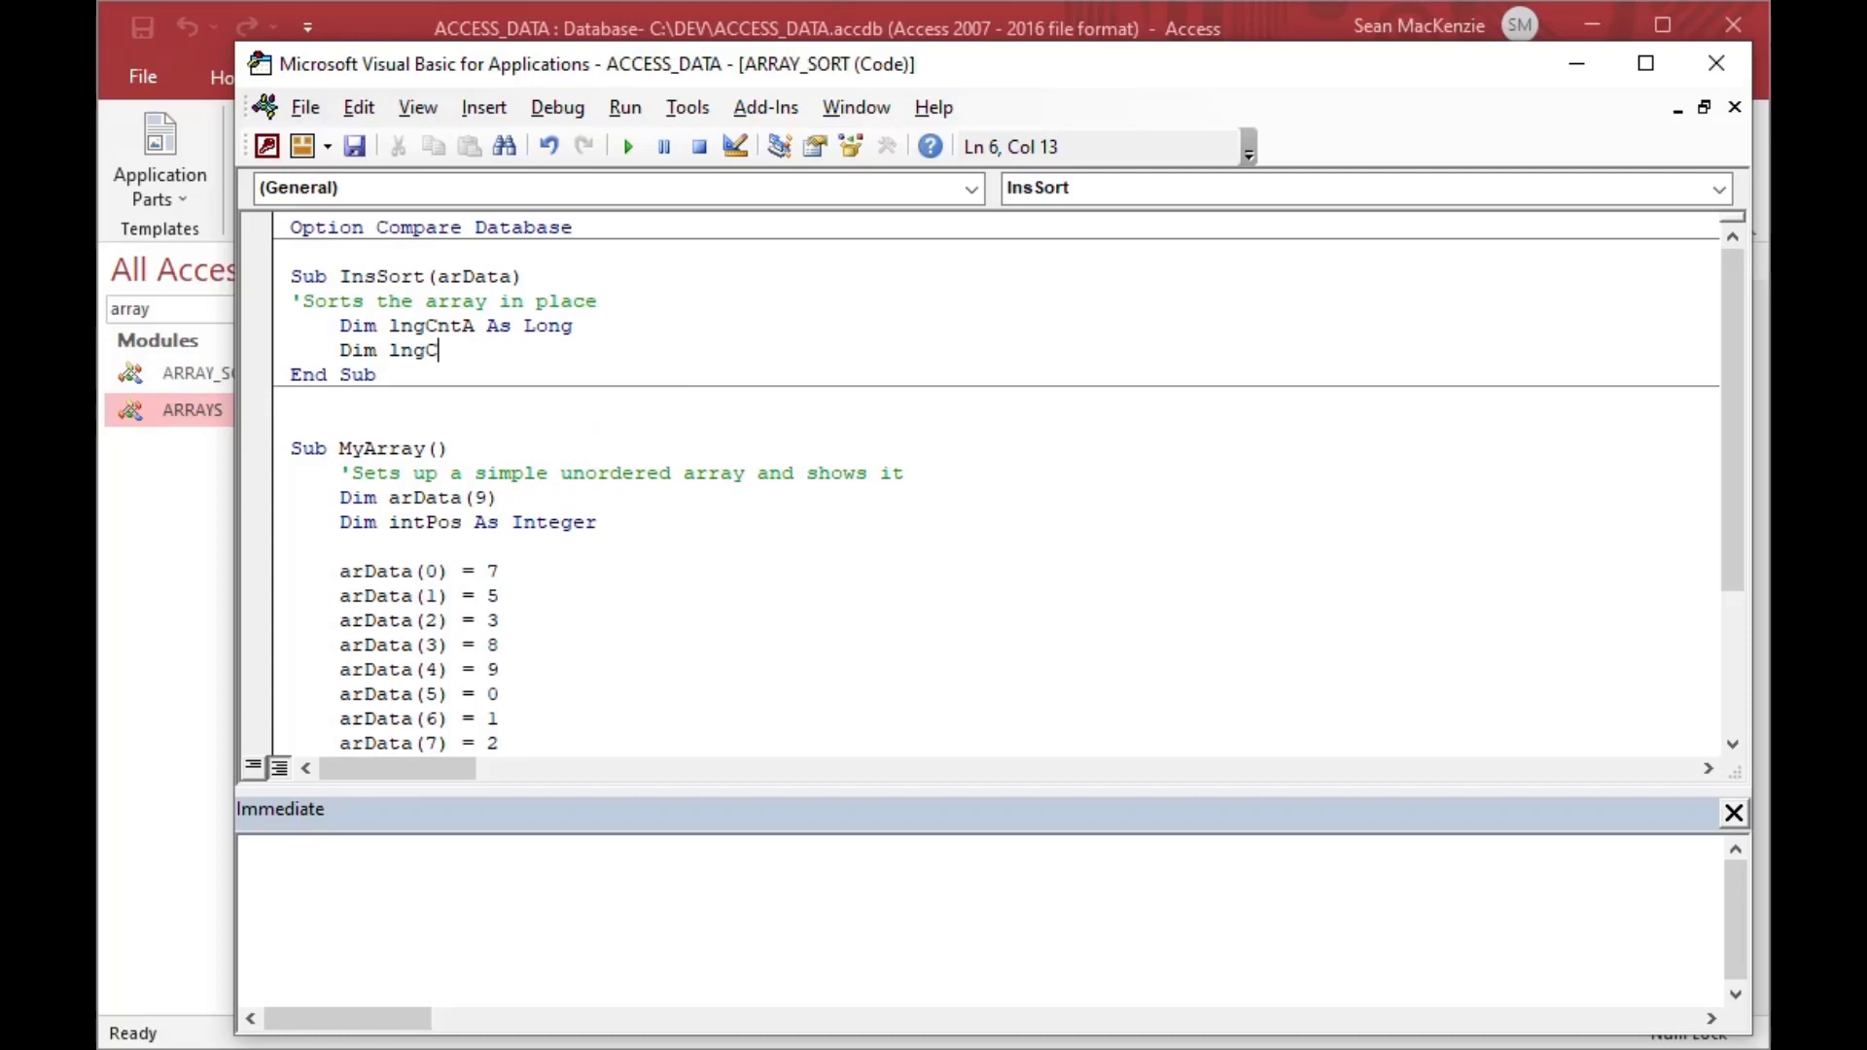
text(ntB as long)
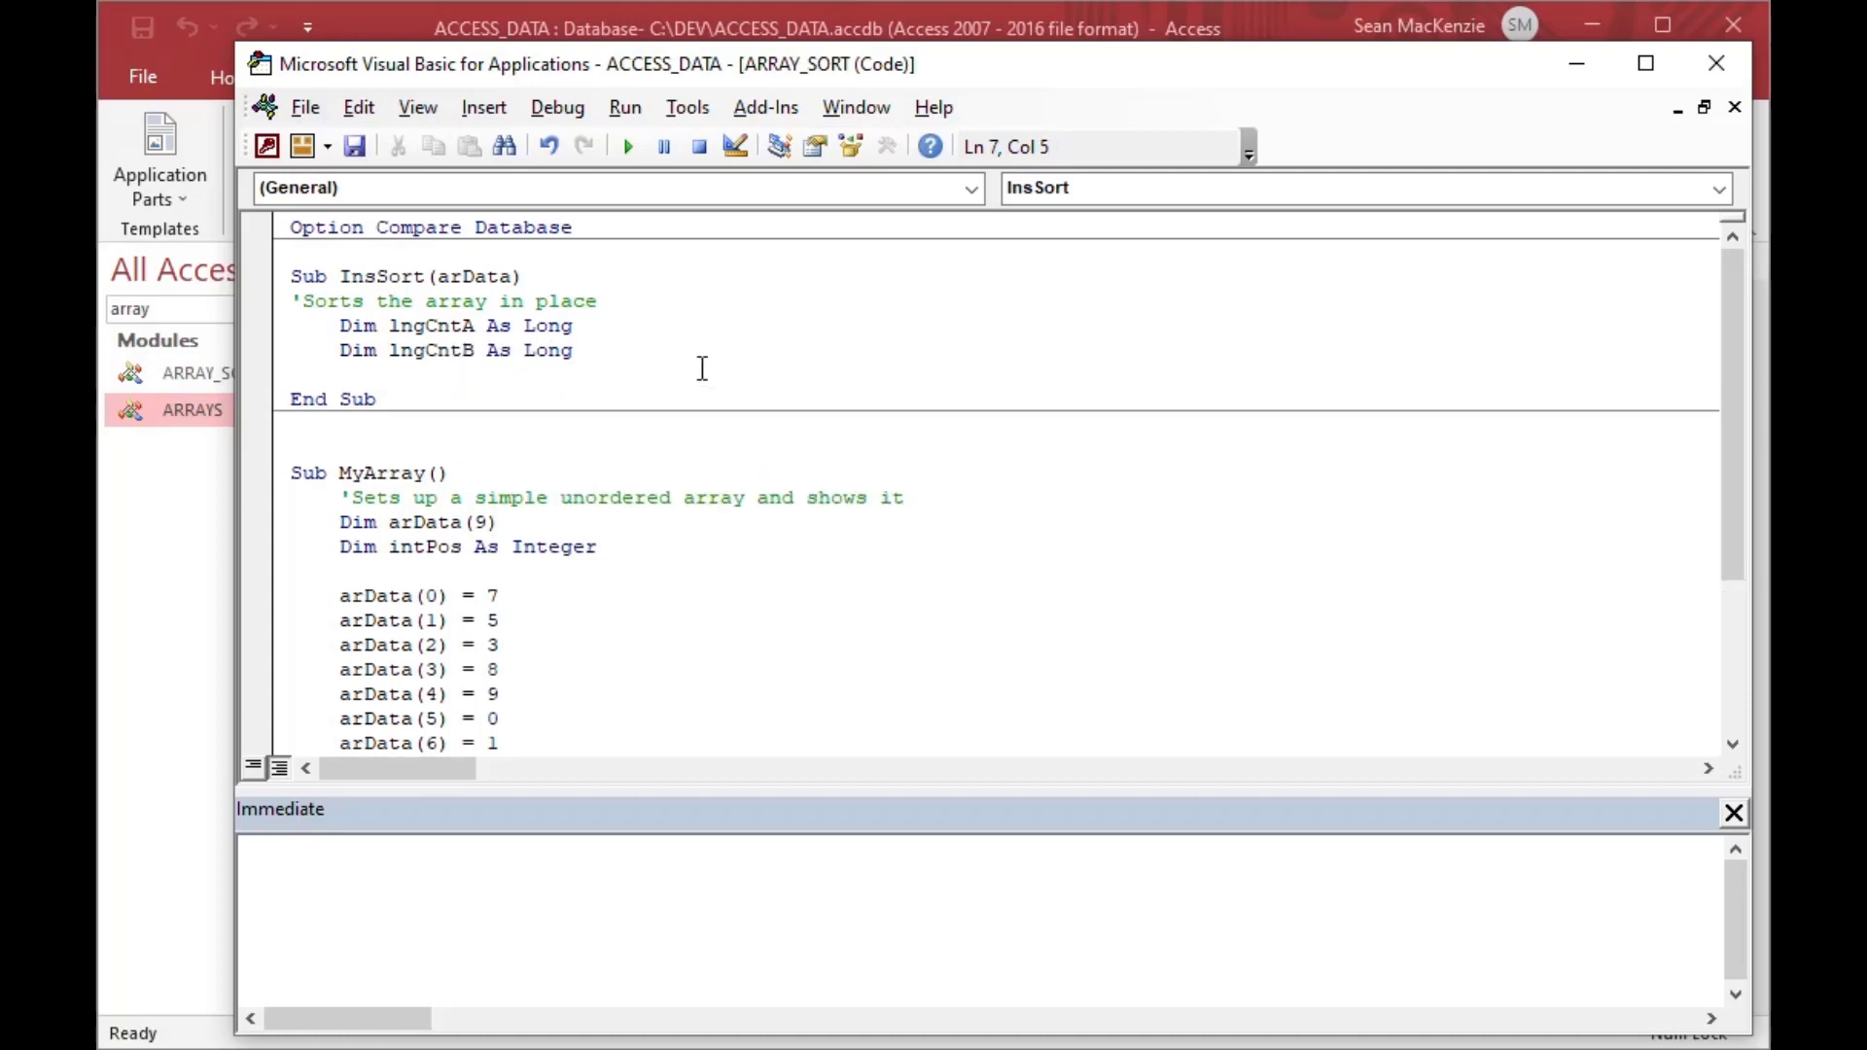
text(D)
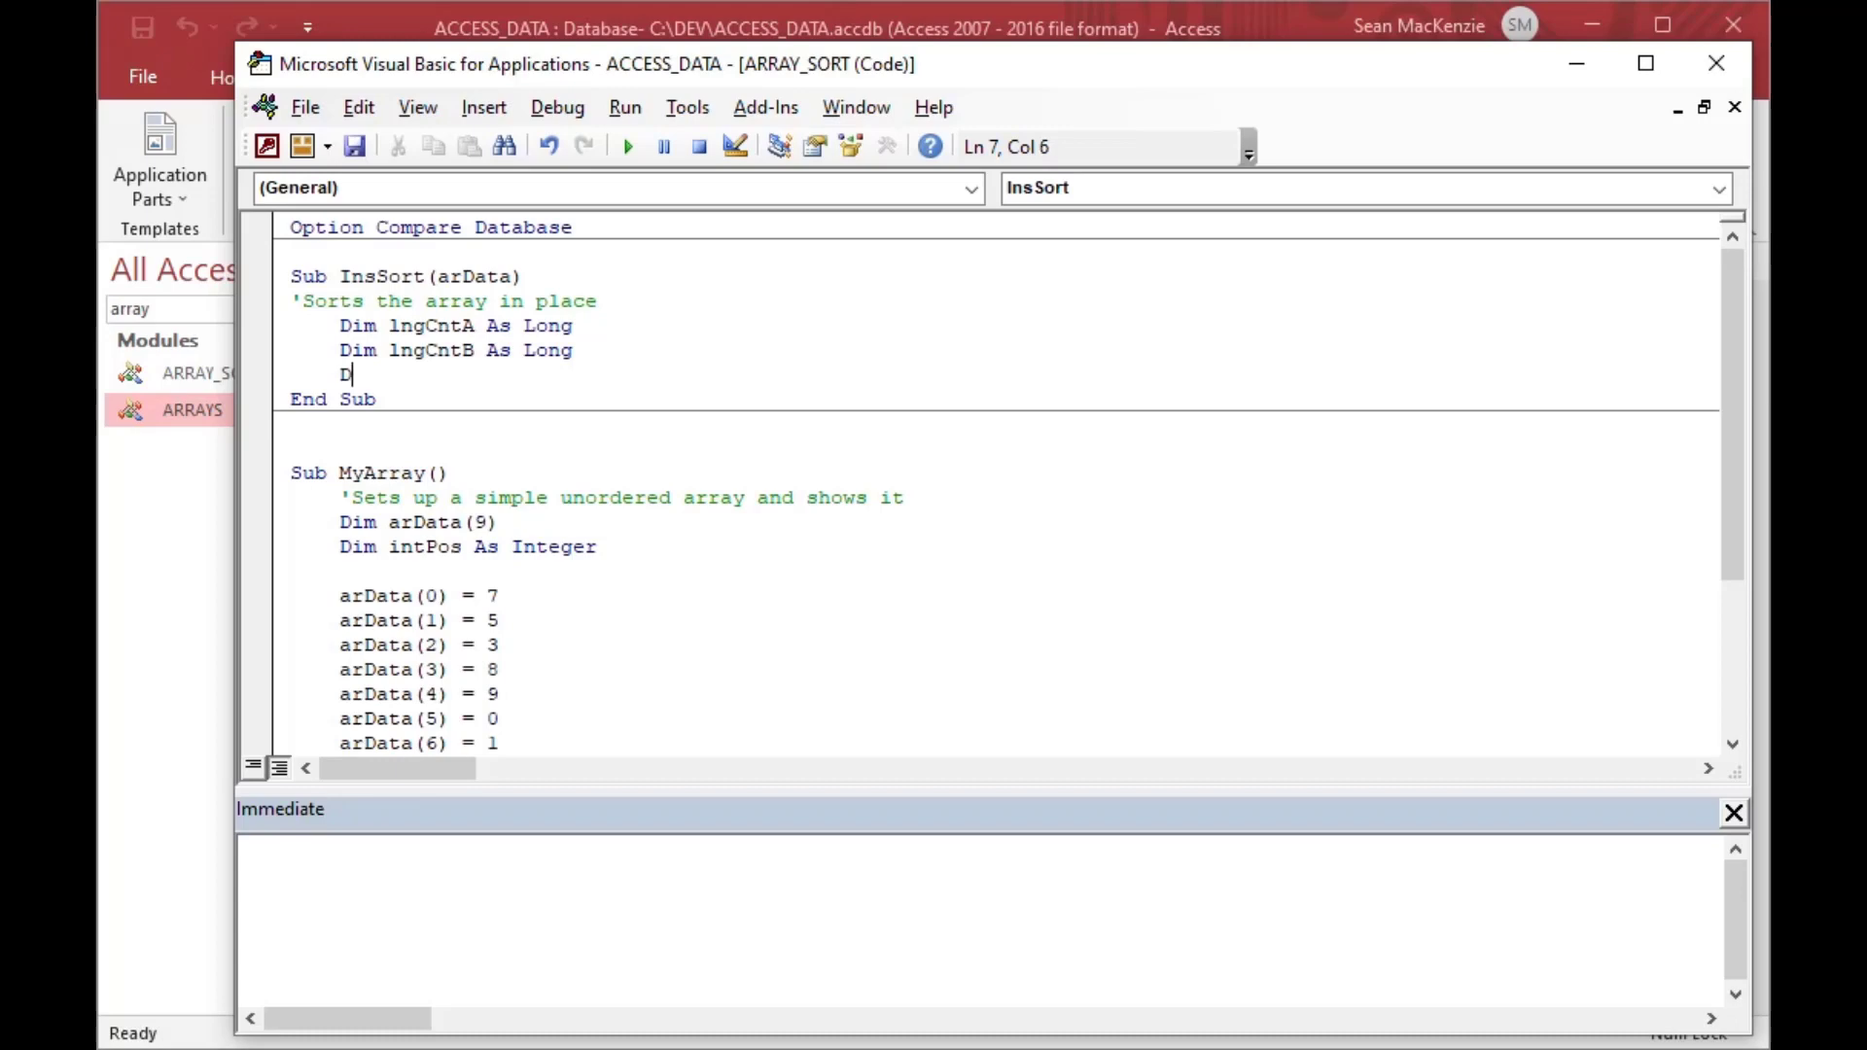
text(im varRetVal as Variant)
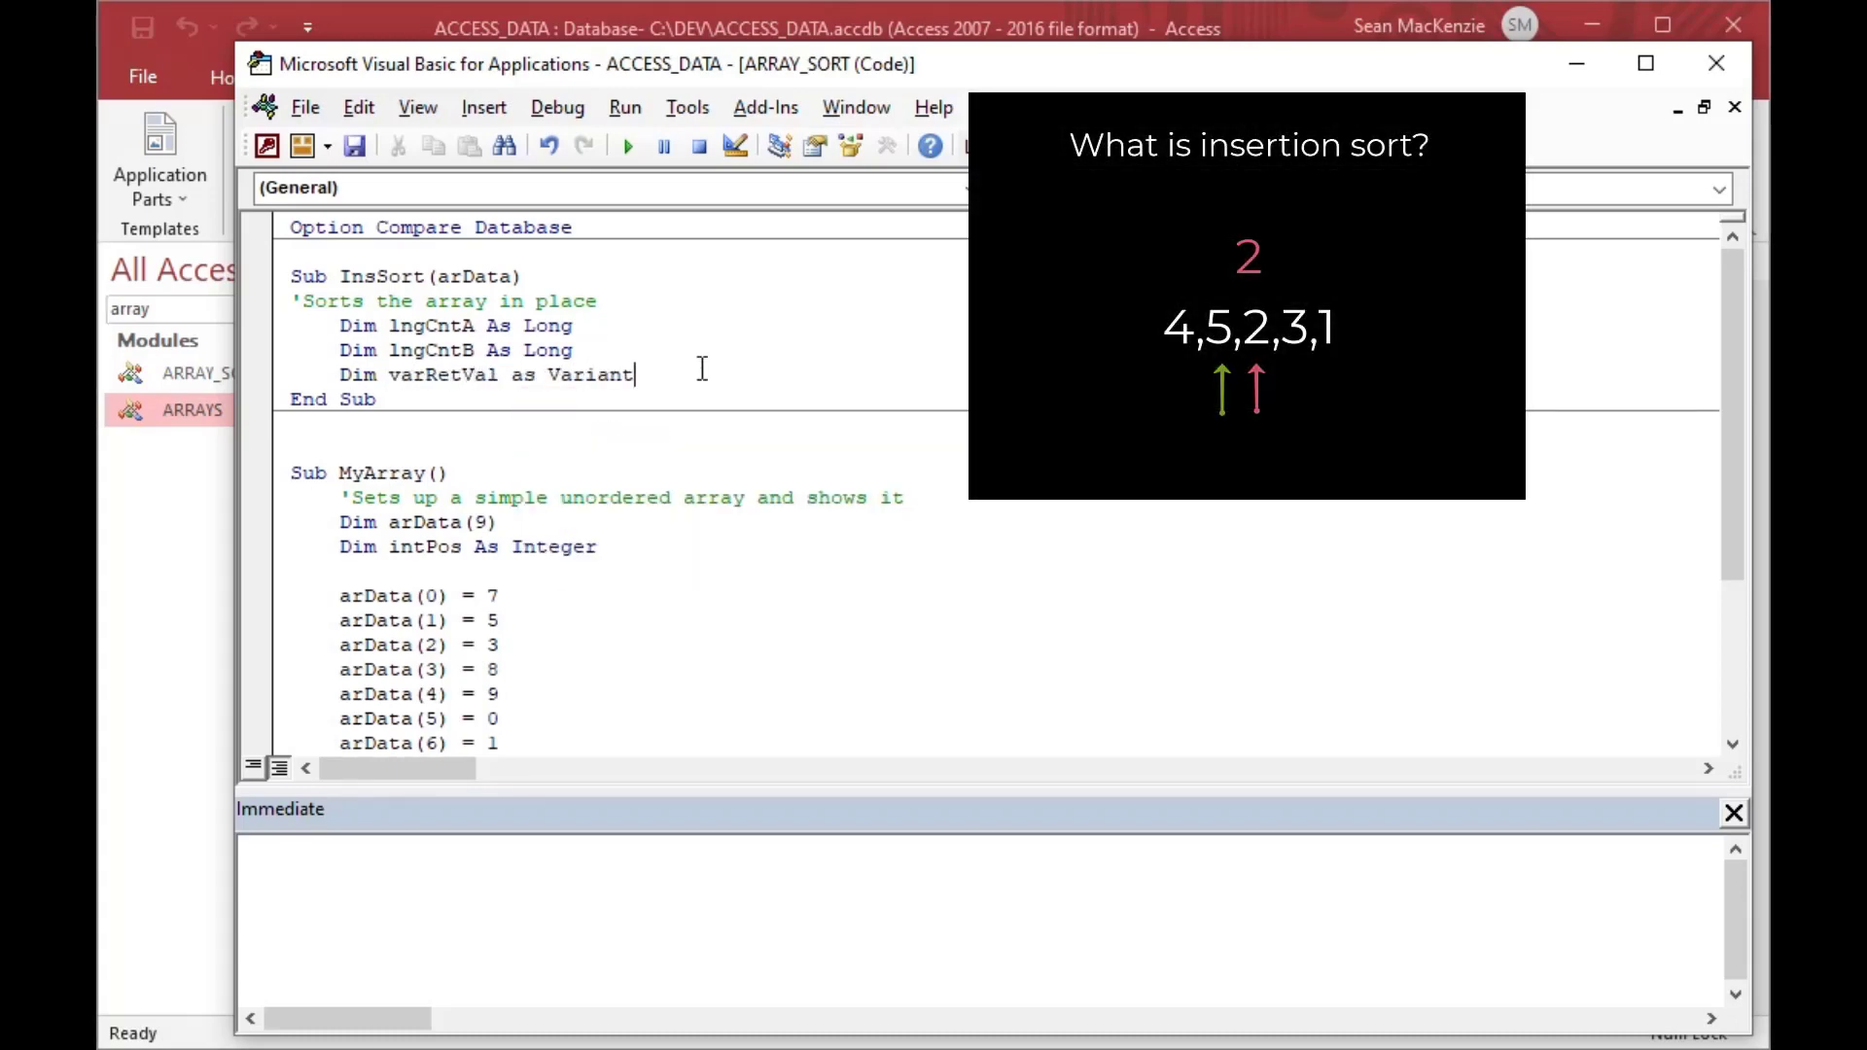
- Add an outer For lngCntA = 0 To UBound(arData) - 1 loop closed by Next
key(Return)
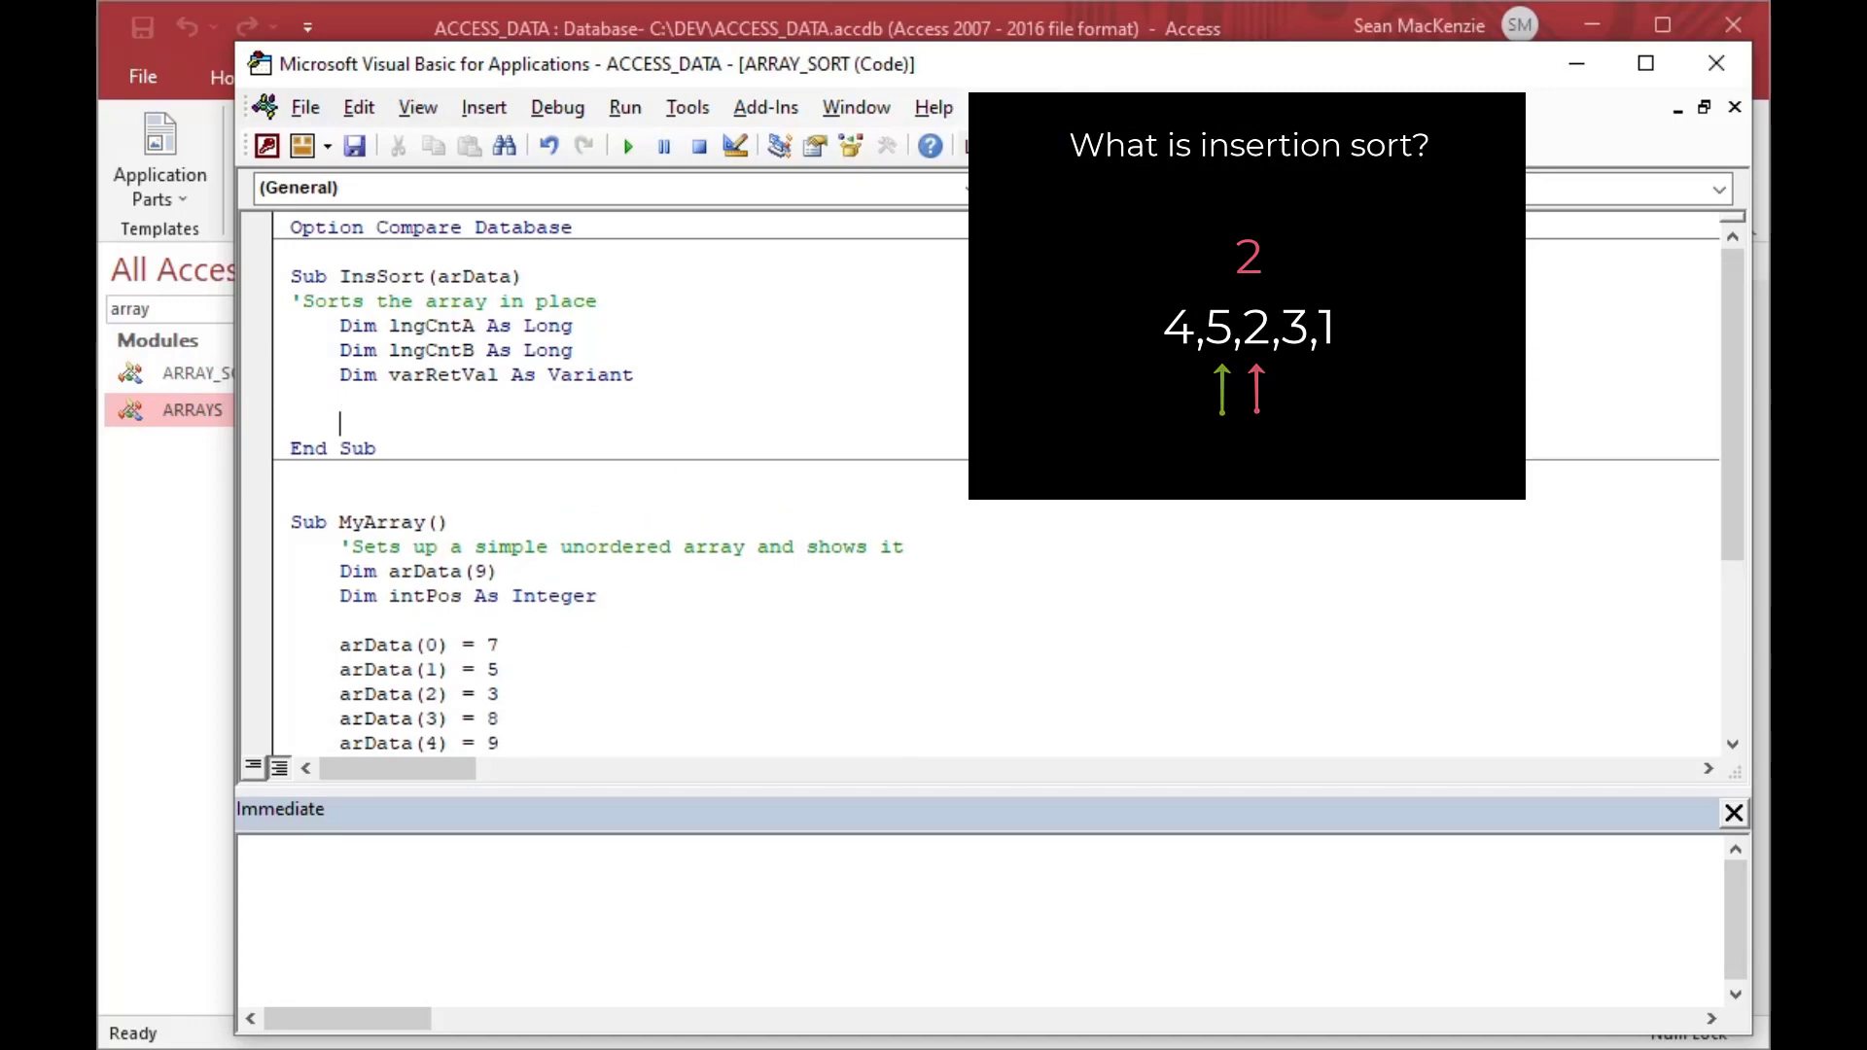
text(For)
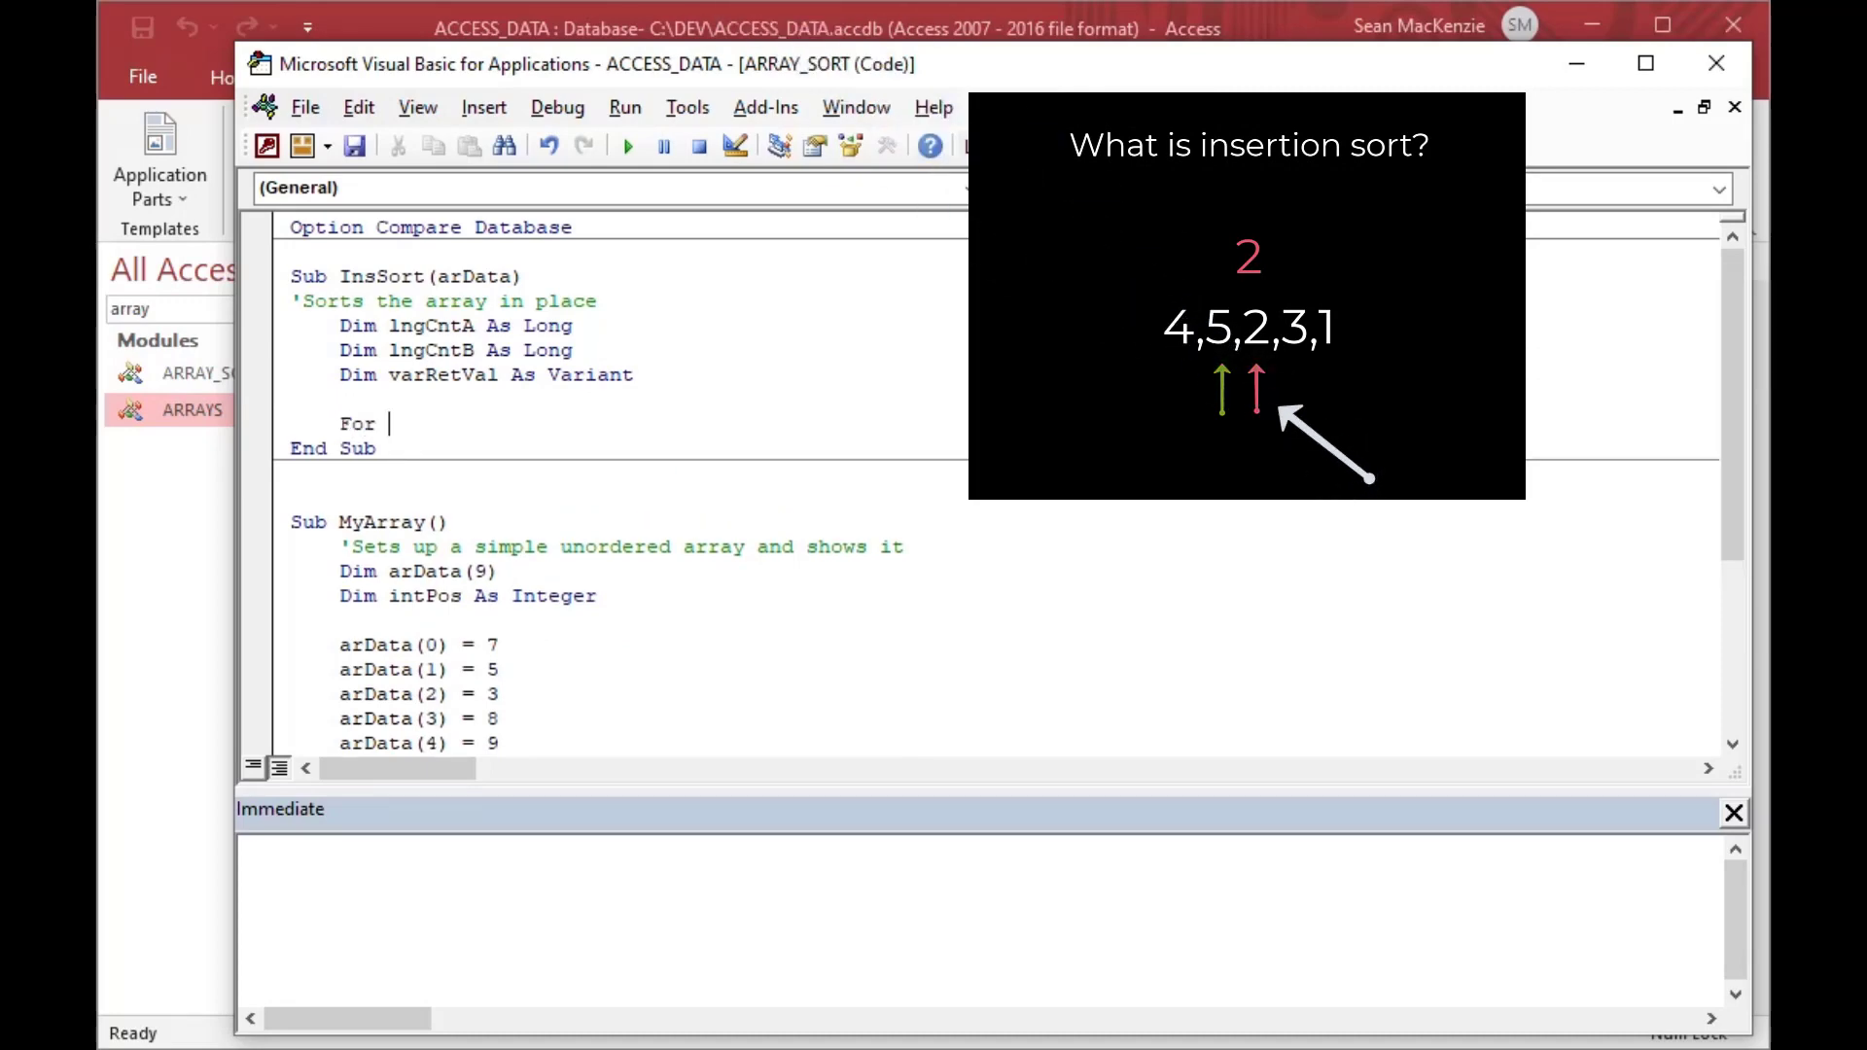
text(lngCntA =)
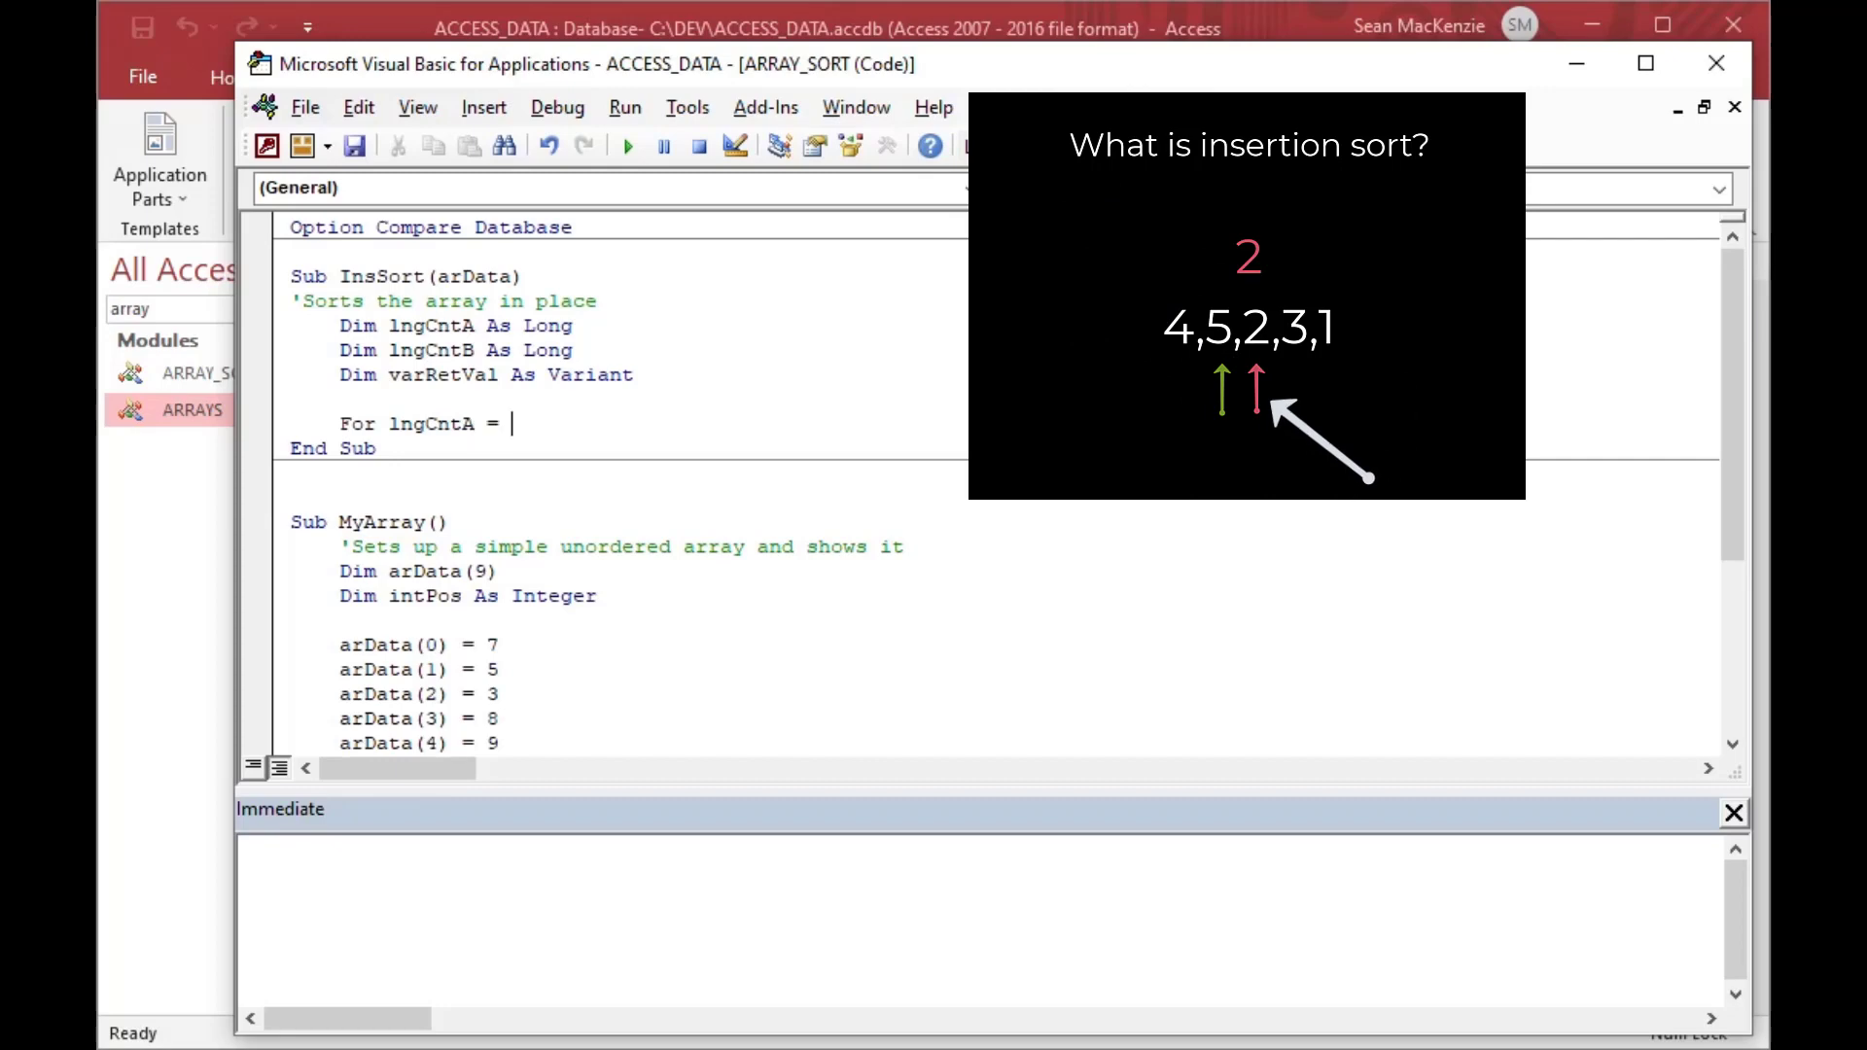
text(0 to)
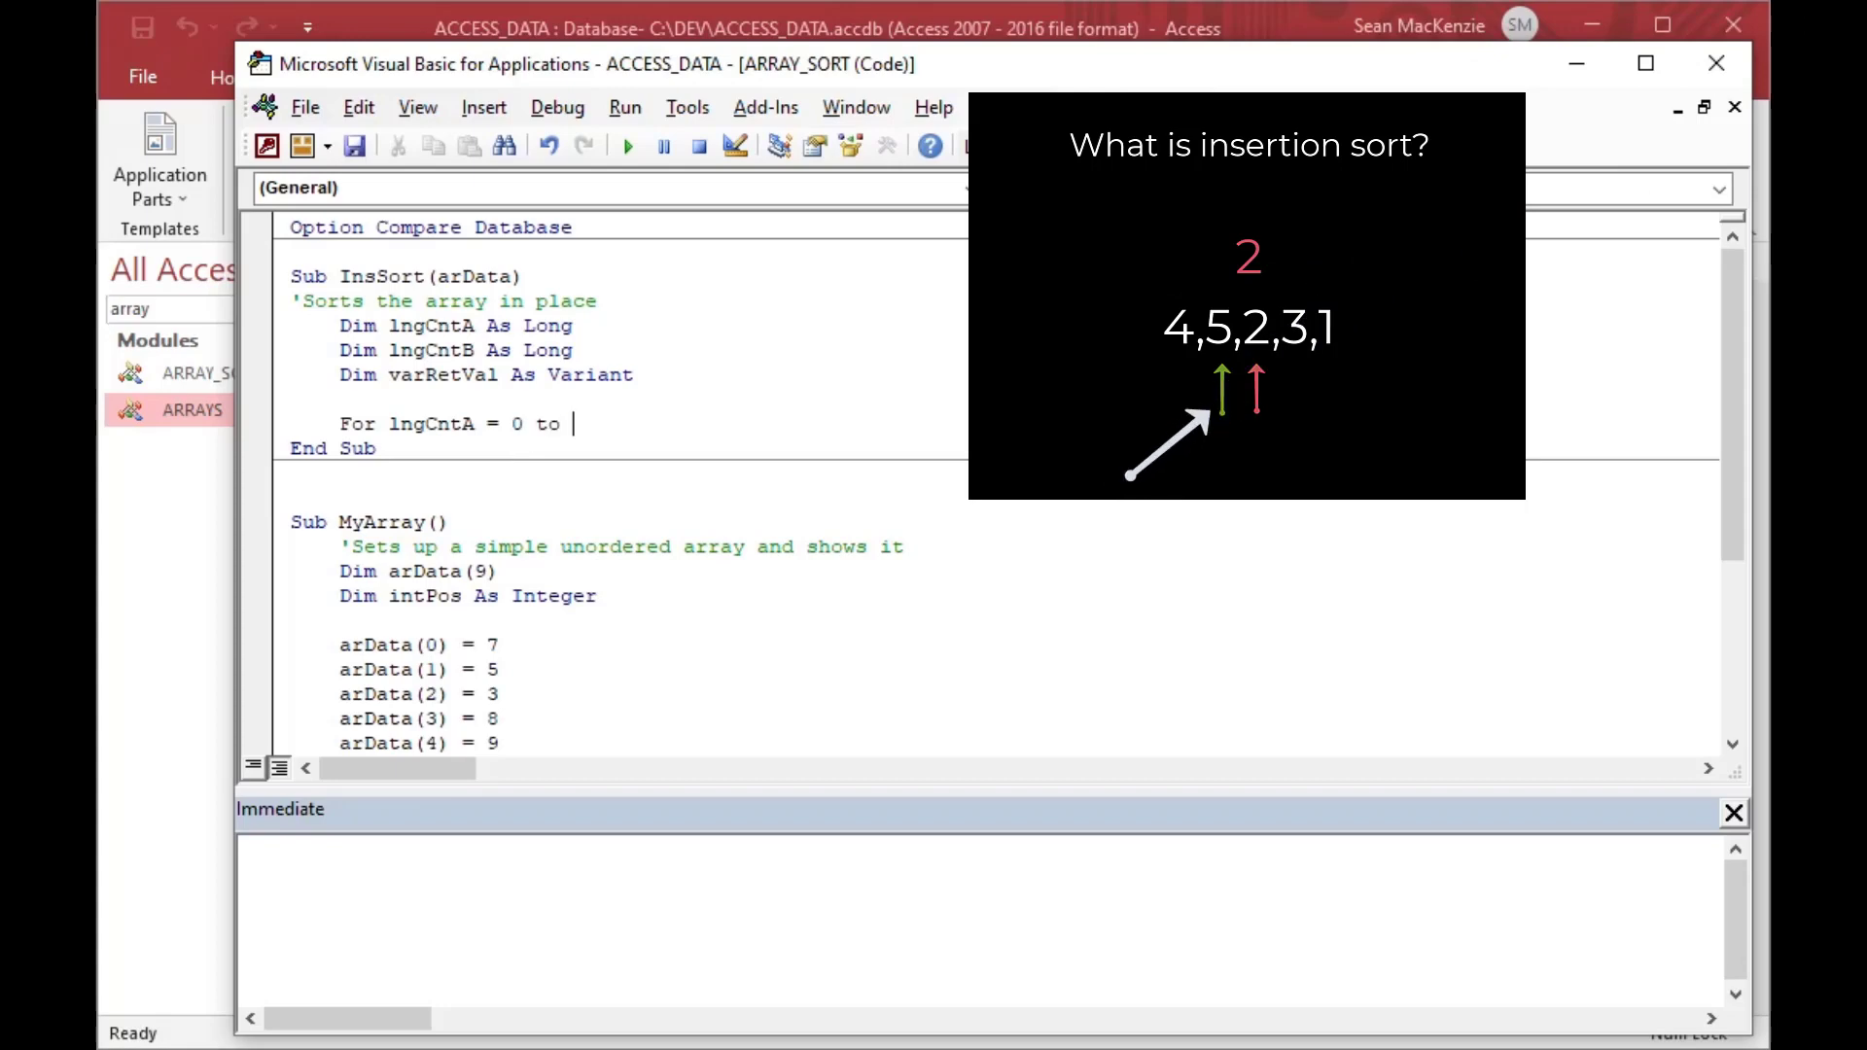
text(U)
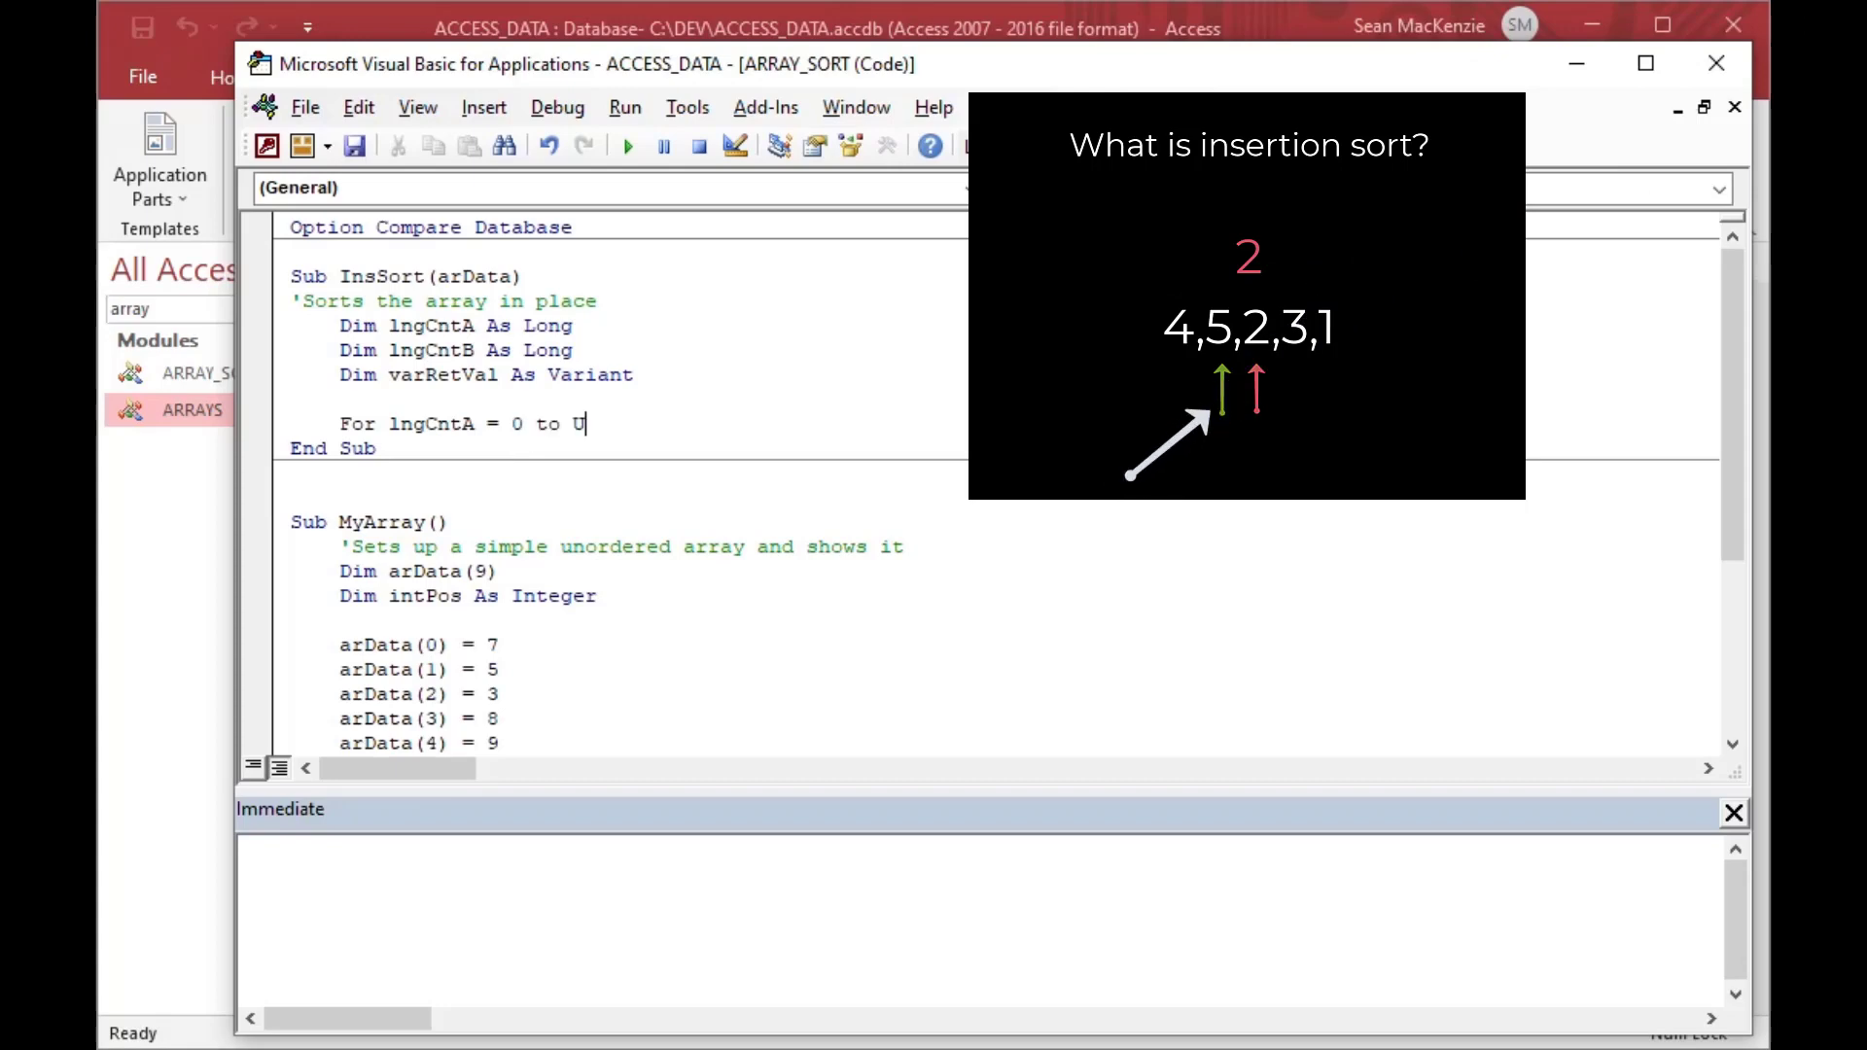
text(Bound()
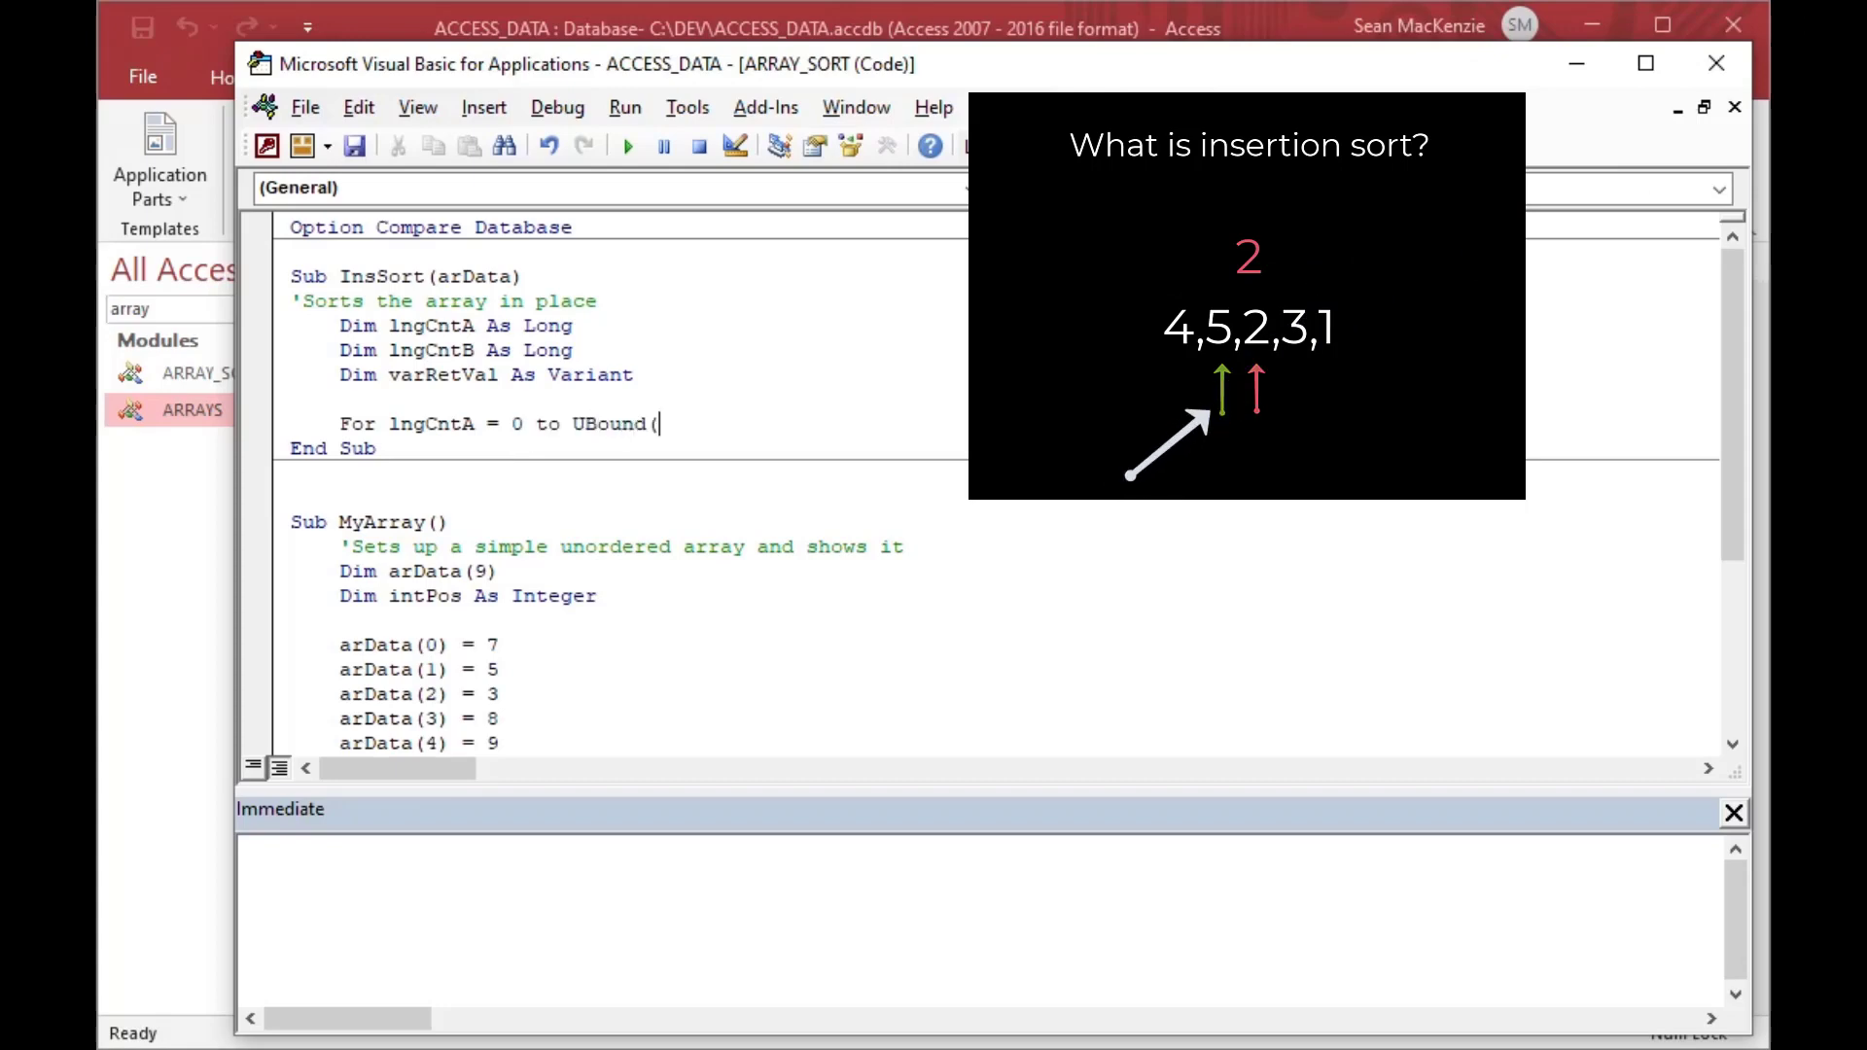
text(arData))
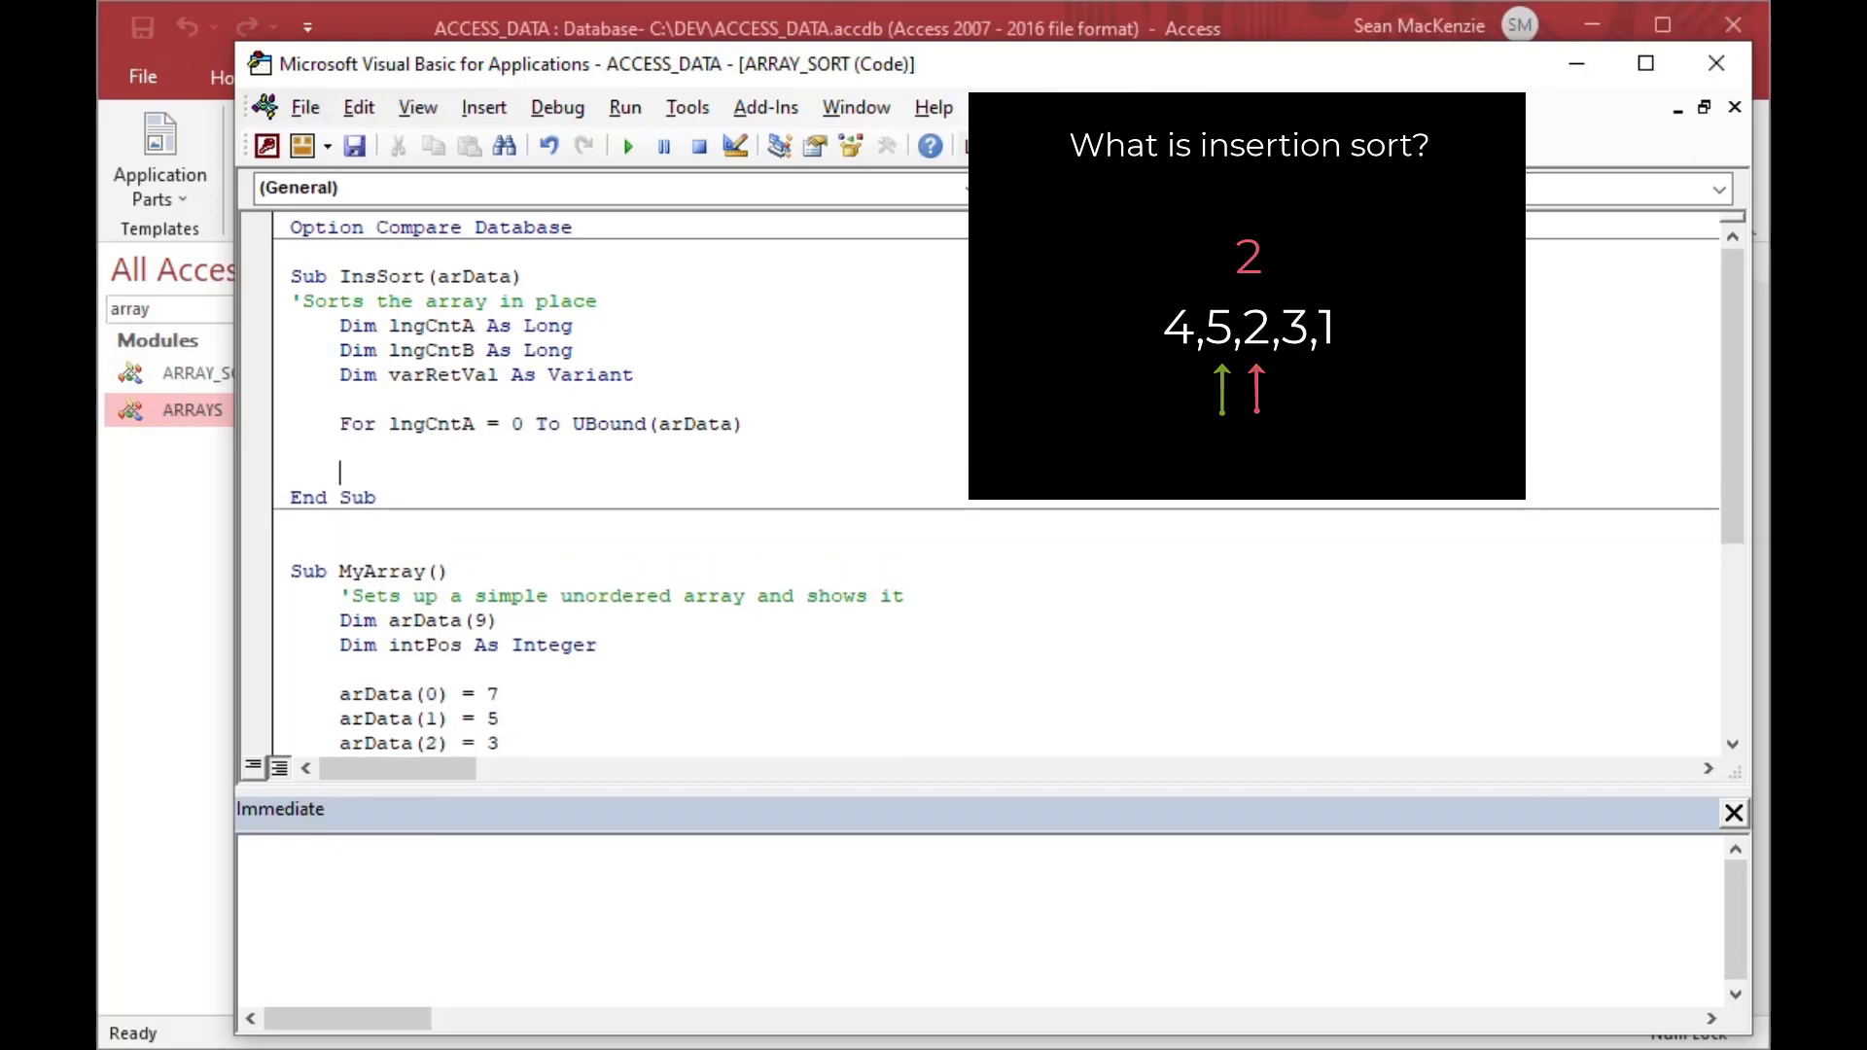
text(Next)
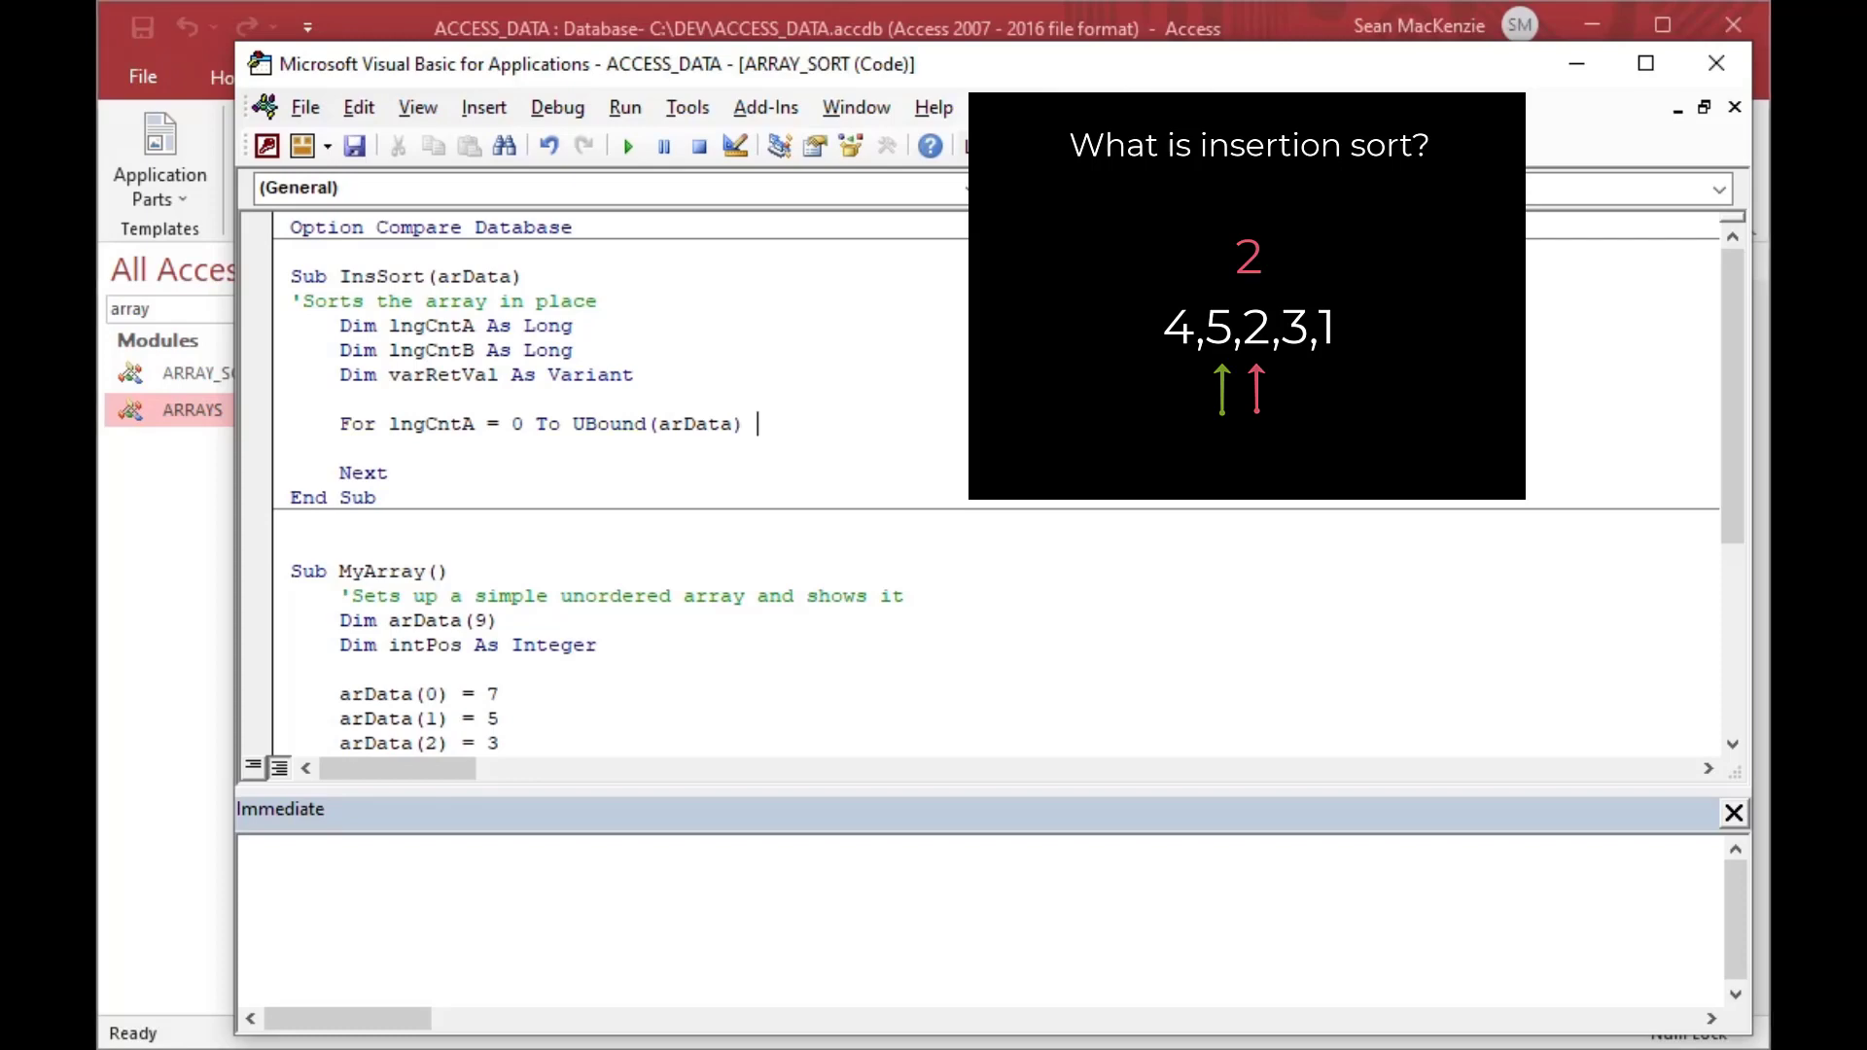
text(- 1)
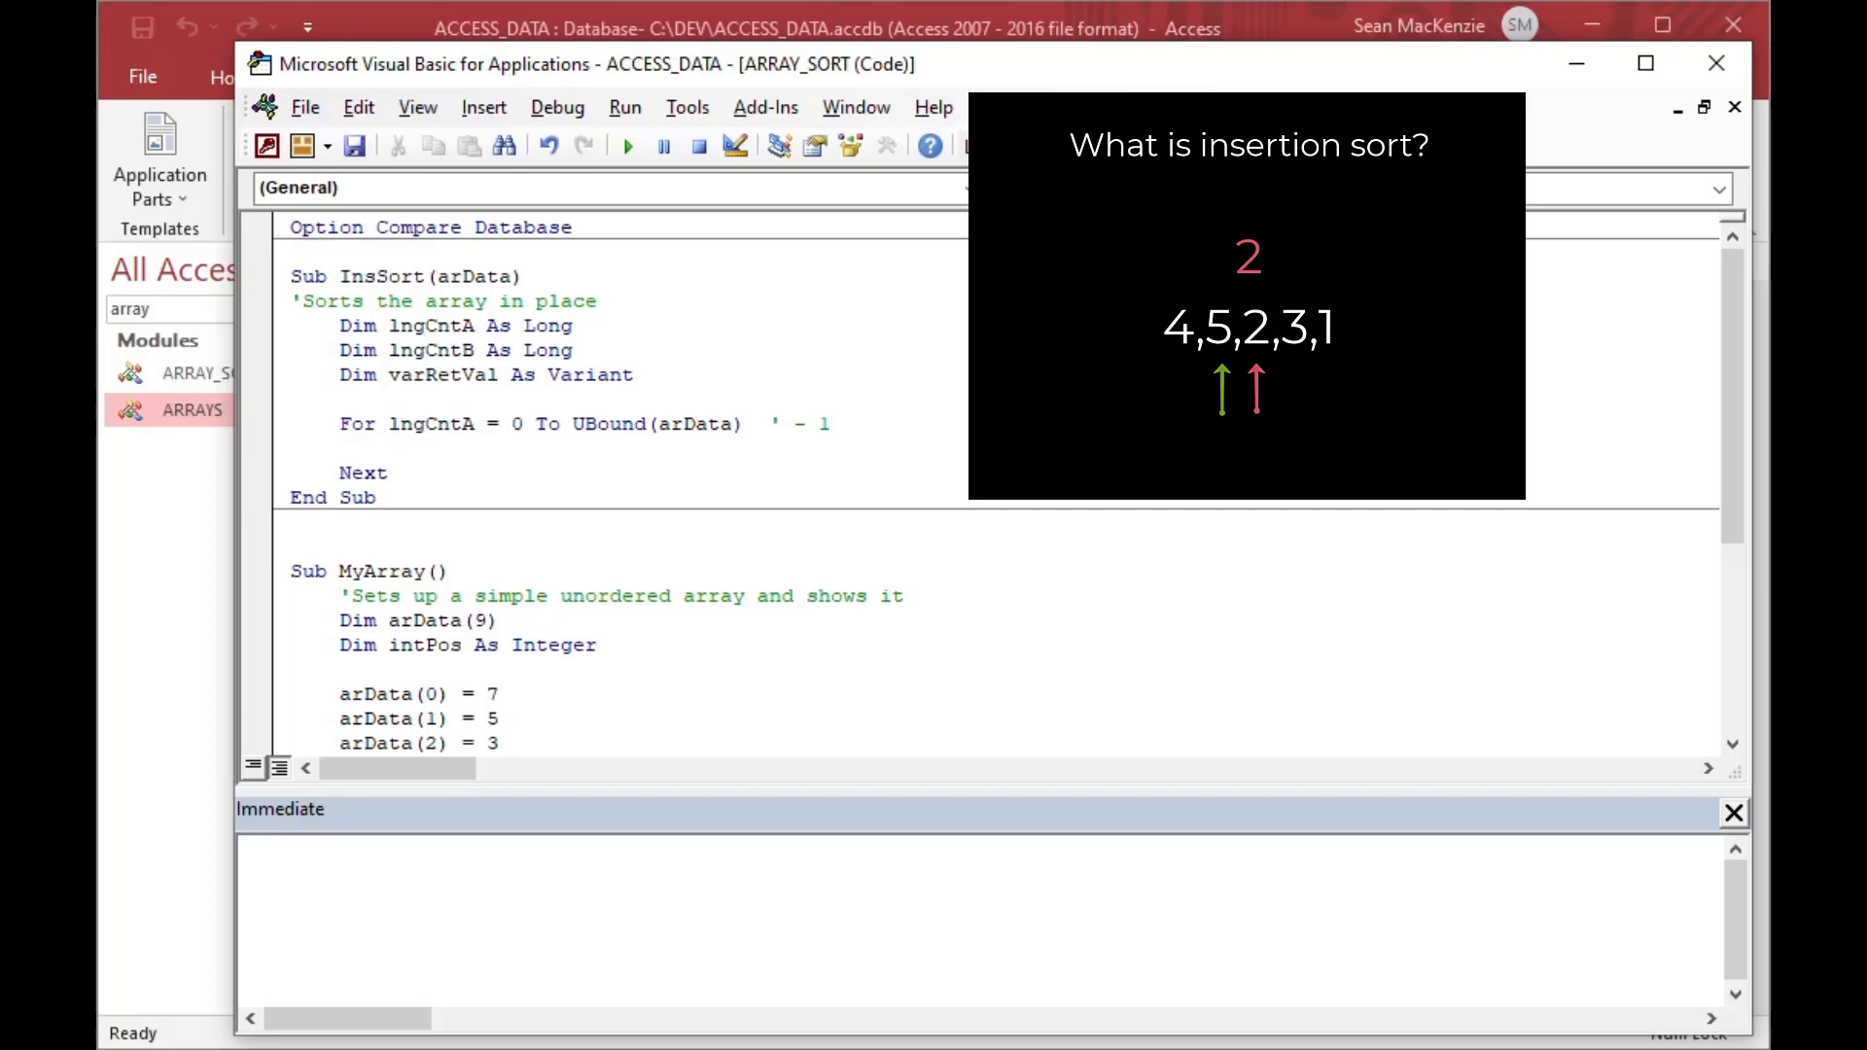
- Store arData(lngCntA) in varRetVal inside the outer loop
text(v)
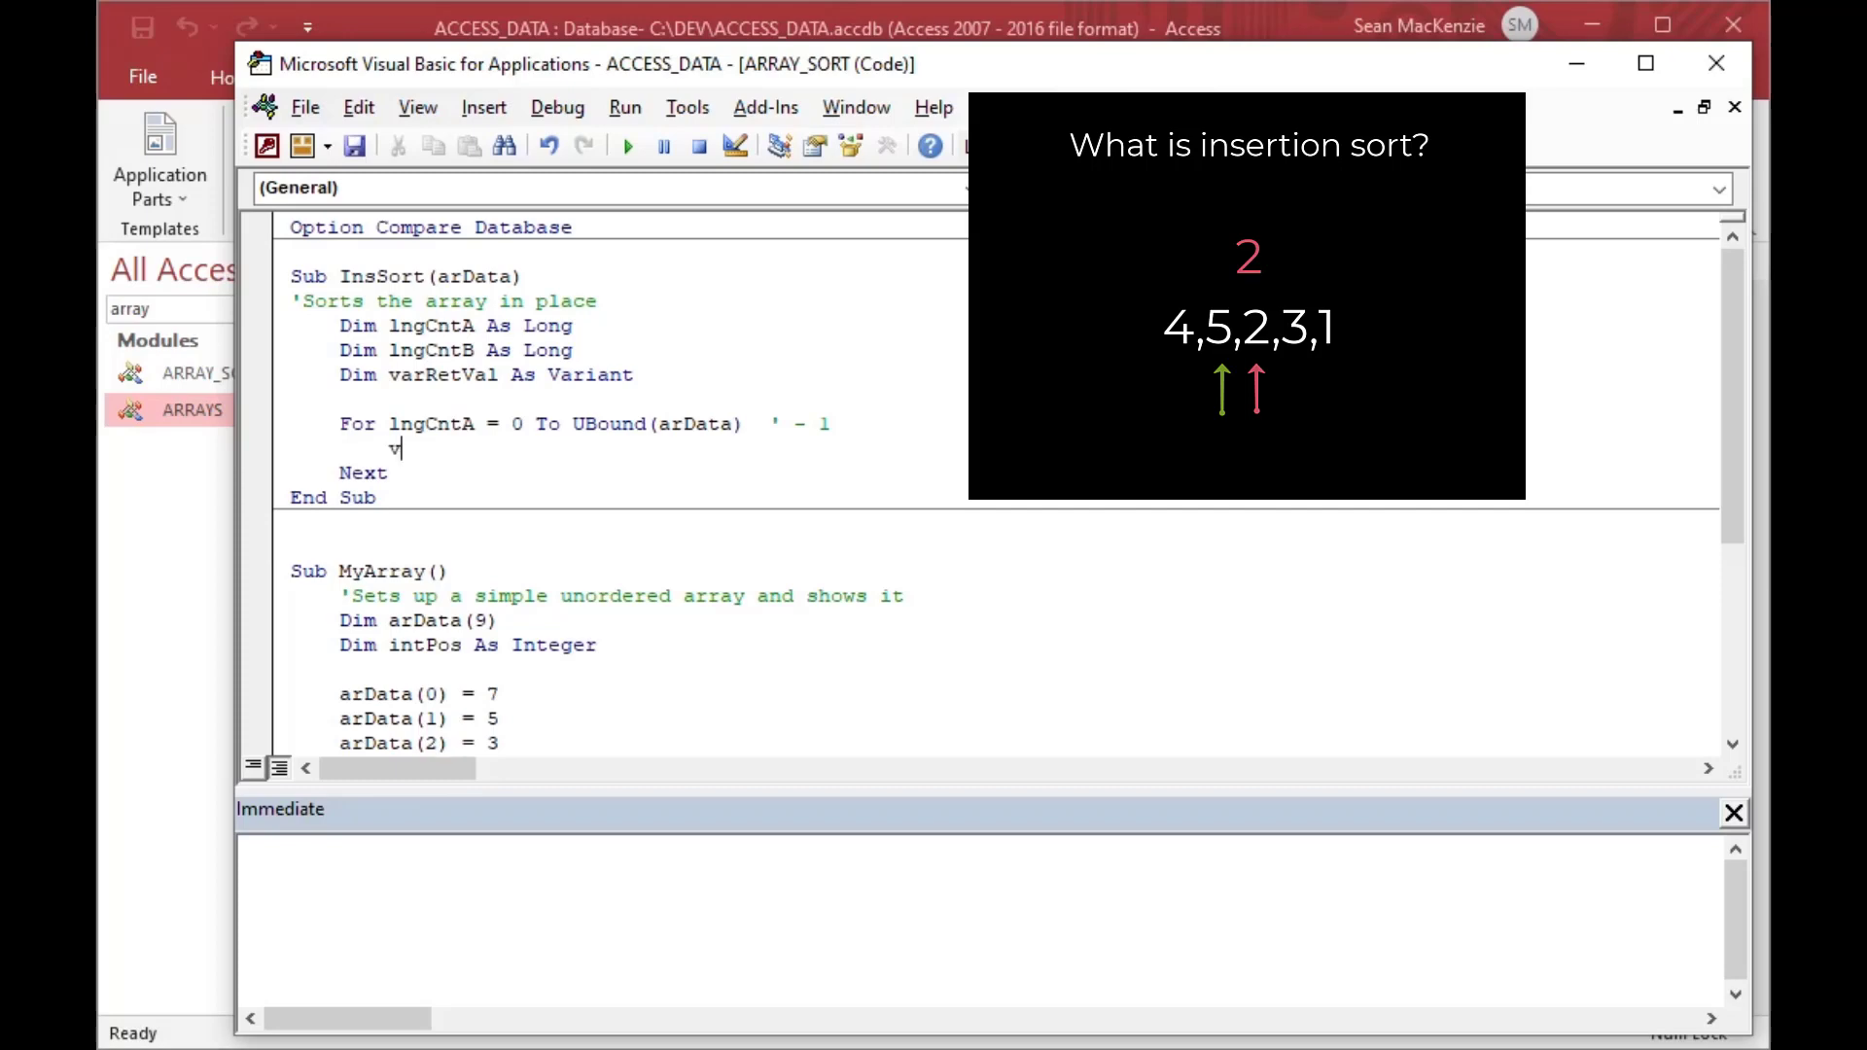
text(arRetVal =)
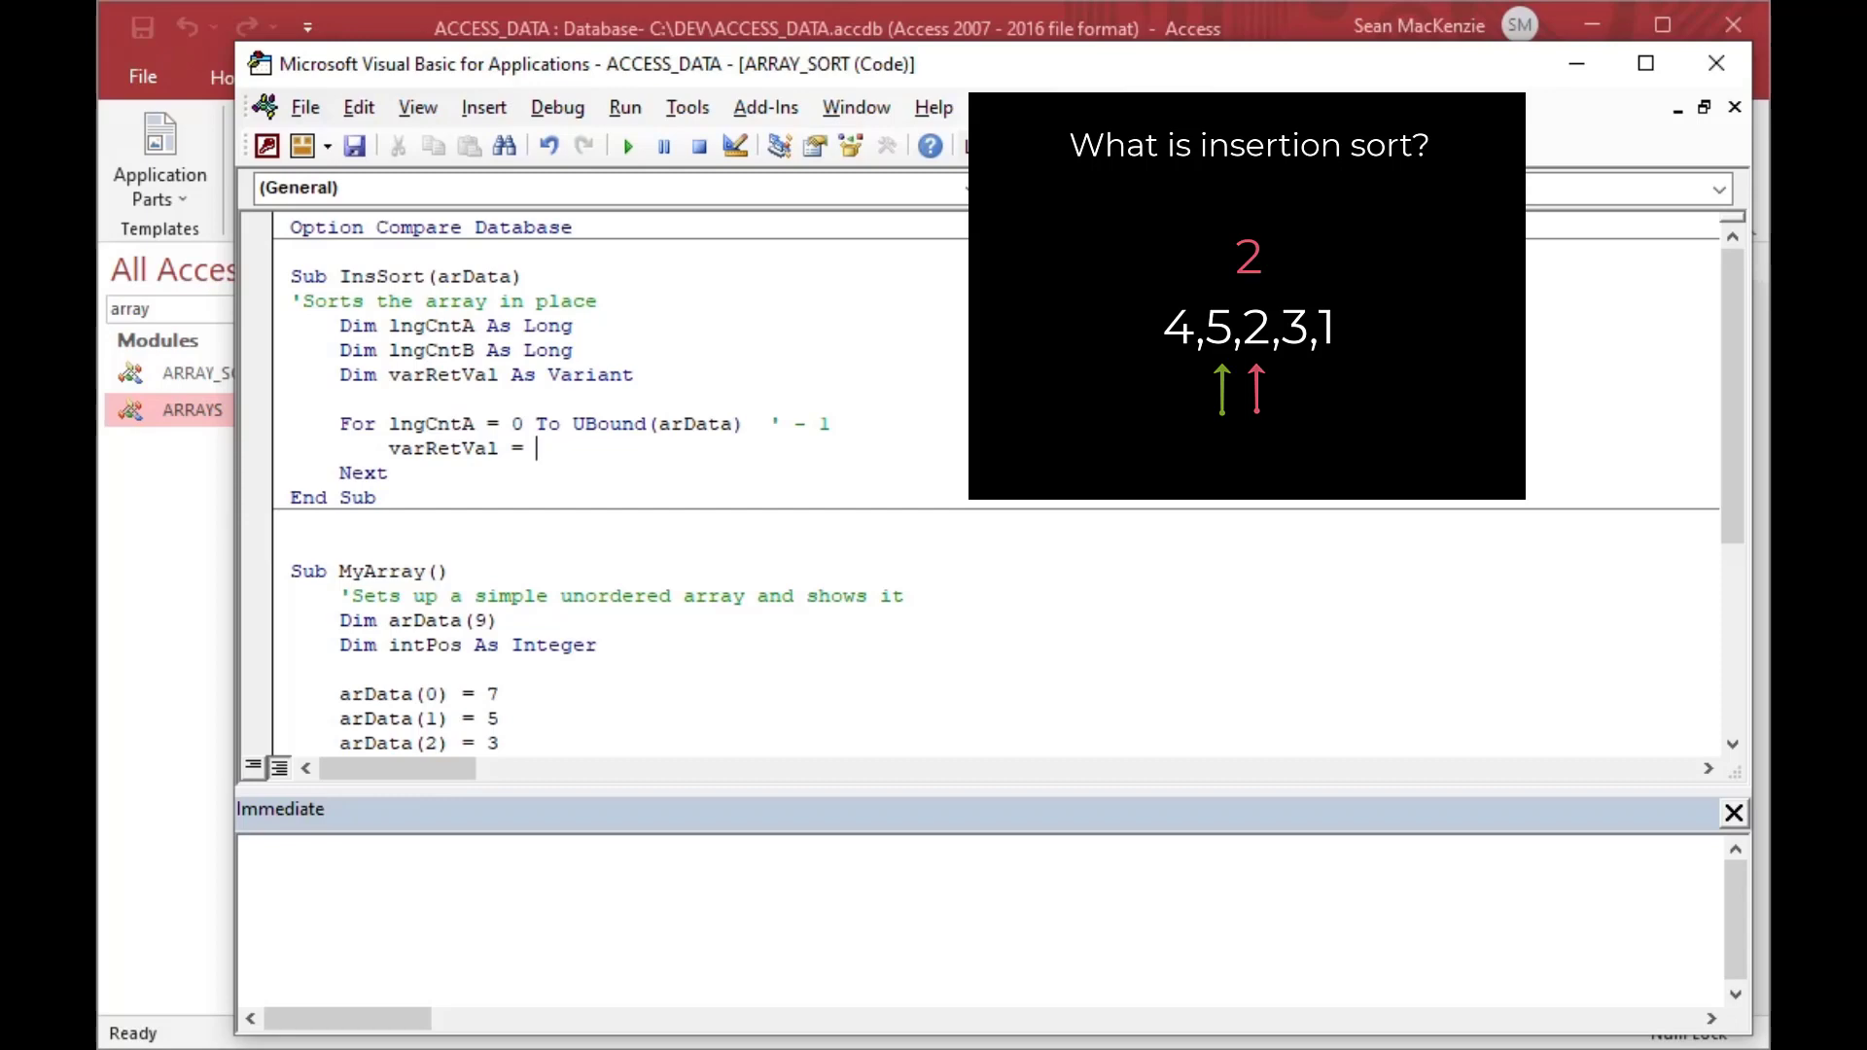
text(a)
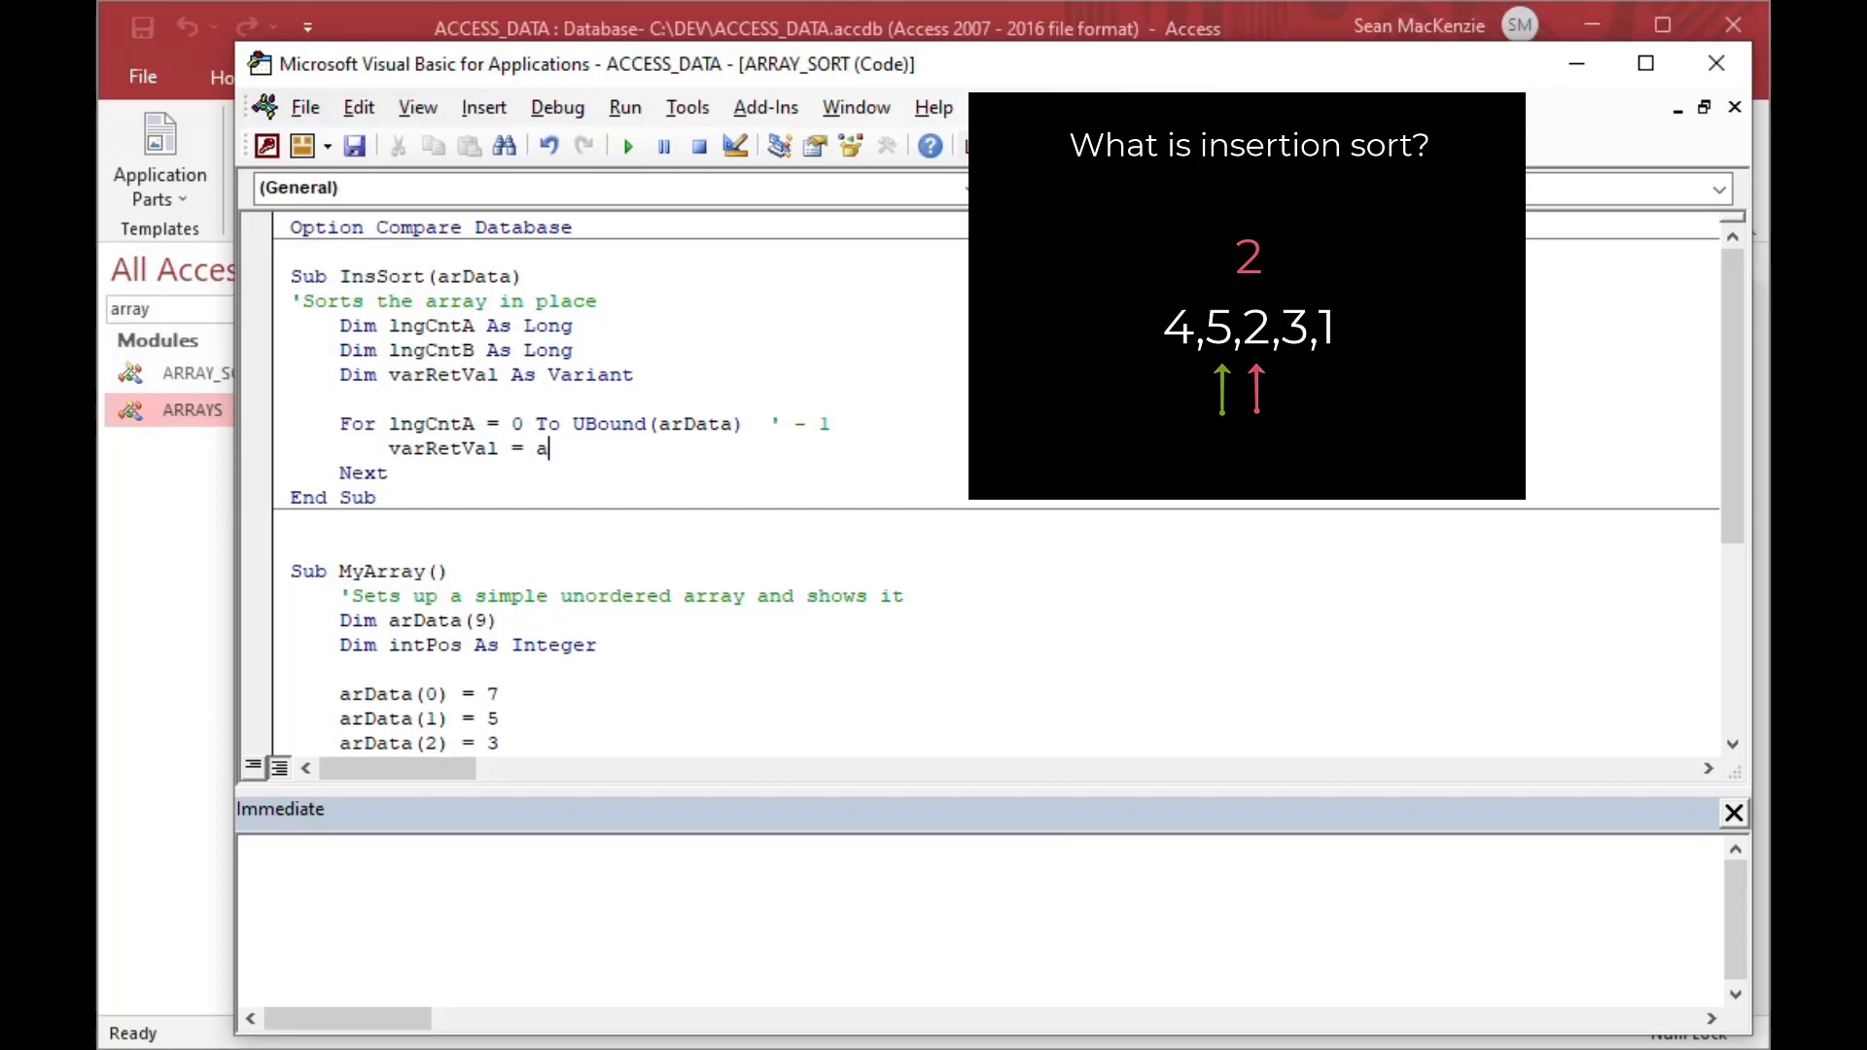
text(rData()
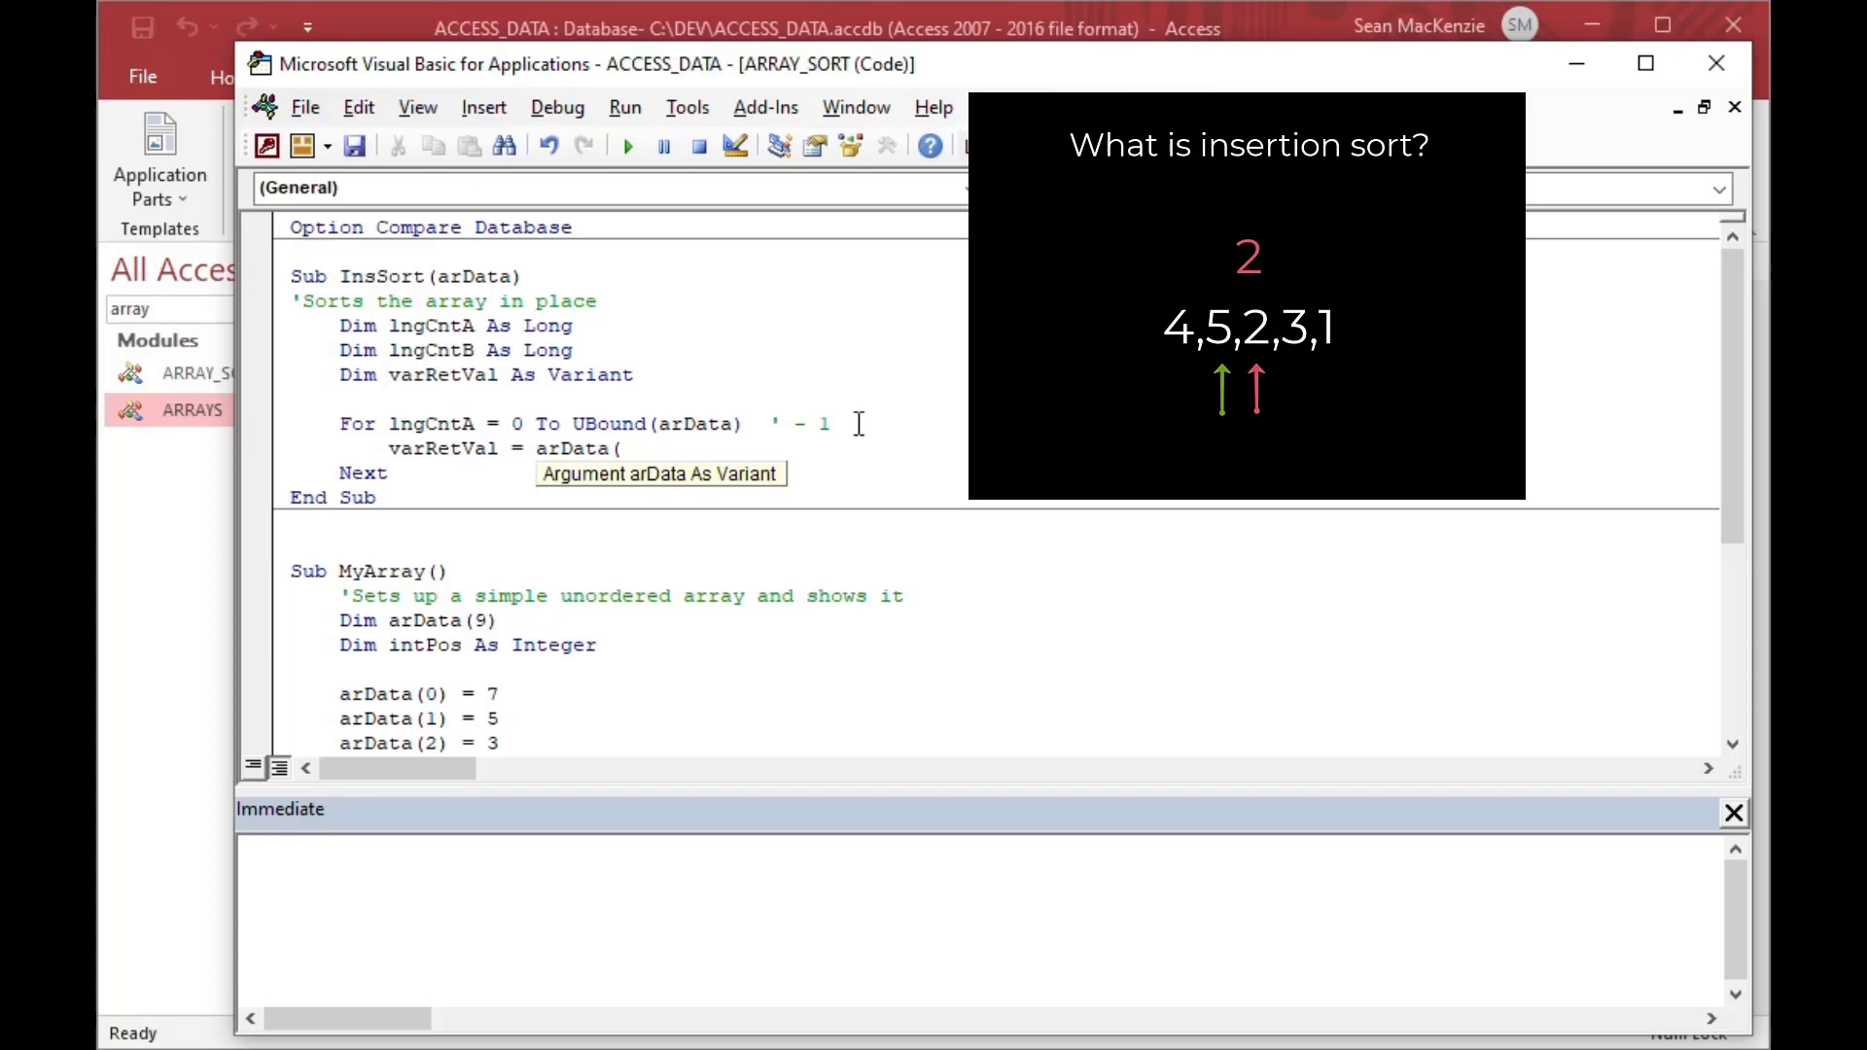
text(lngCn)
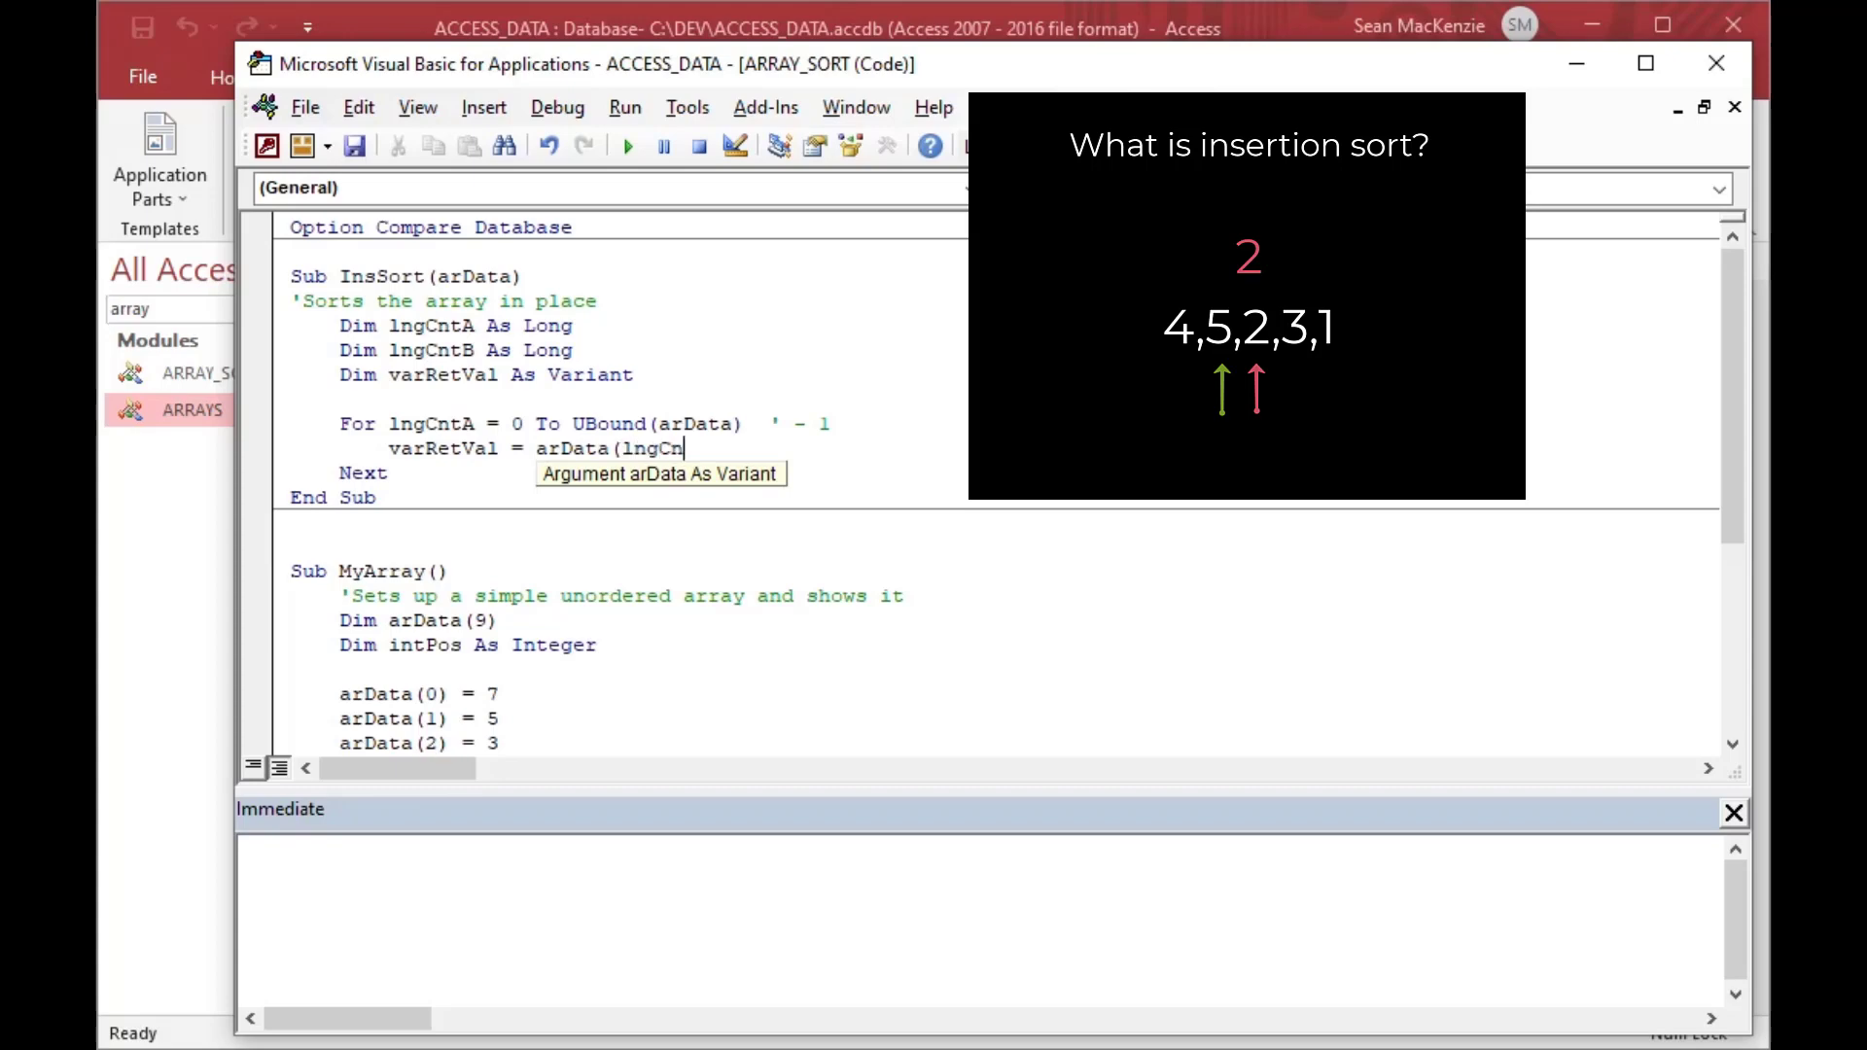
text(tA))
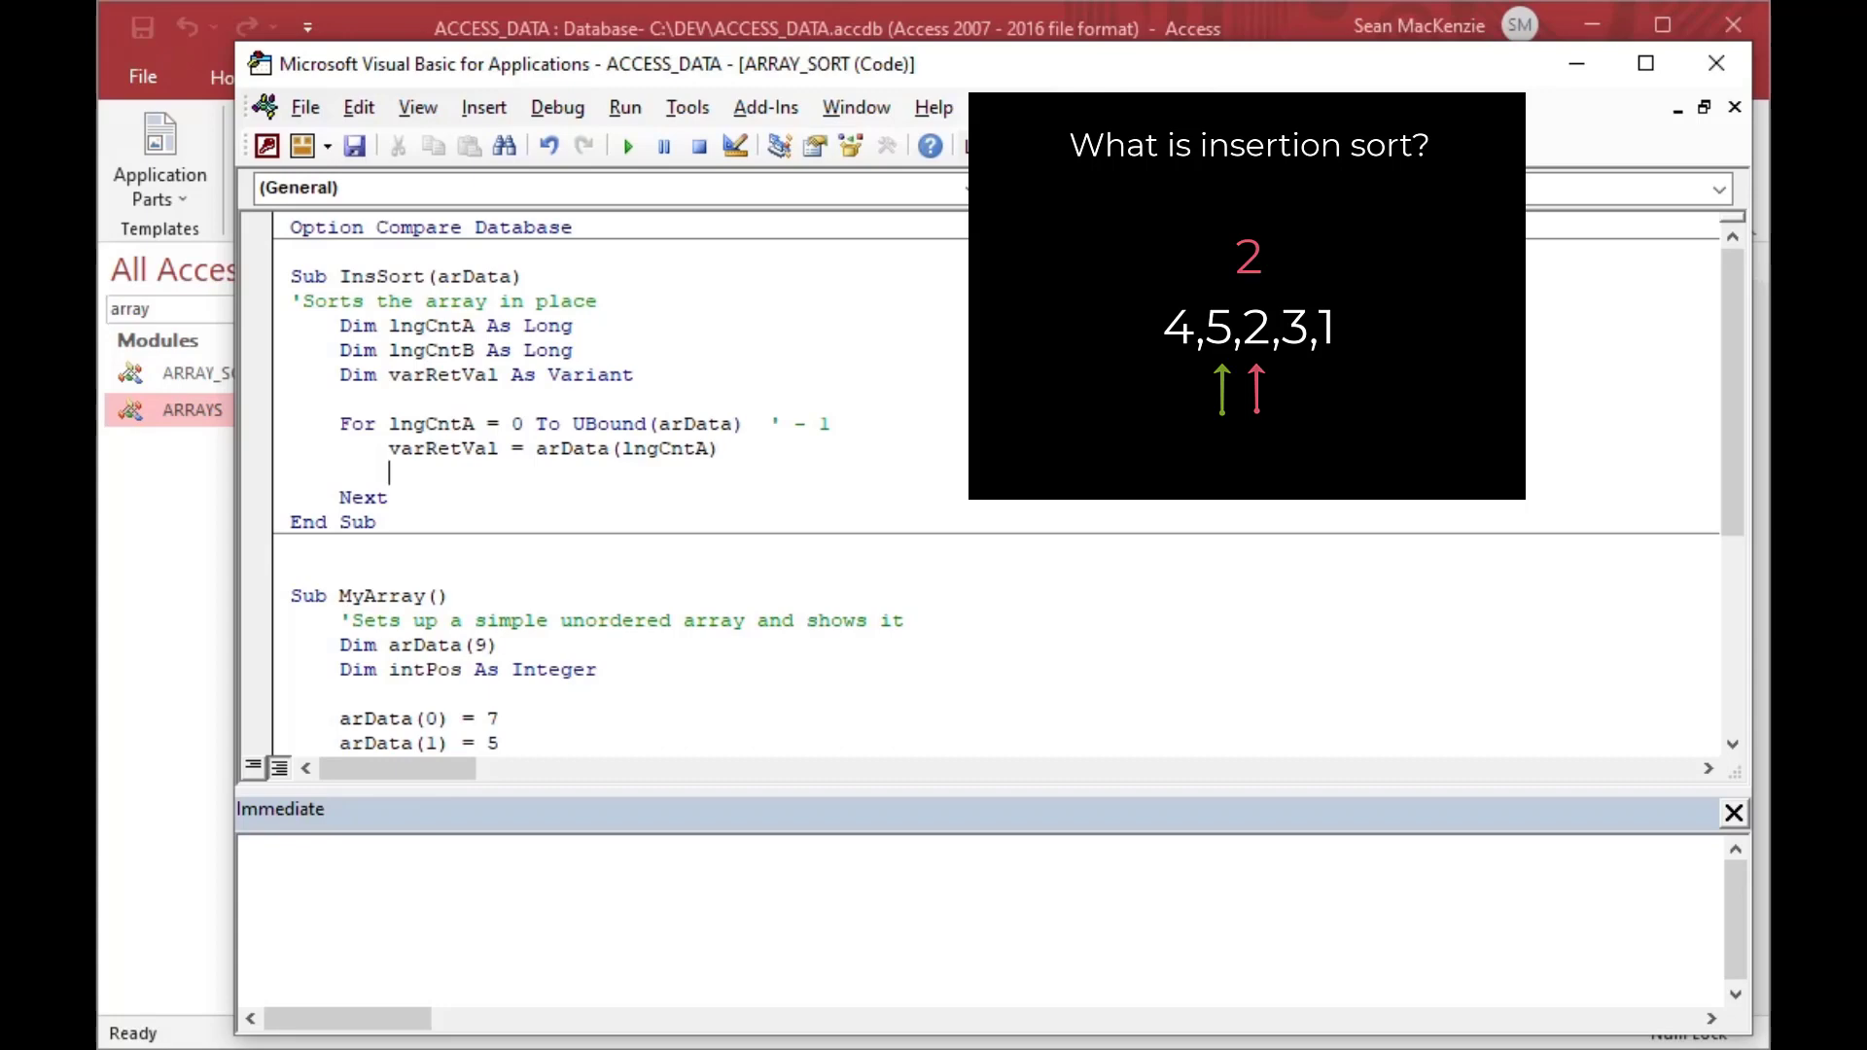
- Nest an empty For lngCntB = lngCntA To 1 Step -1 loop with its Next
text(For)
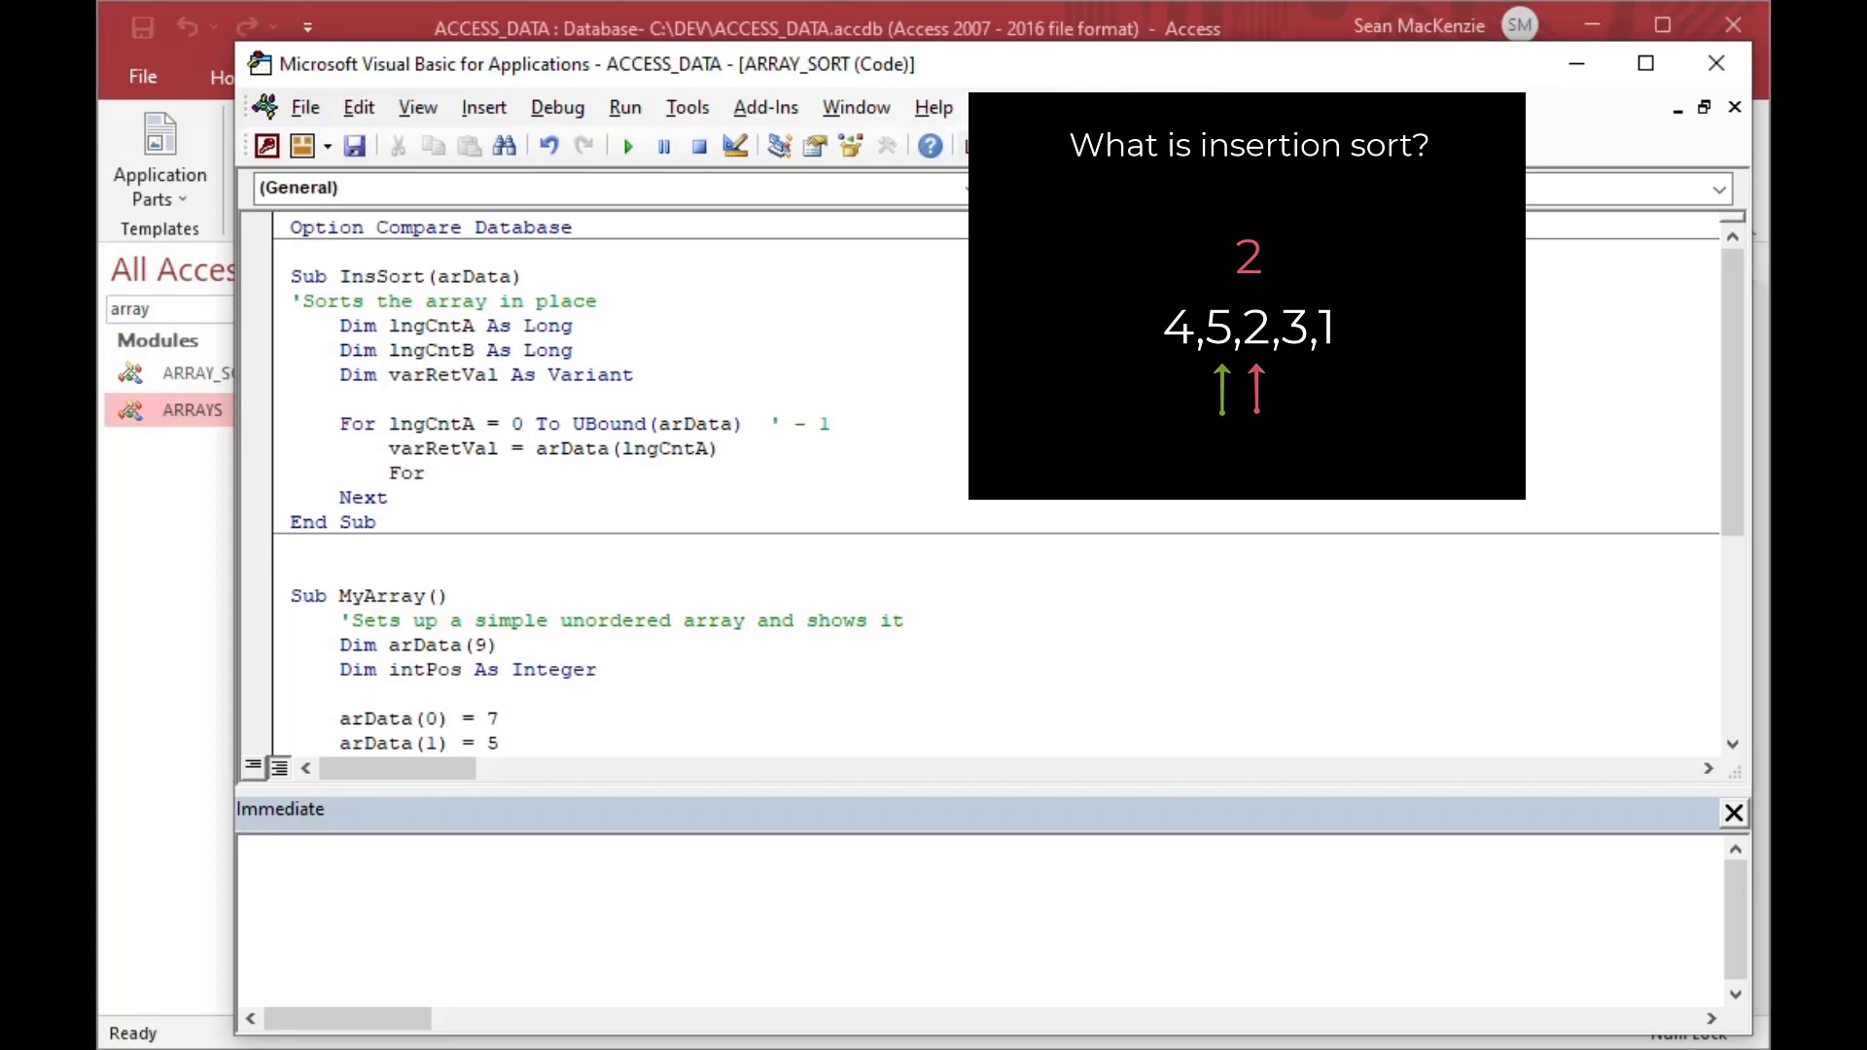
text(lngCnt)
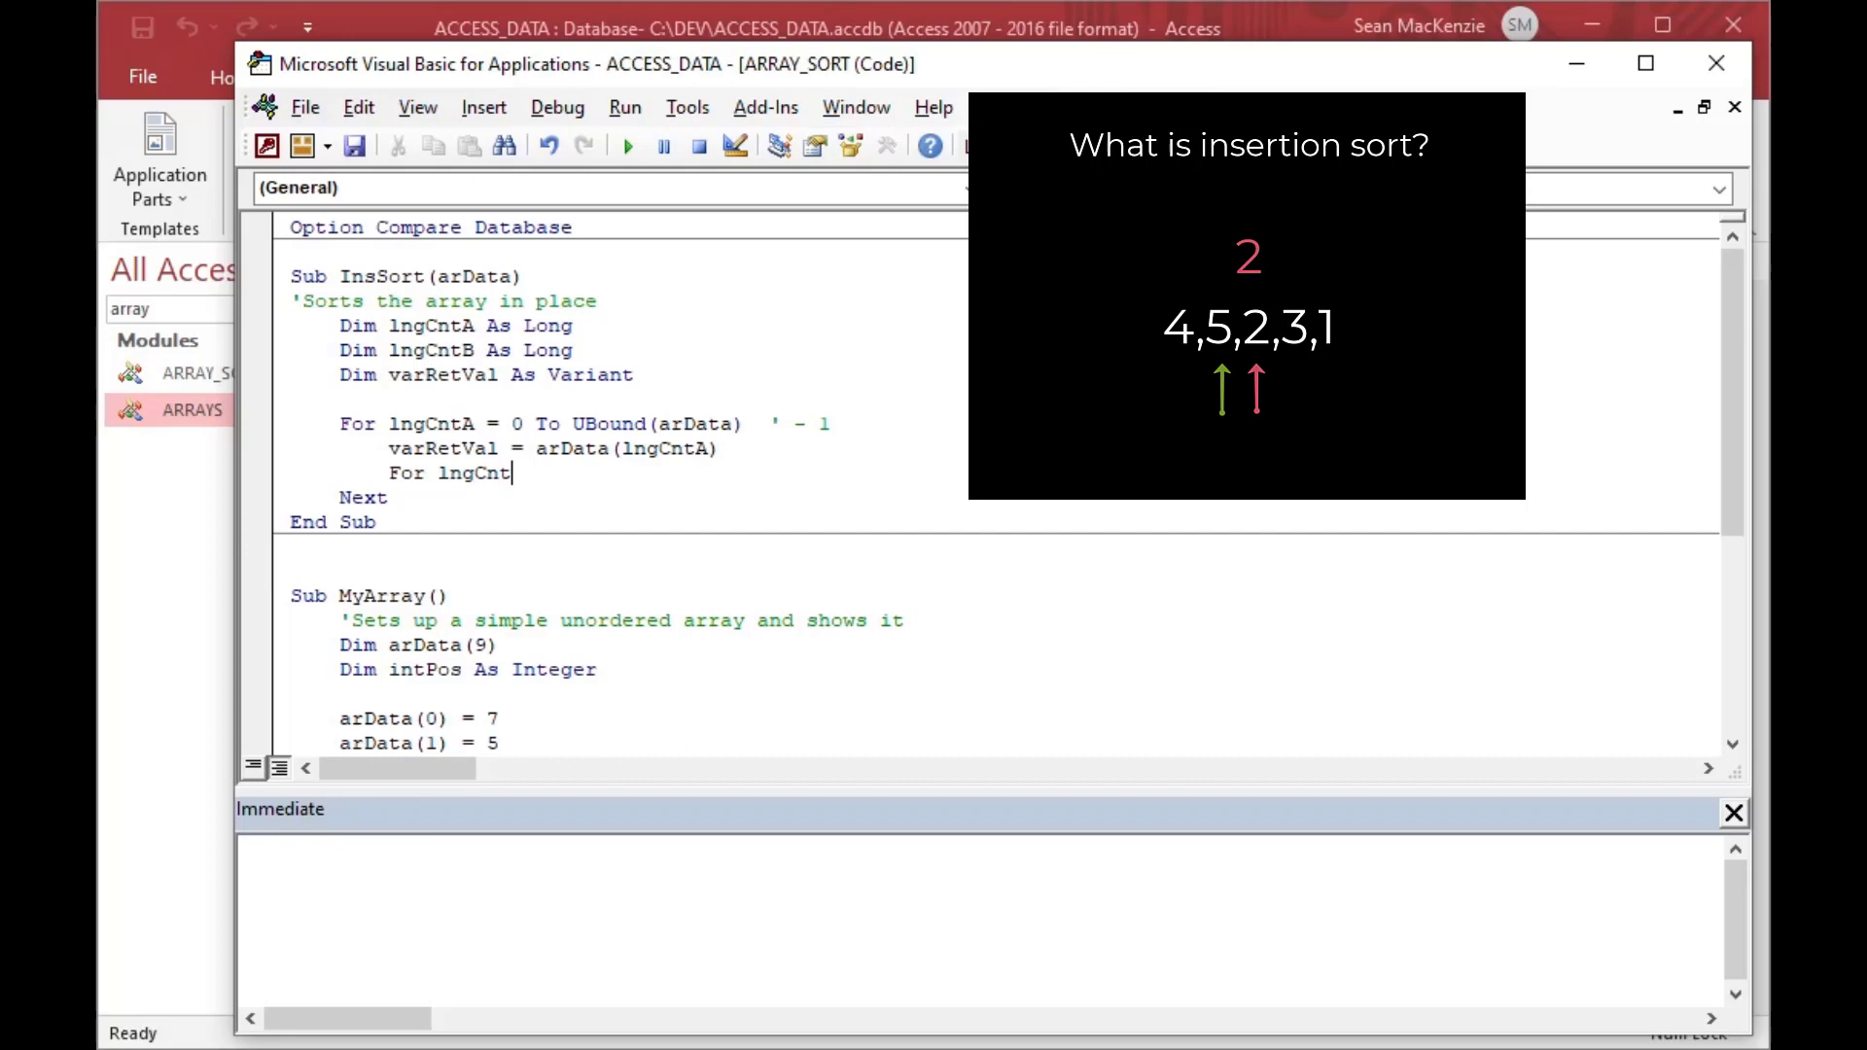
text(B =)
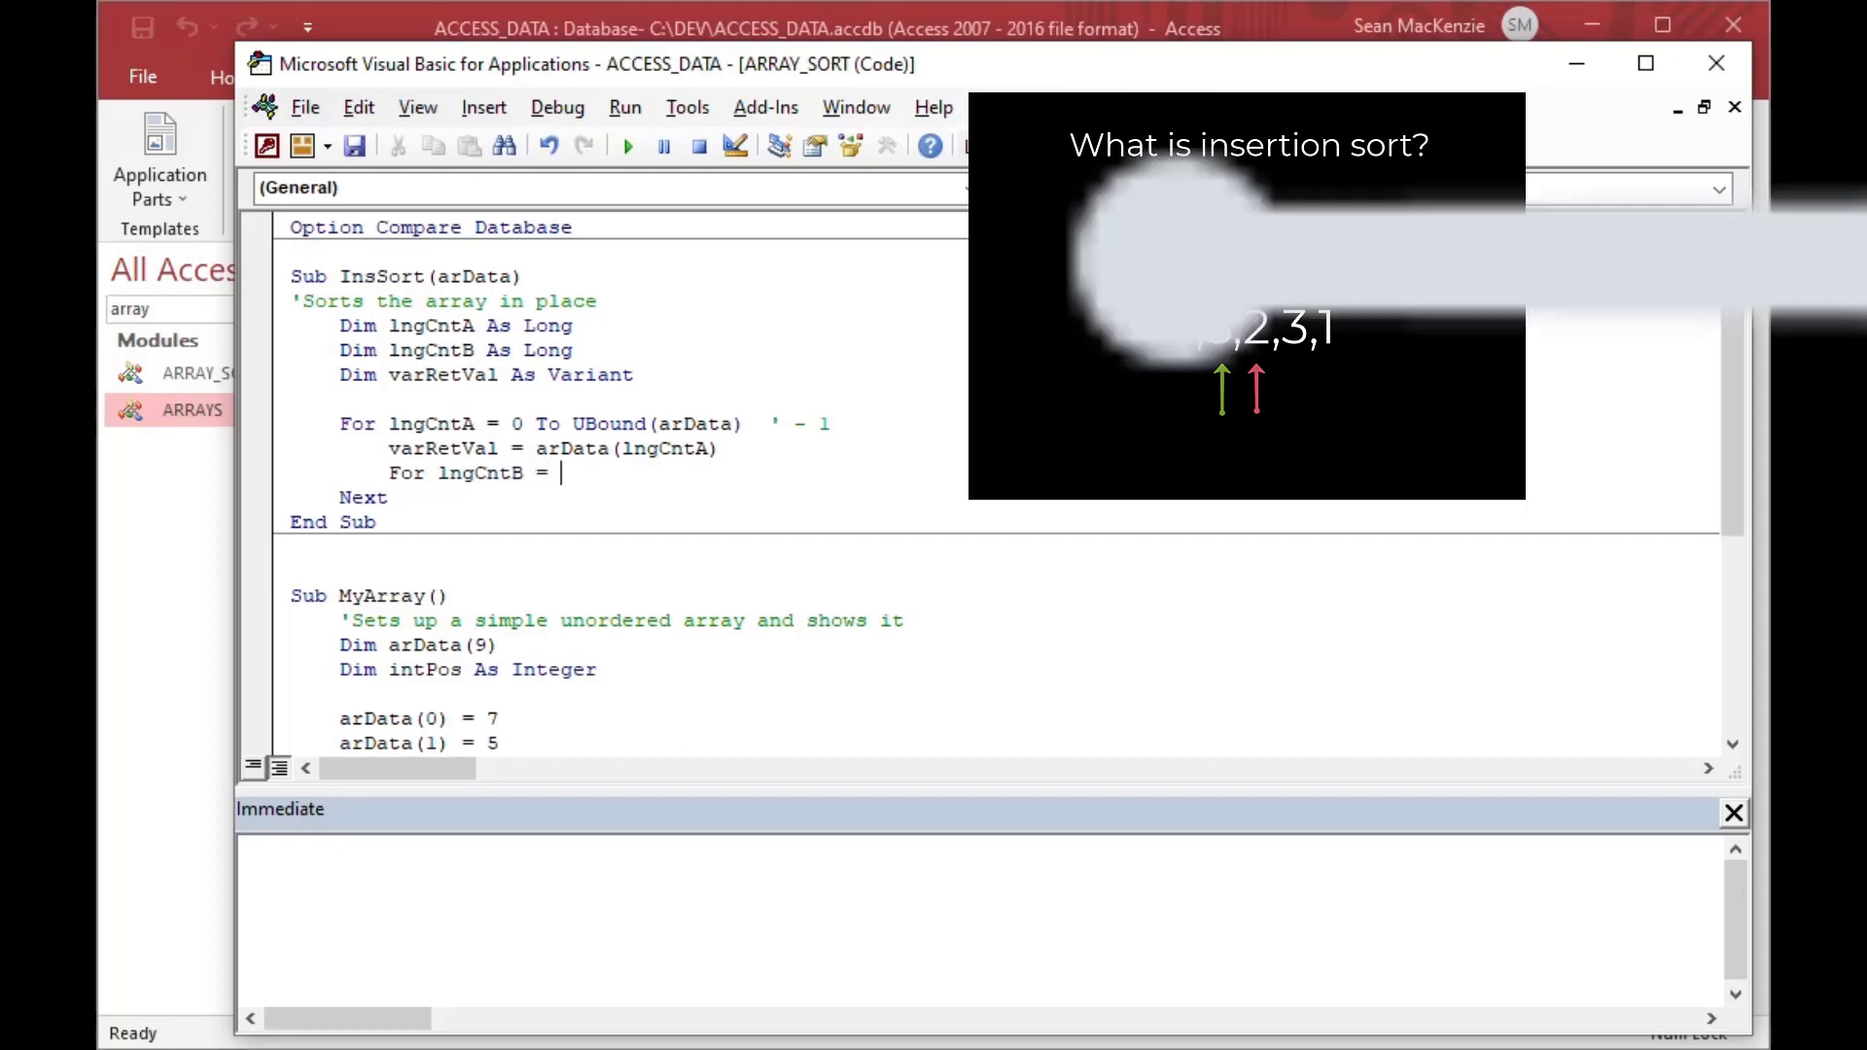
text(lngCn)
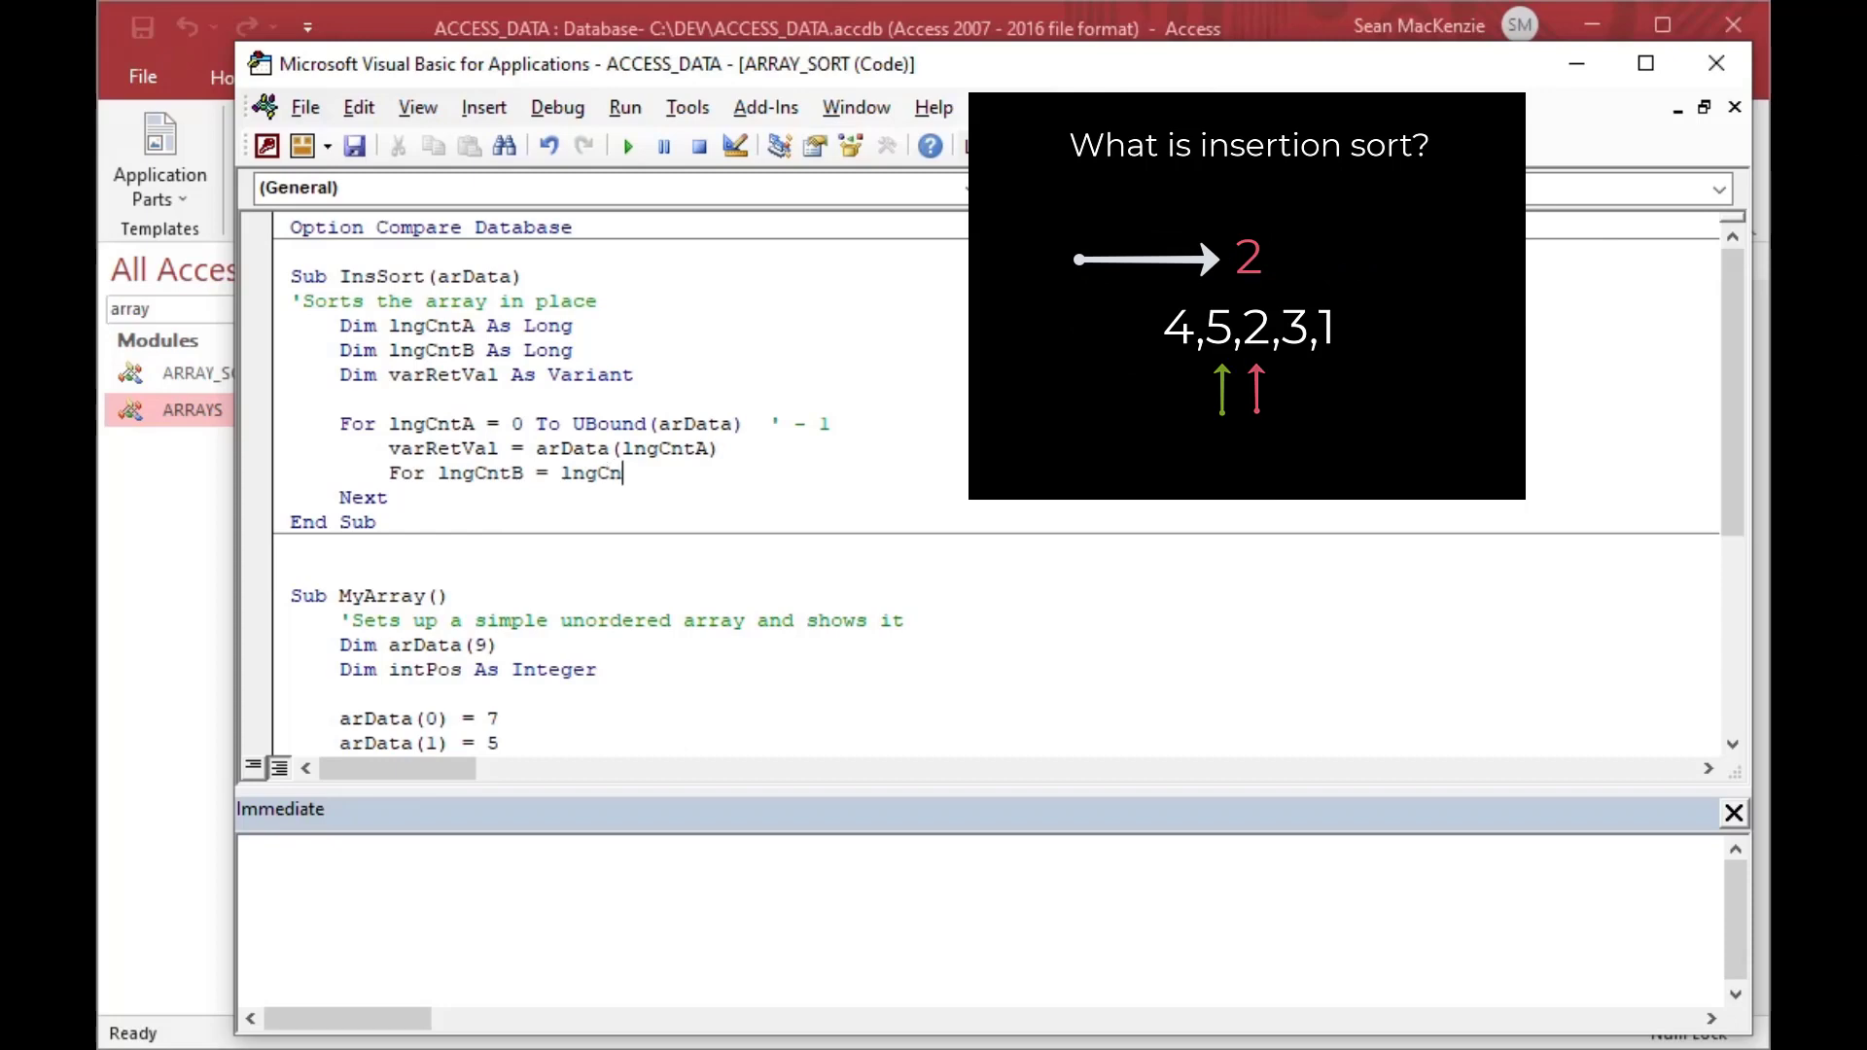
text(tA)
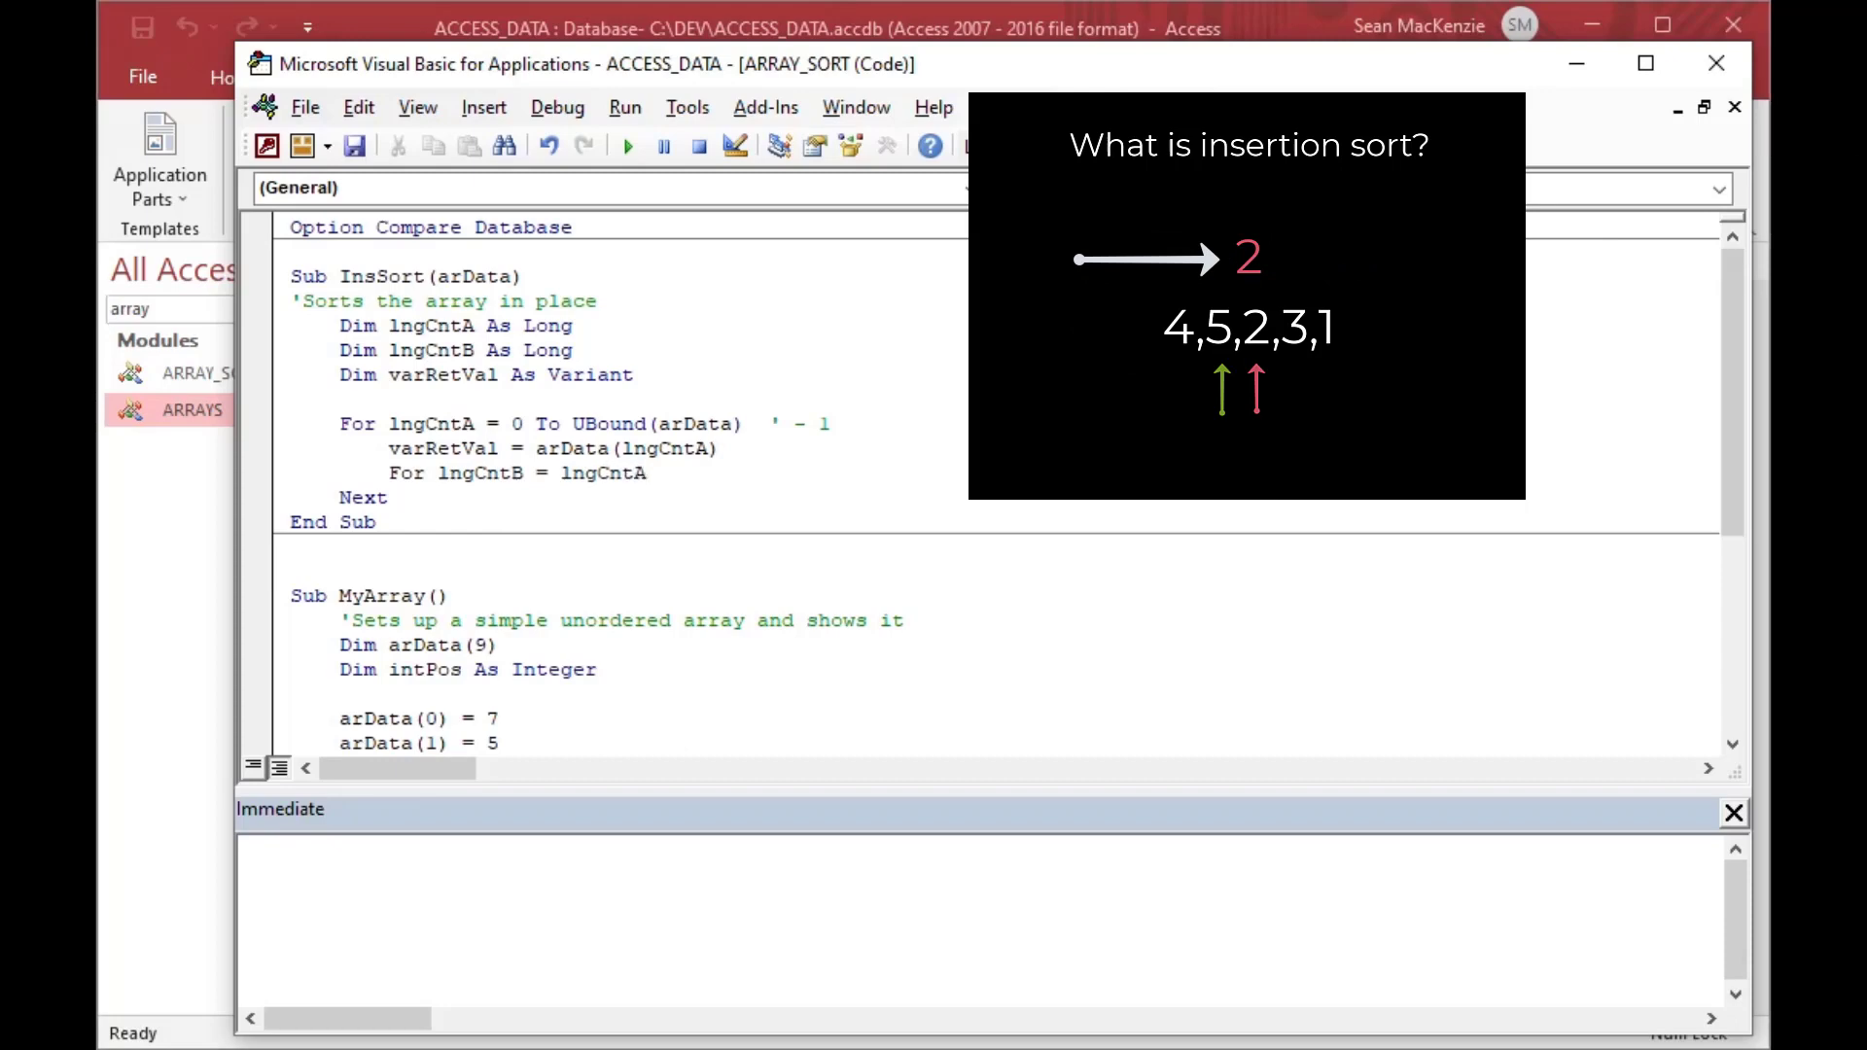
text(to 1)
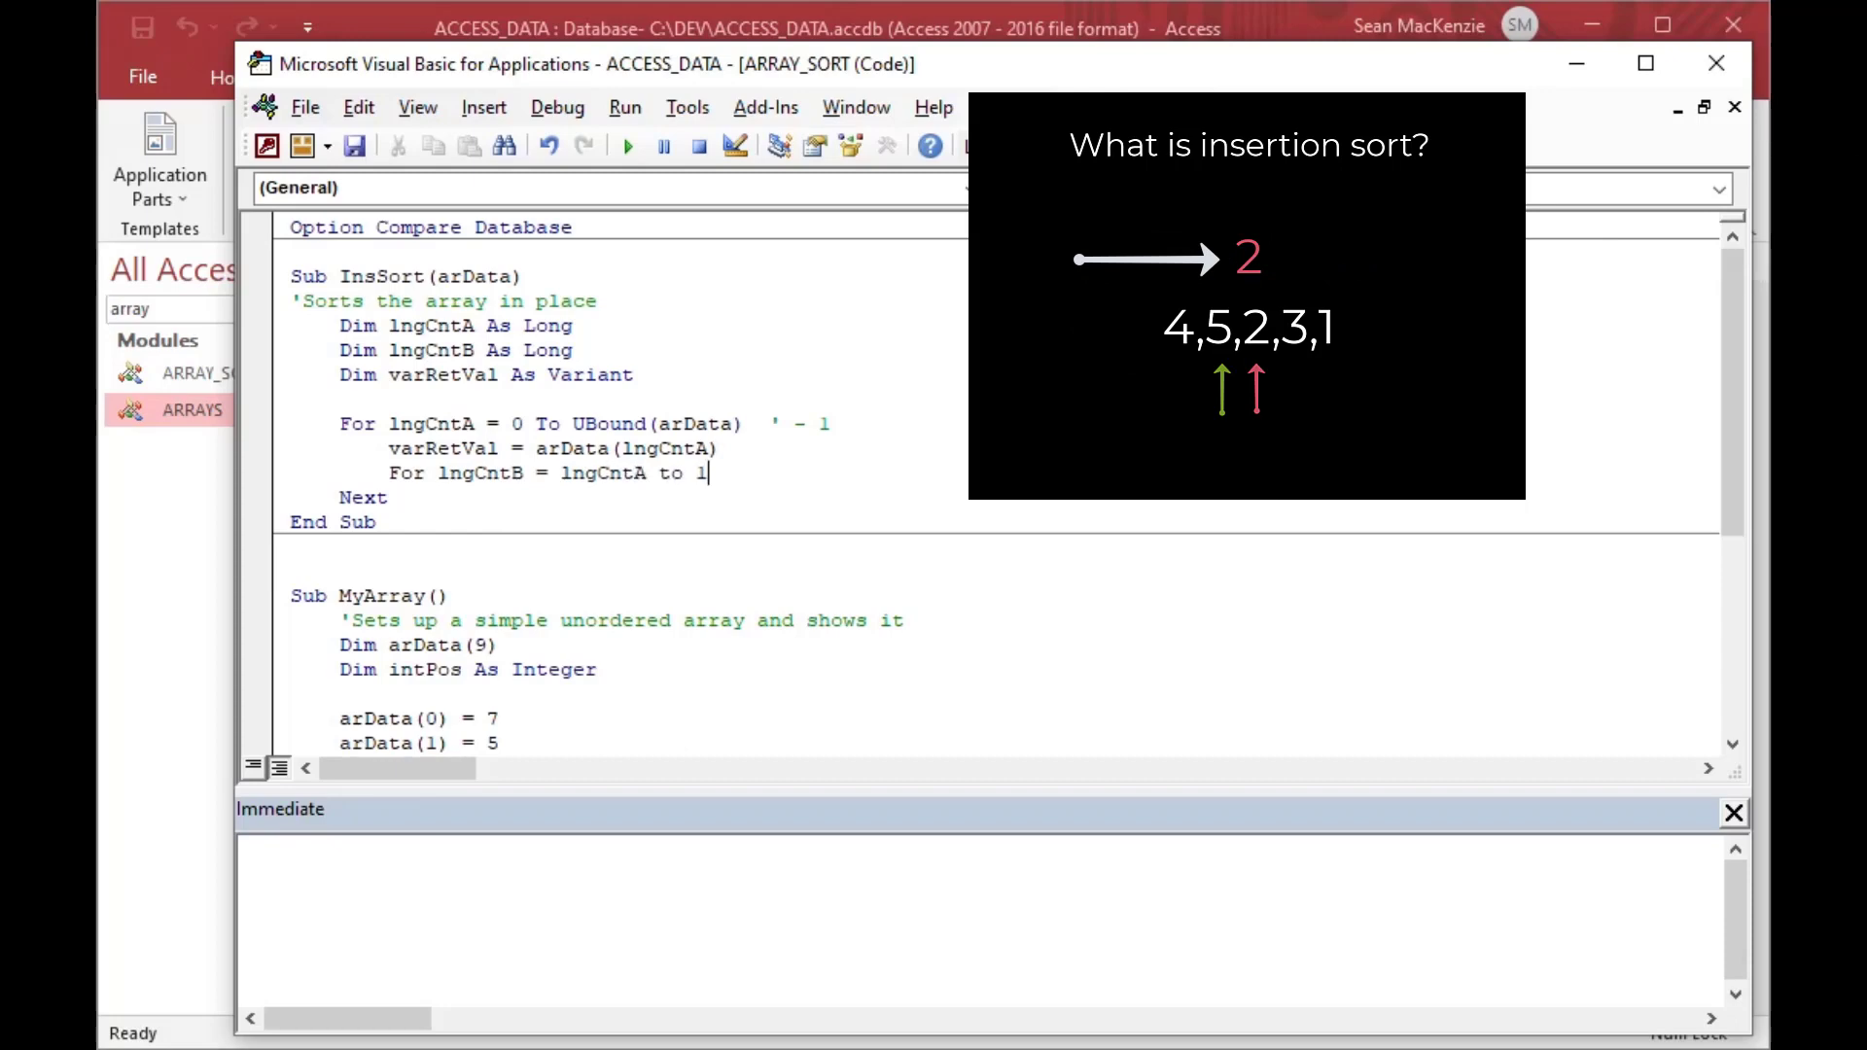
text(Step)
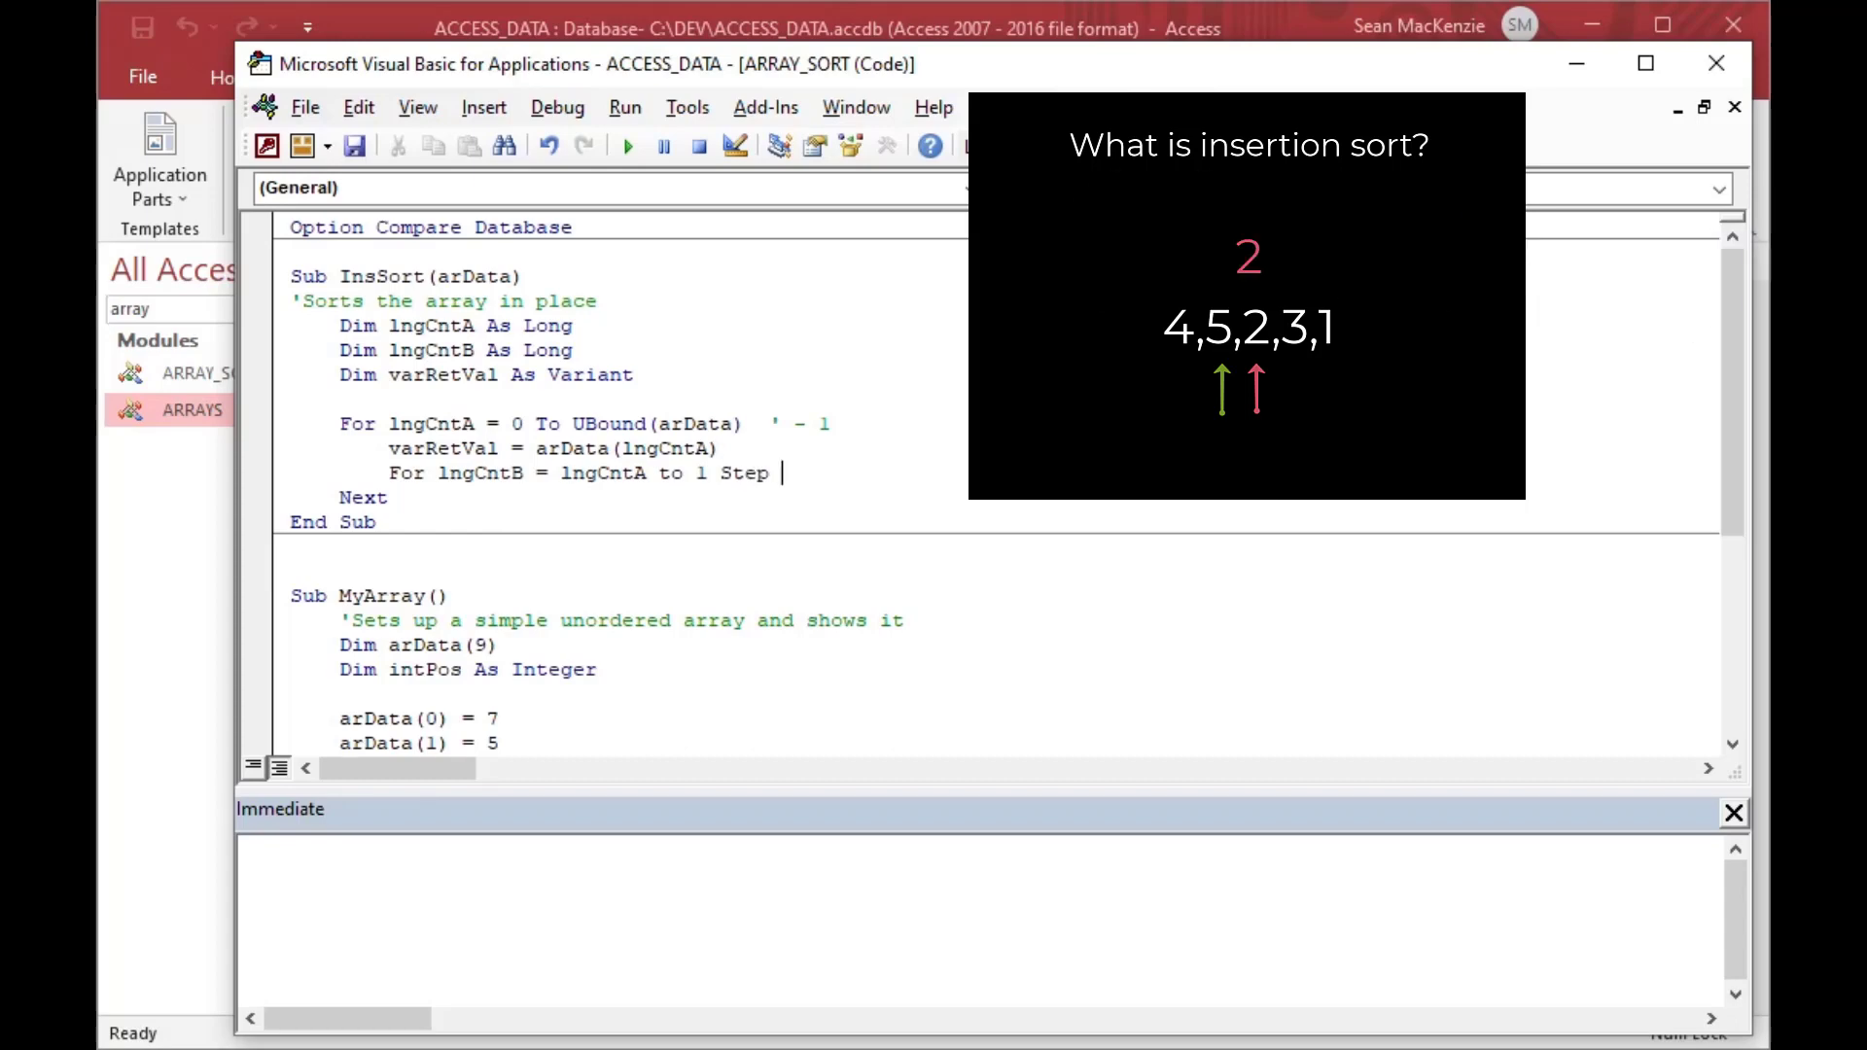
text(1)
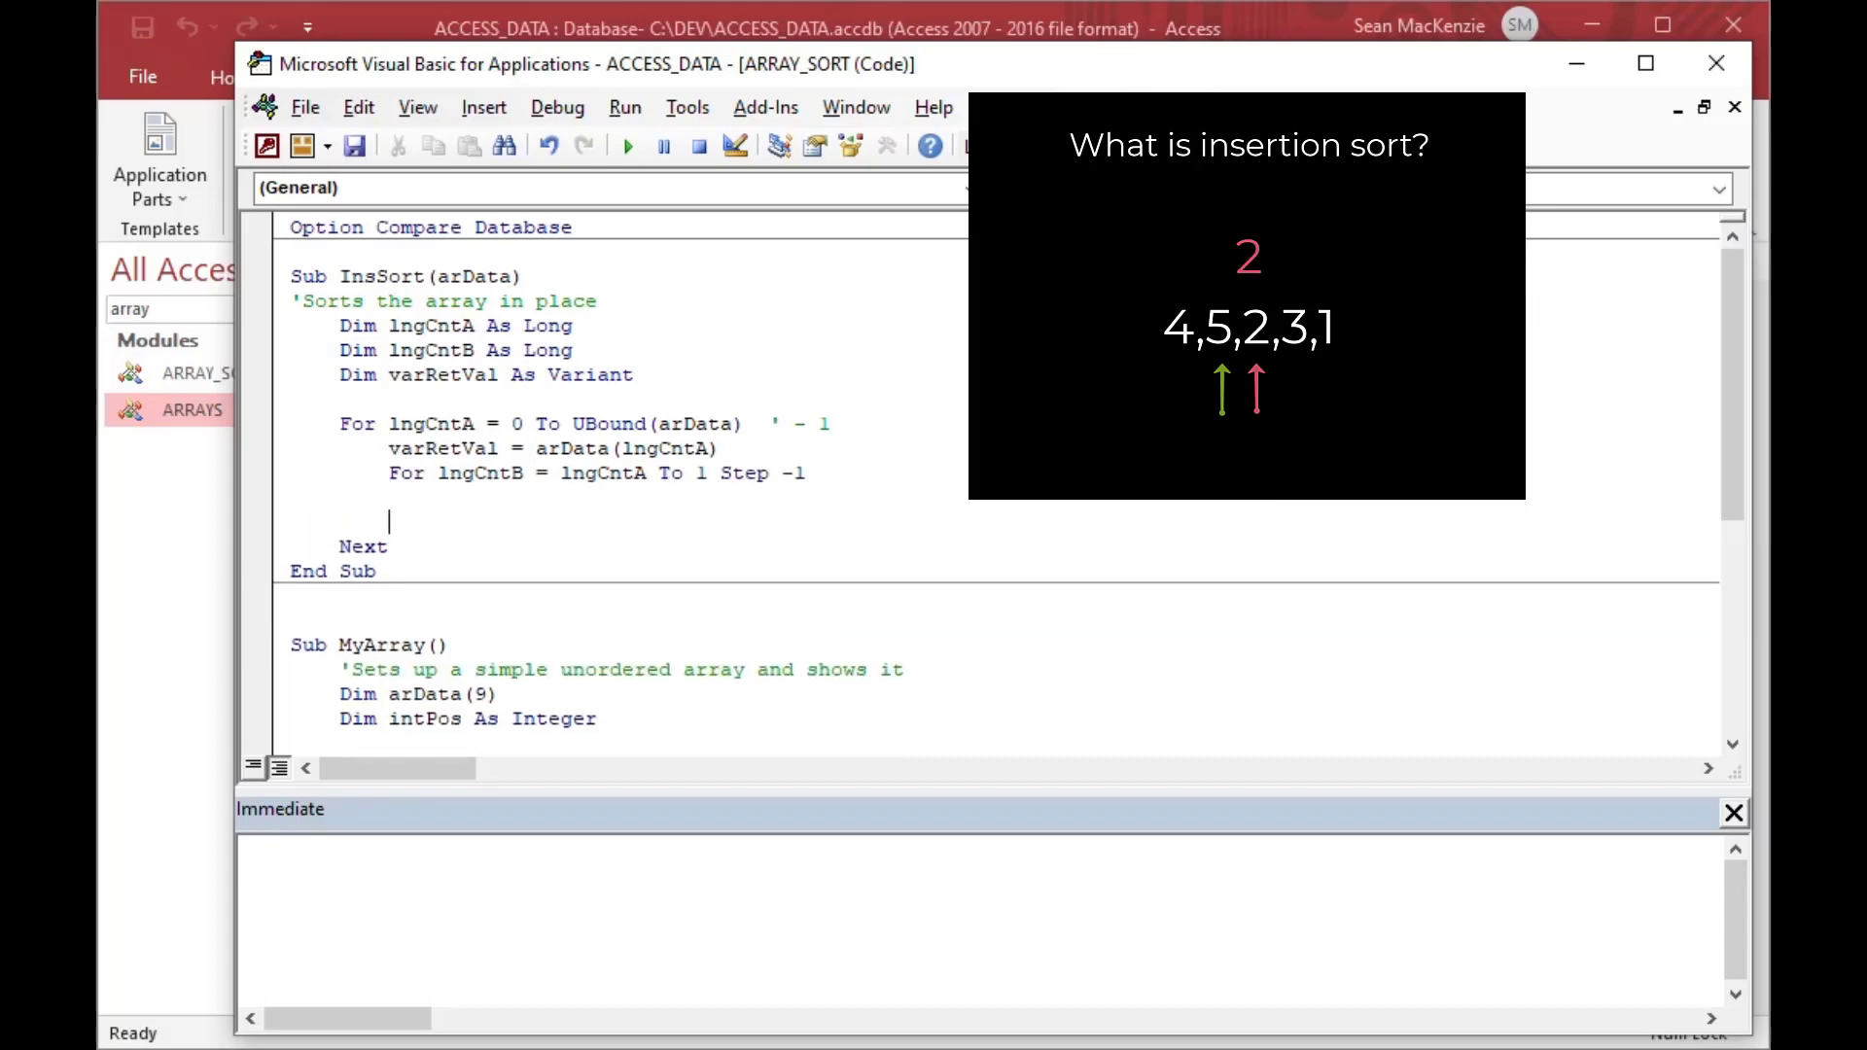
text(Next)
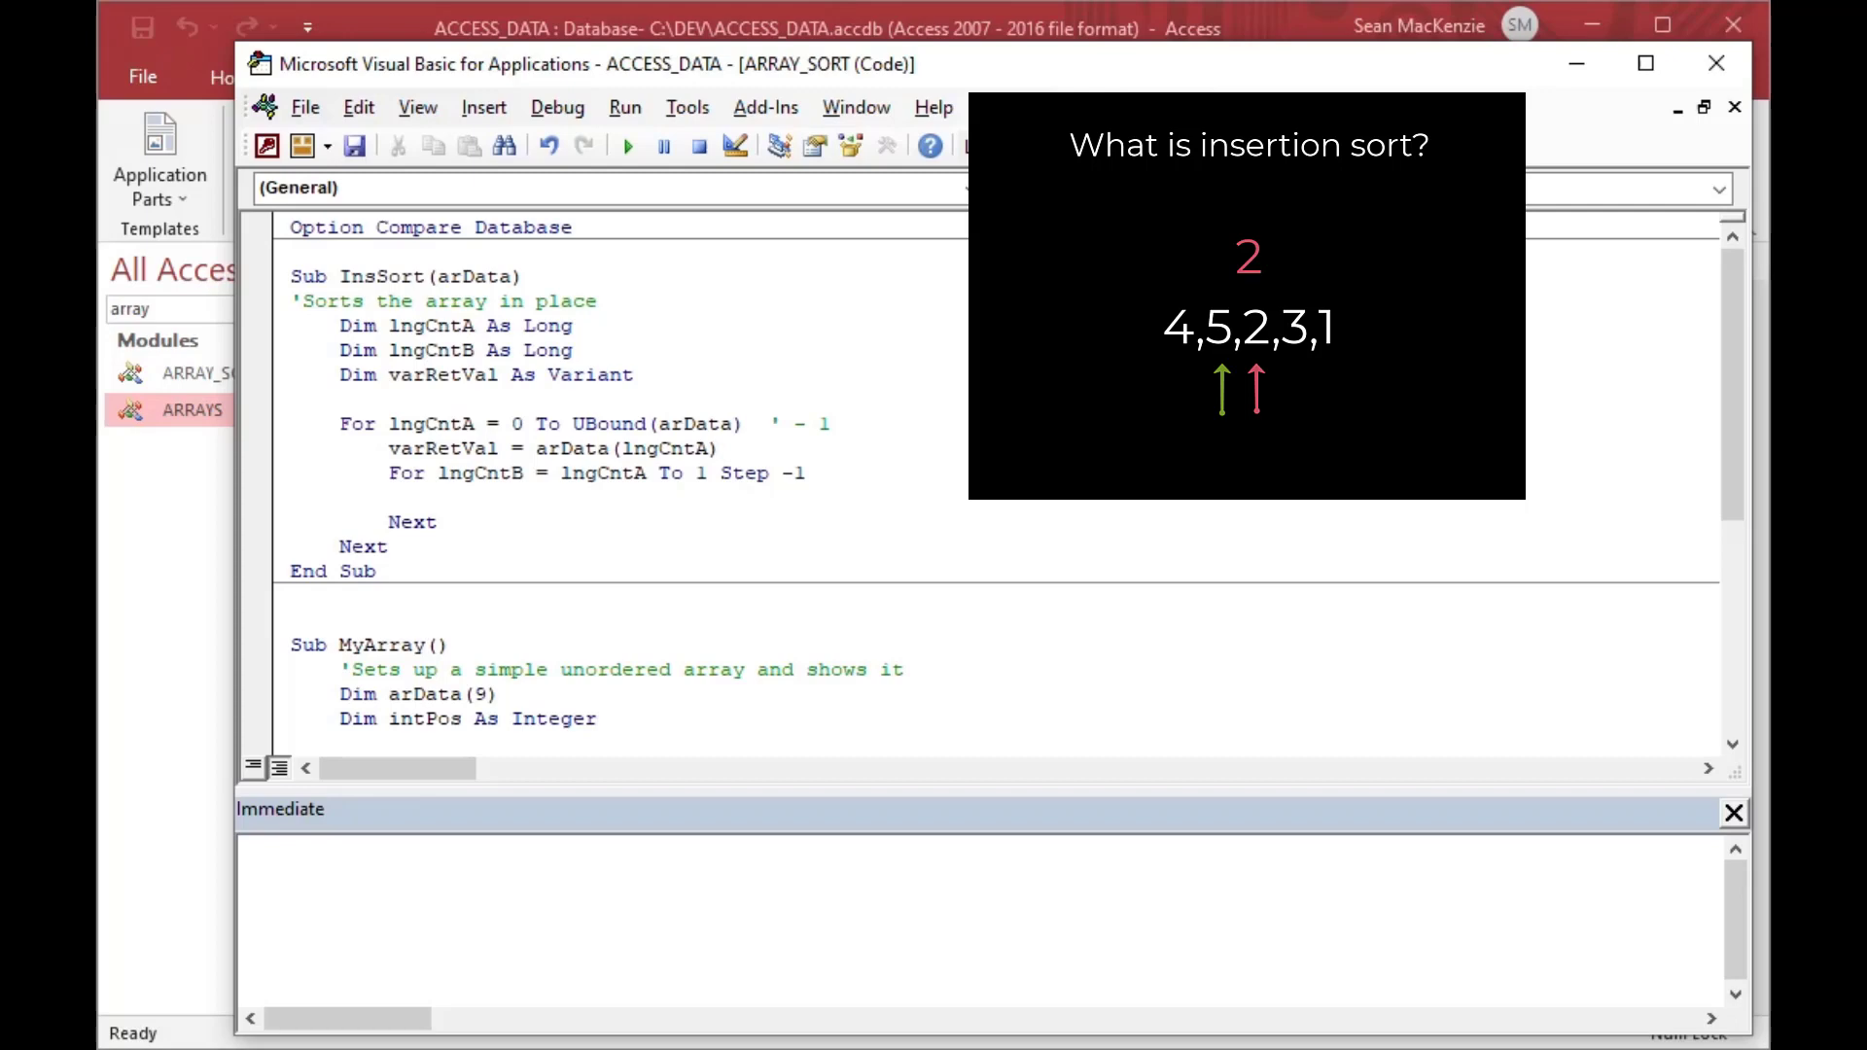
- Start the inner loop's test with If arData(lngCntB - 1) > varRetVal Then
text(If a)
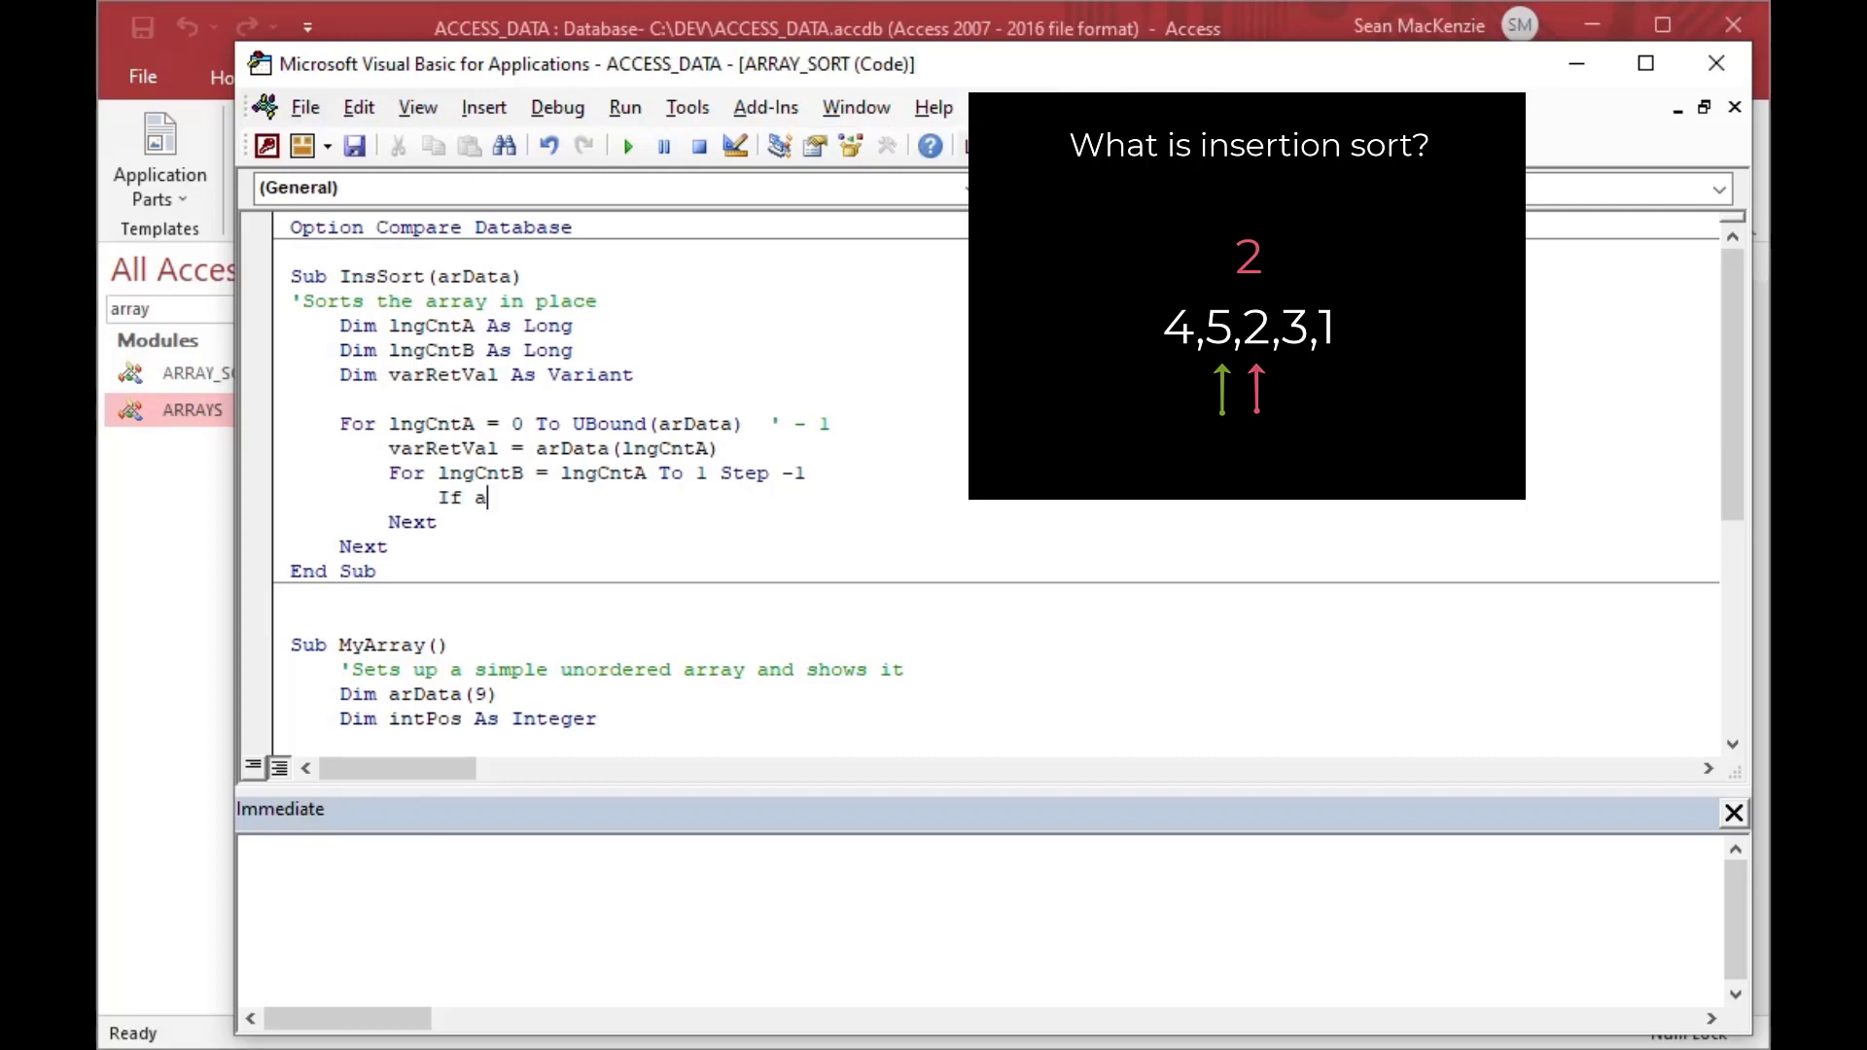
text(rData ()
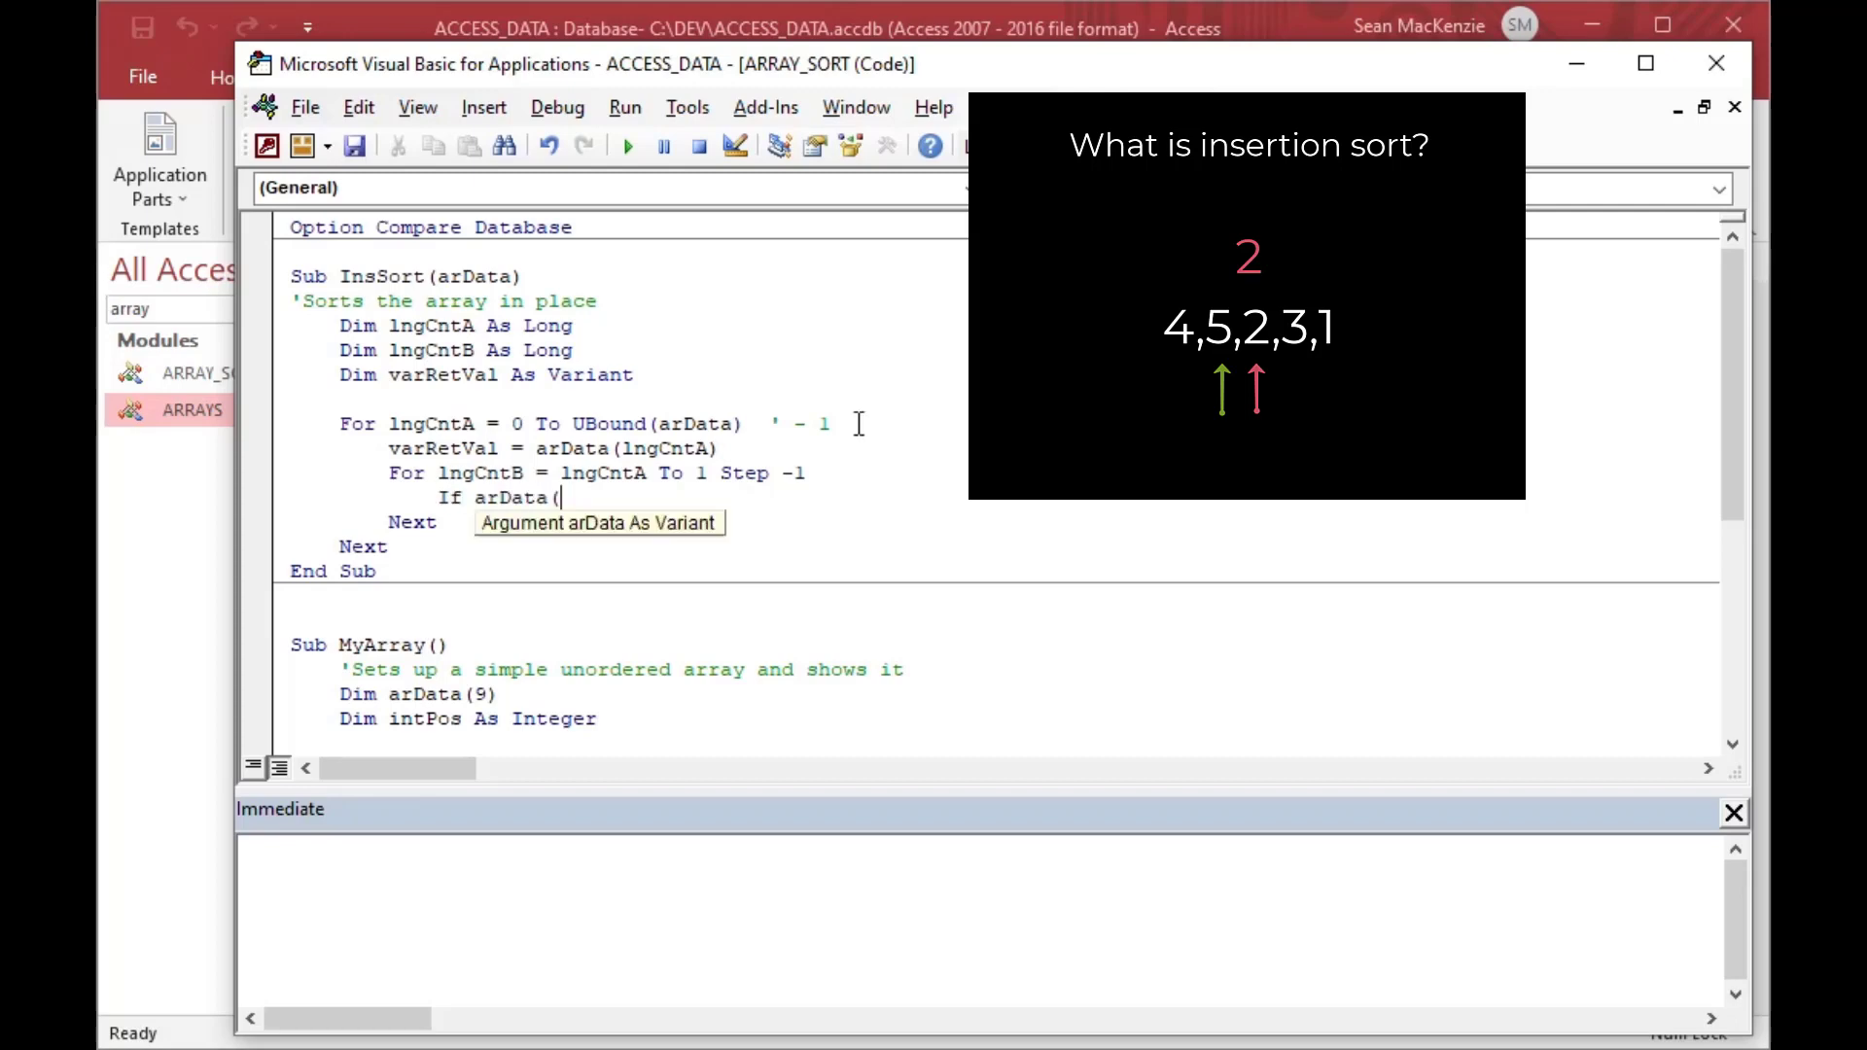
text(lngCntB - 1) >)
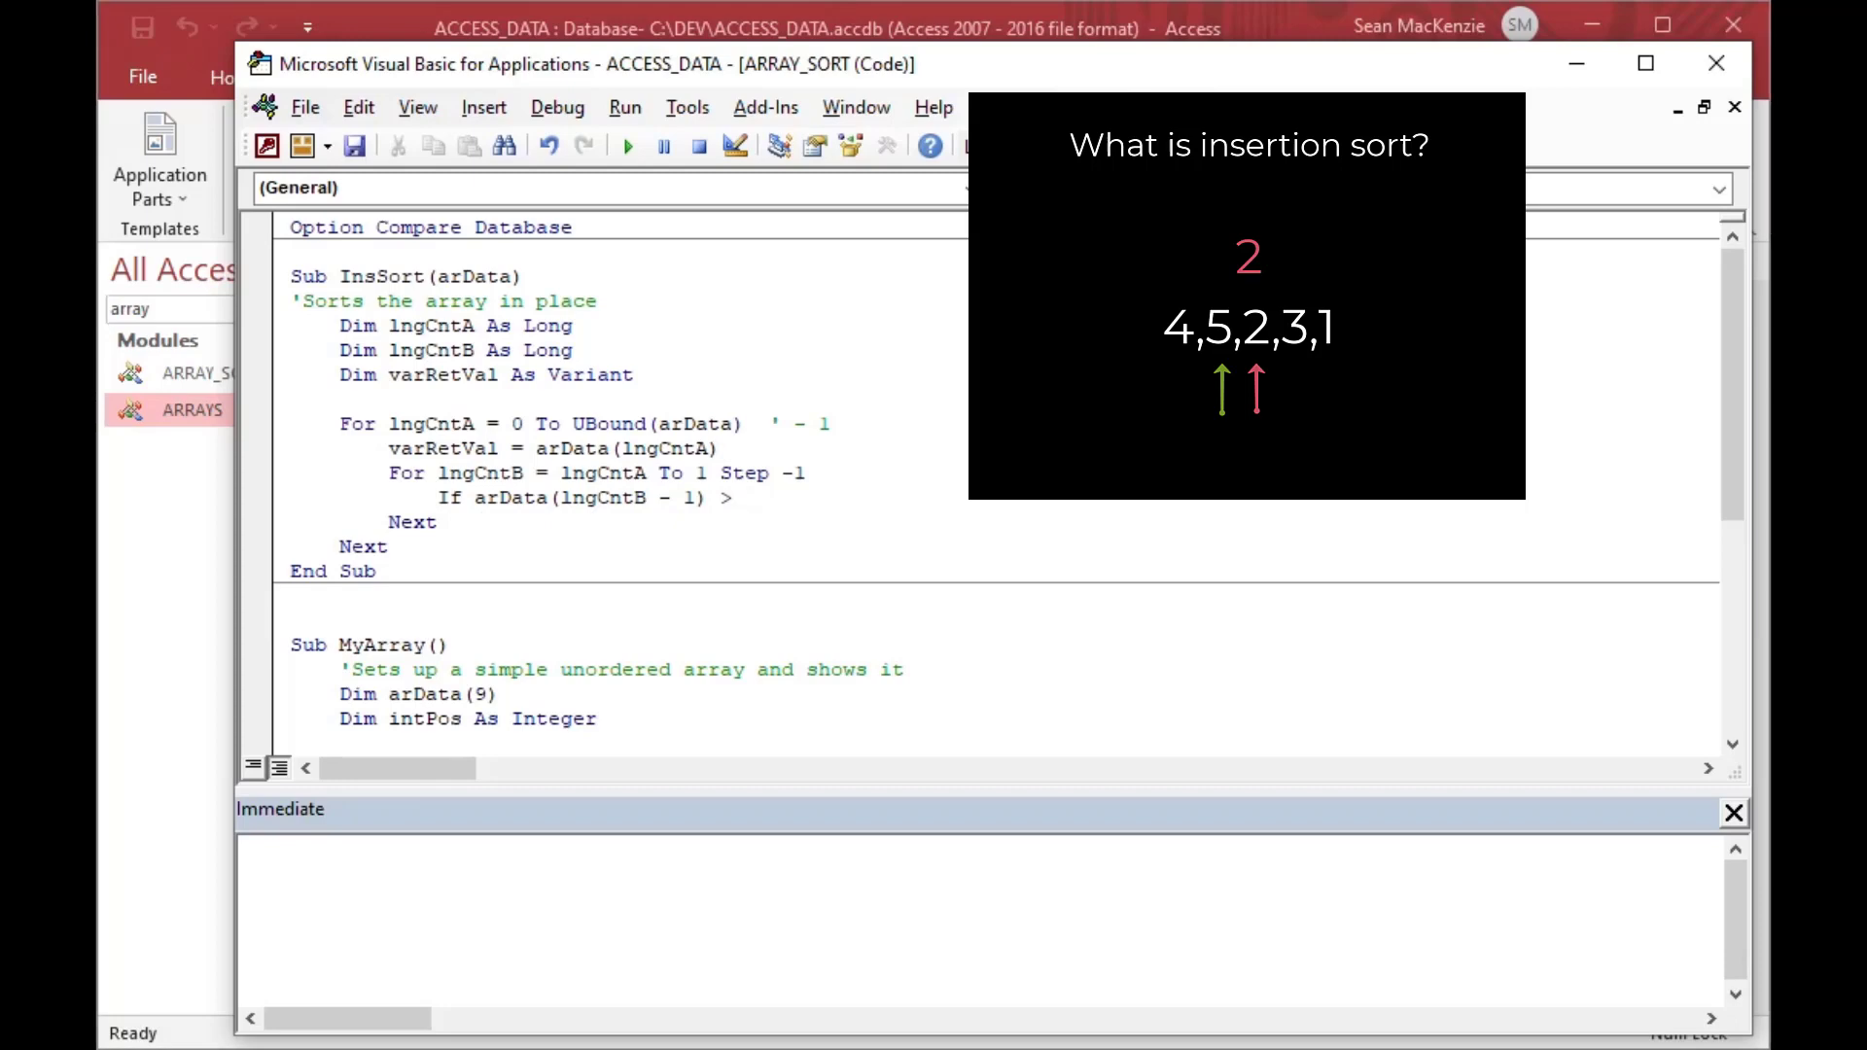
text(varRet)
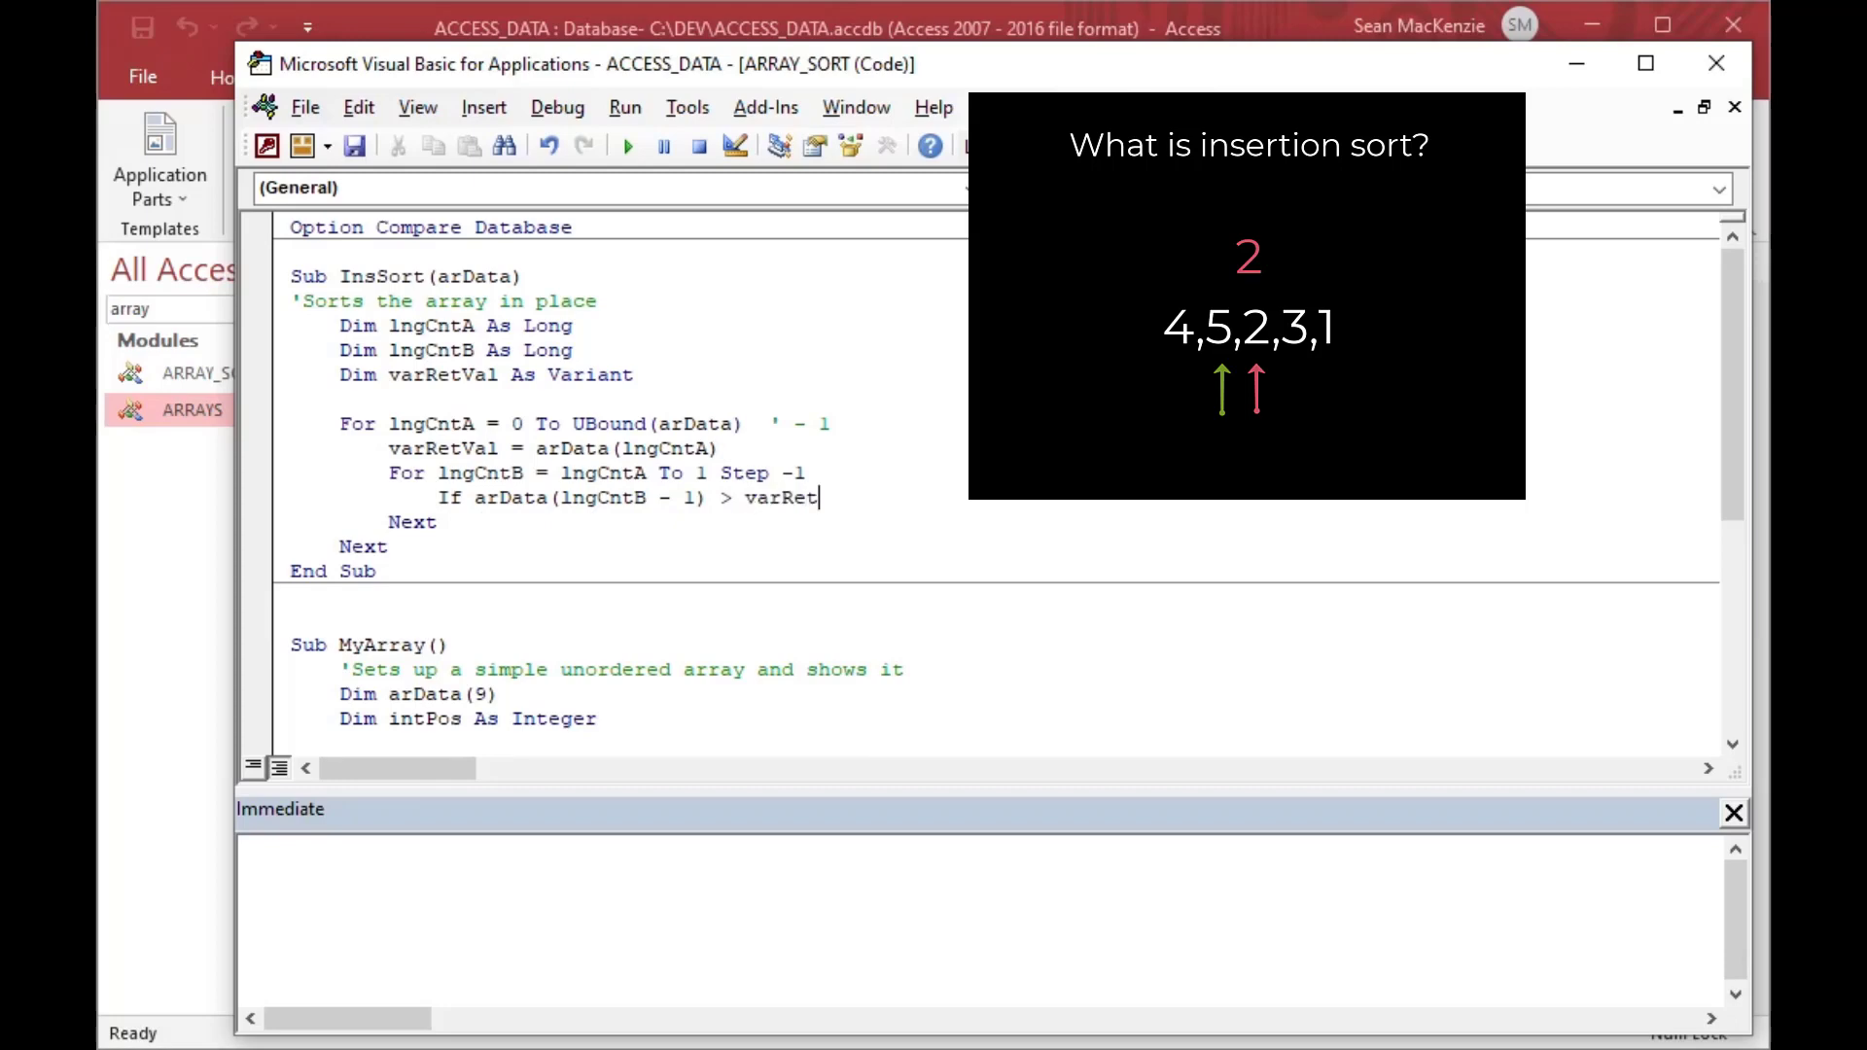
text(Val Then)
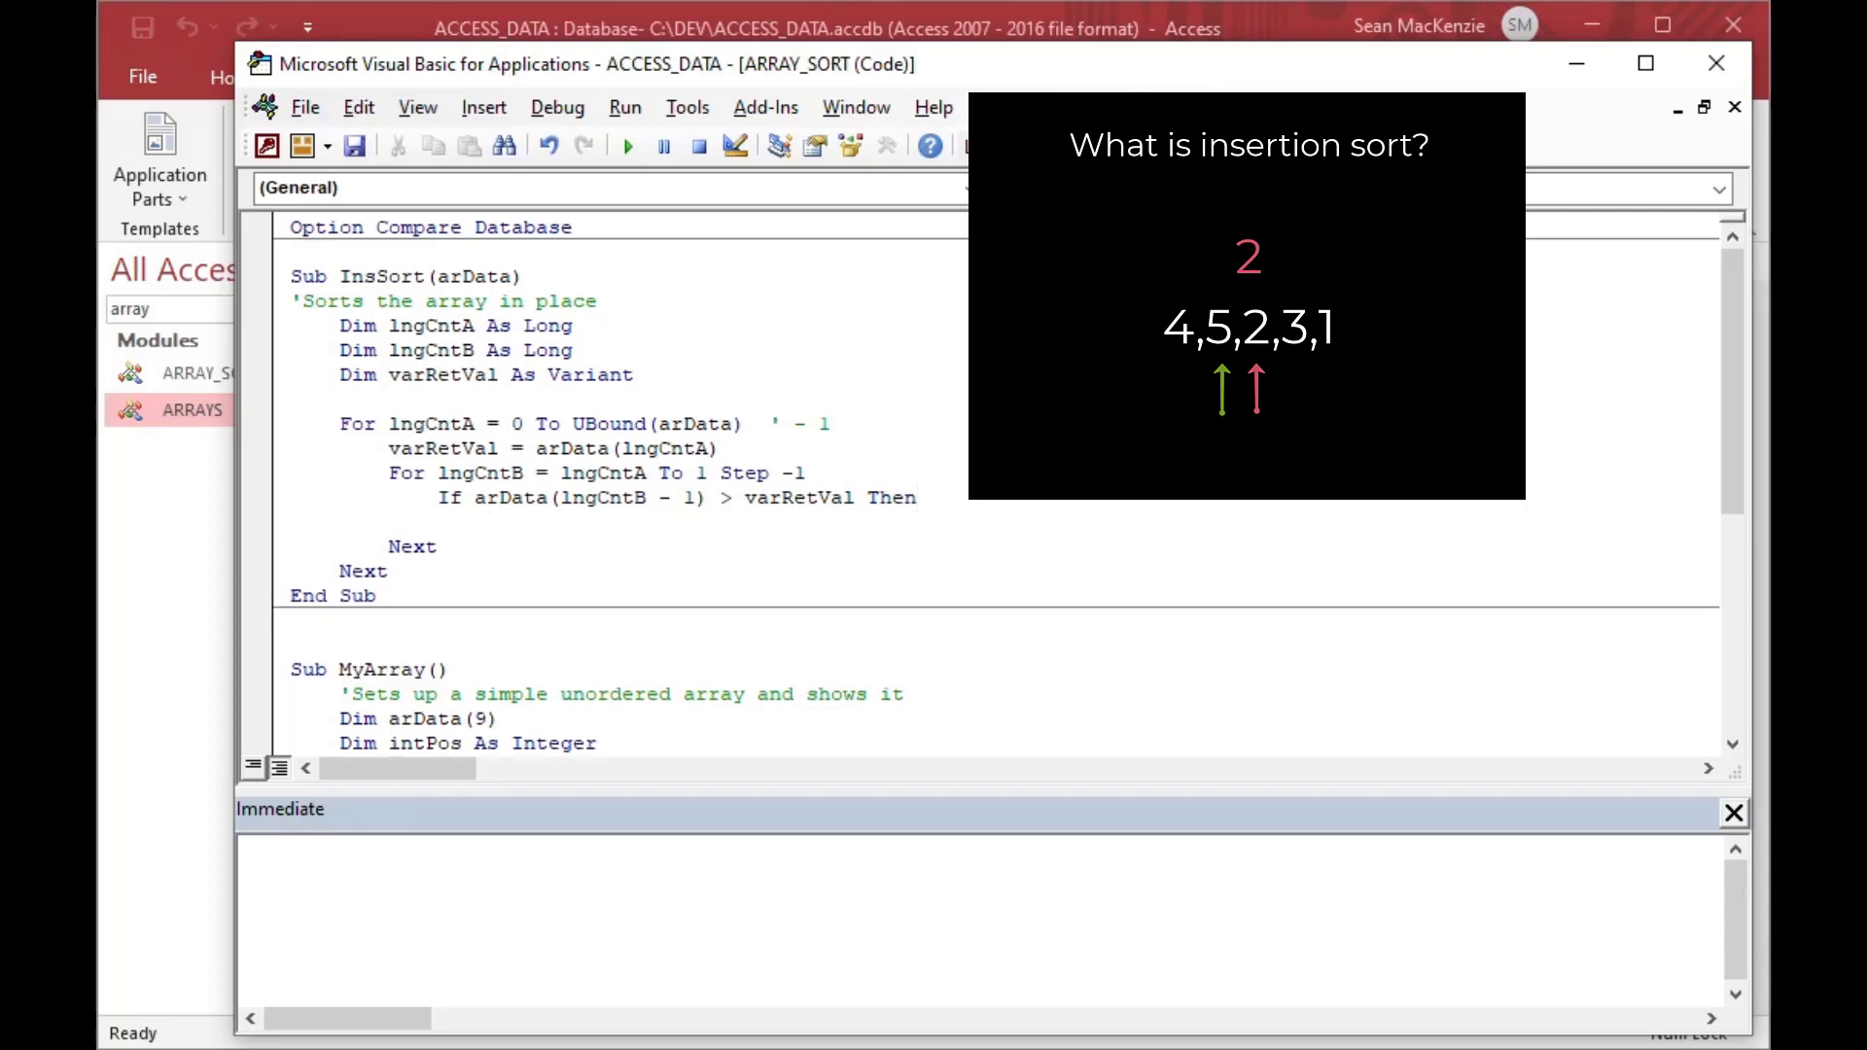
- Add the shift assignment copying arData(lngCntB - 1) into arData(lngCntB)
text(var)
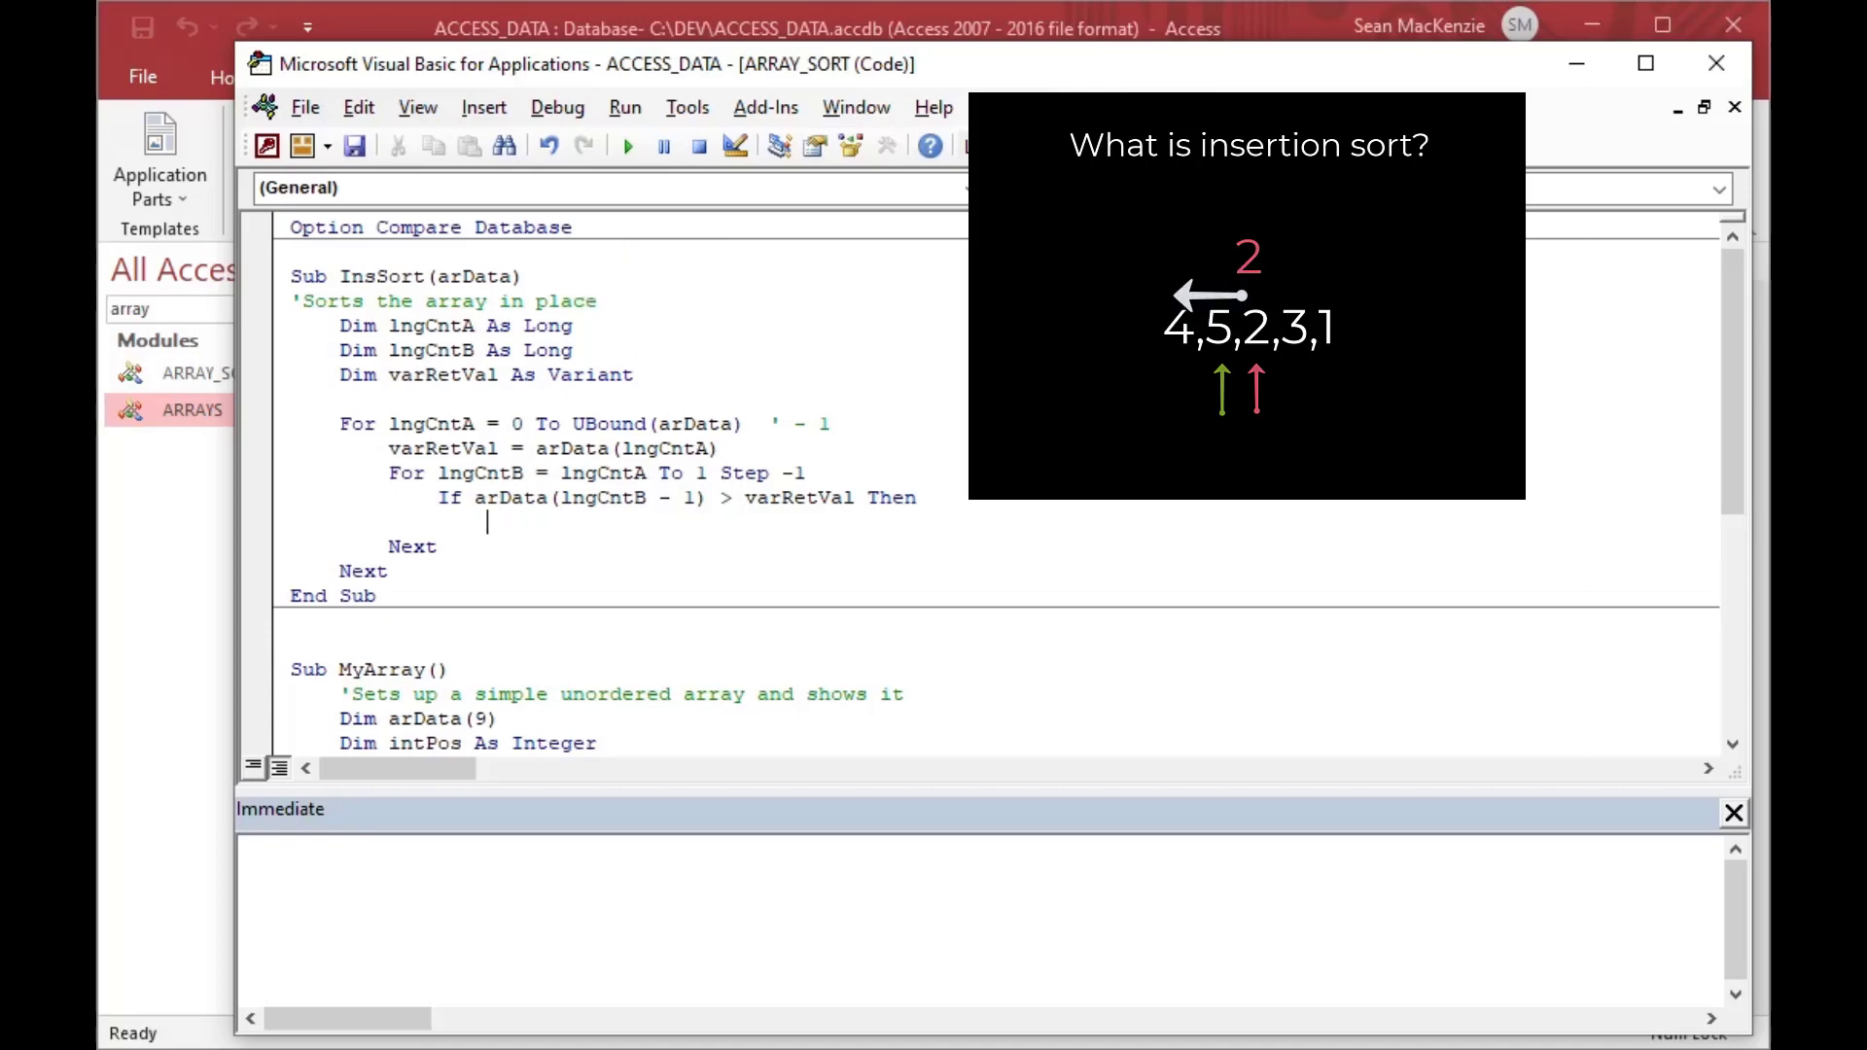
text(arData)
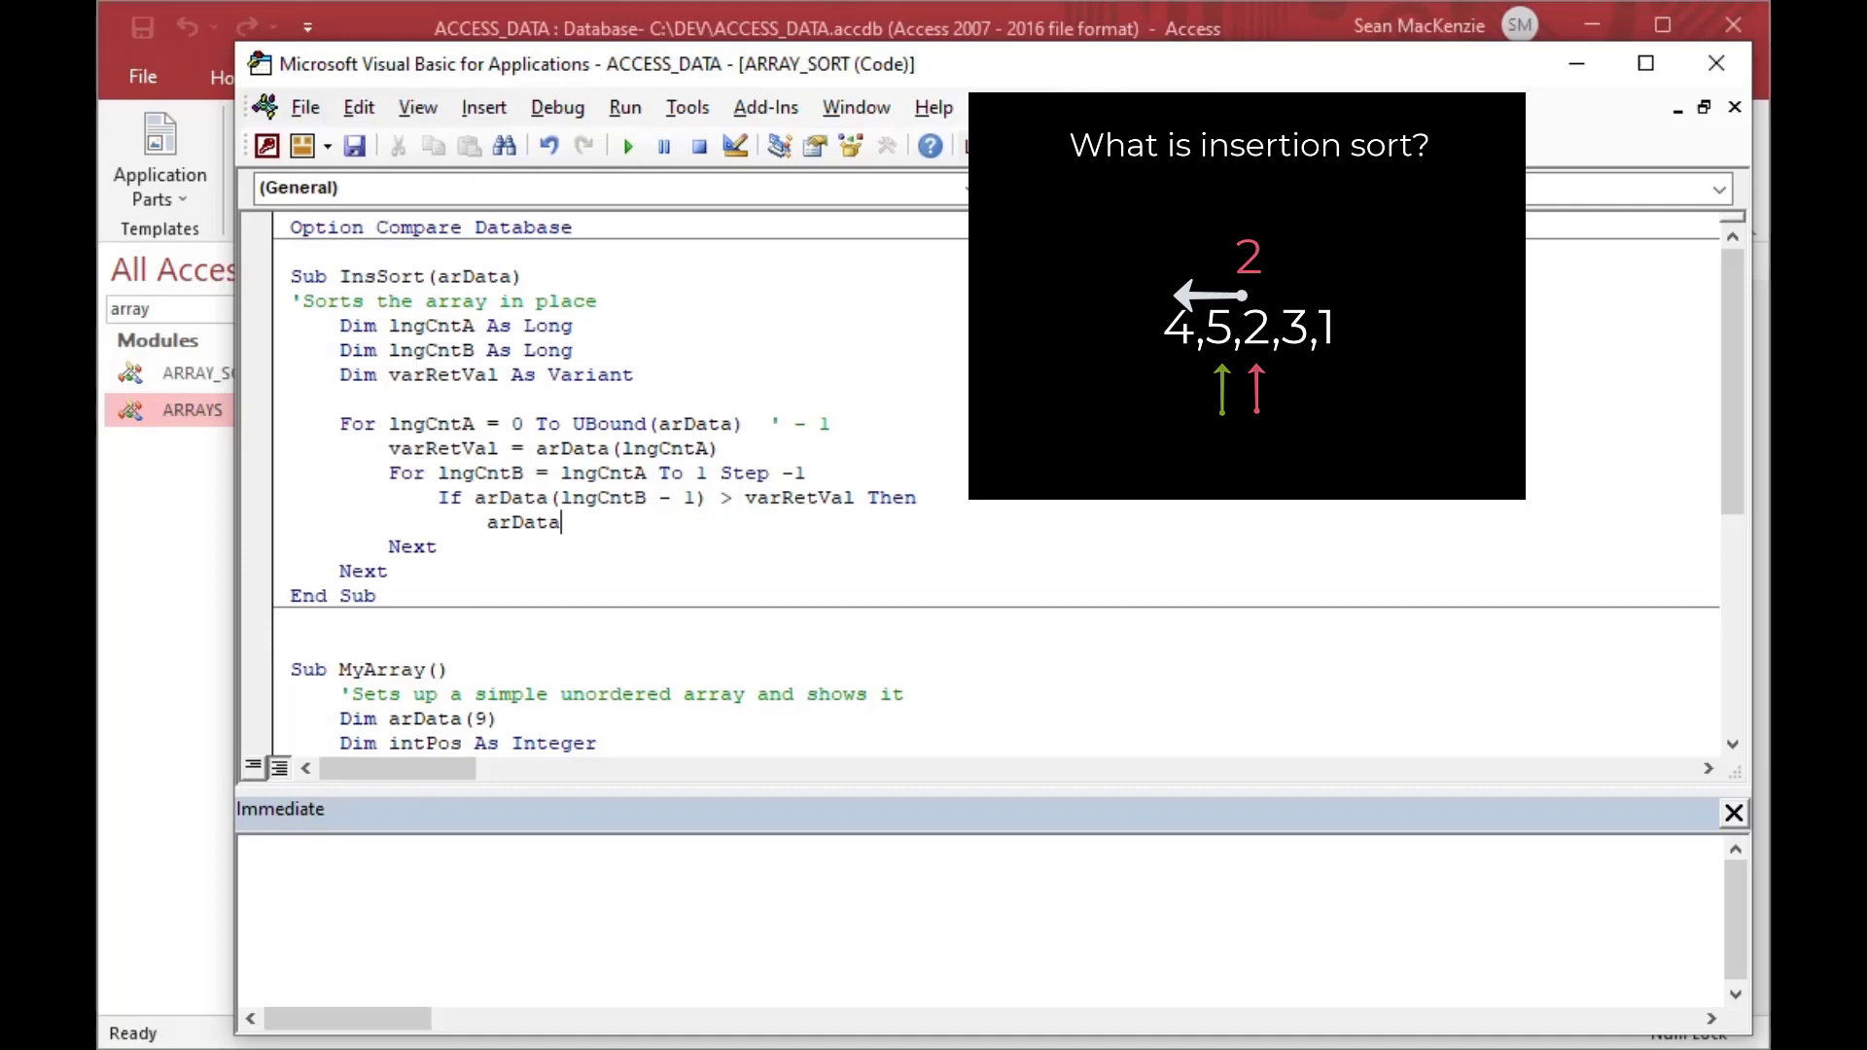
text((lngCntB) =)
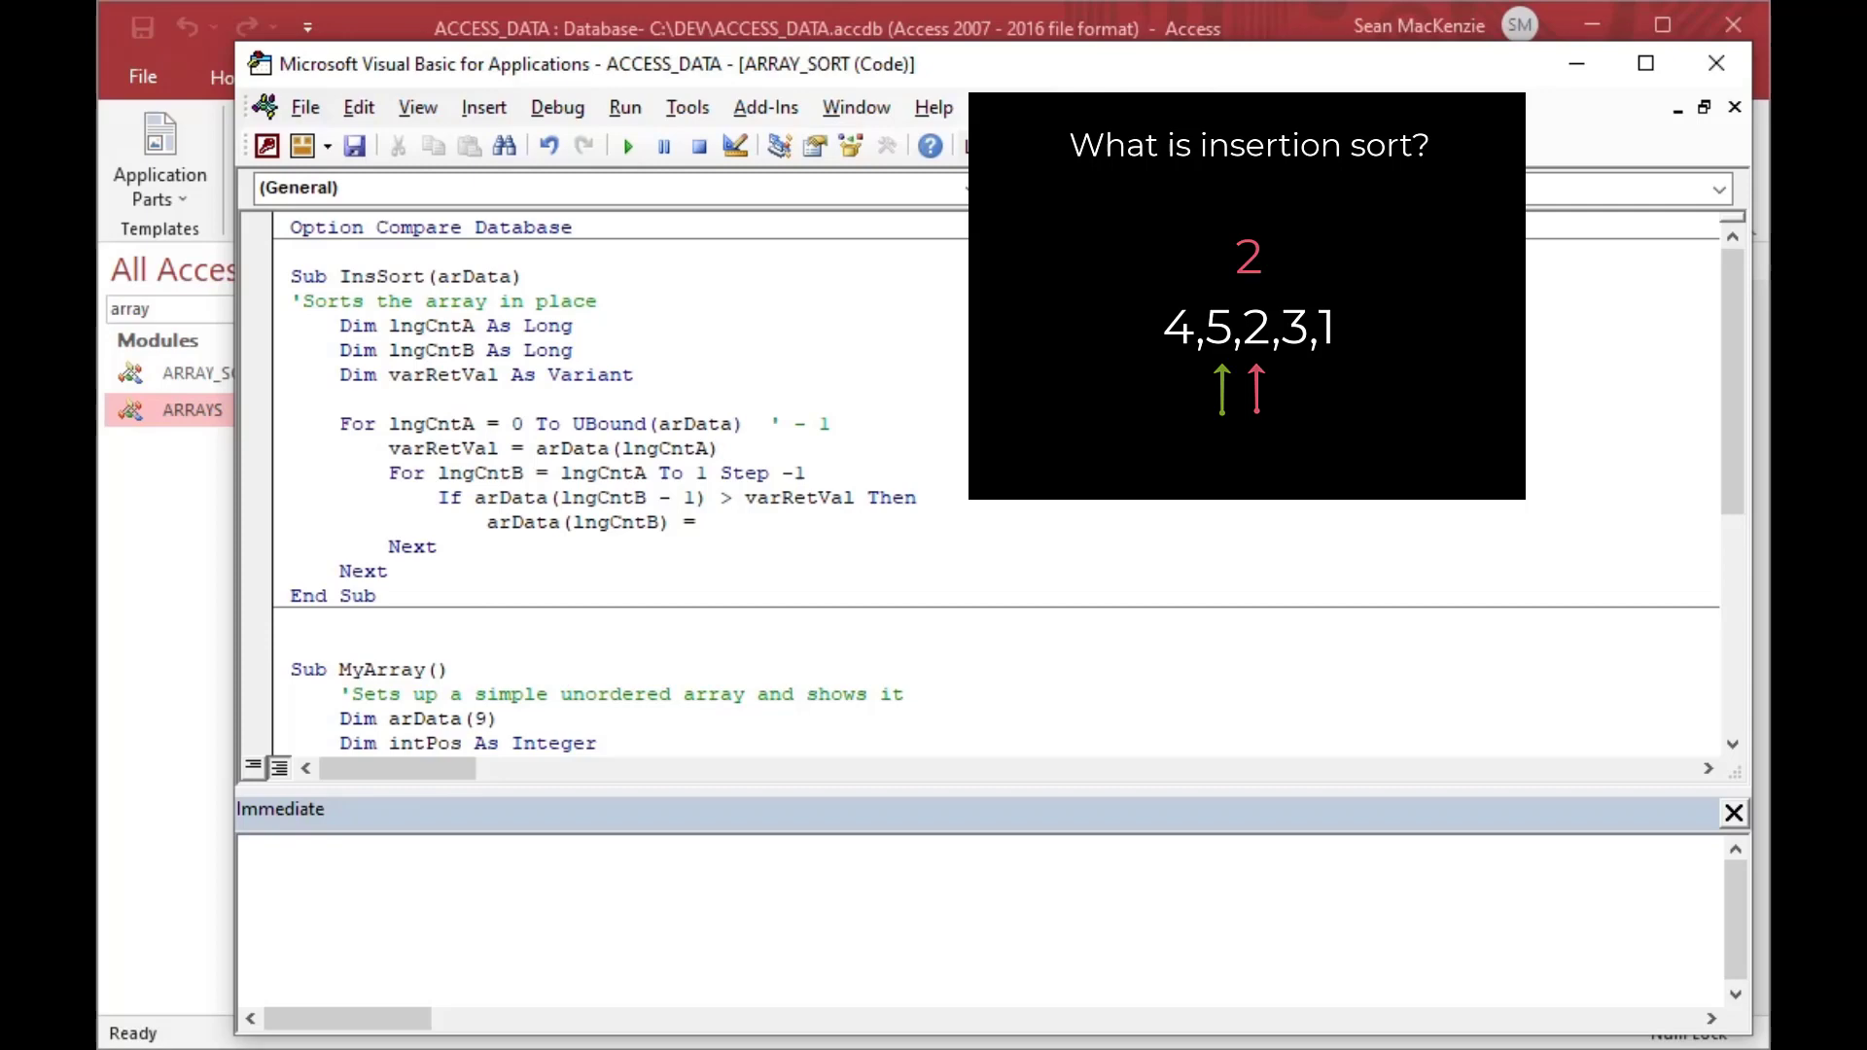
text(arData()
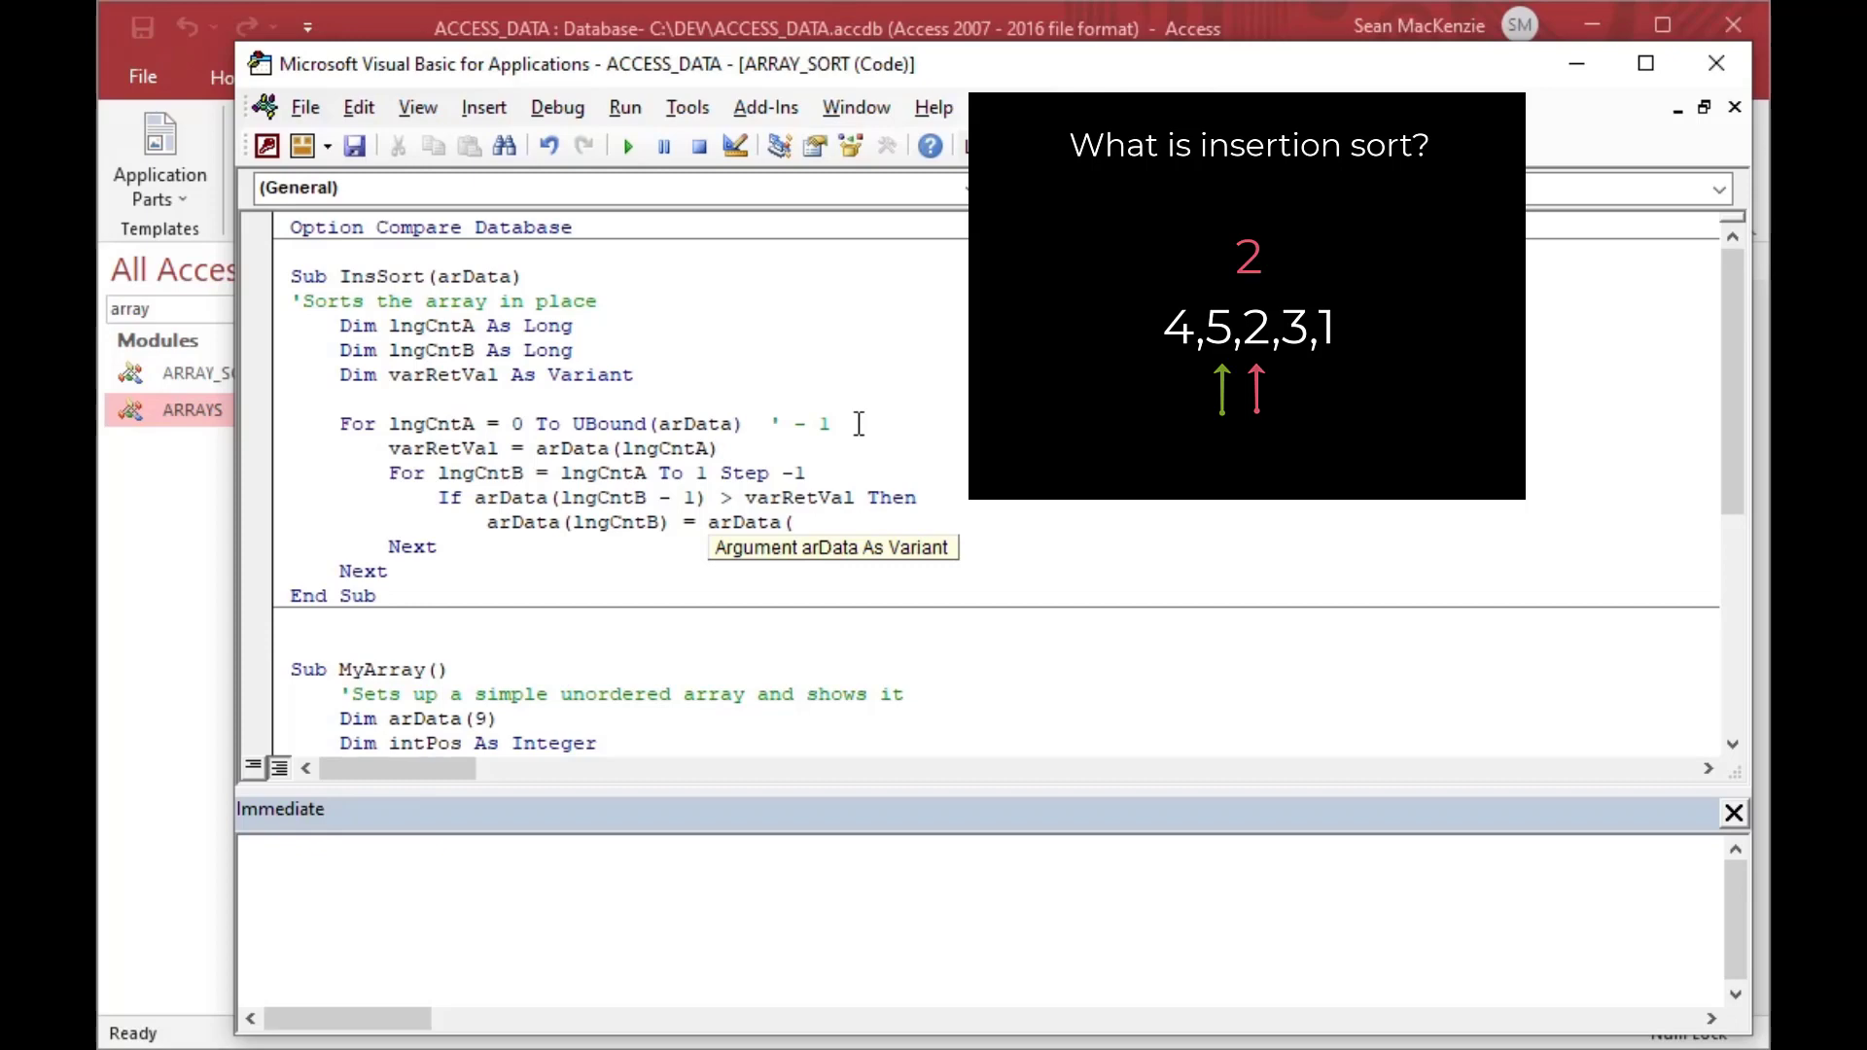
text(lngCnt)
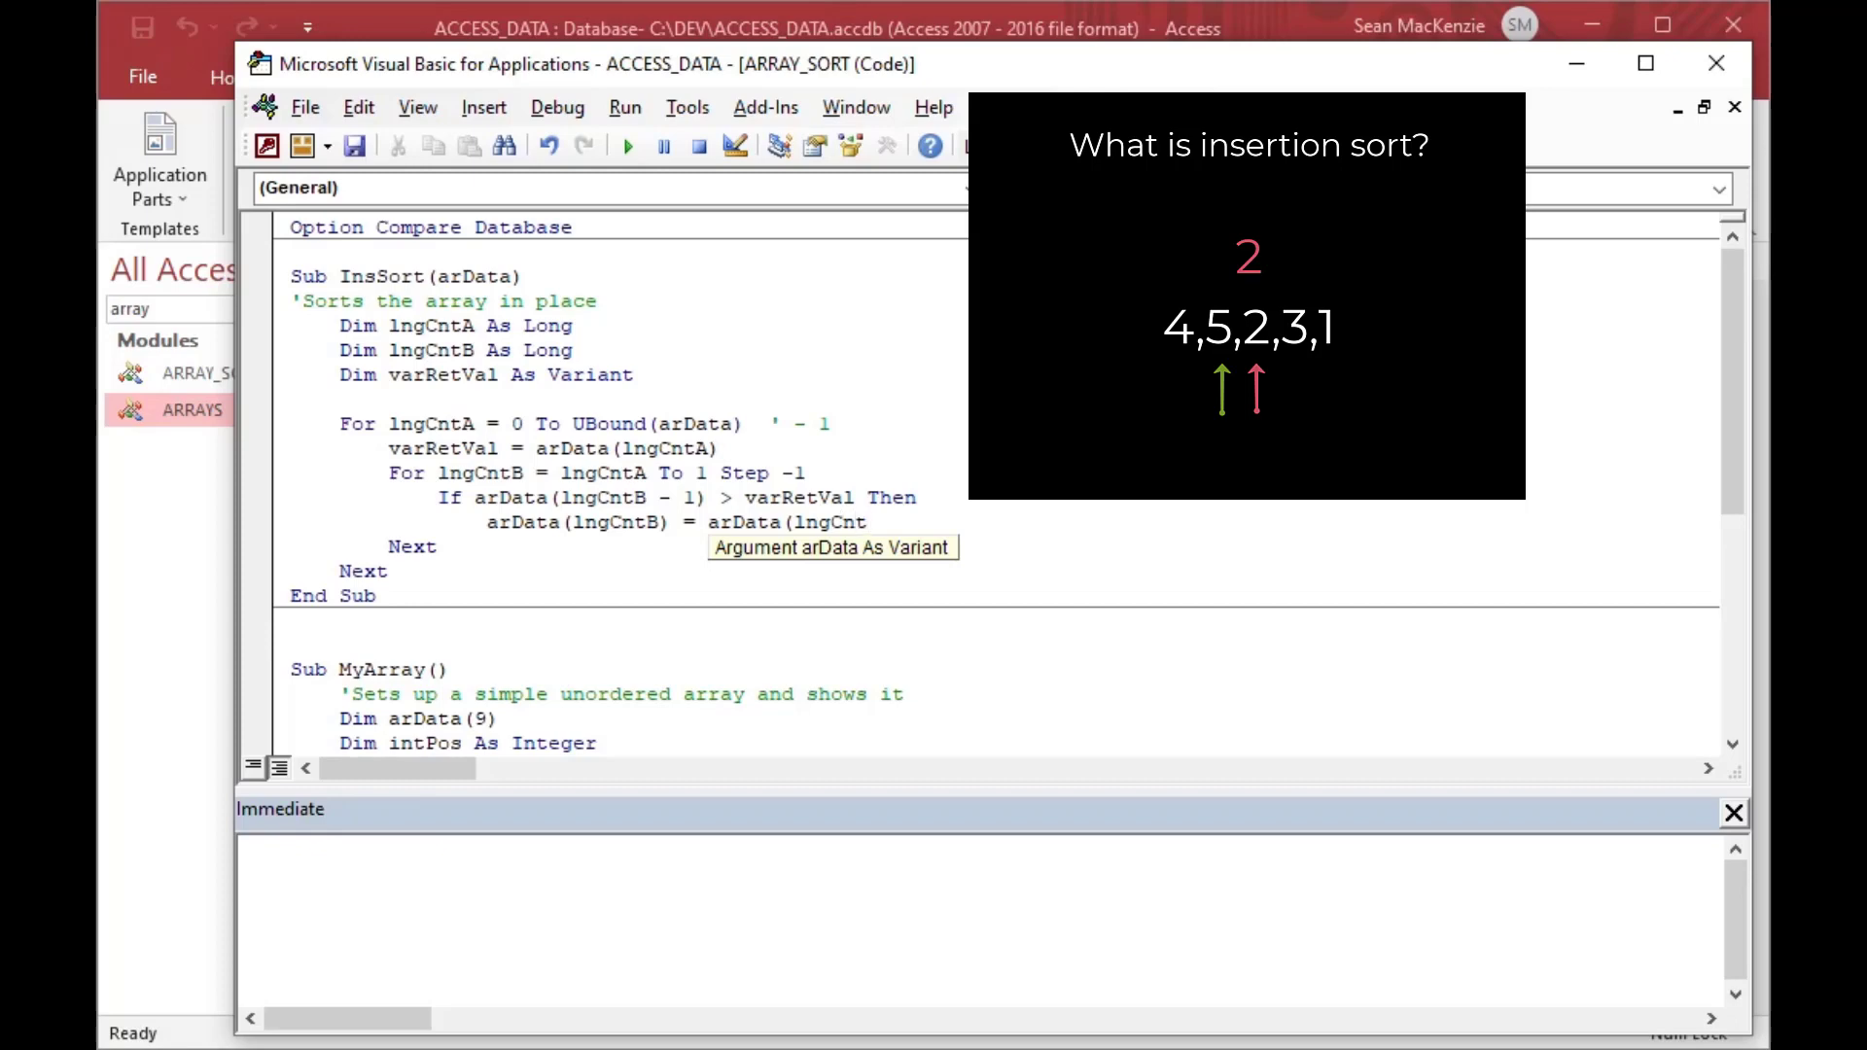
text(B)
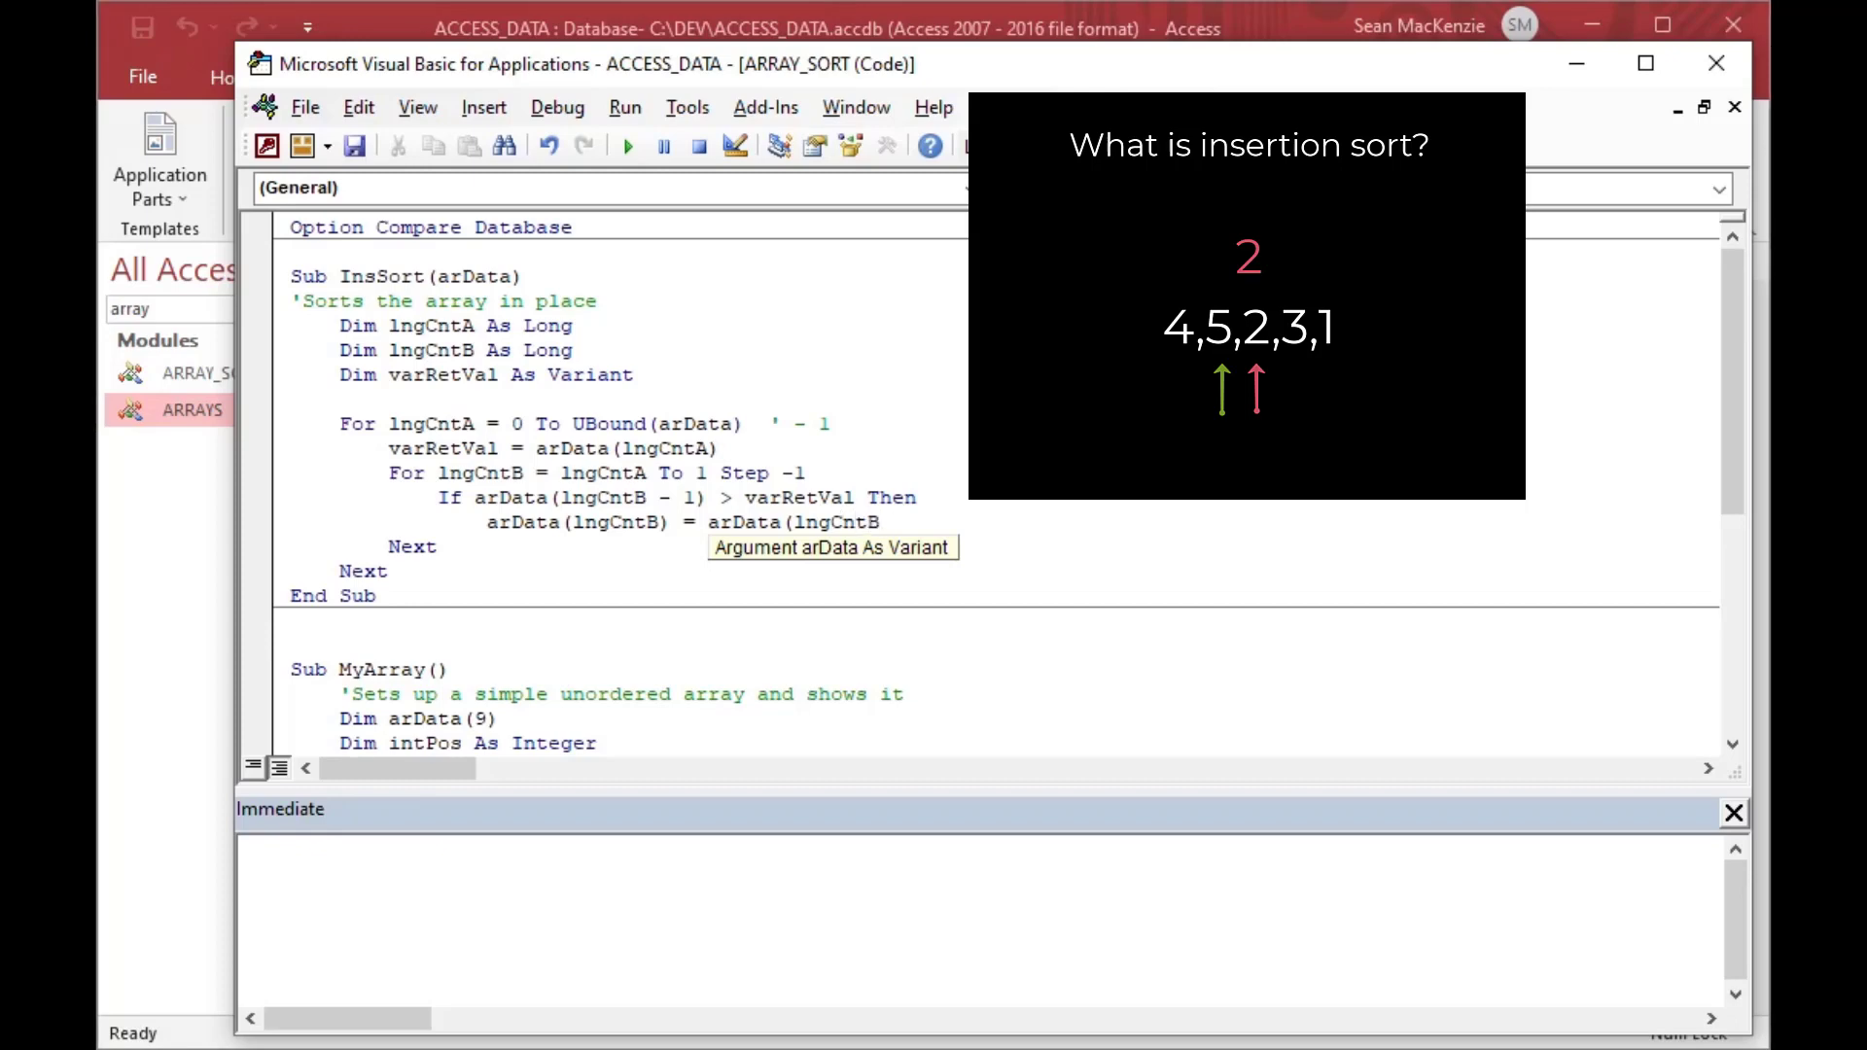
text(-1)
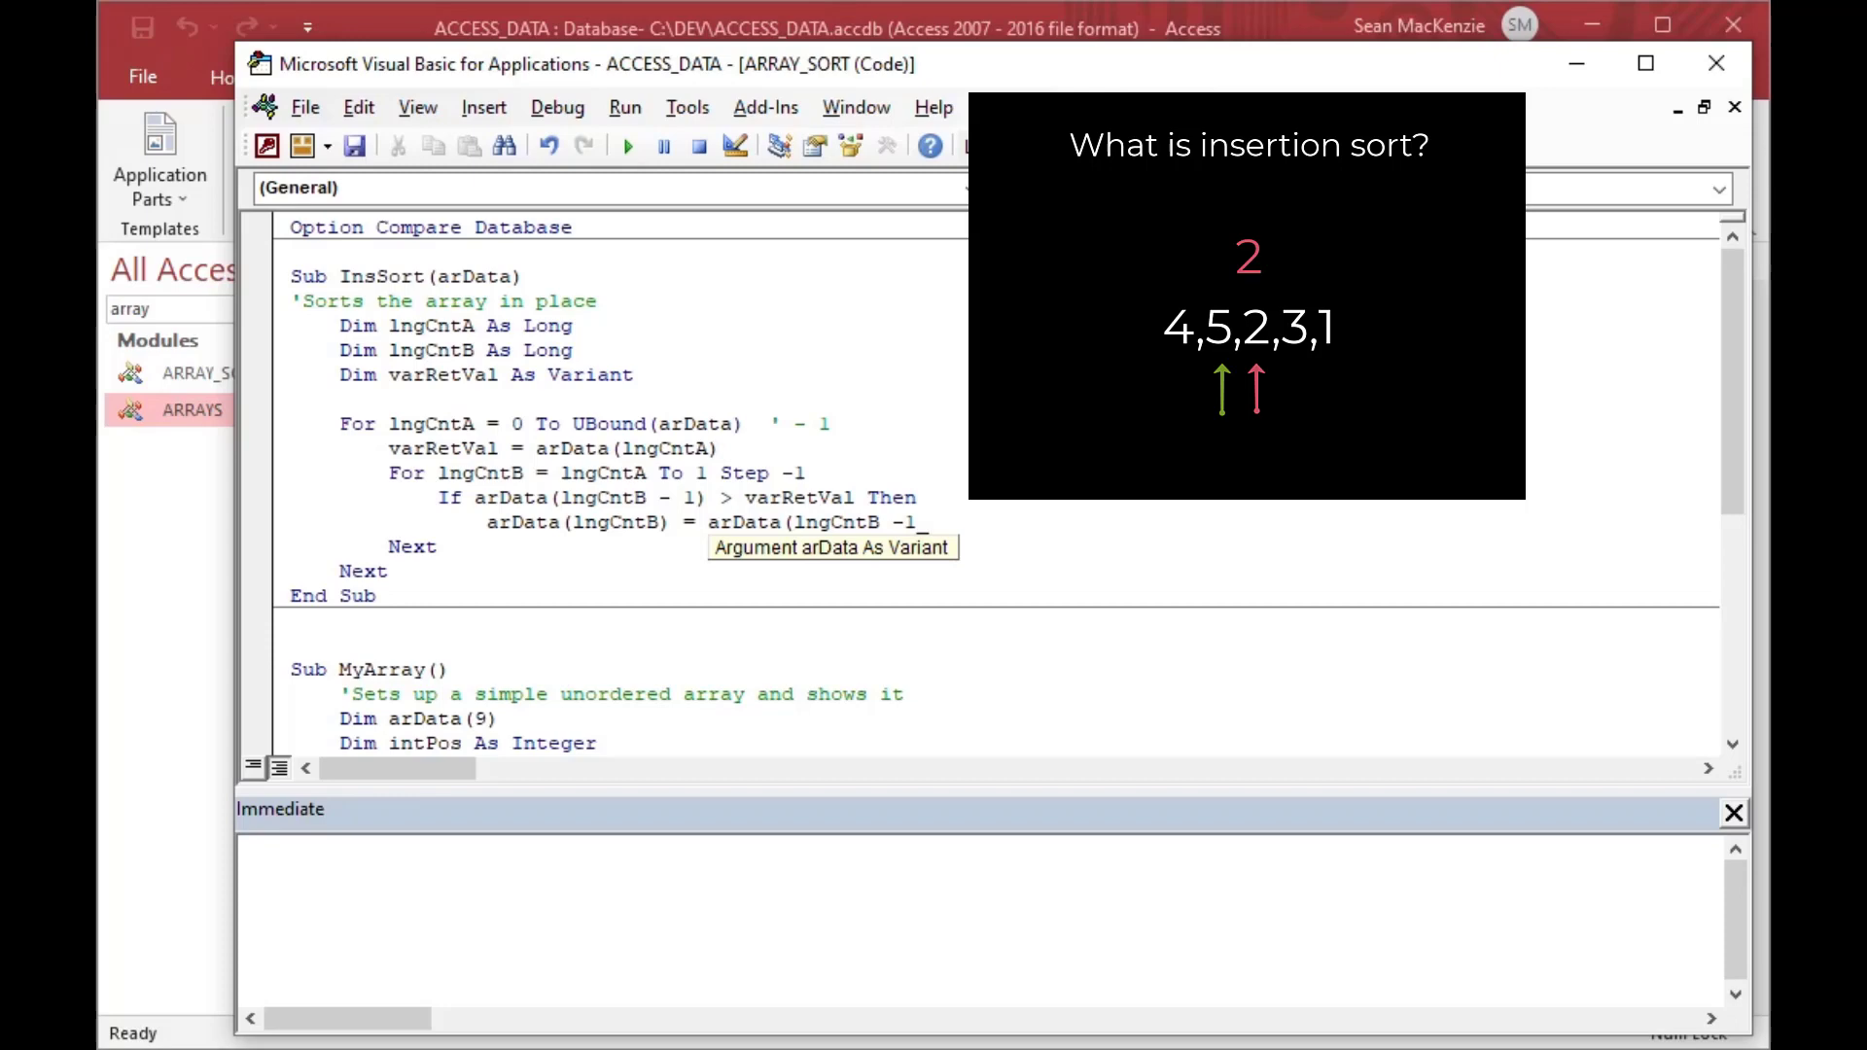
mouse_move(858, 425)
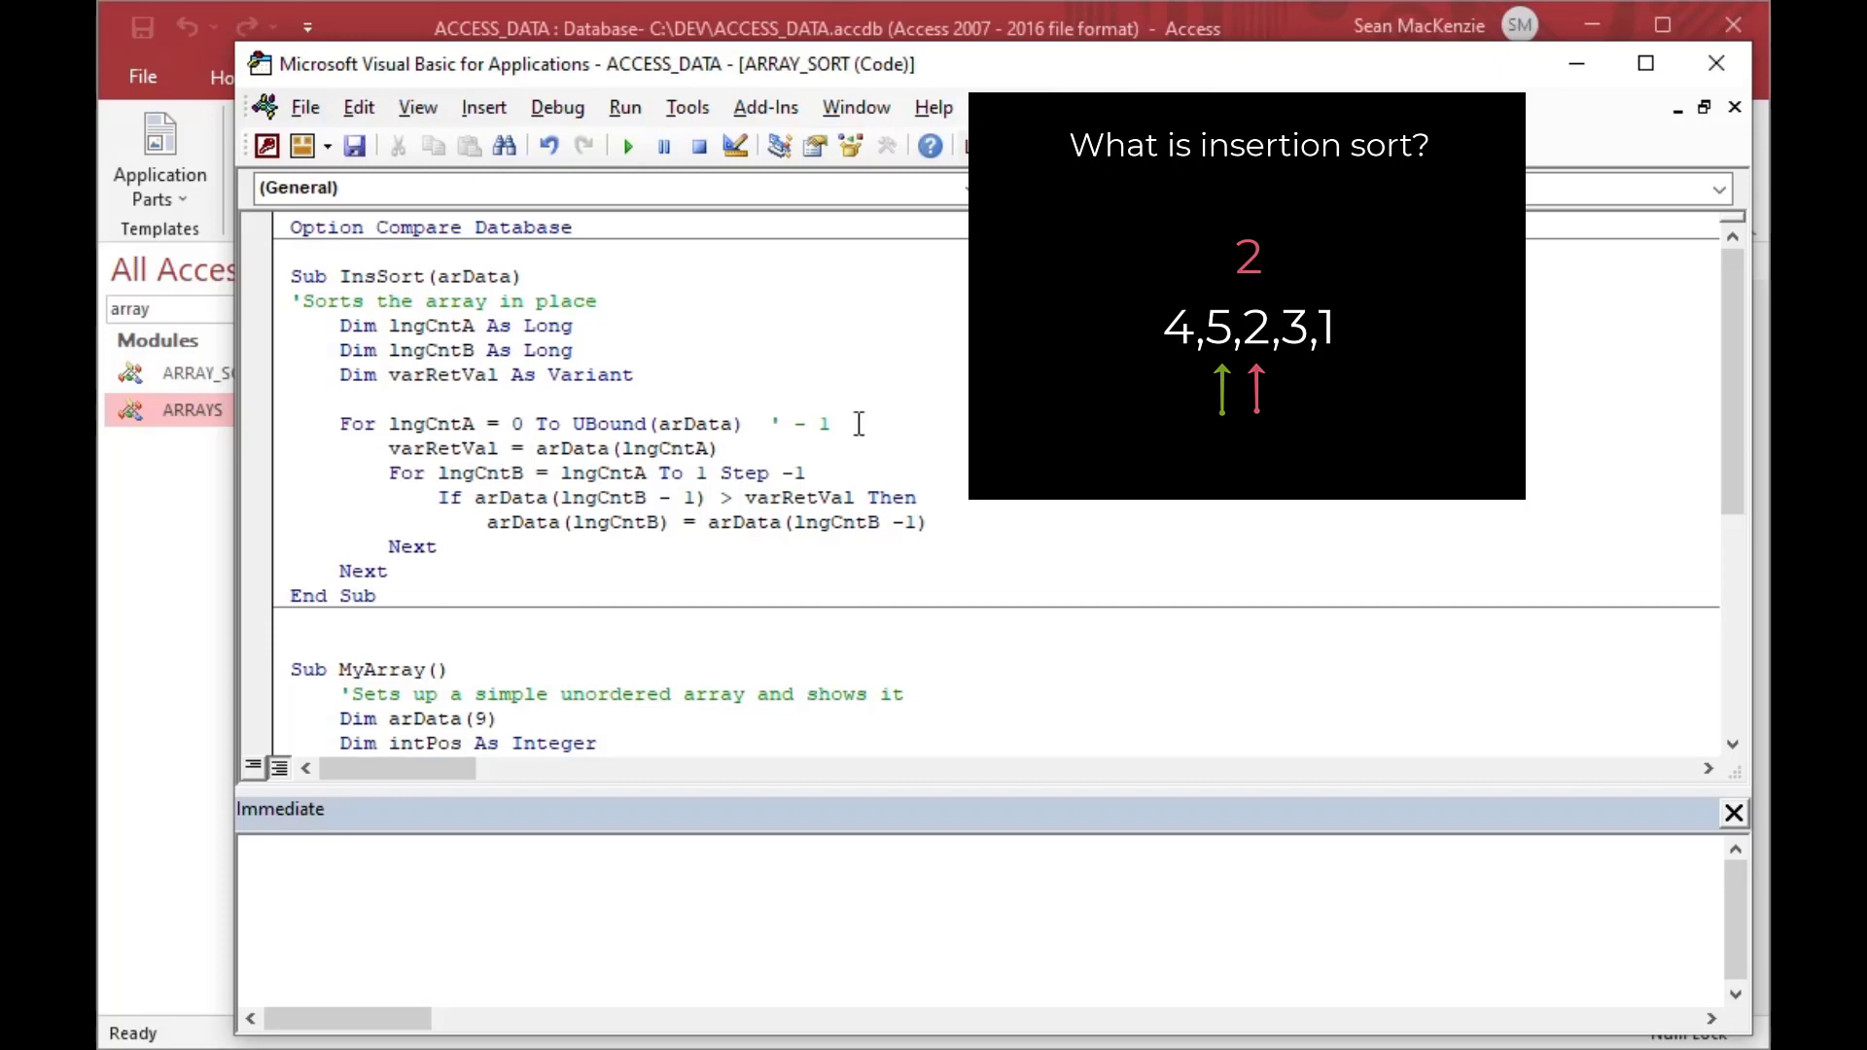
- Finish the block with Else, Exit For and End If
text(Else)
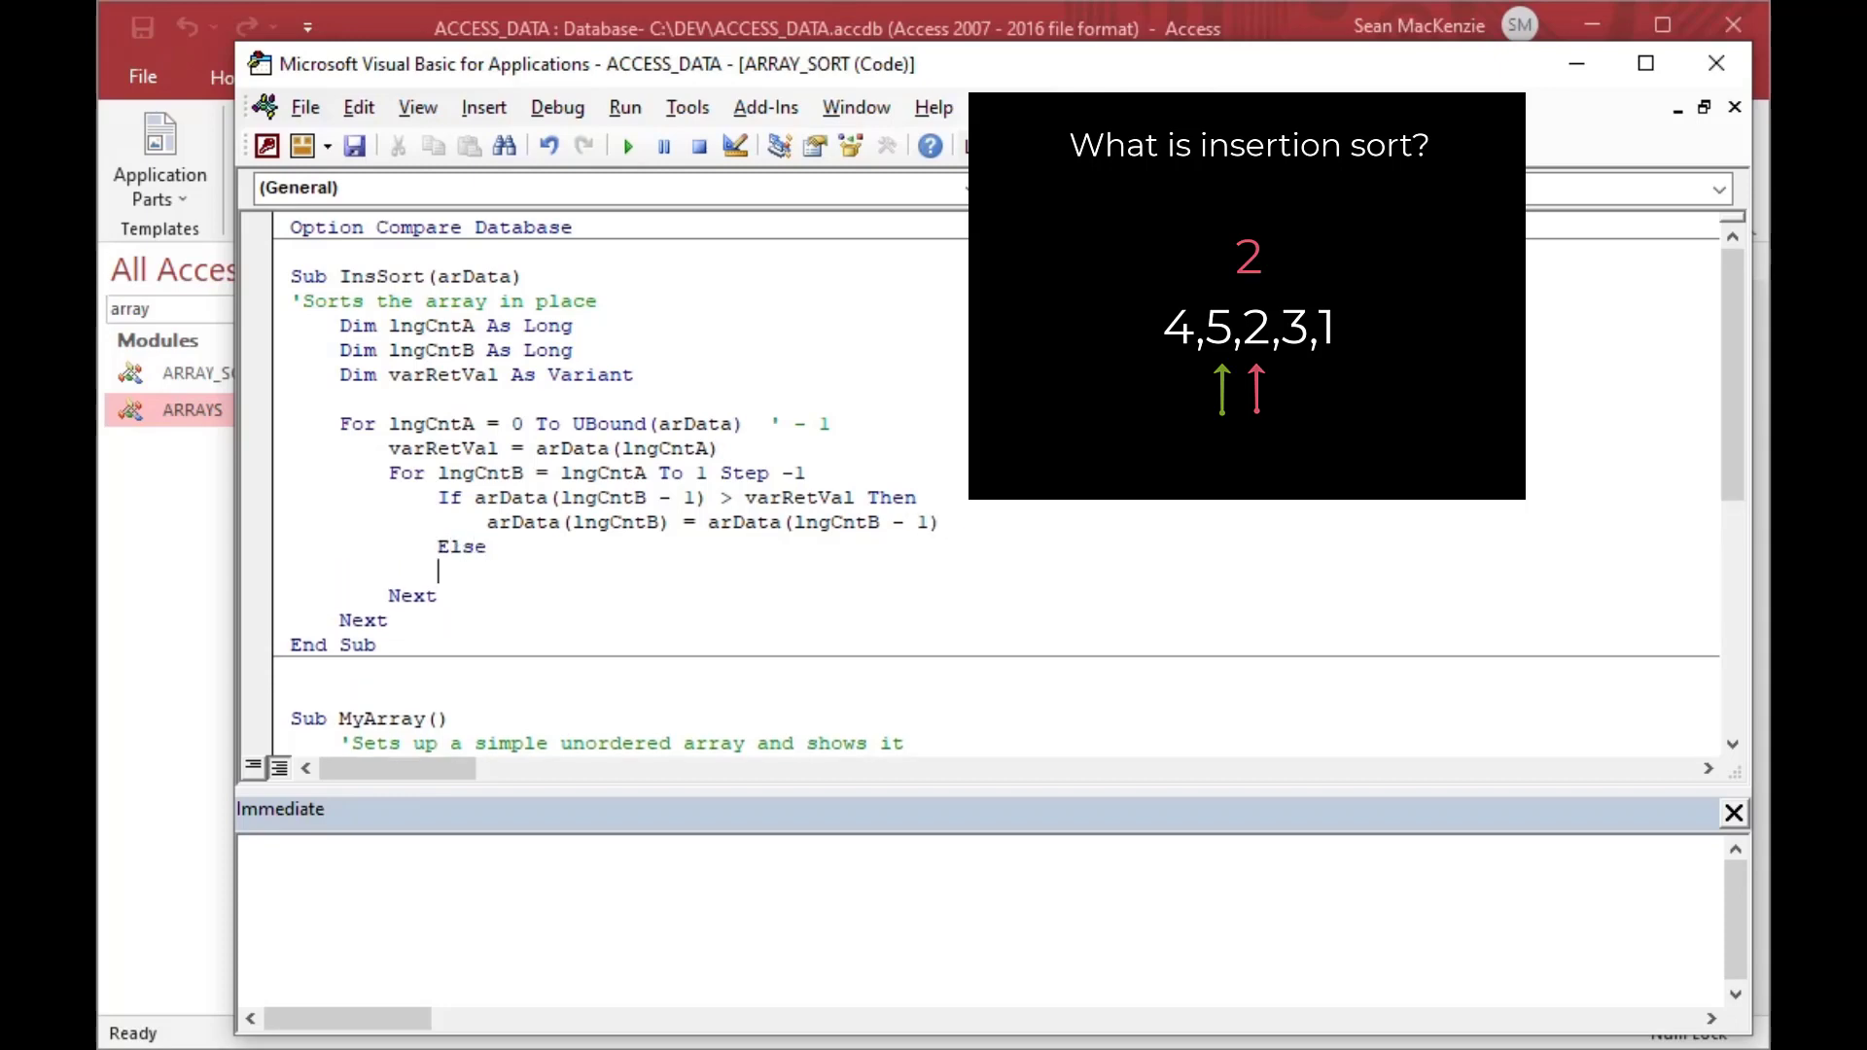
text(Exit For)
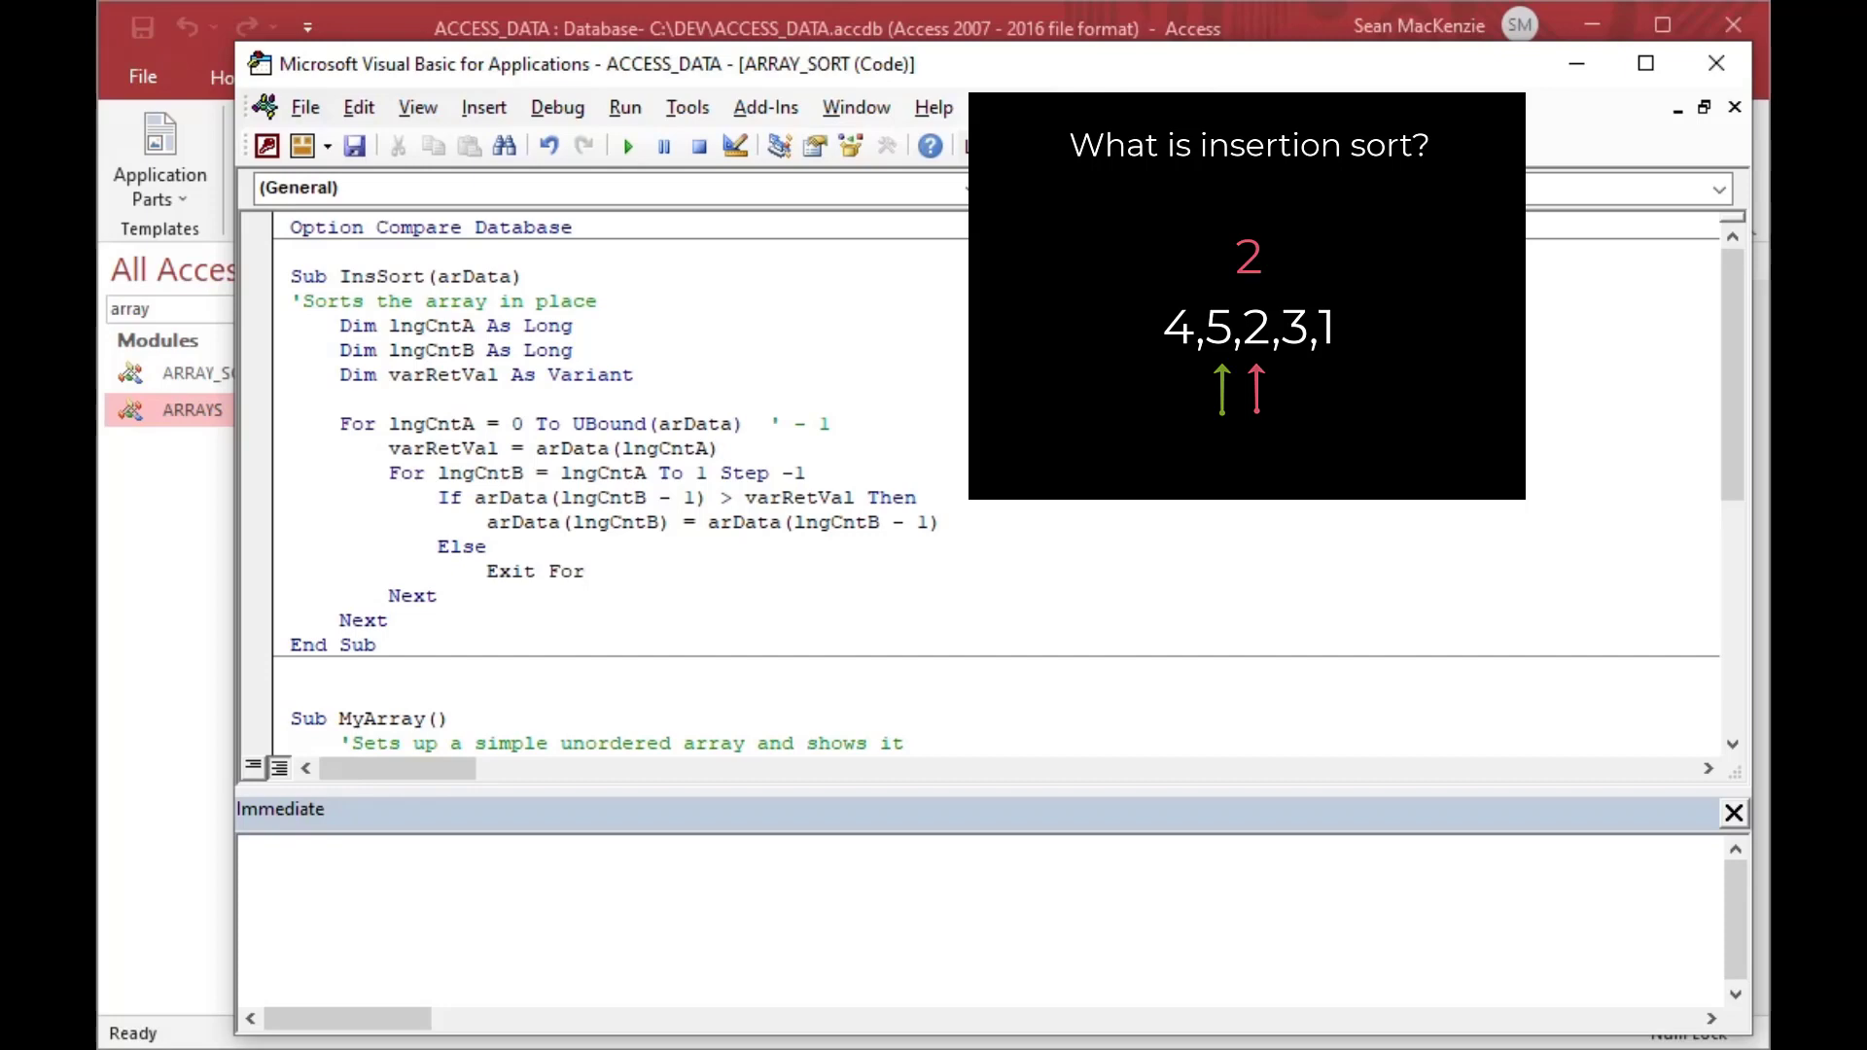
text(End if)
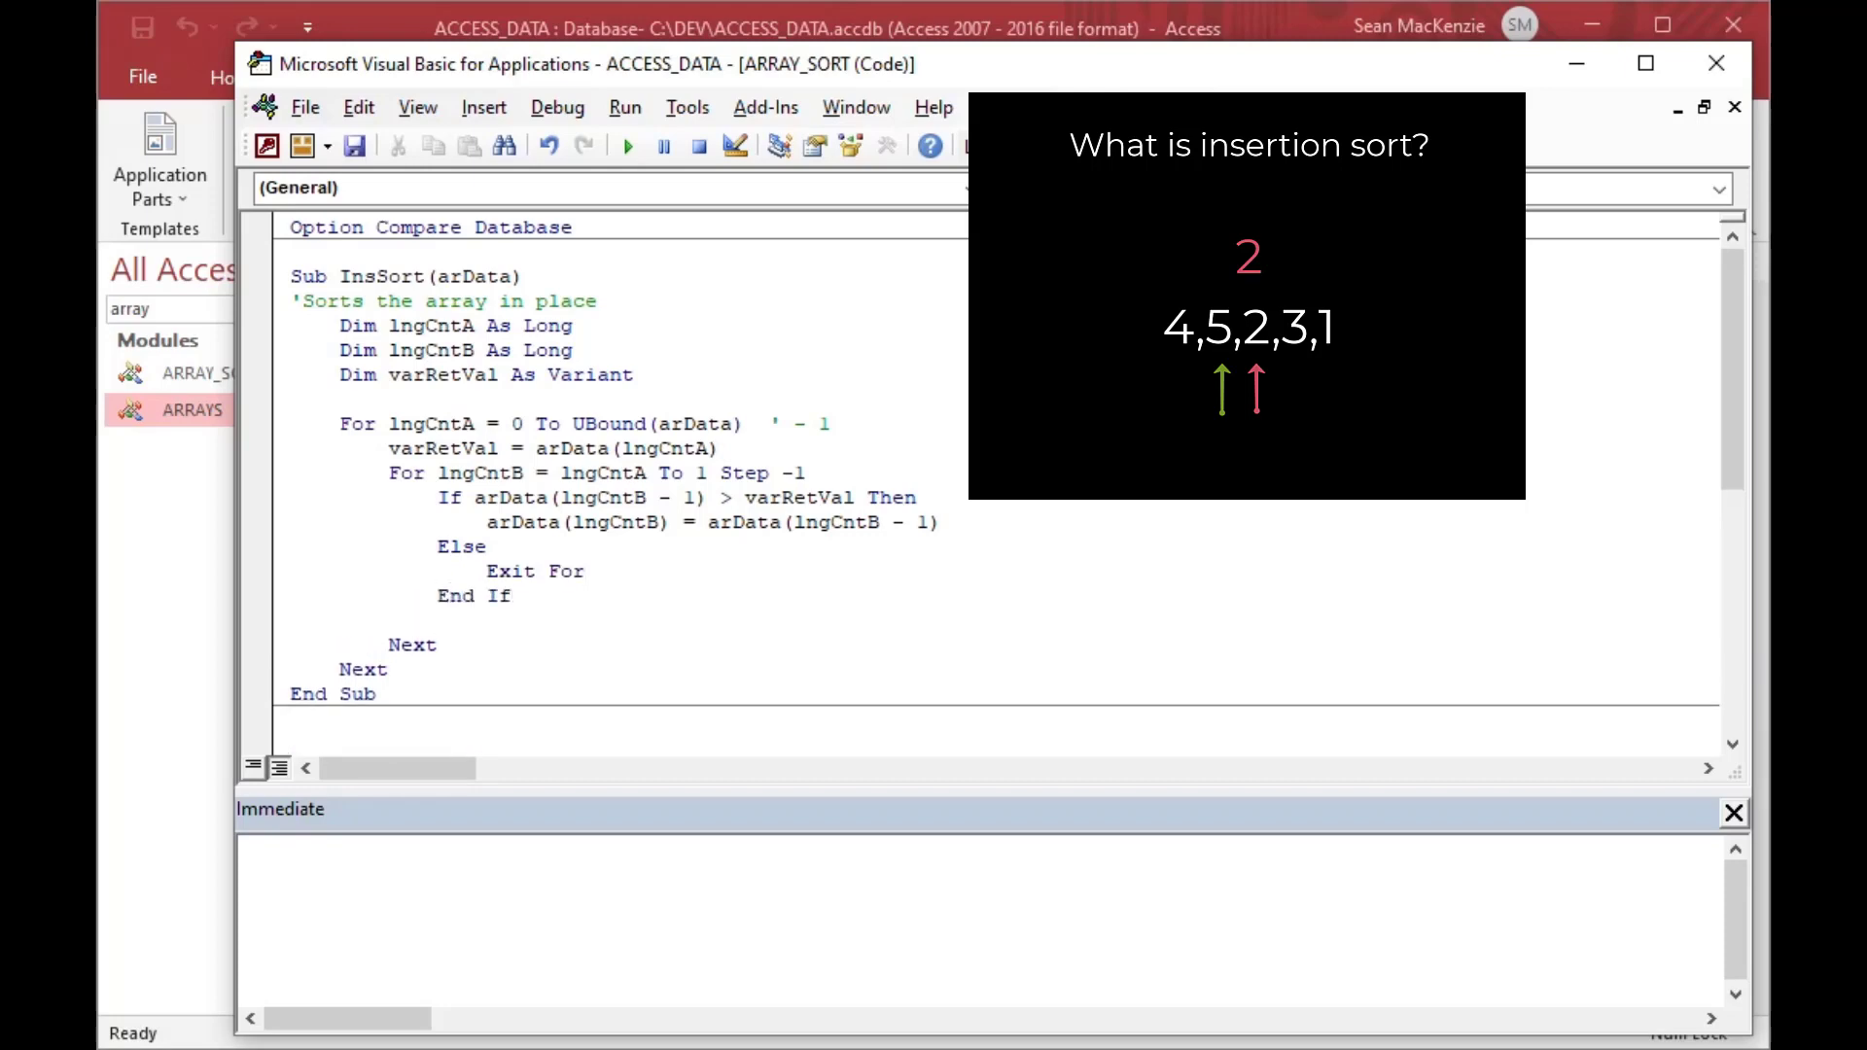
click(292, 620)
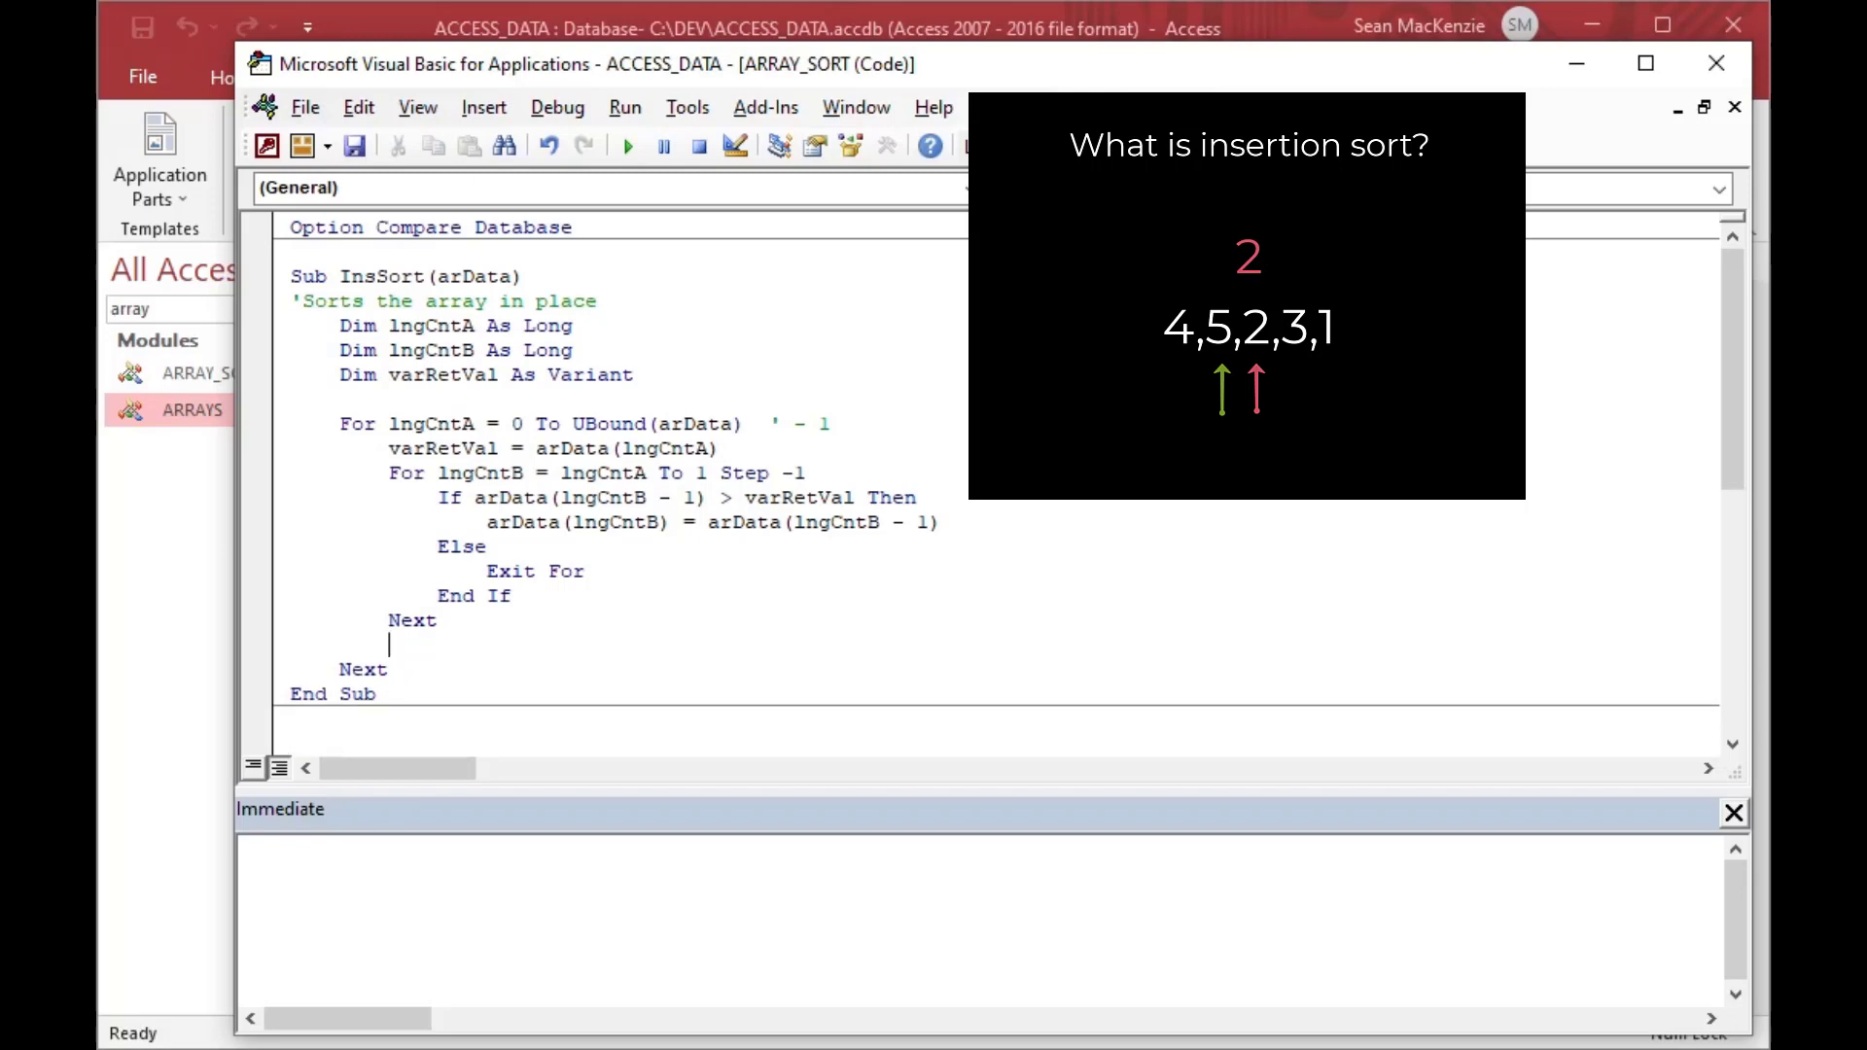
- Type arData(lngCntB) = varRetVal on the line after the inner Next
text(var)
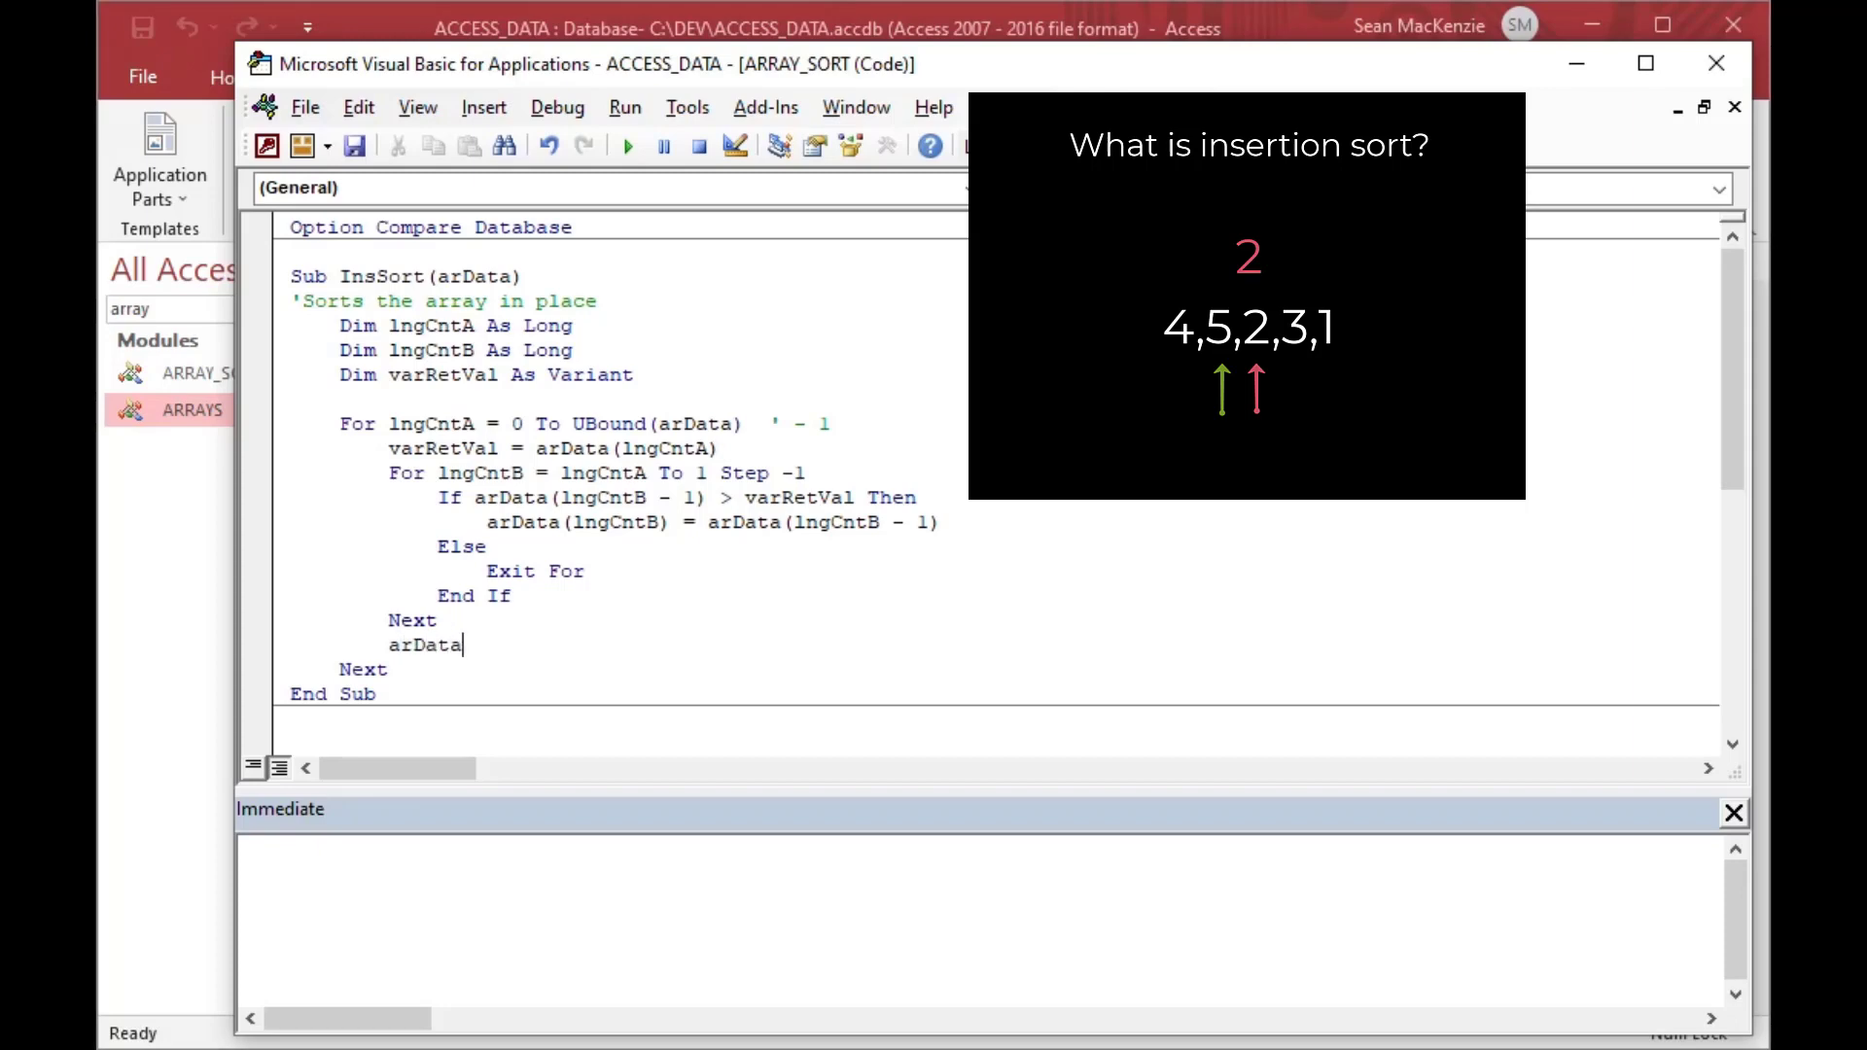
text((lng)
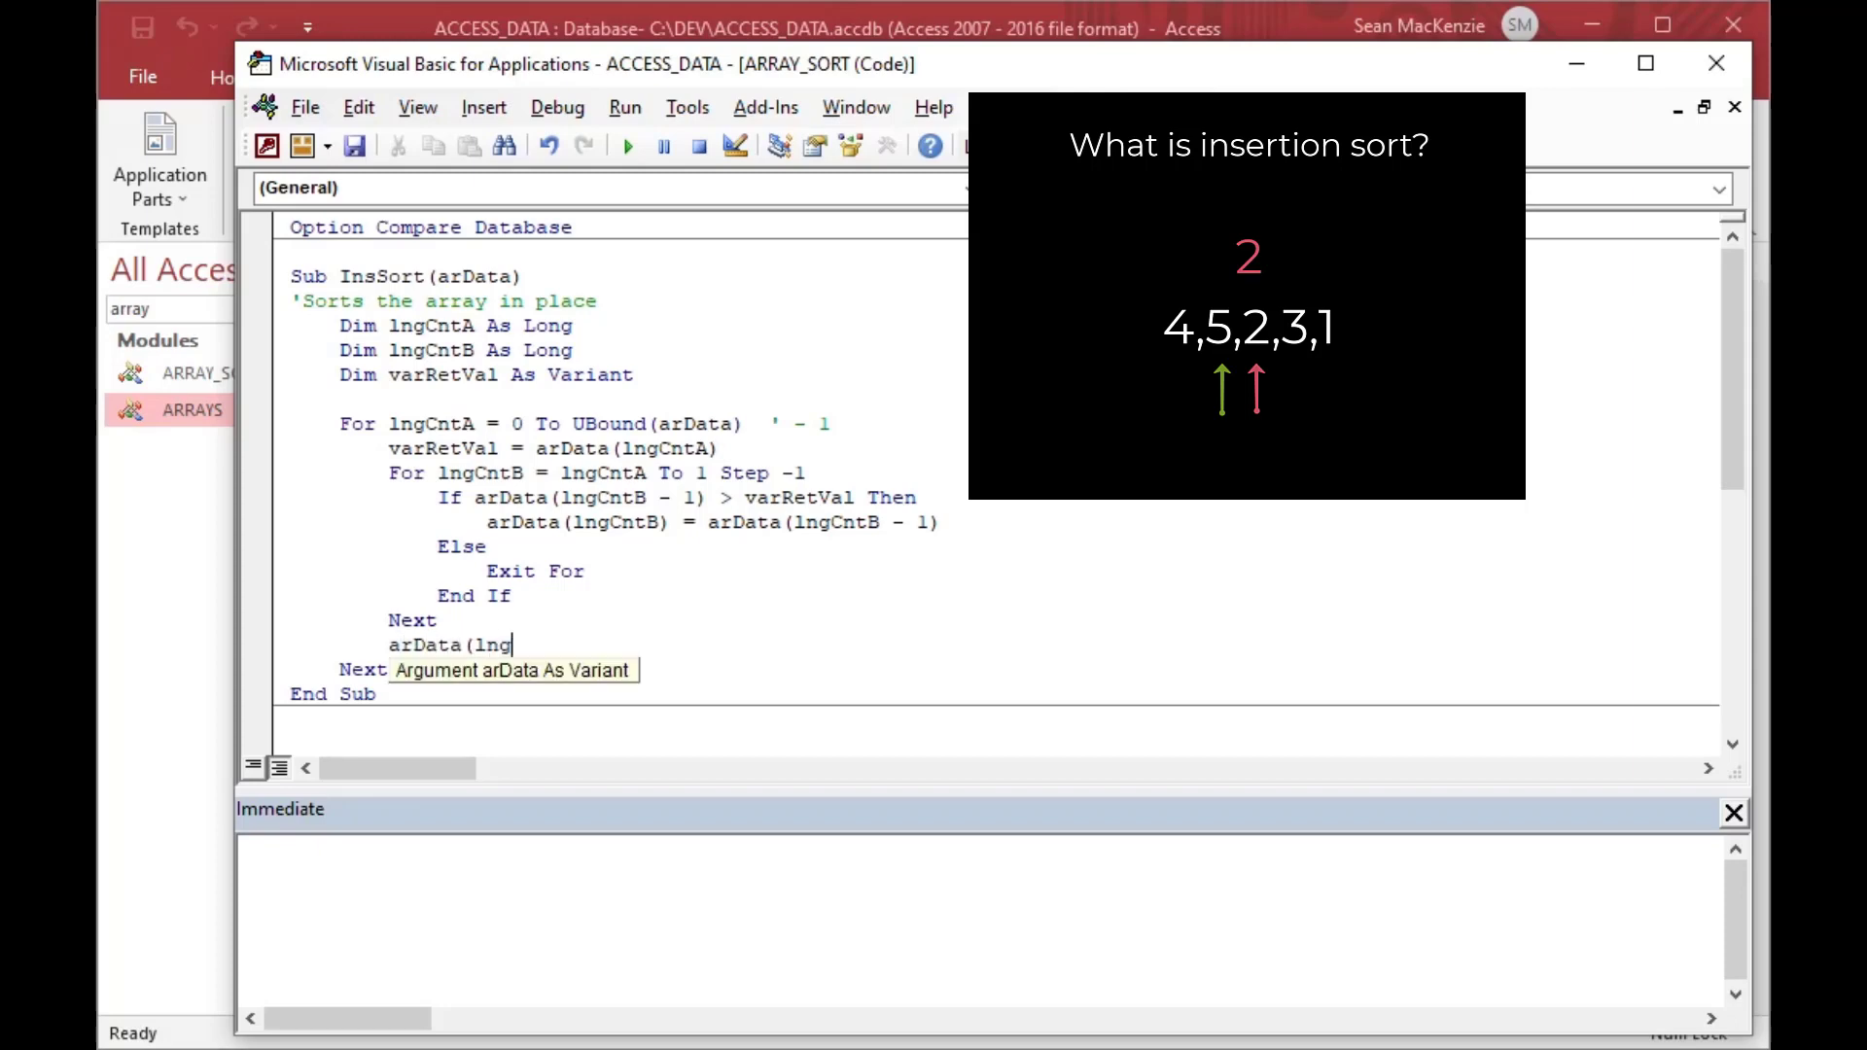
text(CntB) =)
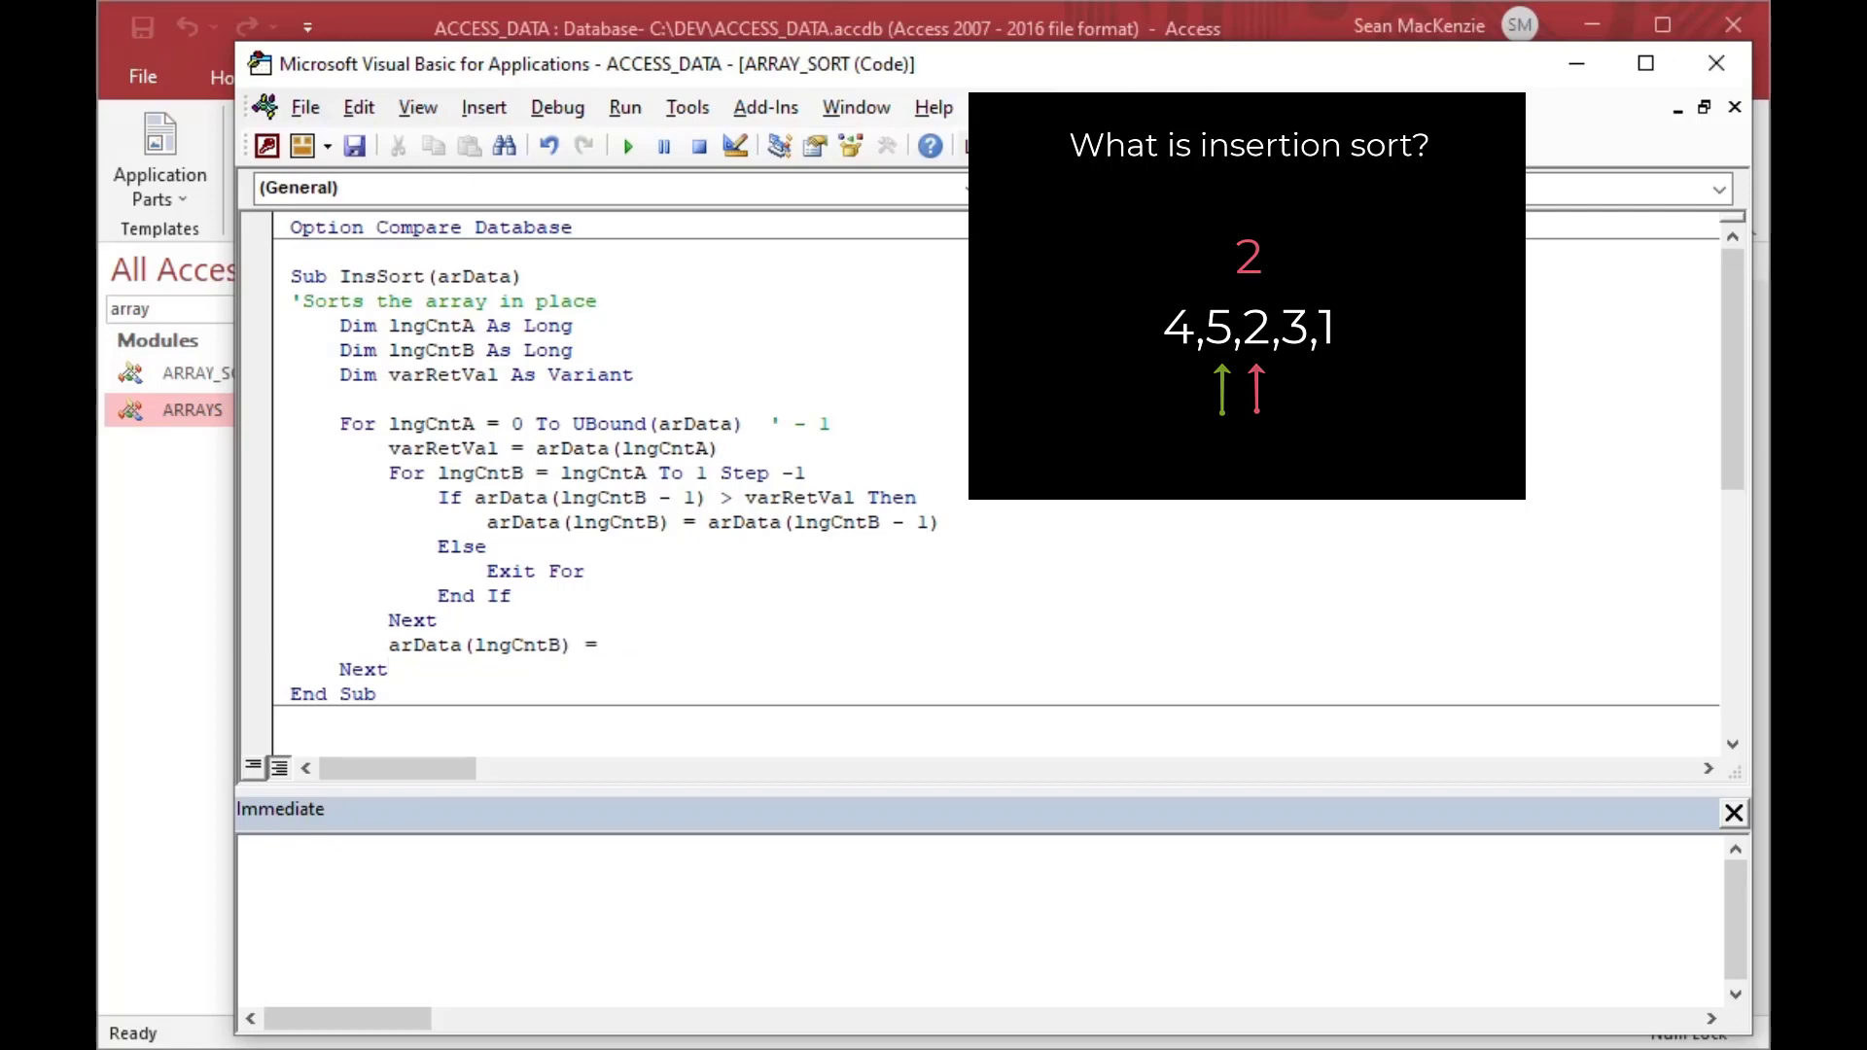
text(s)
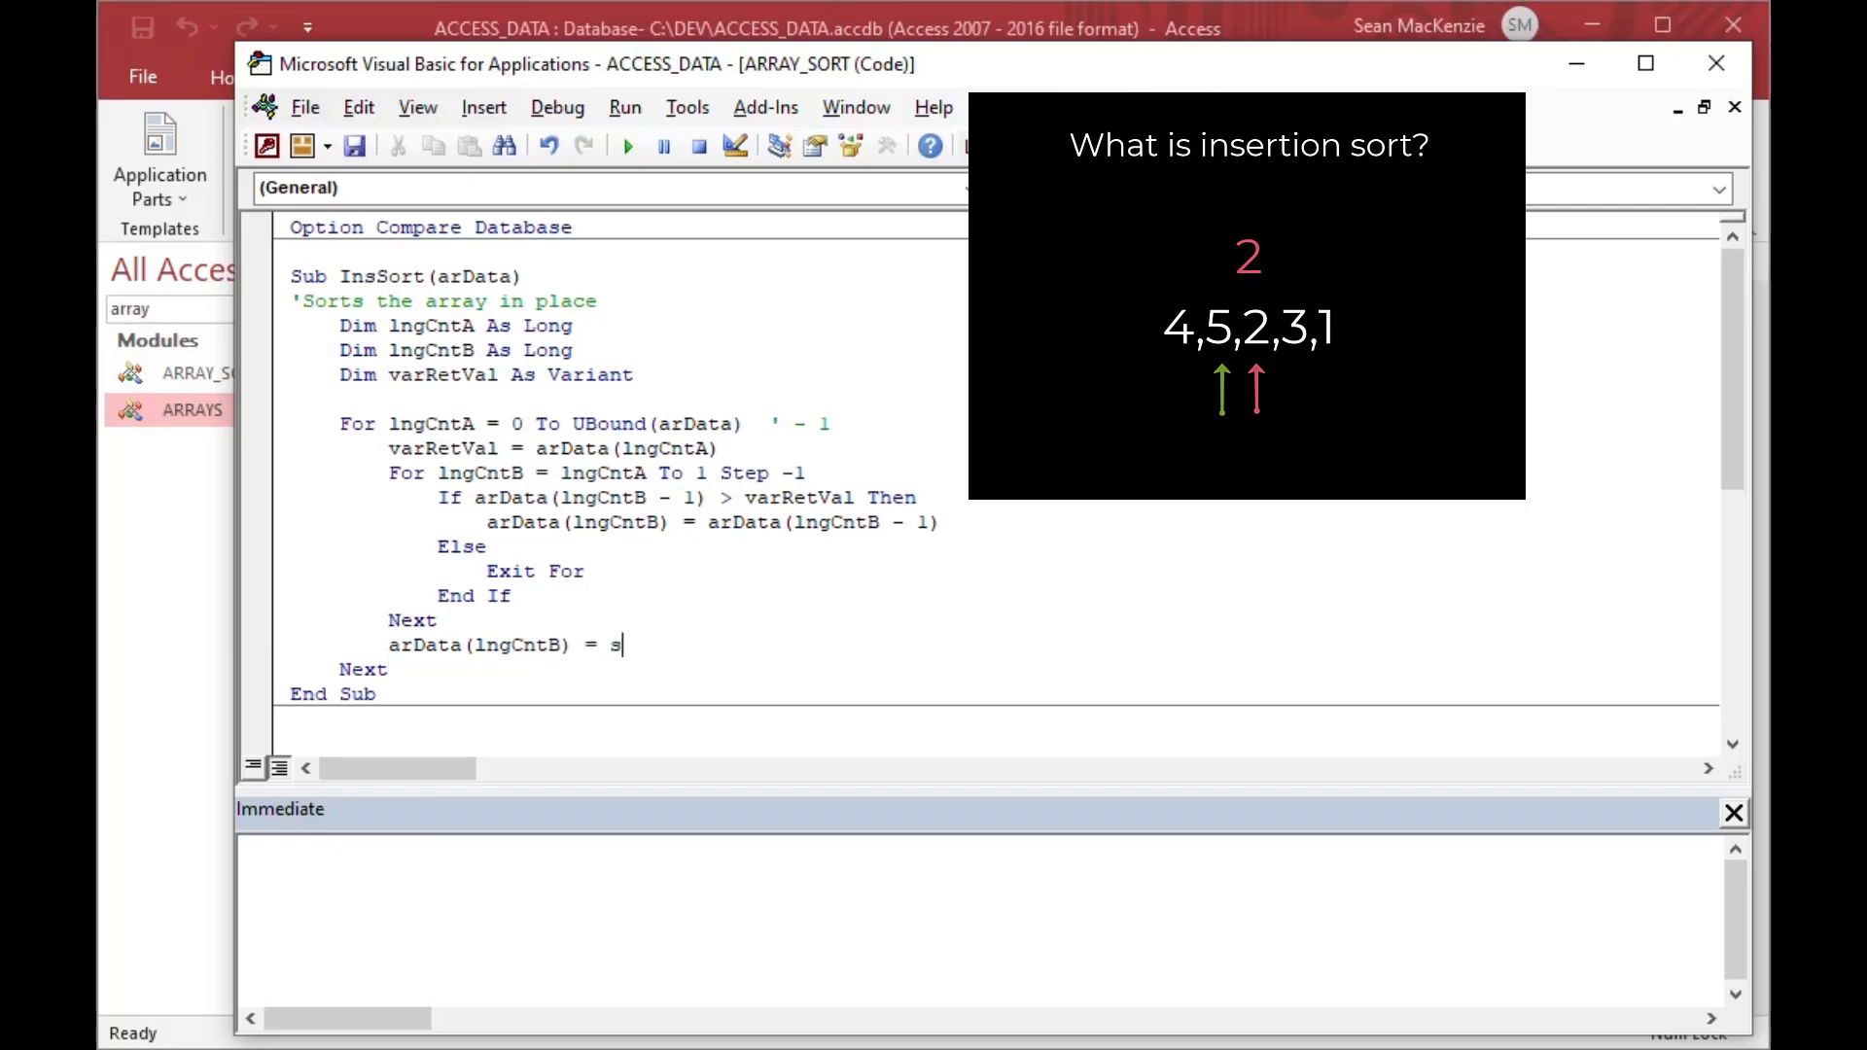
text(arRet)
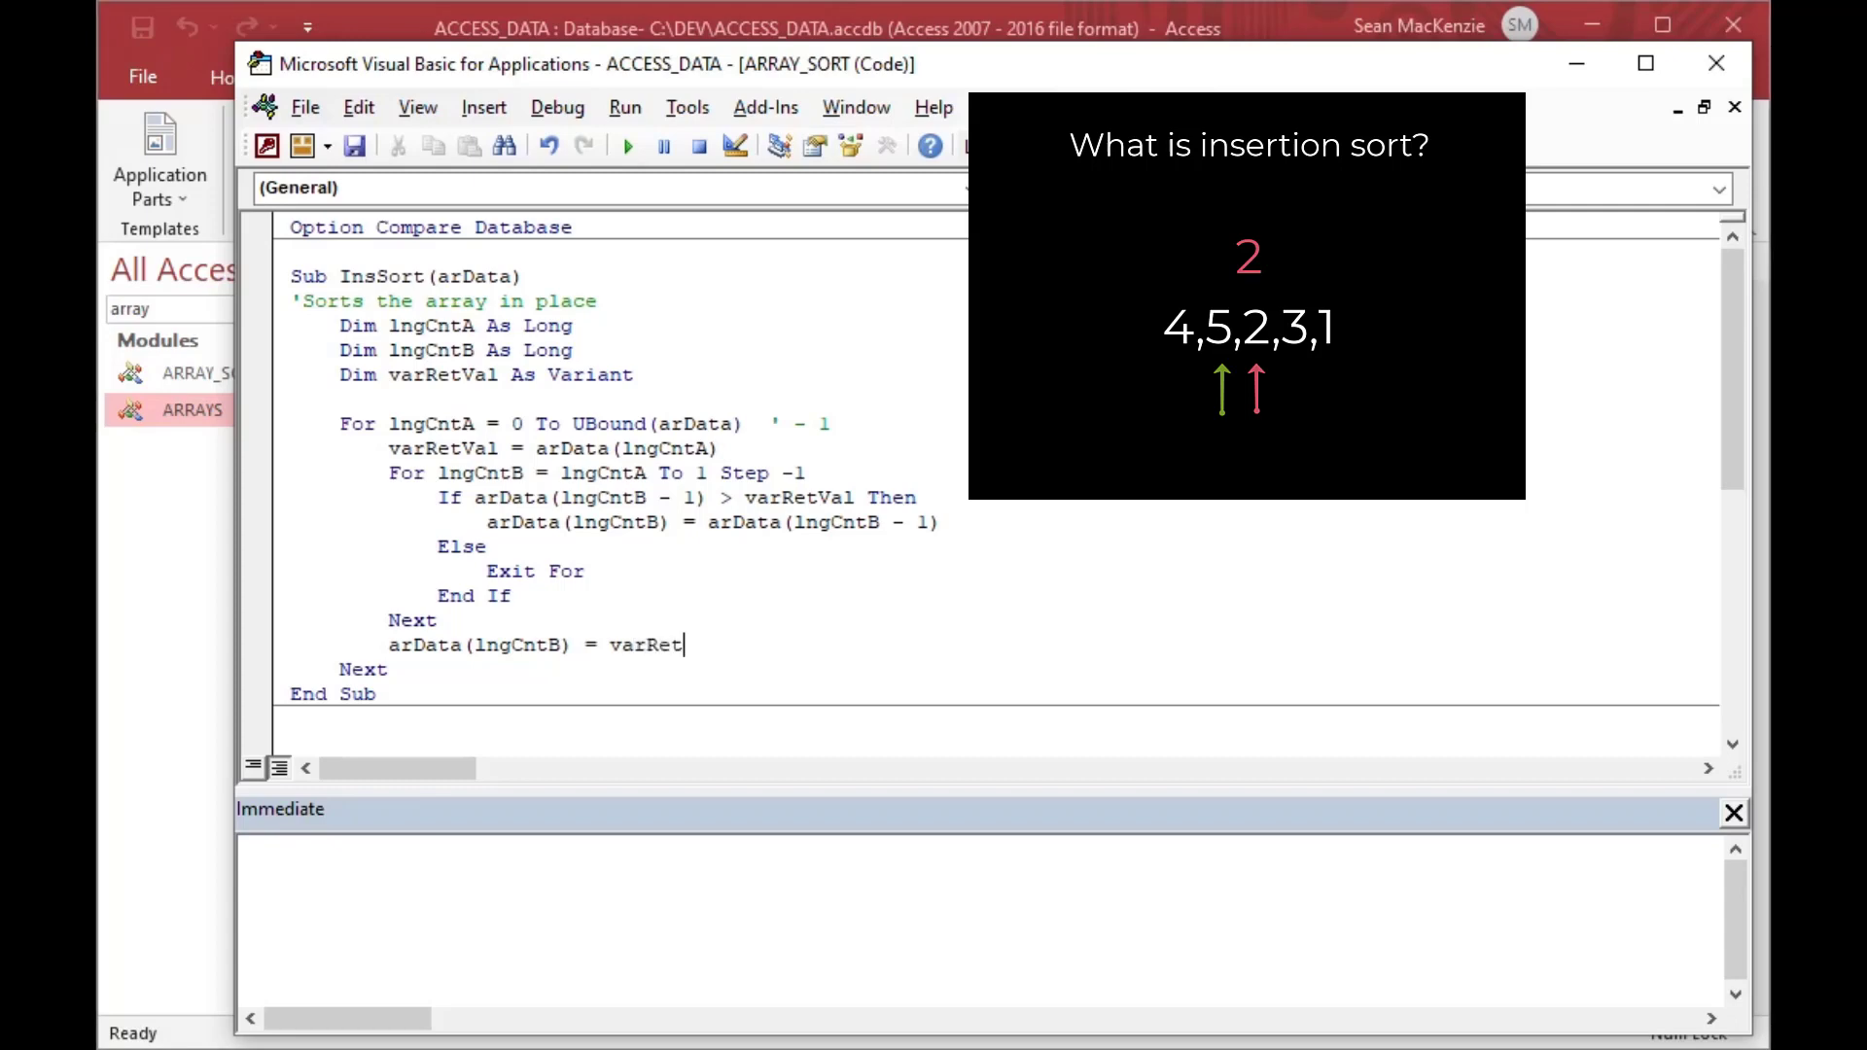
text(Val)
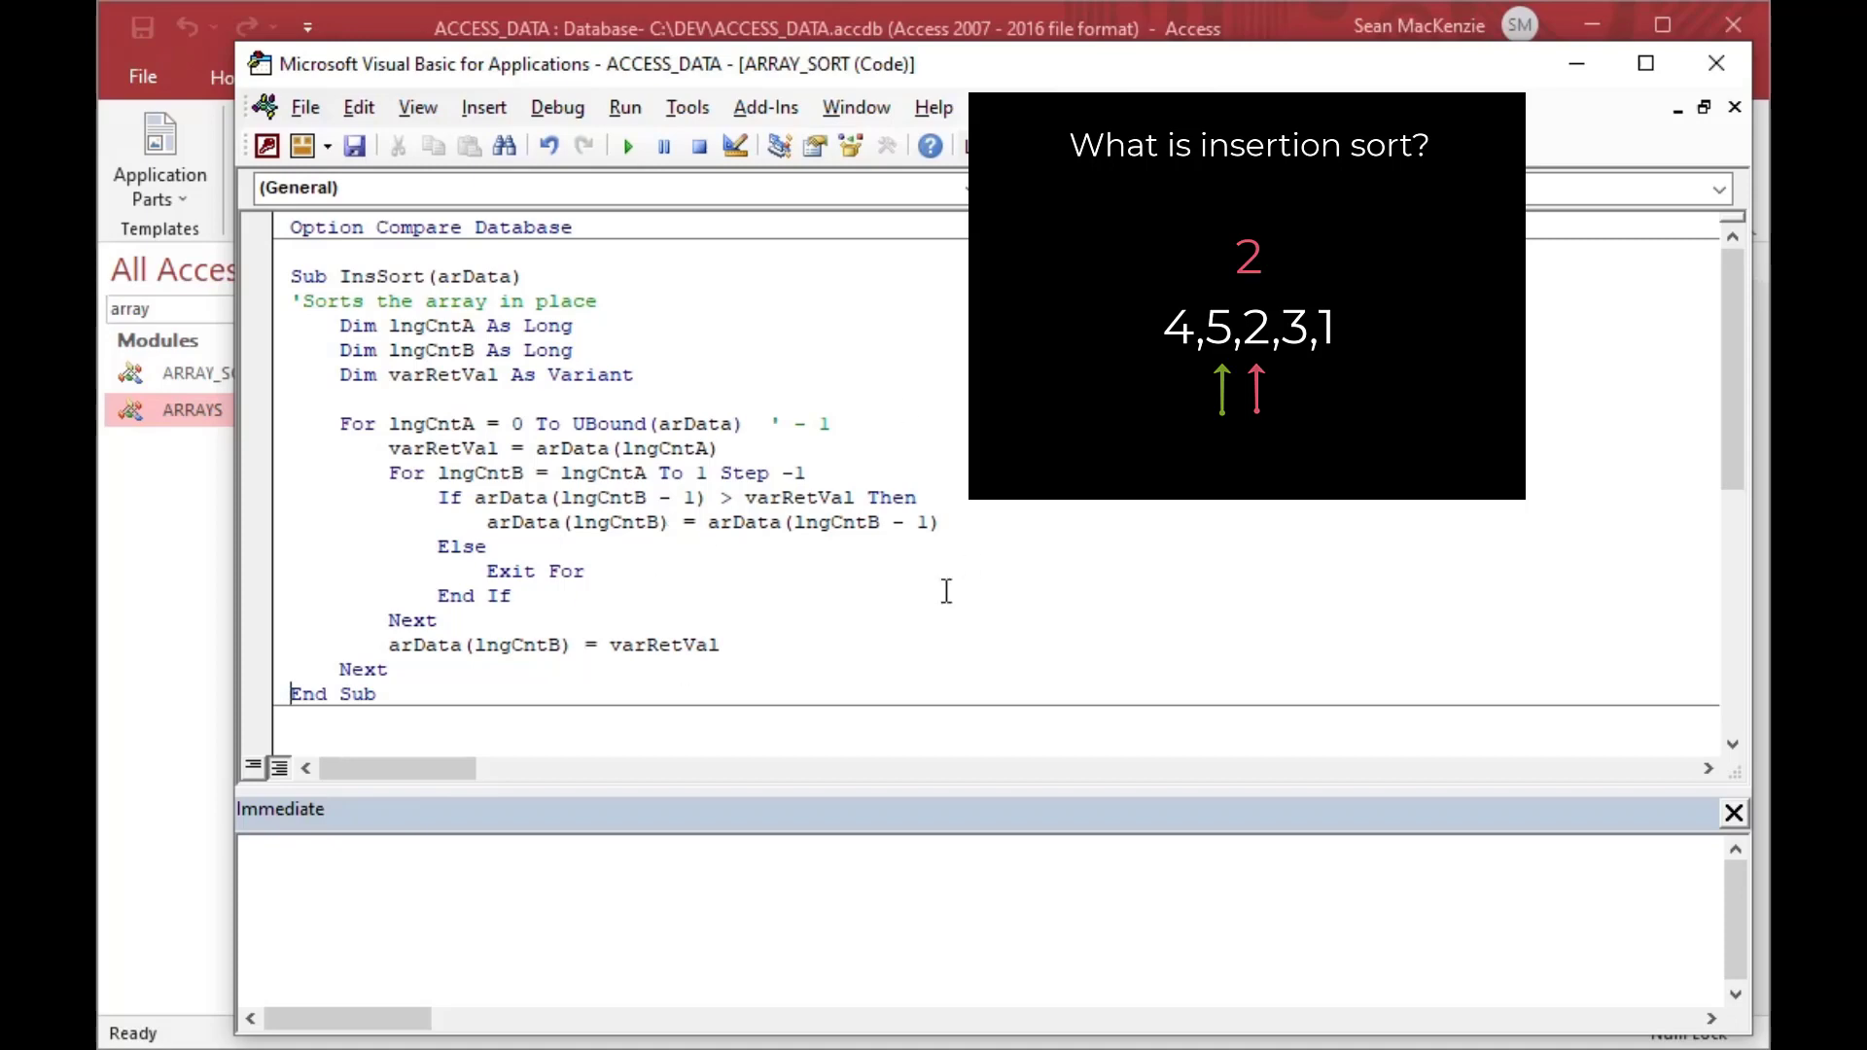
mouse_move(607, 488)
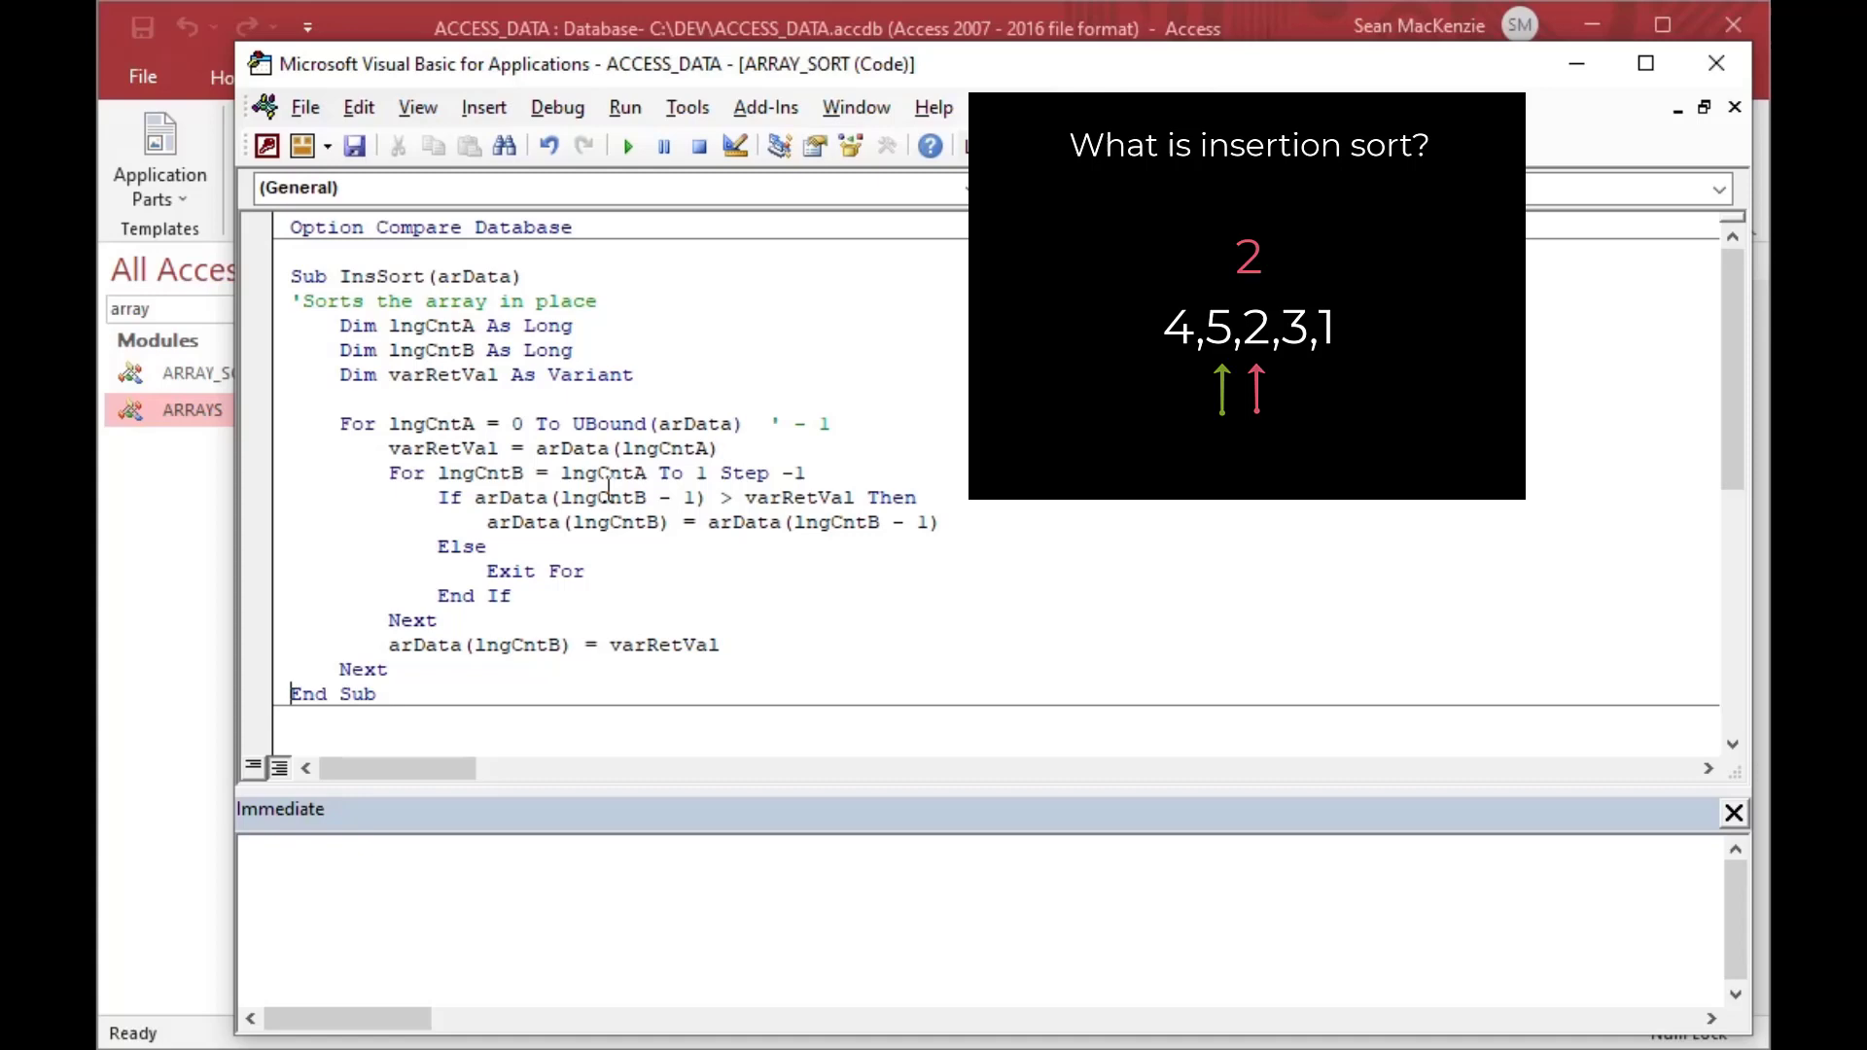
mouse_move(709, 377)
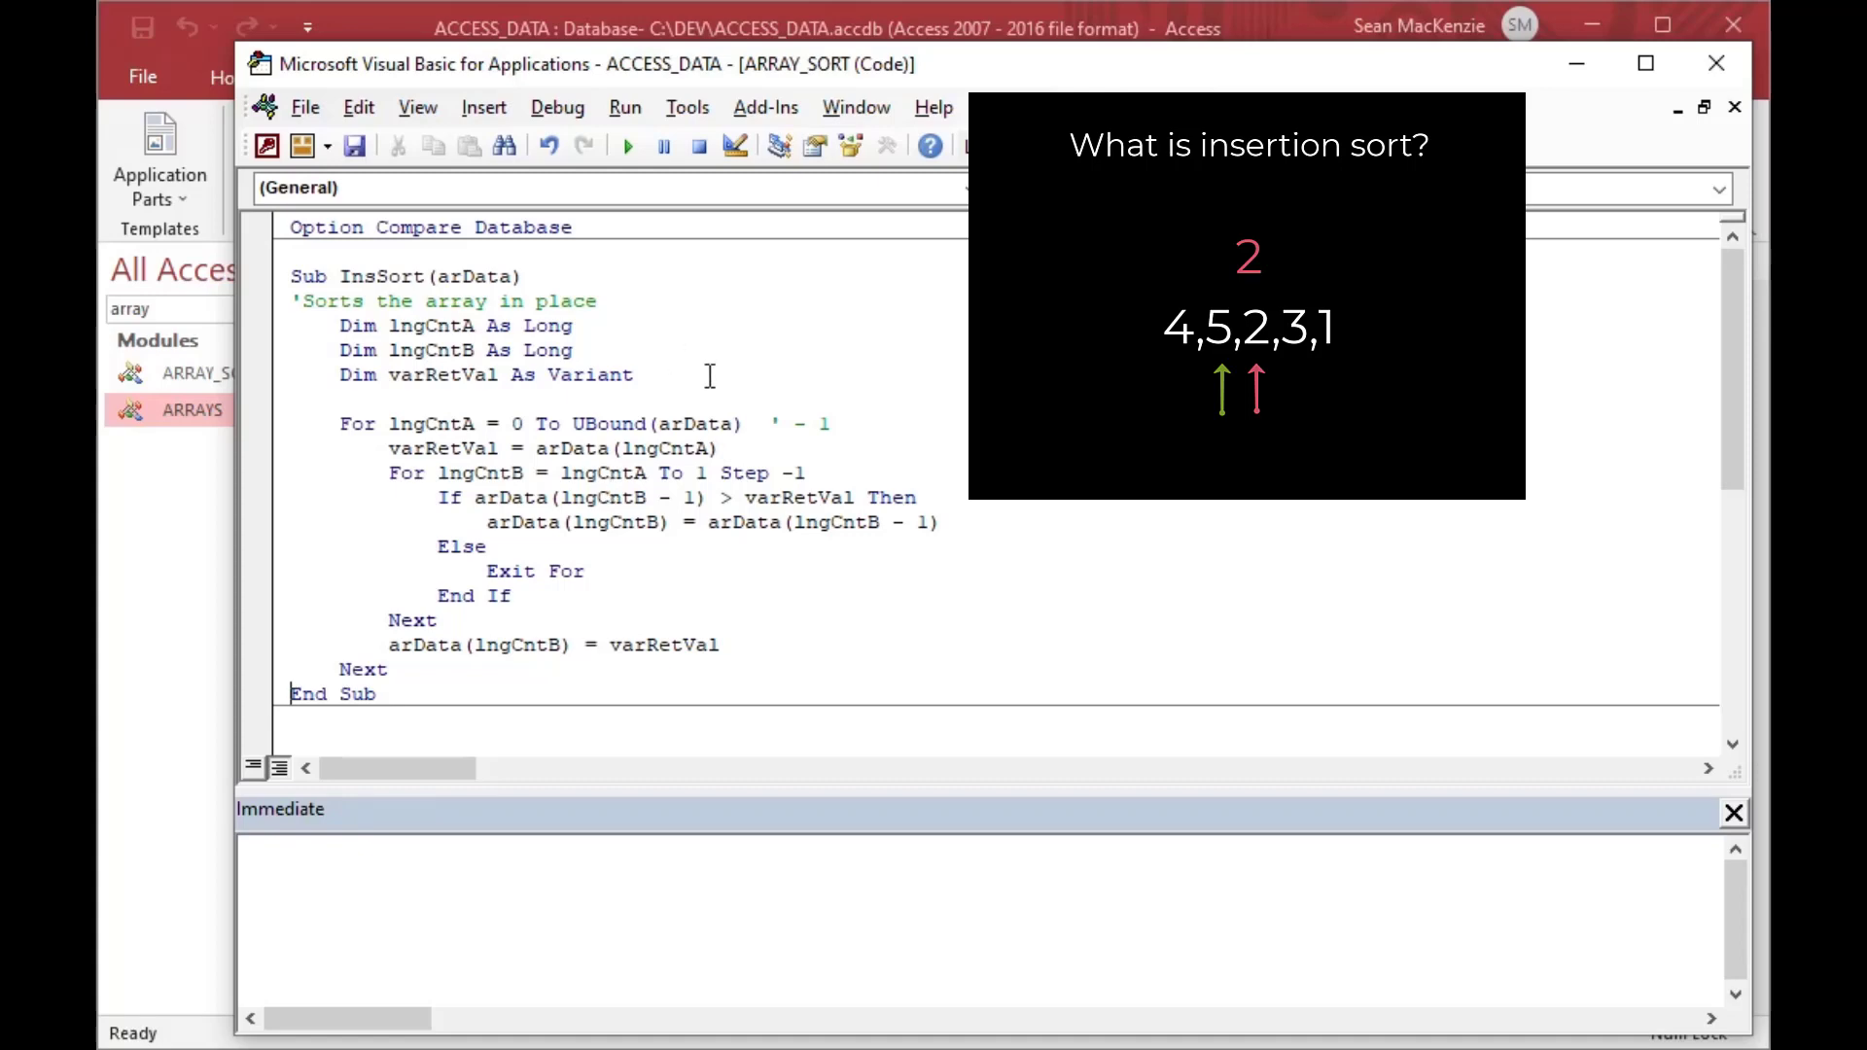
click(557, 107)
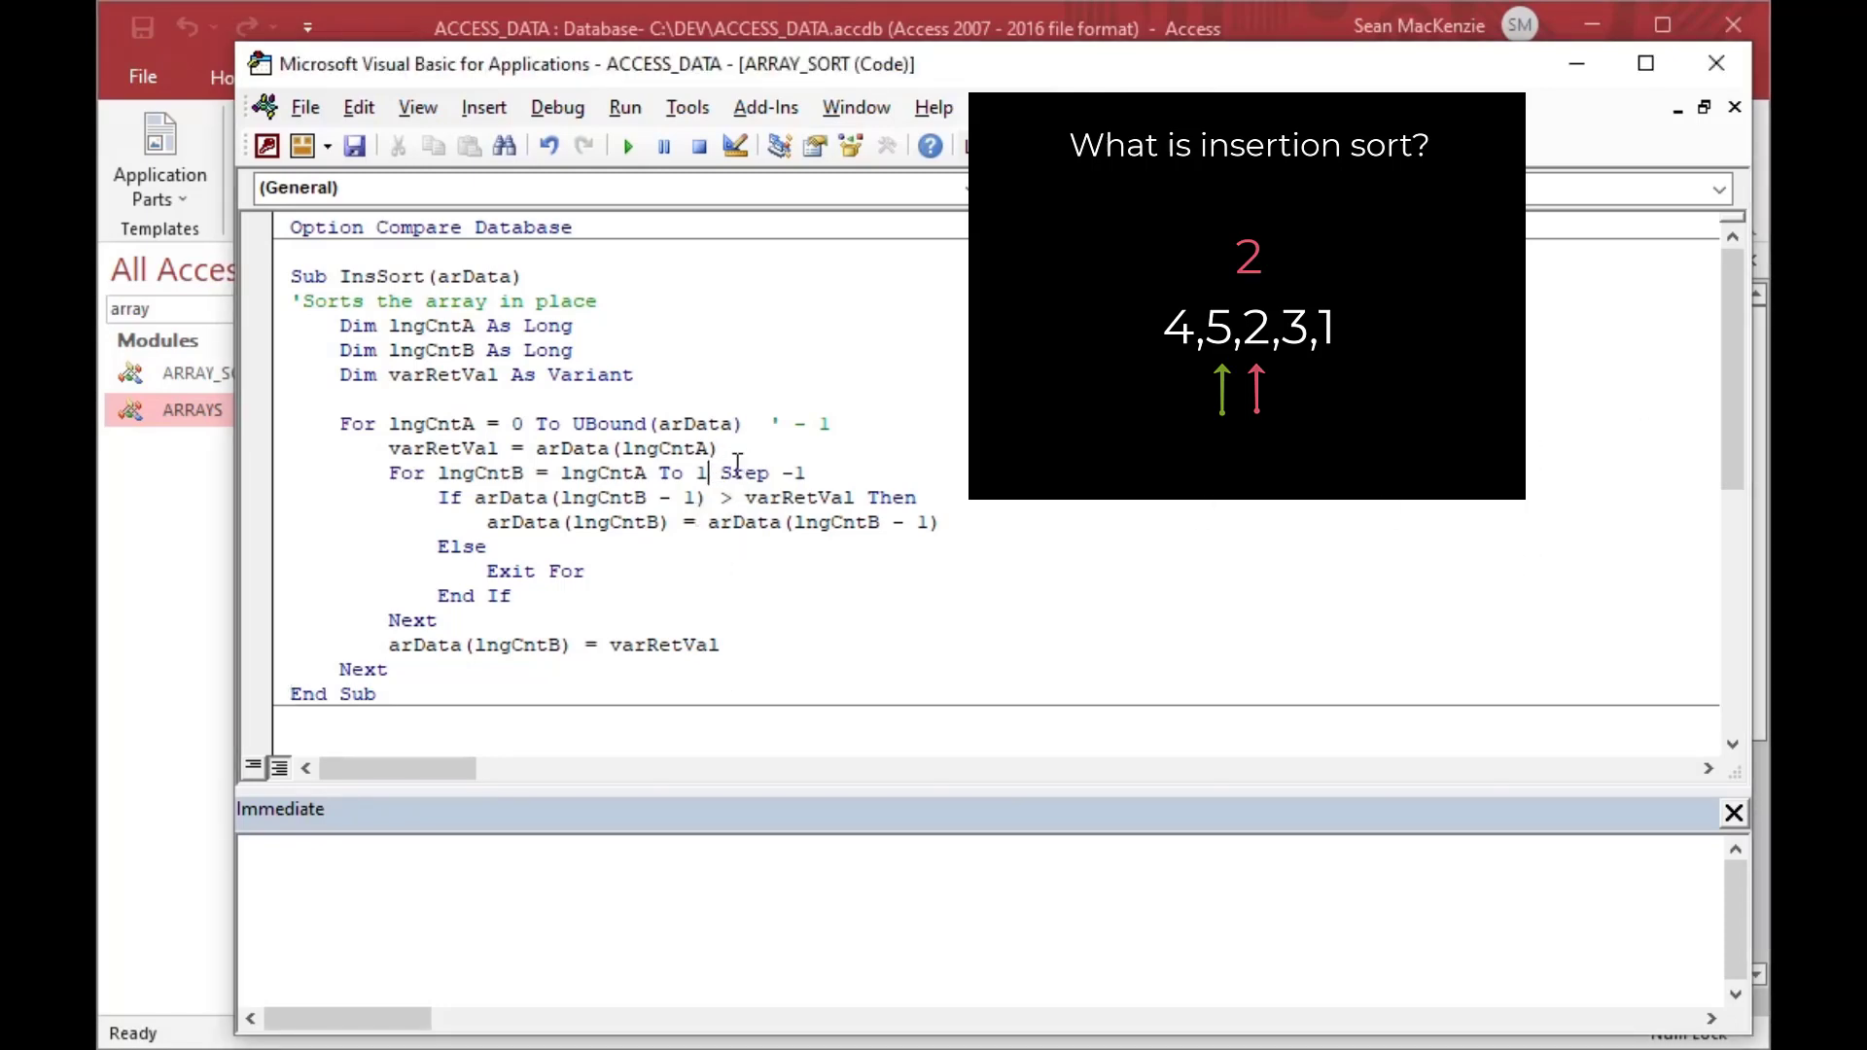
- Change the For lngCntA starting value from 0 to 1
text(0)
click(564, 423)
text(1)
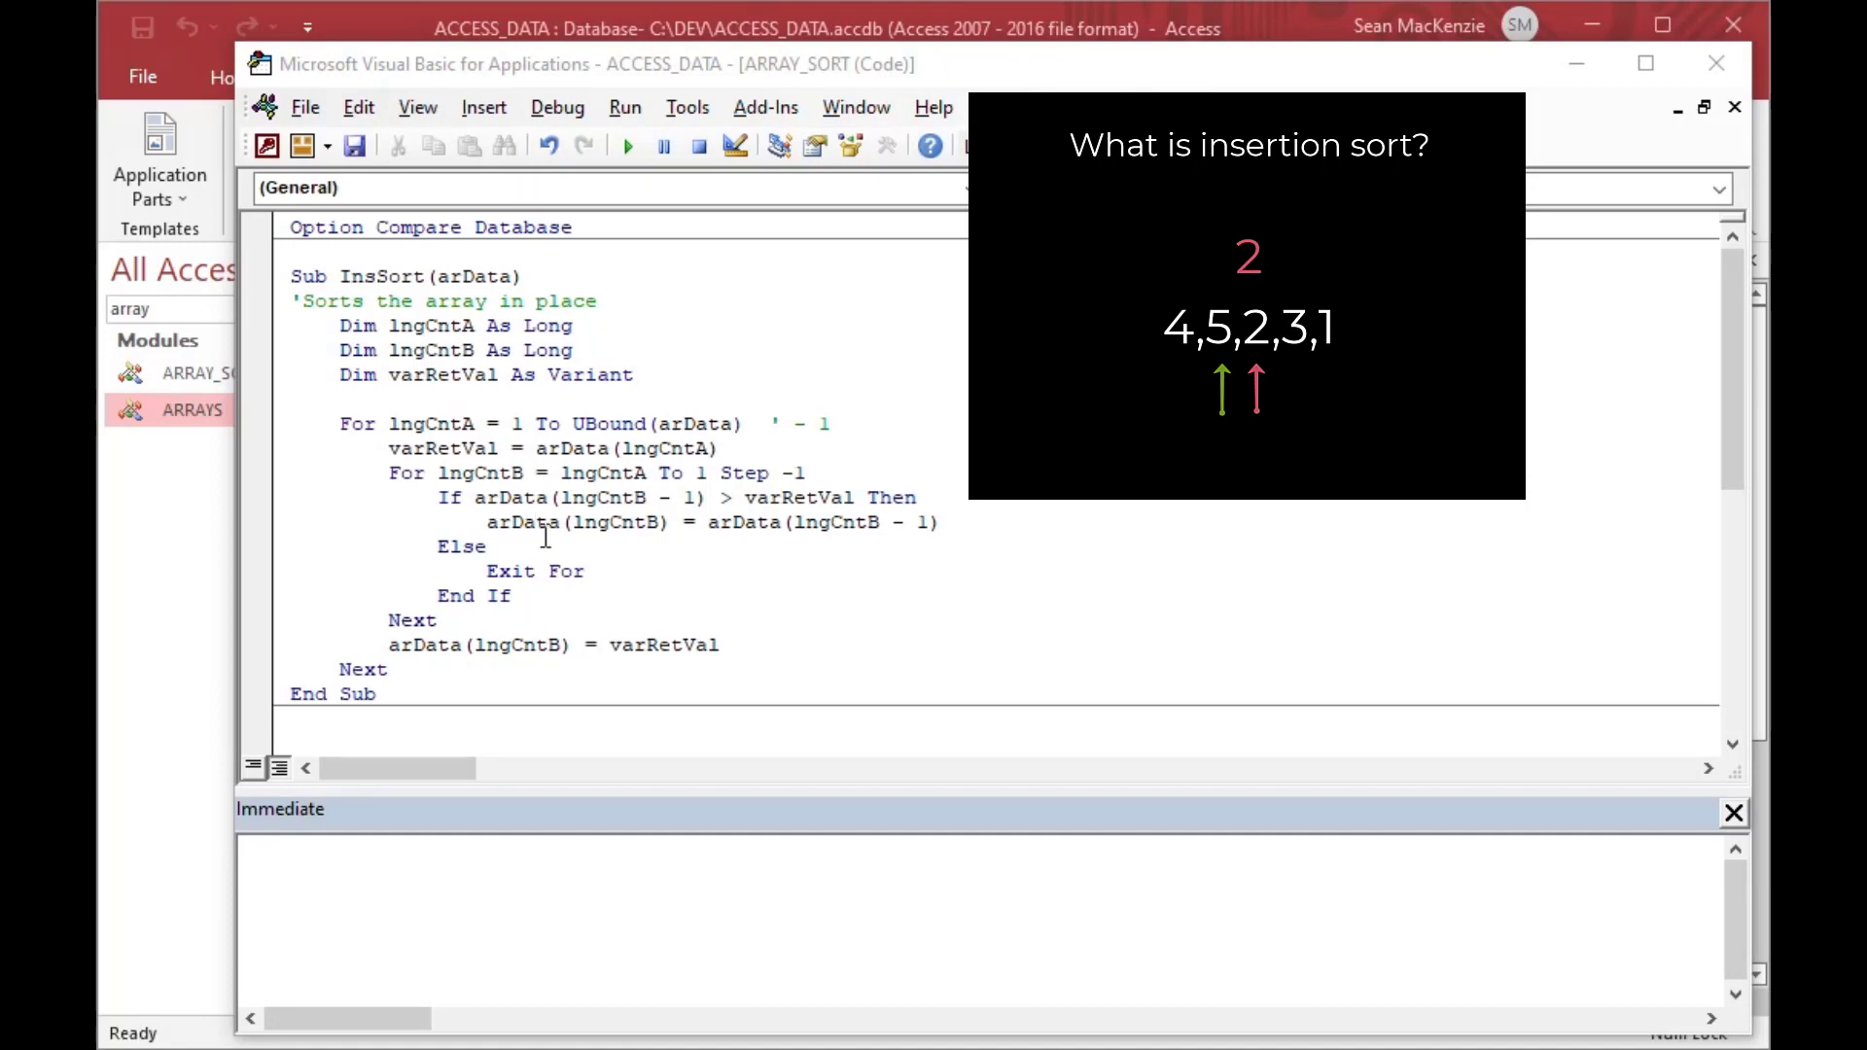
- Add the line InsSort arData to MyArray before the print loop
scroll(down, 3)
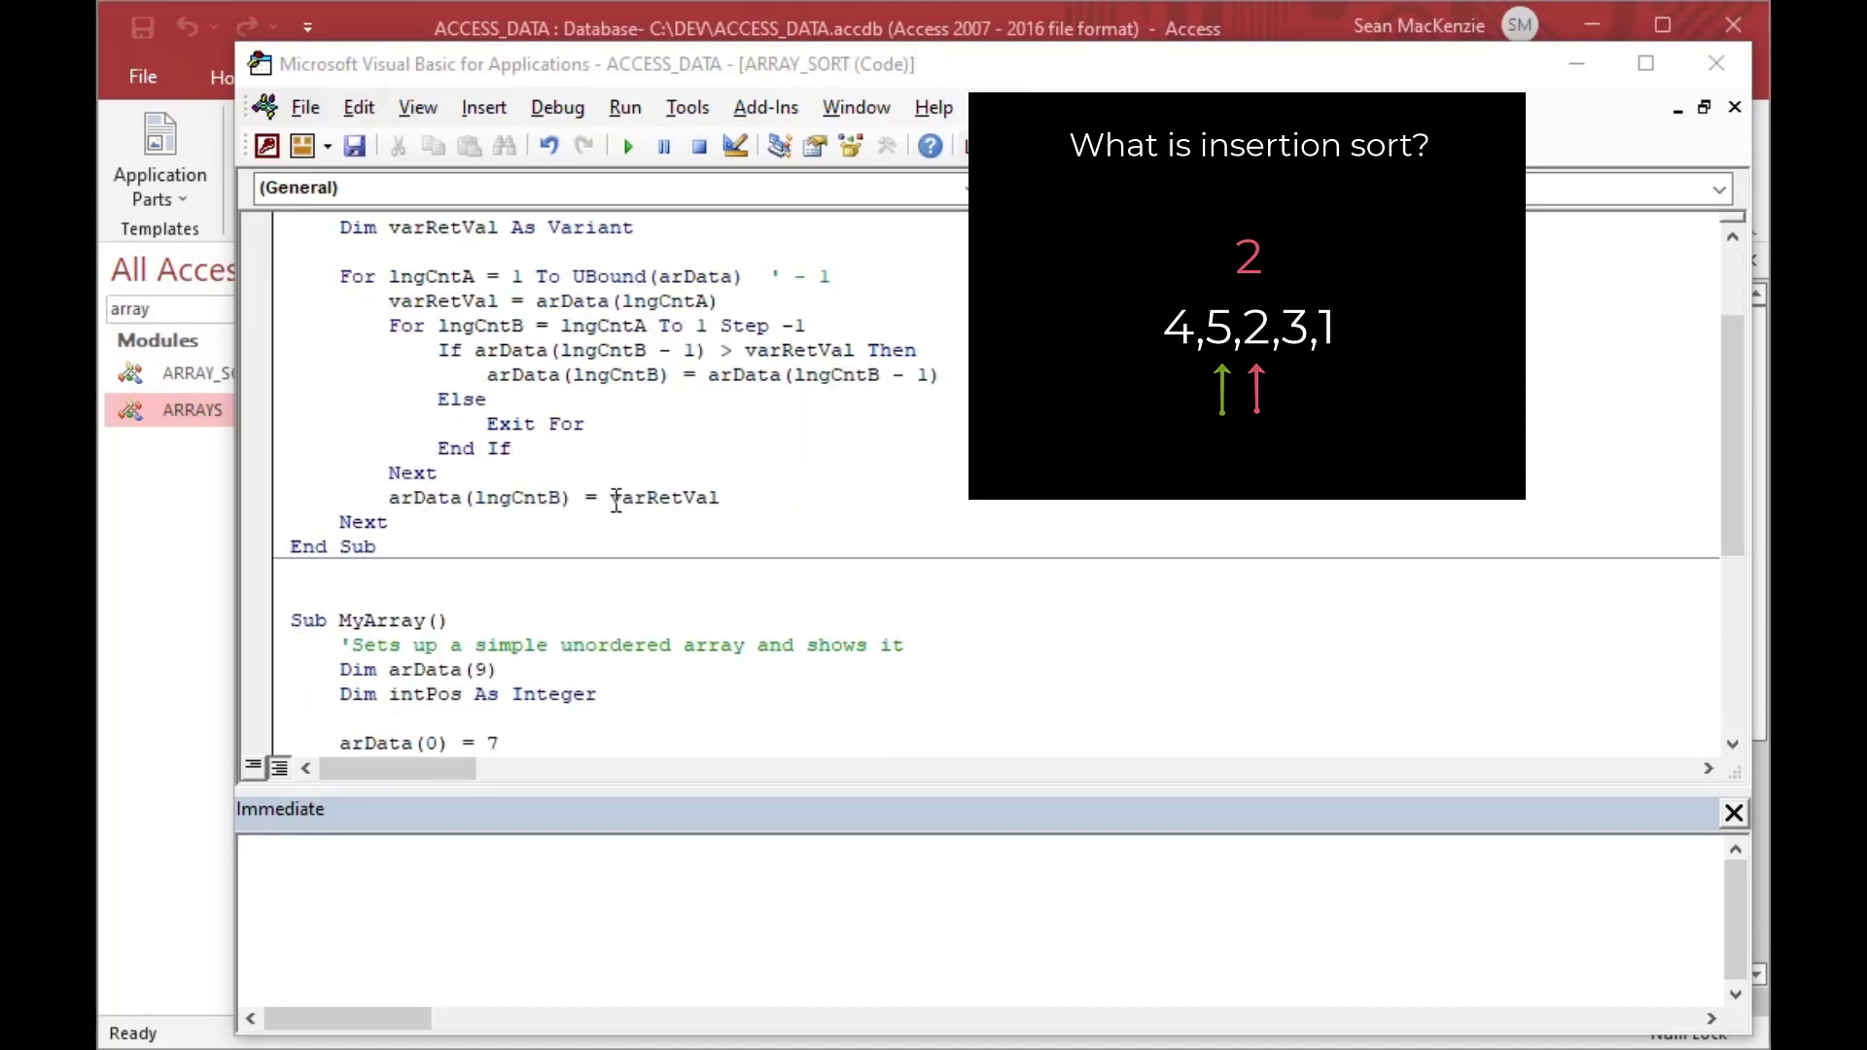
scroll(down, 3)
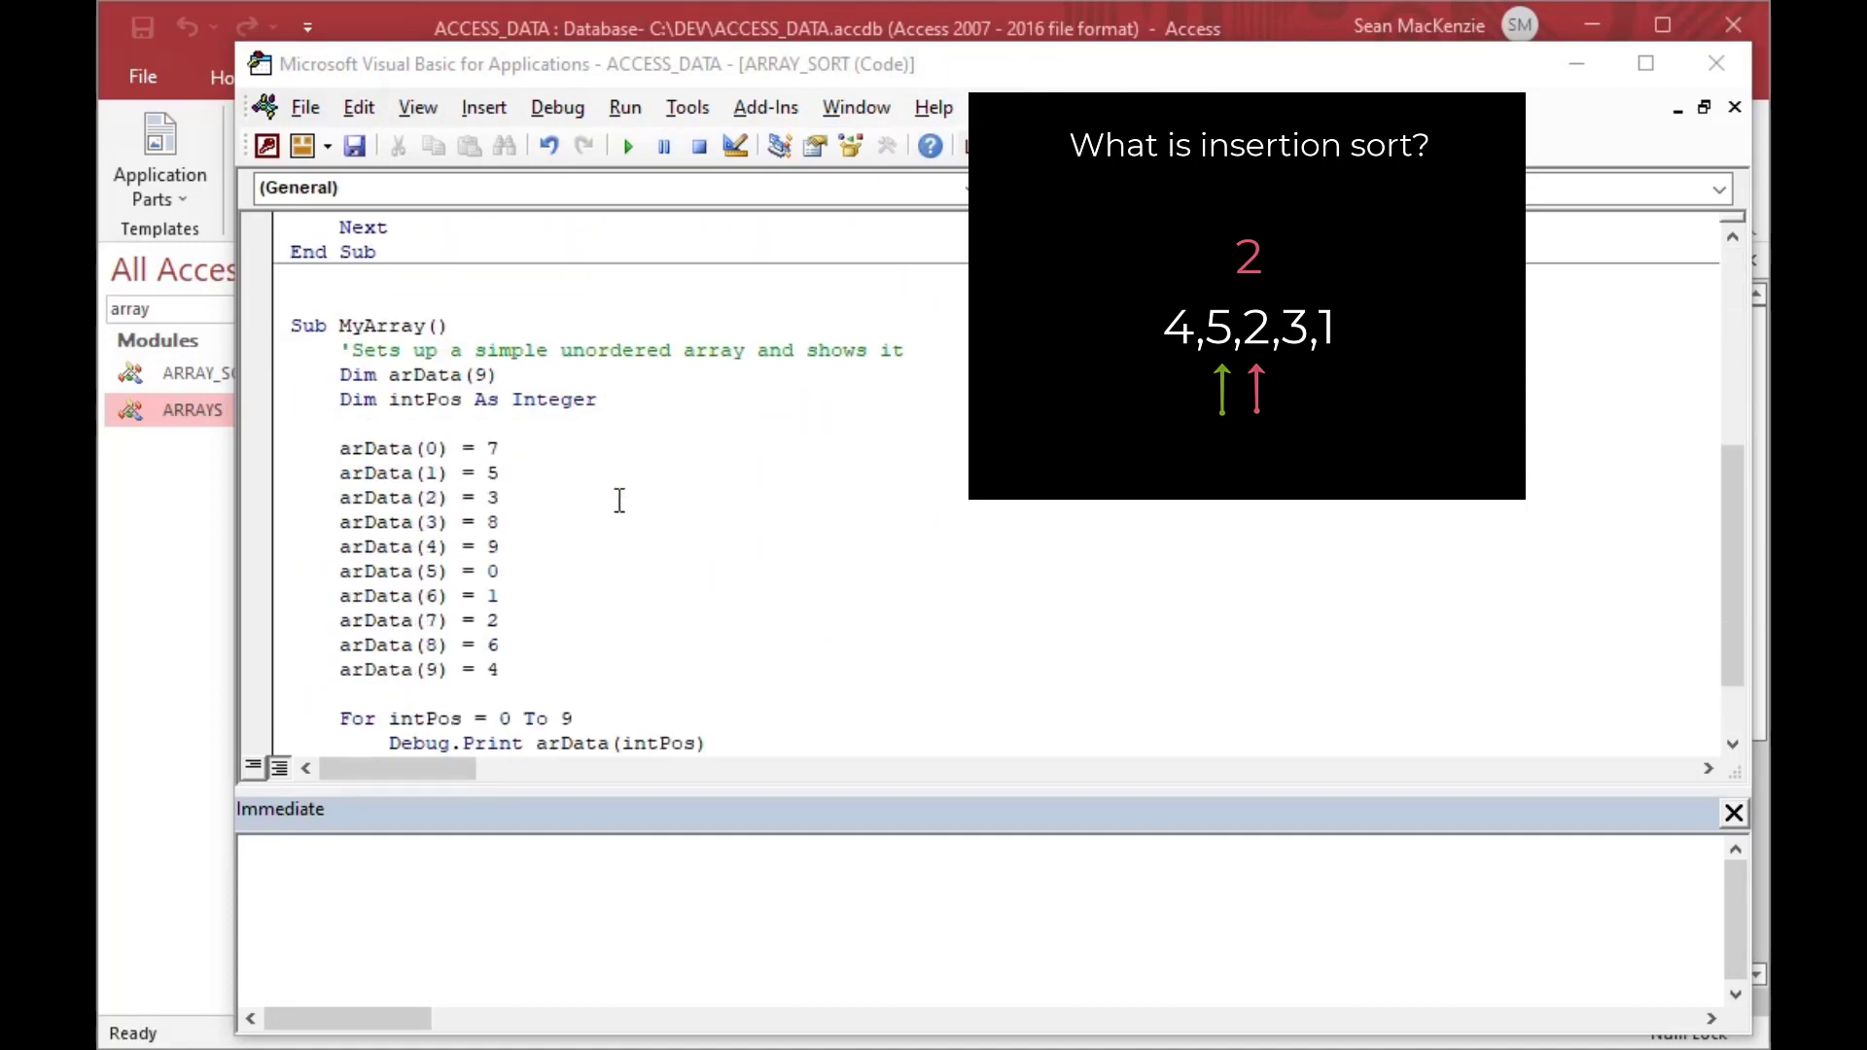
scroll(up, 3)
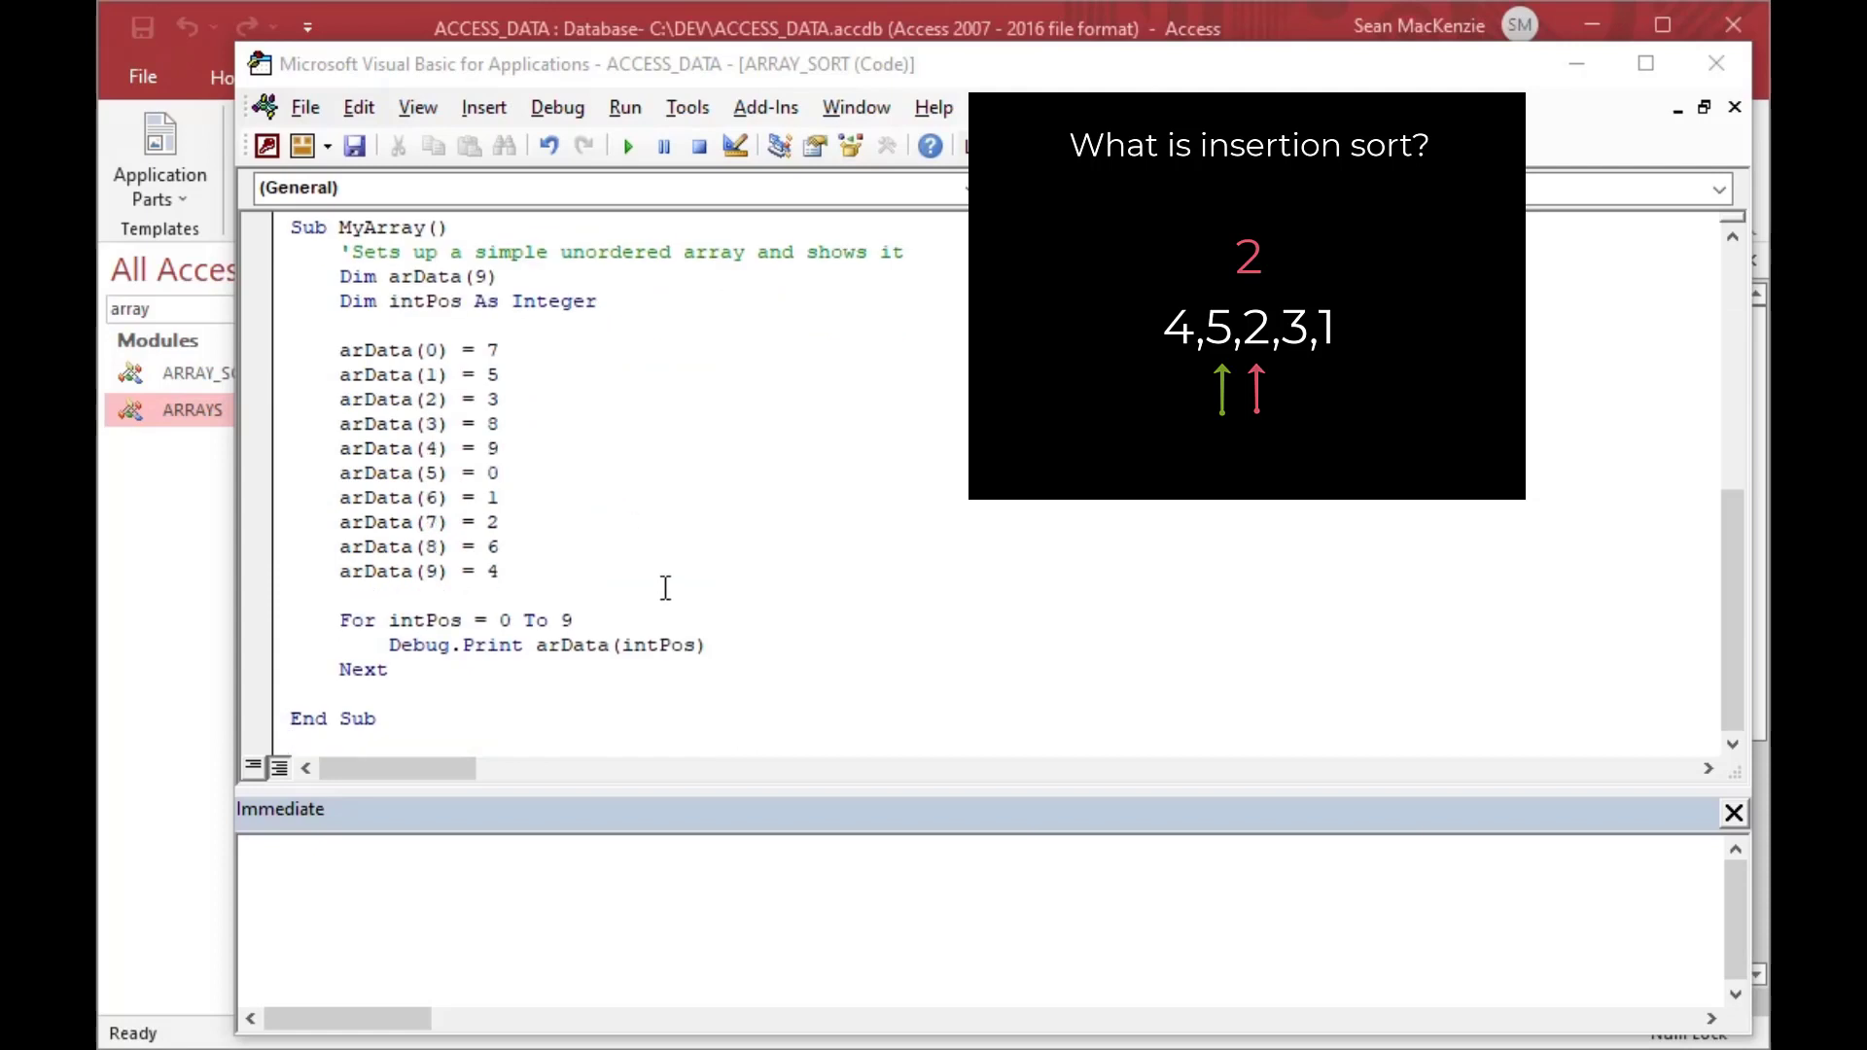
click(500, 572)
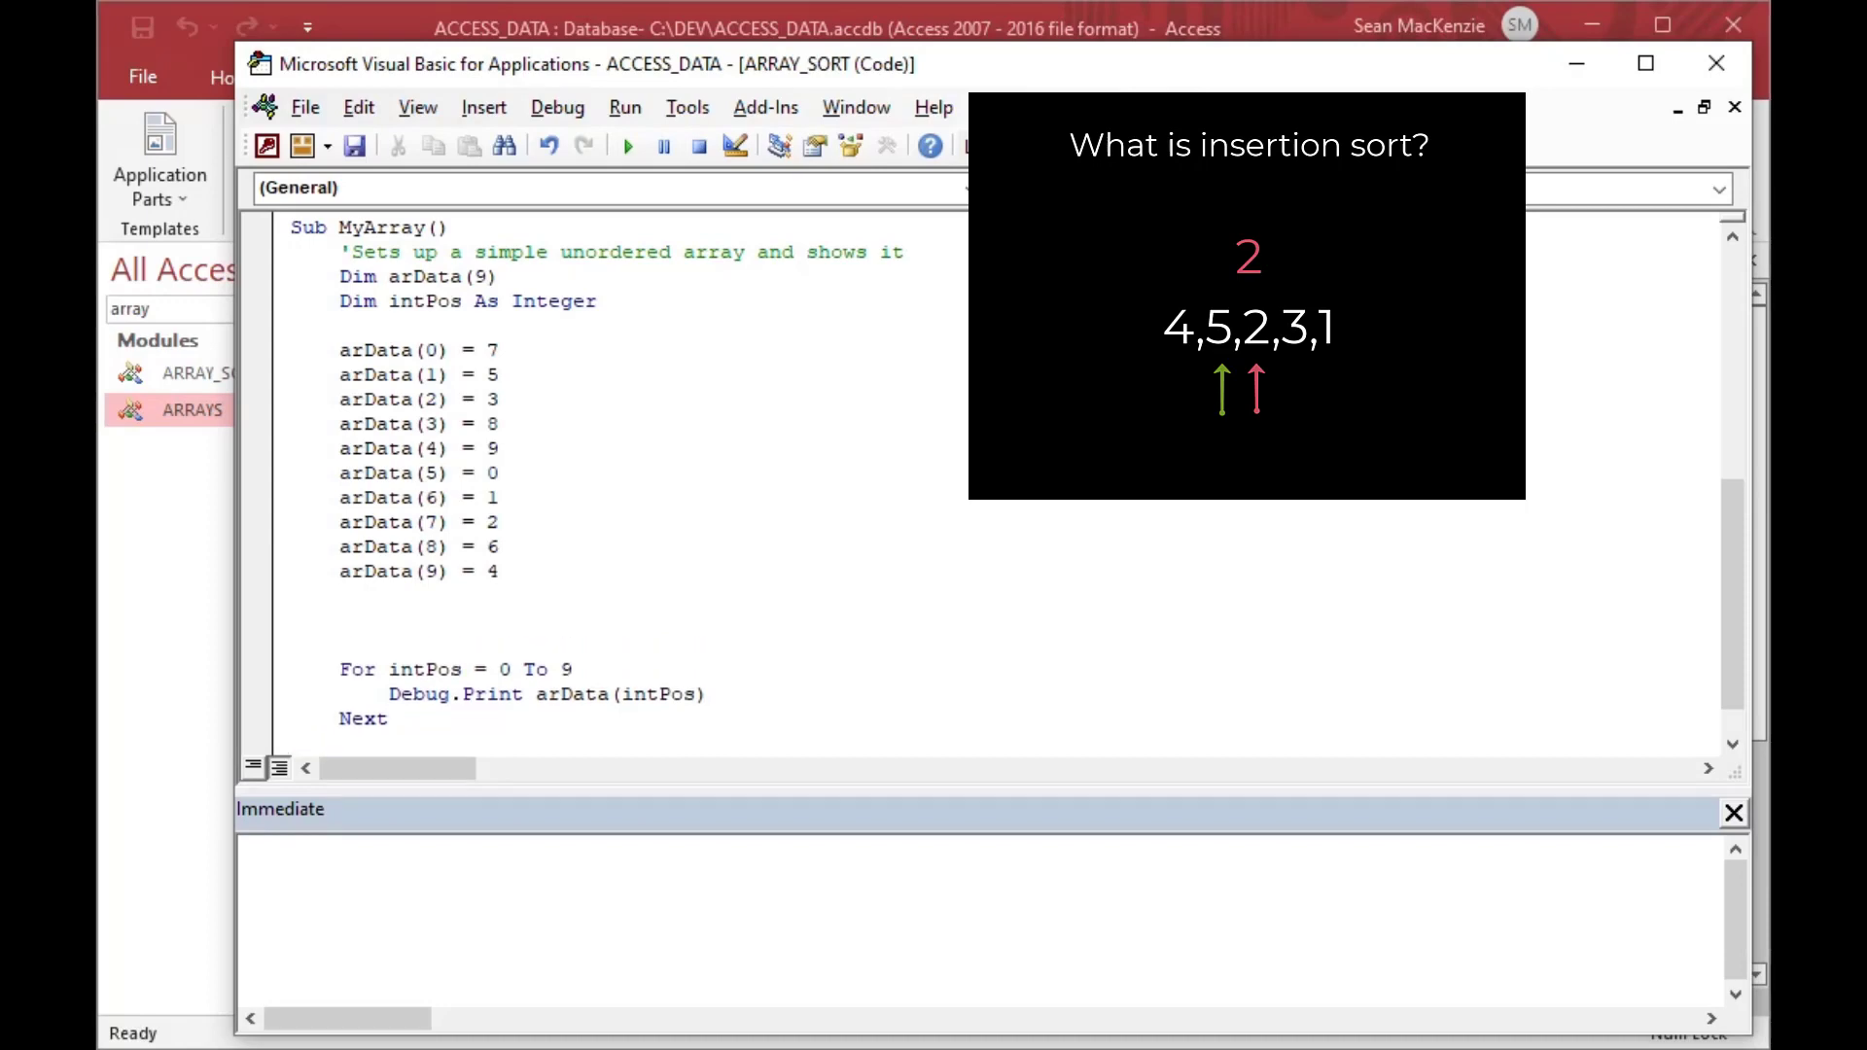
text(InsSort)
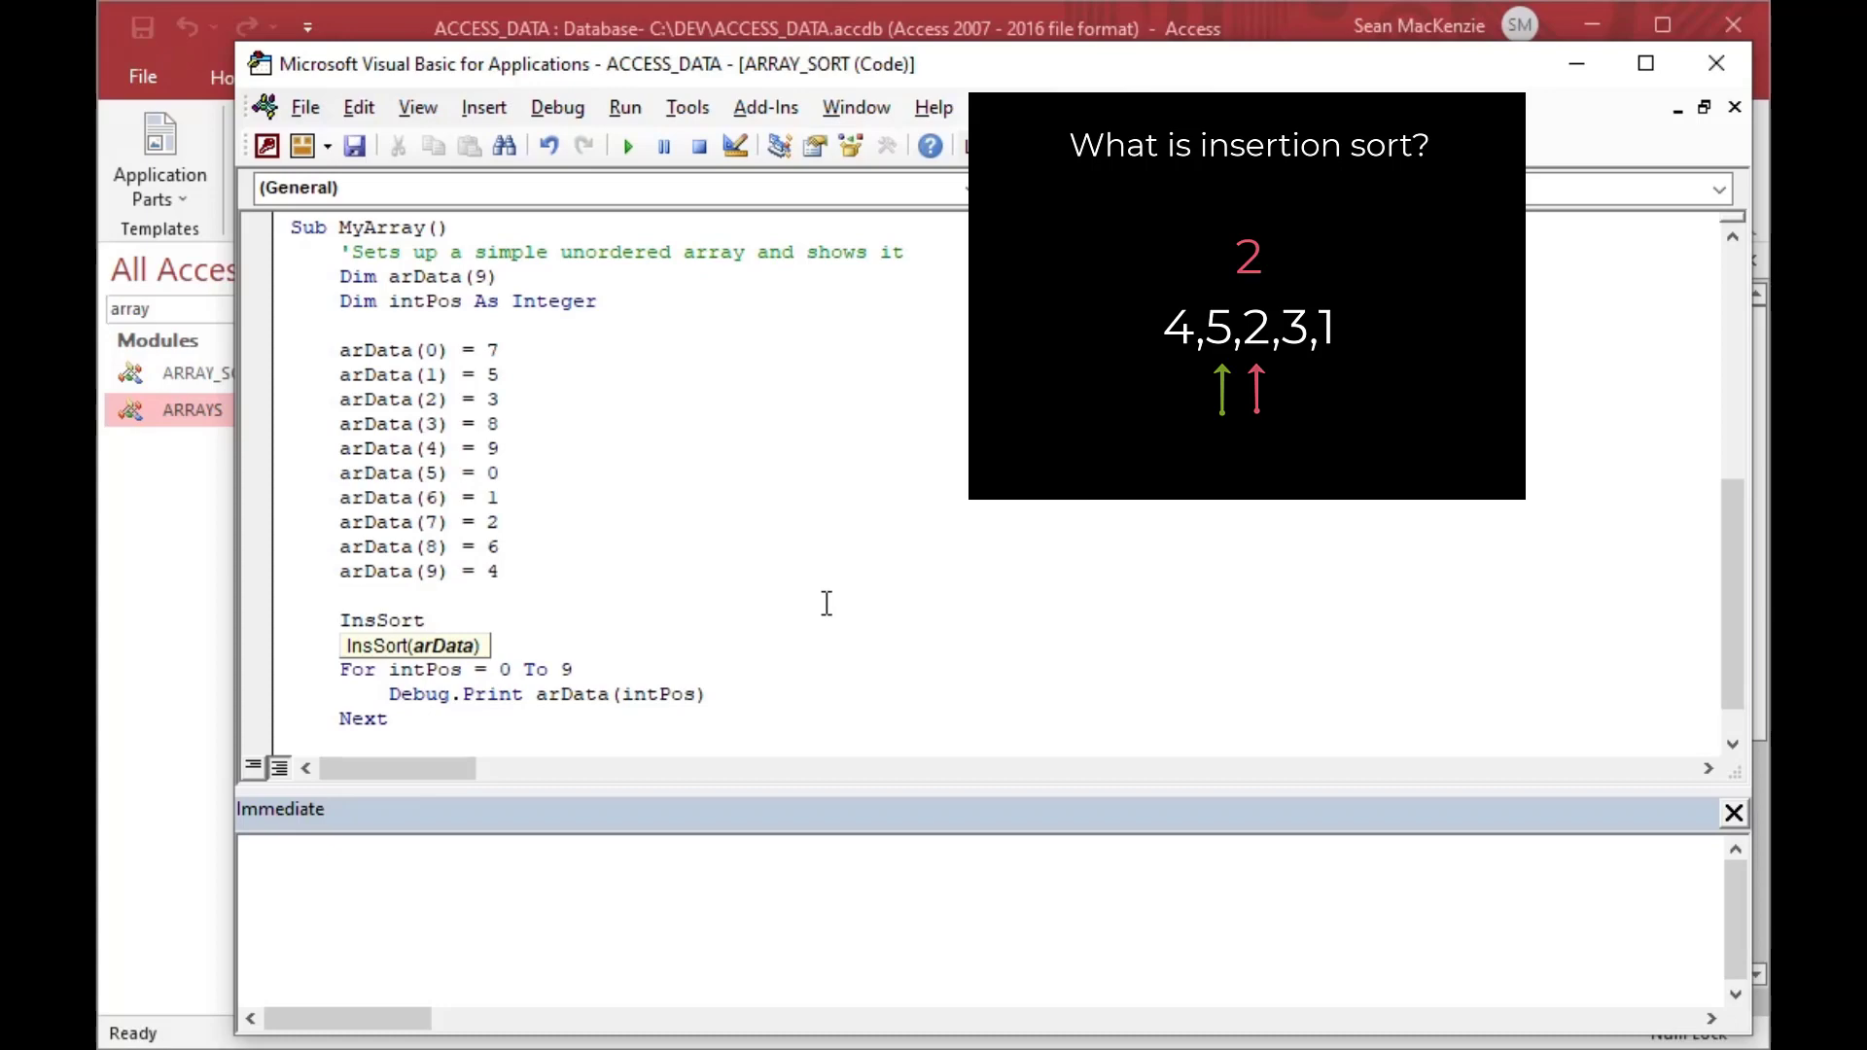
text(arData)
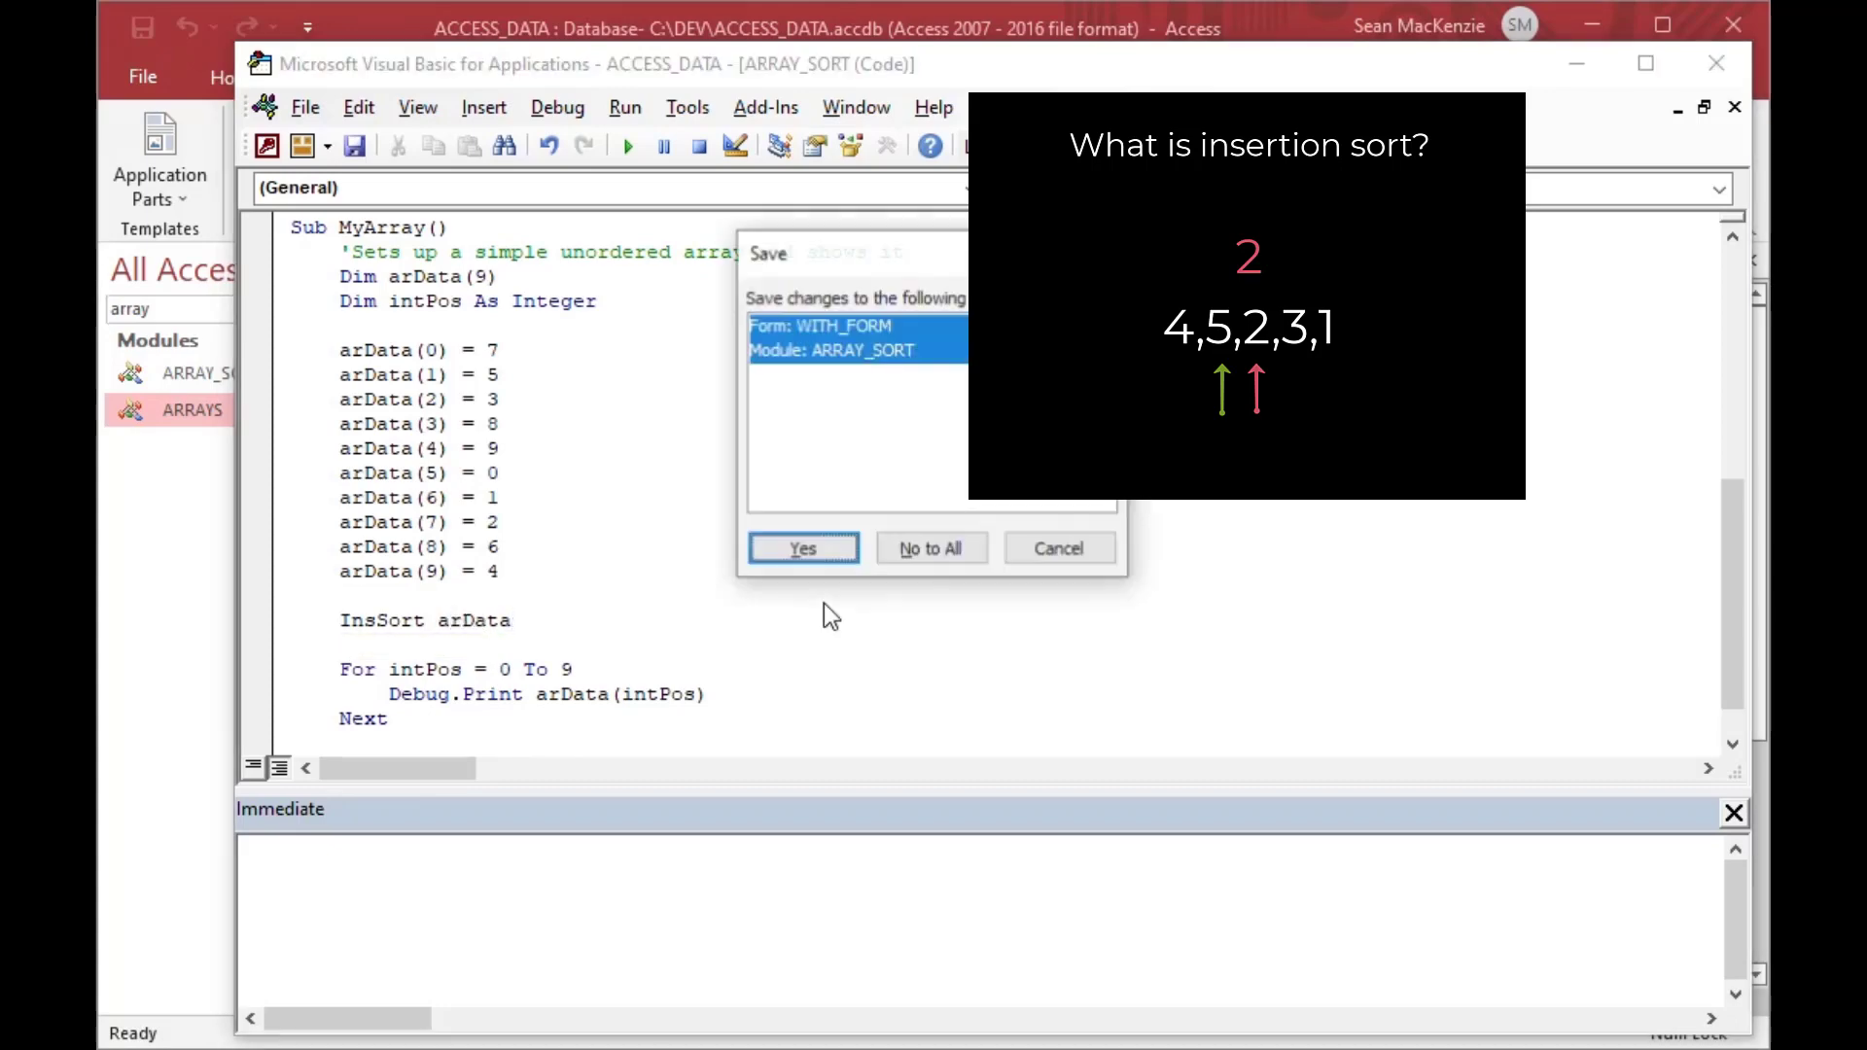
- Dismiss the save prompt, run MyArray and review the ascending numbers in the Immediate window
click(801, 548)
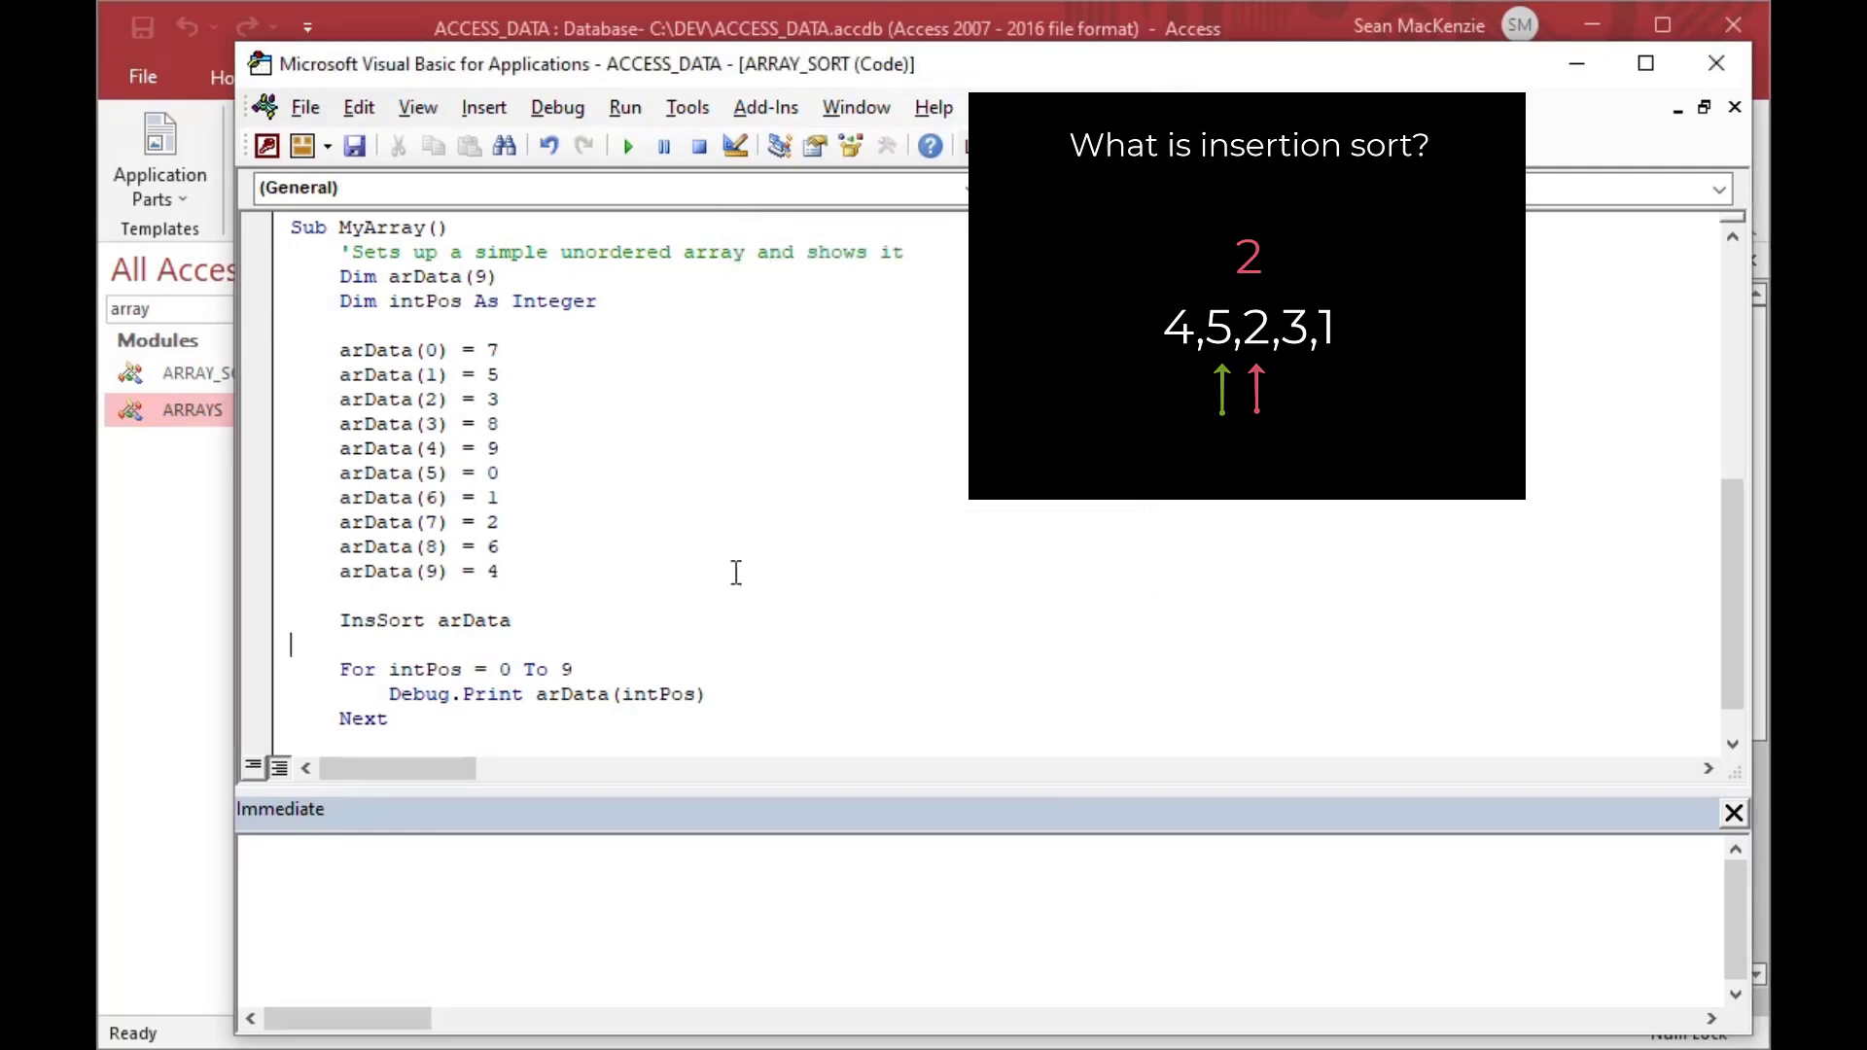
mouse_move(786, 500)
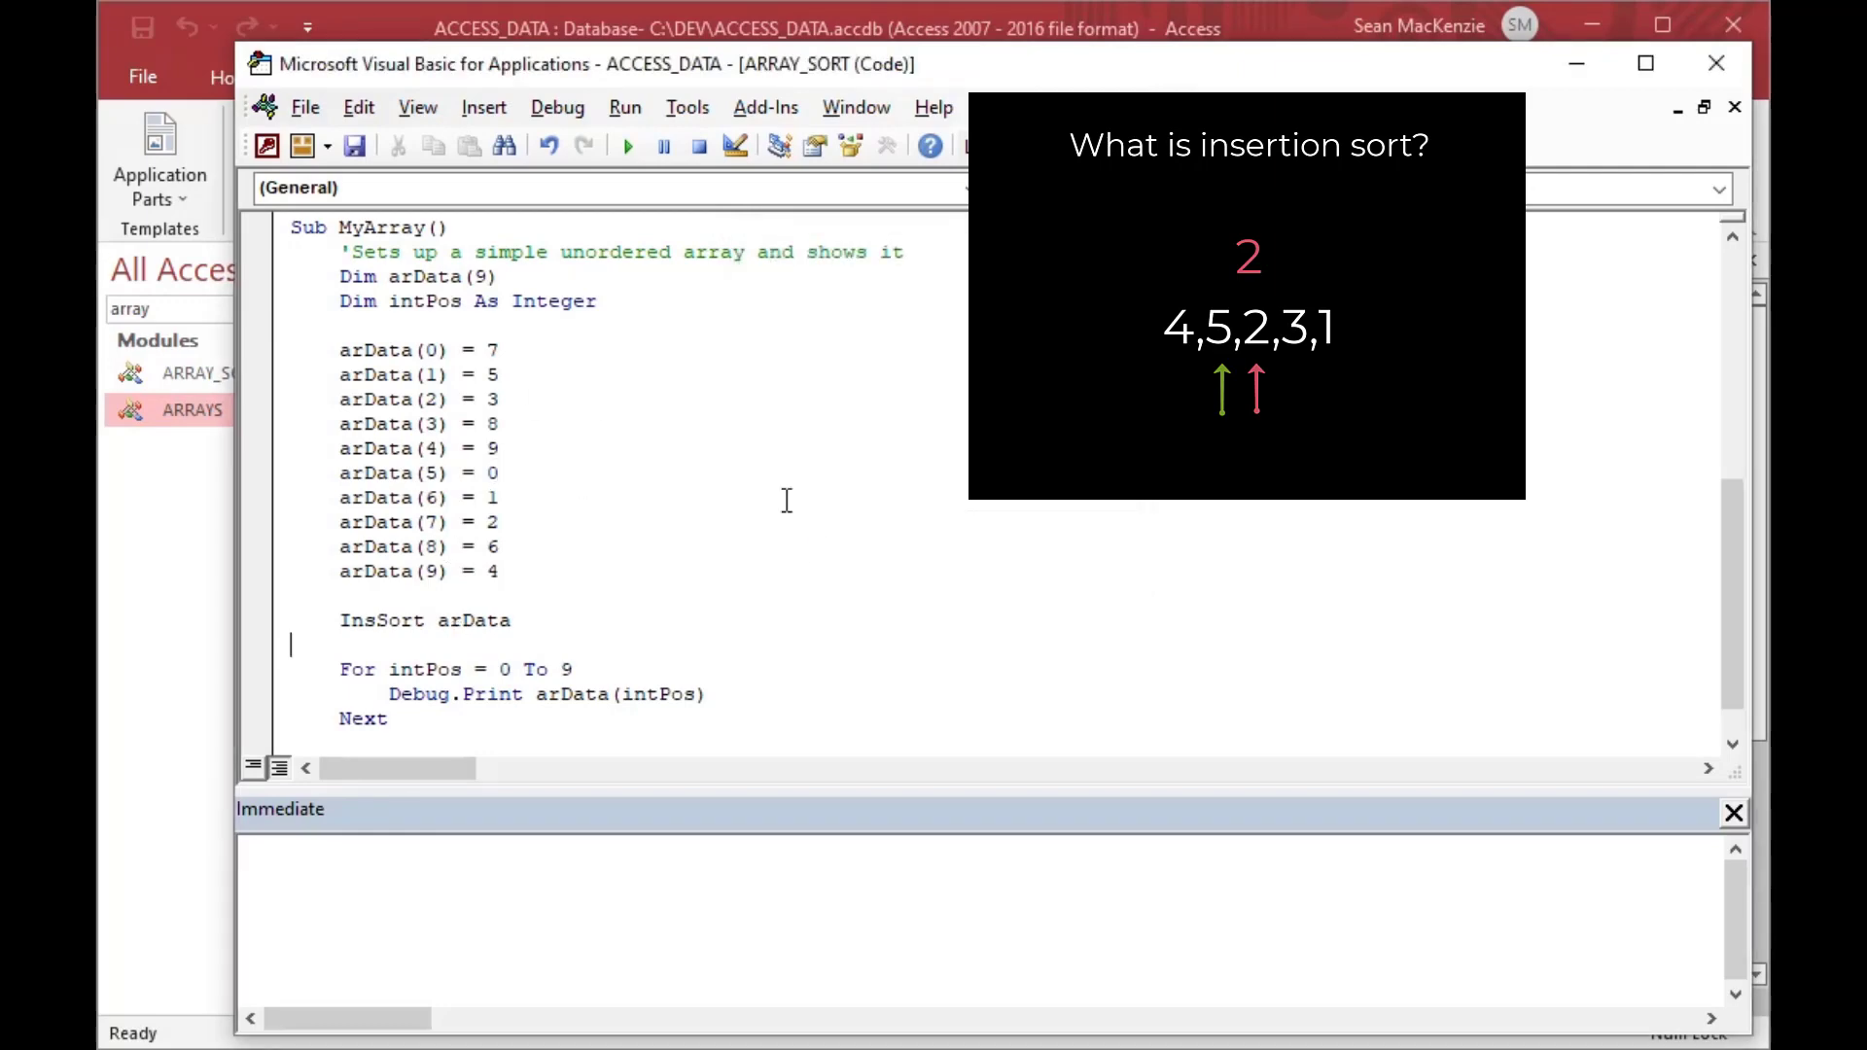
mouse_move(537, 525)
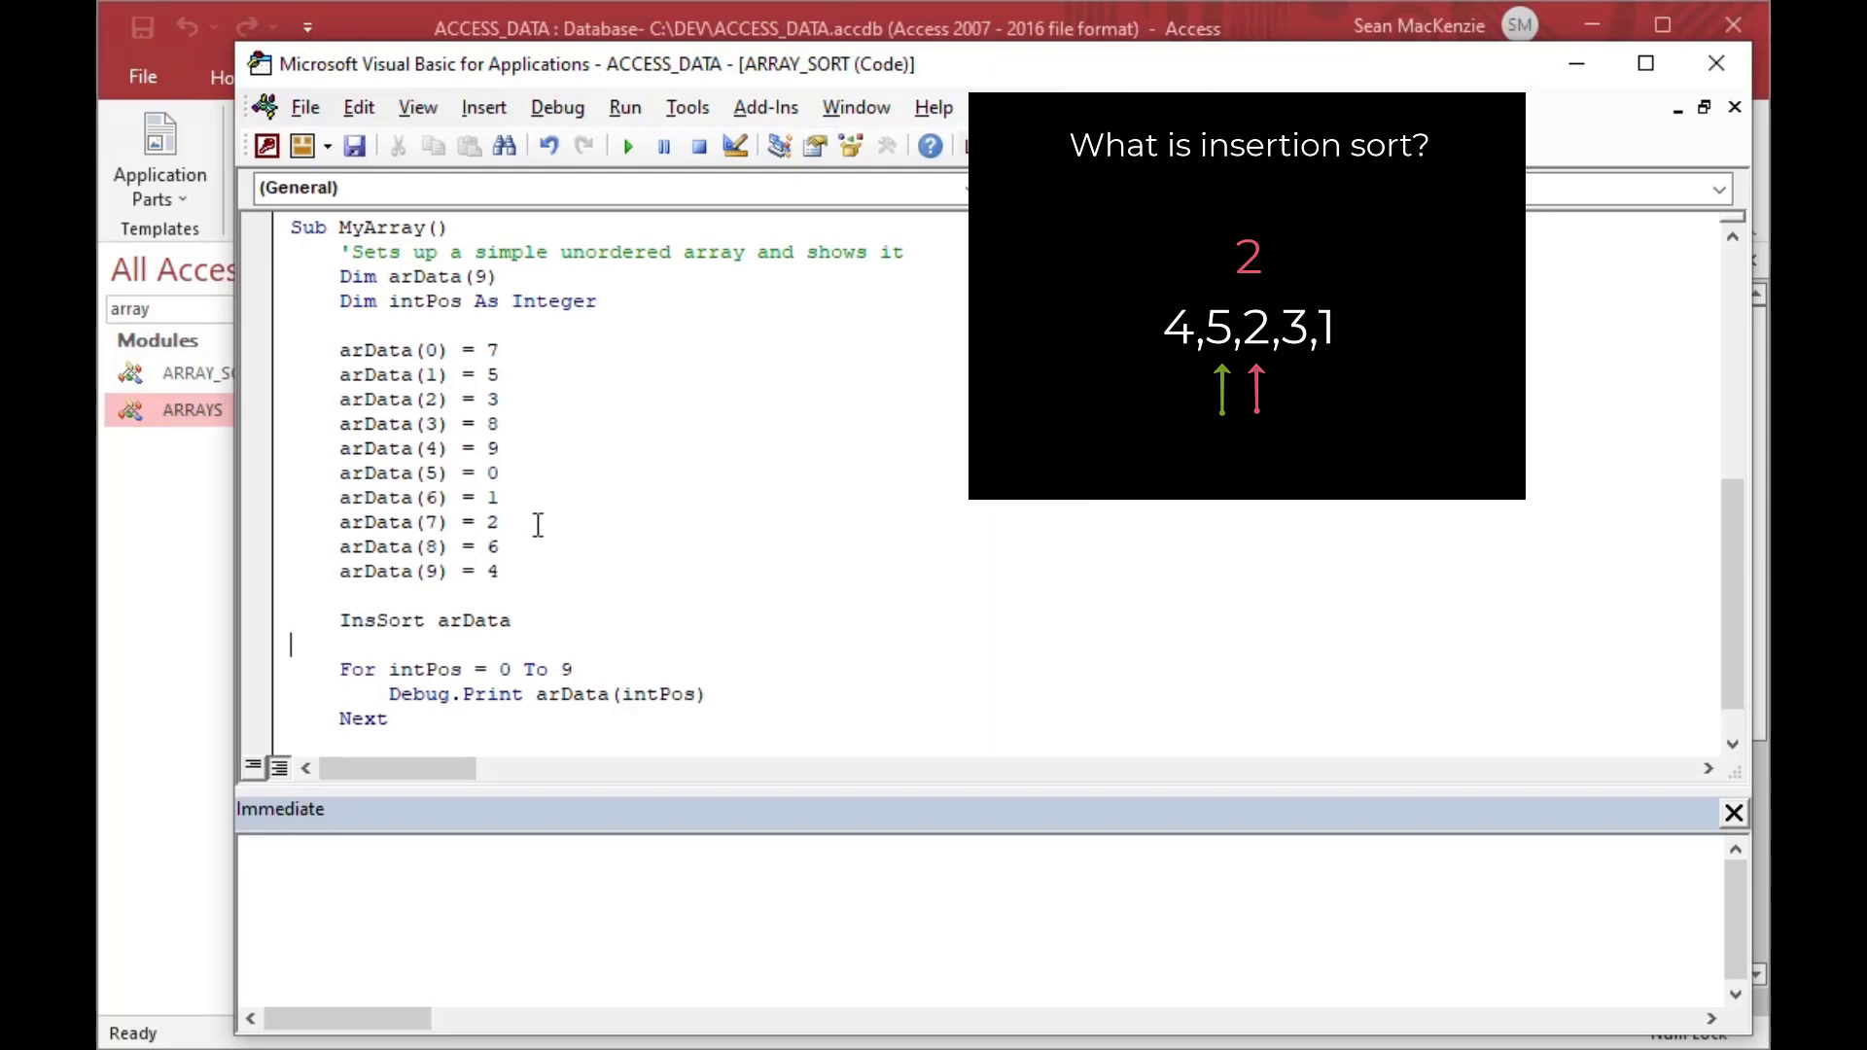
click(418, 893)
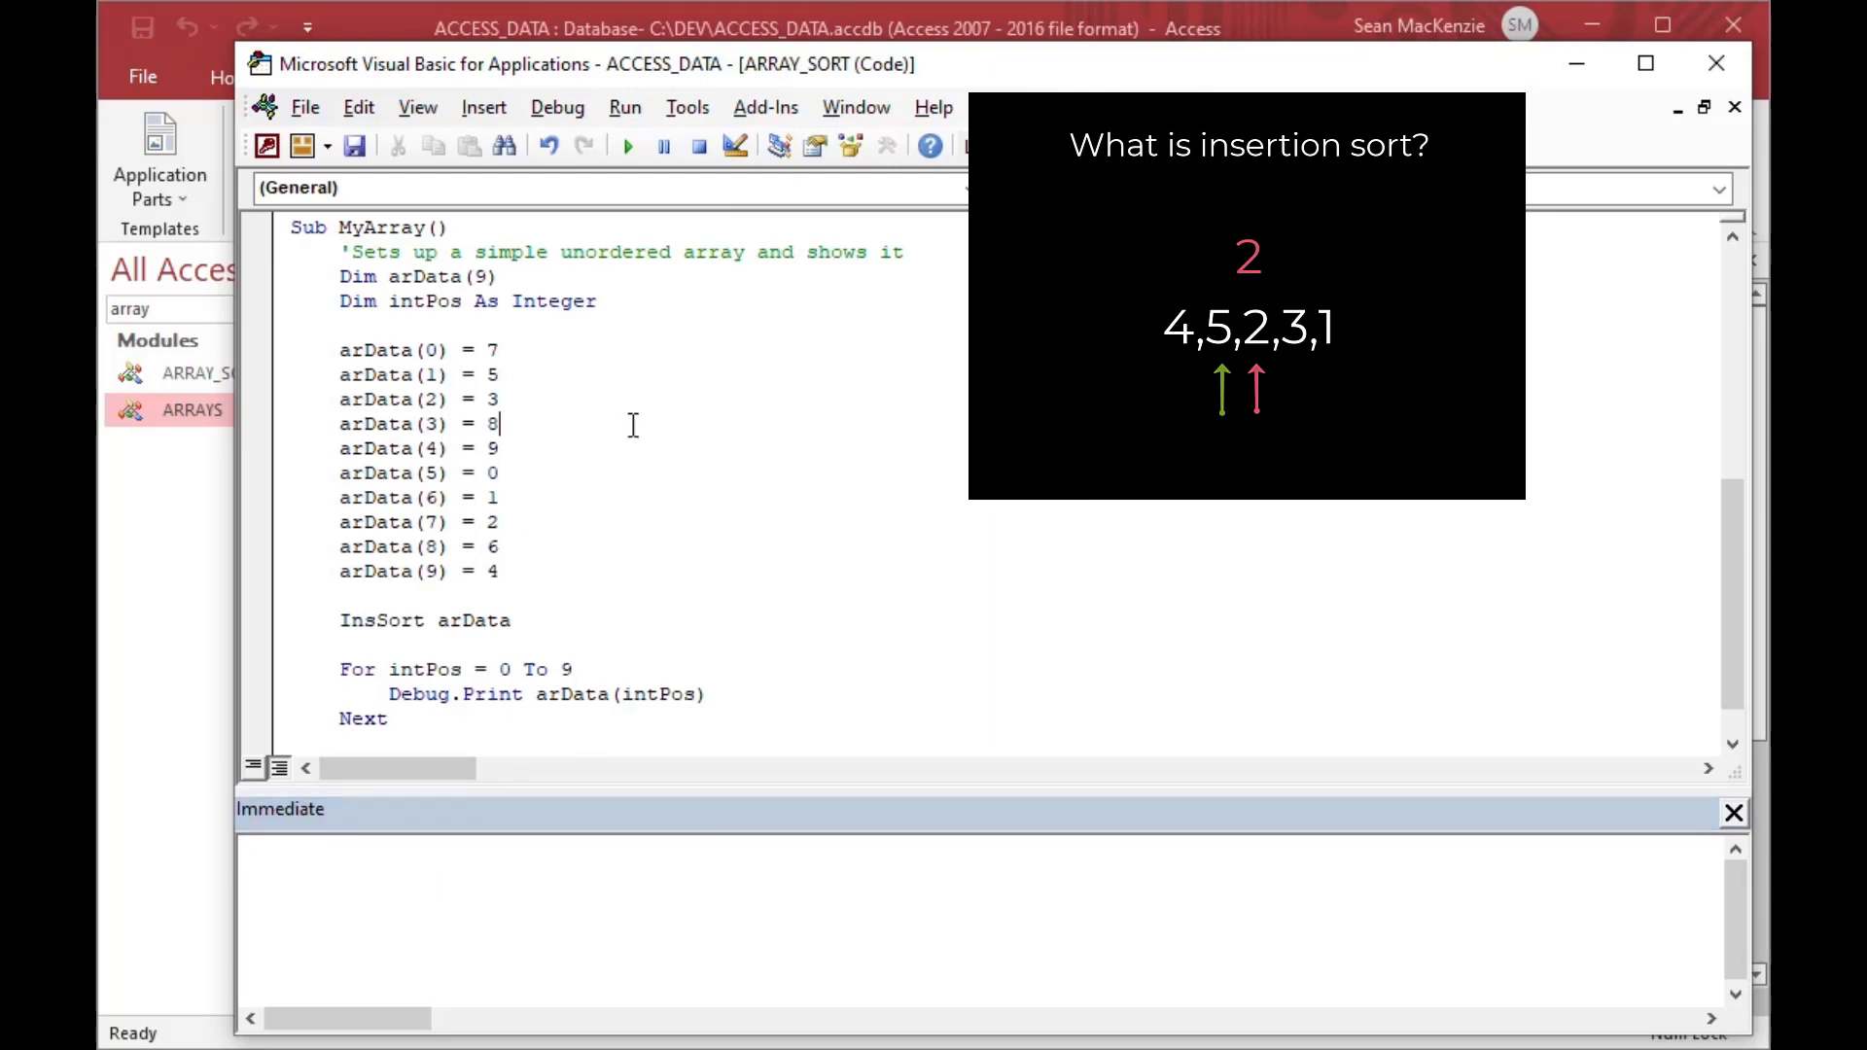
mouse_move(628, 146)
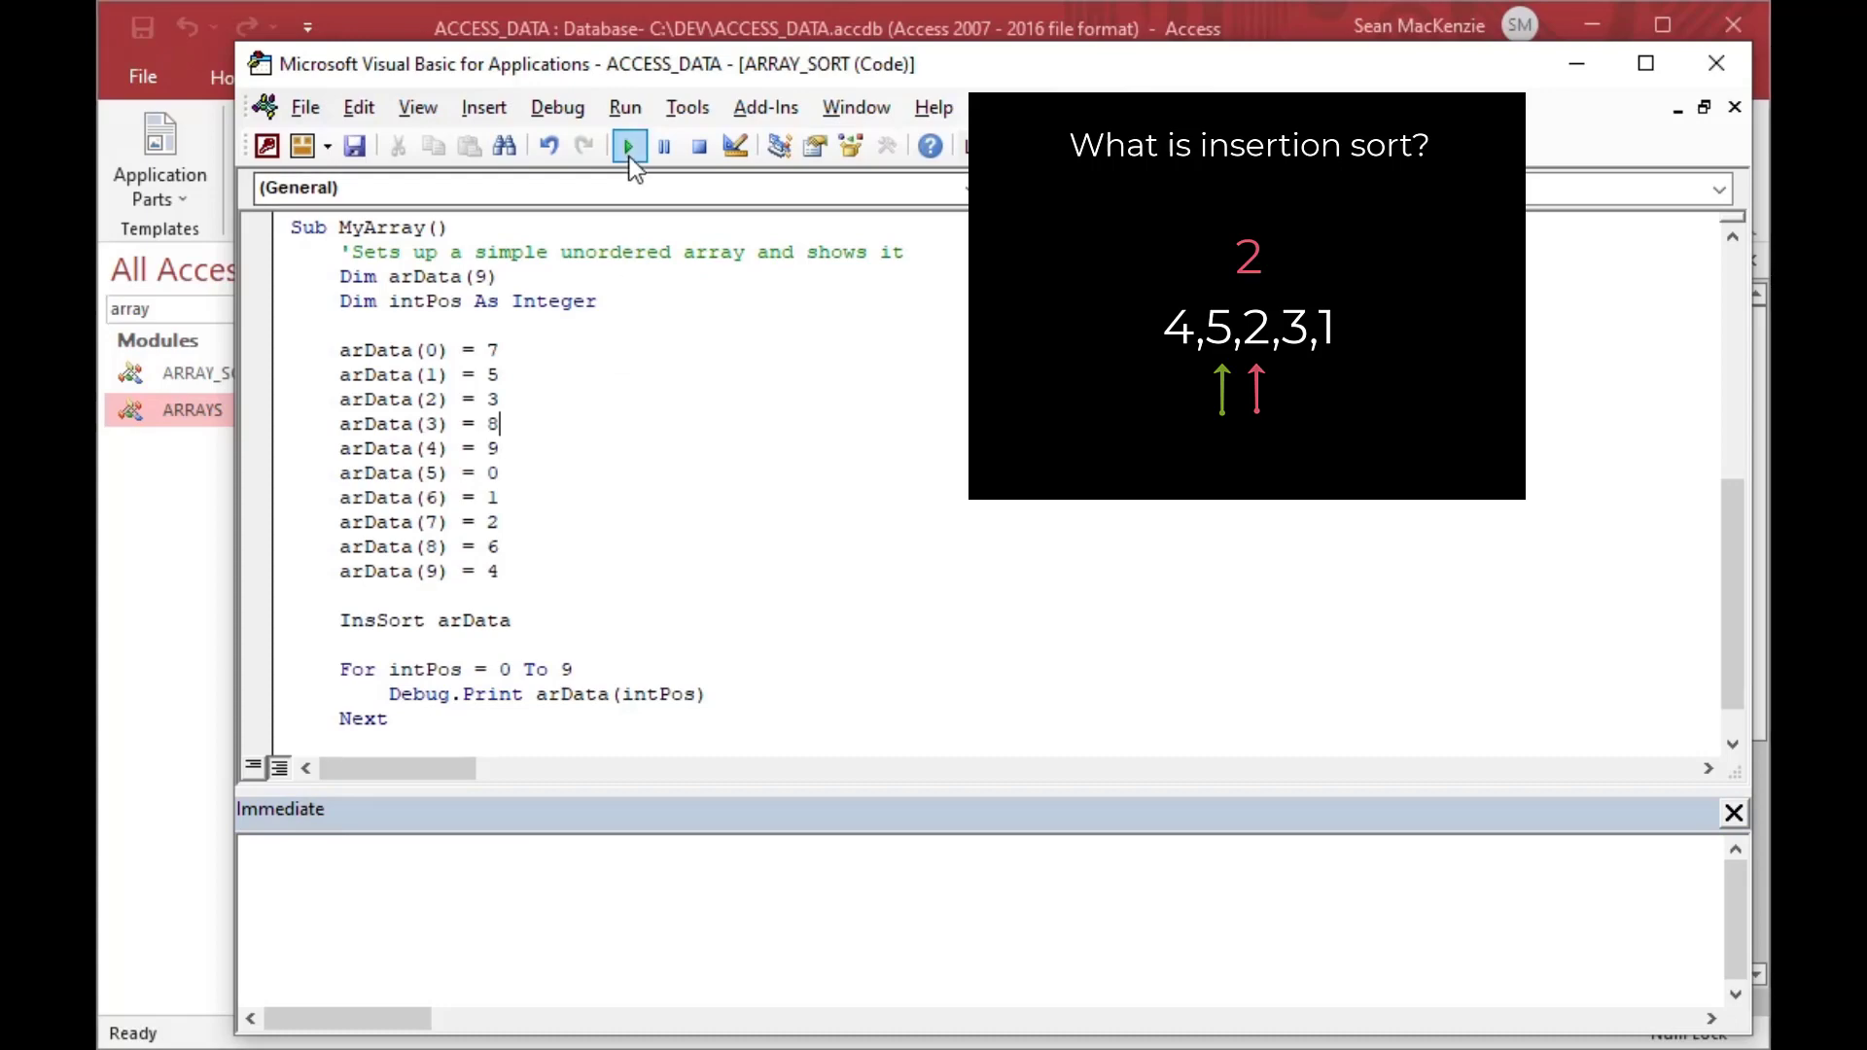
click(629, 145)
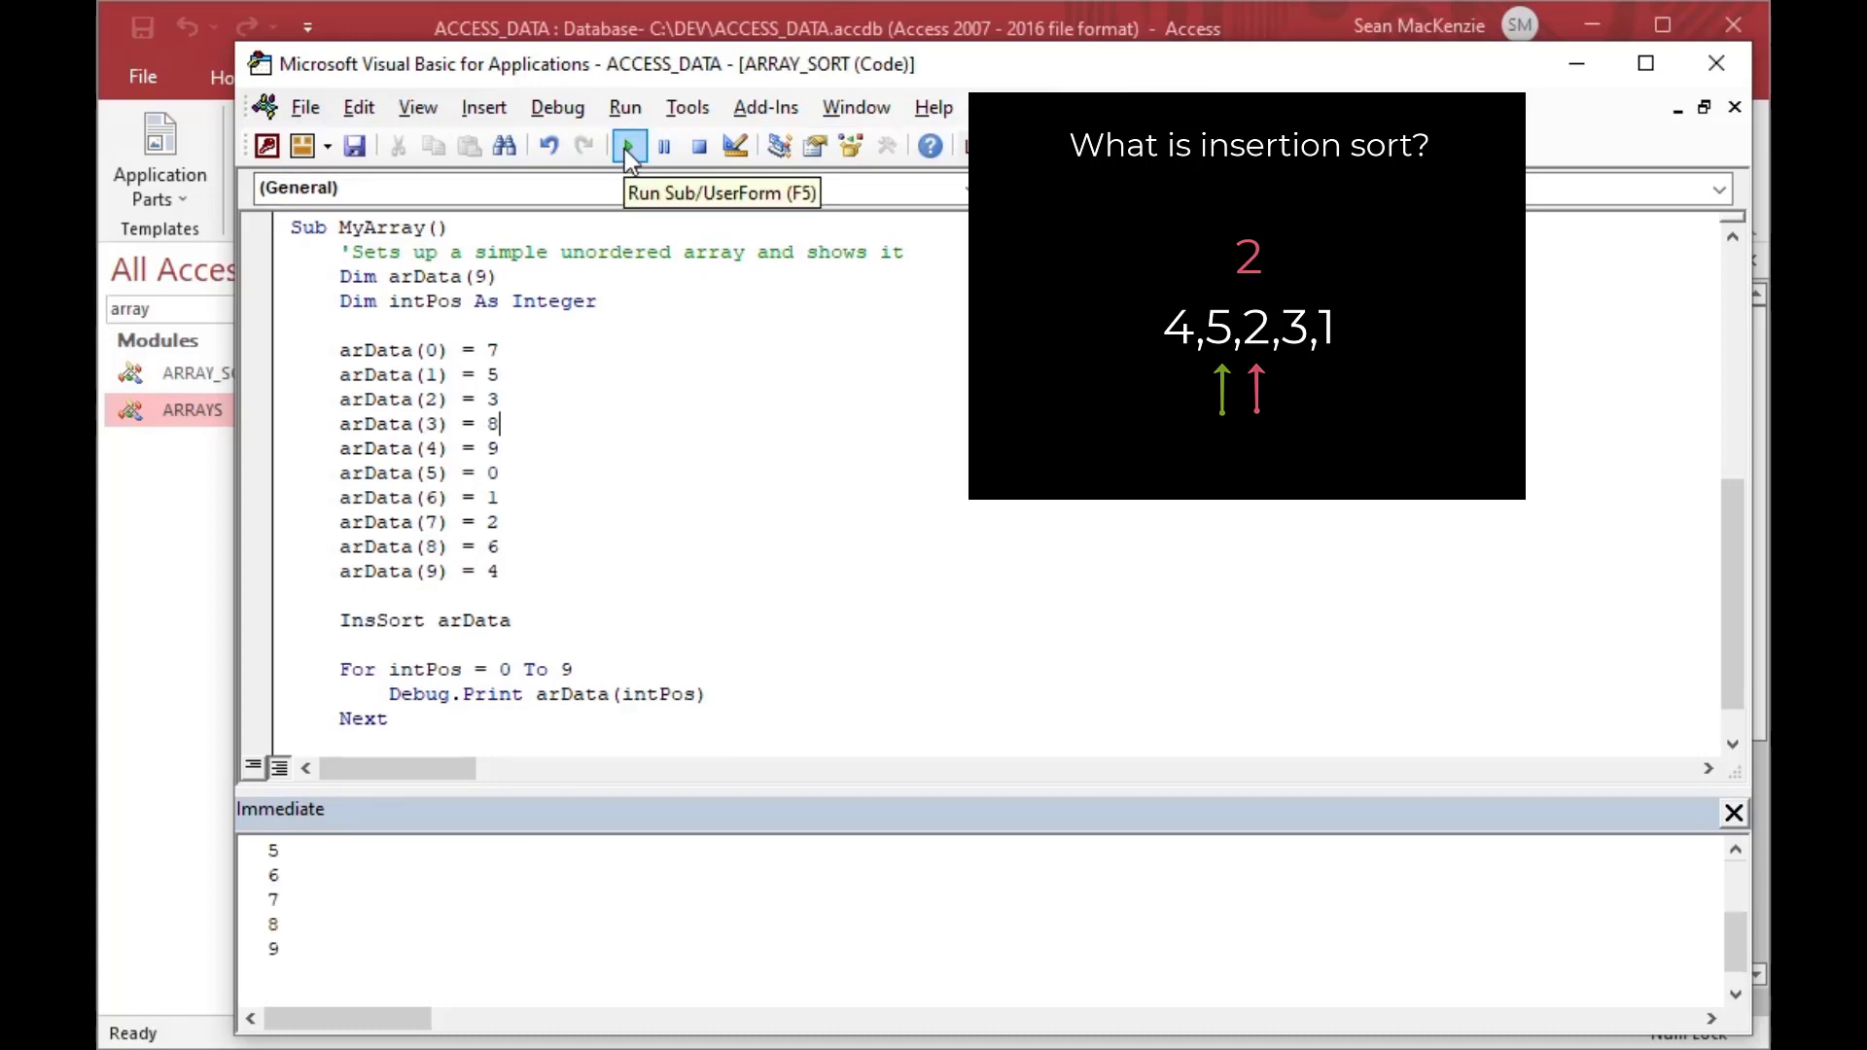
mouse_move(324, 961)
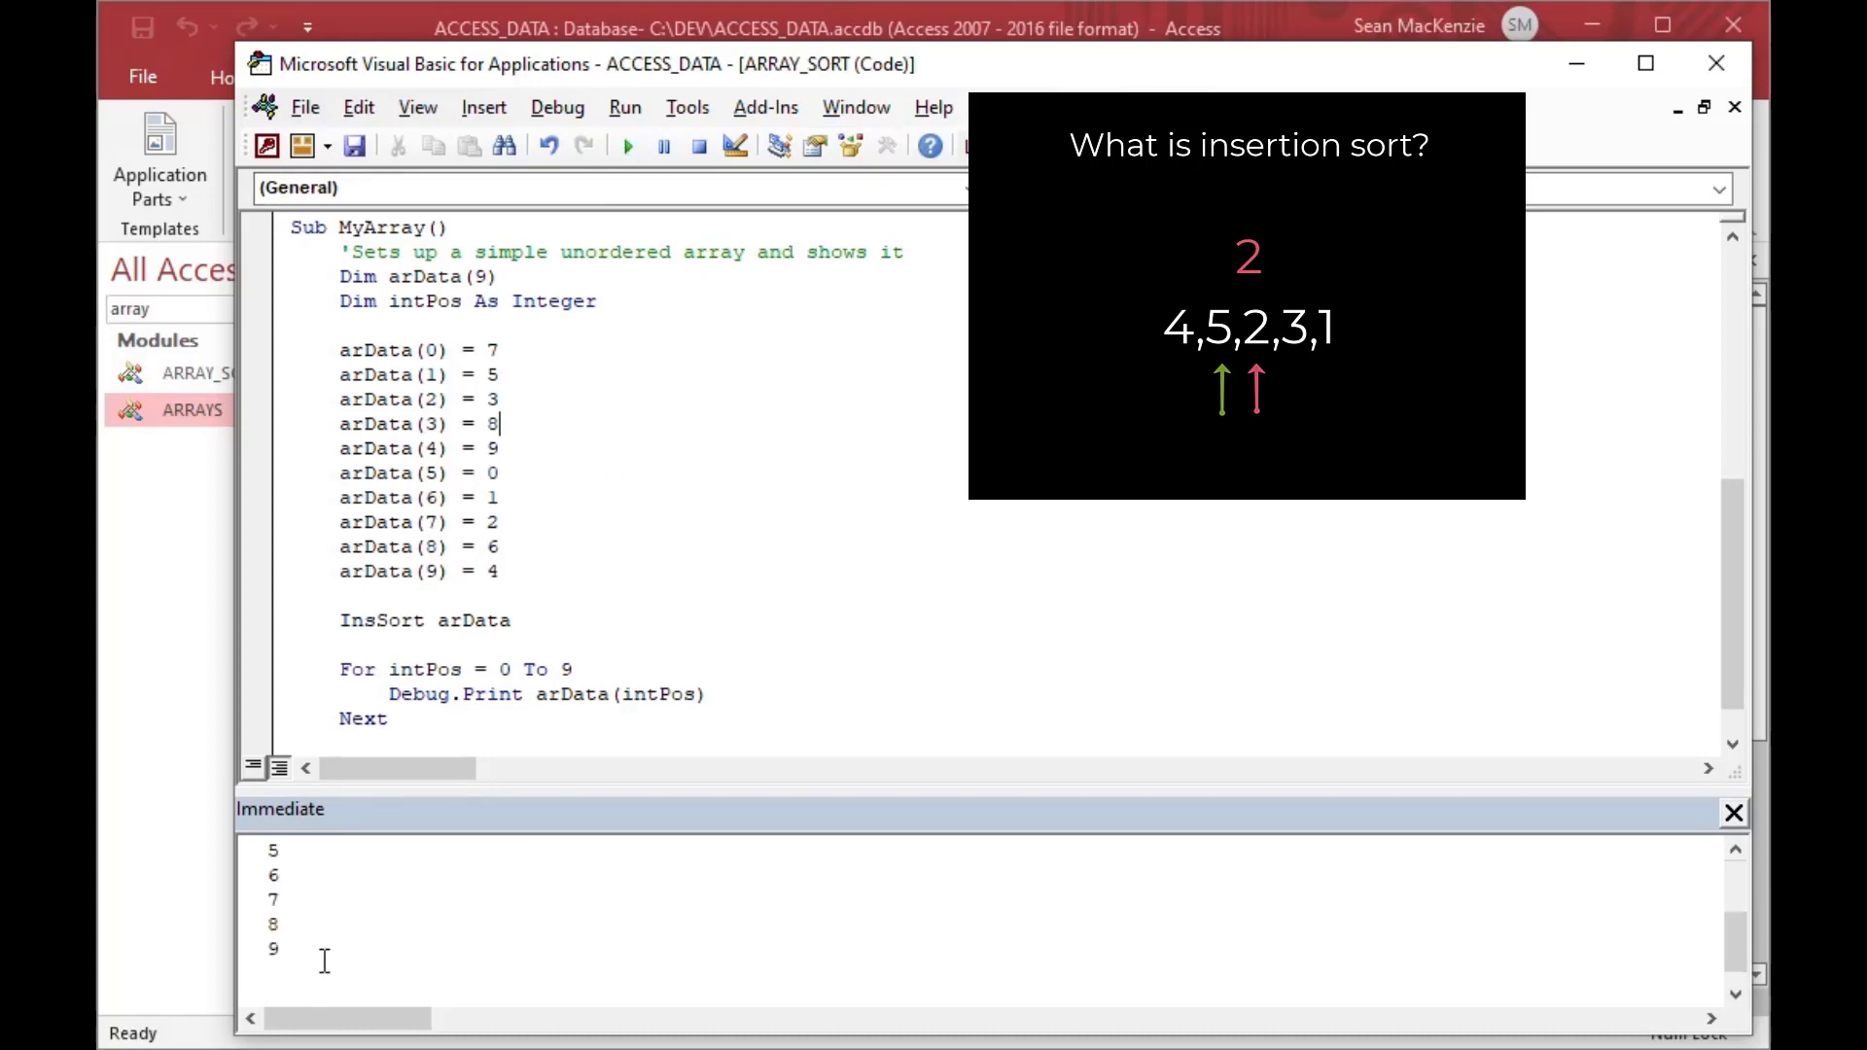
scroll(down, 3)
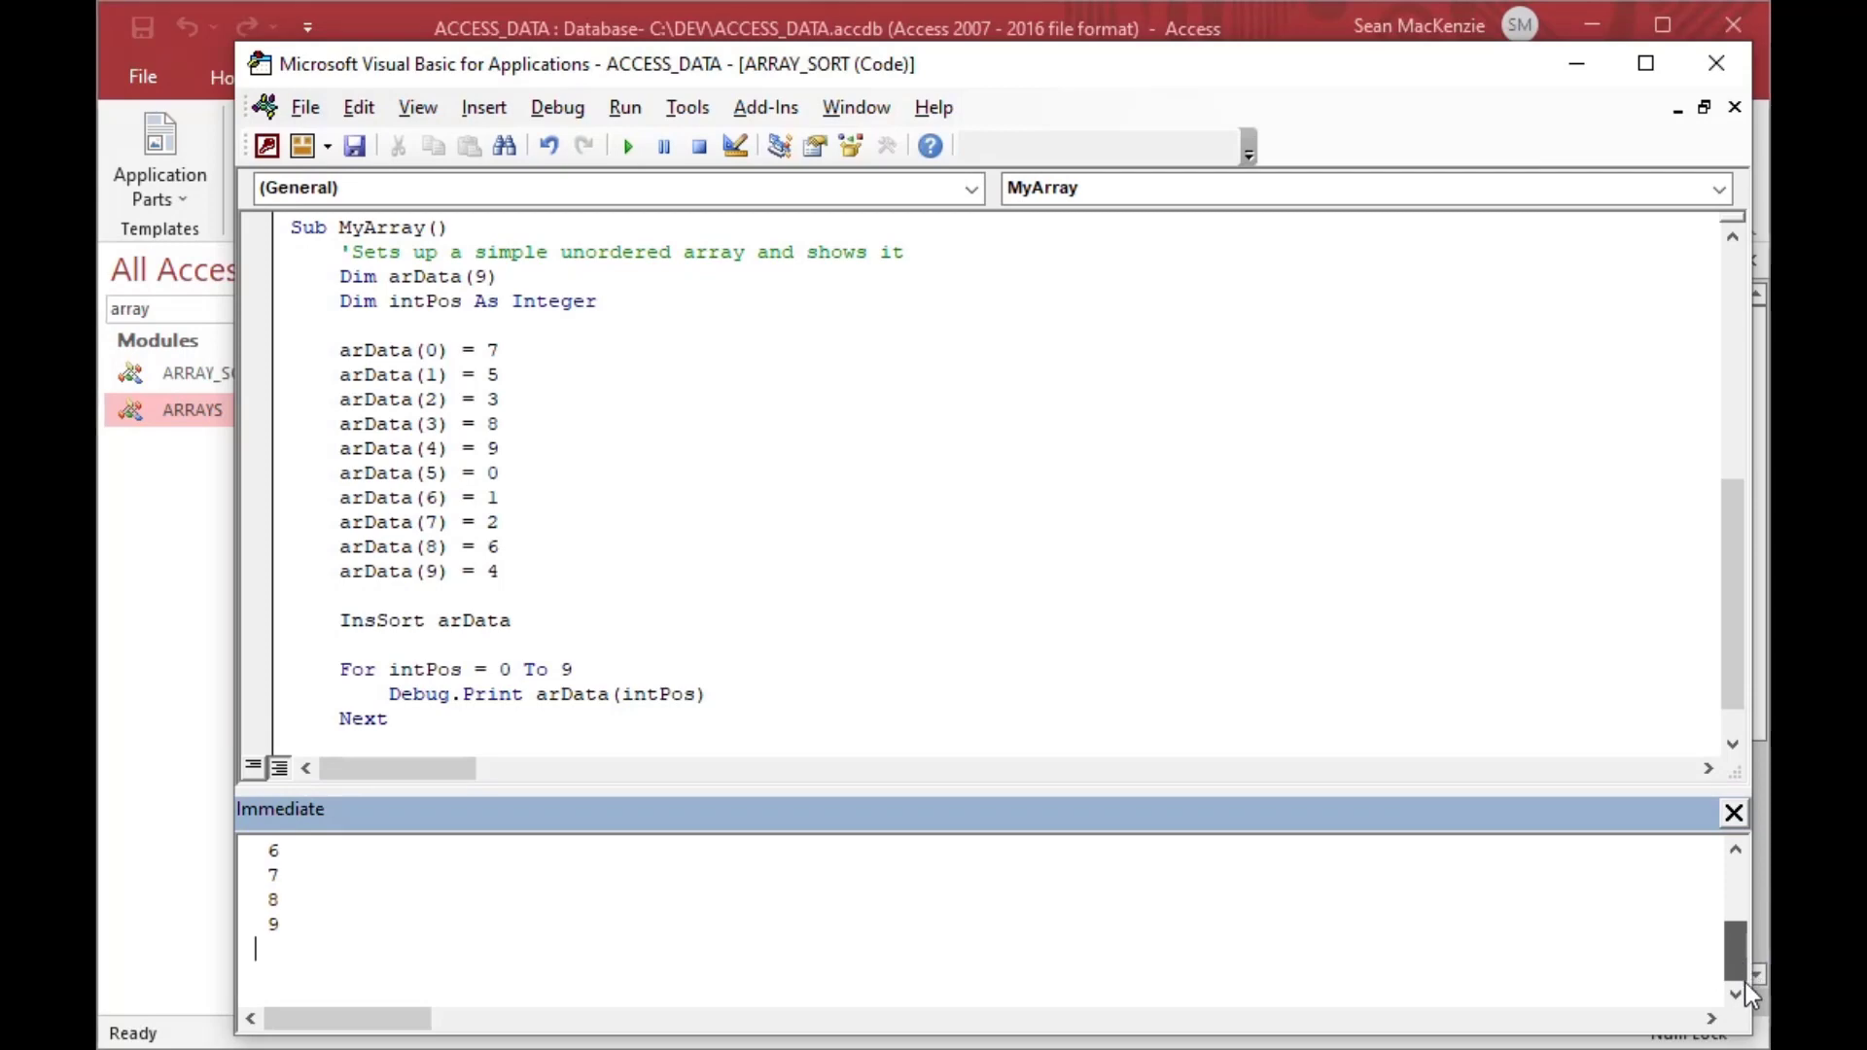
scroll(up, 3)
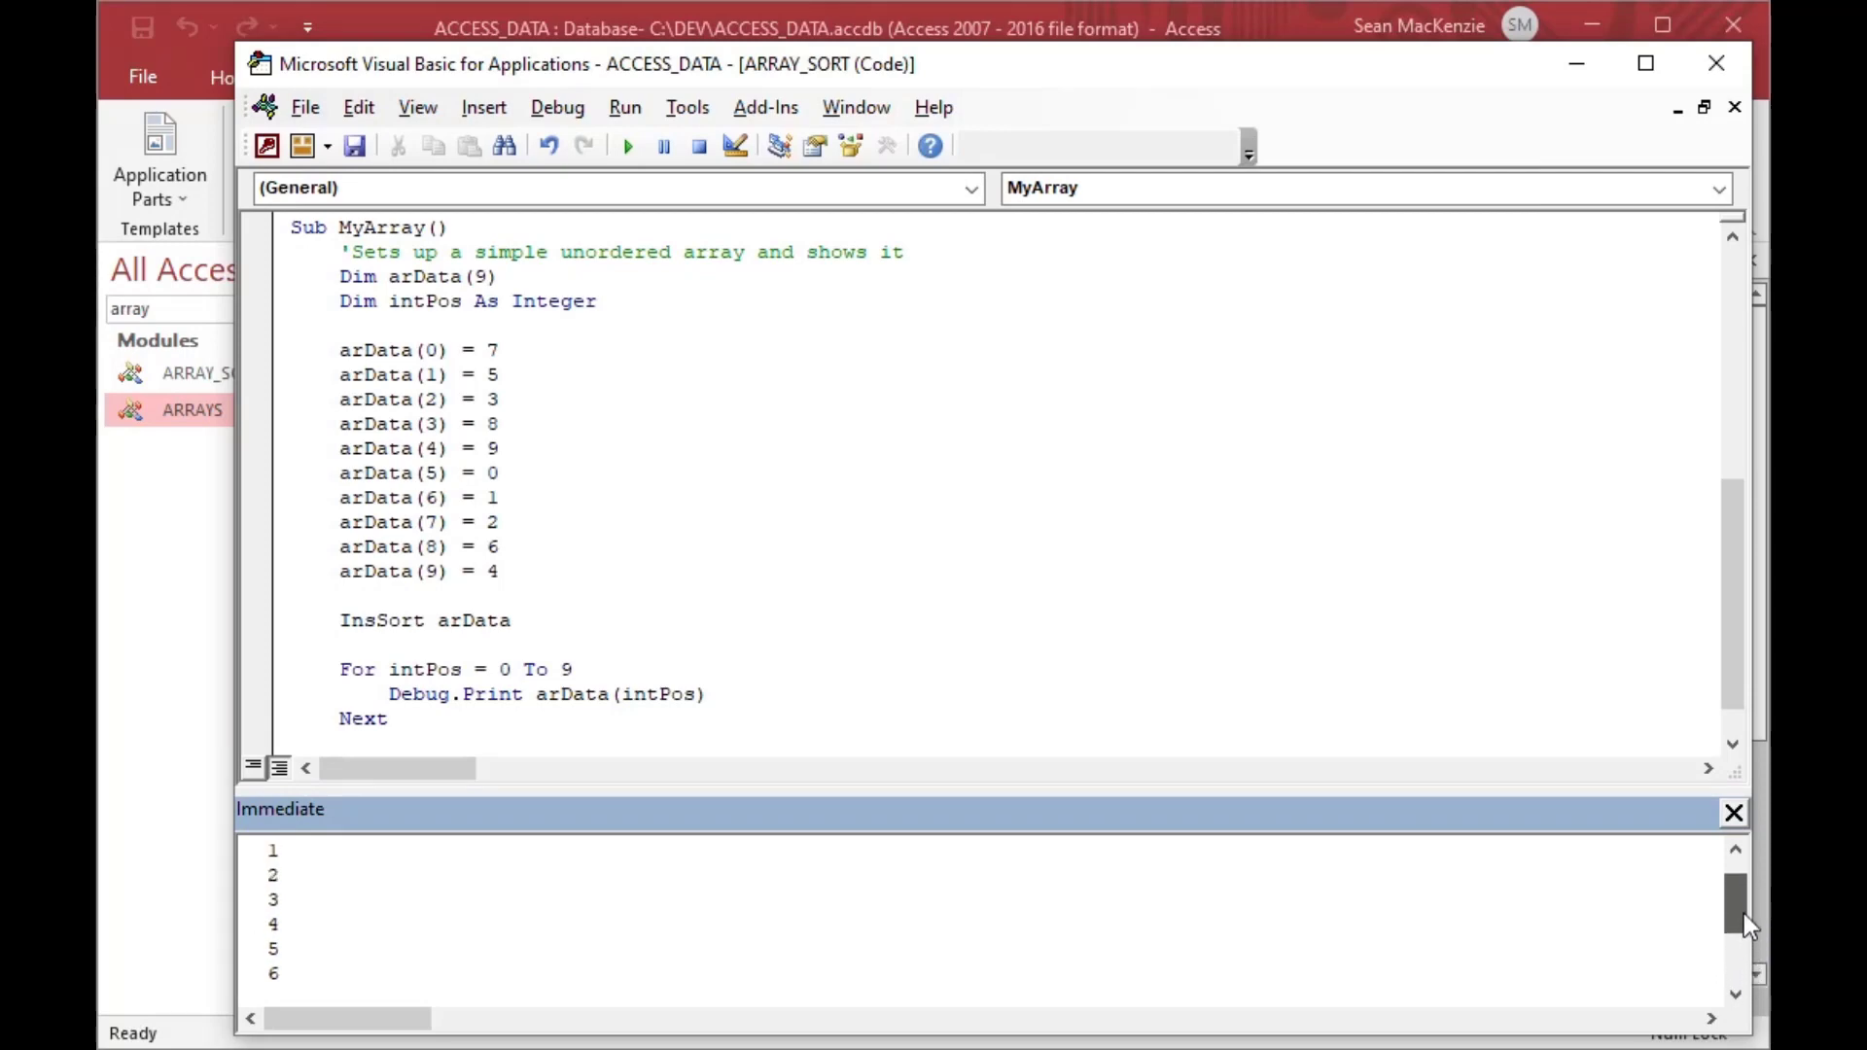
scroll(up, 3)
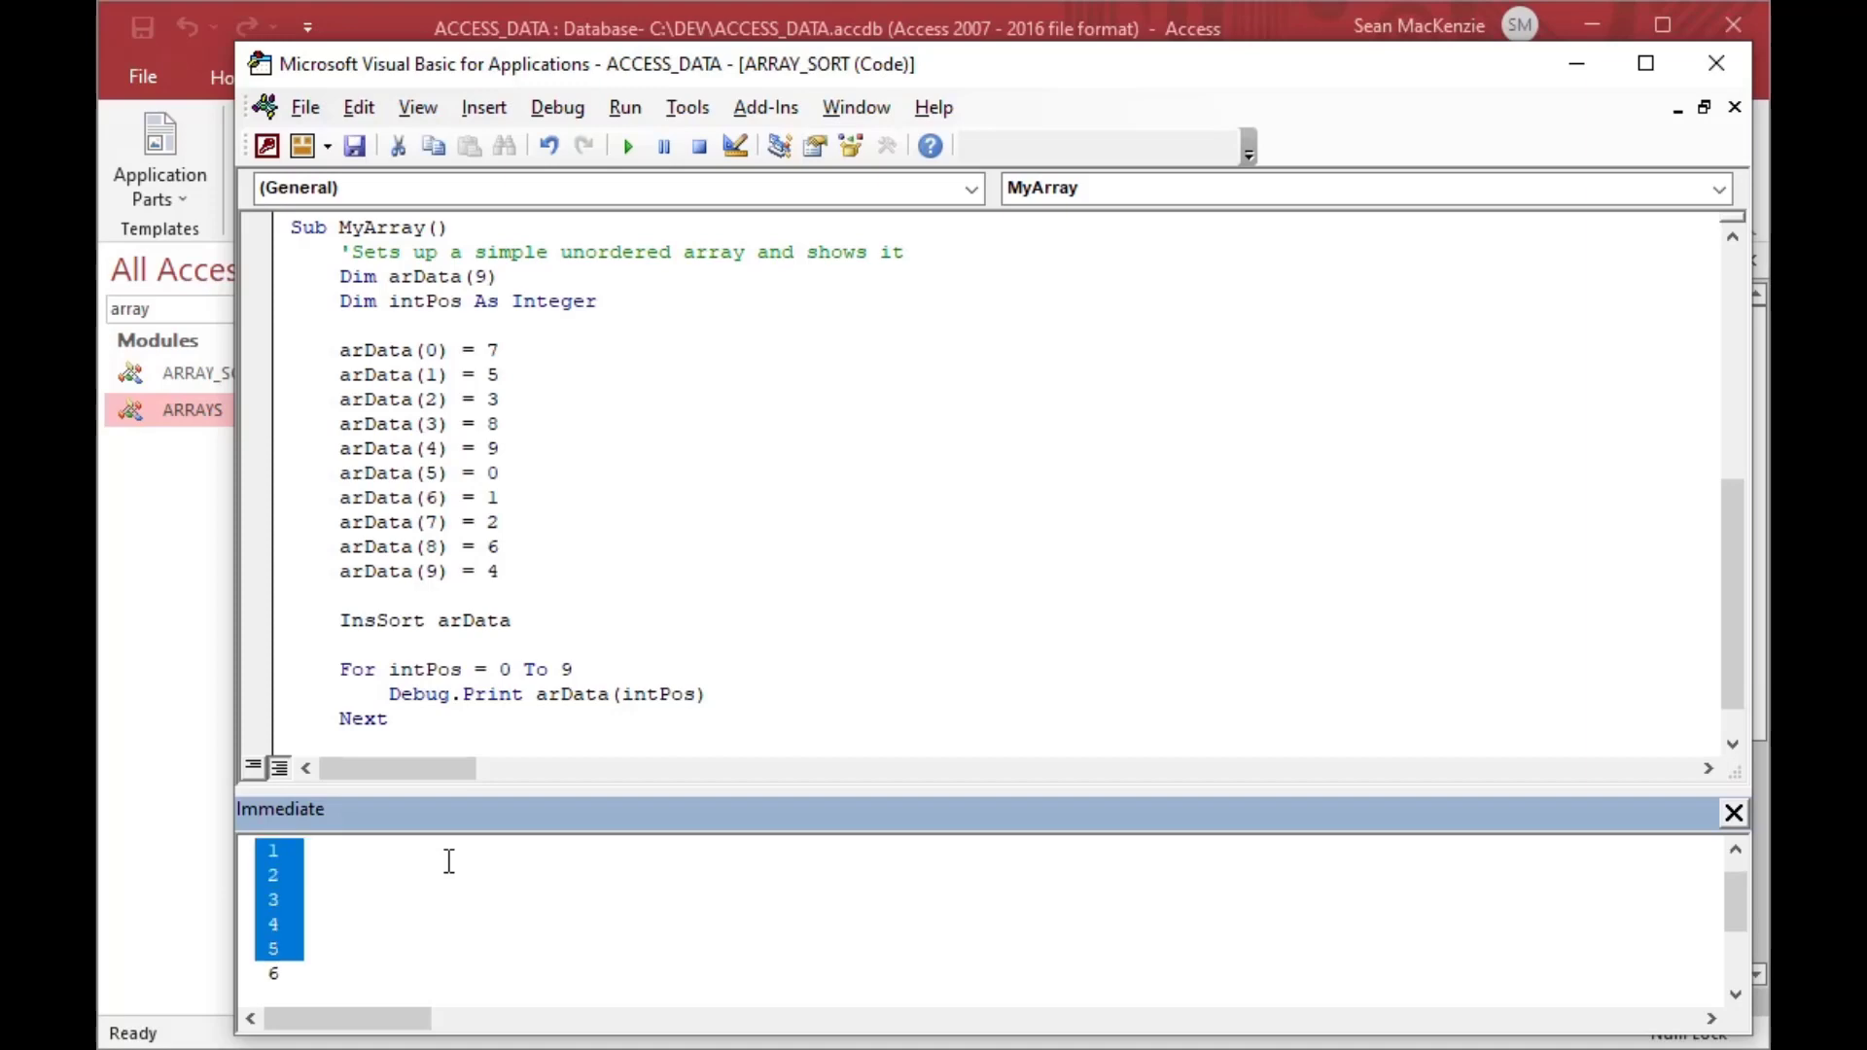
scroll(down, 3)
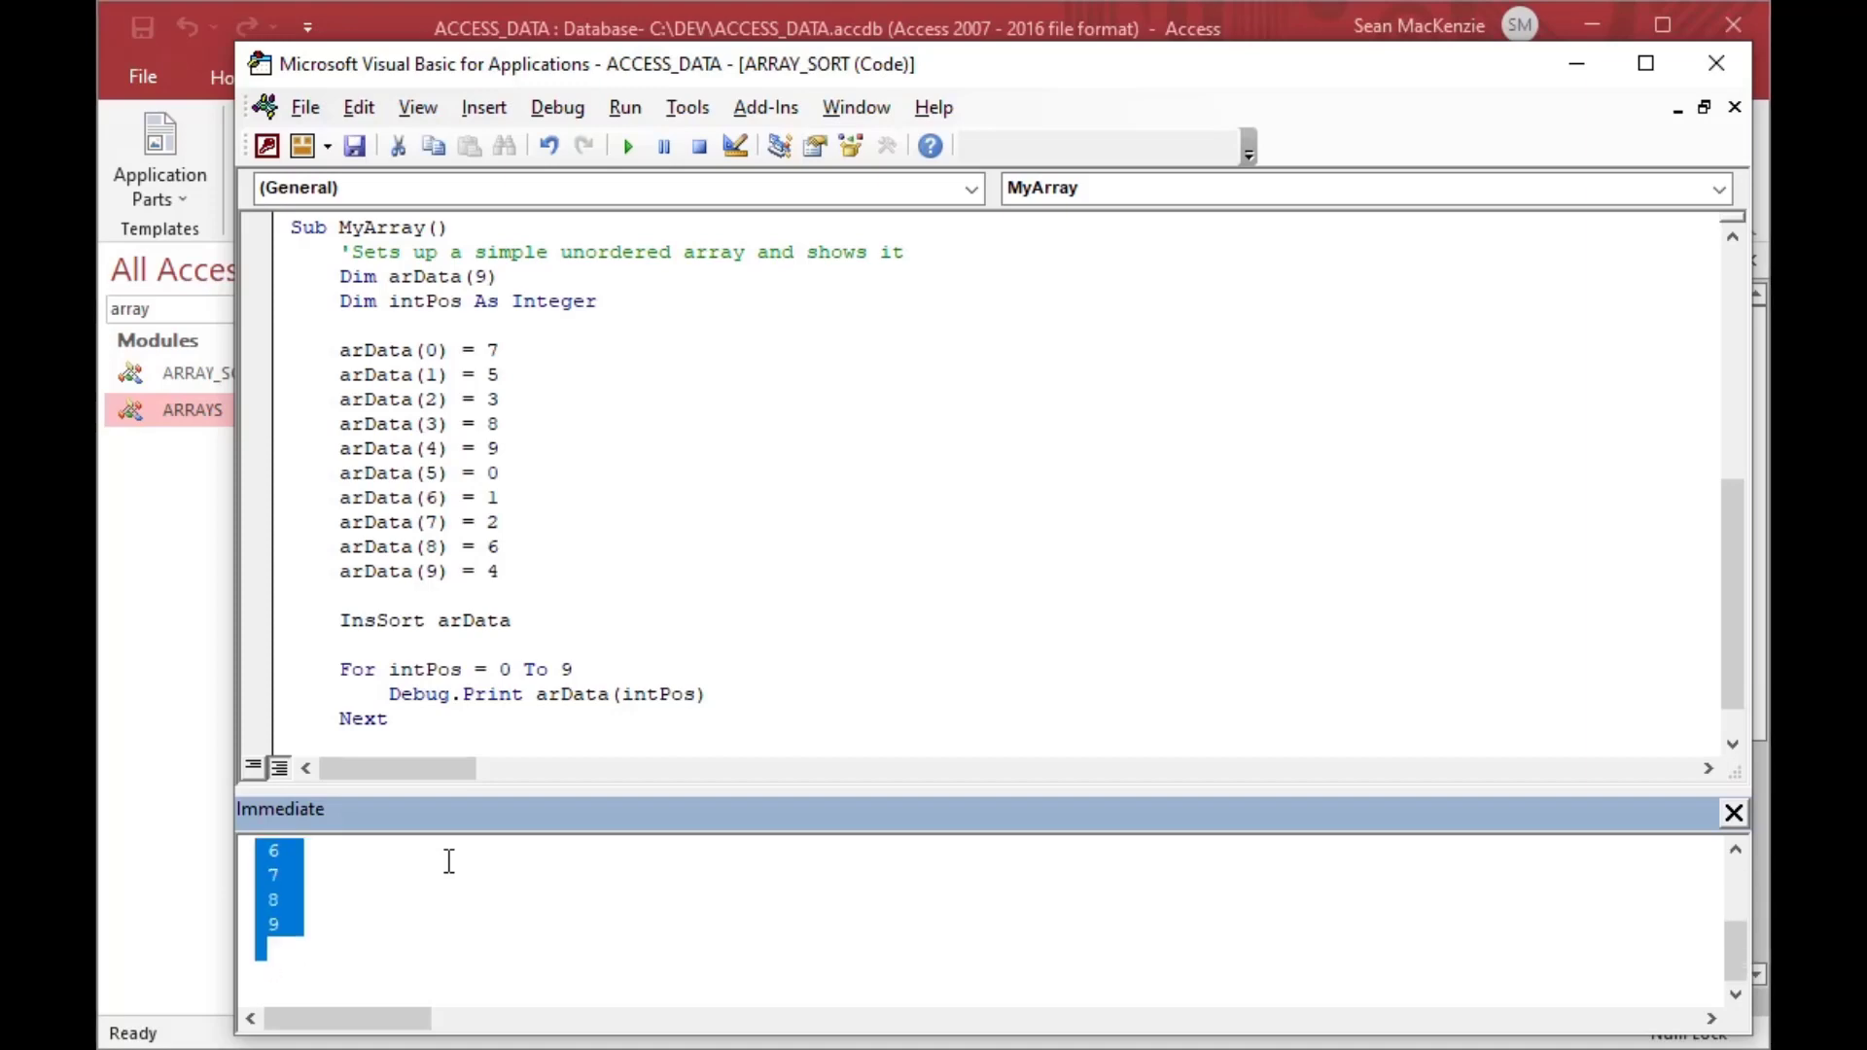
mouse_move(342, 800)
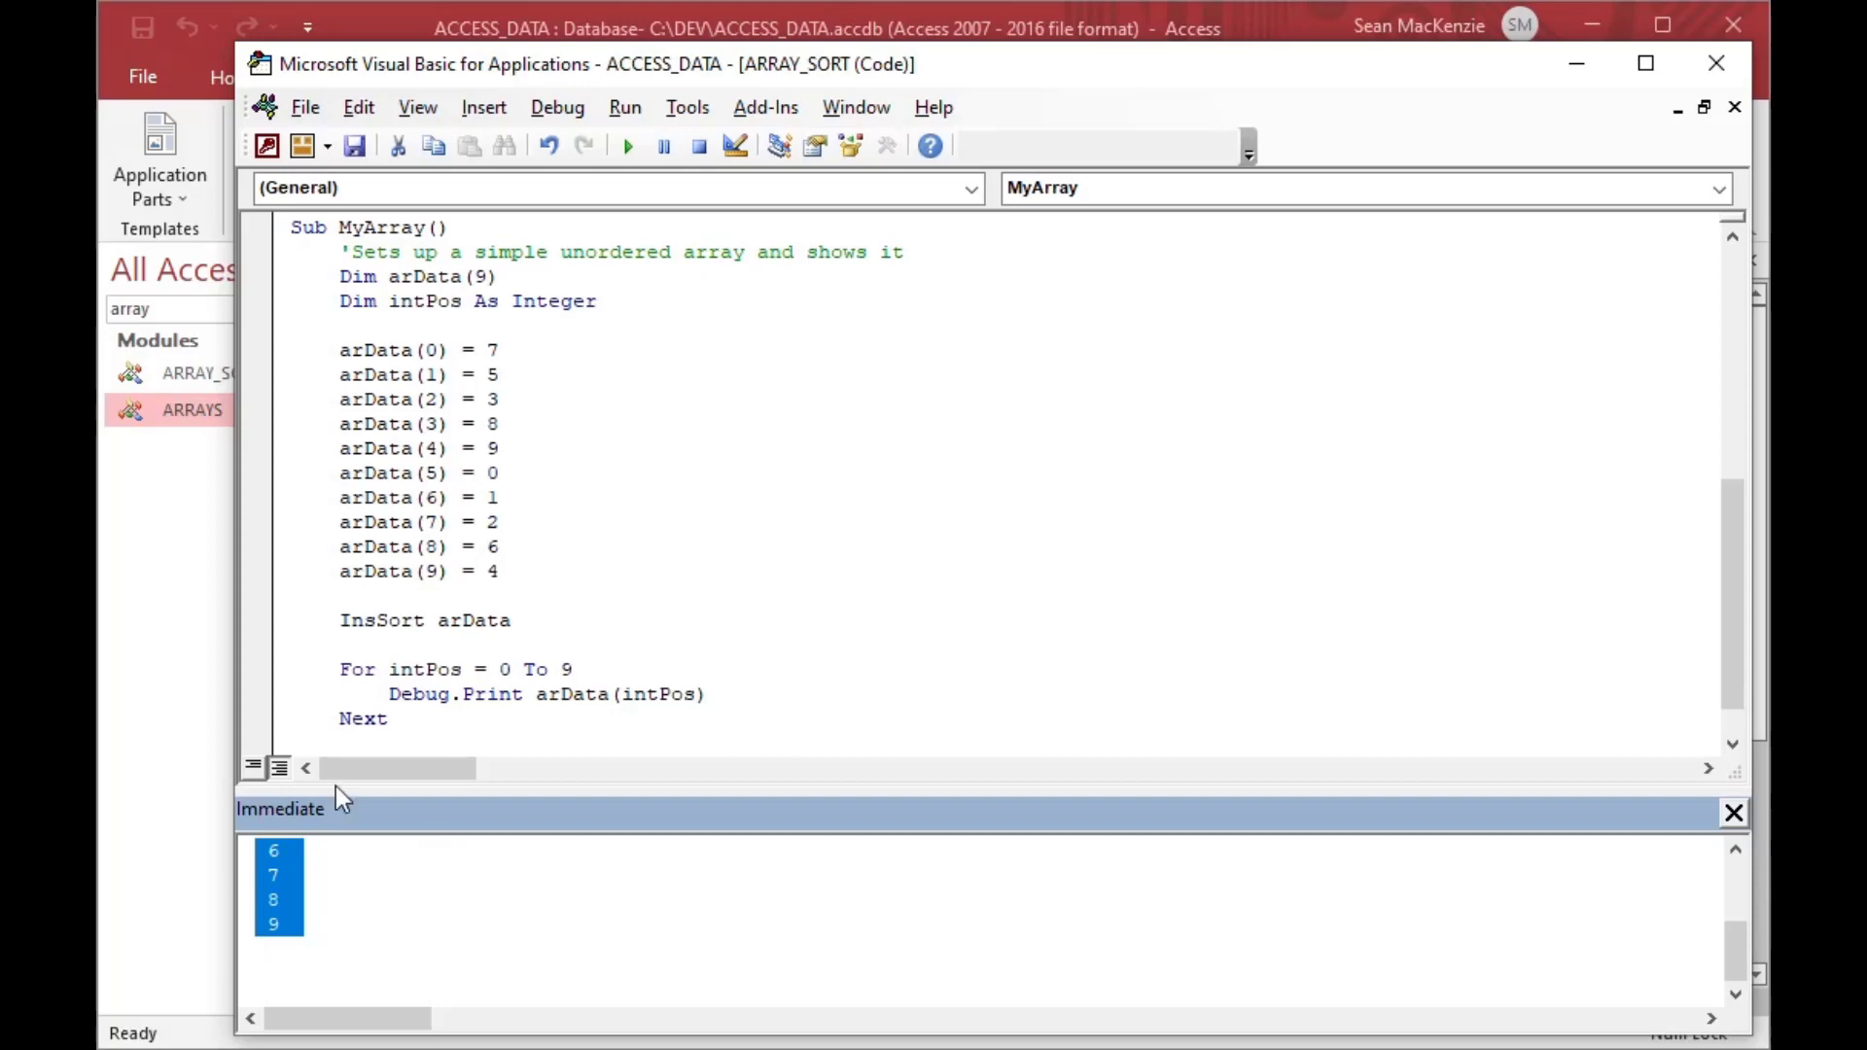
click(567, 598)
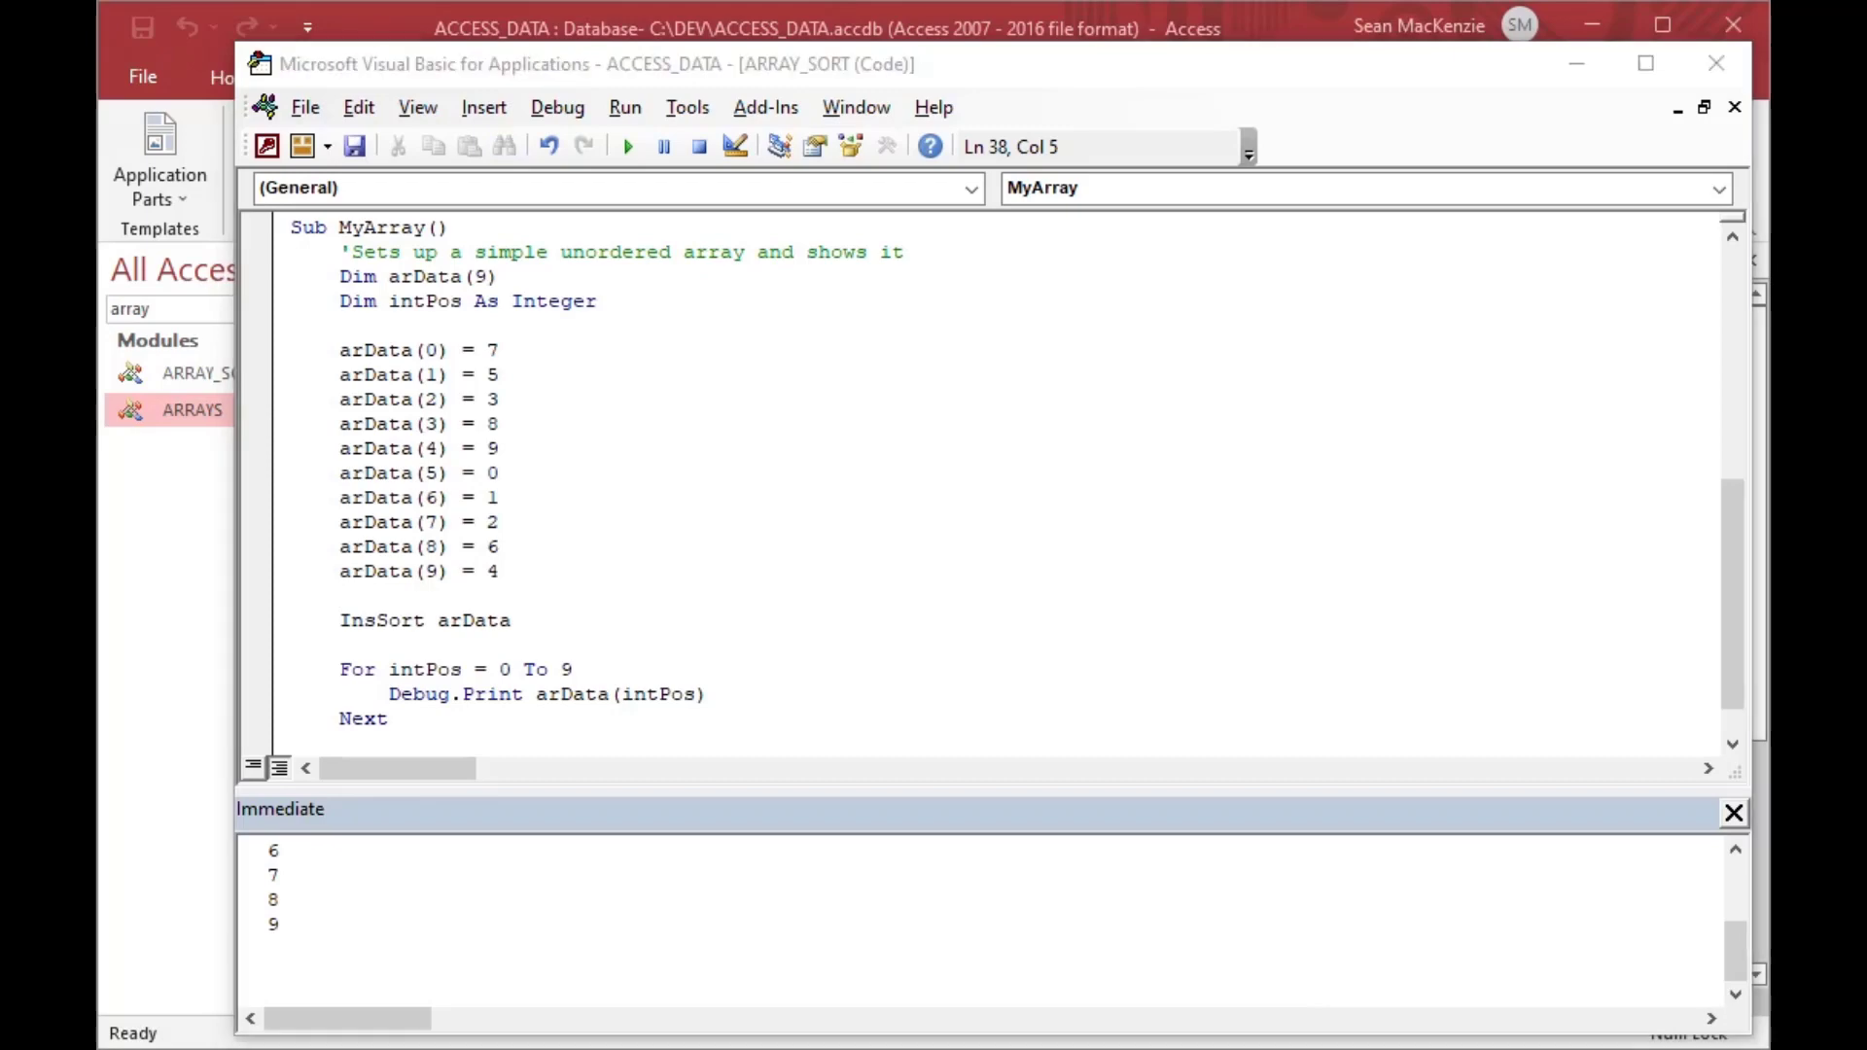
- Replace the first arData values with the names Jim, Sara, Herbert and Stanford
click(501, 350)
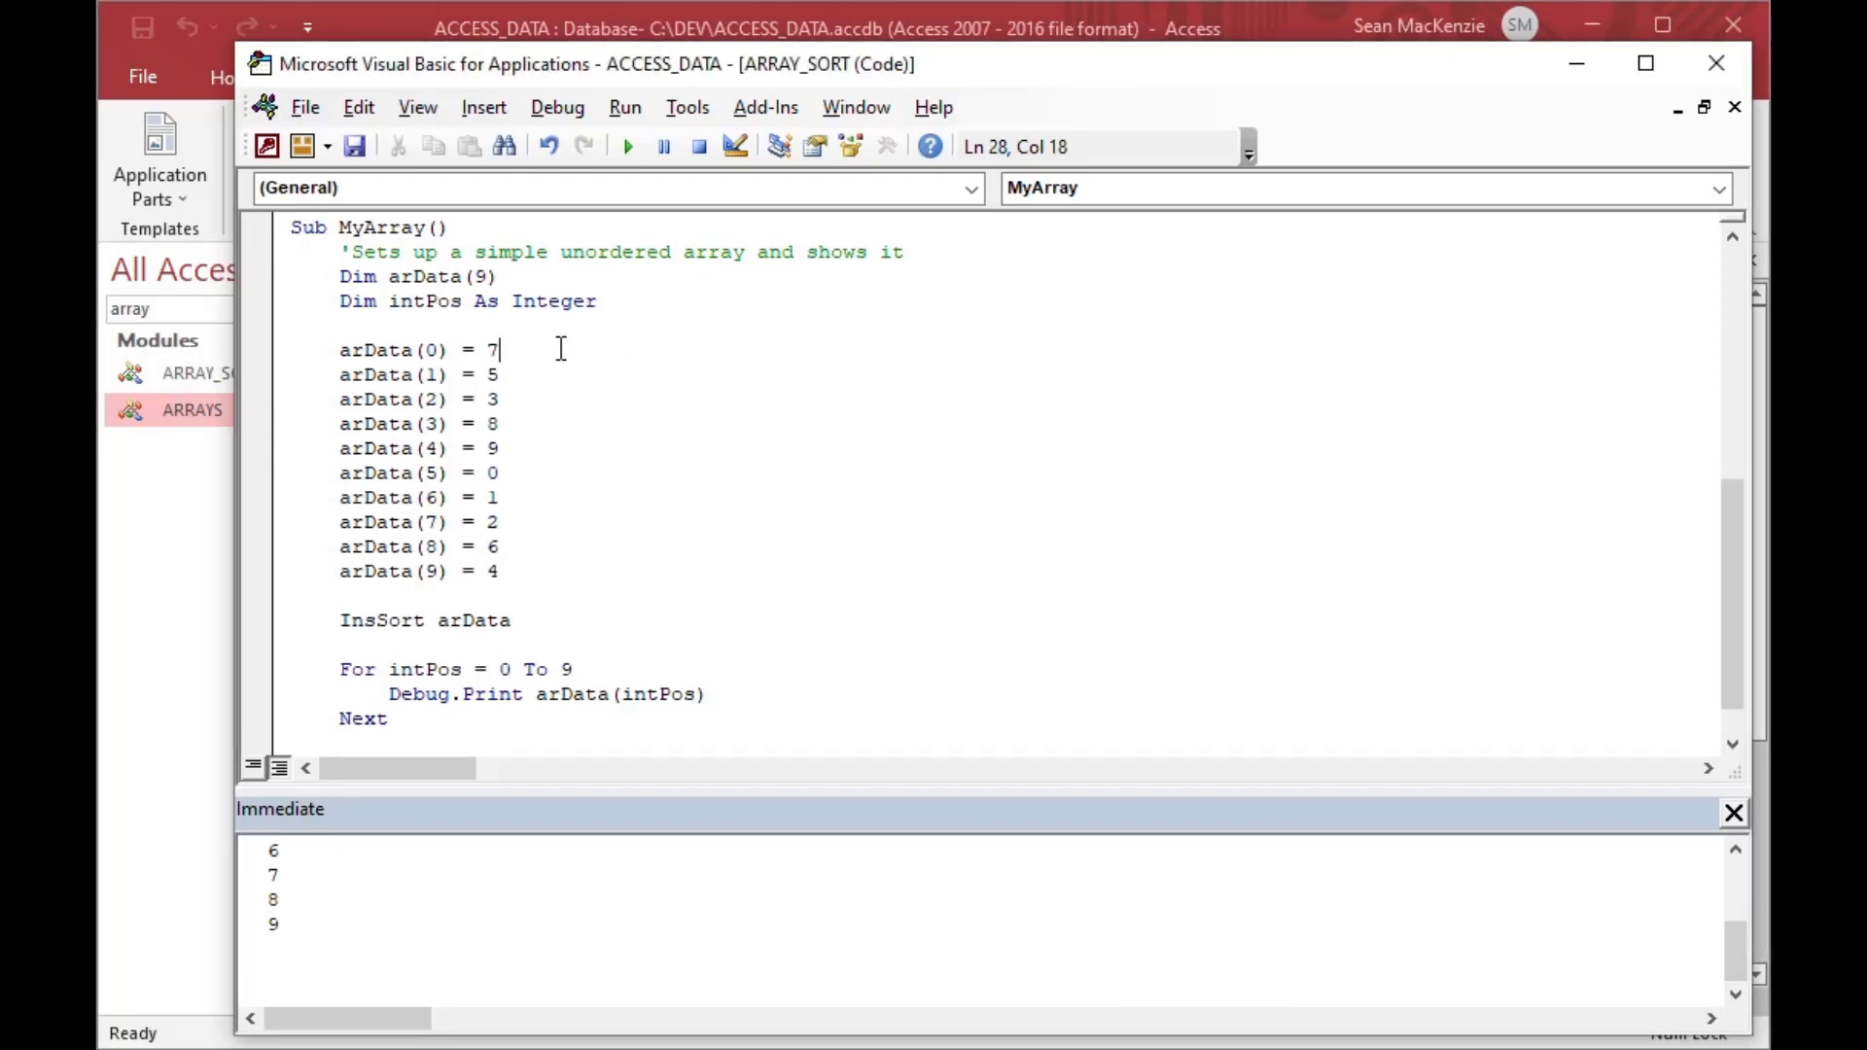
key(Backspace)
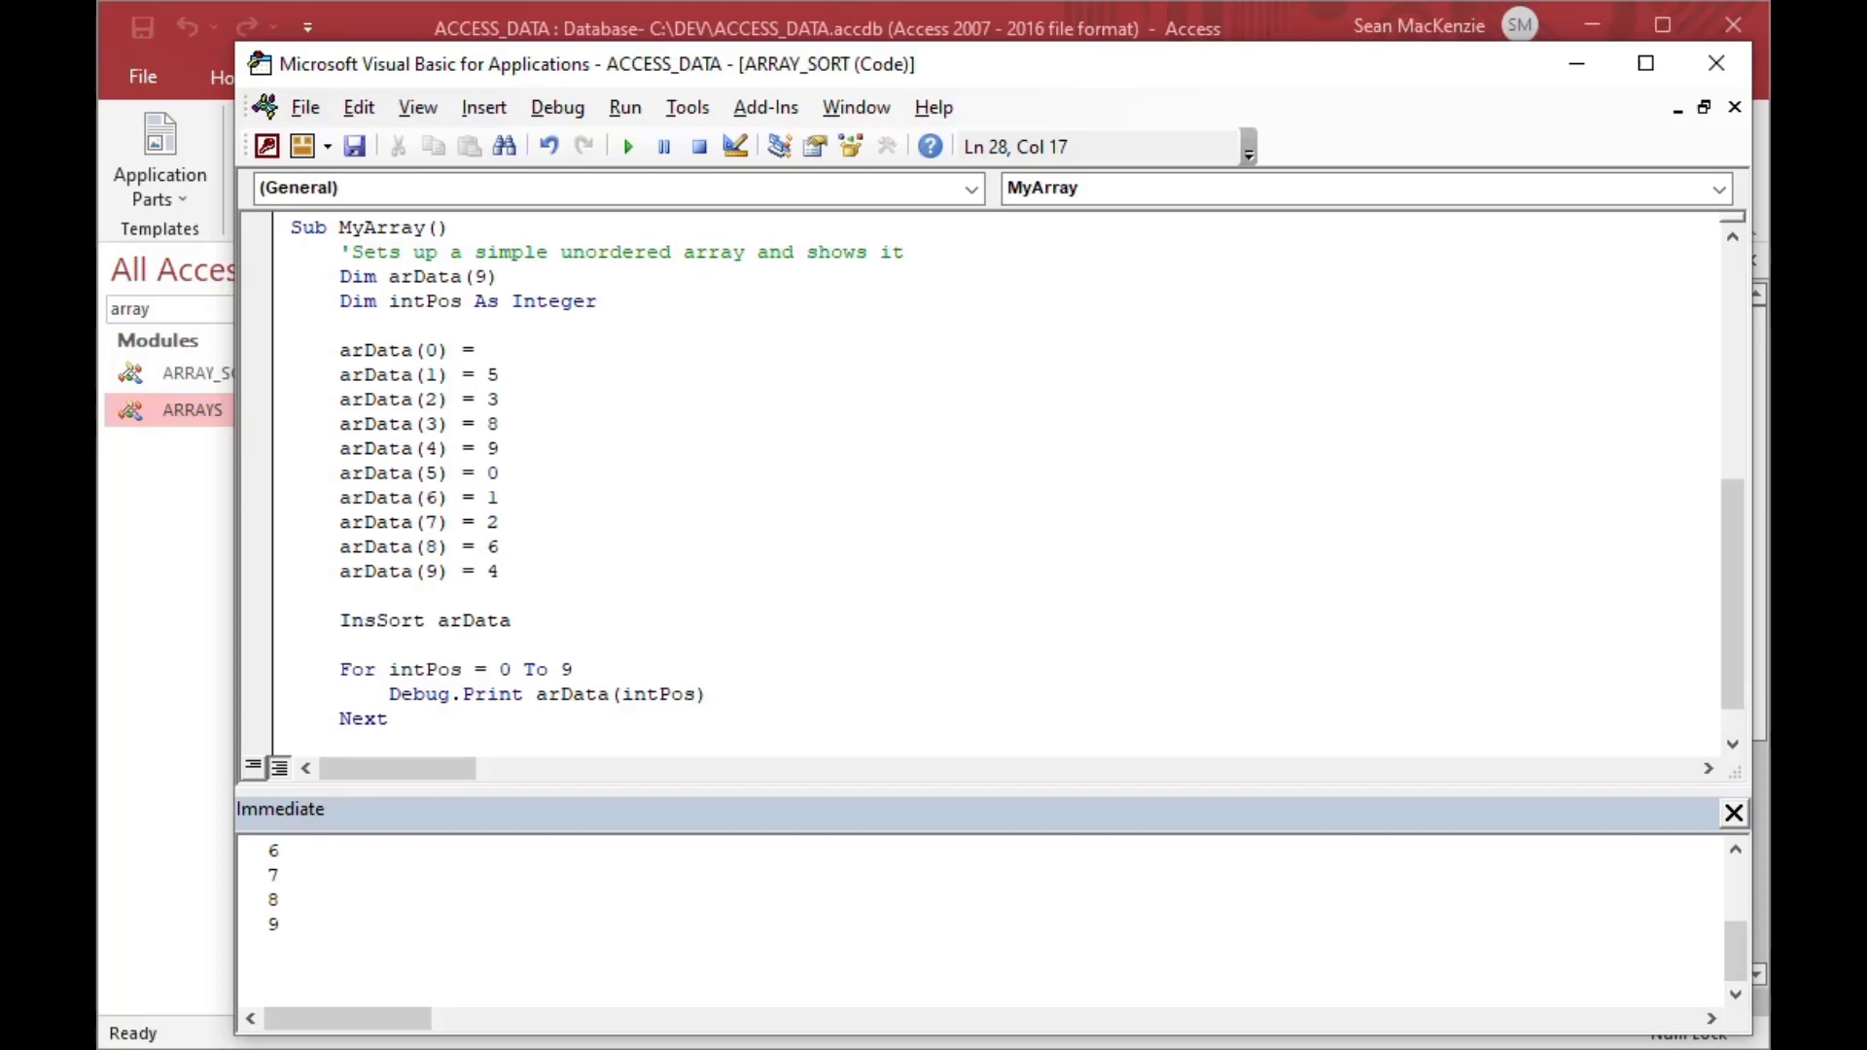
text("Jim)
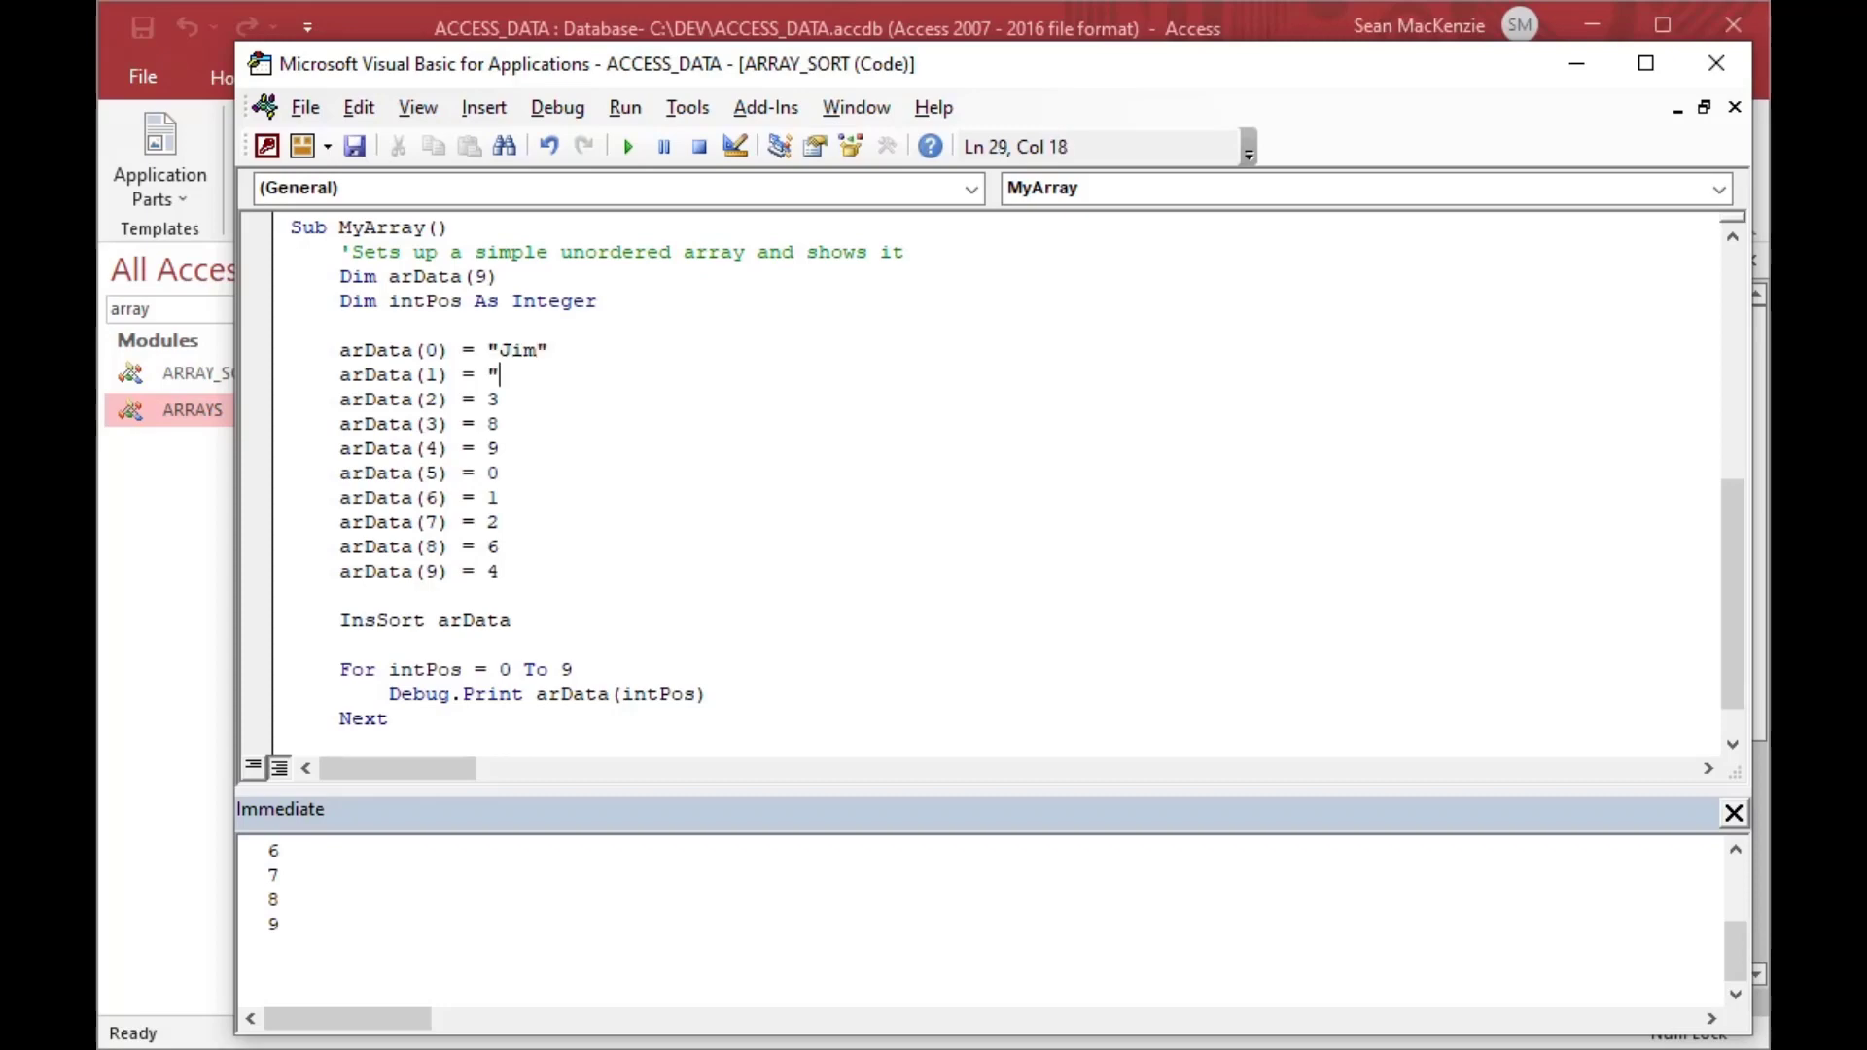
text(Sara")
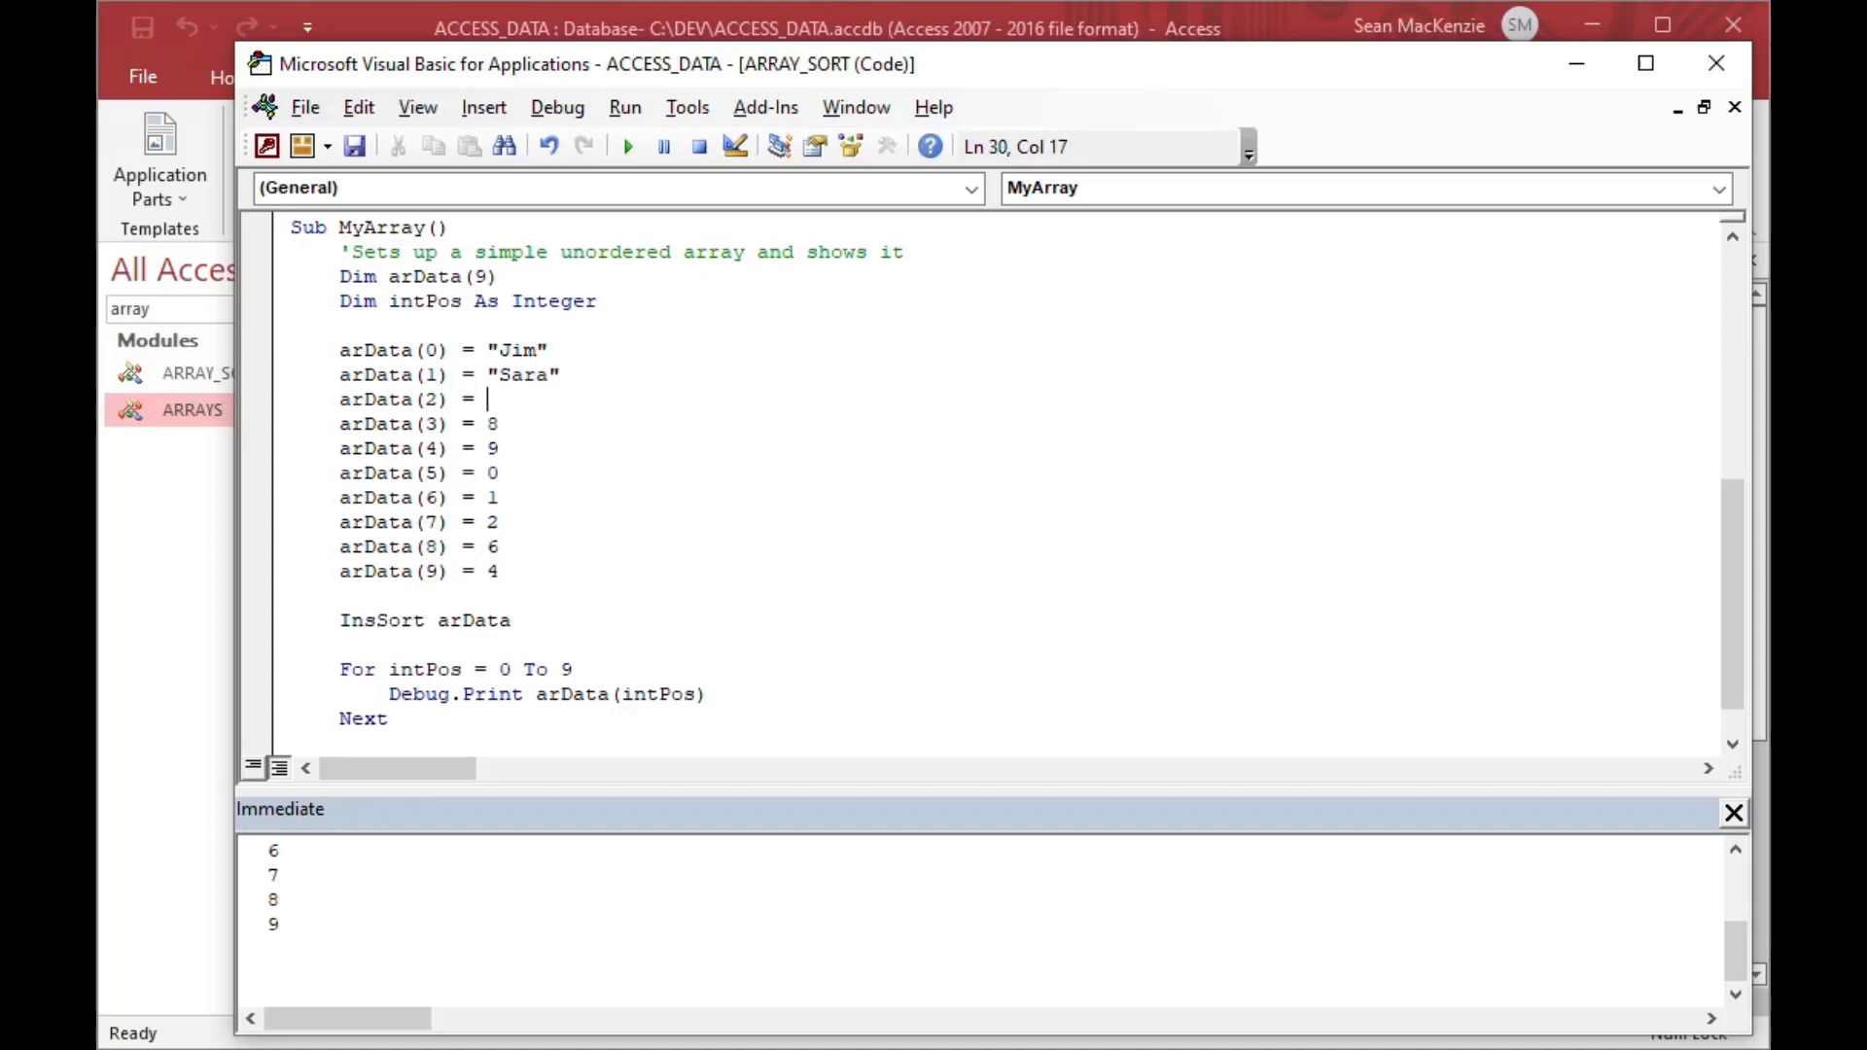
text(")
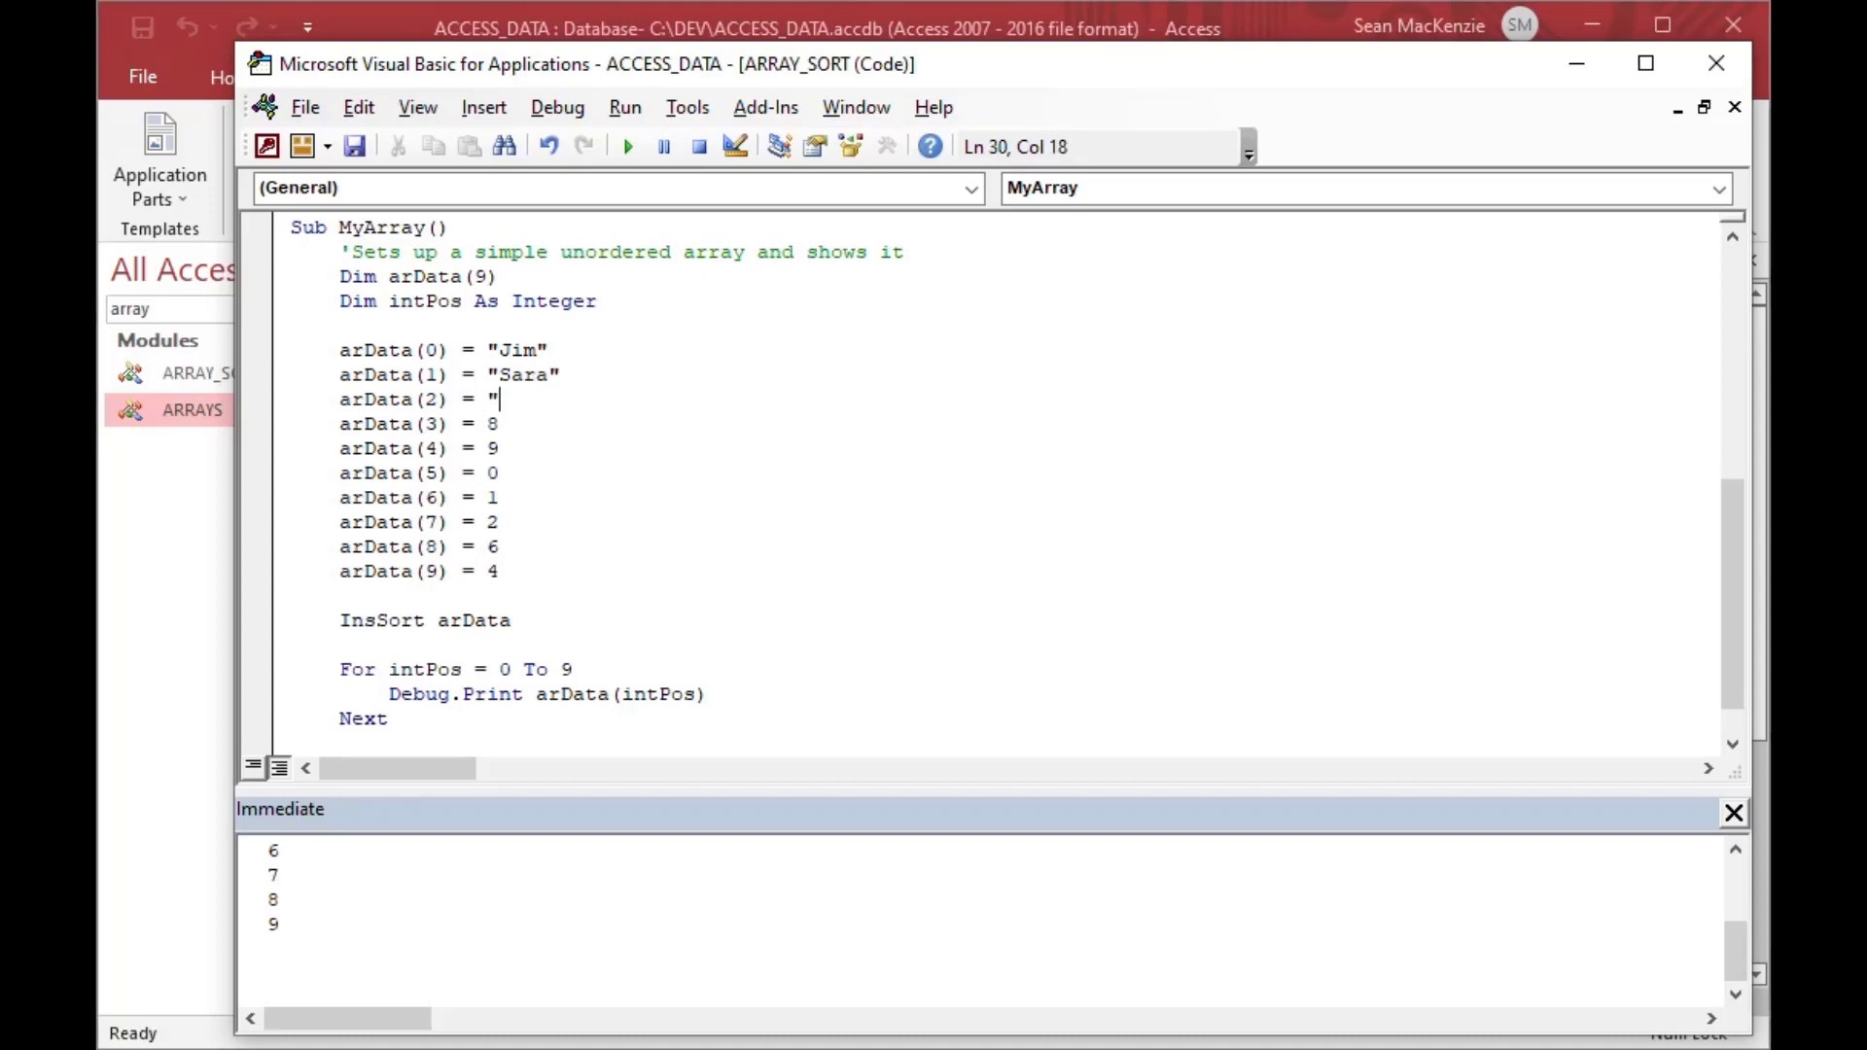
text(Herbert)
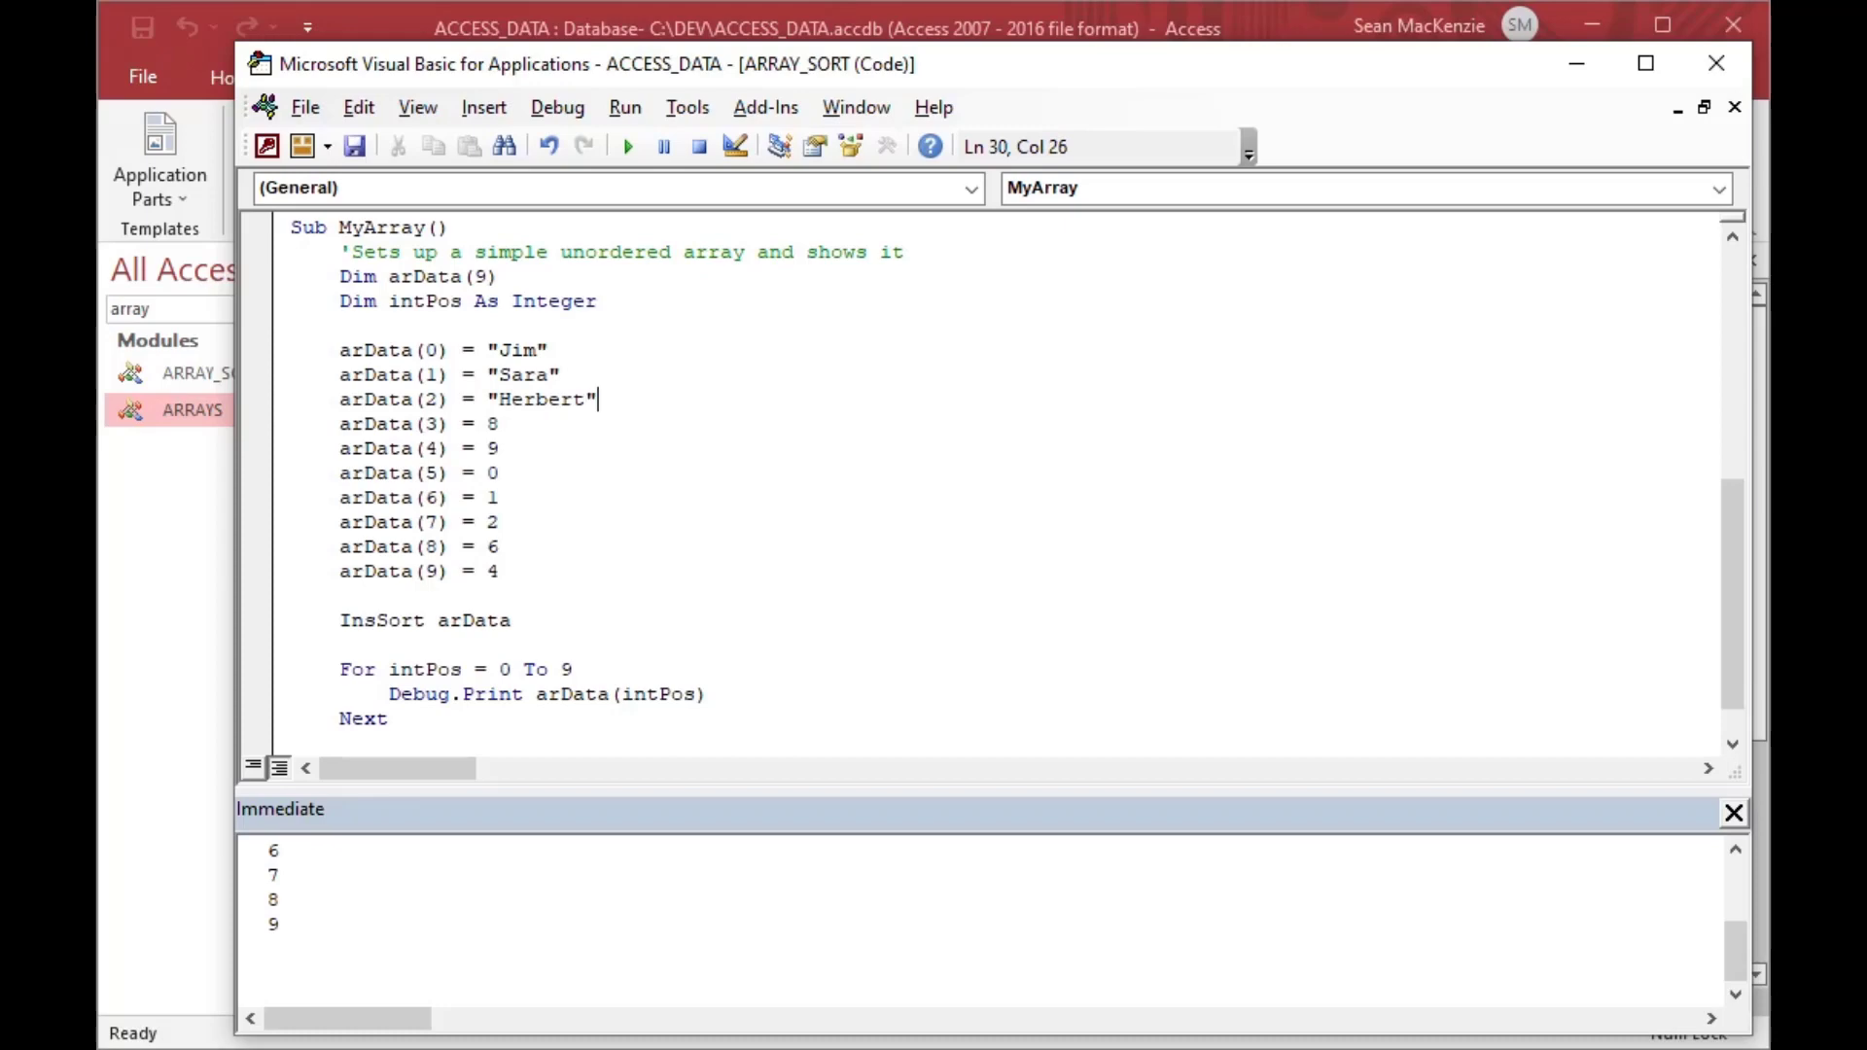
text("S)
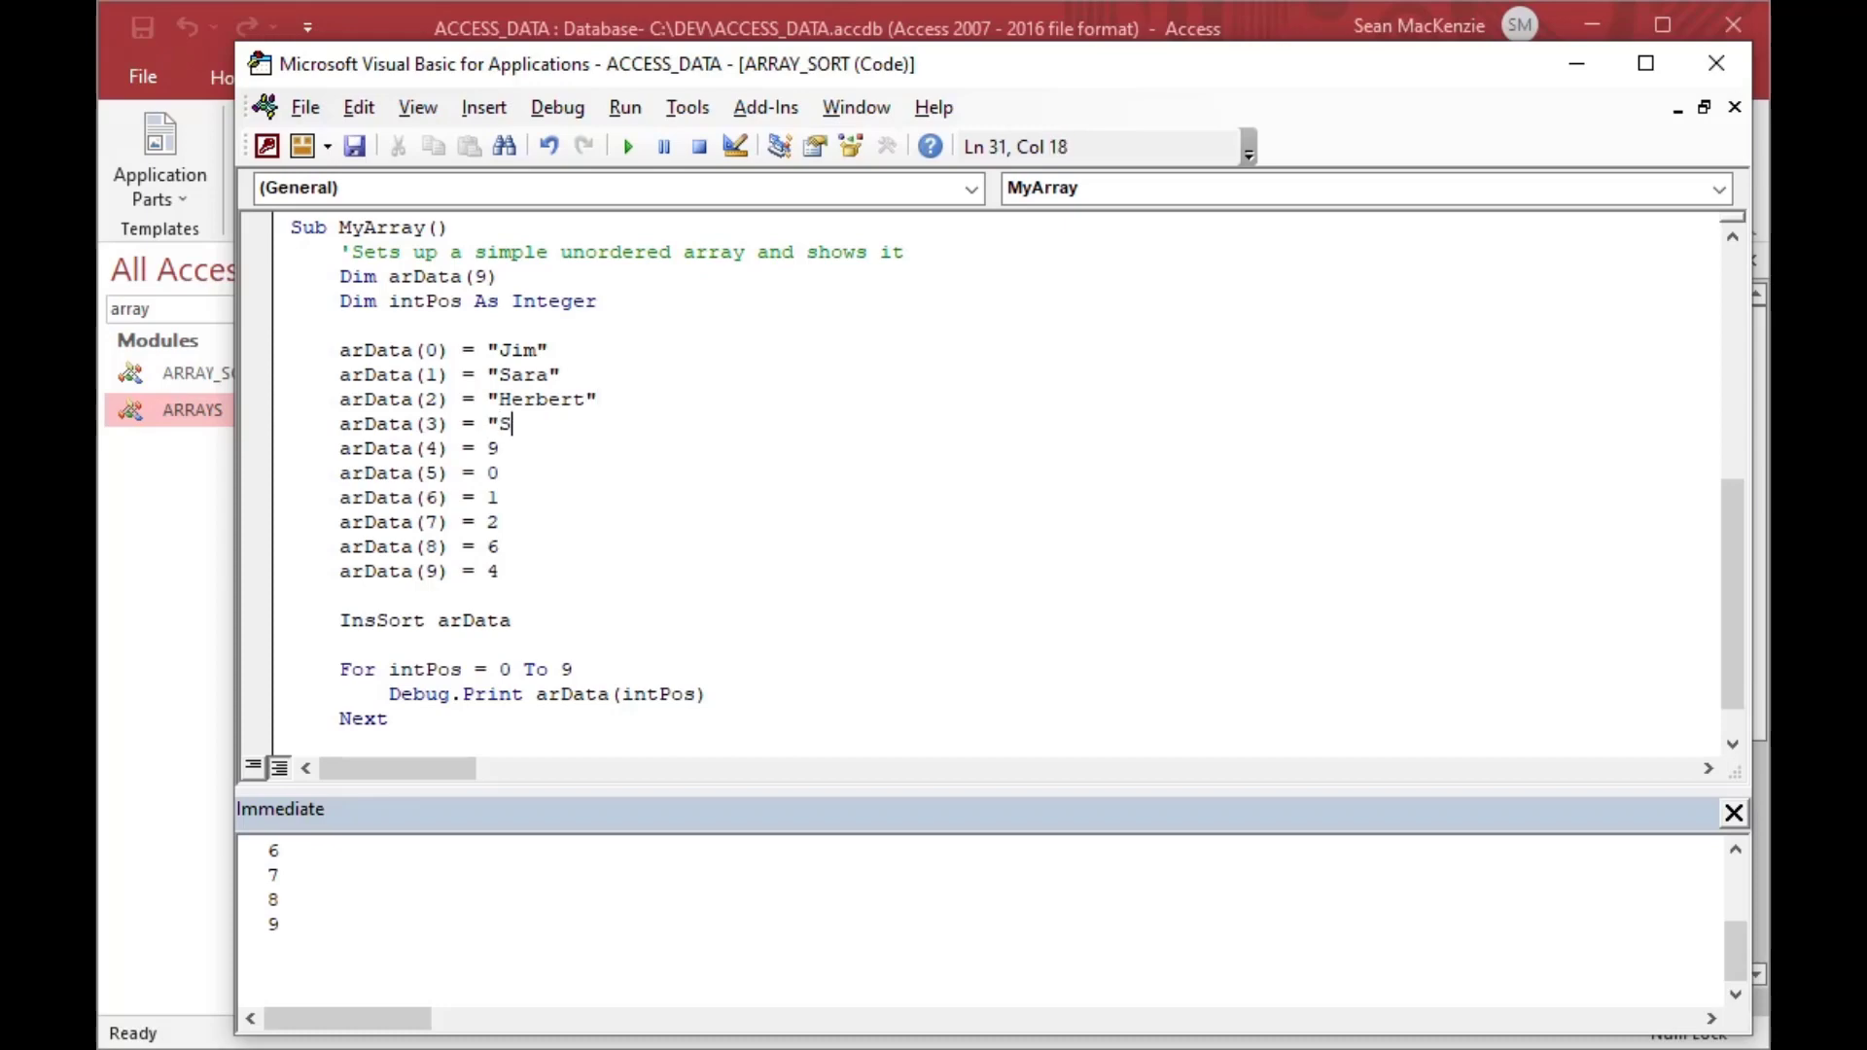
text(tanford)
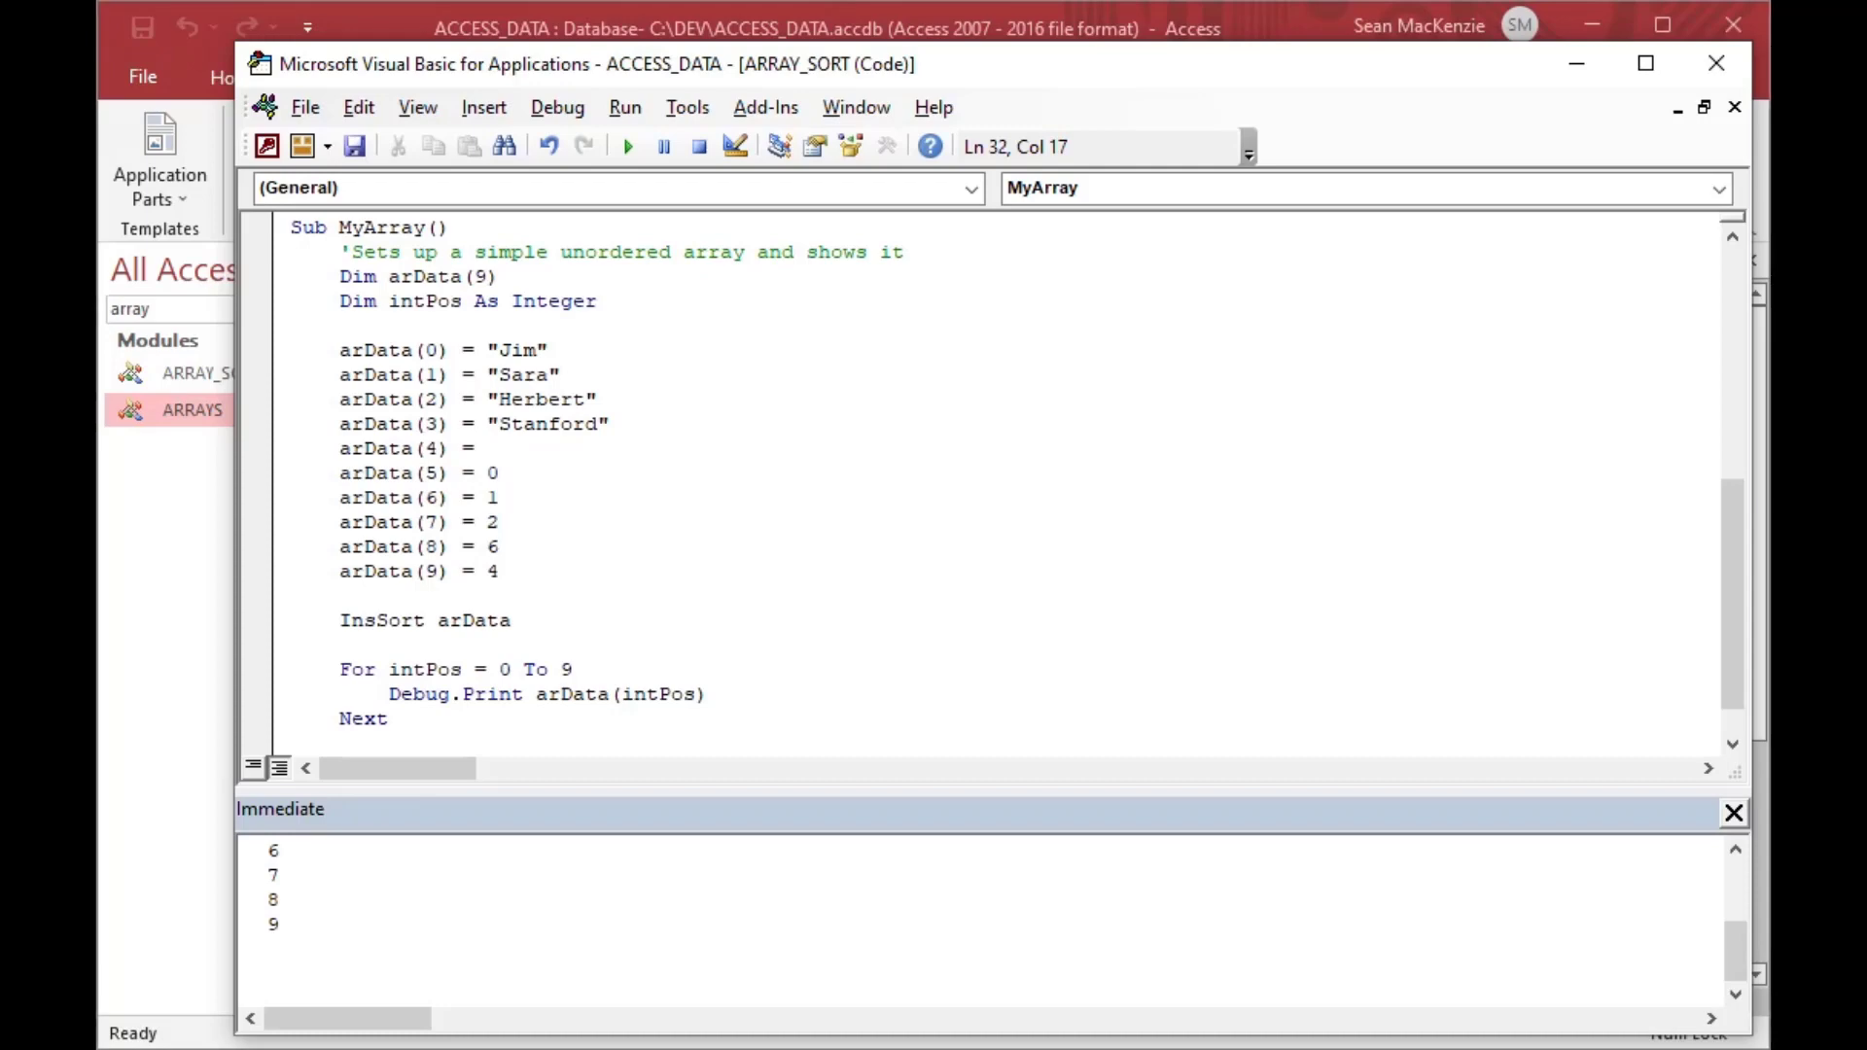
text(")
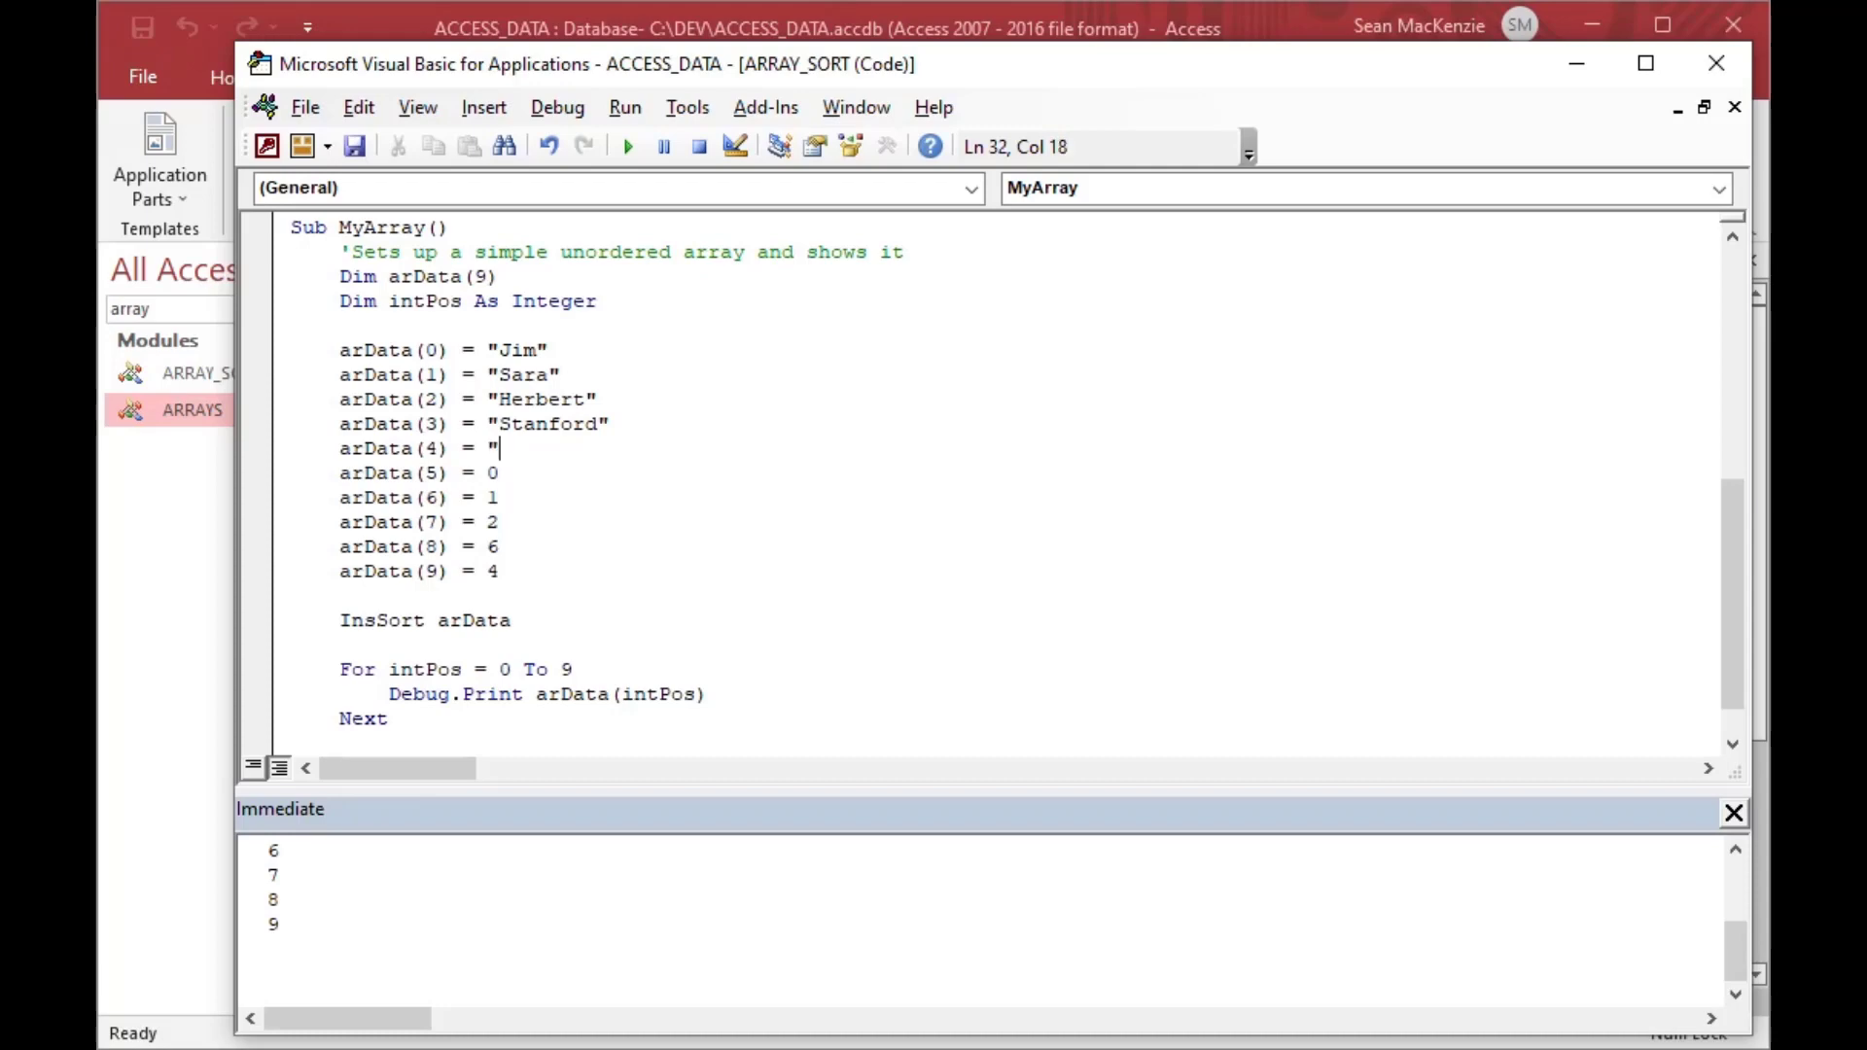
- Fill the remaining arData entries with Hugh, Cameron, William, Dave, Kevin and Ron
text(Hugh)
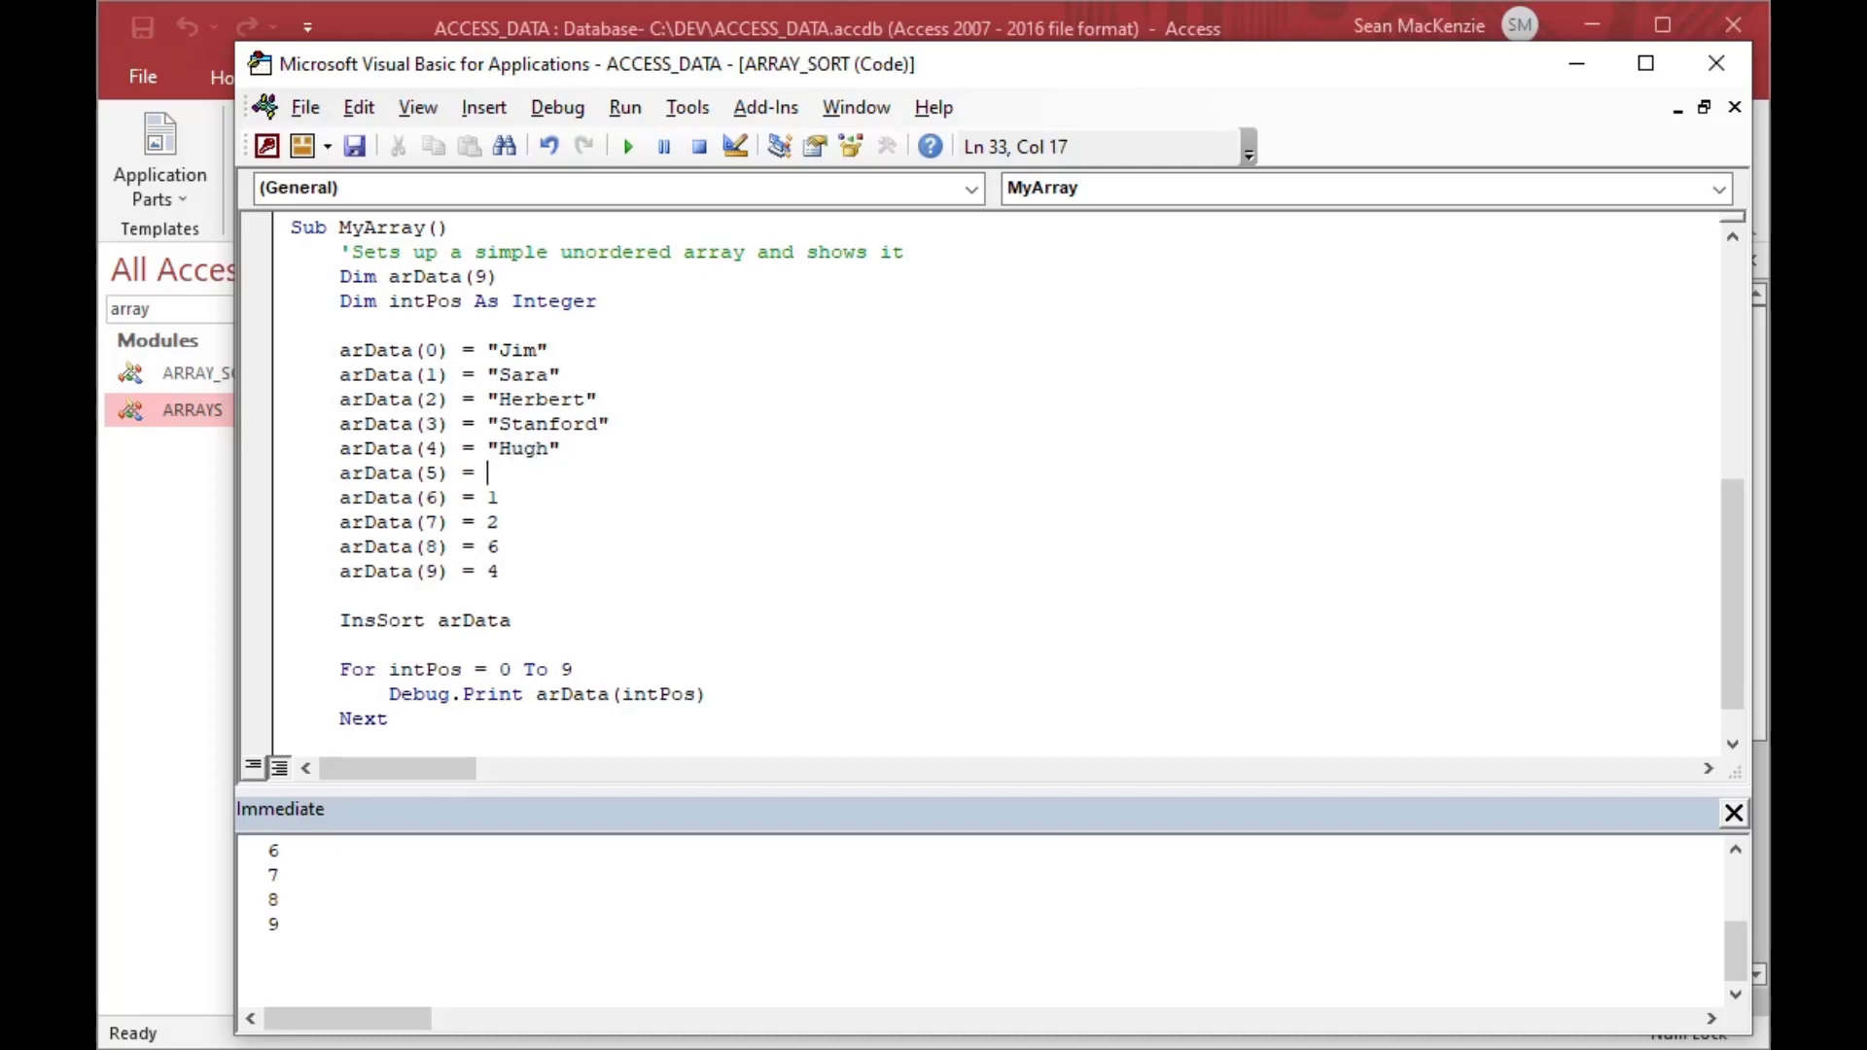
text(")
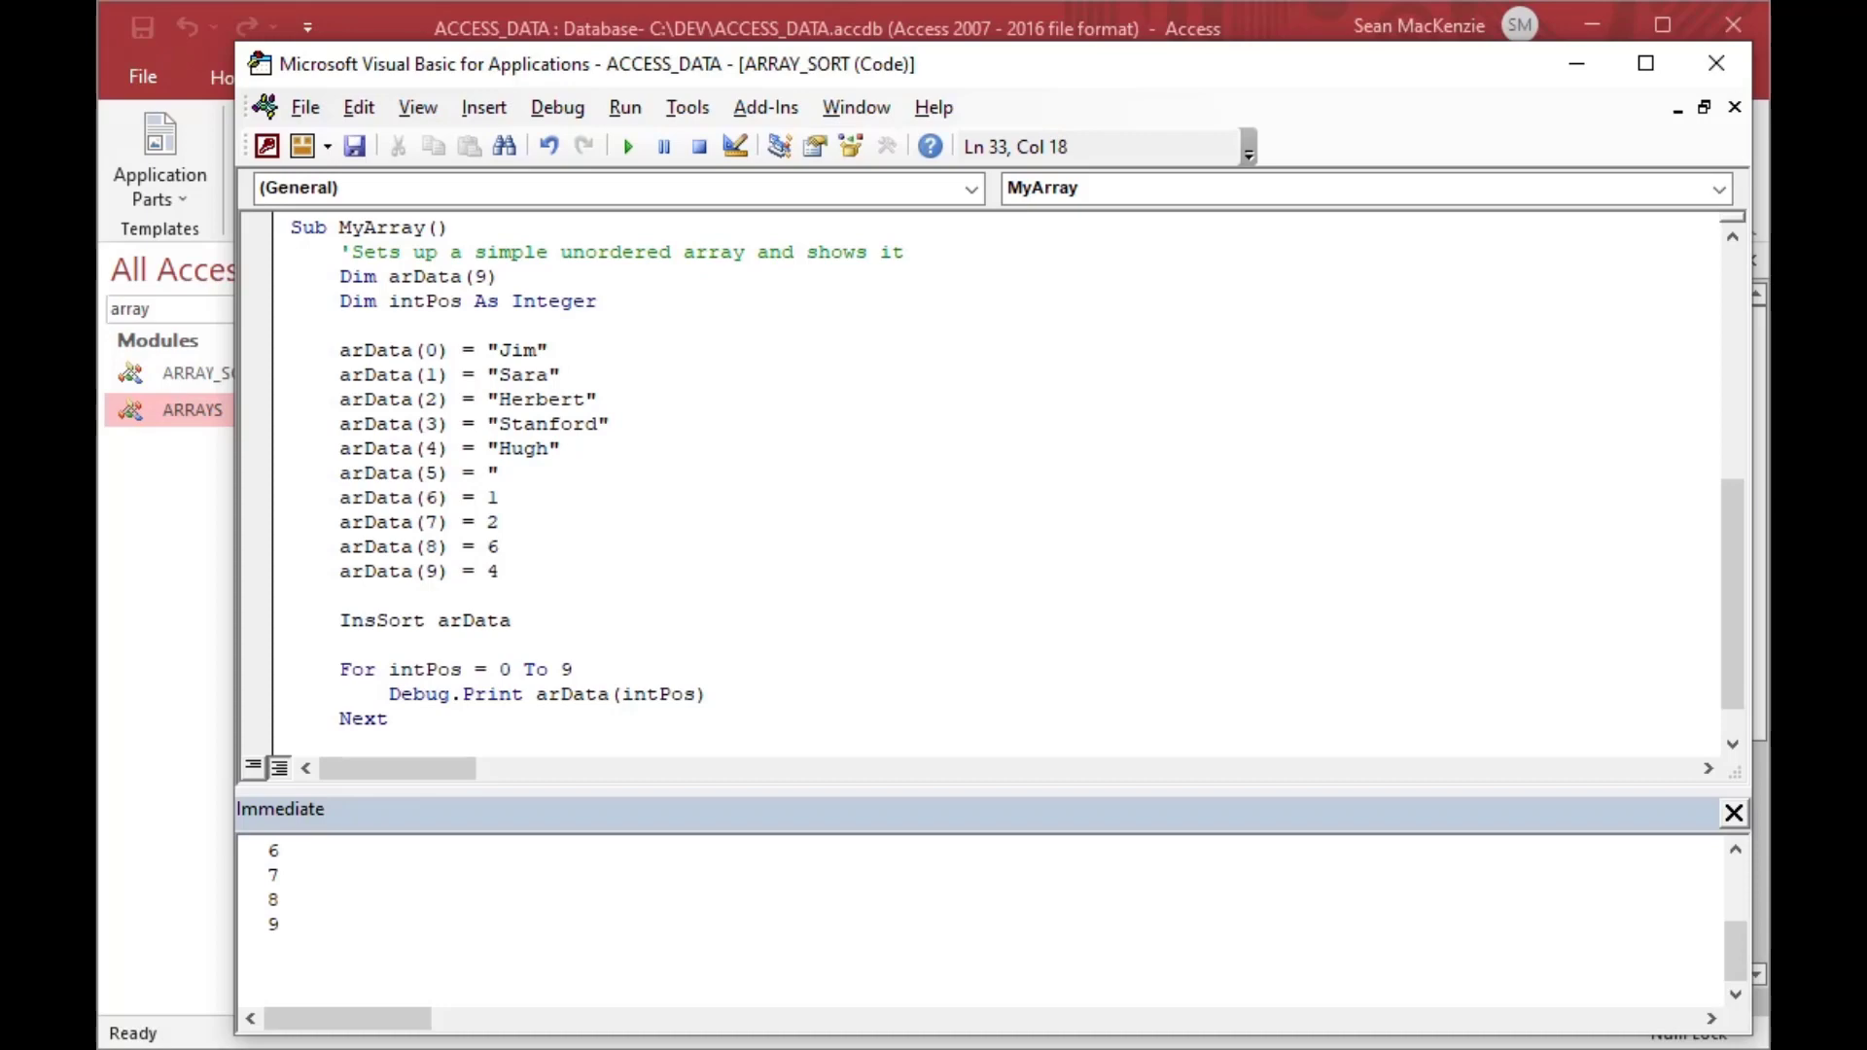
text(Cameron)
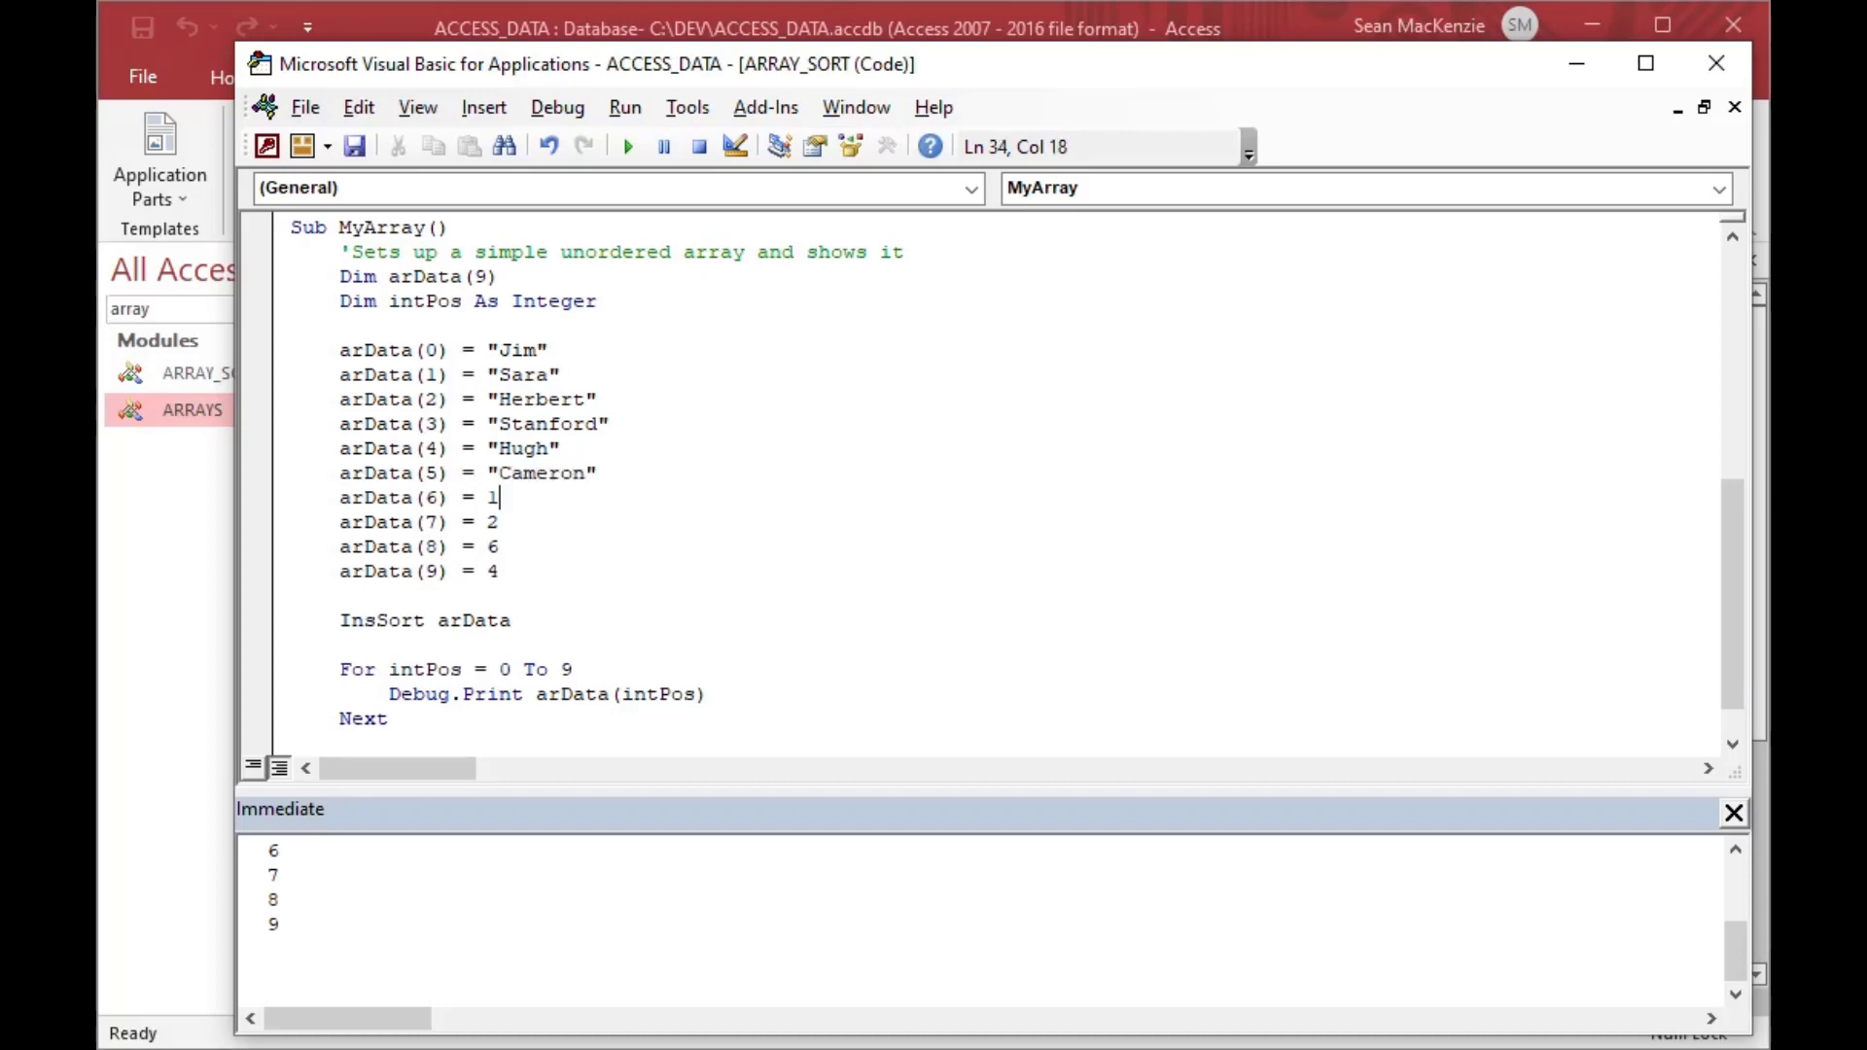
text("Wi")
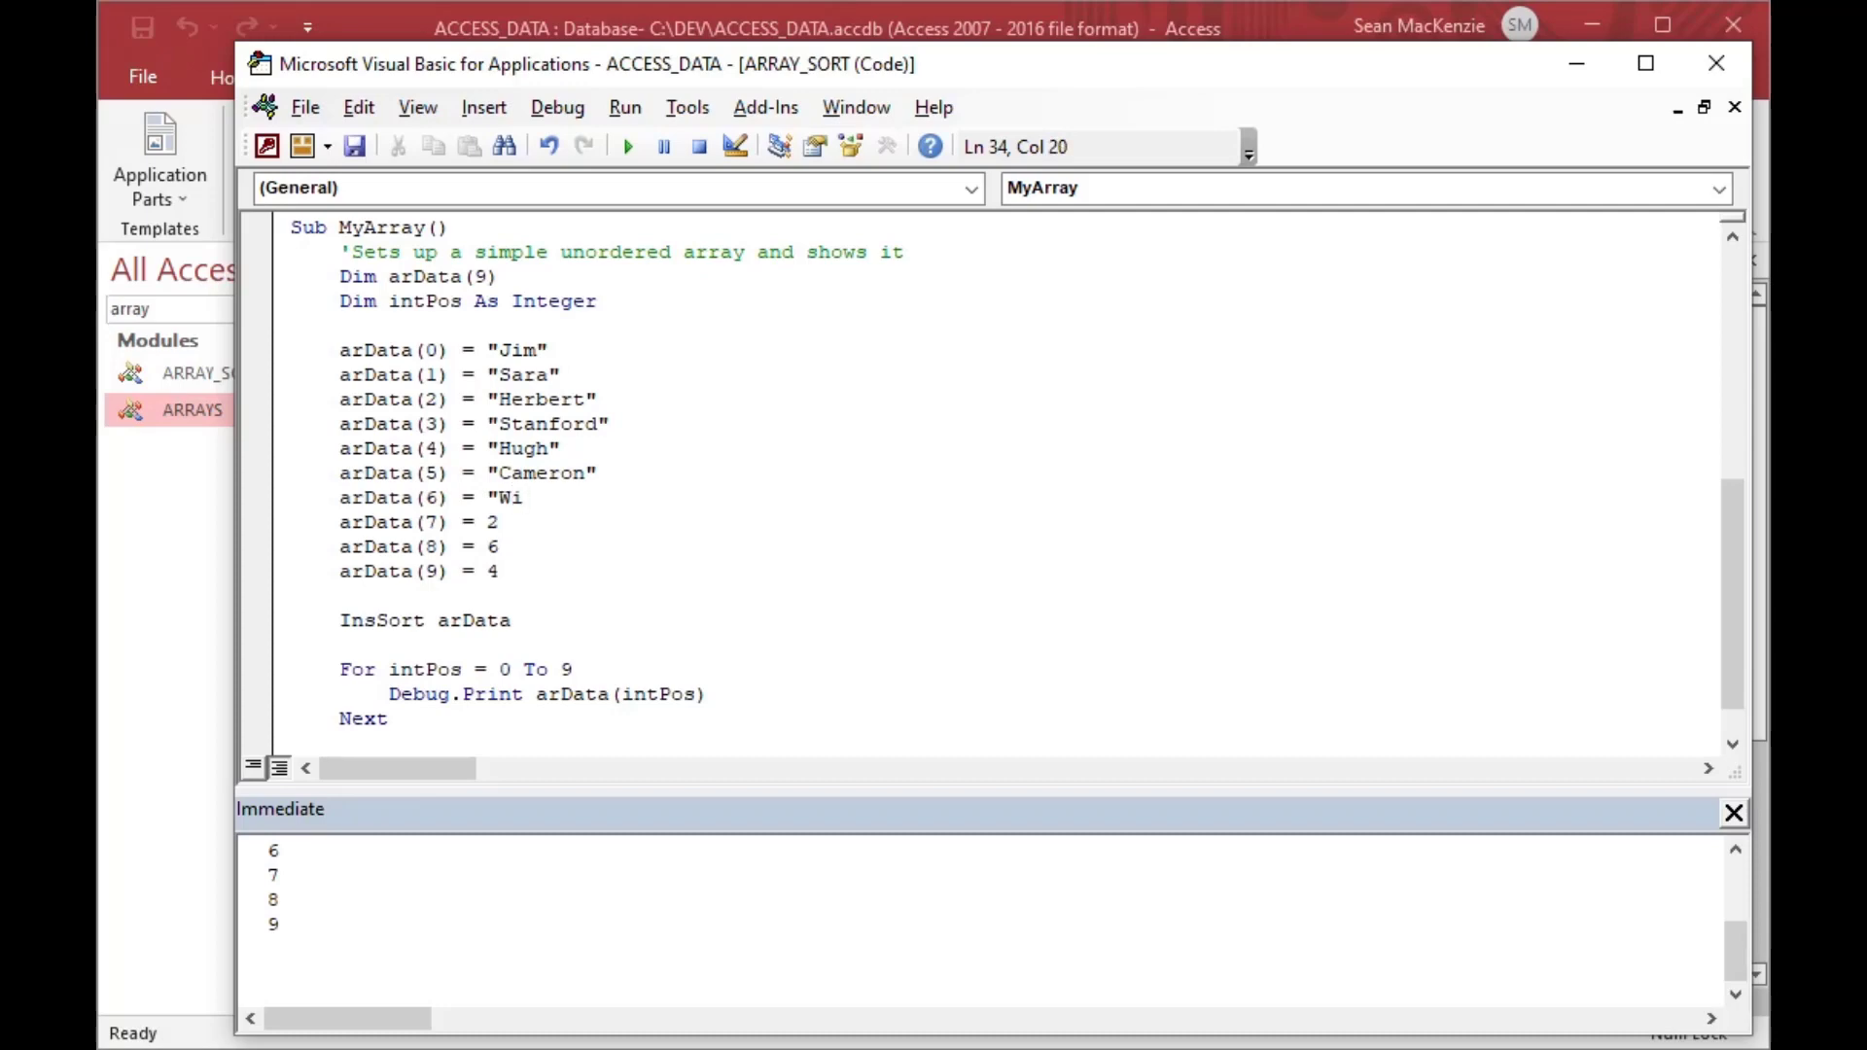
text(lliam)
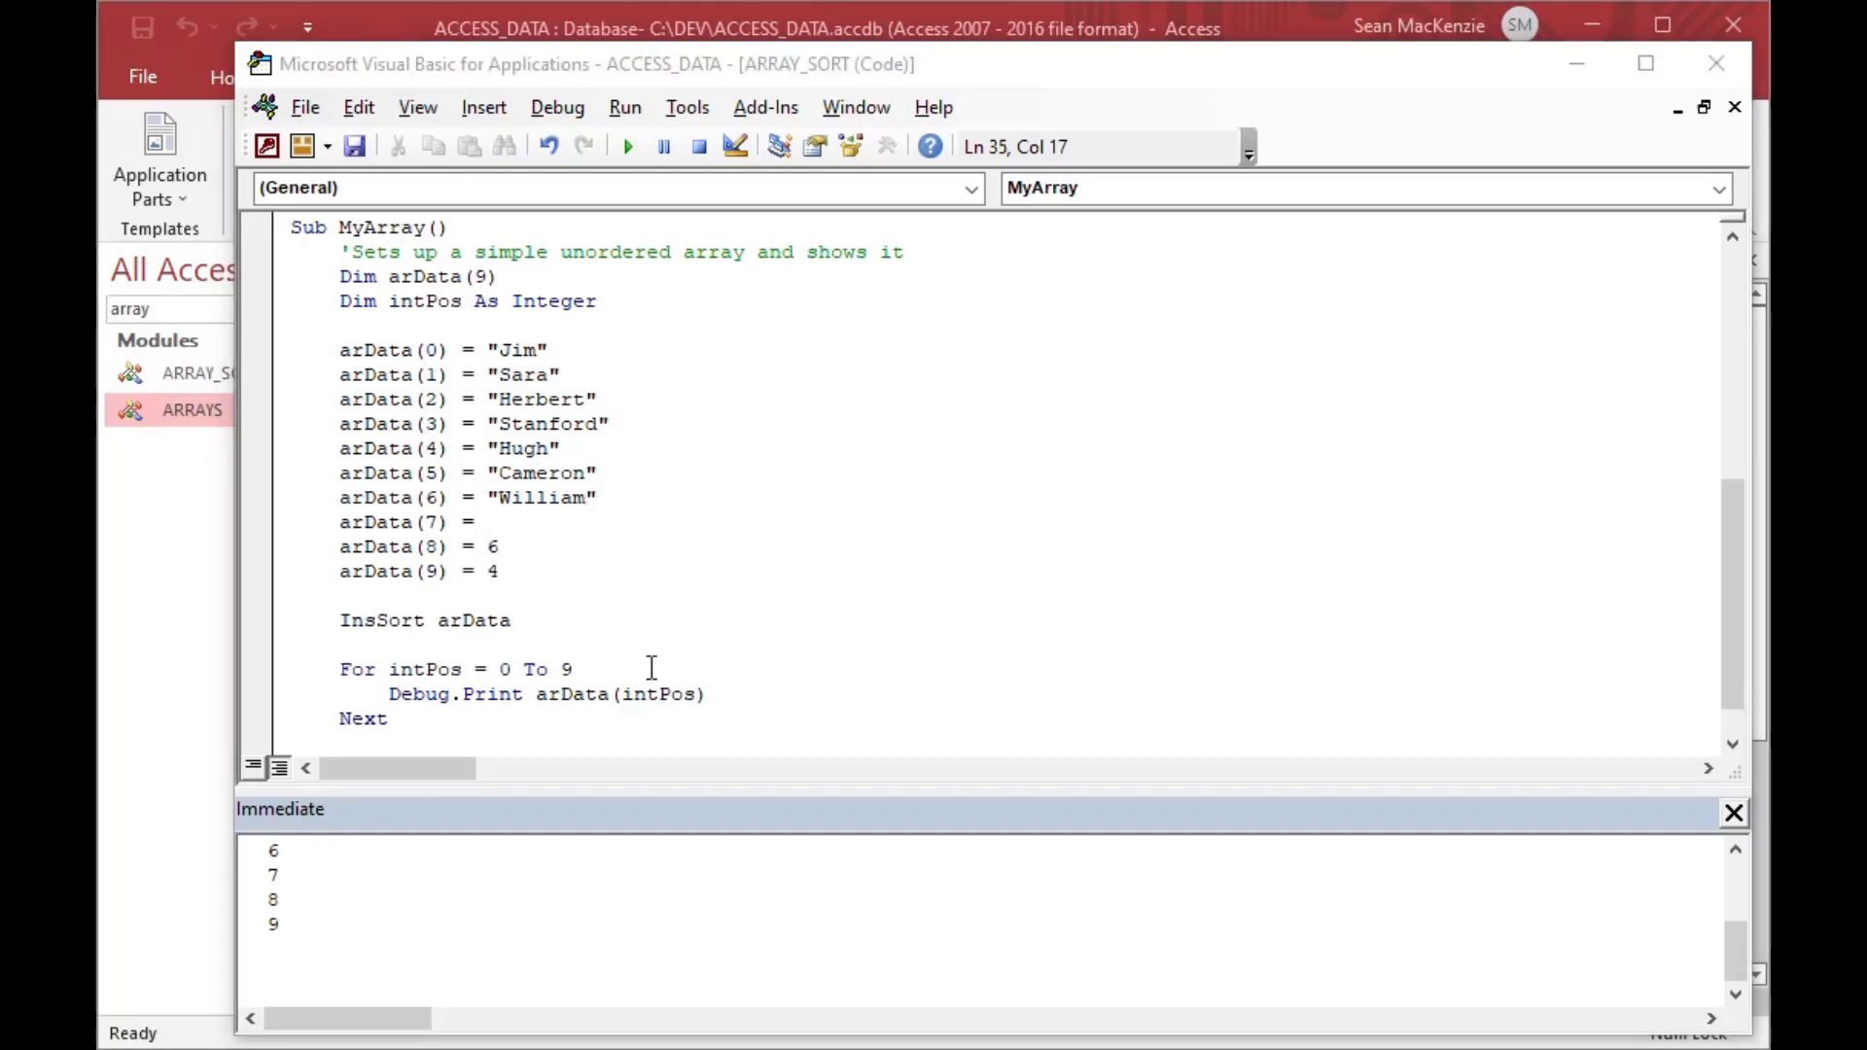
text(")
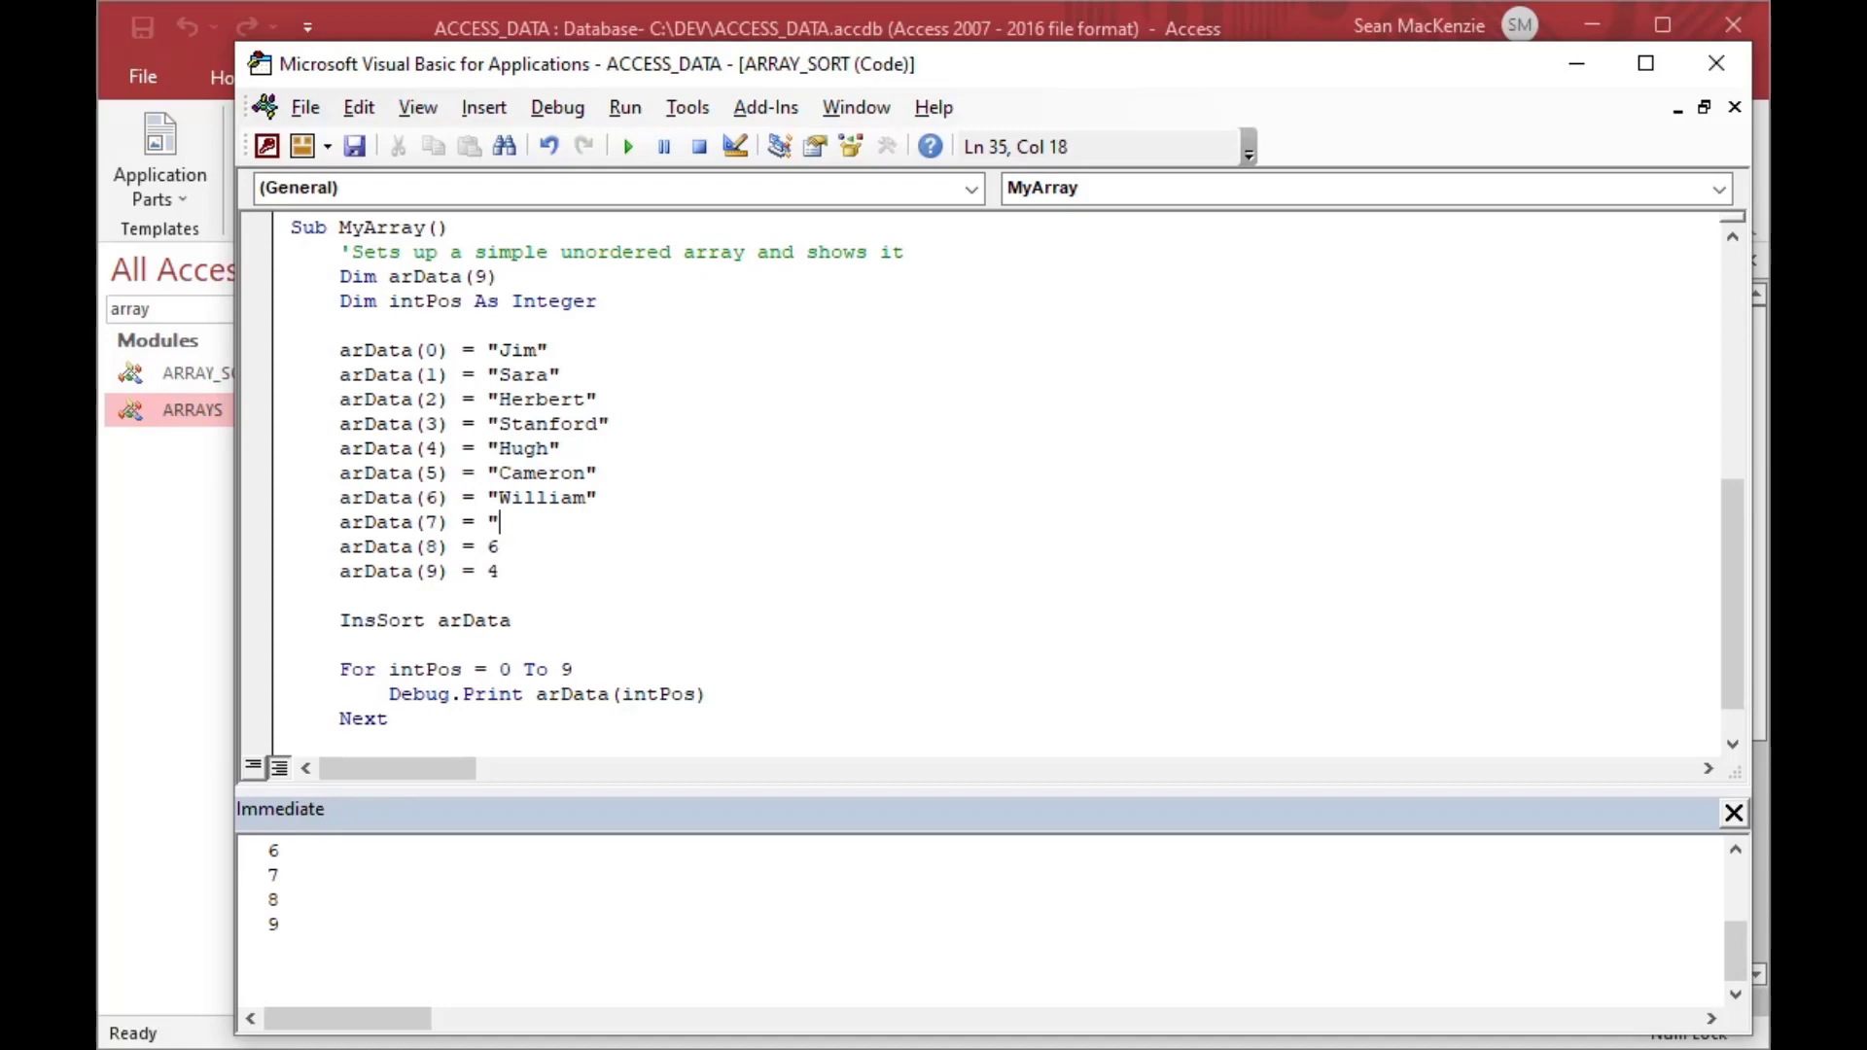
text(Dave")
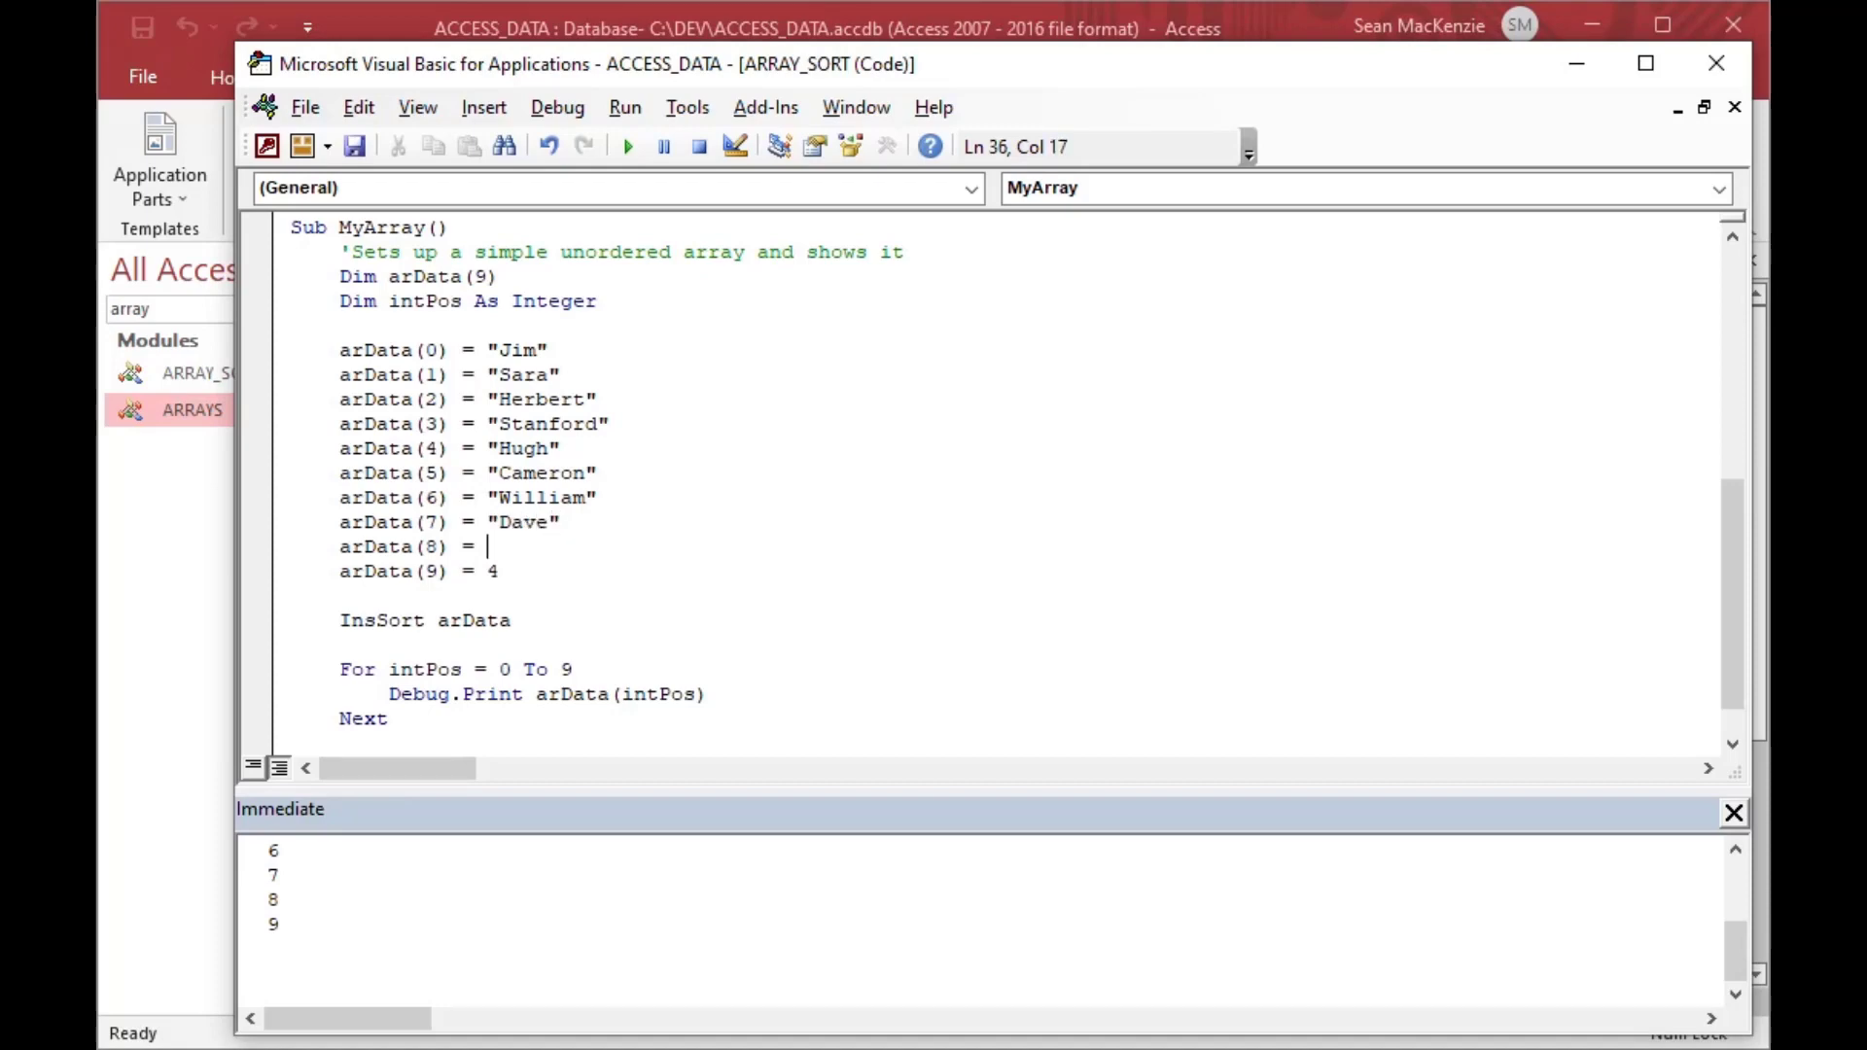
text("Kevin)
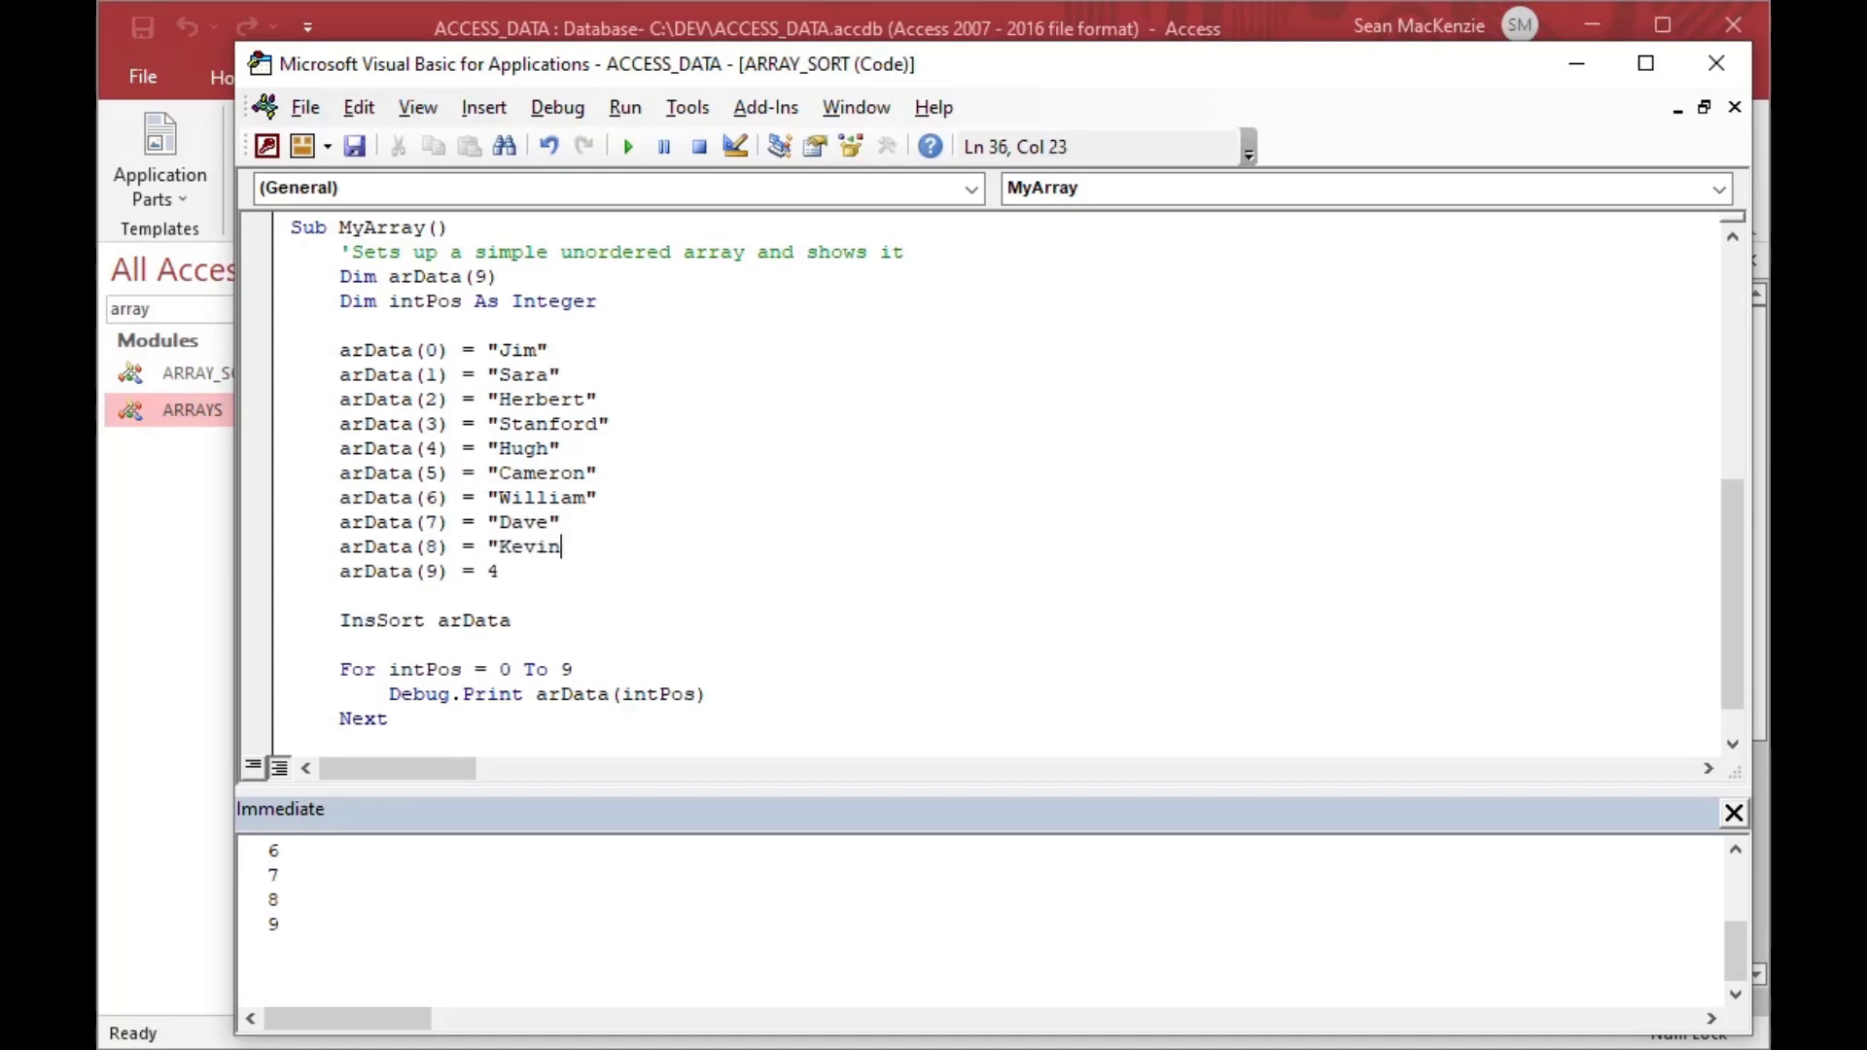
text("R)
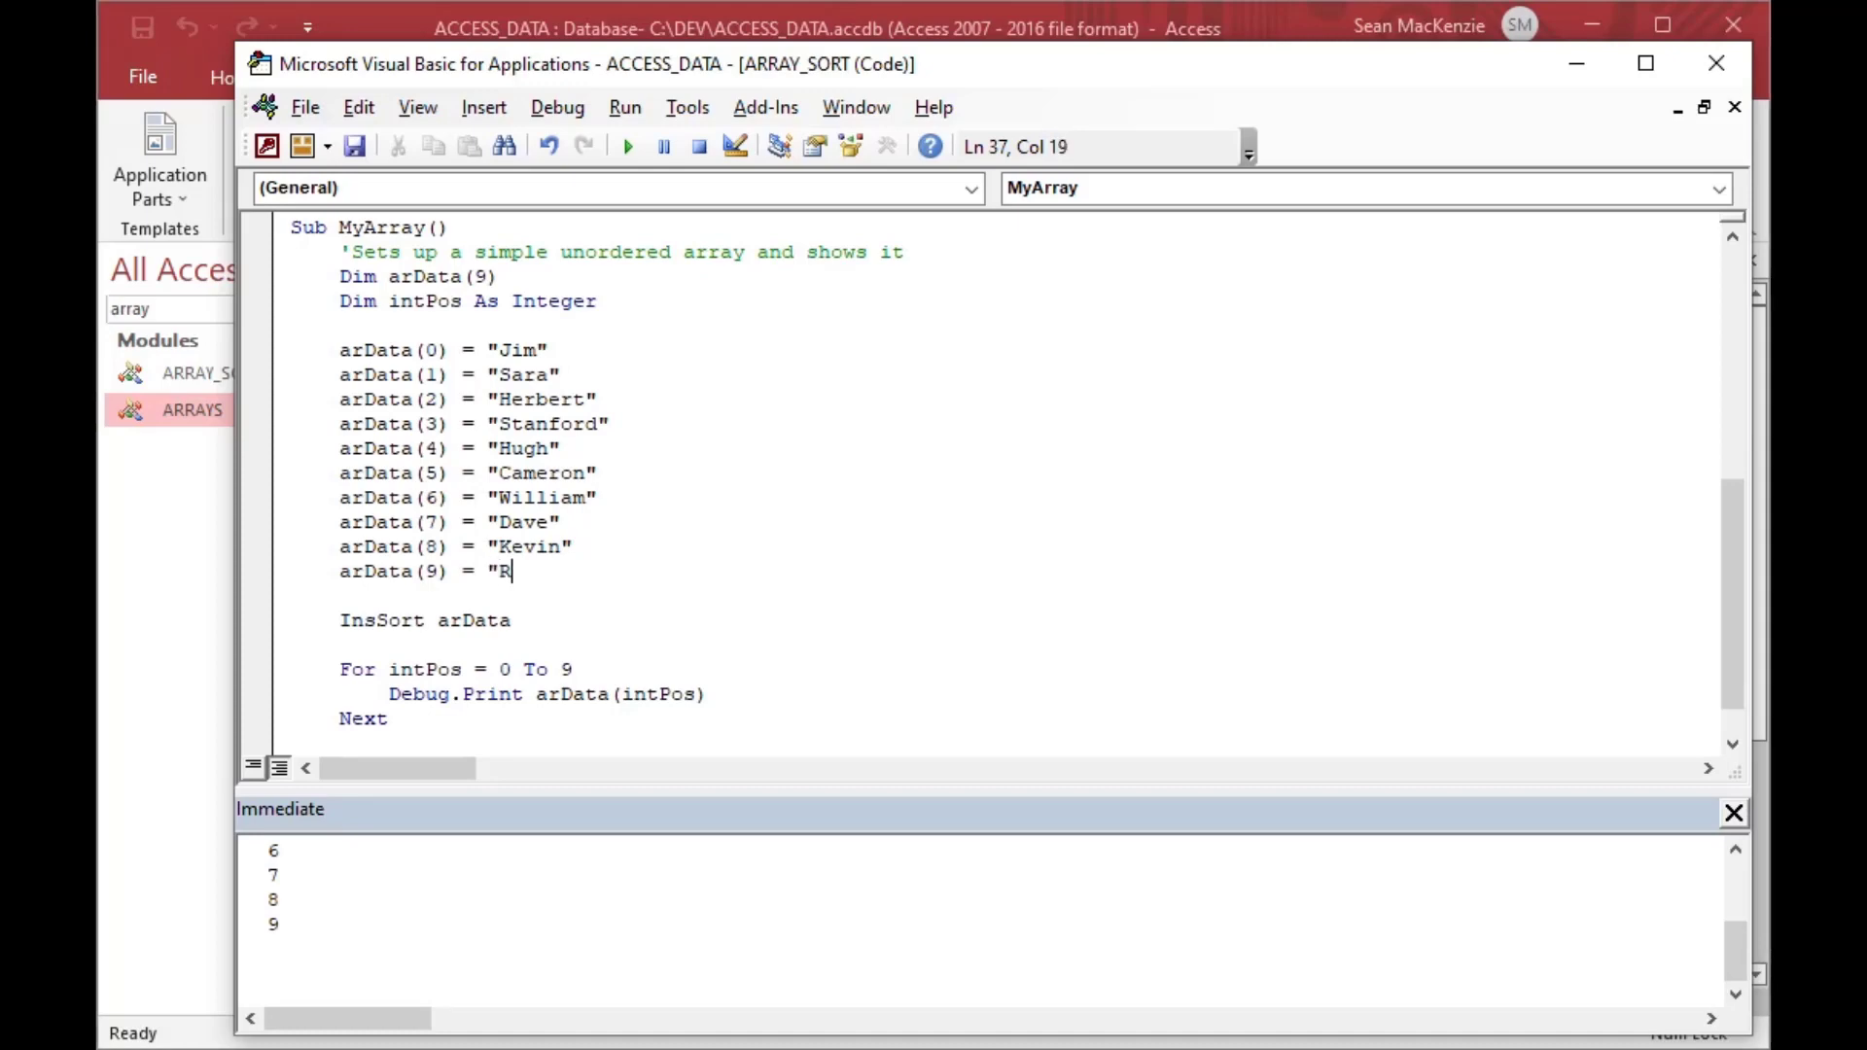
text(on")
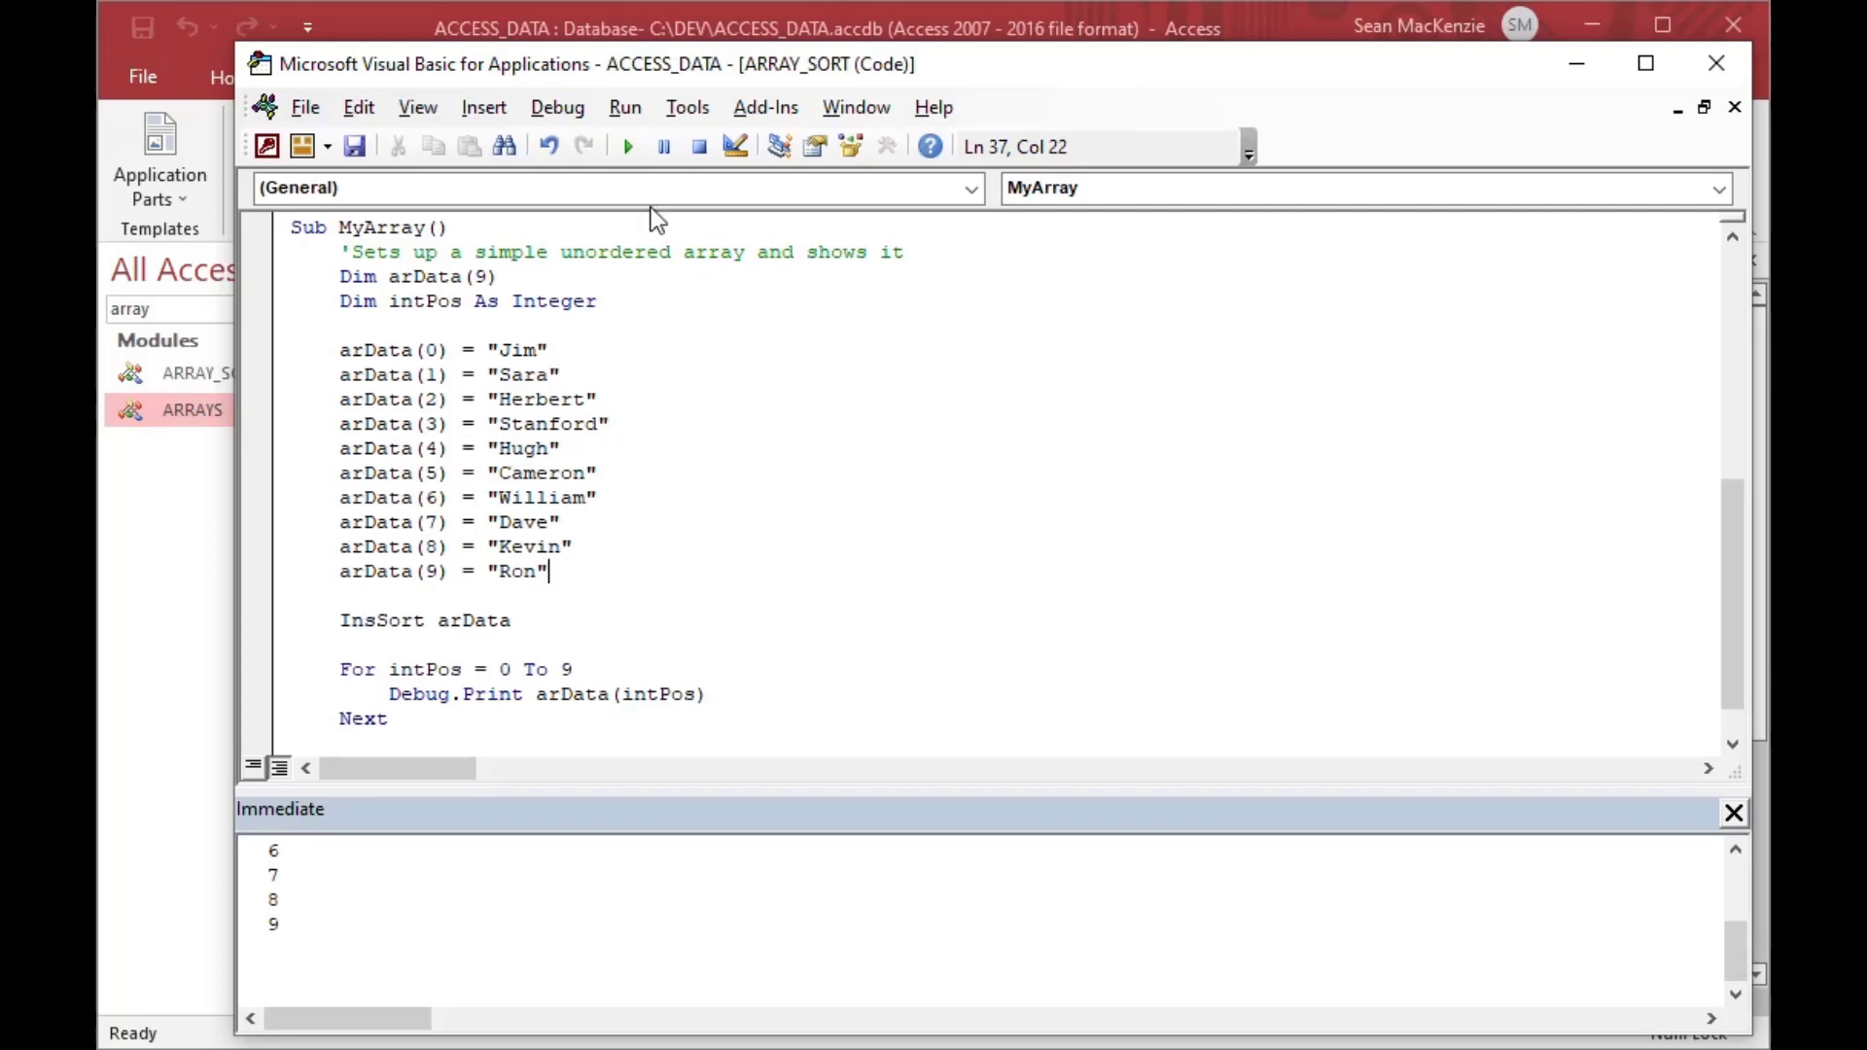
- Run MyArray, review the printed names, then select and delete the Immediate output
click(628, 145)
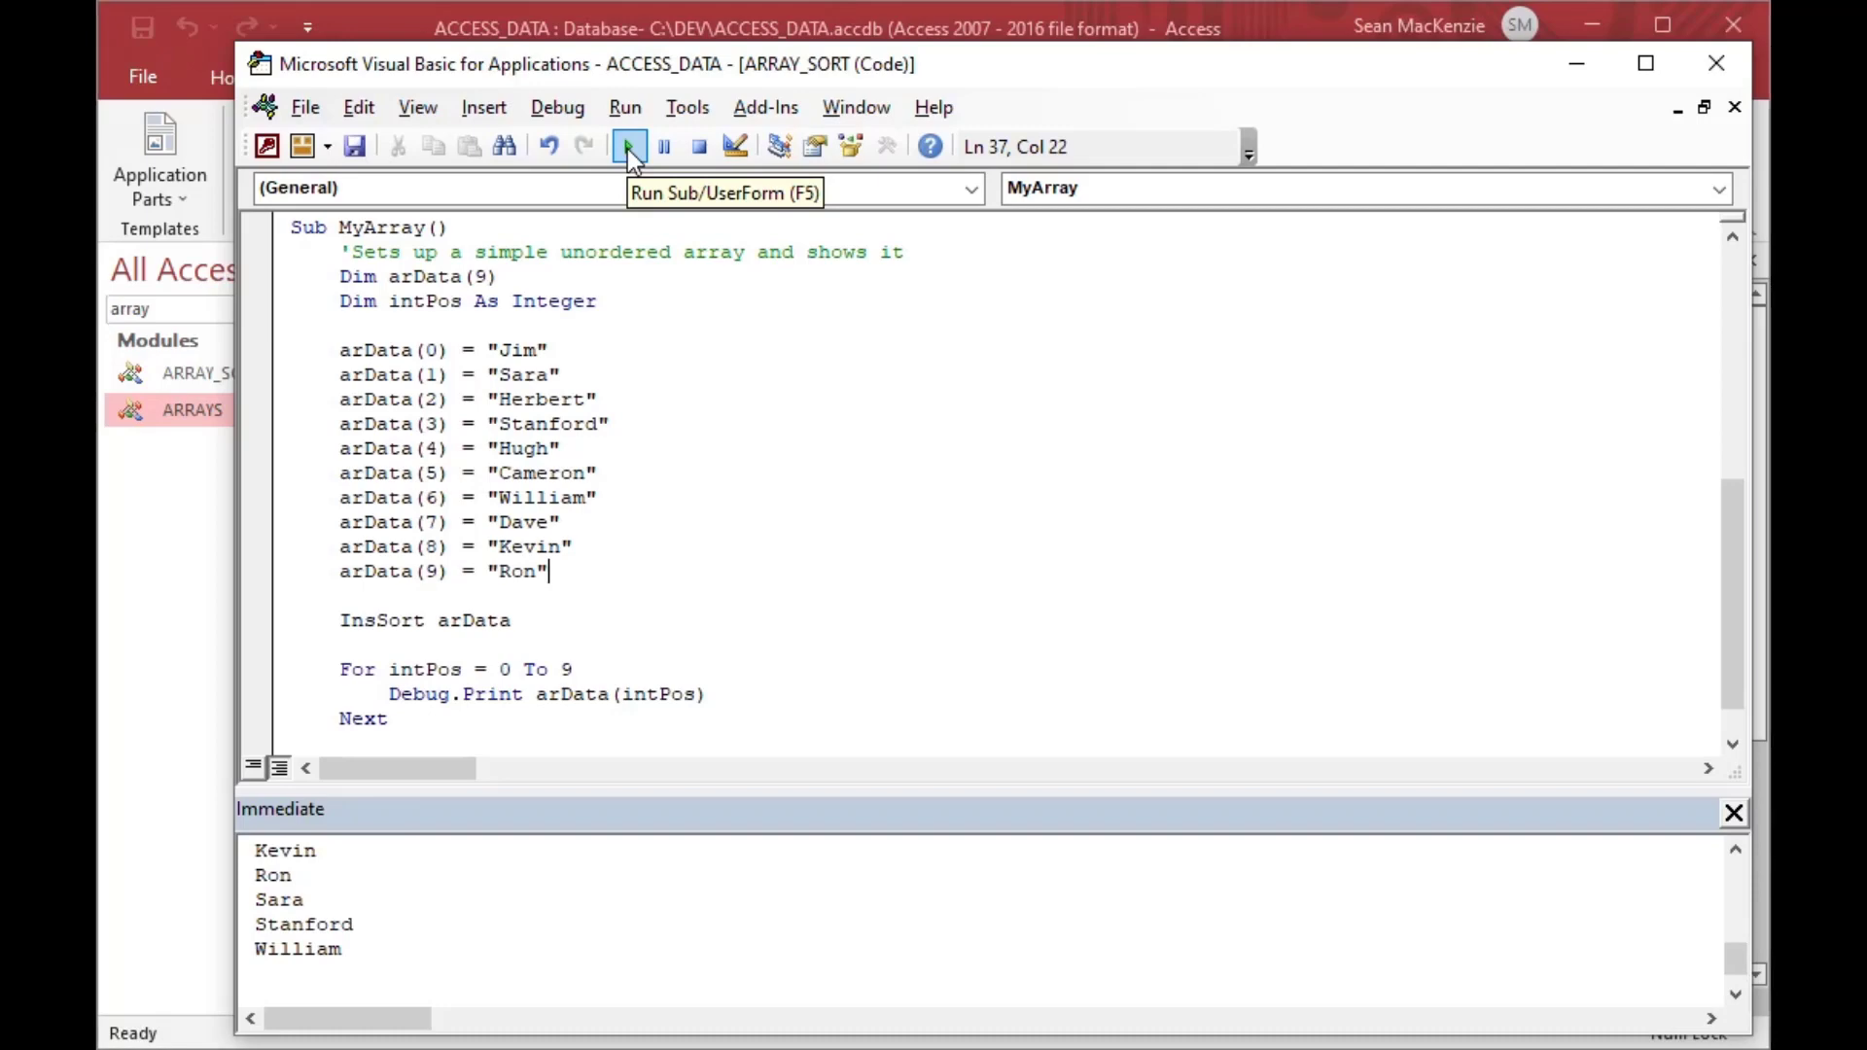
mouse_move(415, 897)
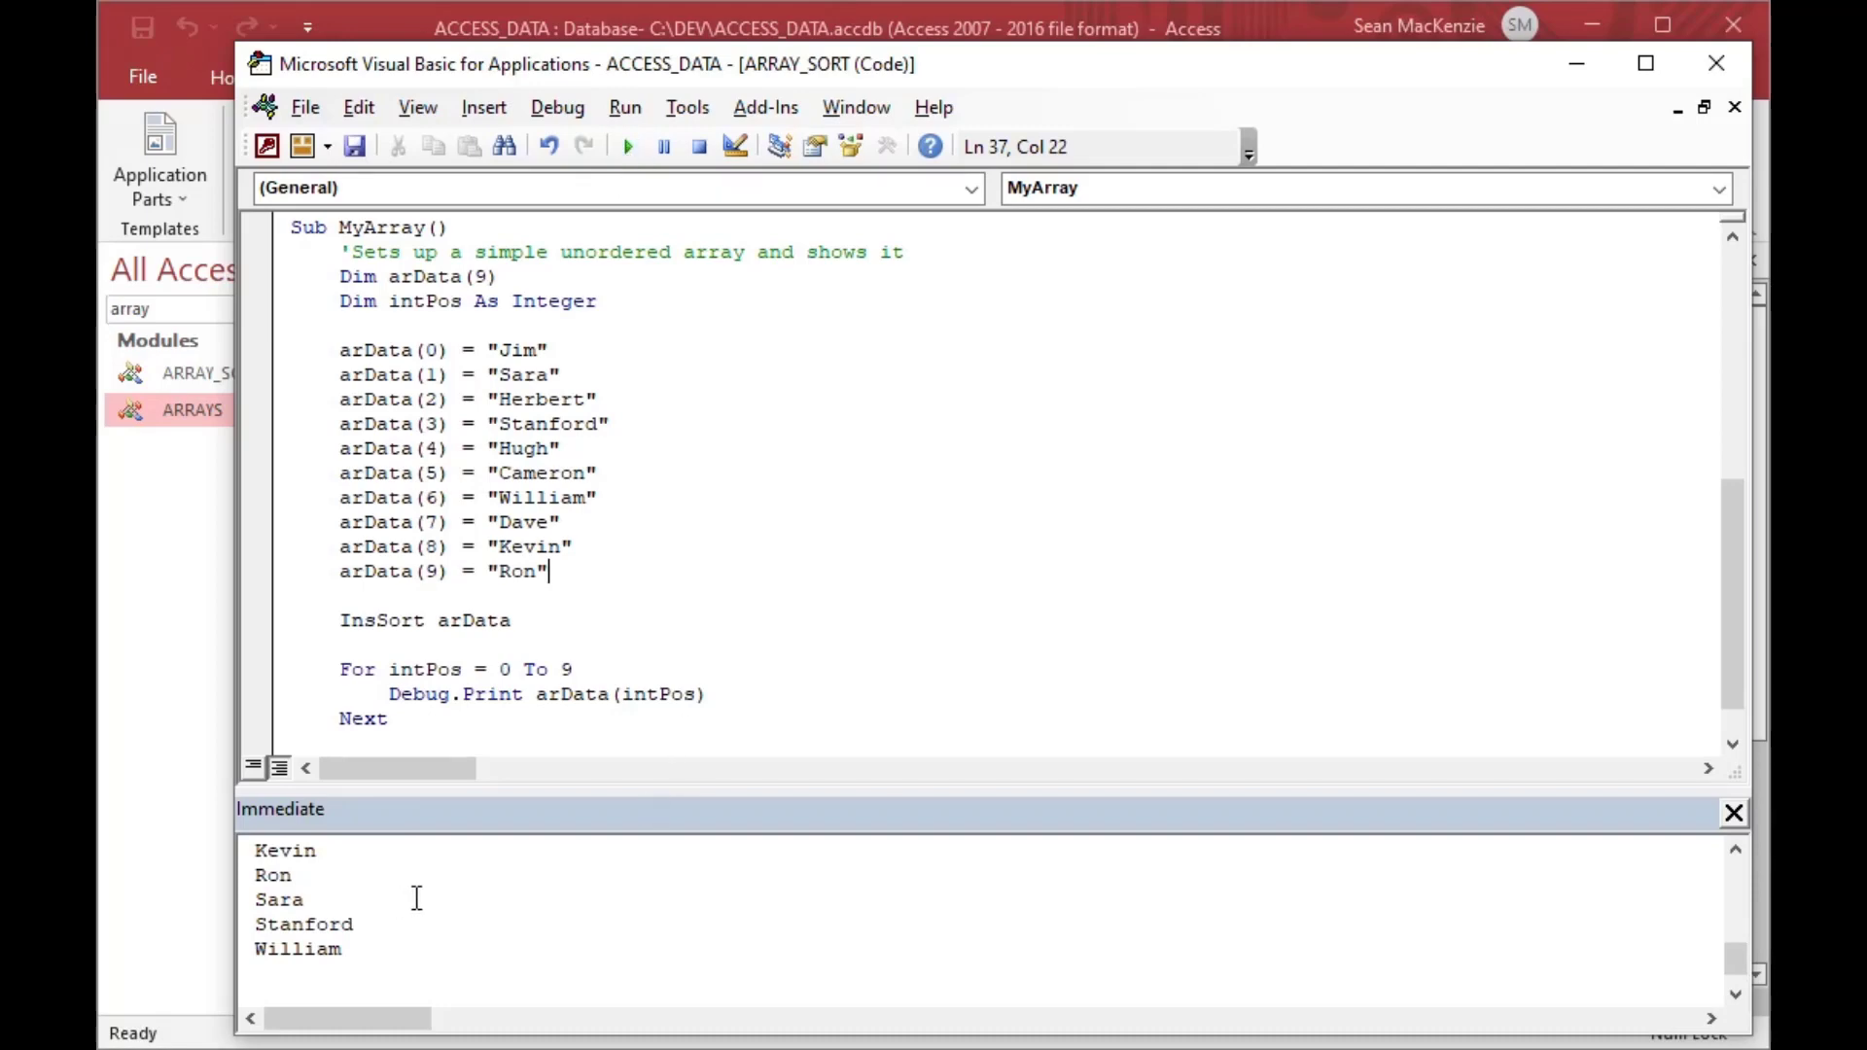
scroll(up, 3)
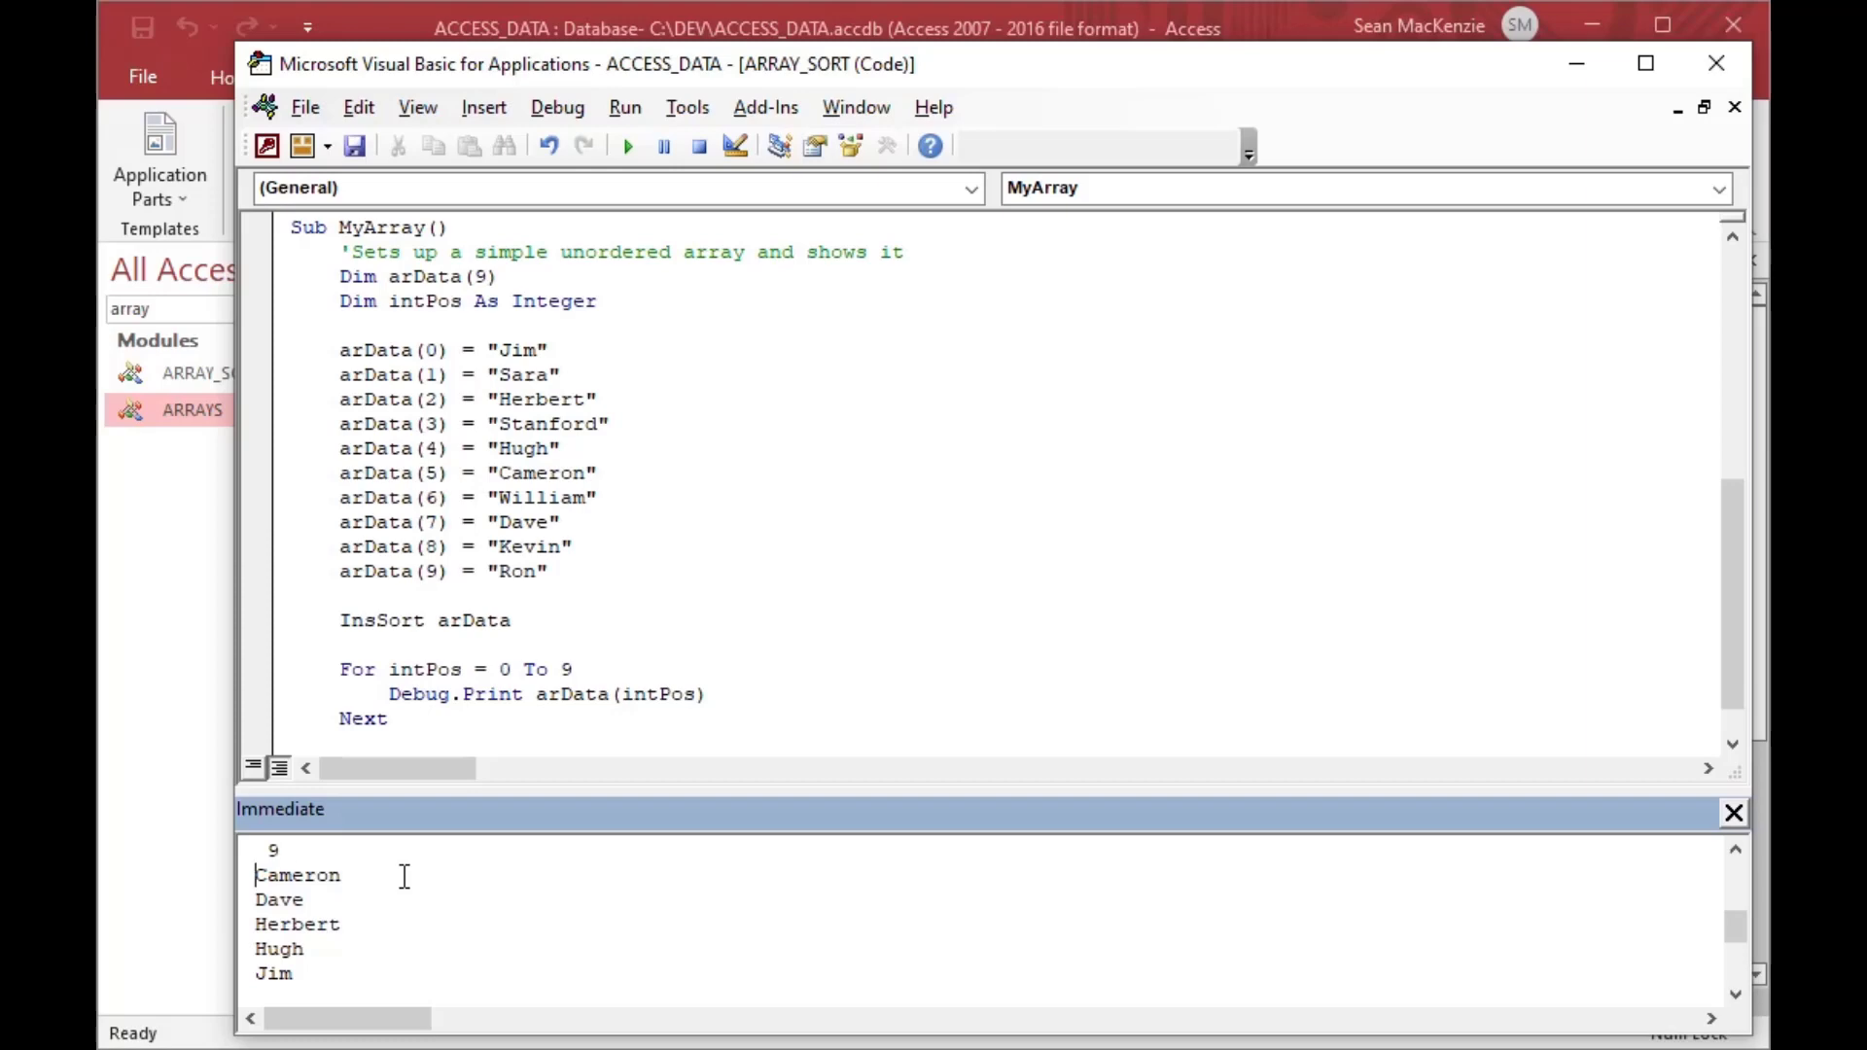
double_click(297, 876)
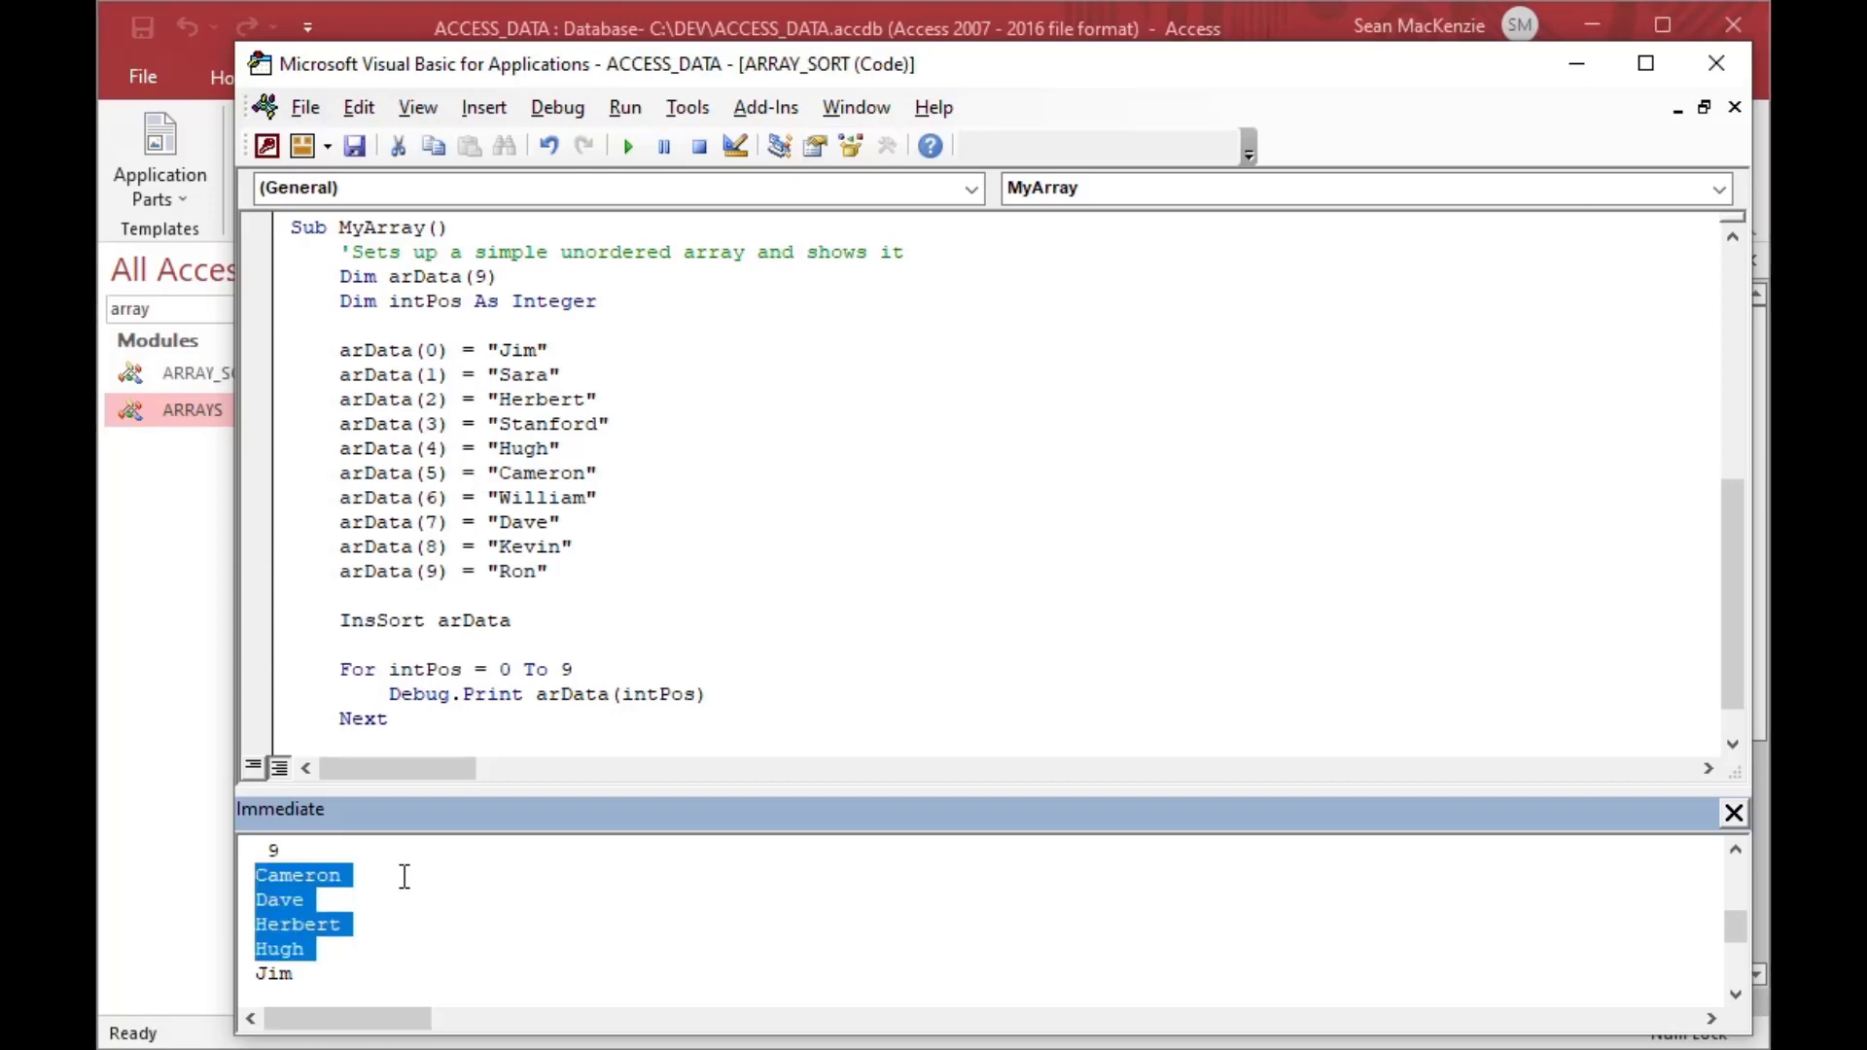
scroll(down, 3)
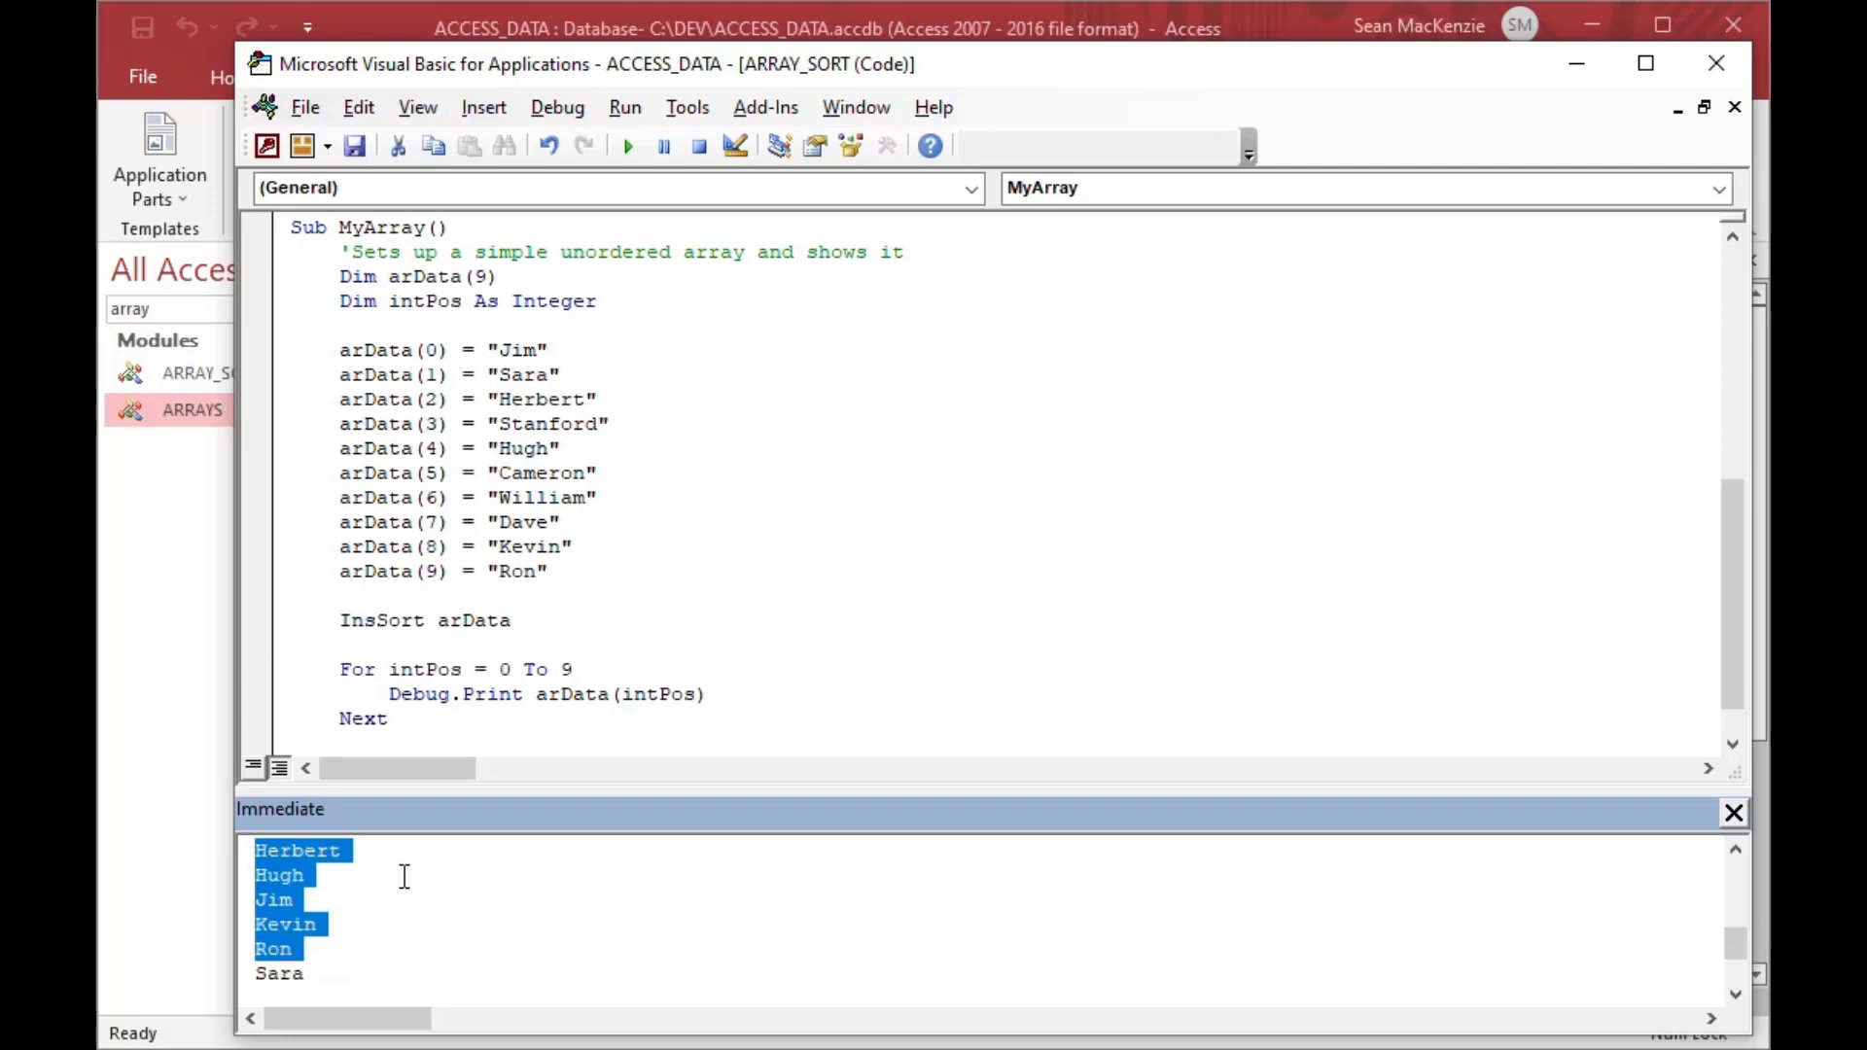
scroll(down, 3)
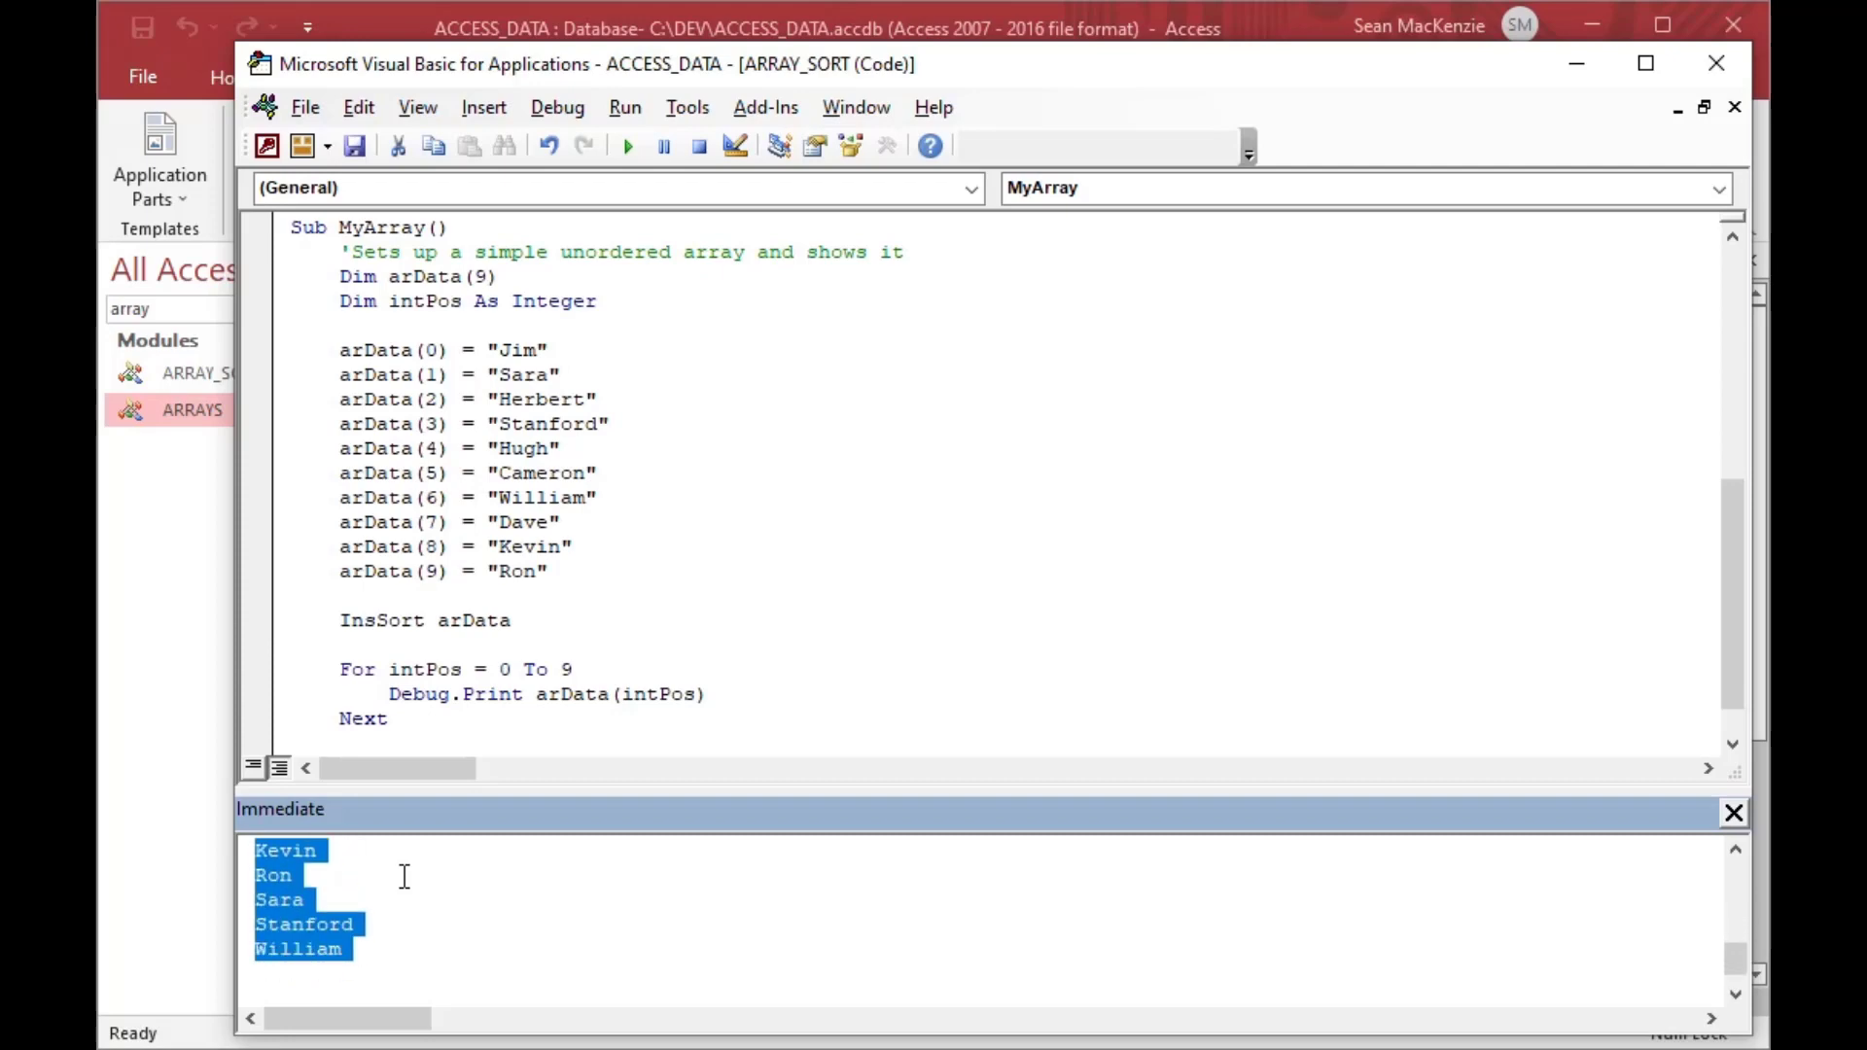
mouse_move(361, 881)
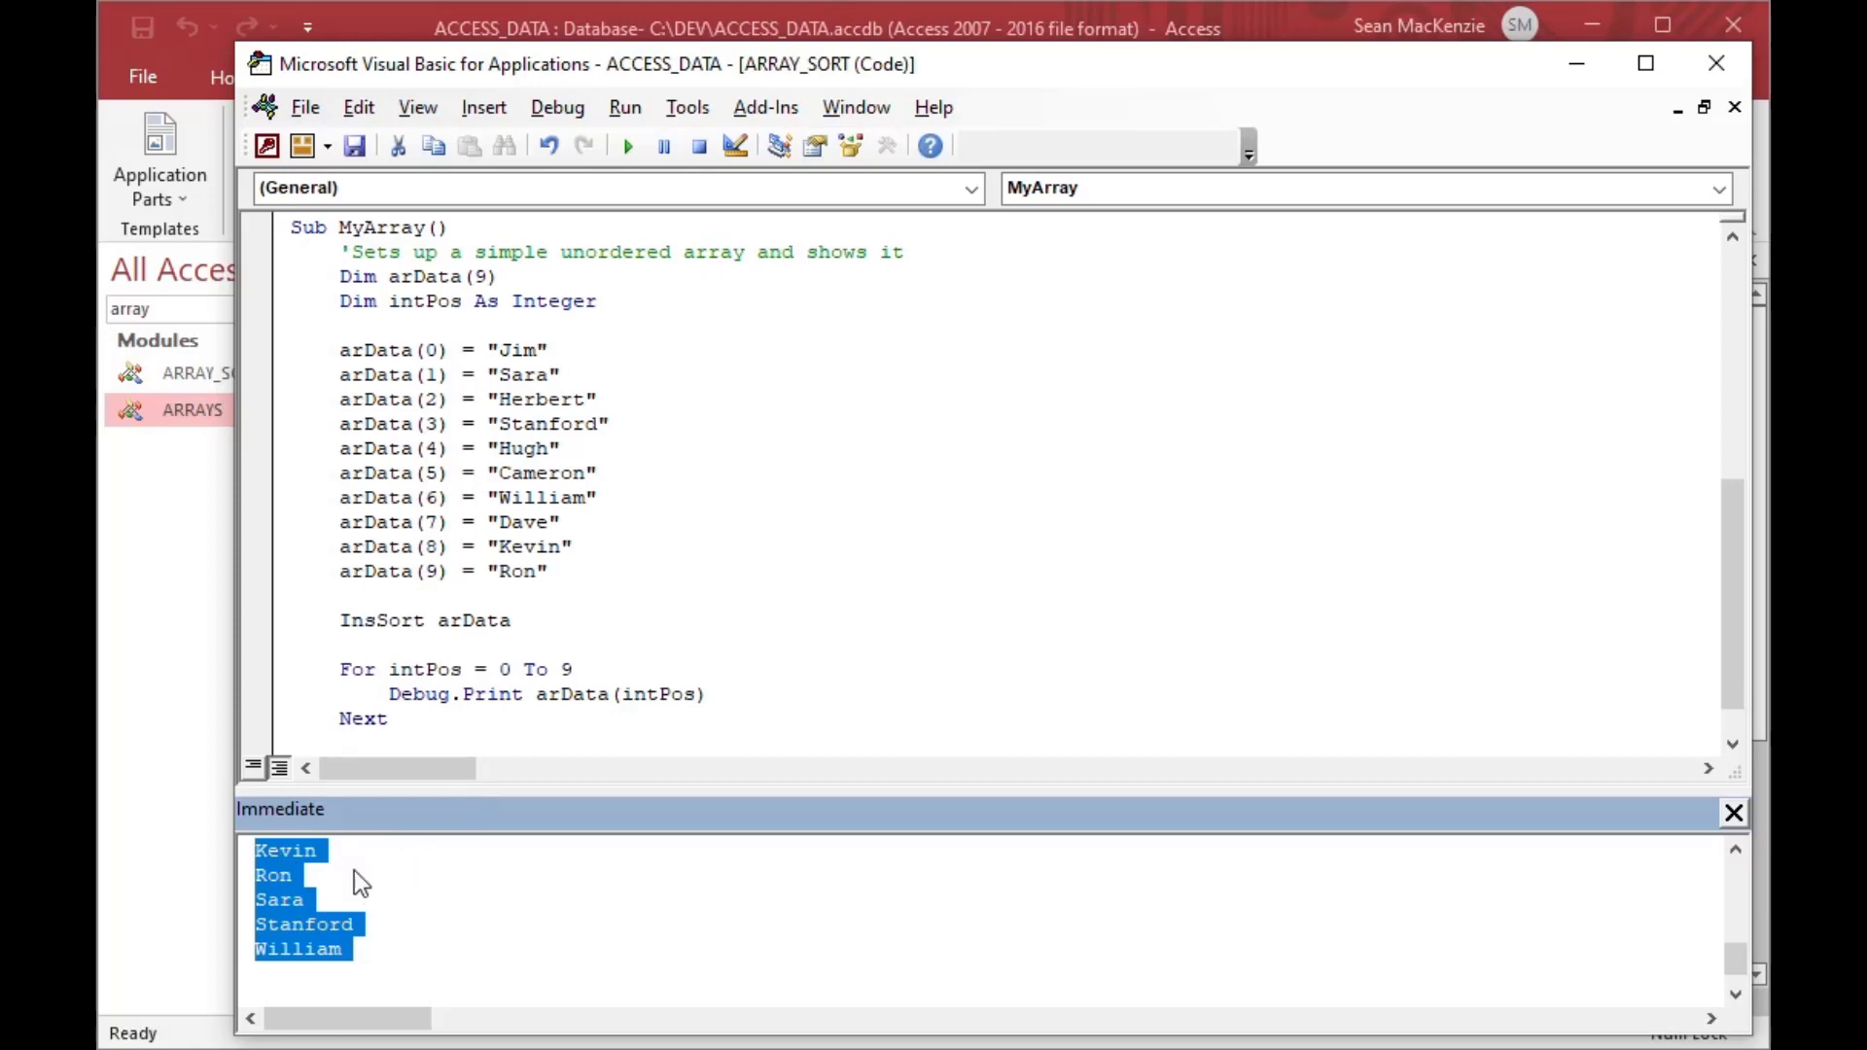
click(534, 718)
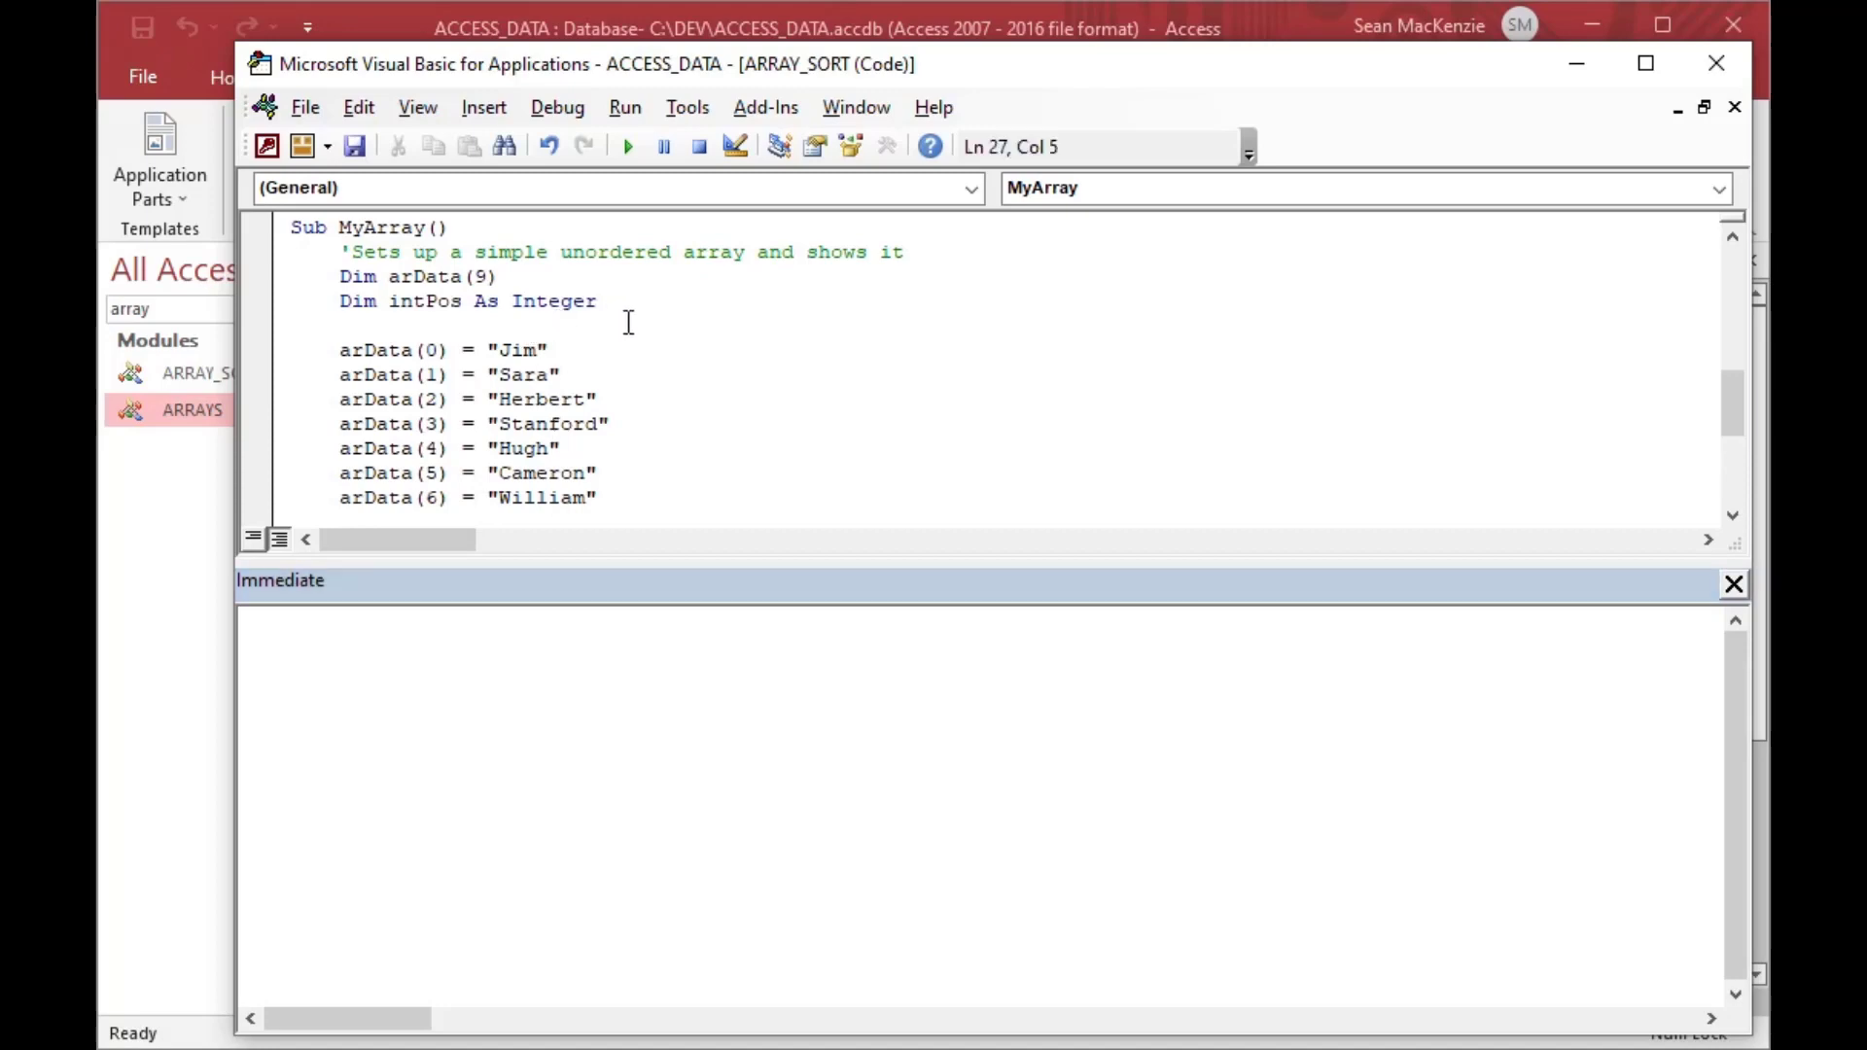
- Run MyArray again, then scroll up and select the InsSort sub's name
click(628, 147)
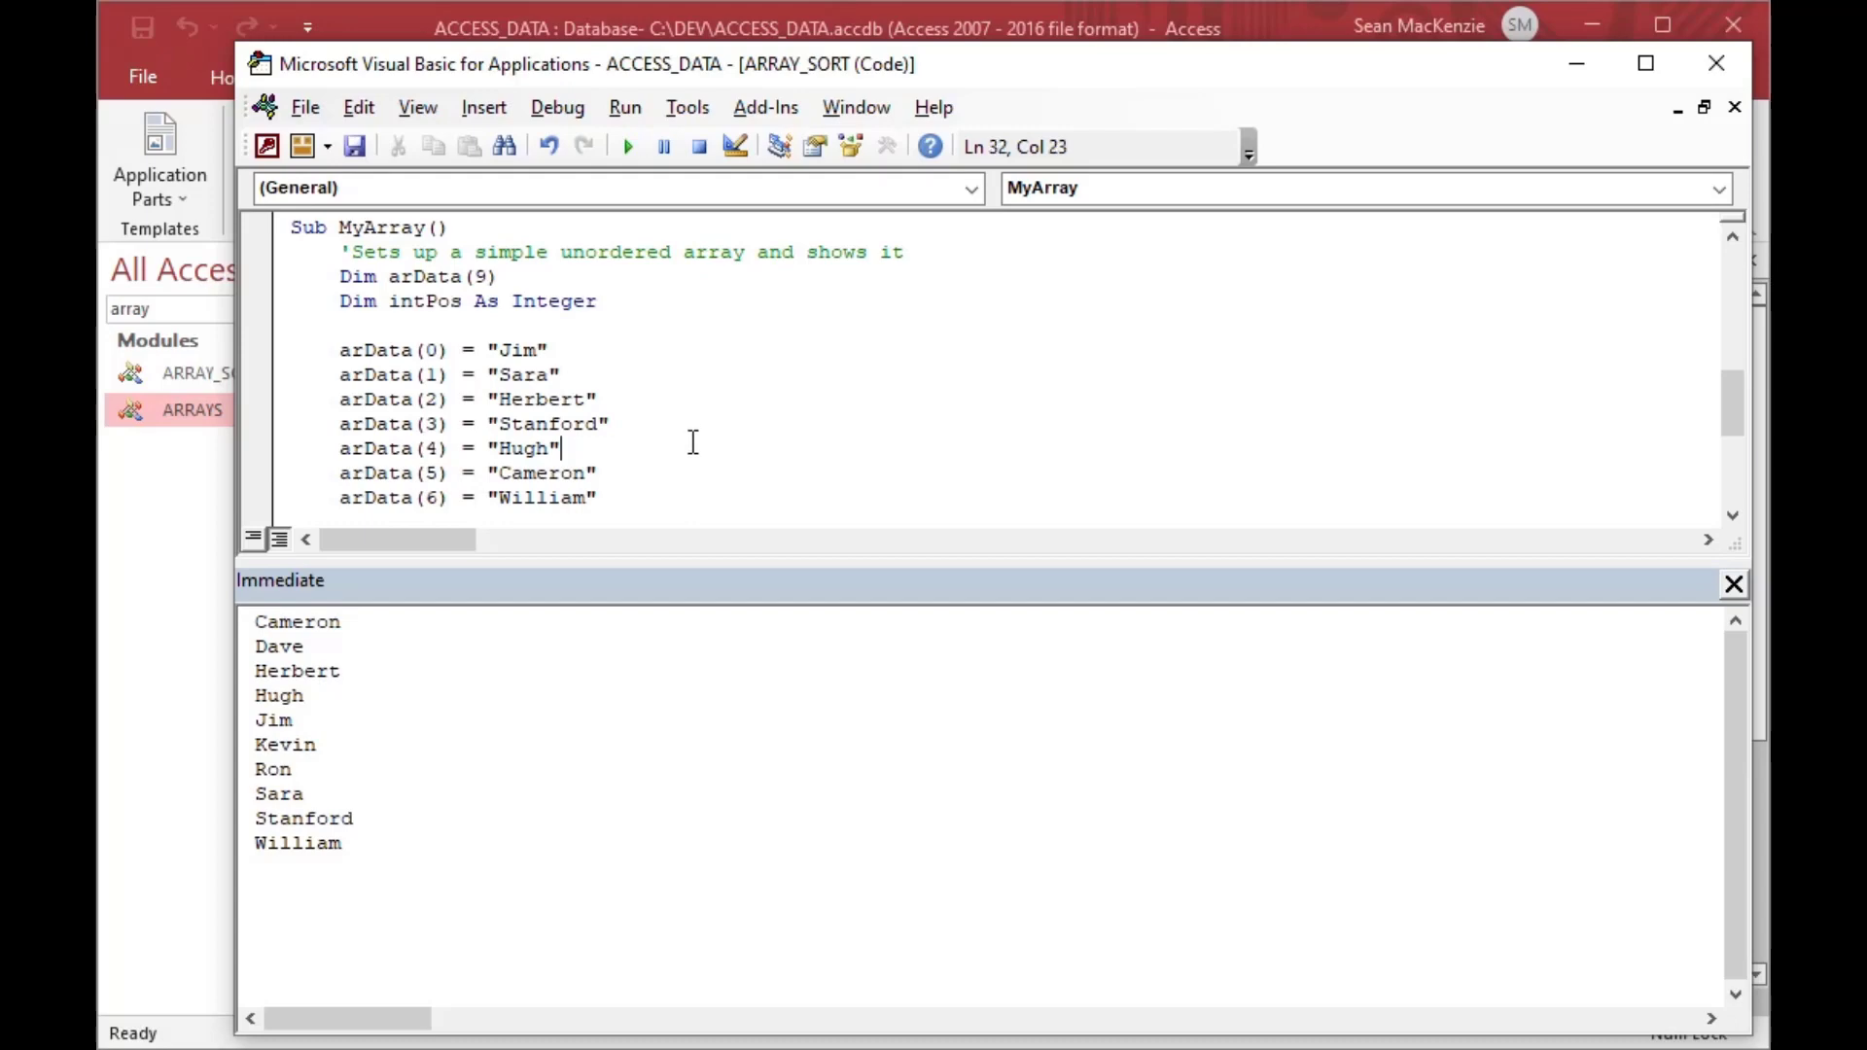
mouse_move(271, 848)
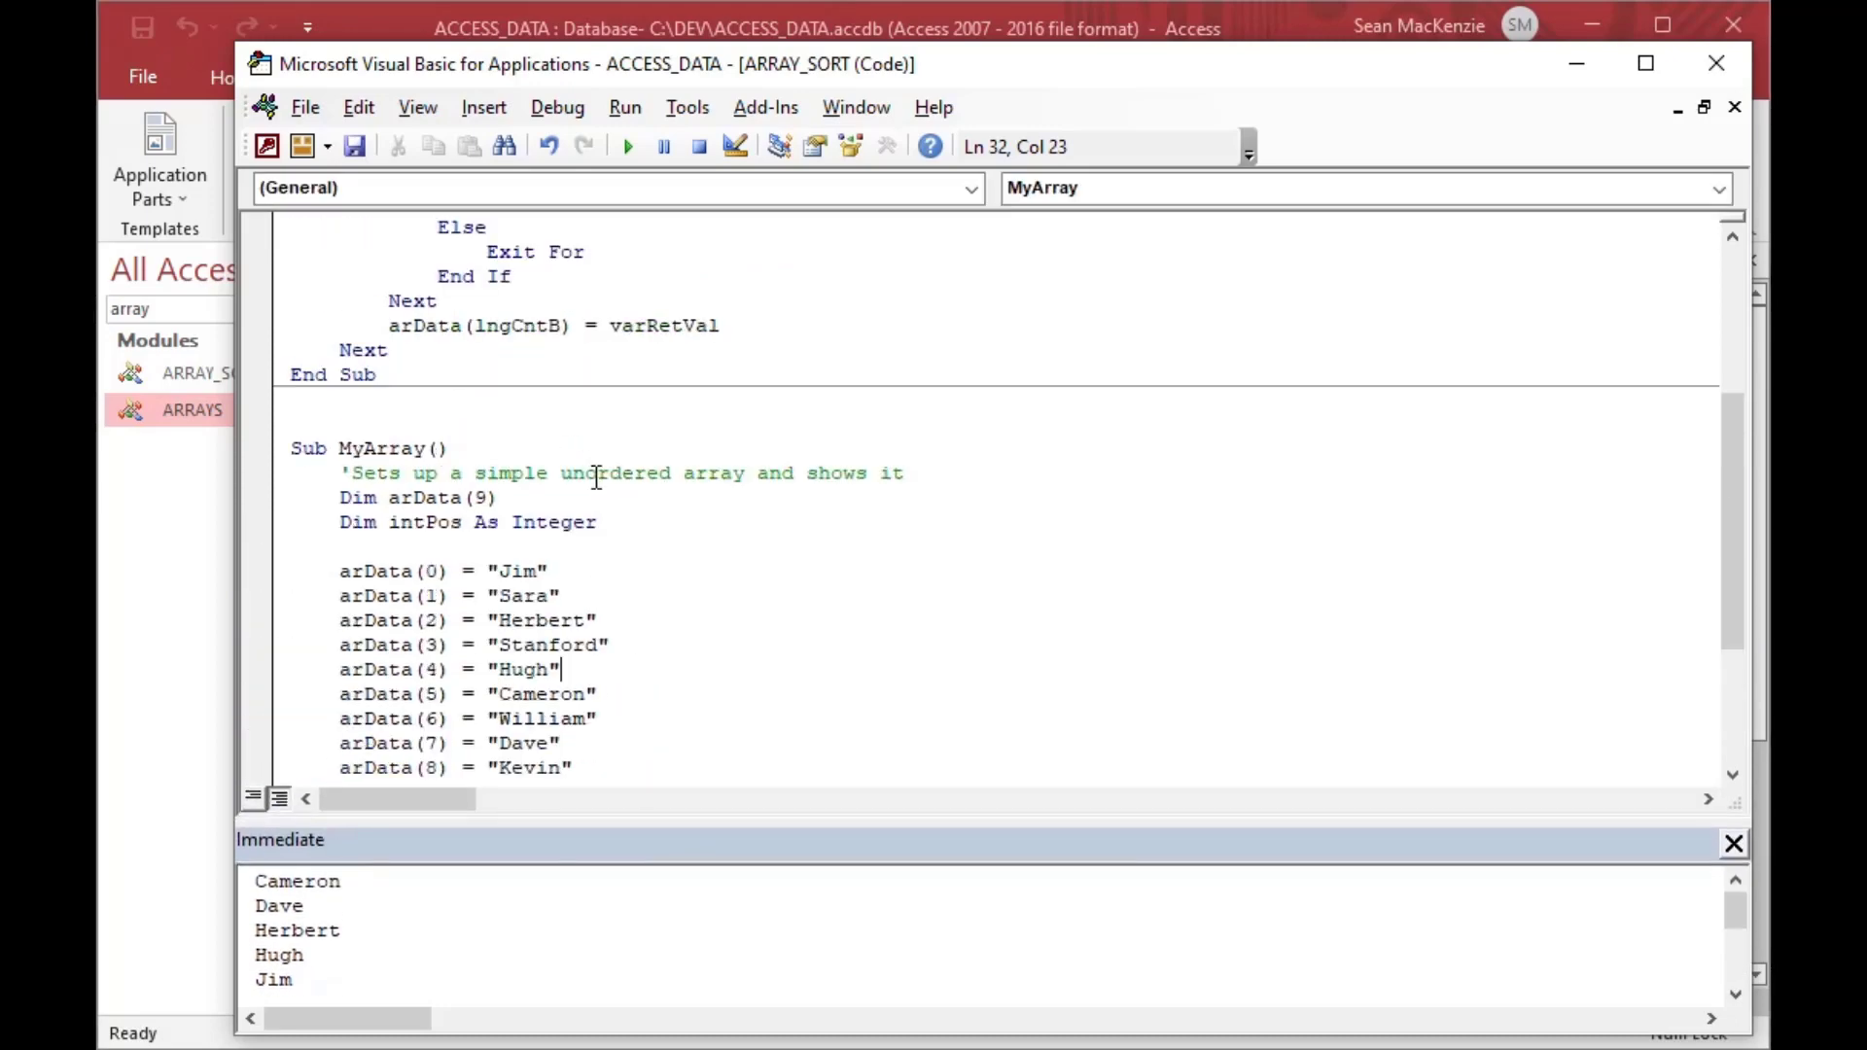
scroll(up, 3)
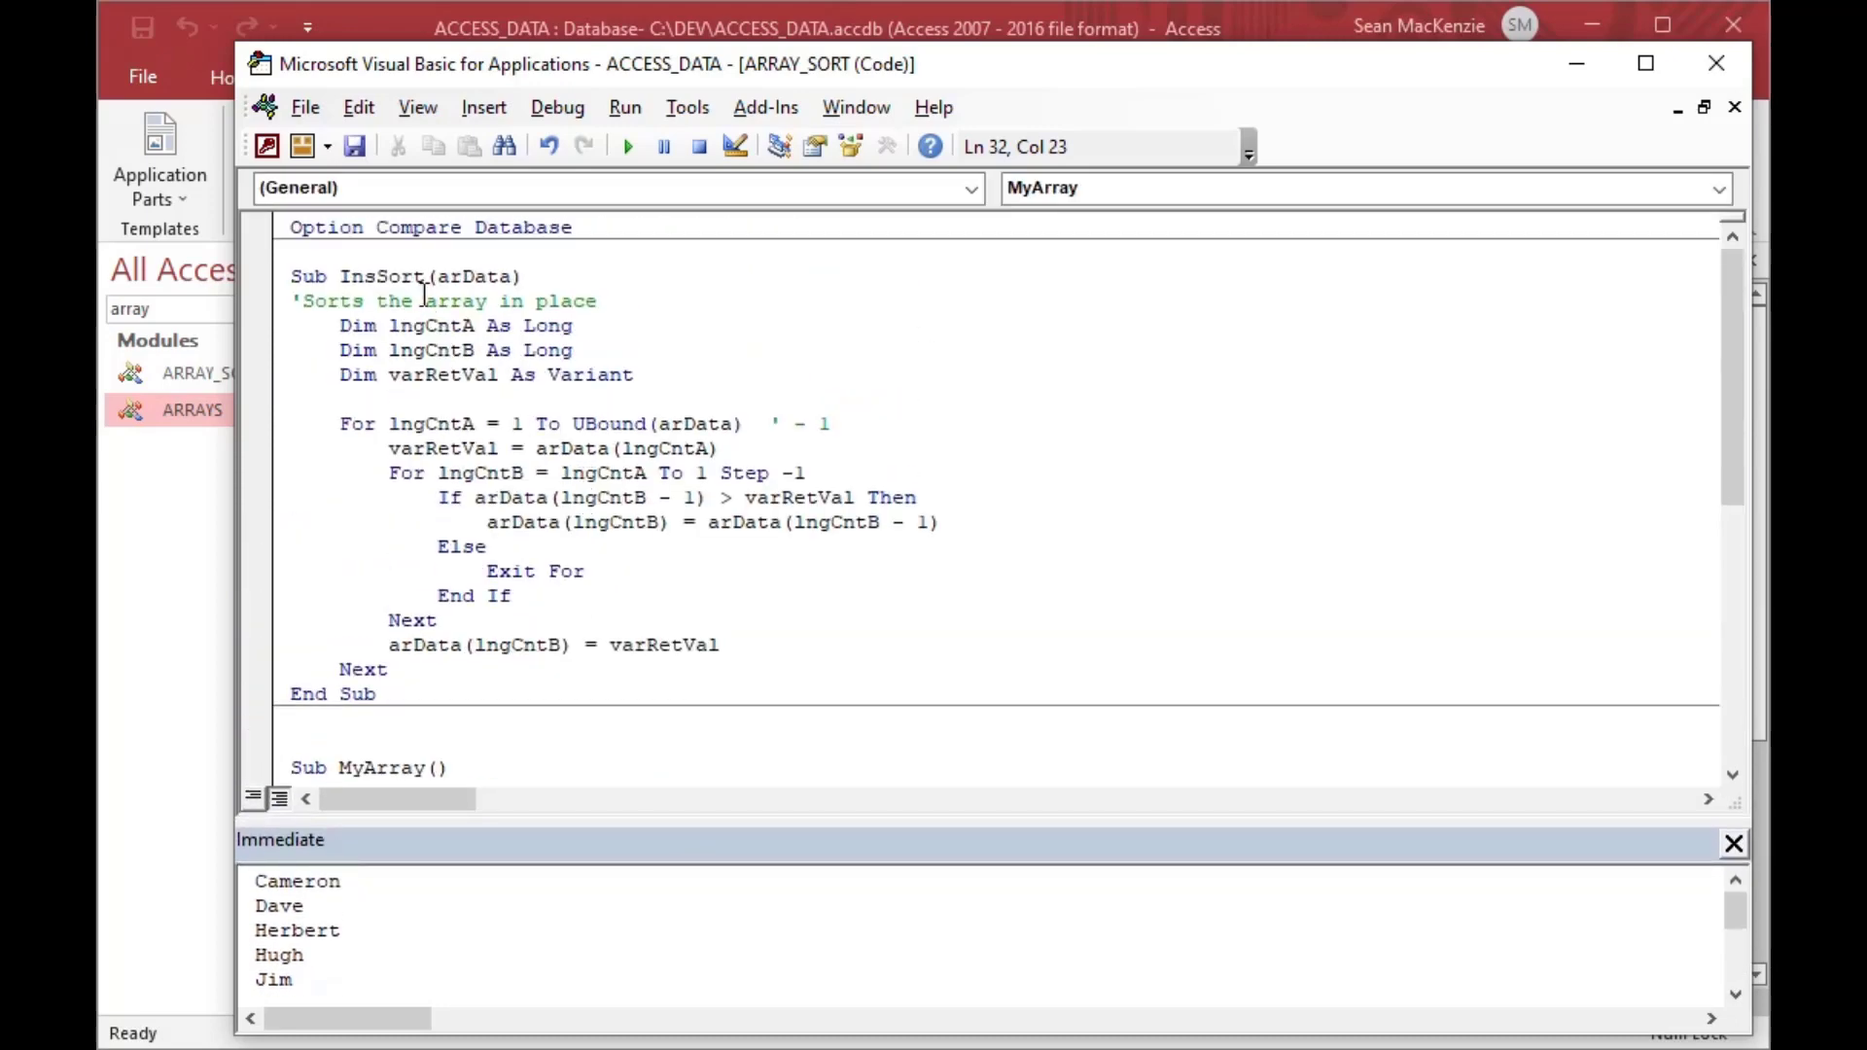
double_click(380, 277)
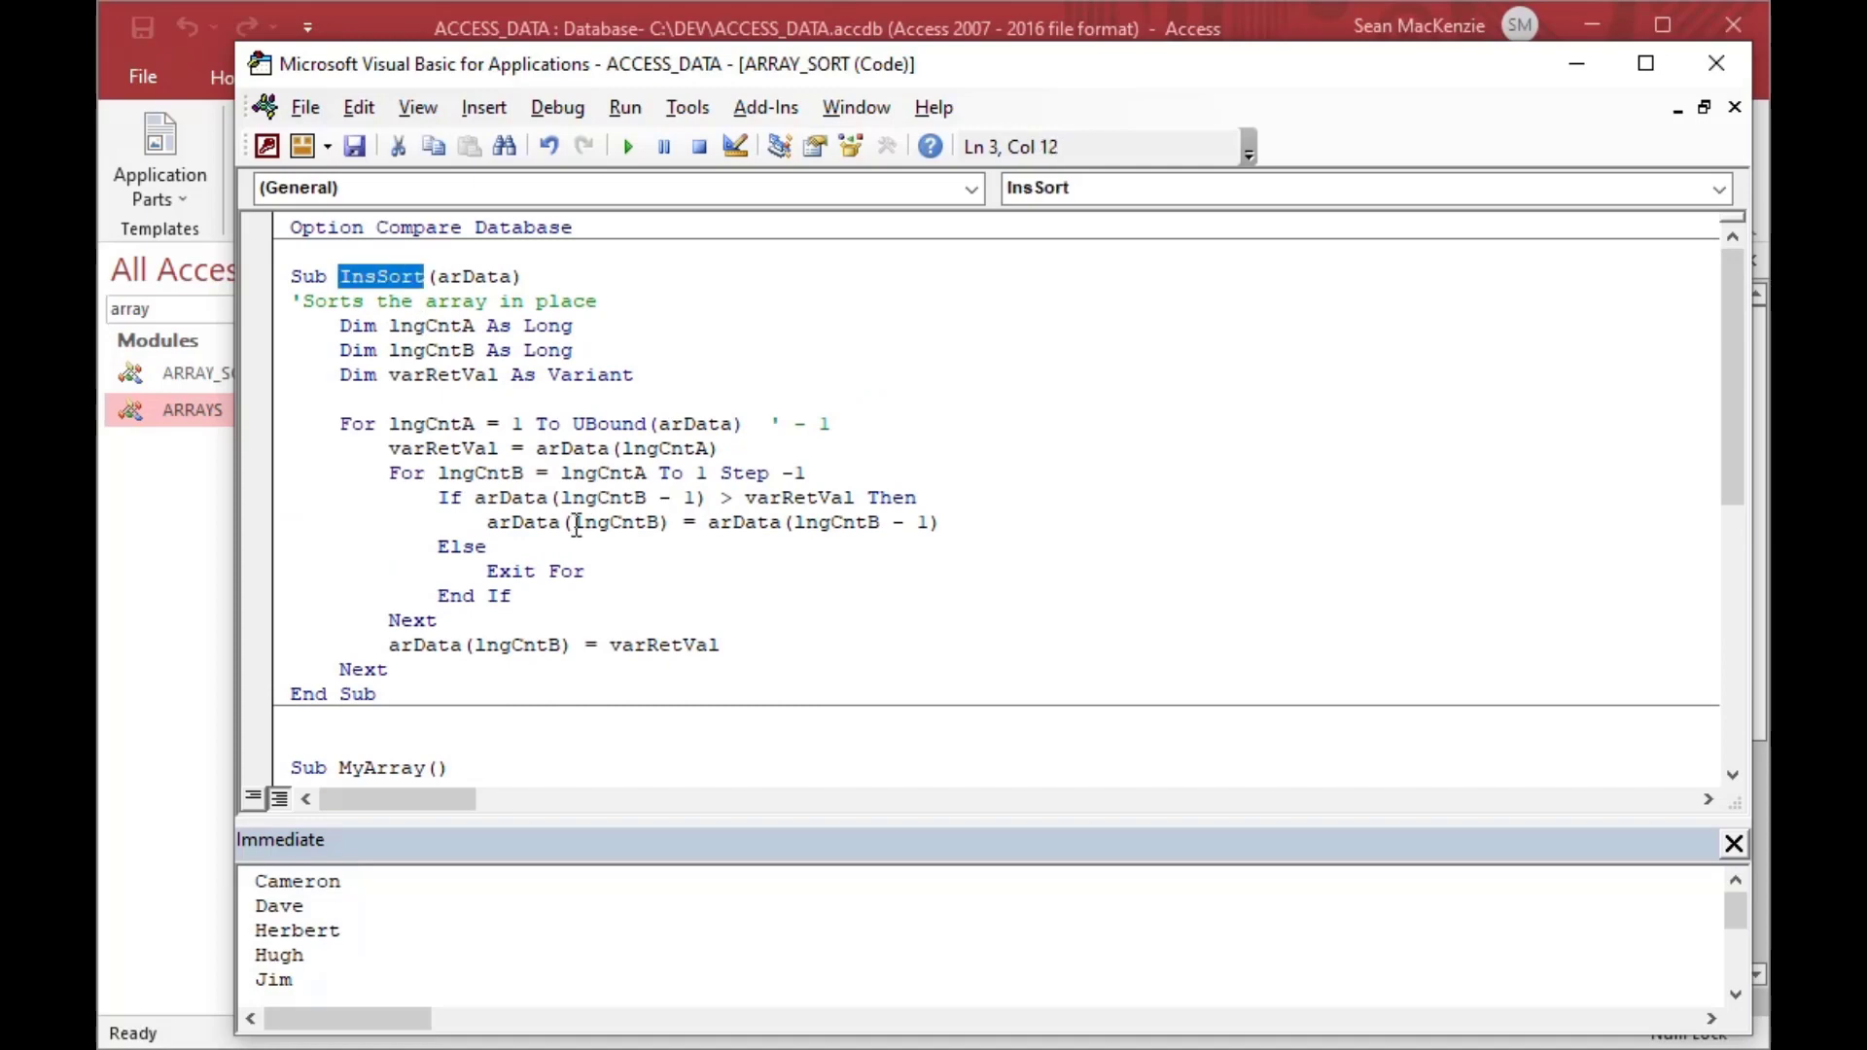
mouse_move(493, 277)
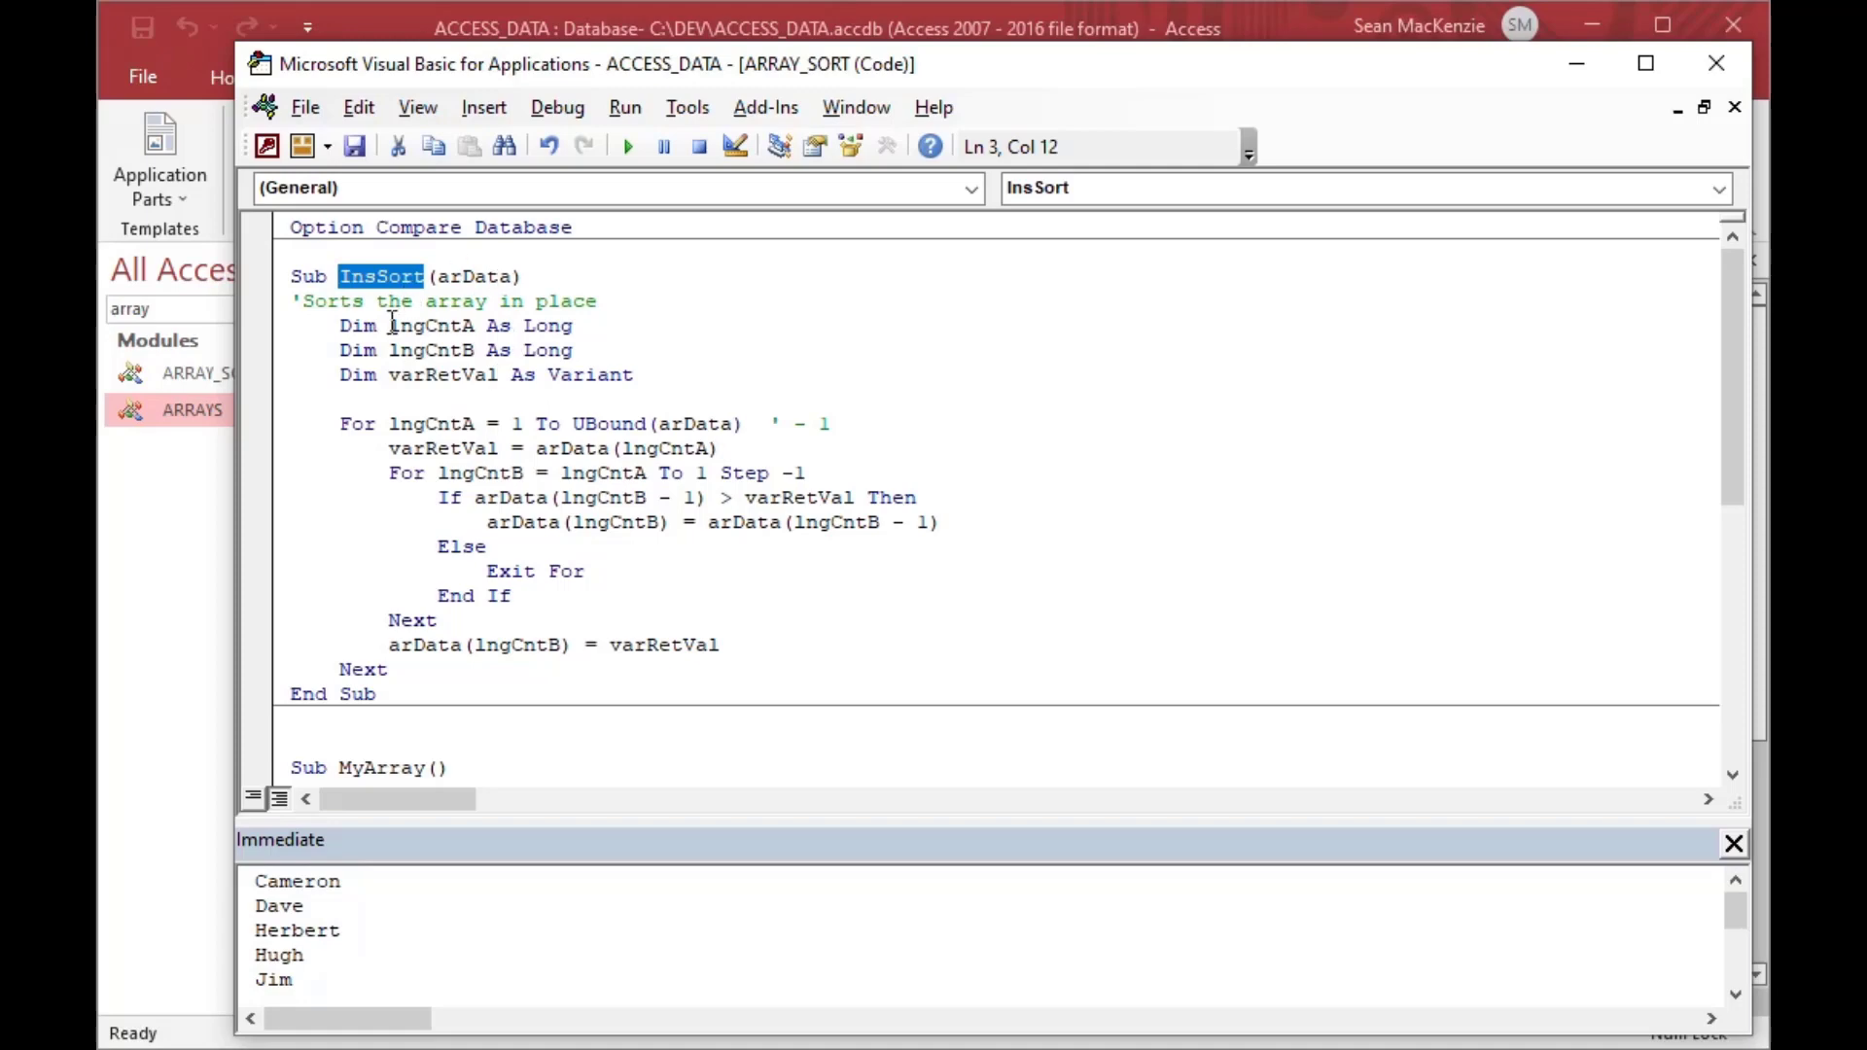
mouse_move(509, 388)
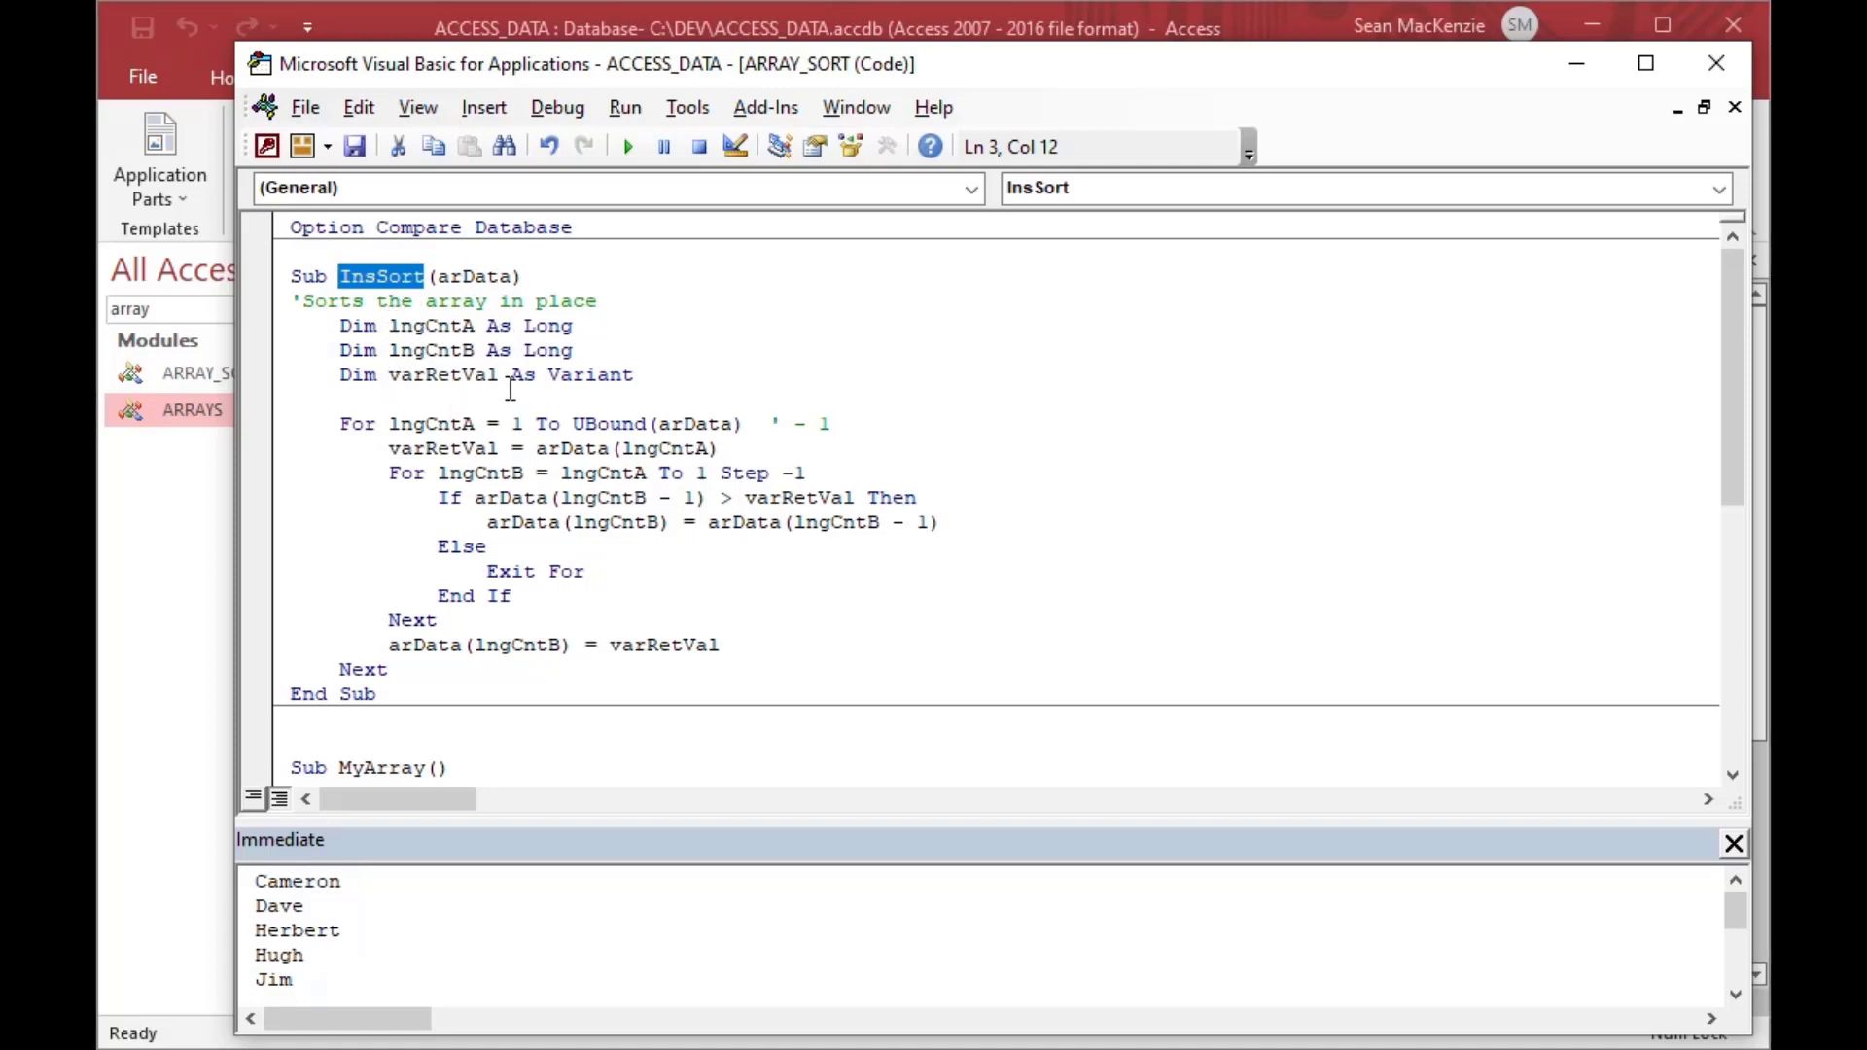